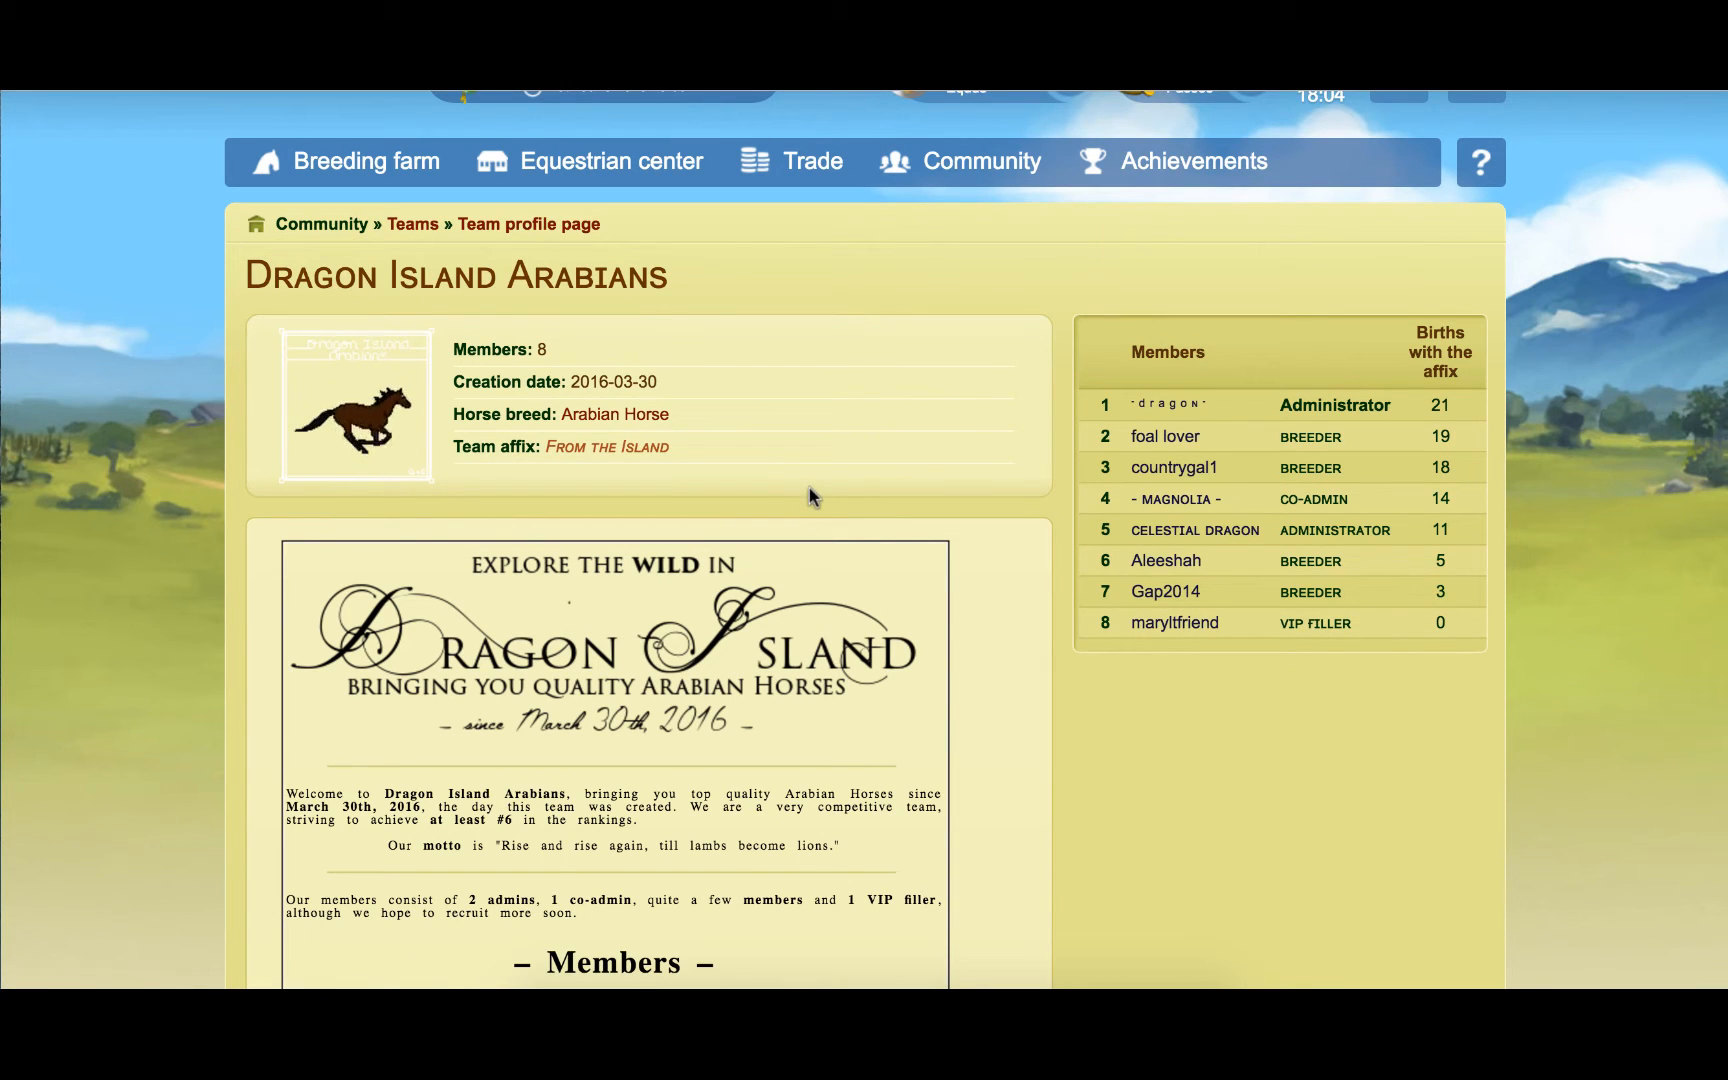
mouse_move(760, 639)
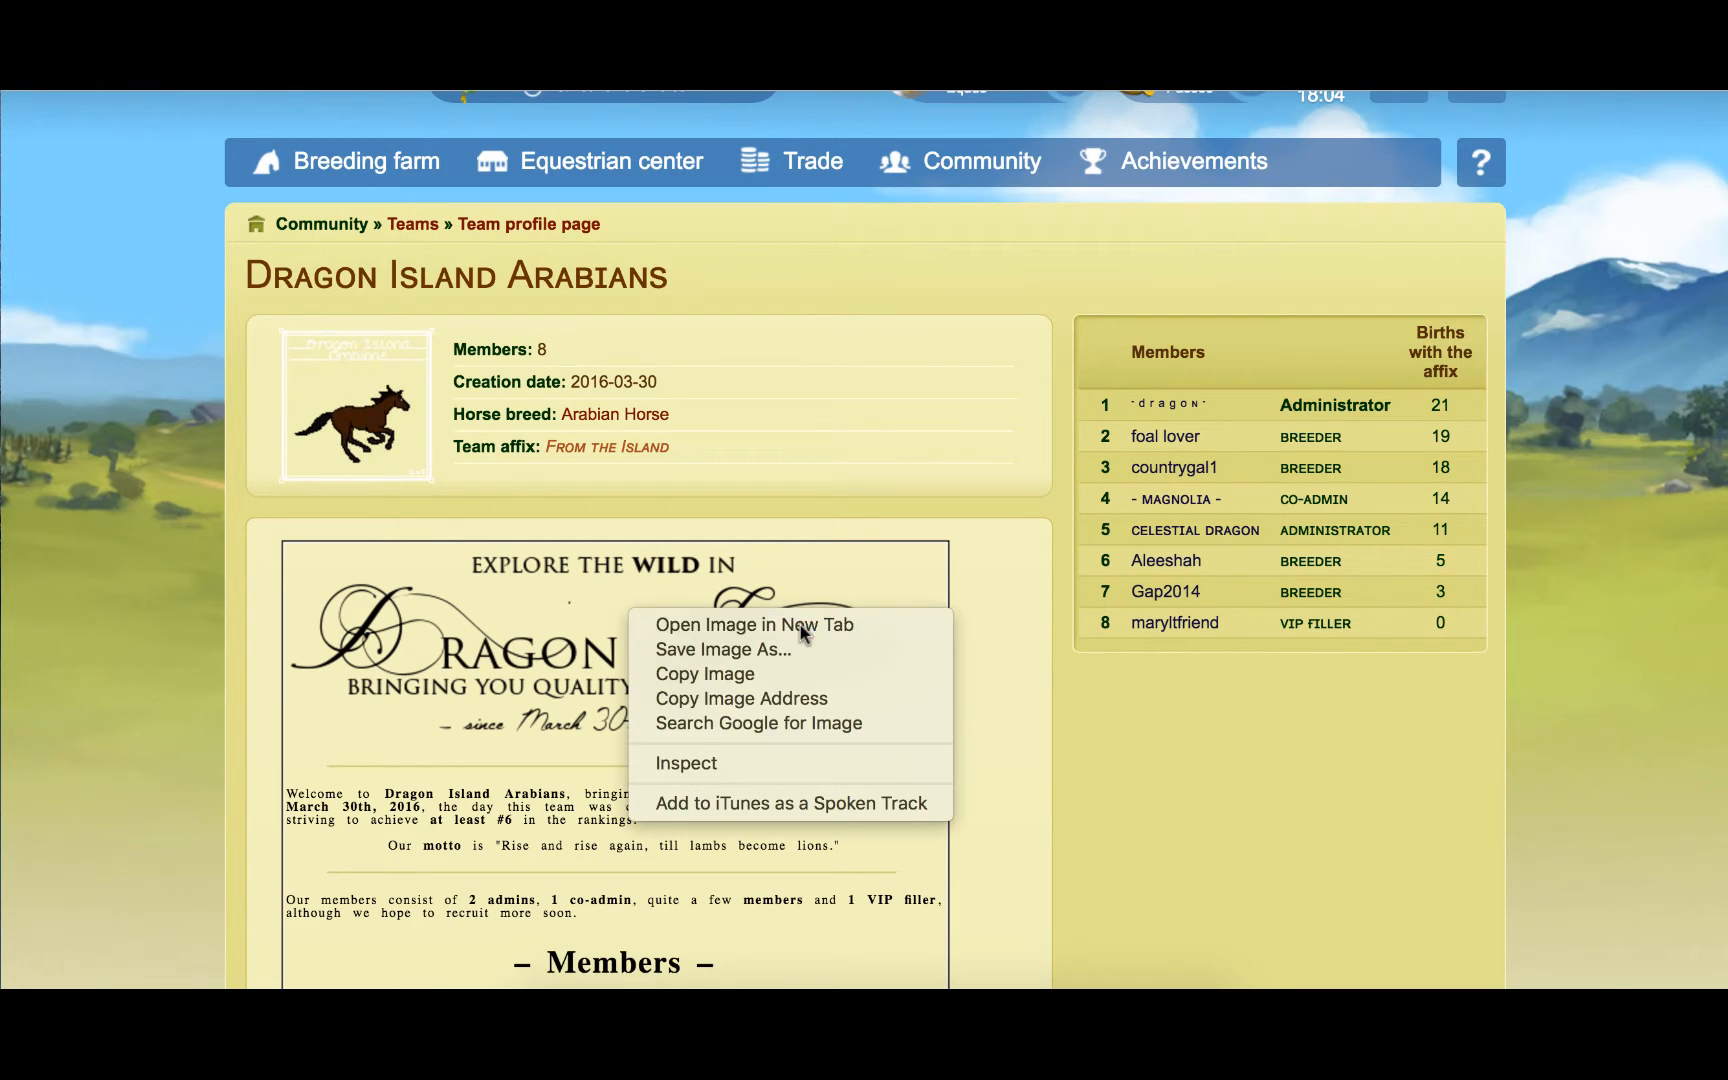
Enter Artemis in Messletters and scroll through the generated decorative lettering styles
left_click(606, 612)
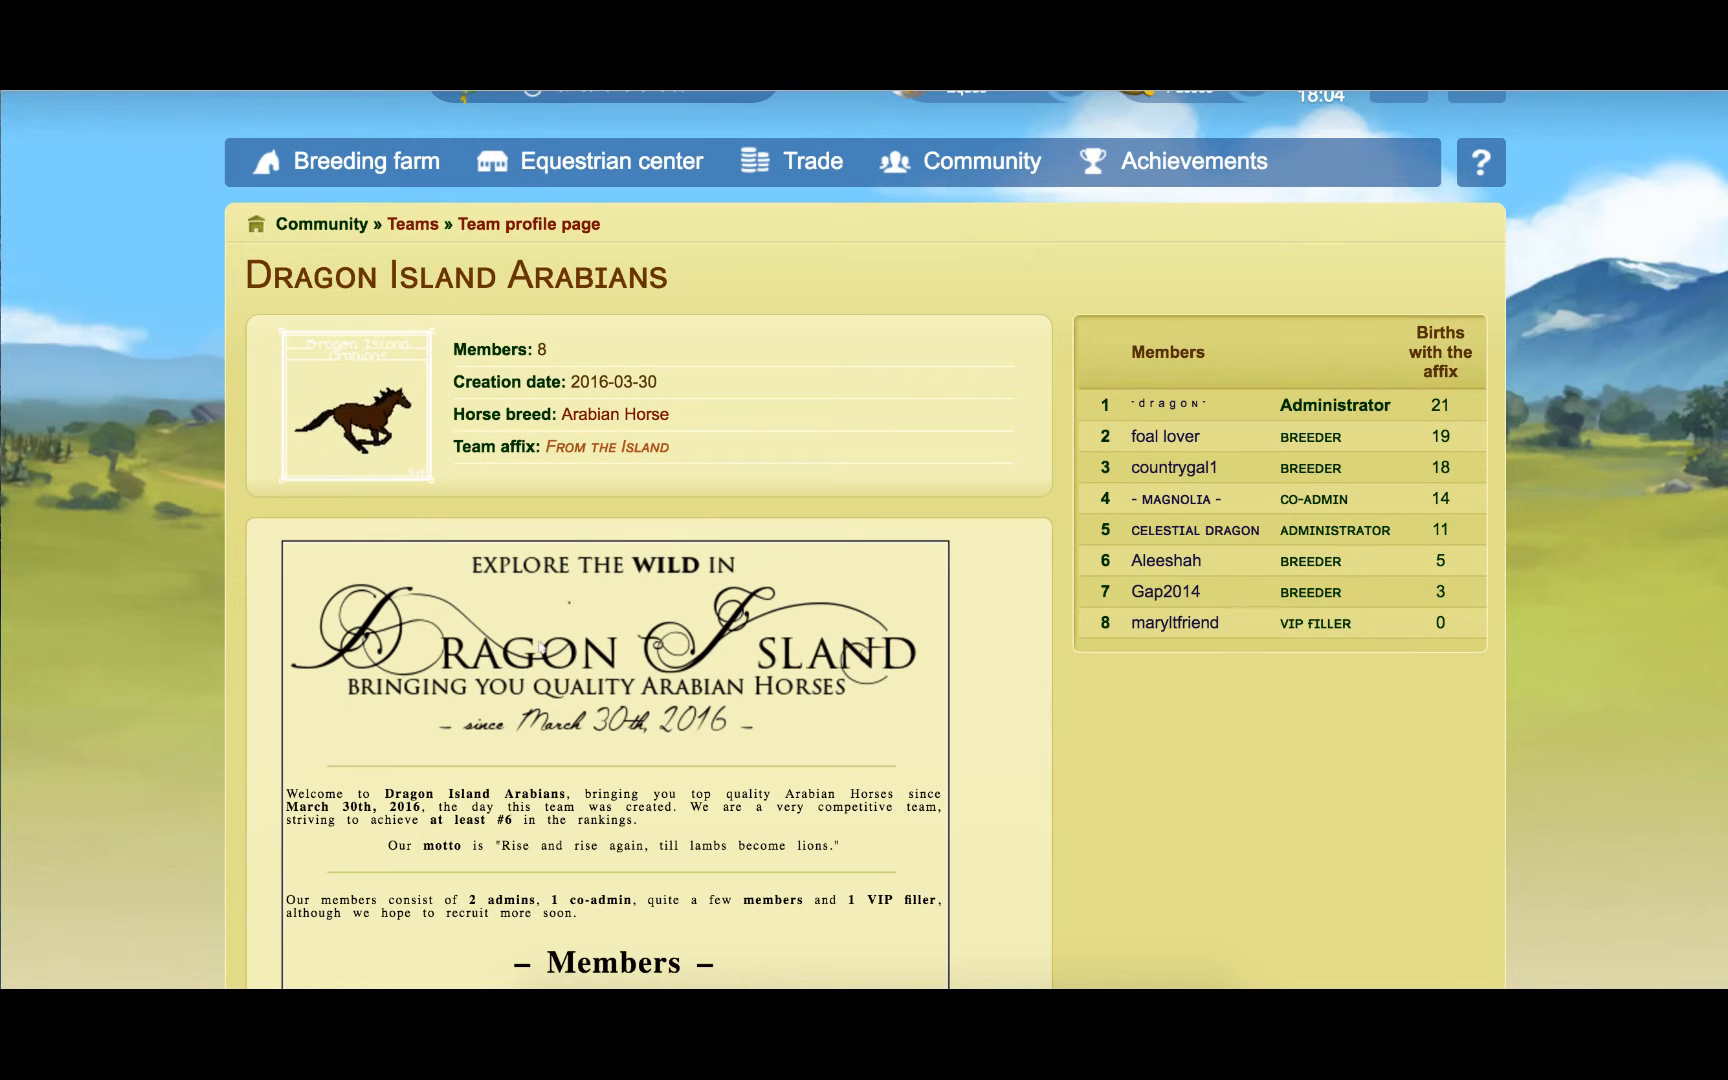
scroll("down", 3)
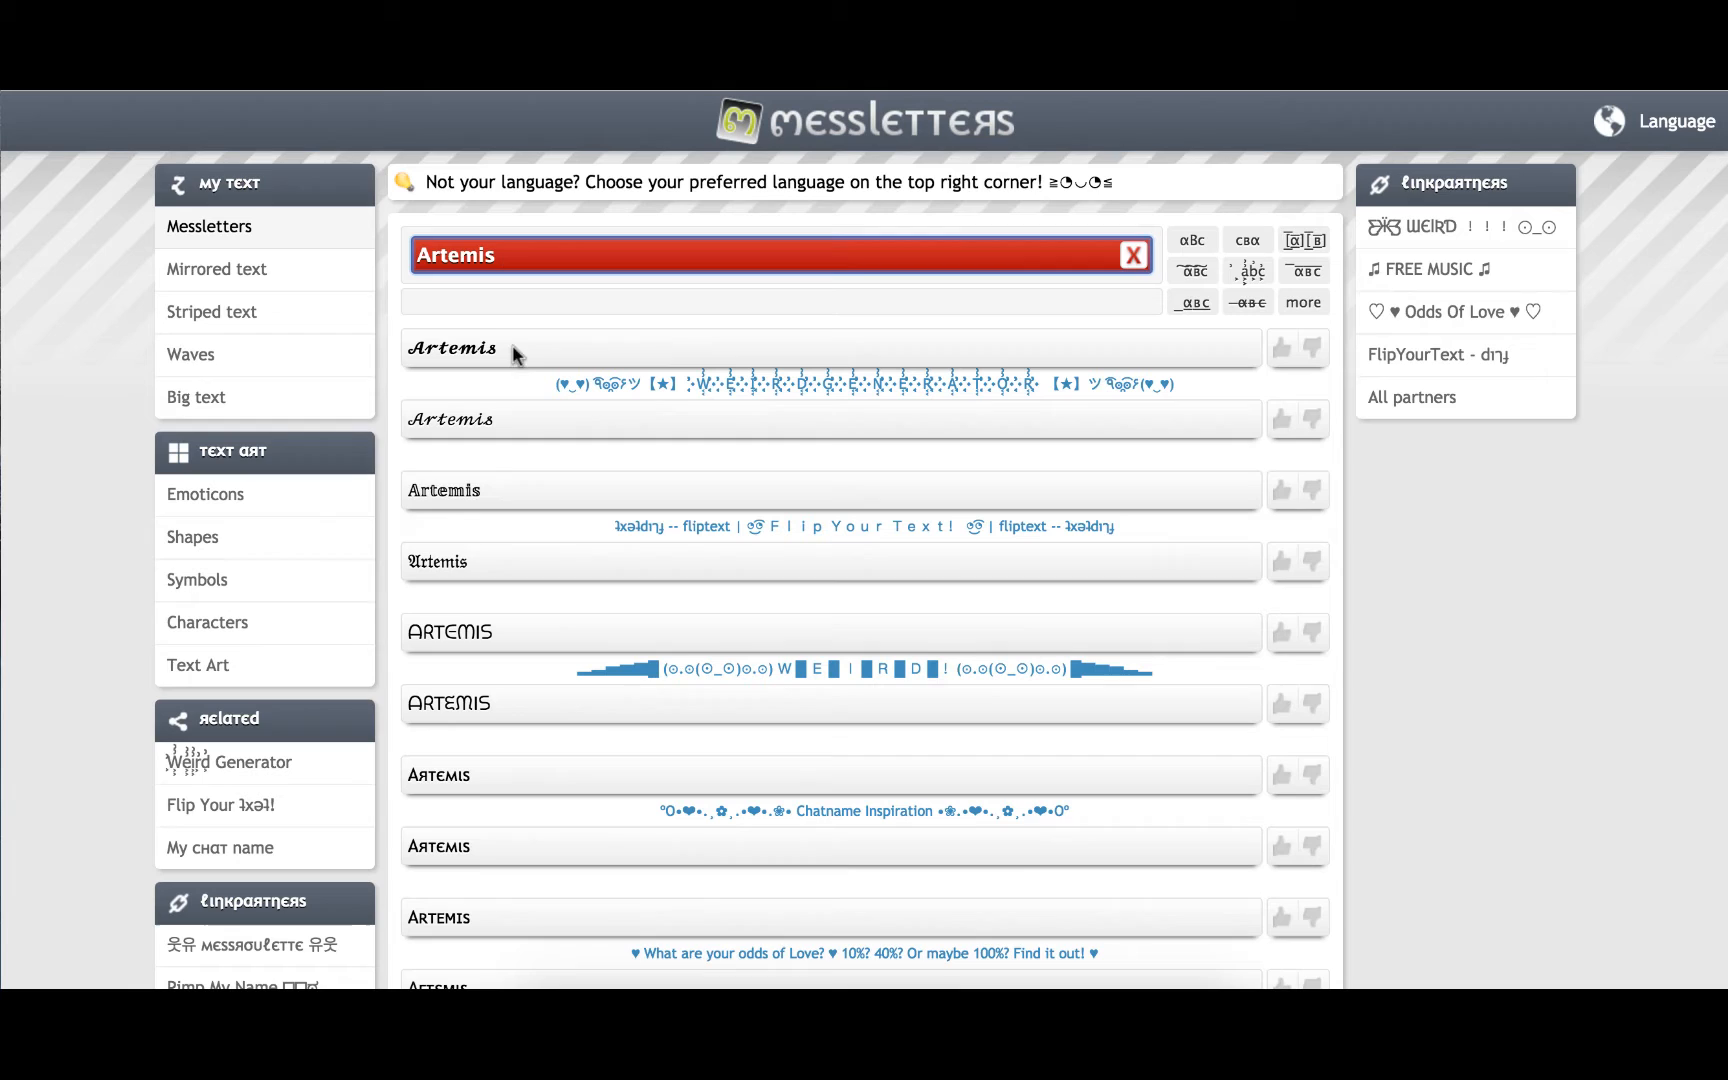
mouse_move(501, 634)
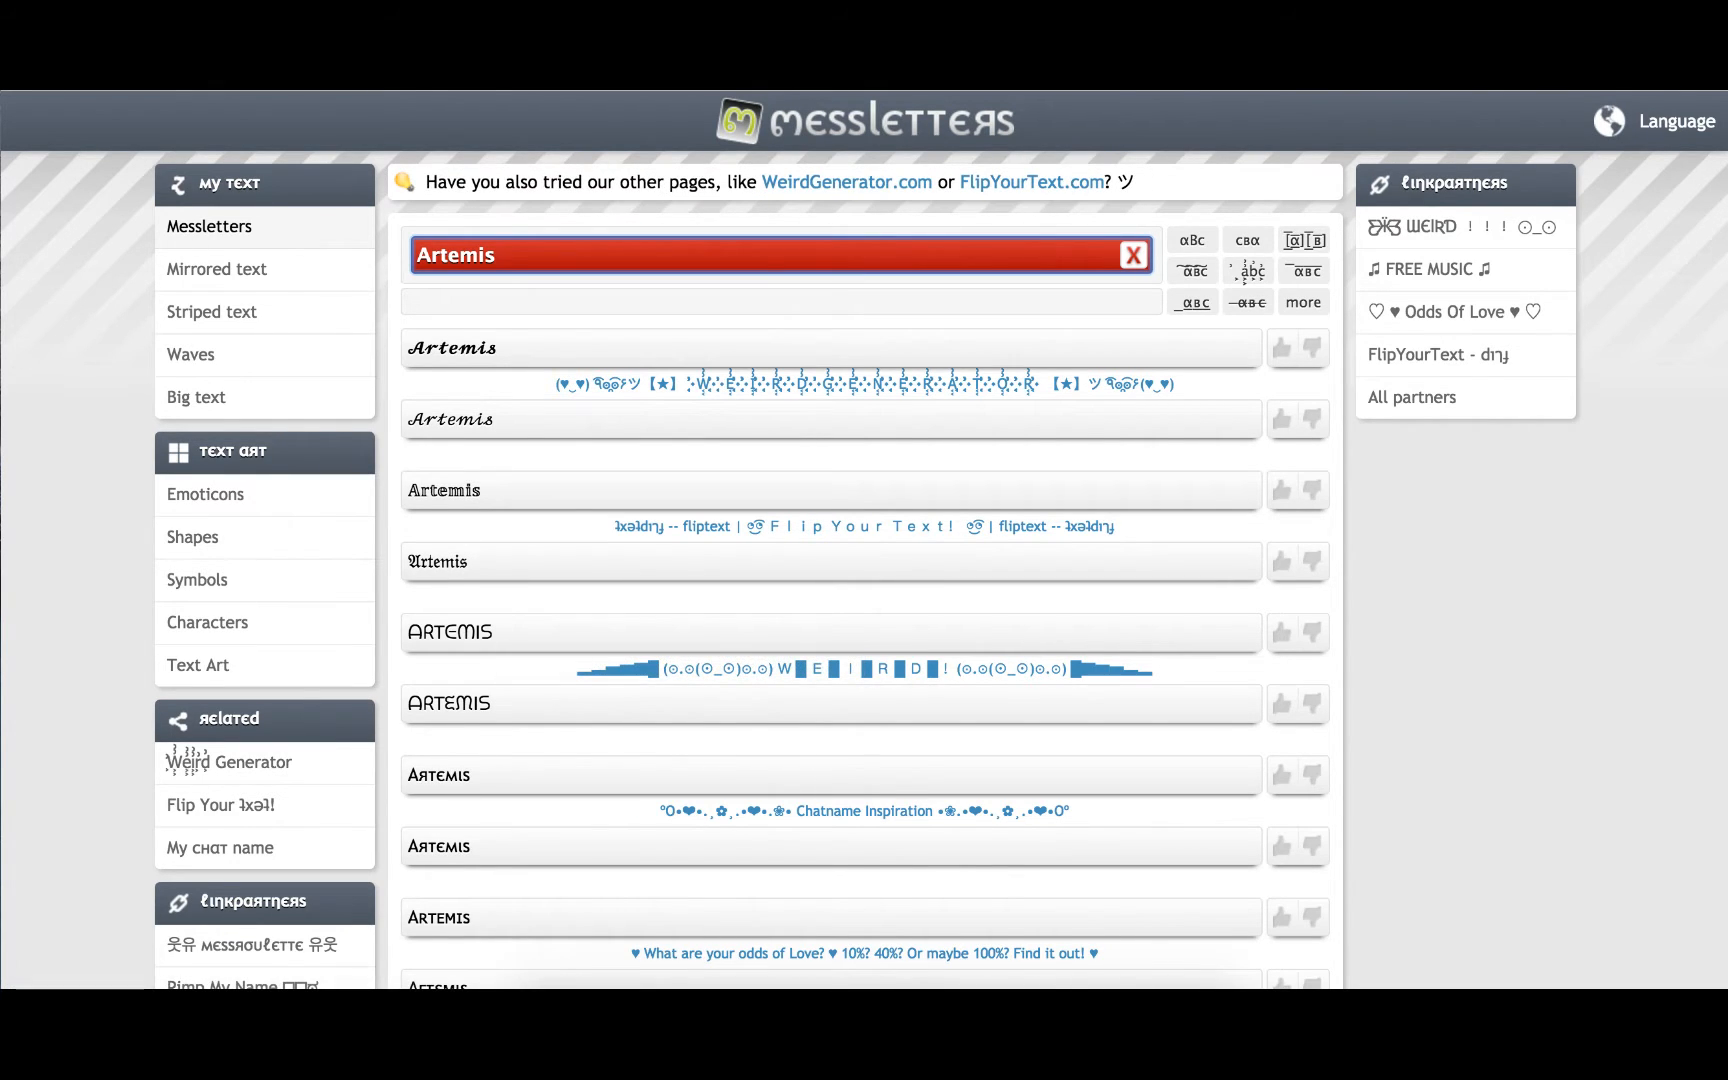
mouse_move(488, 553)
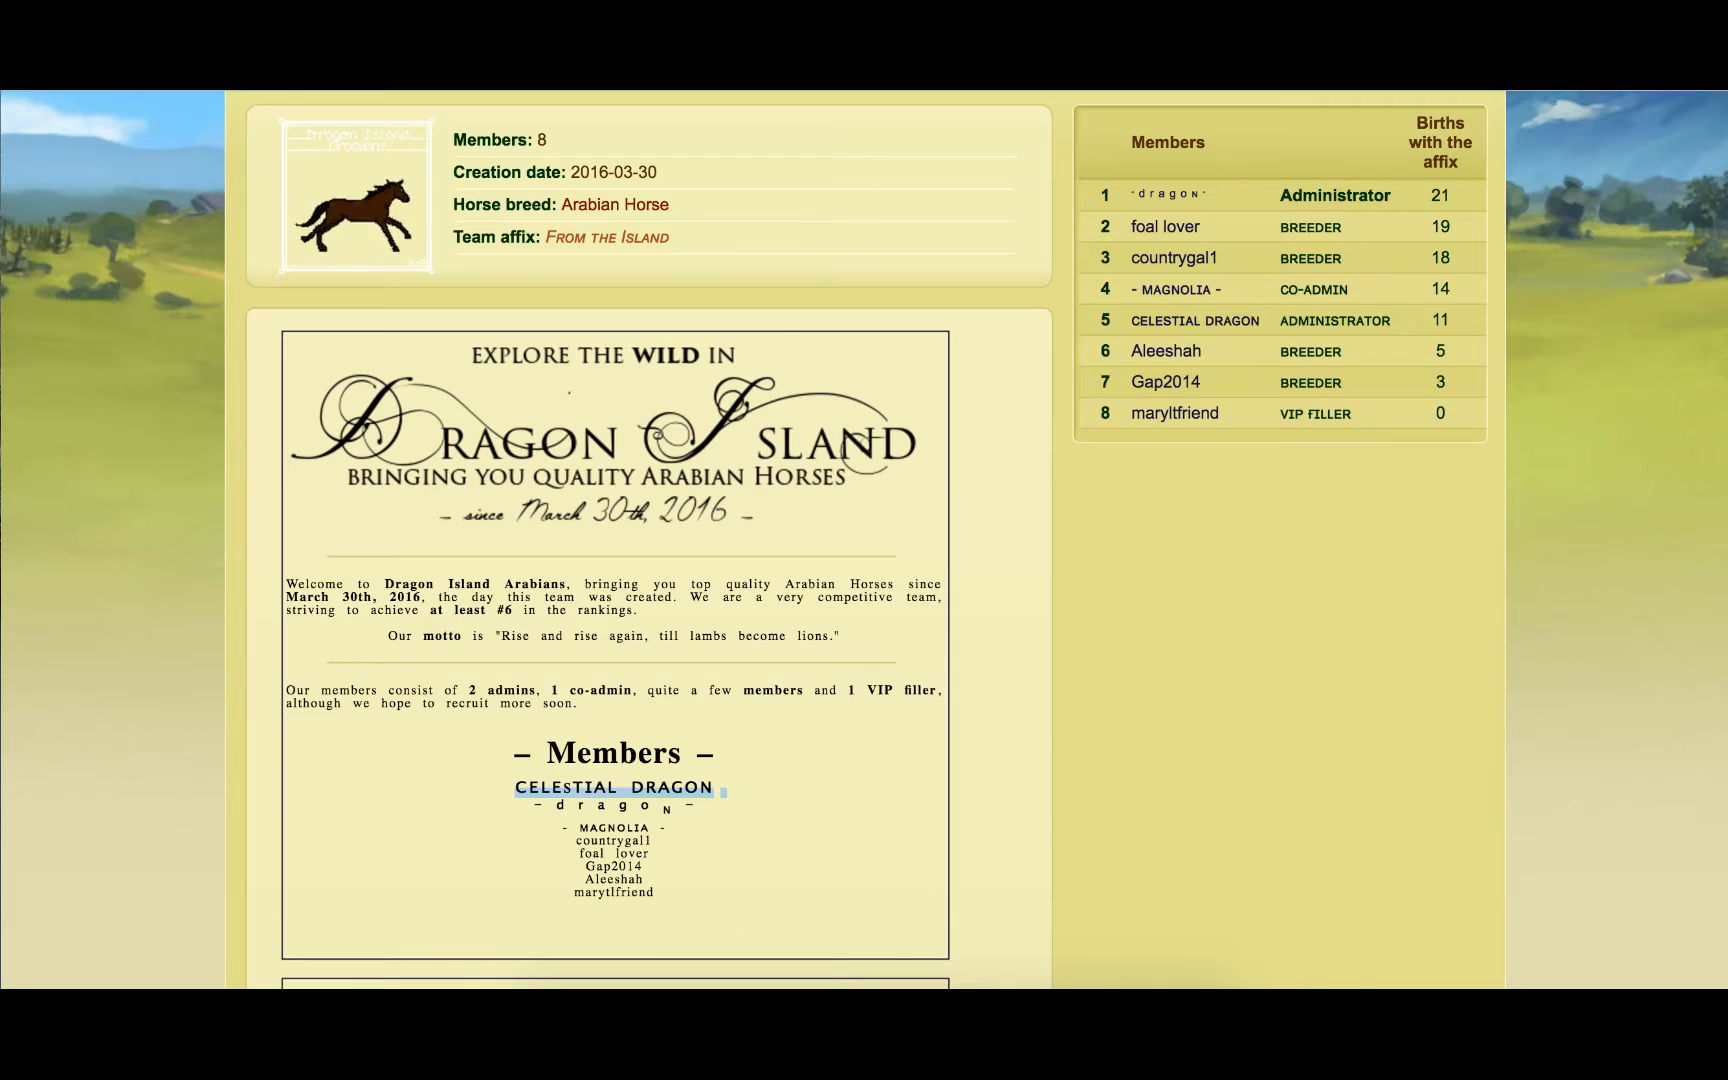
Insert the fancy Artemis lettering at the top of the Howrse profile Presentation HTML
left_click(1476, 139)
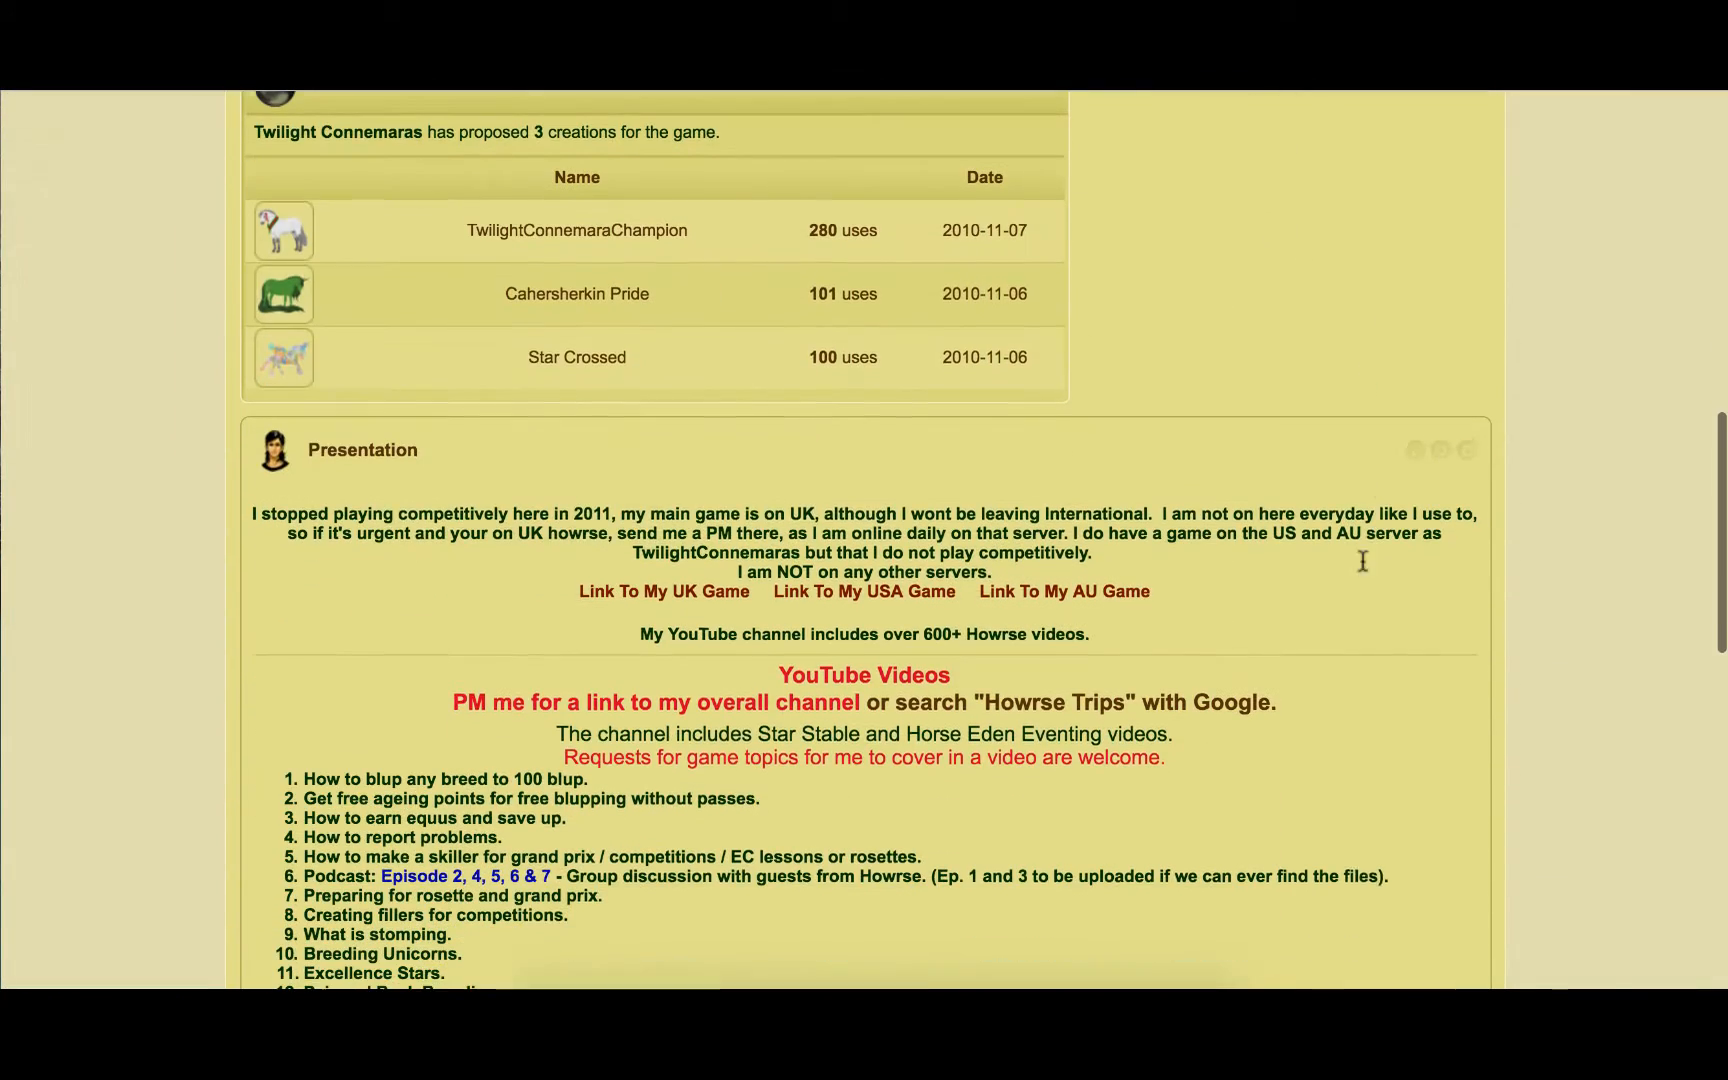
scroll("up", 3)
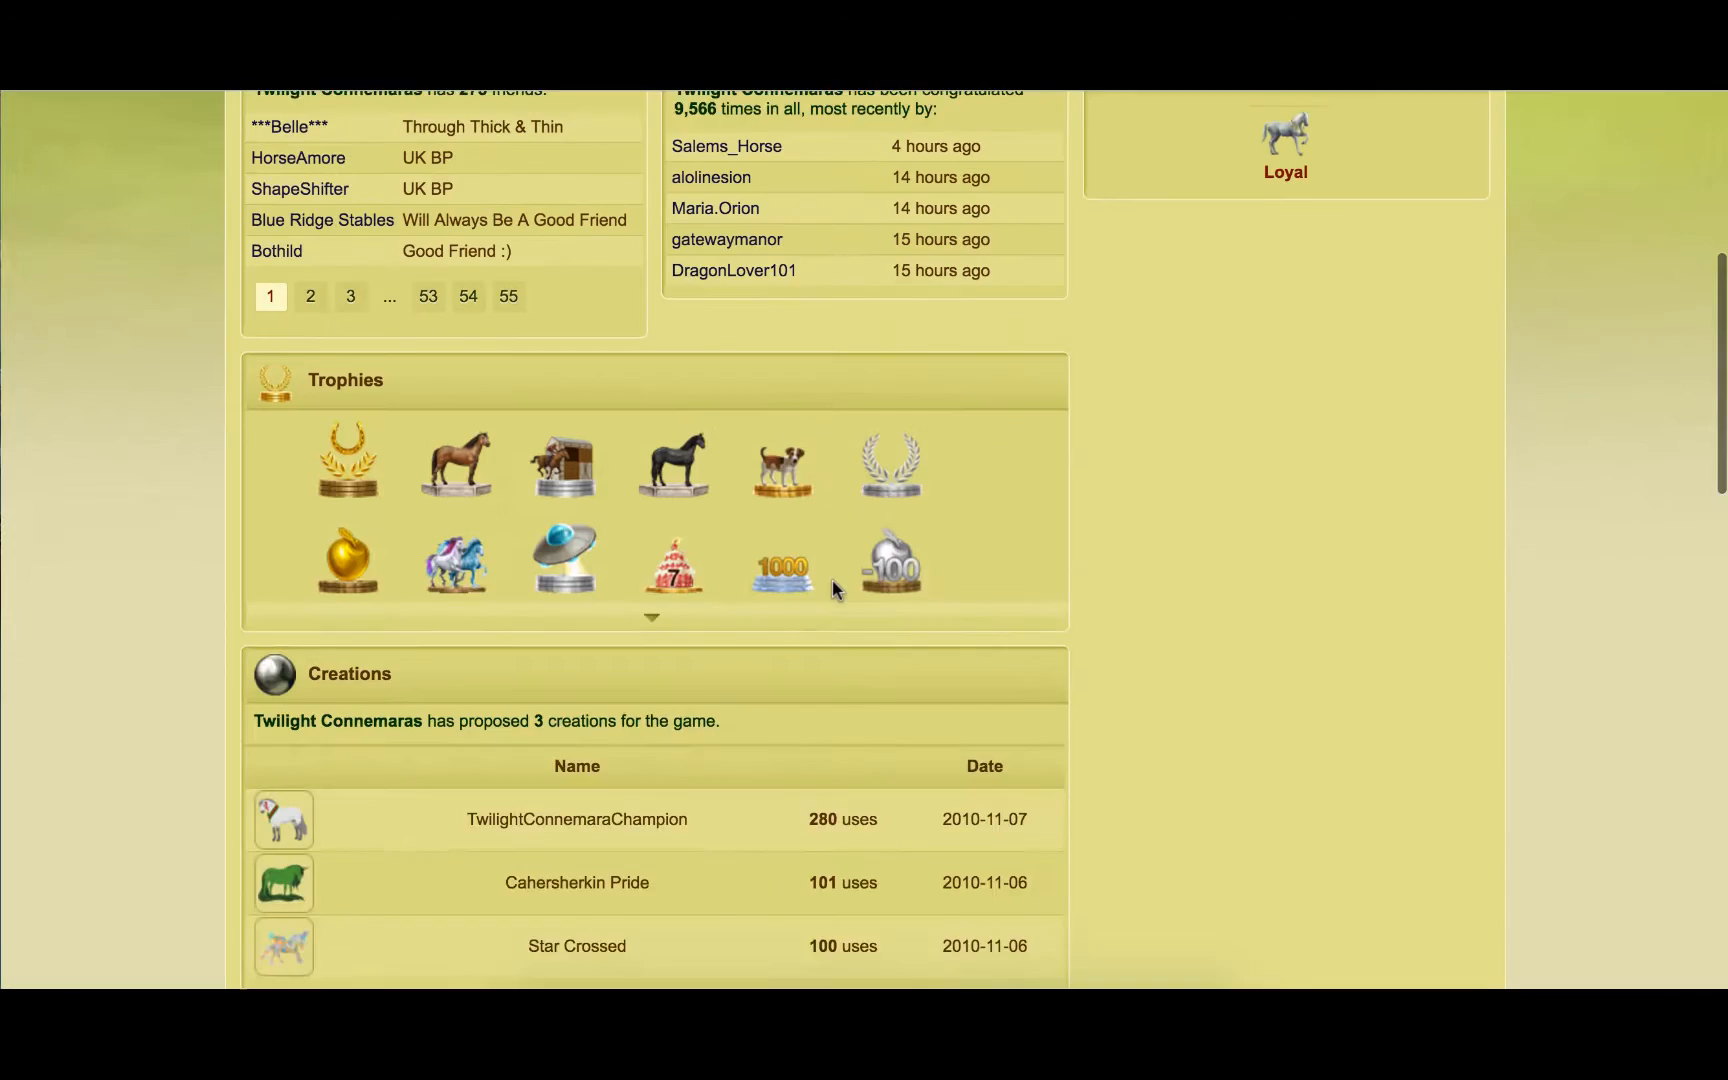
scroll("down", 3)
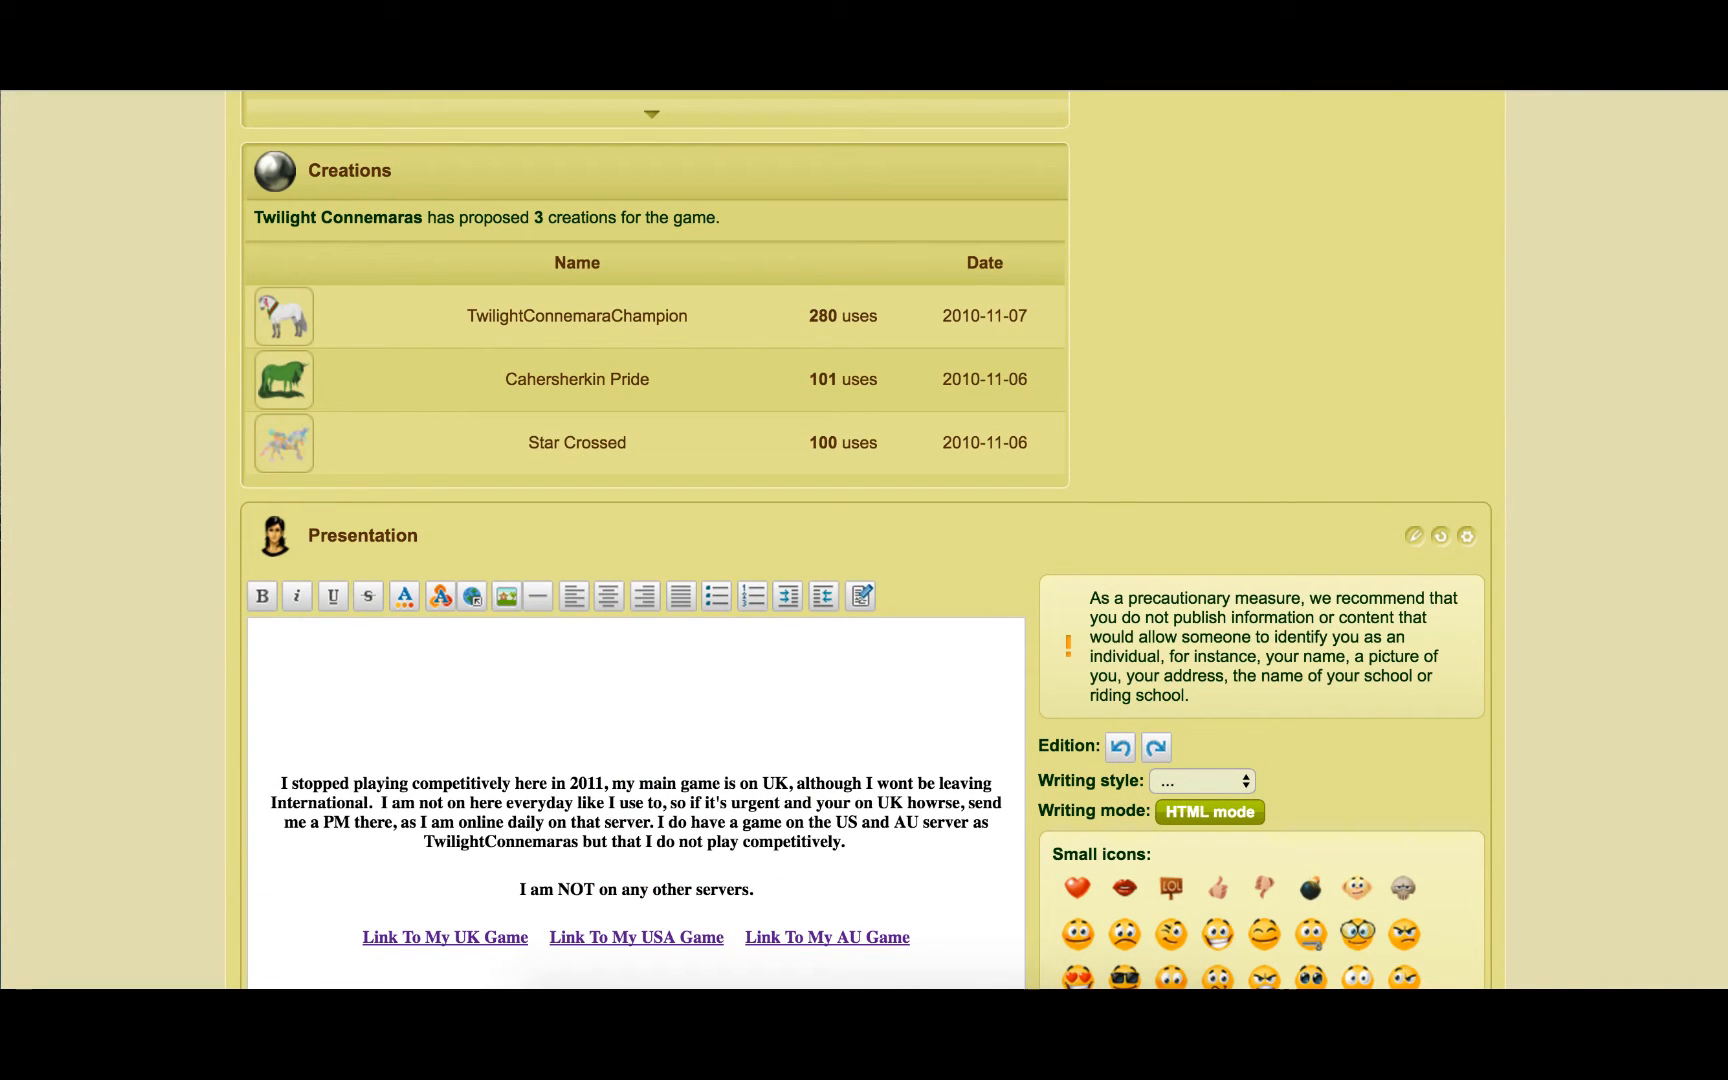
type("Artemis")
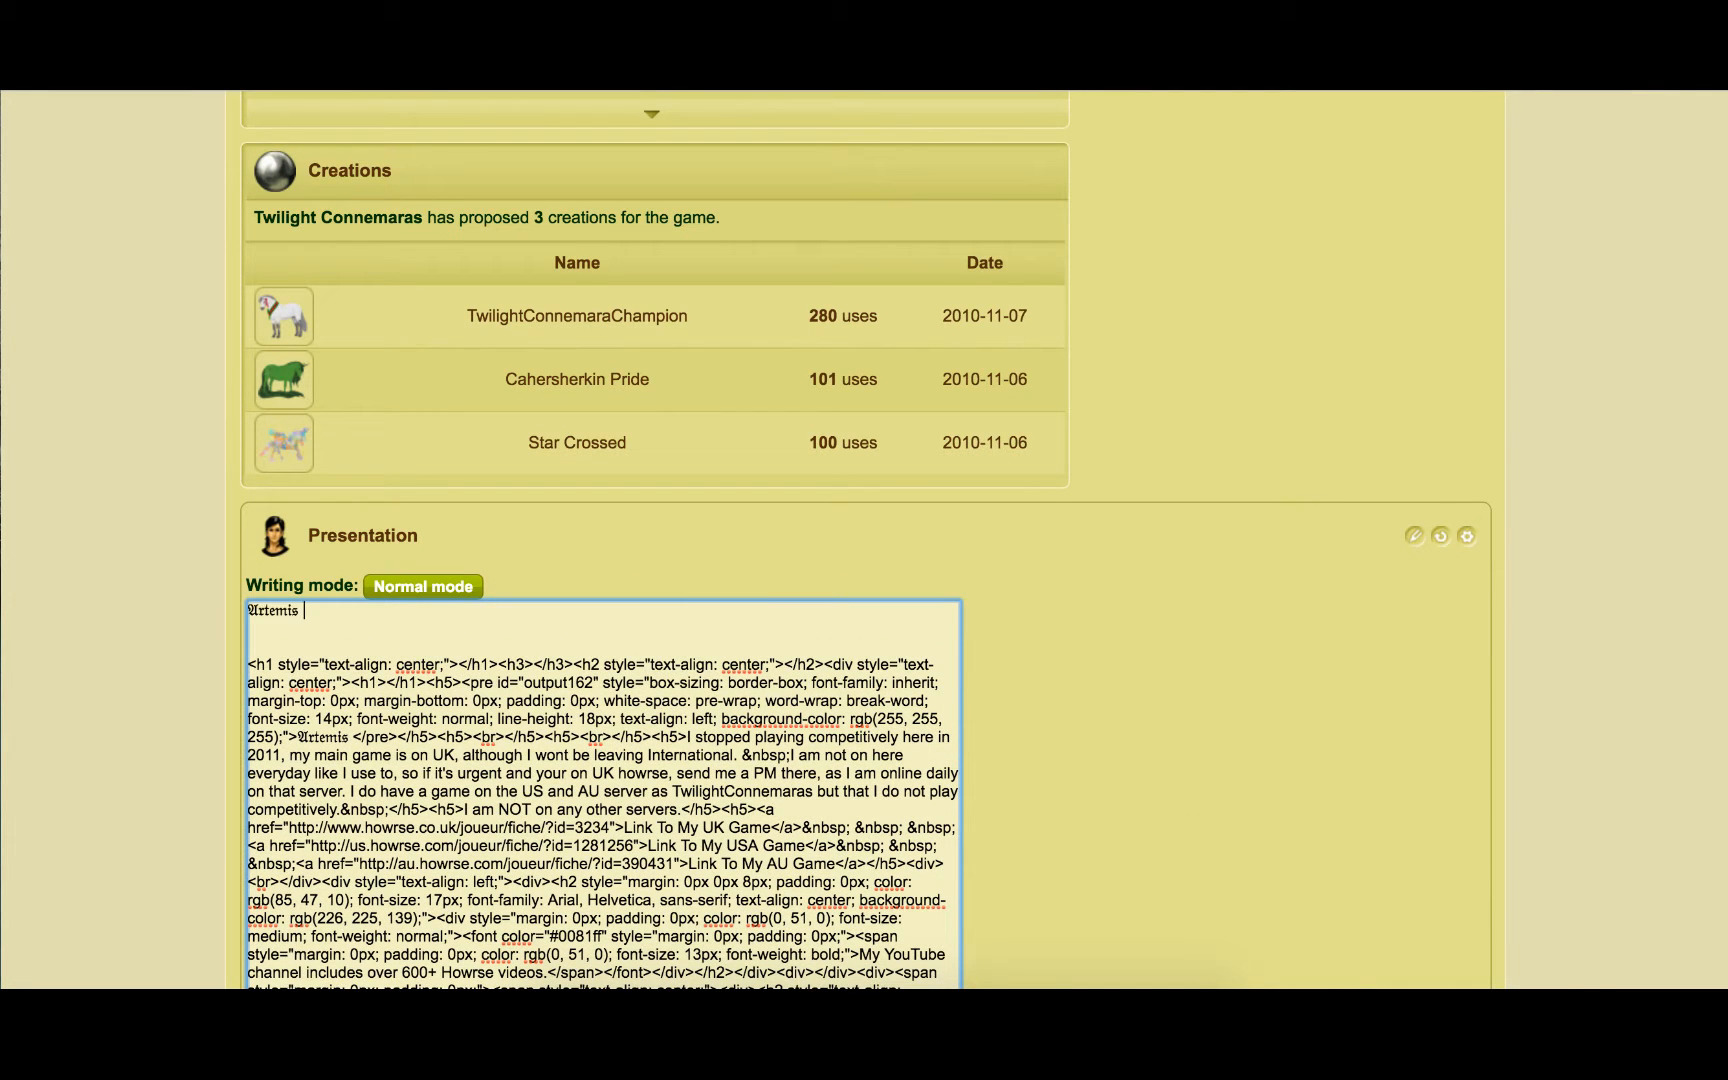
left_click(421, 585)
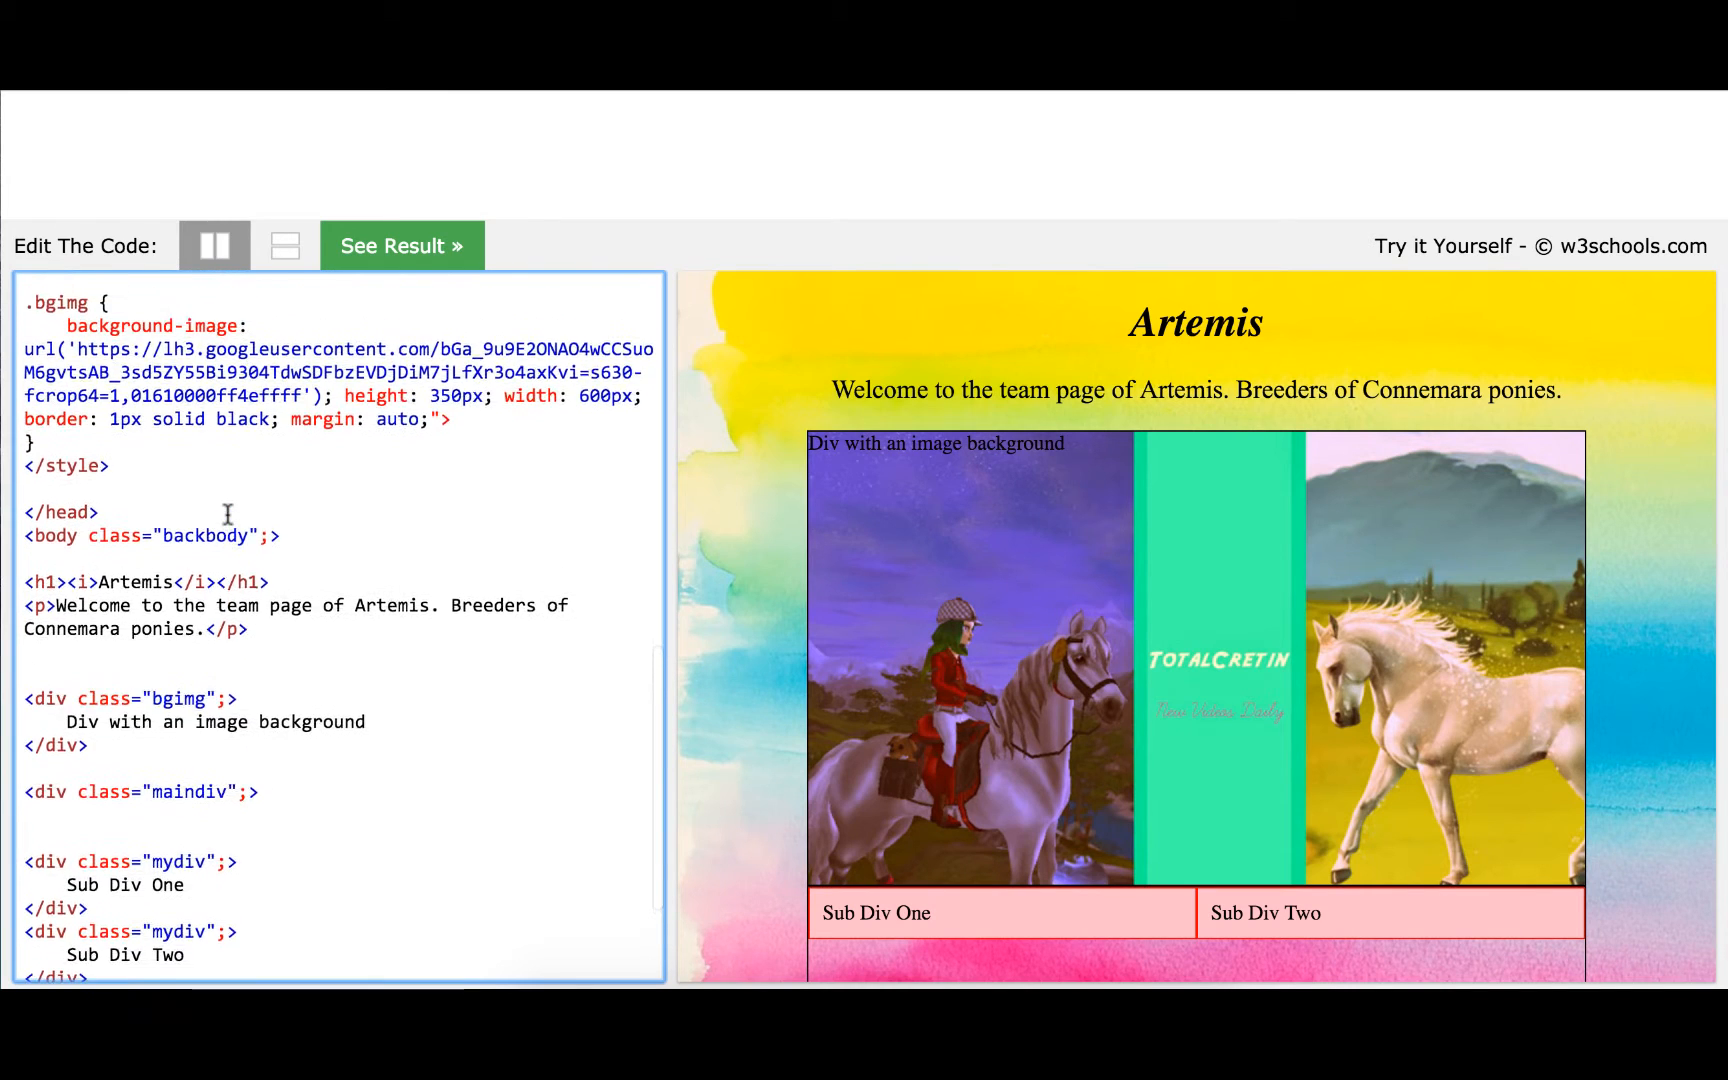
Scroll the Tryit code down to the Artemis h1 heading
scroll("down", 3)
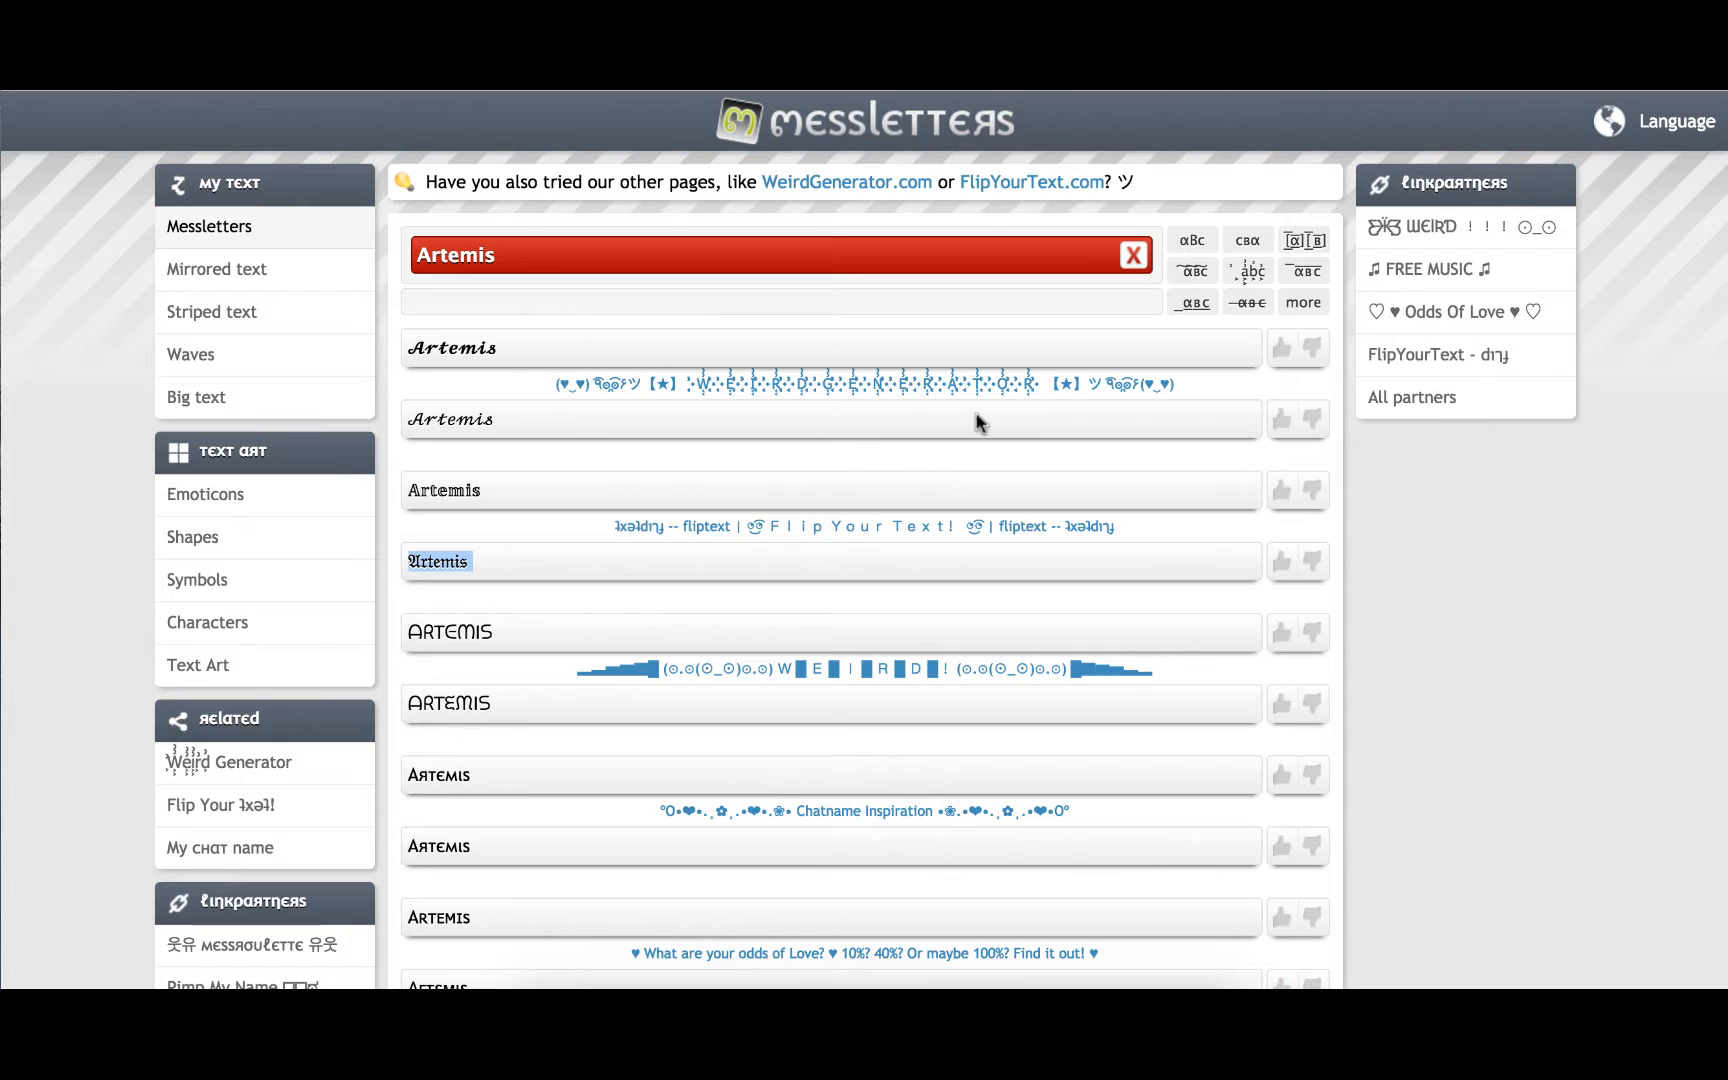
Extend the Messletters text to 'Artemis - Breeding Group' and copy the blackletter result
scroll("down", 3)
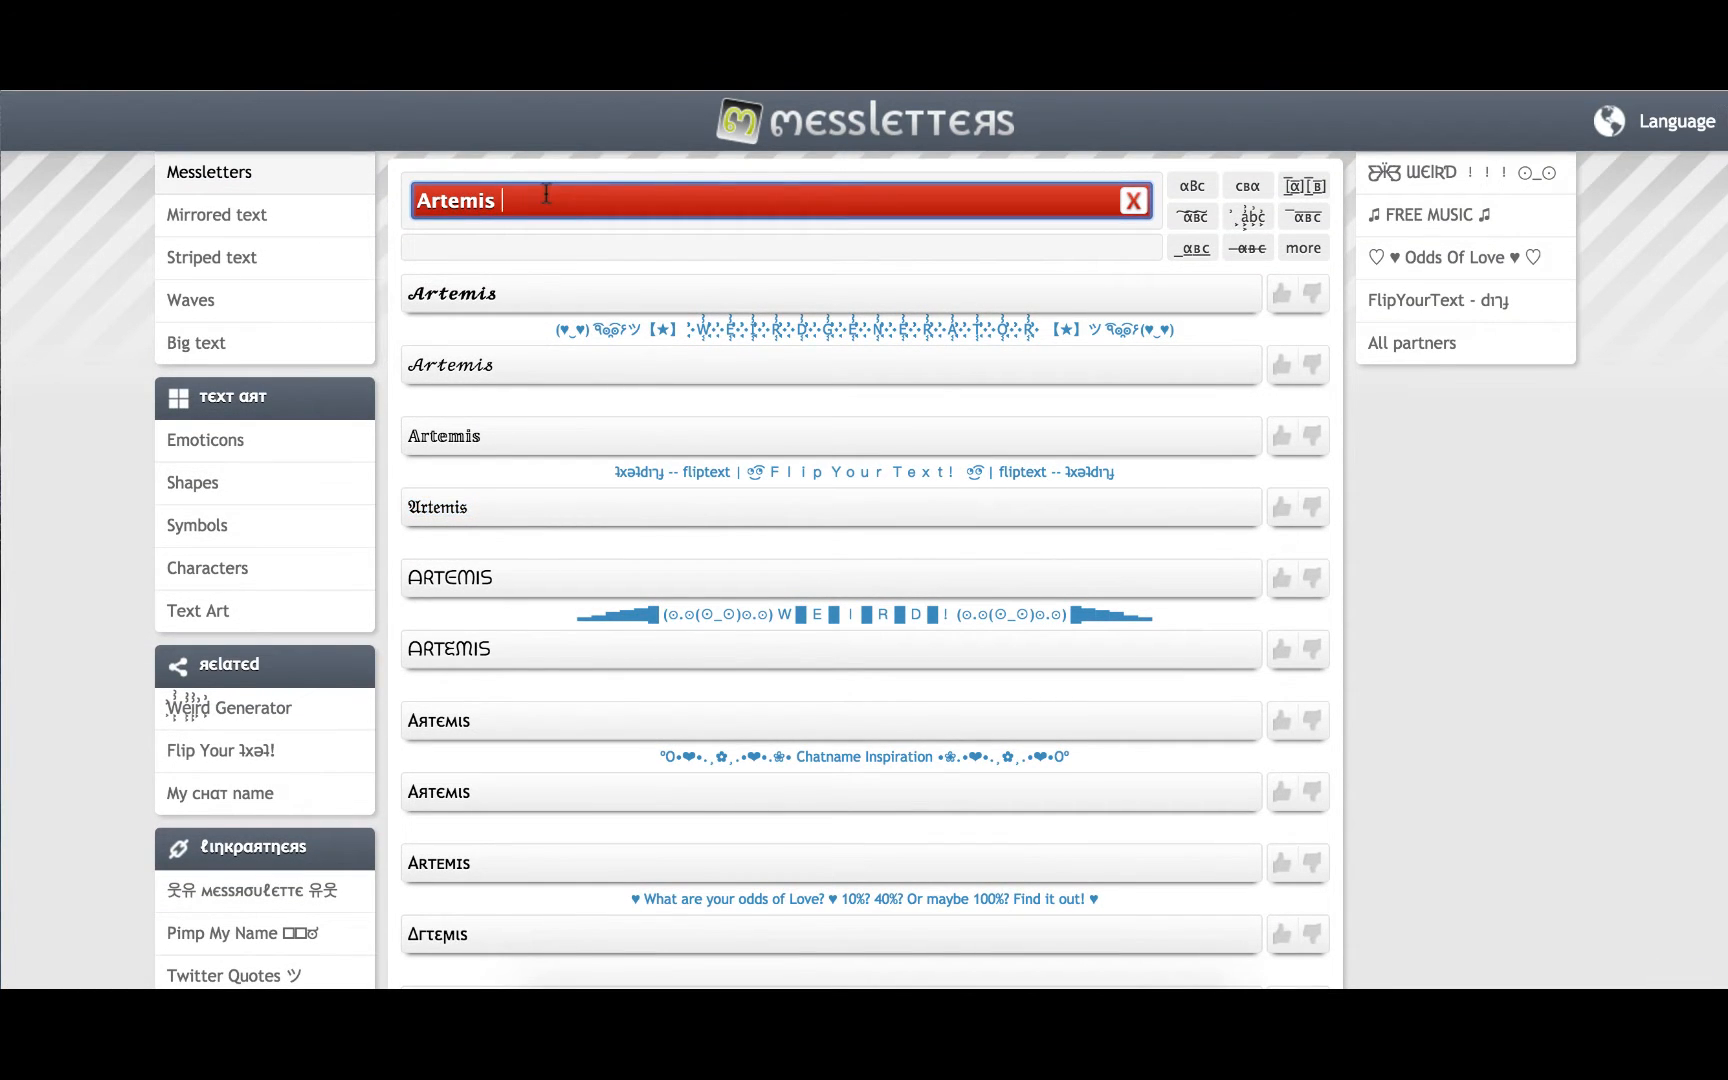
type("- Breeding Group")
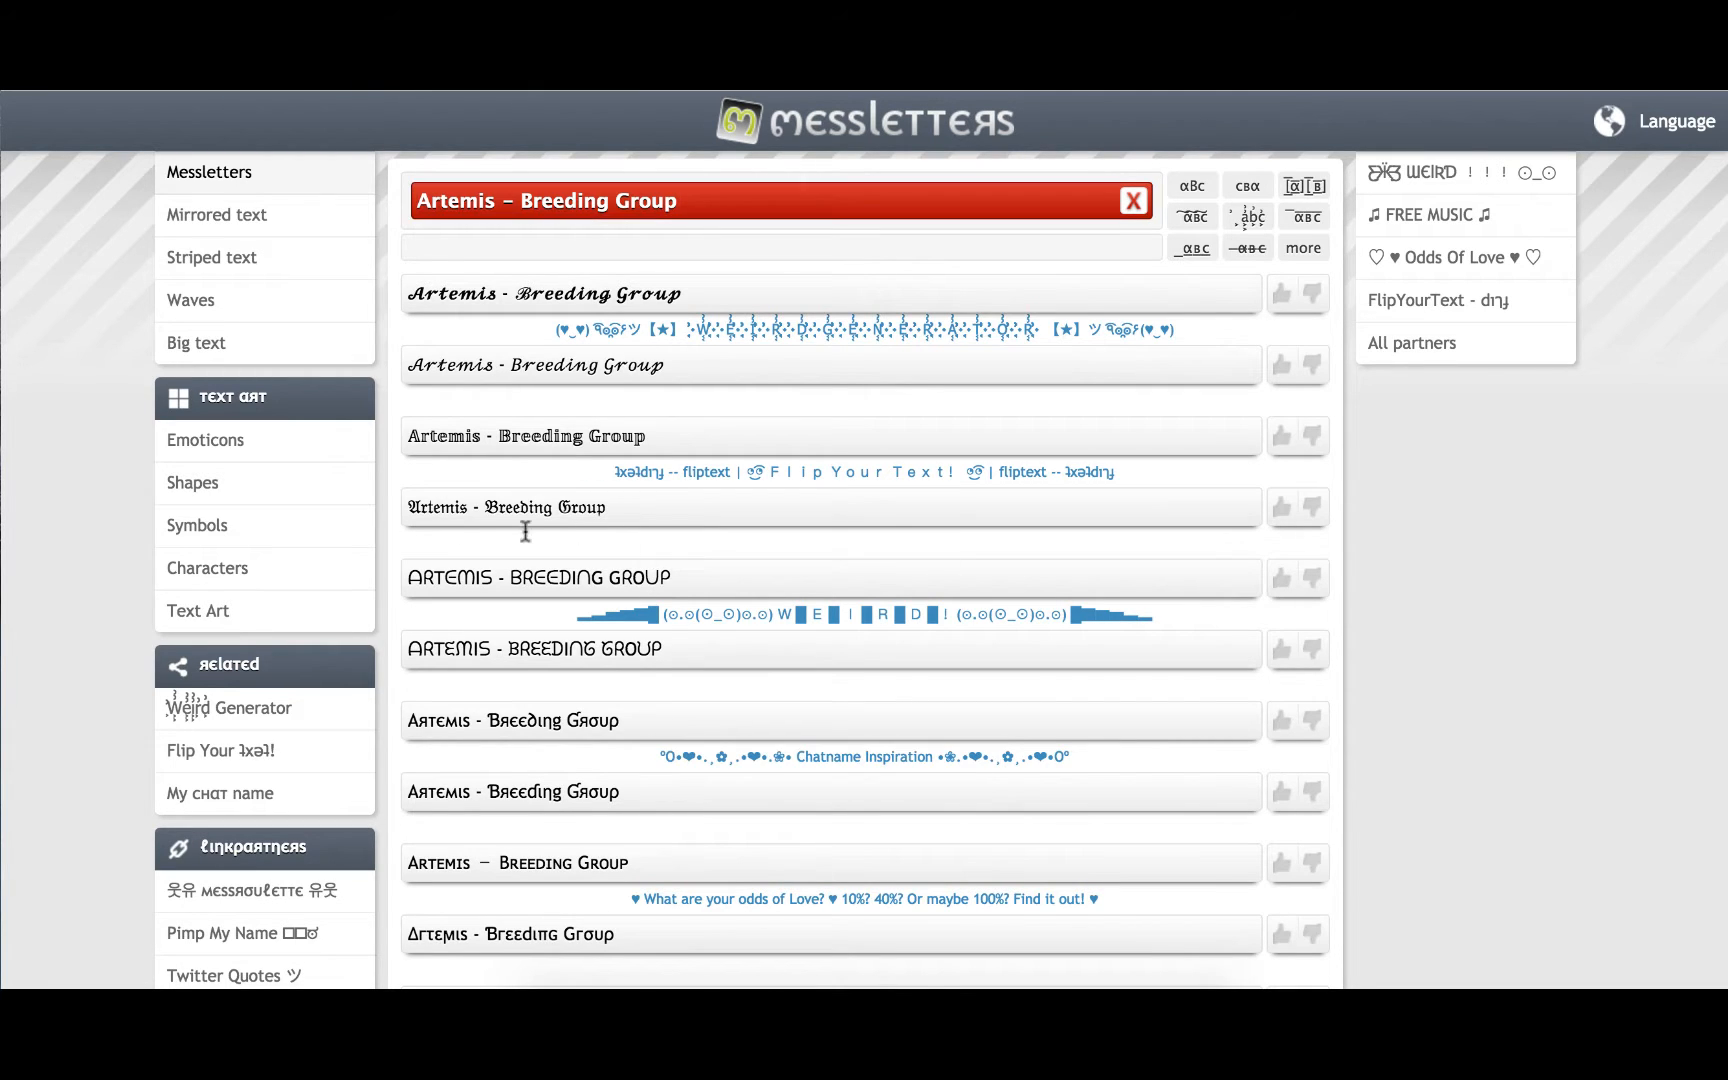
right_click(525, 508)
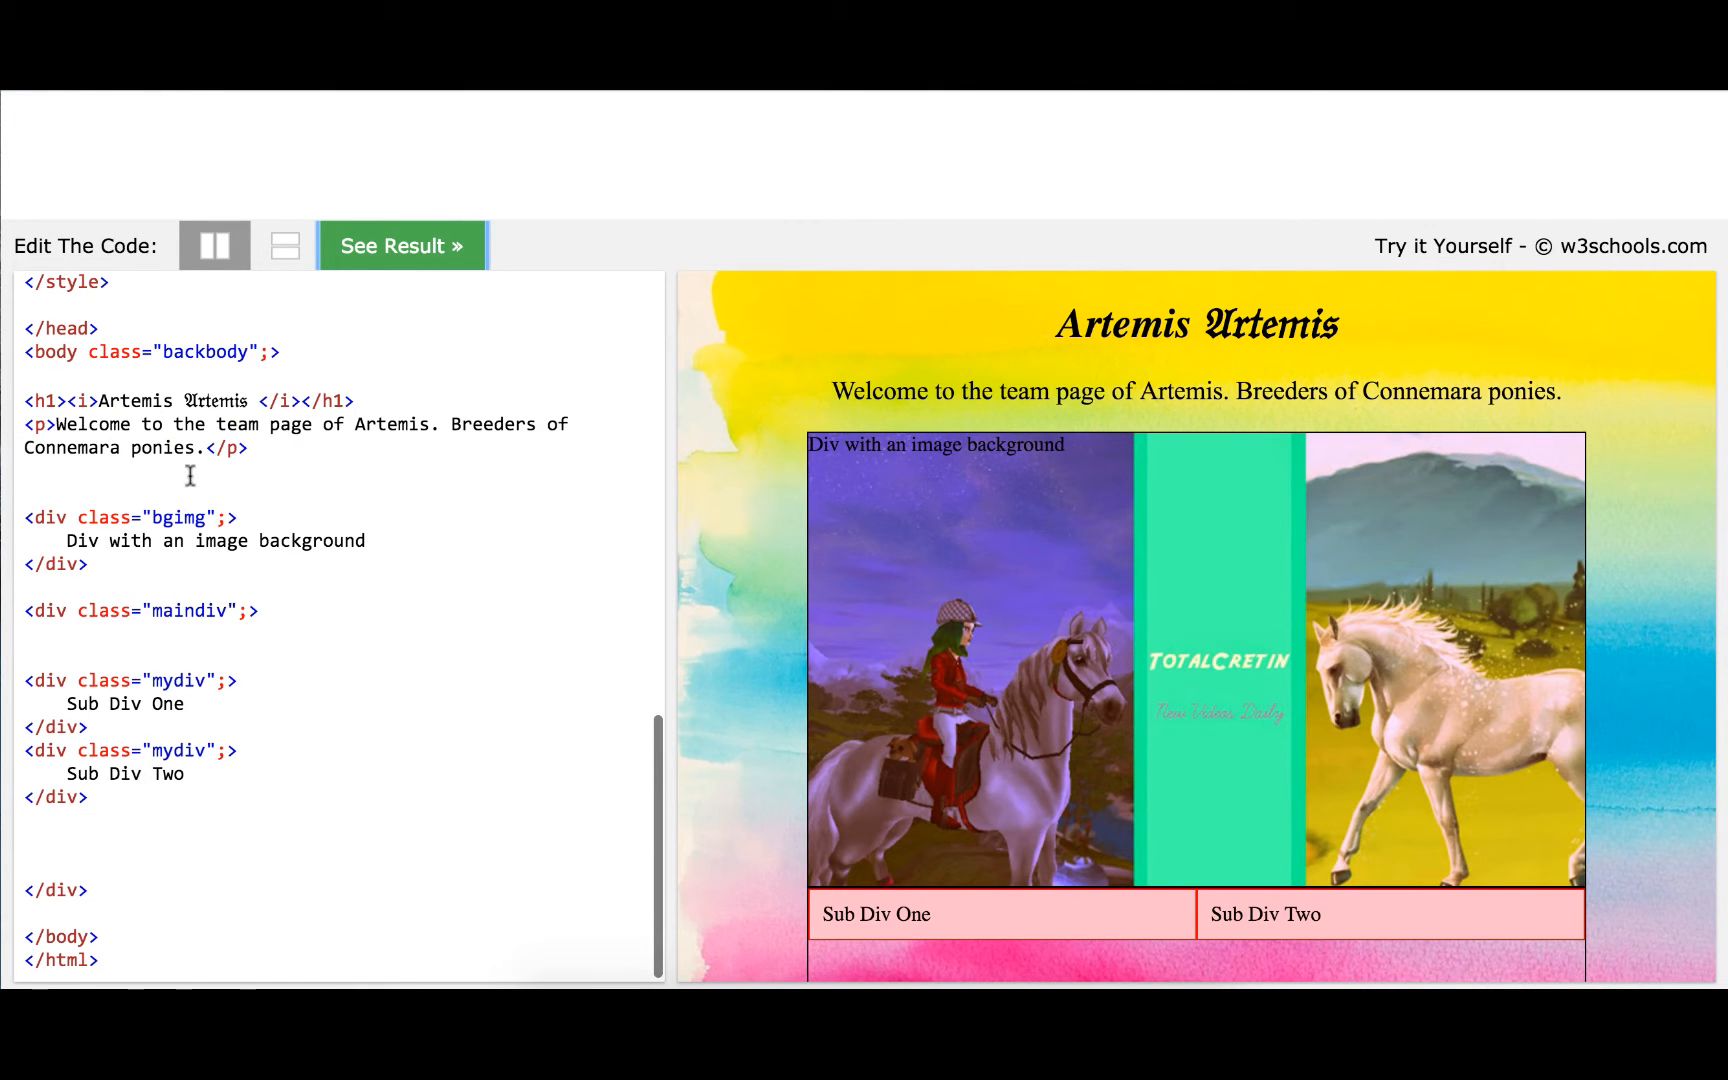
Paste blackletter Artemis into the h1, add a Breeding Group h2, and preview
double_click(169, 400)
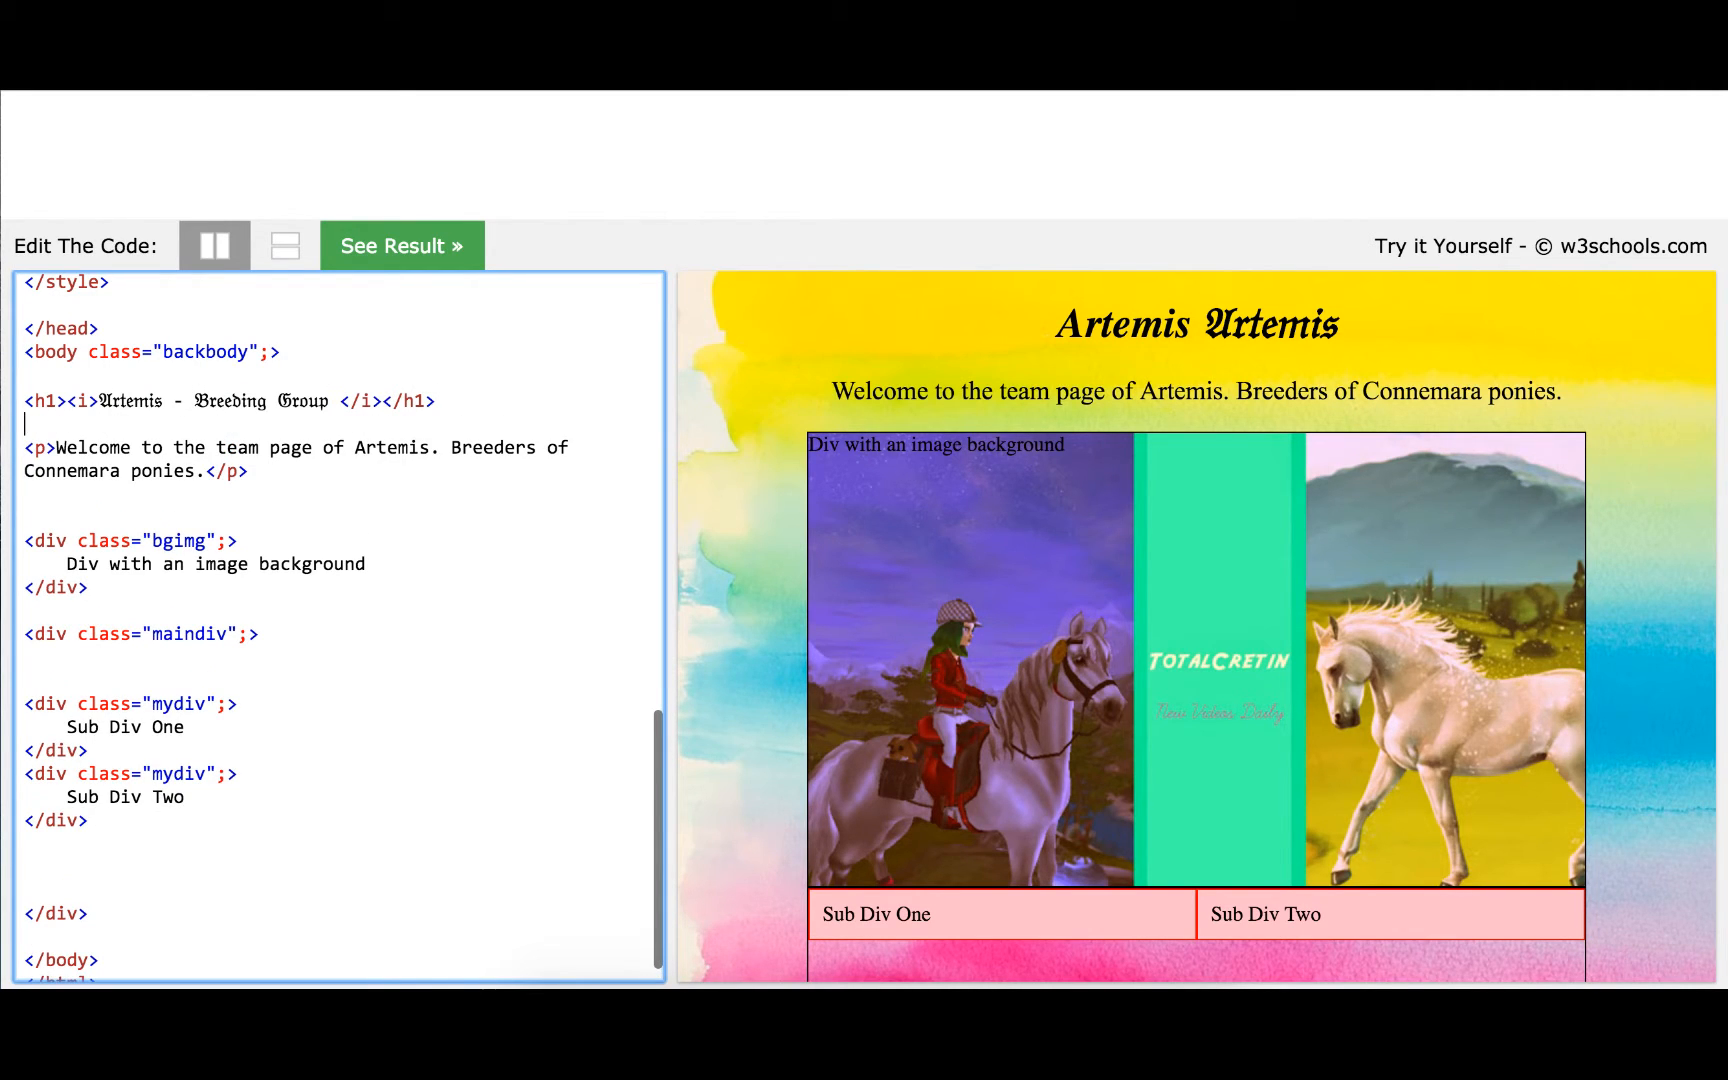
type("<h2>")
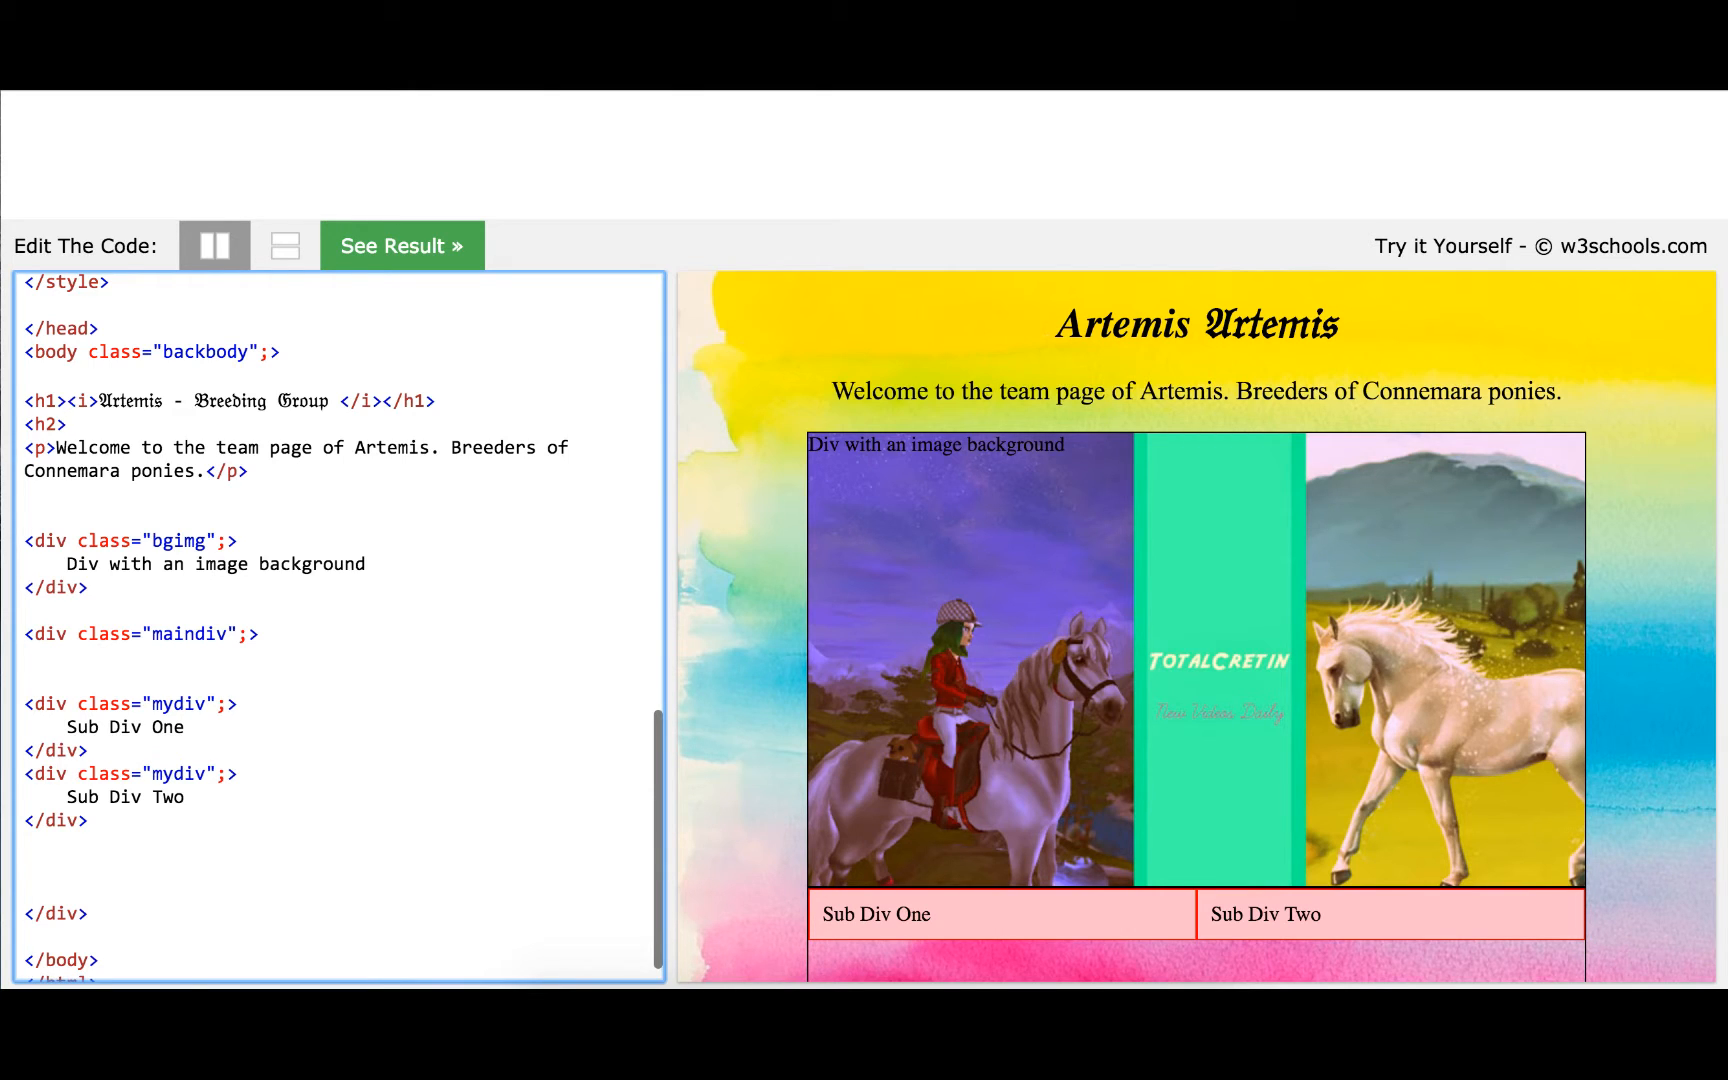
type("Artemis - Breeding Group")
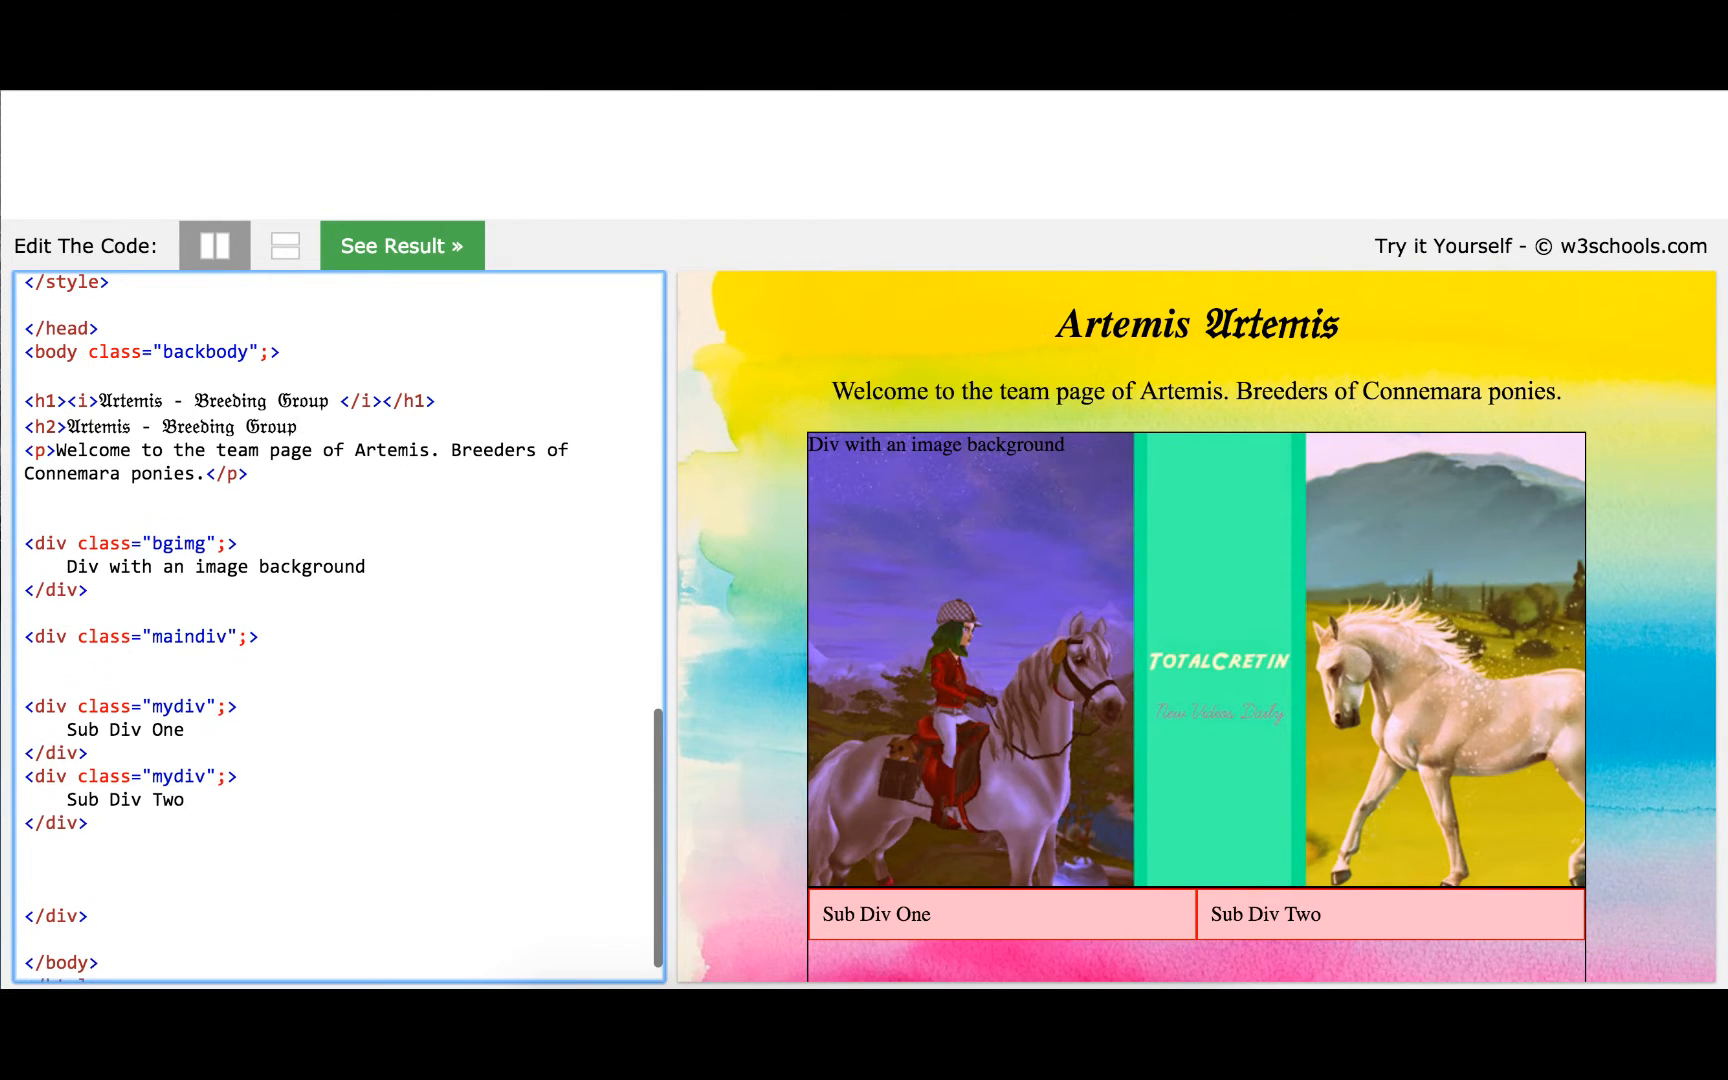
type("</h2>")
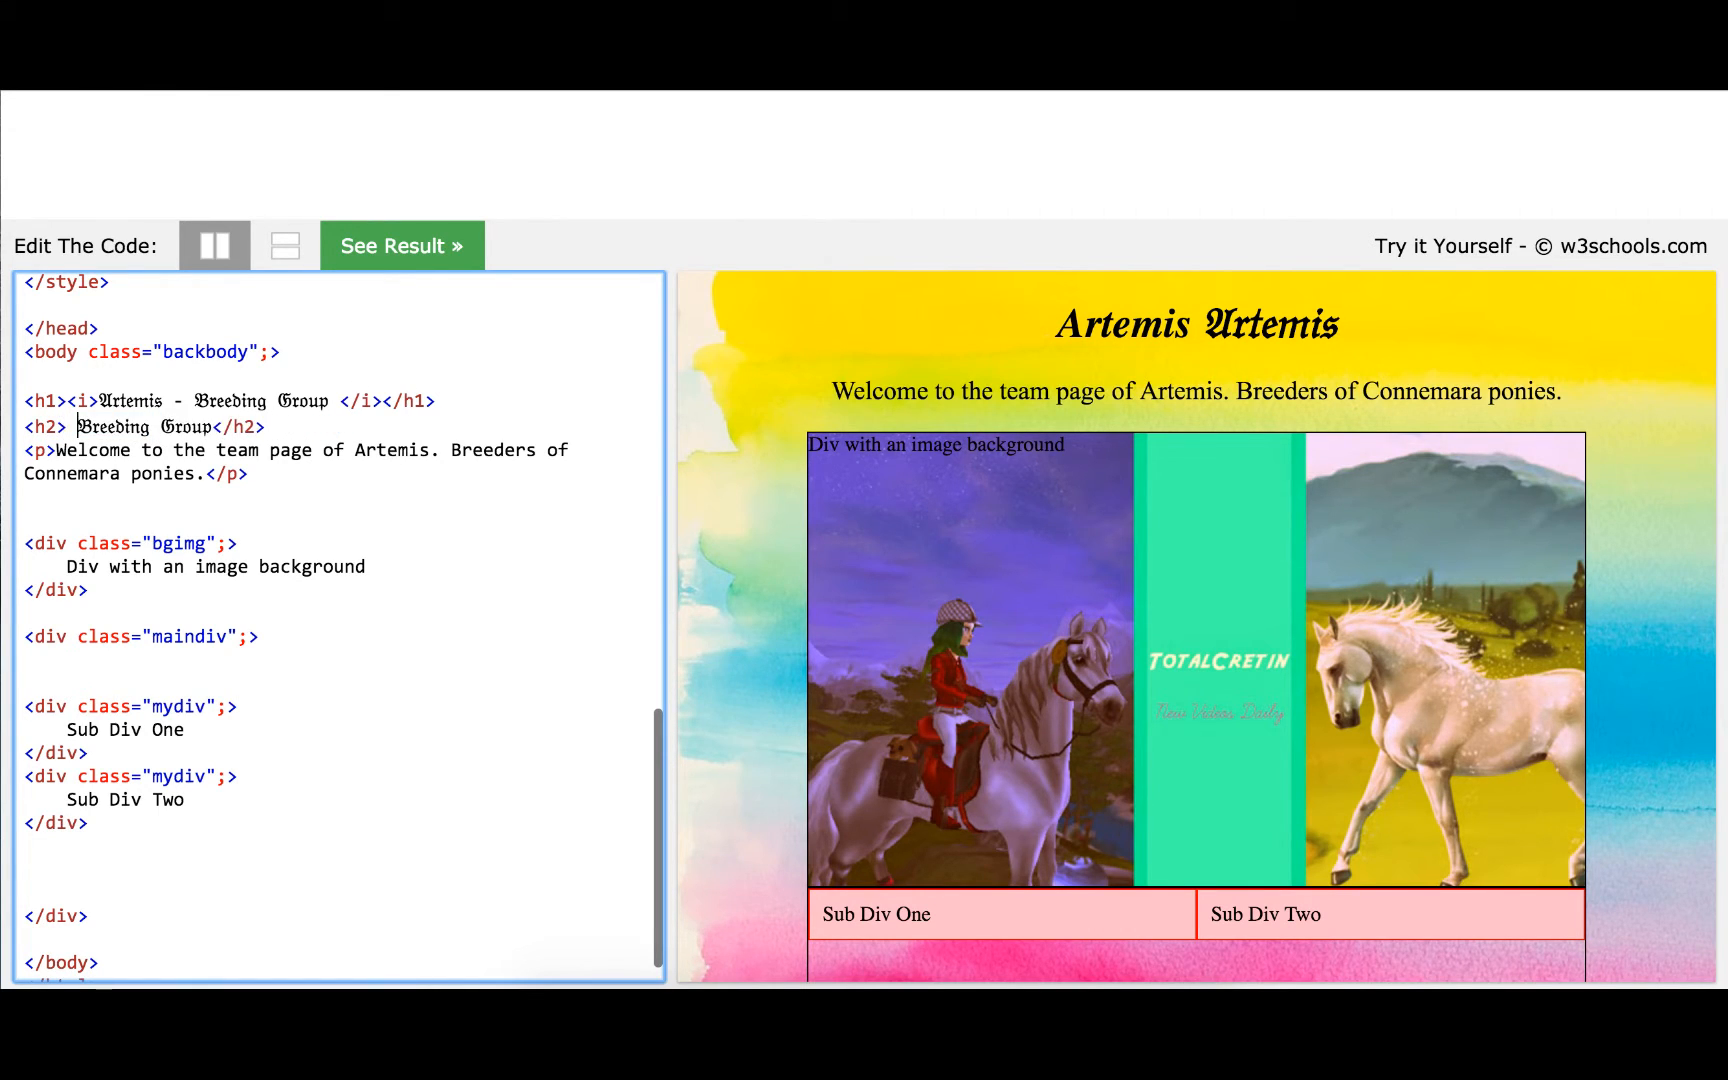
left_click_drag(161, 400, 328, 400)
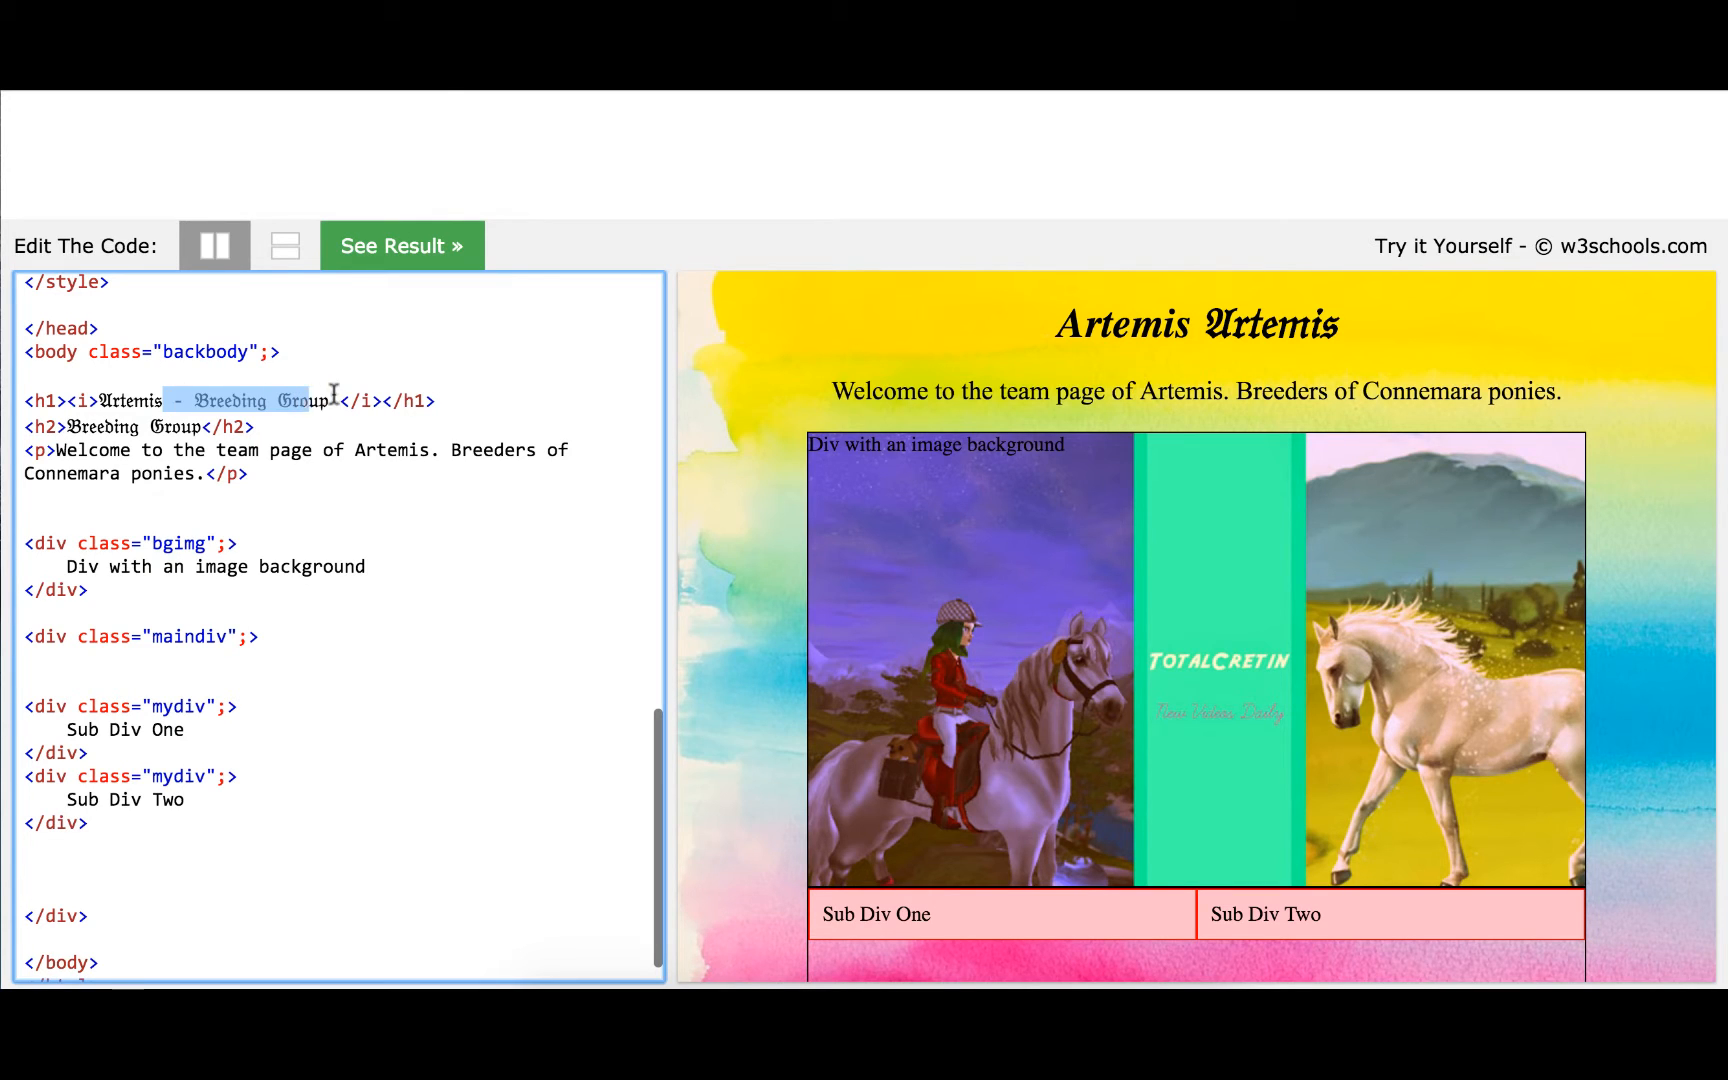
left_click(400, 245)
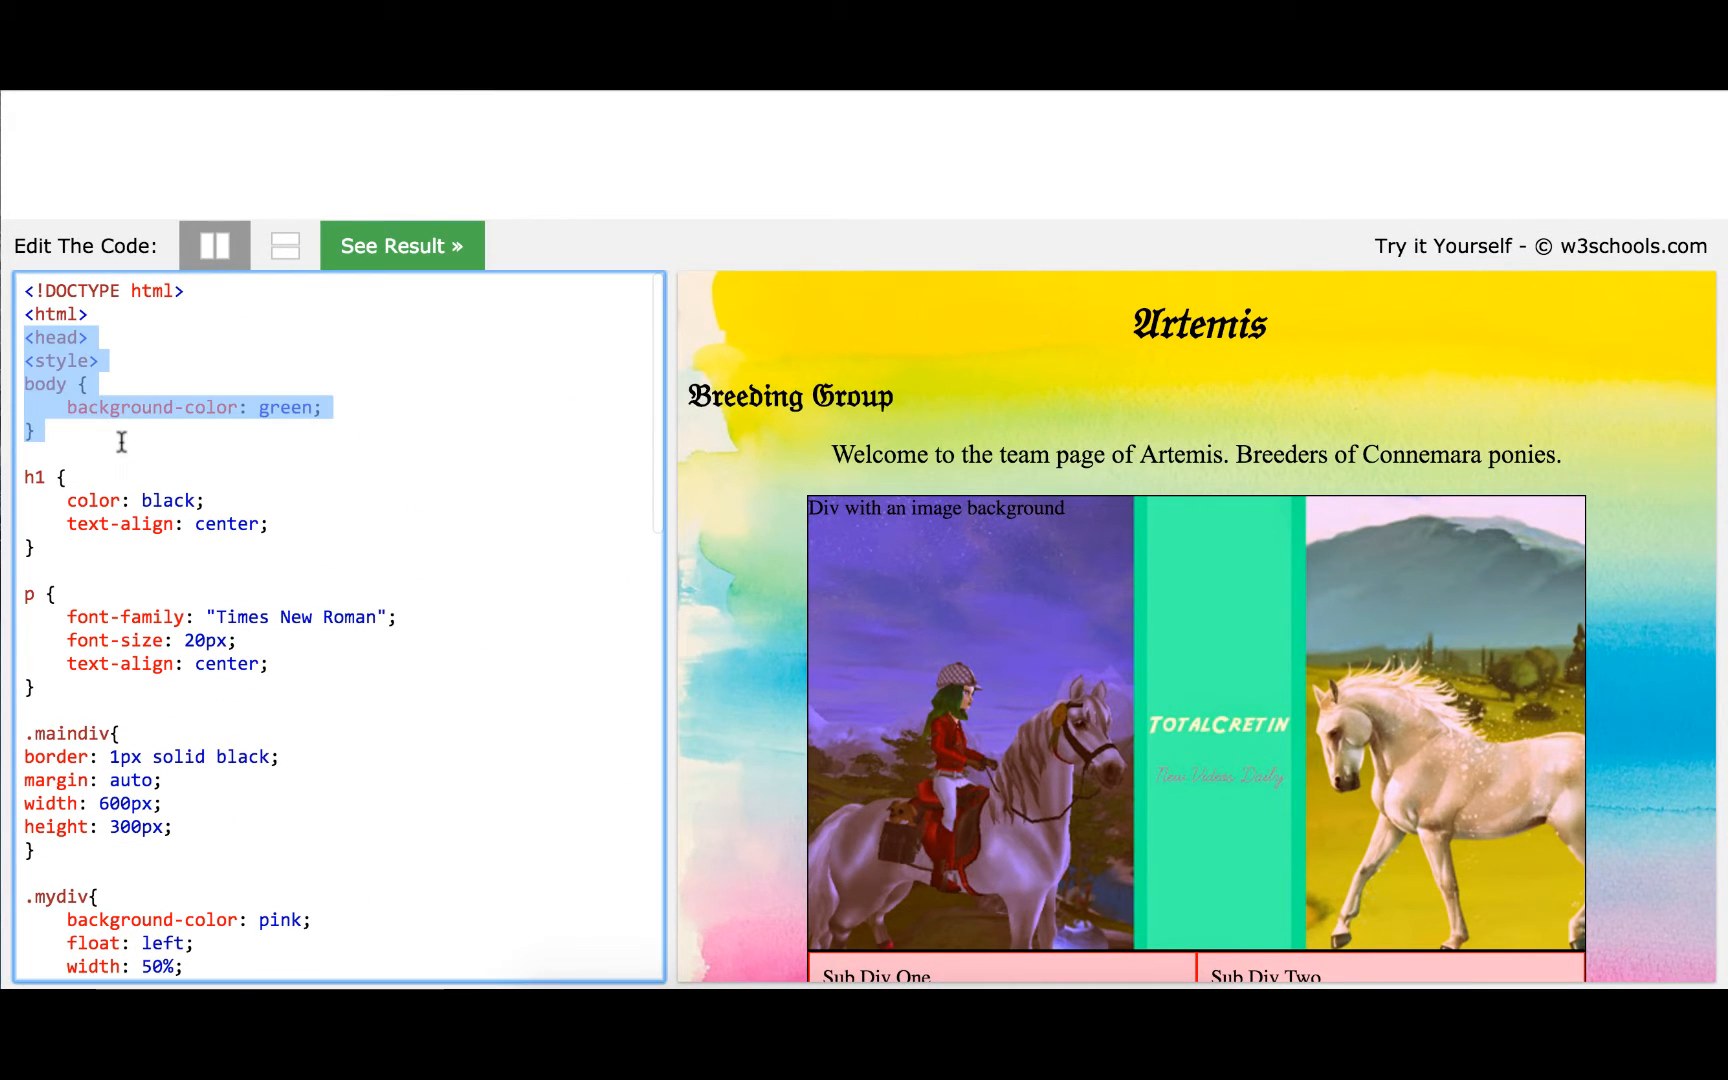
Add a CSS rule making the Breeding Group h2 centred and blue
scroll("down", 3)
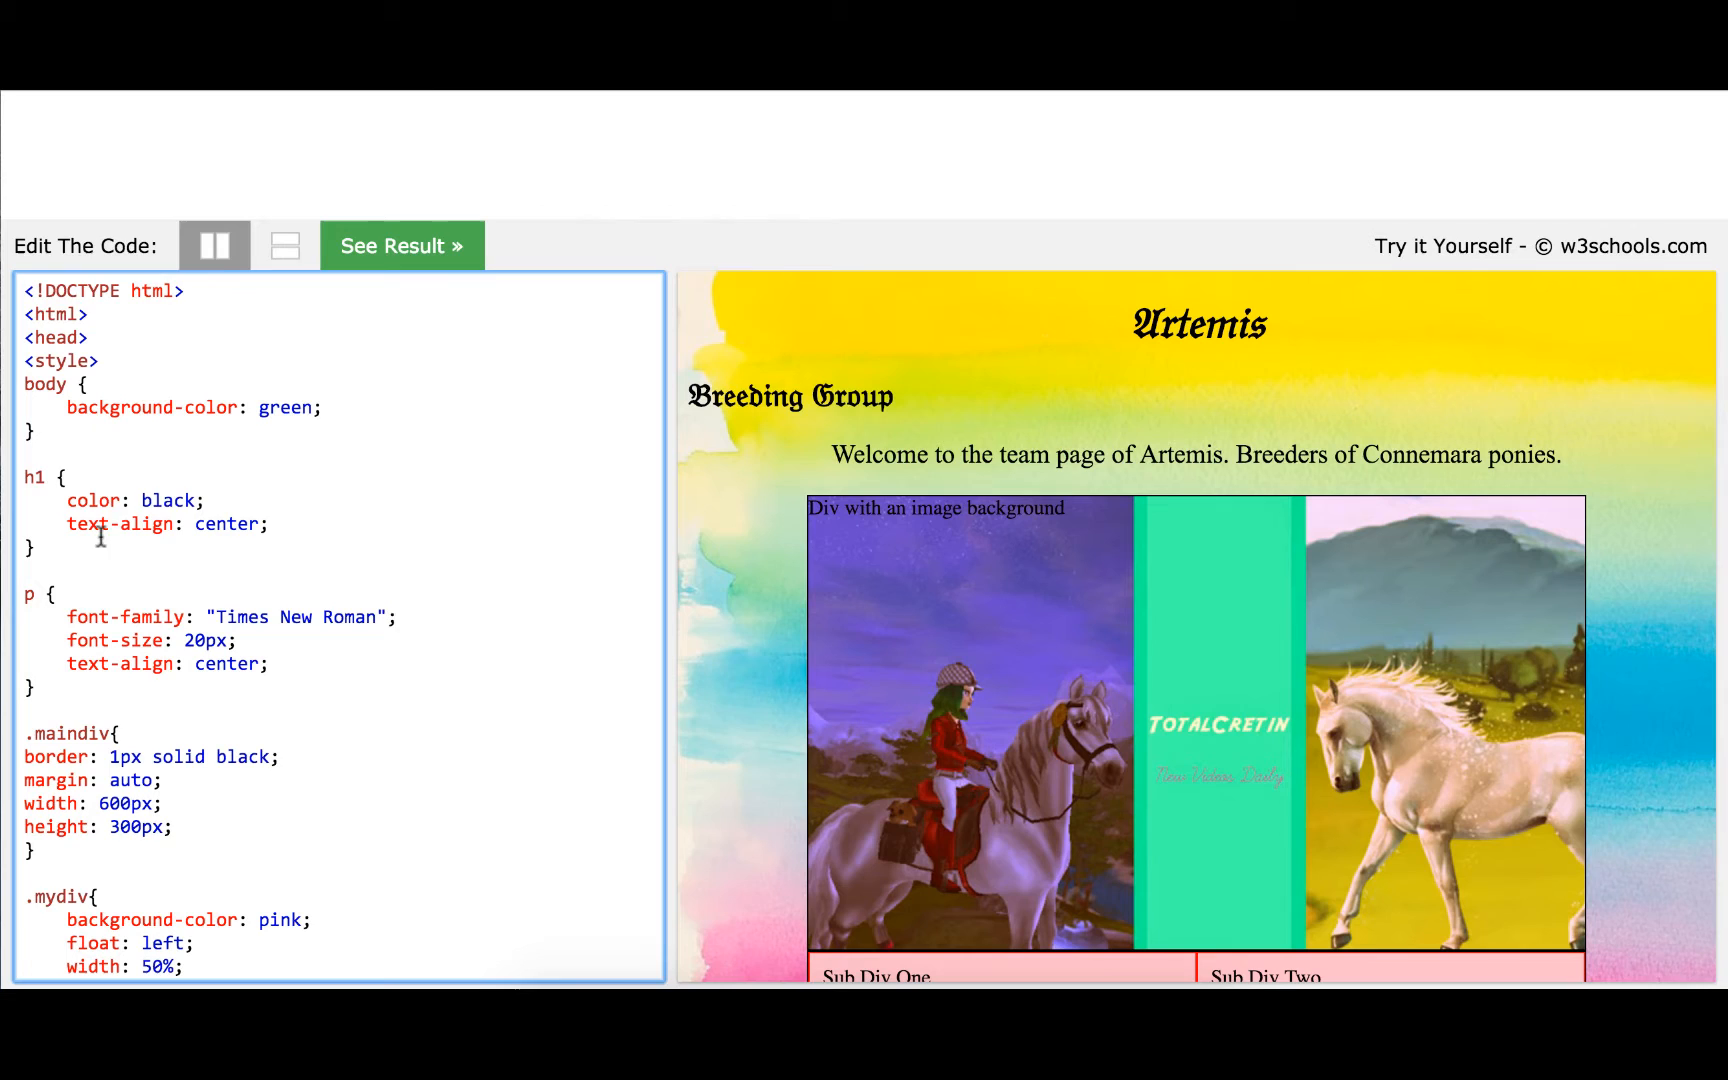
left_click_drag(22, 477, 33, 548)
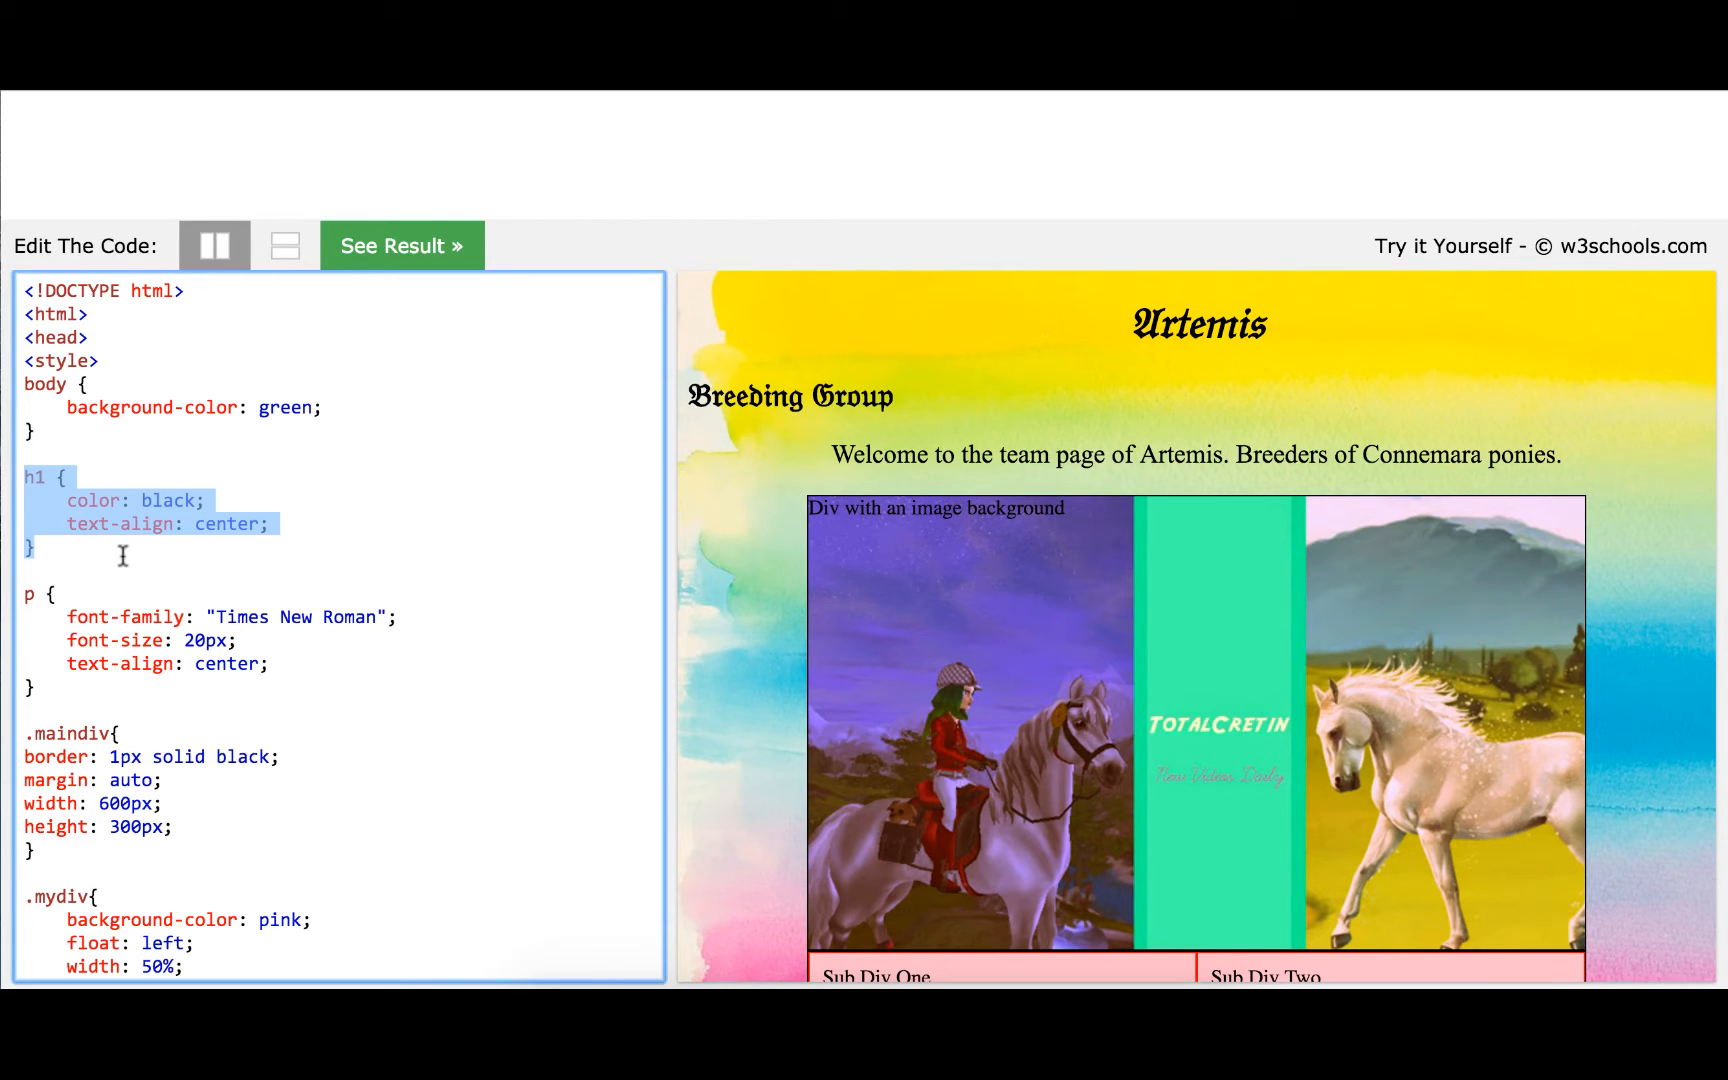
left_click(24, 477)
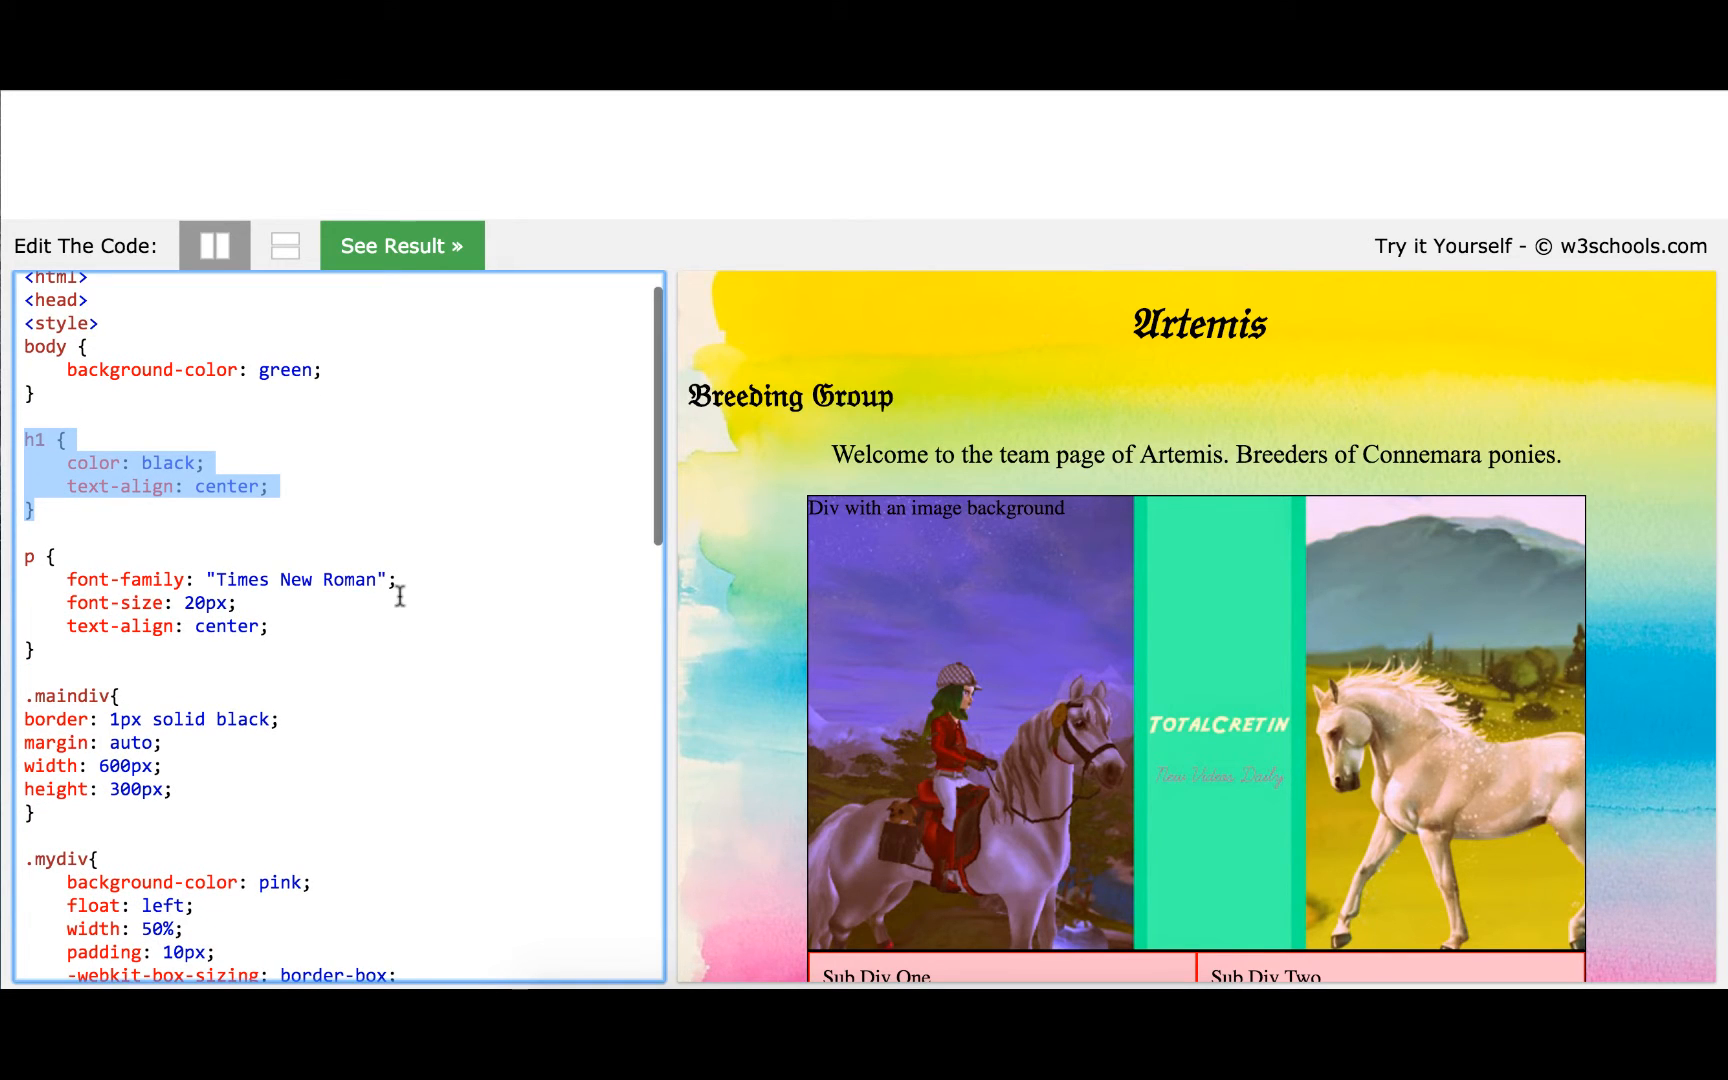
mouse_move(99, 461)
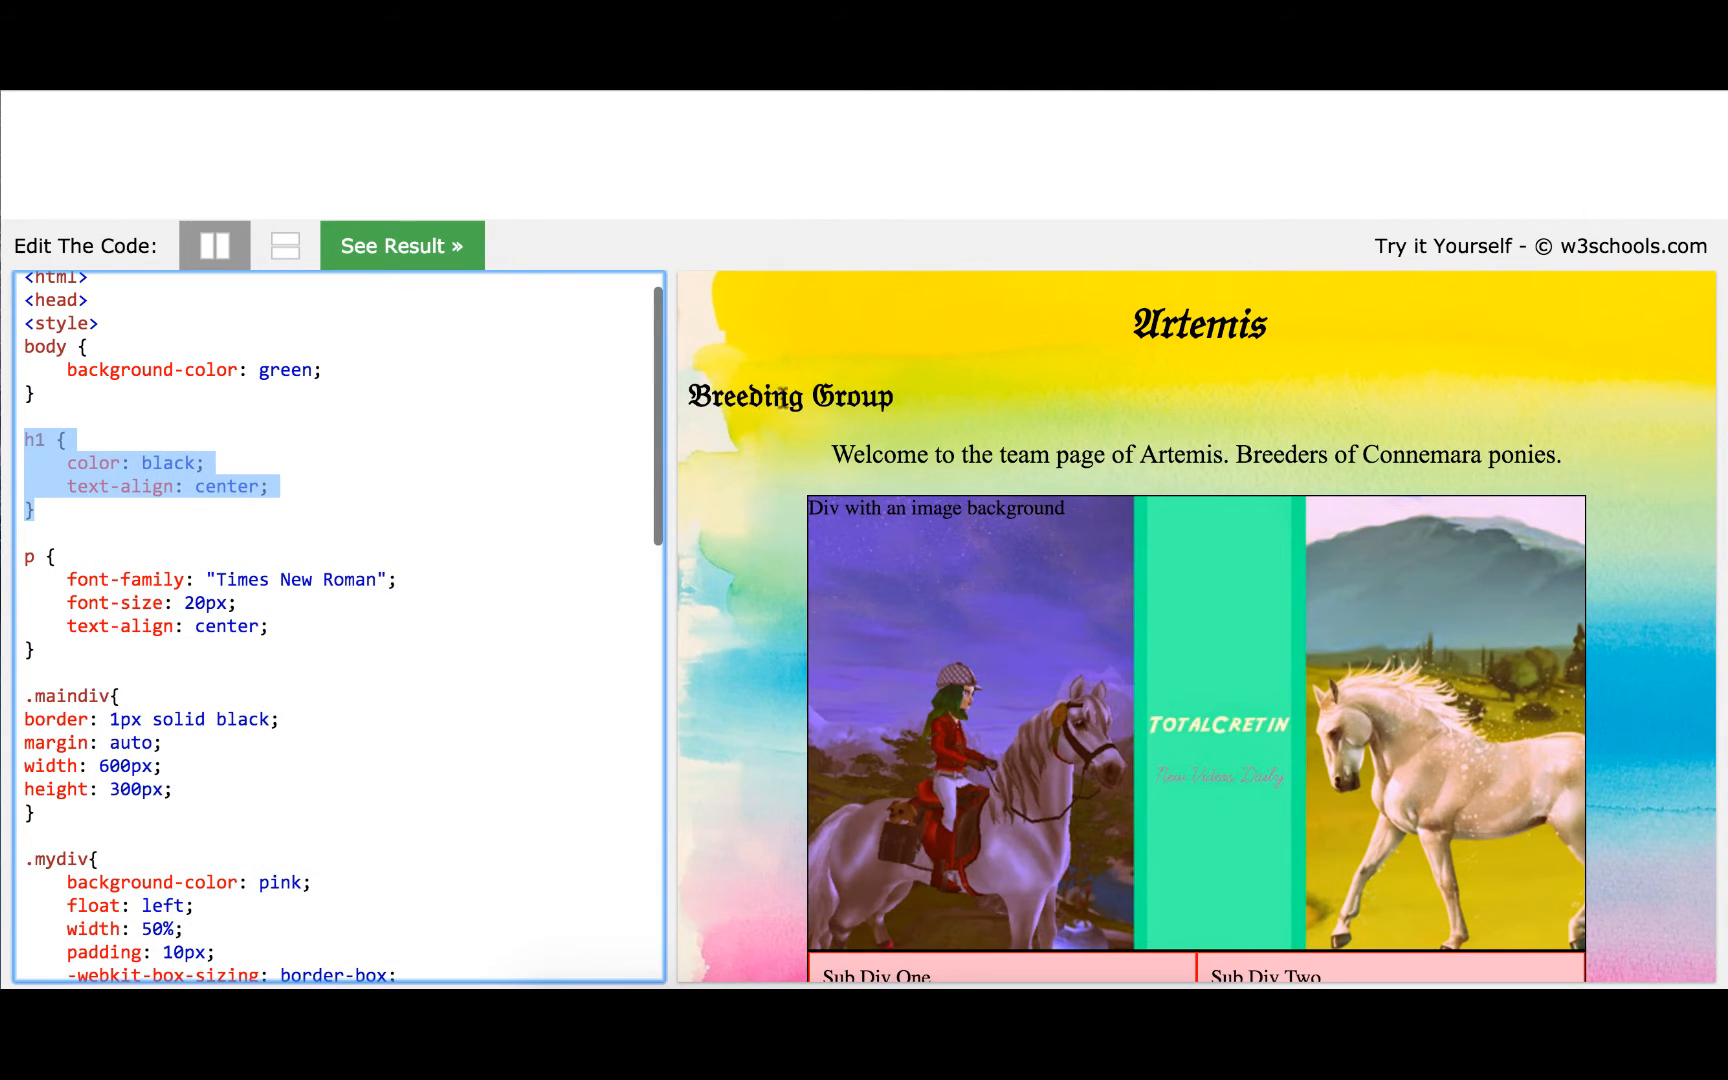
left_click(154, 528)
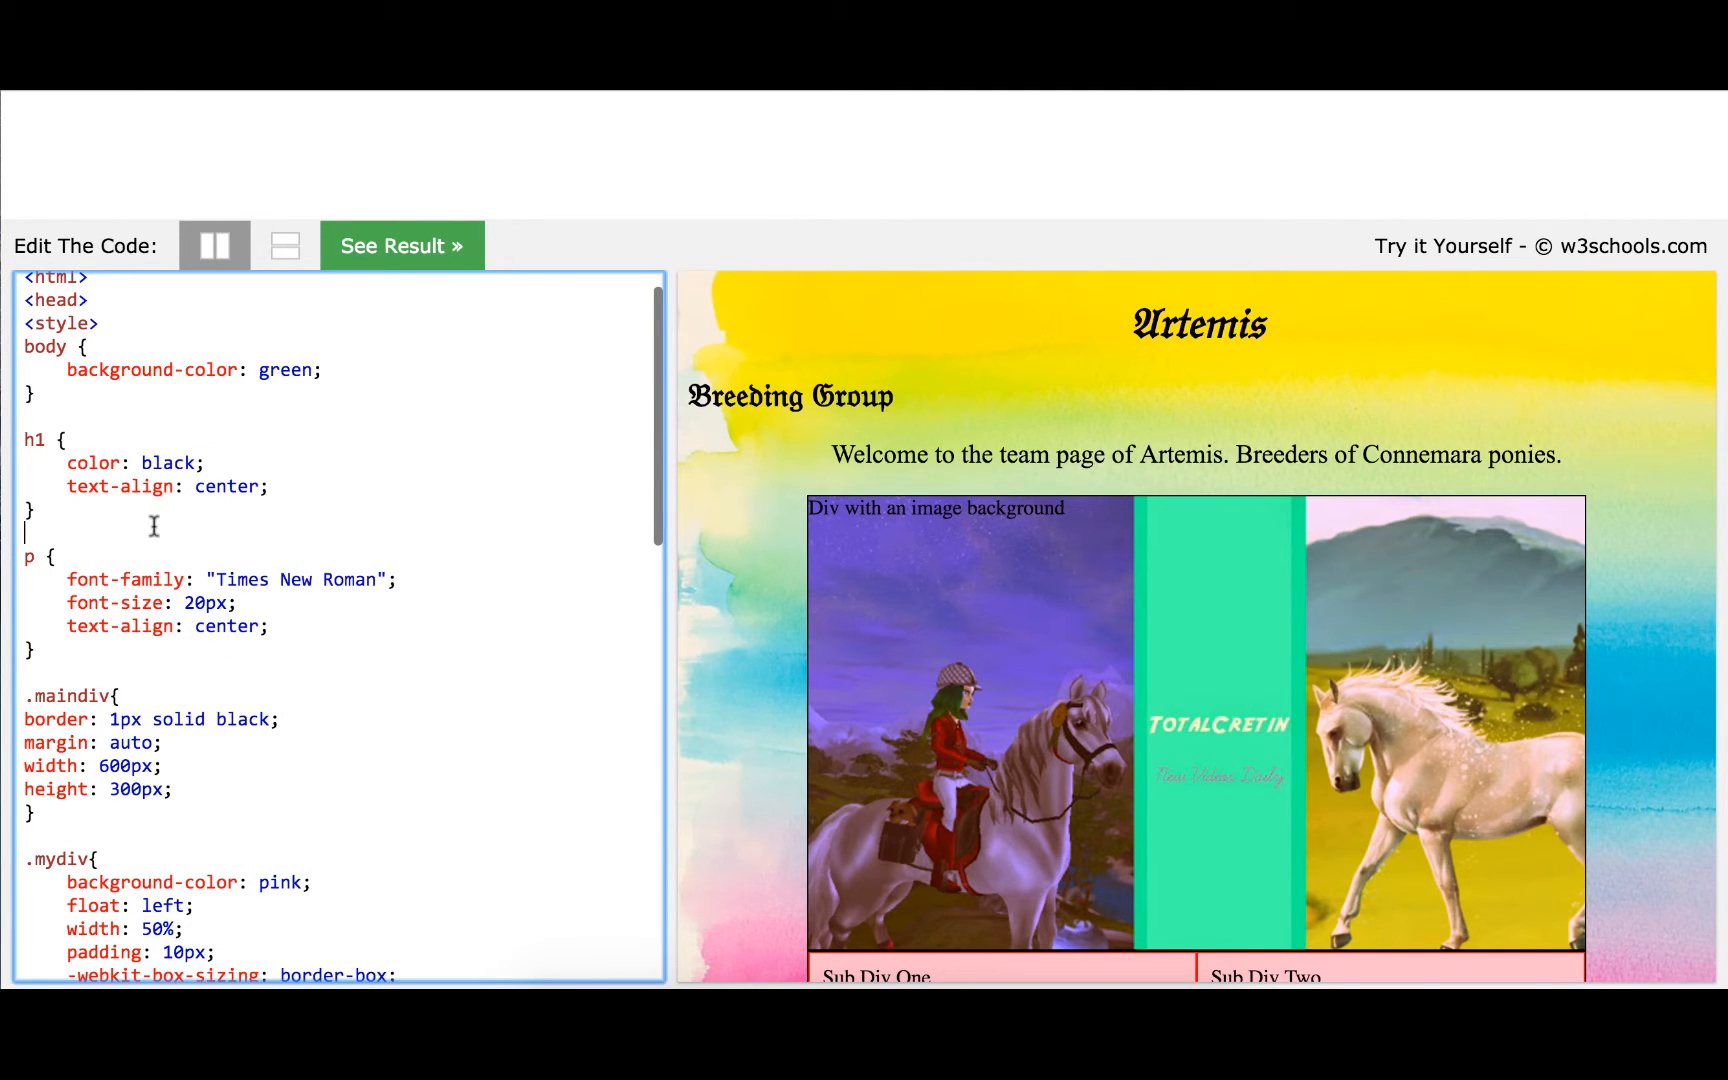
type("v")
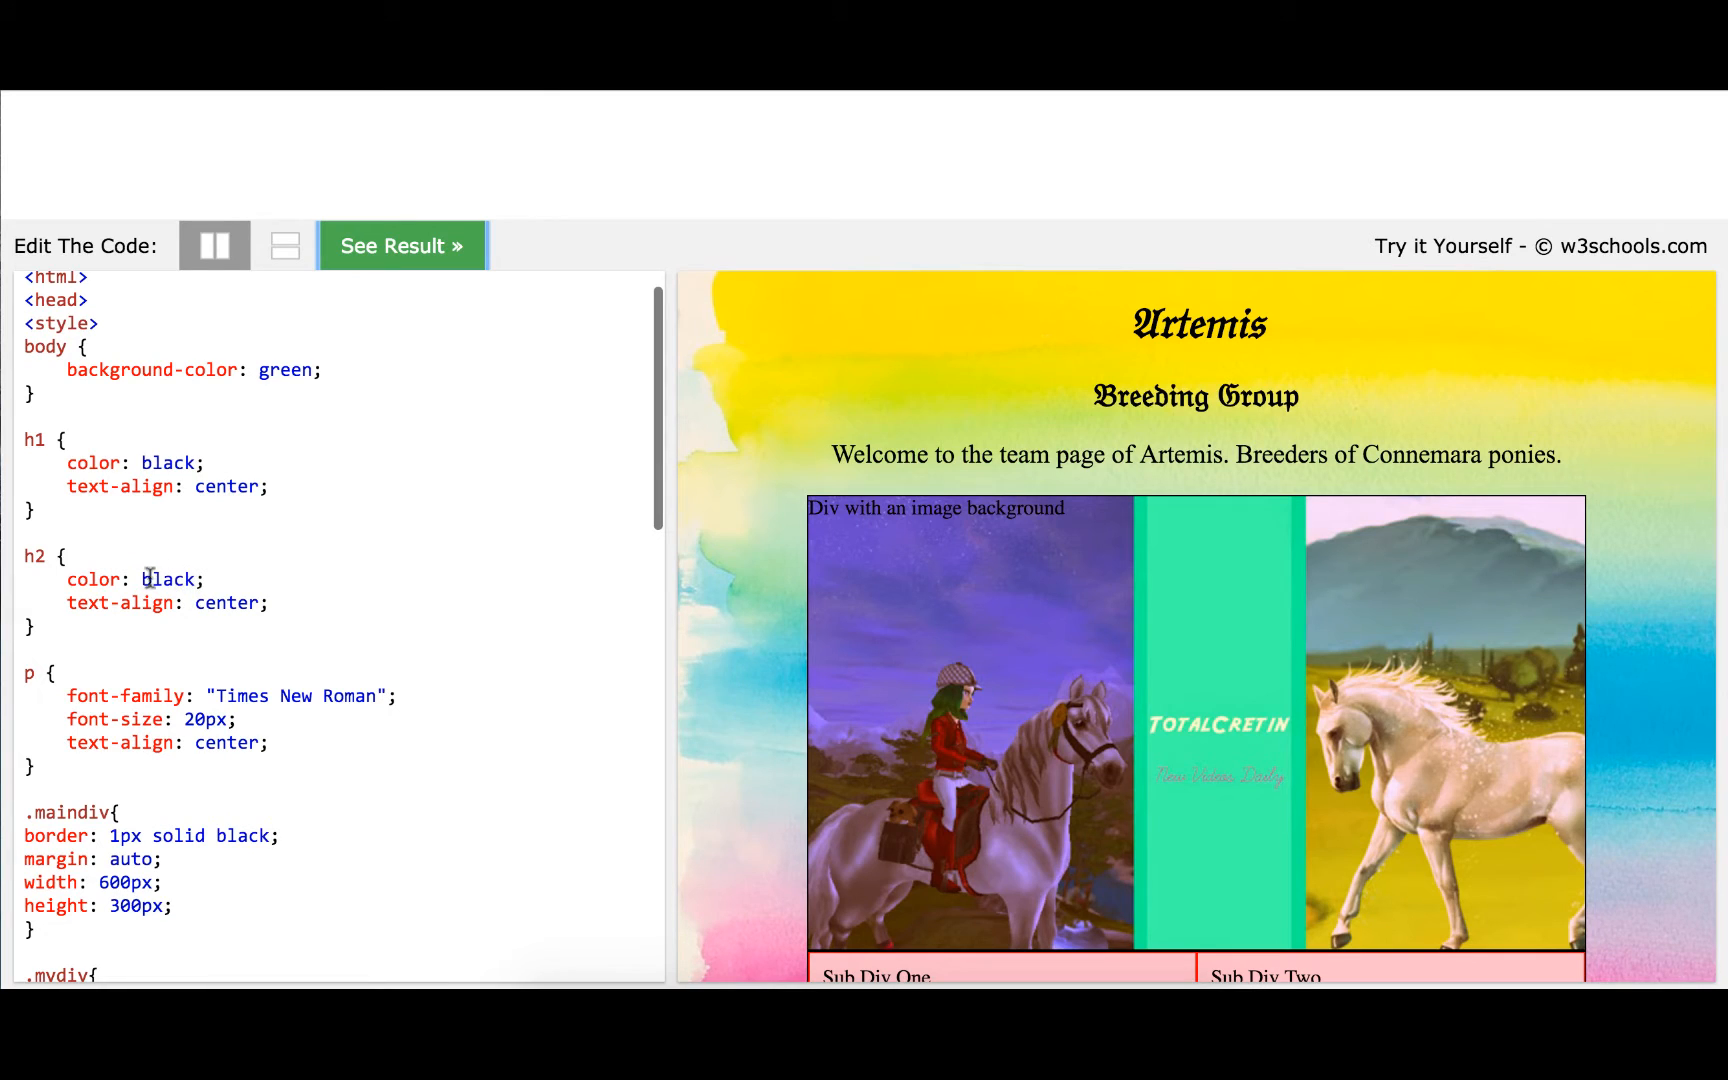
type("blue")
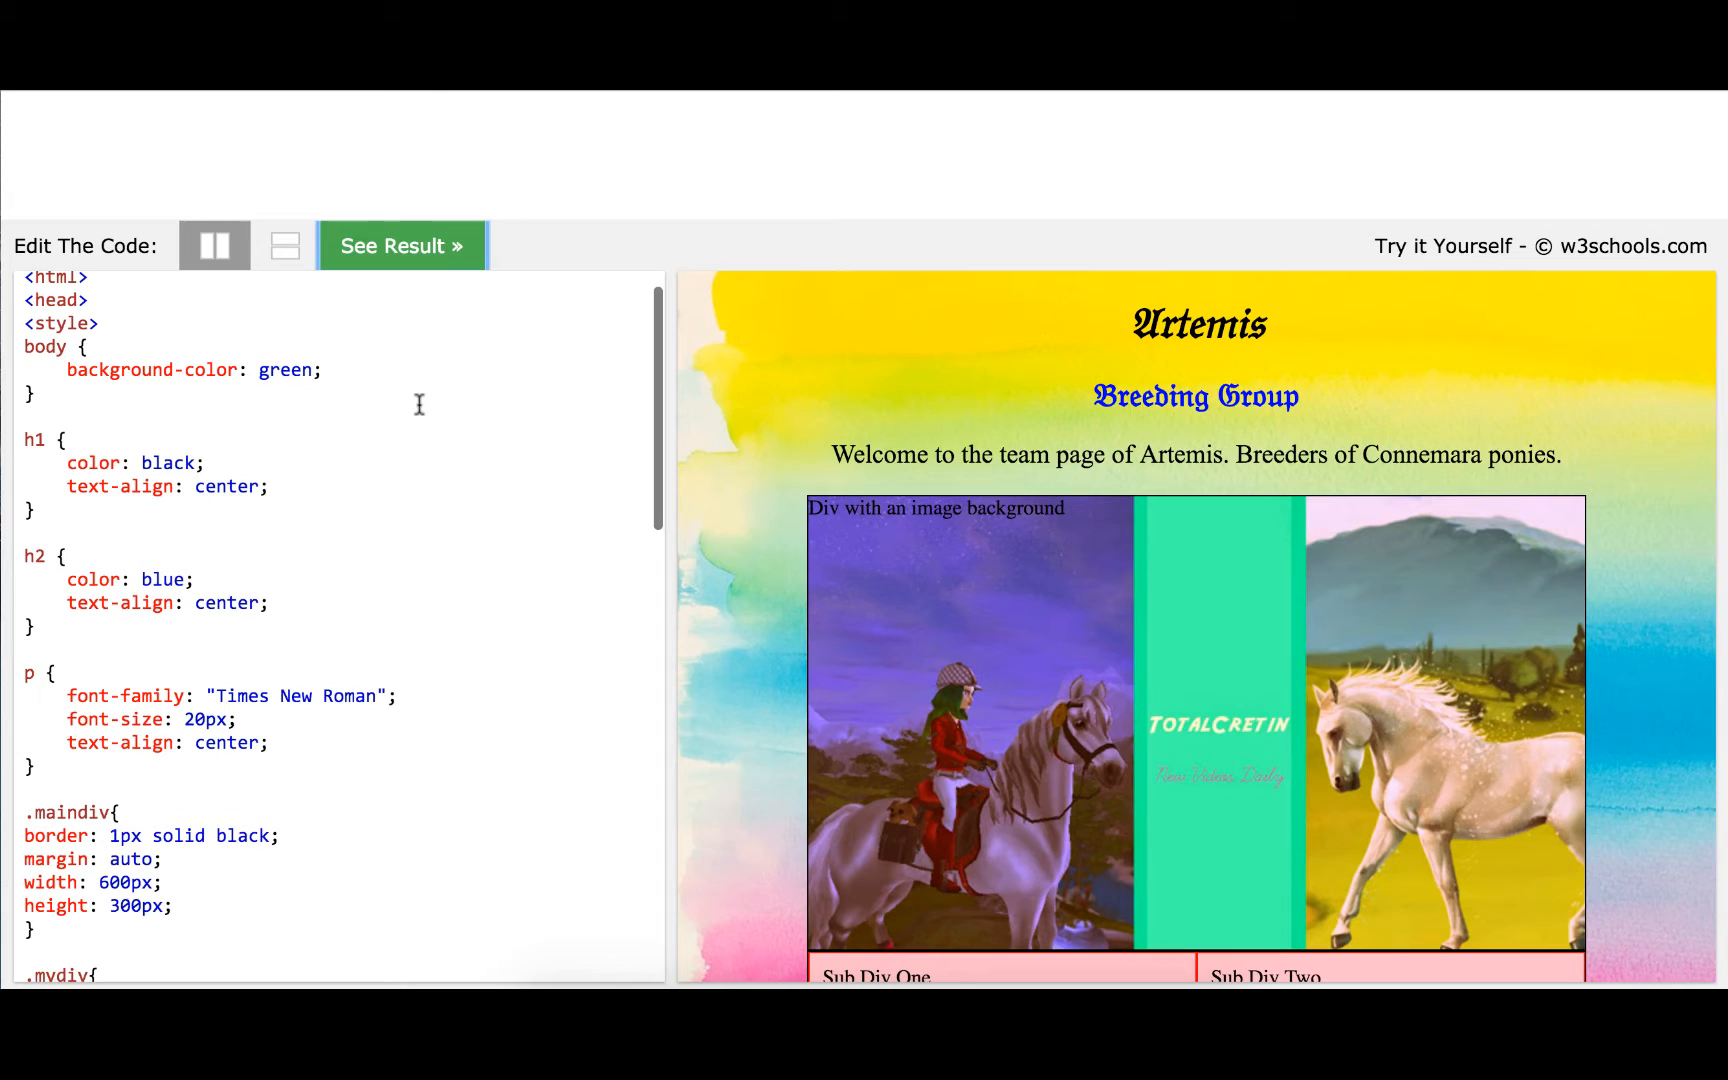
mouse_move(334, 476)
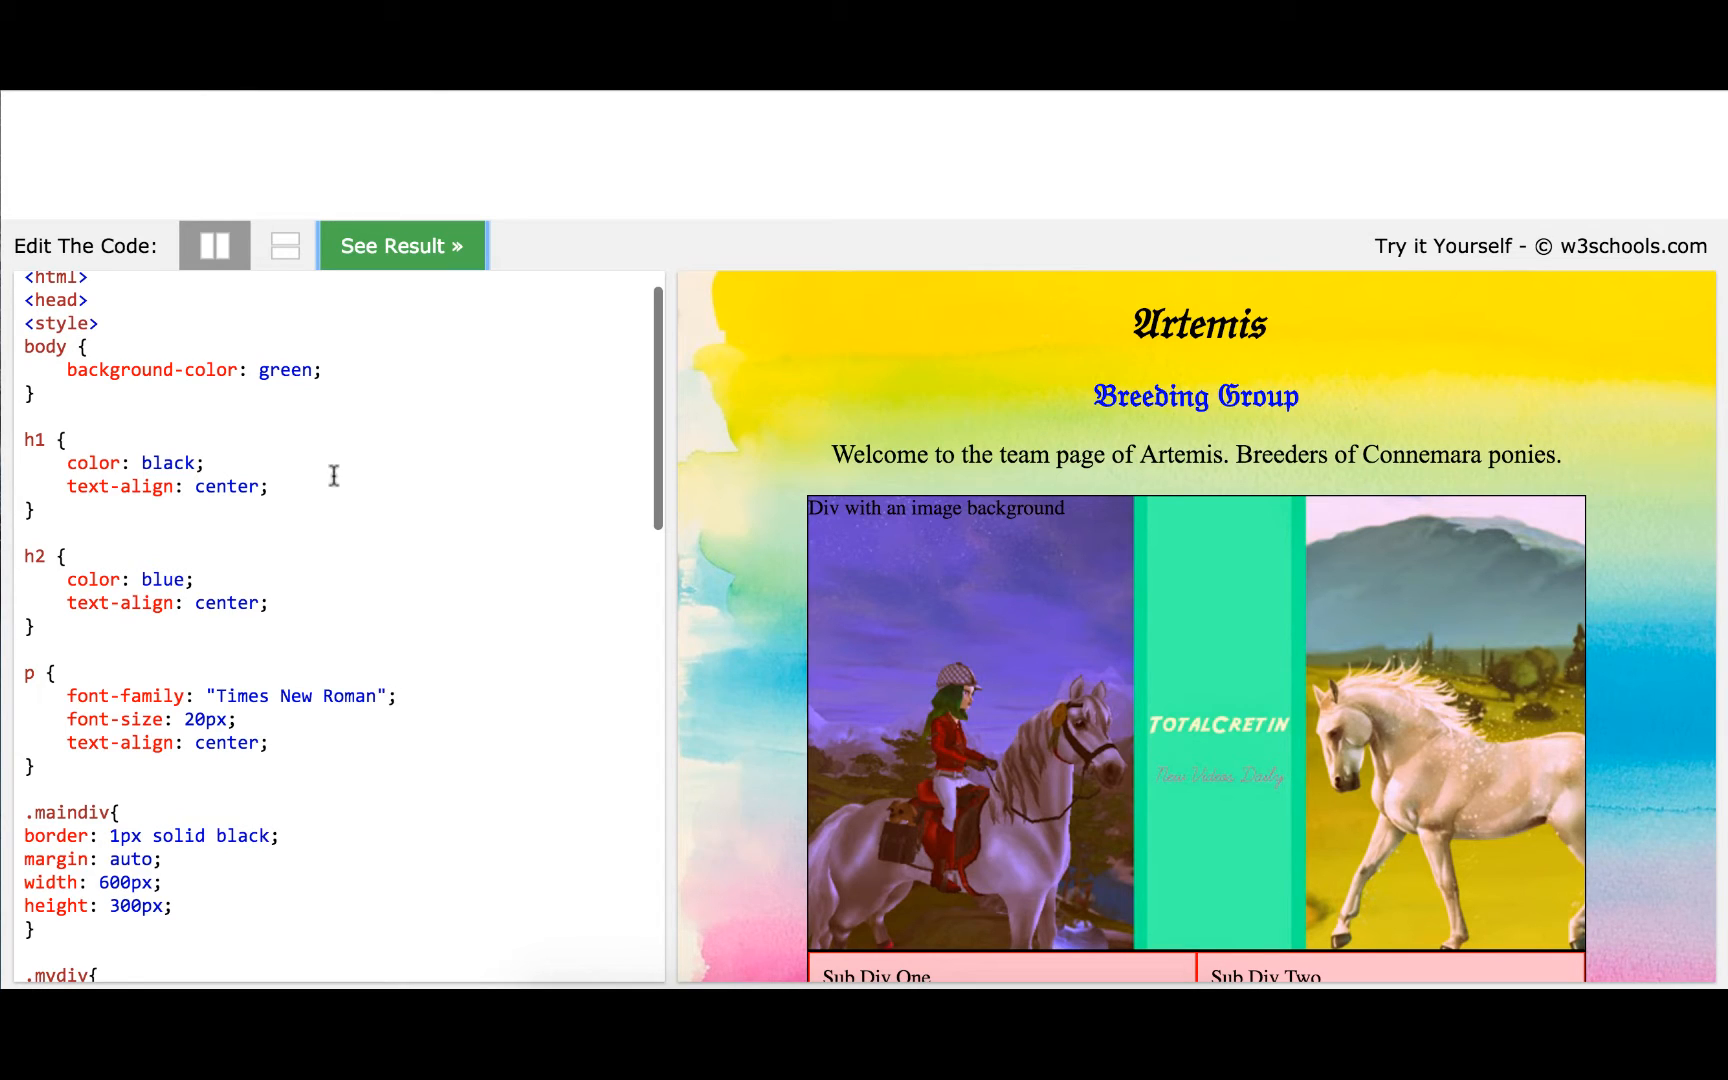
mouse_move(353, 476)
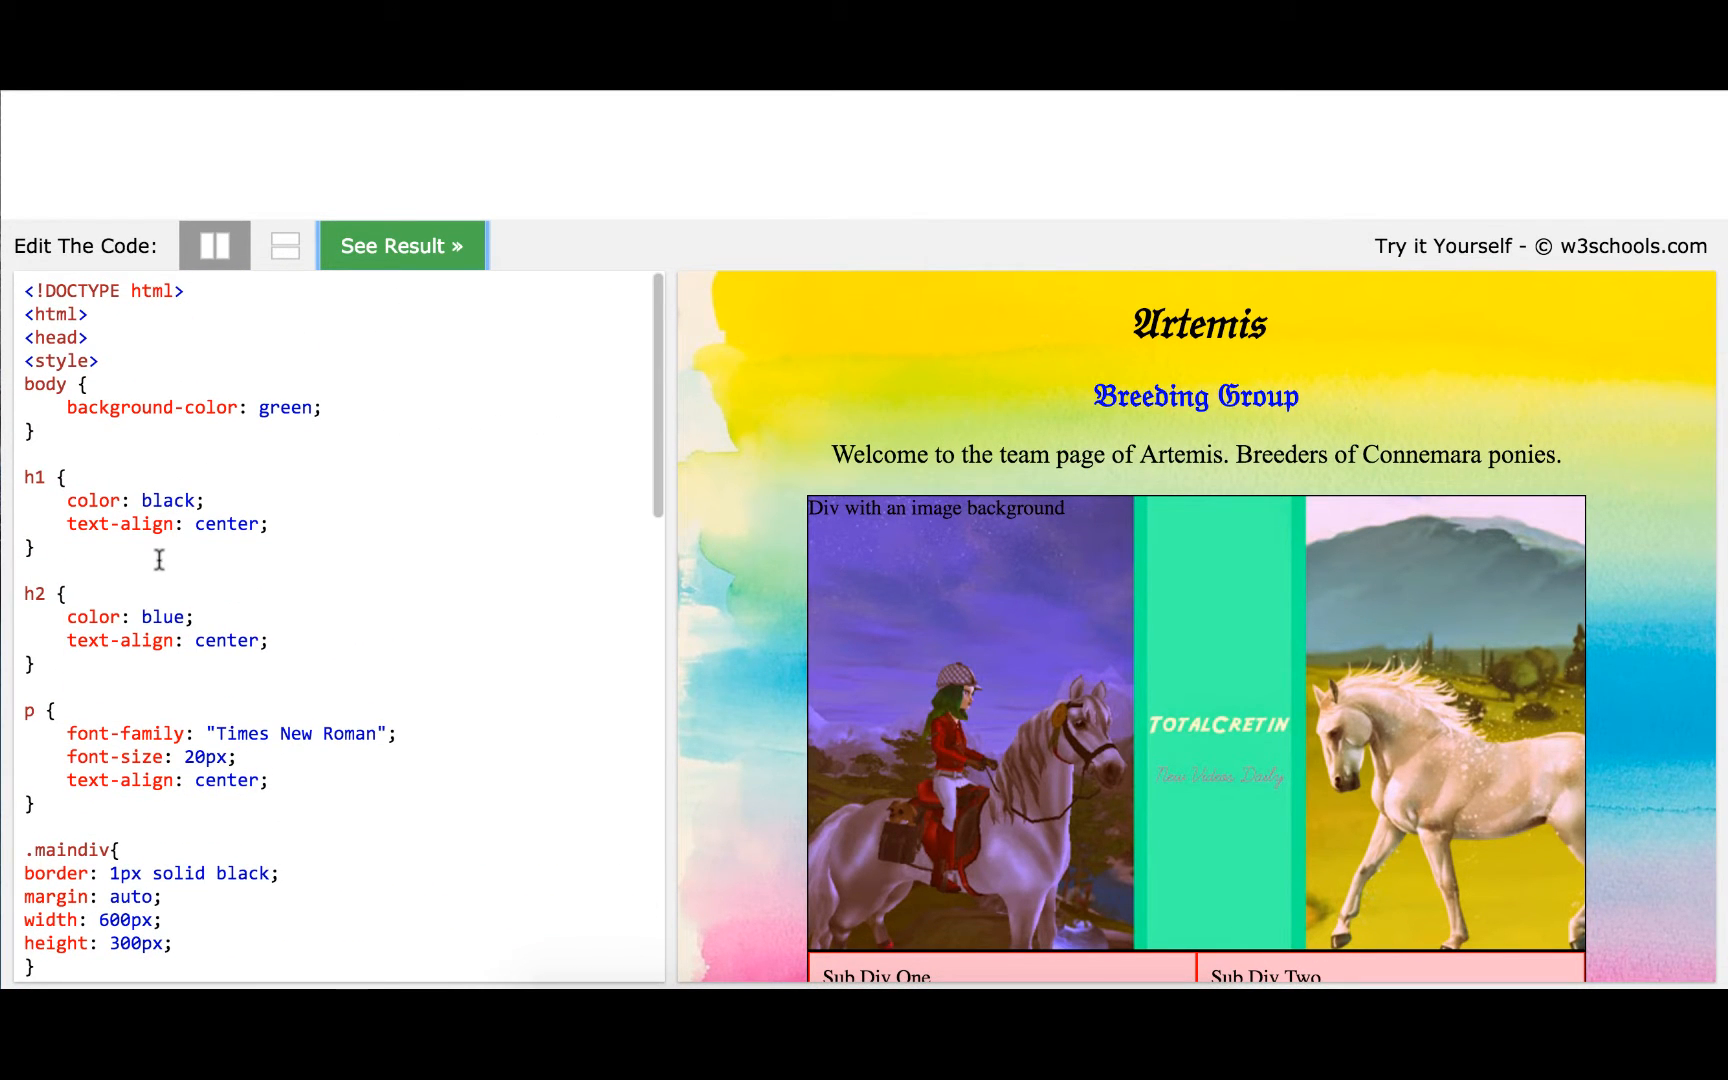
mouse_move(138, 650)
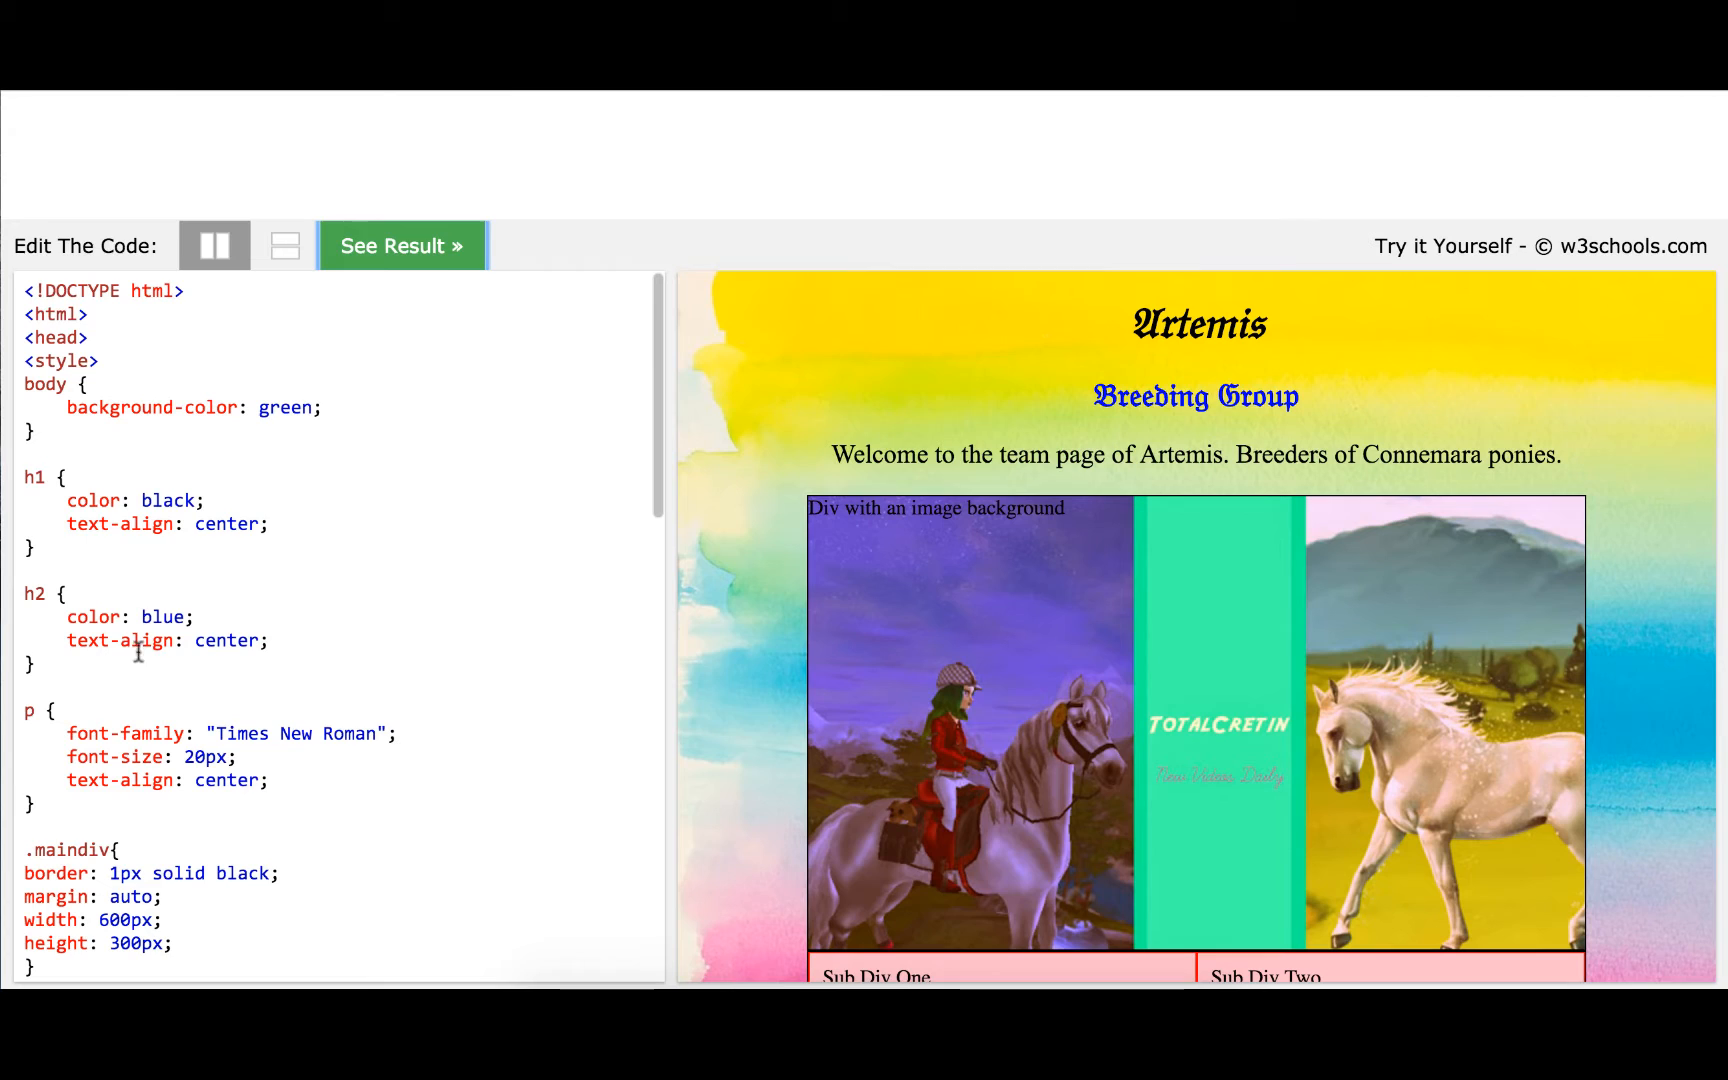
mouse_move(226, 612)
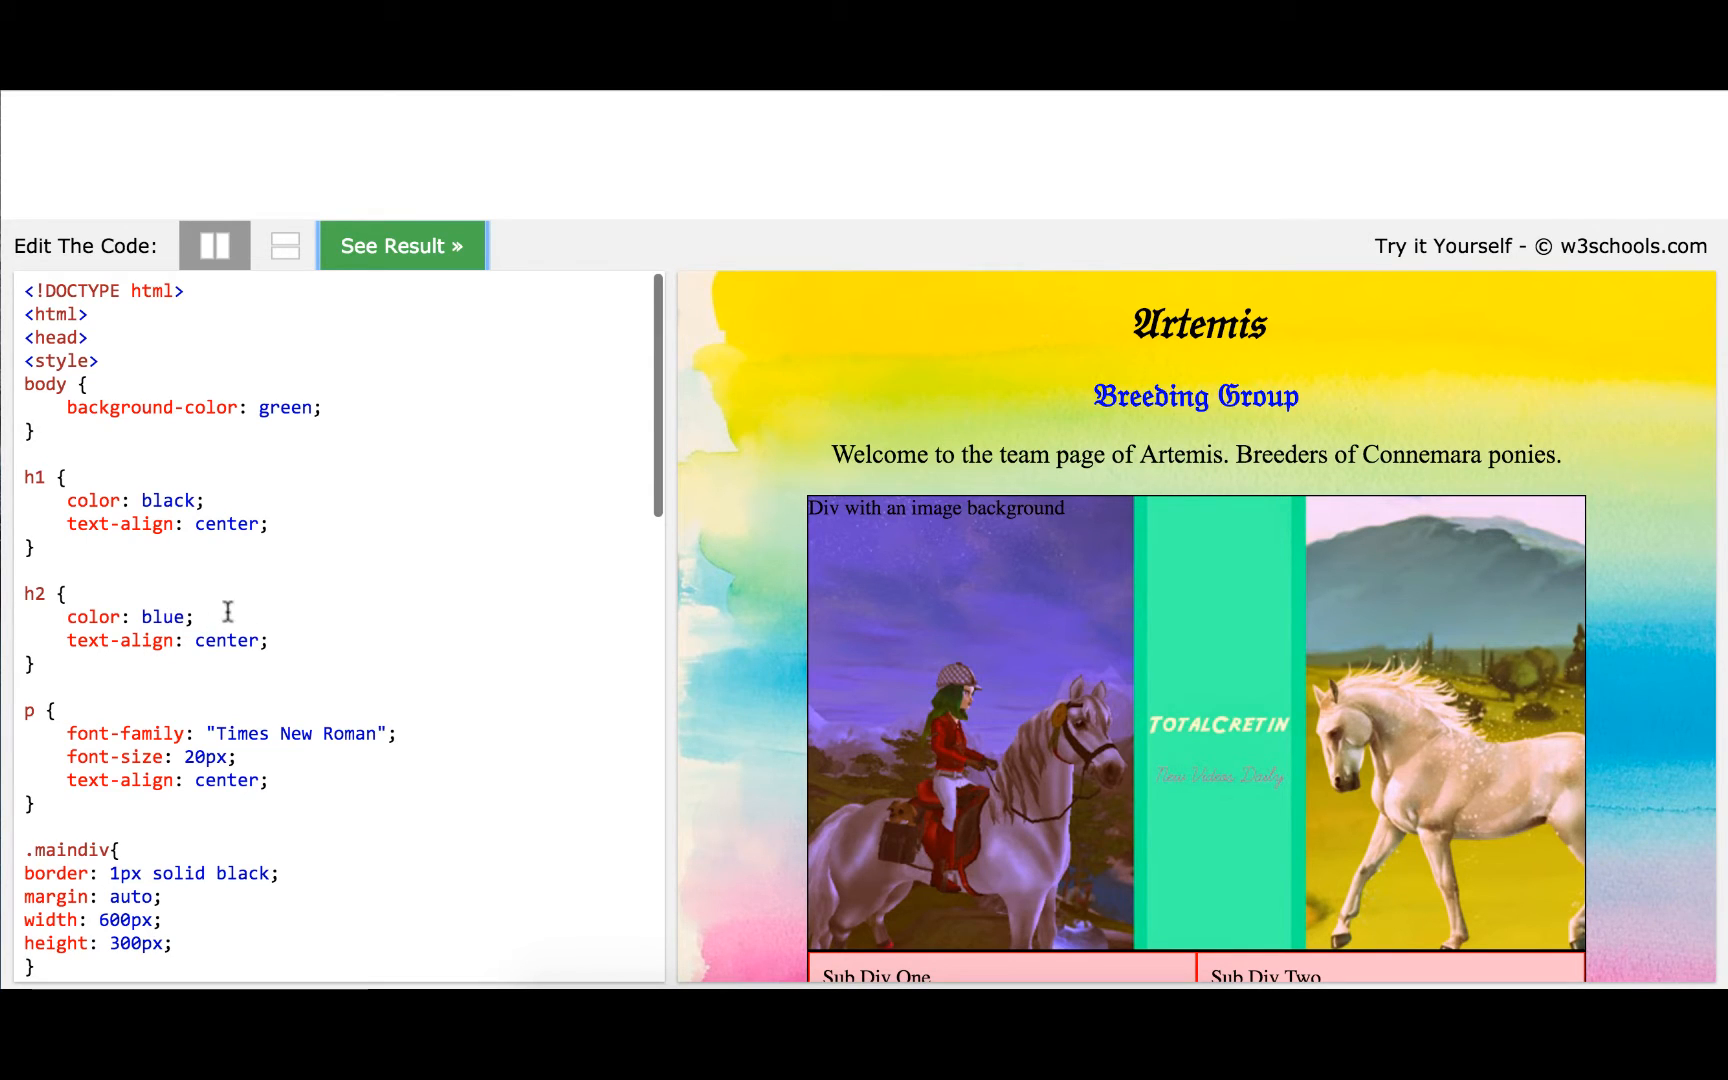
mouse_move(482, 630)
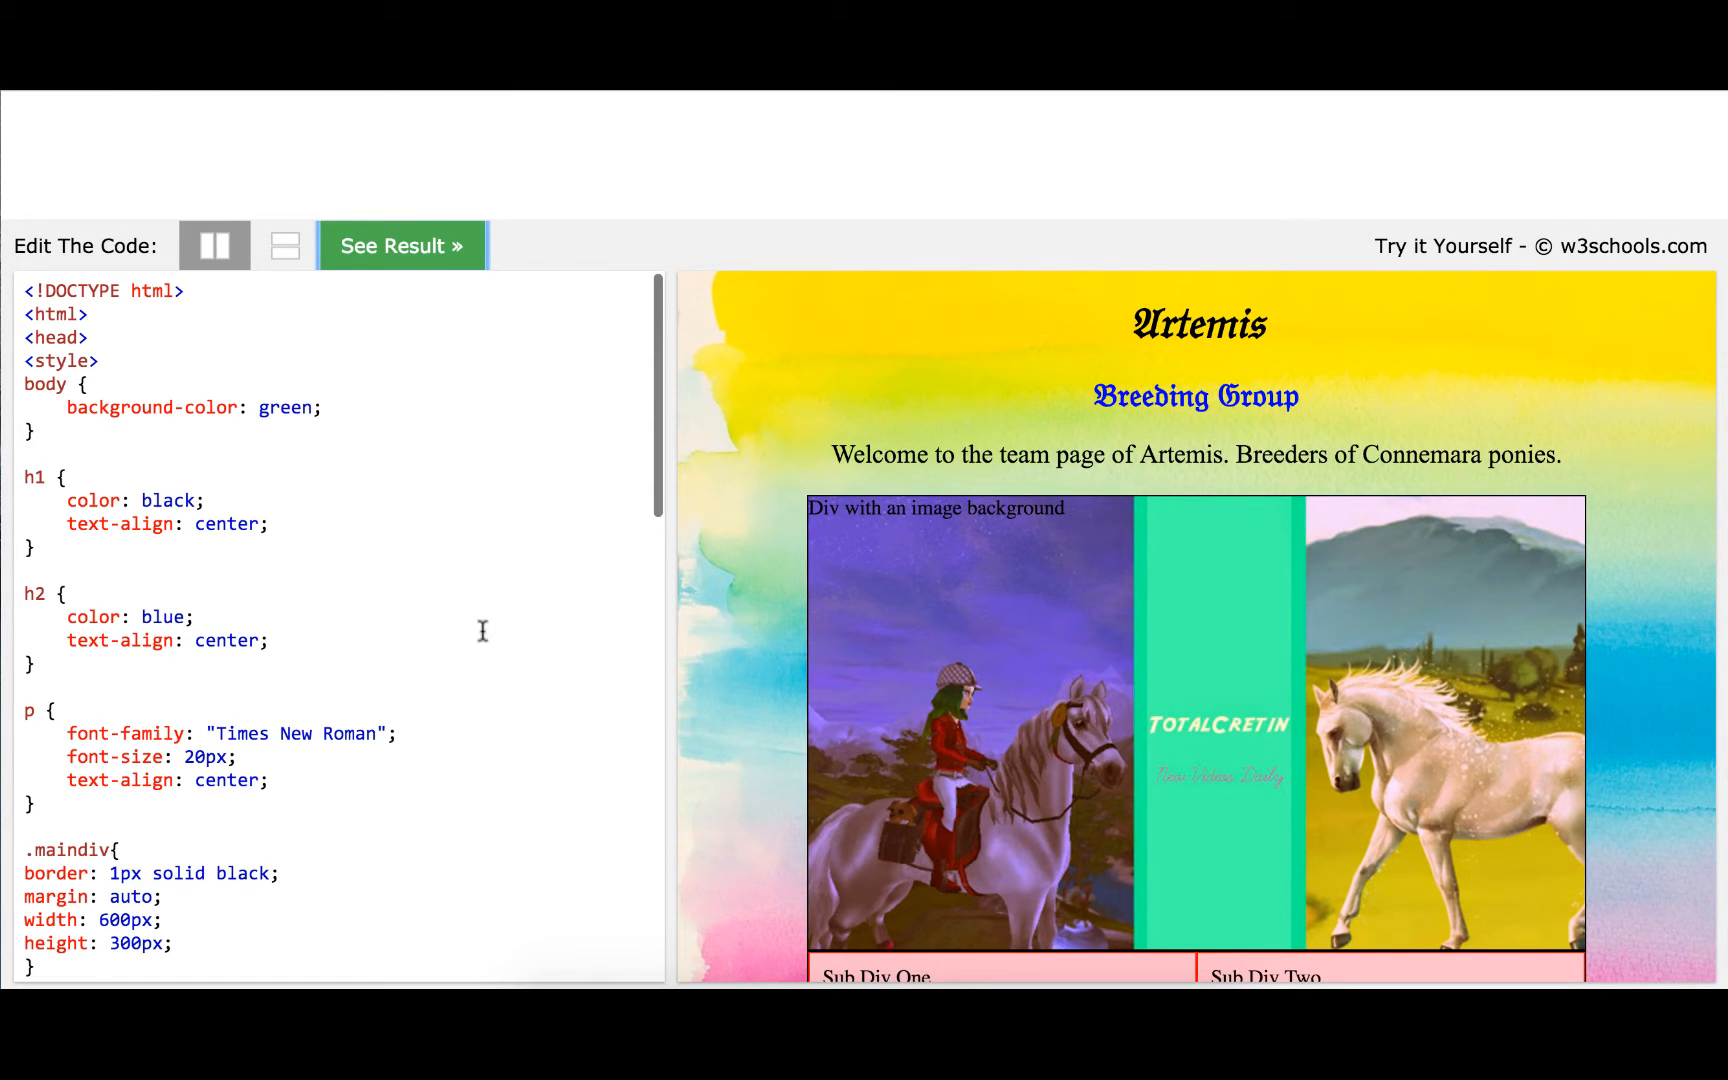
Delete the watercolour background-image declaration from .backbody
scroll("down", 3)
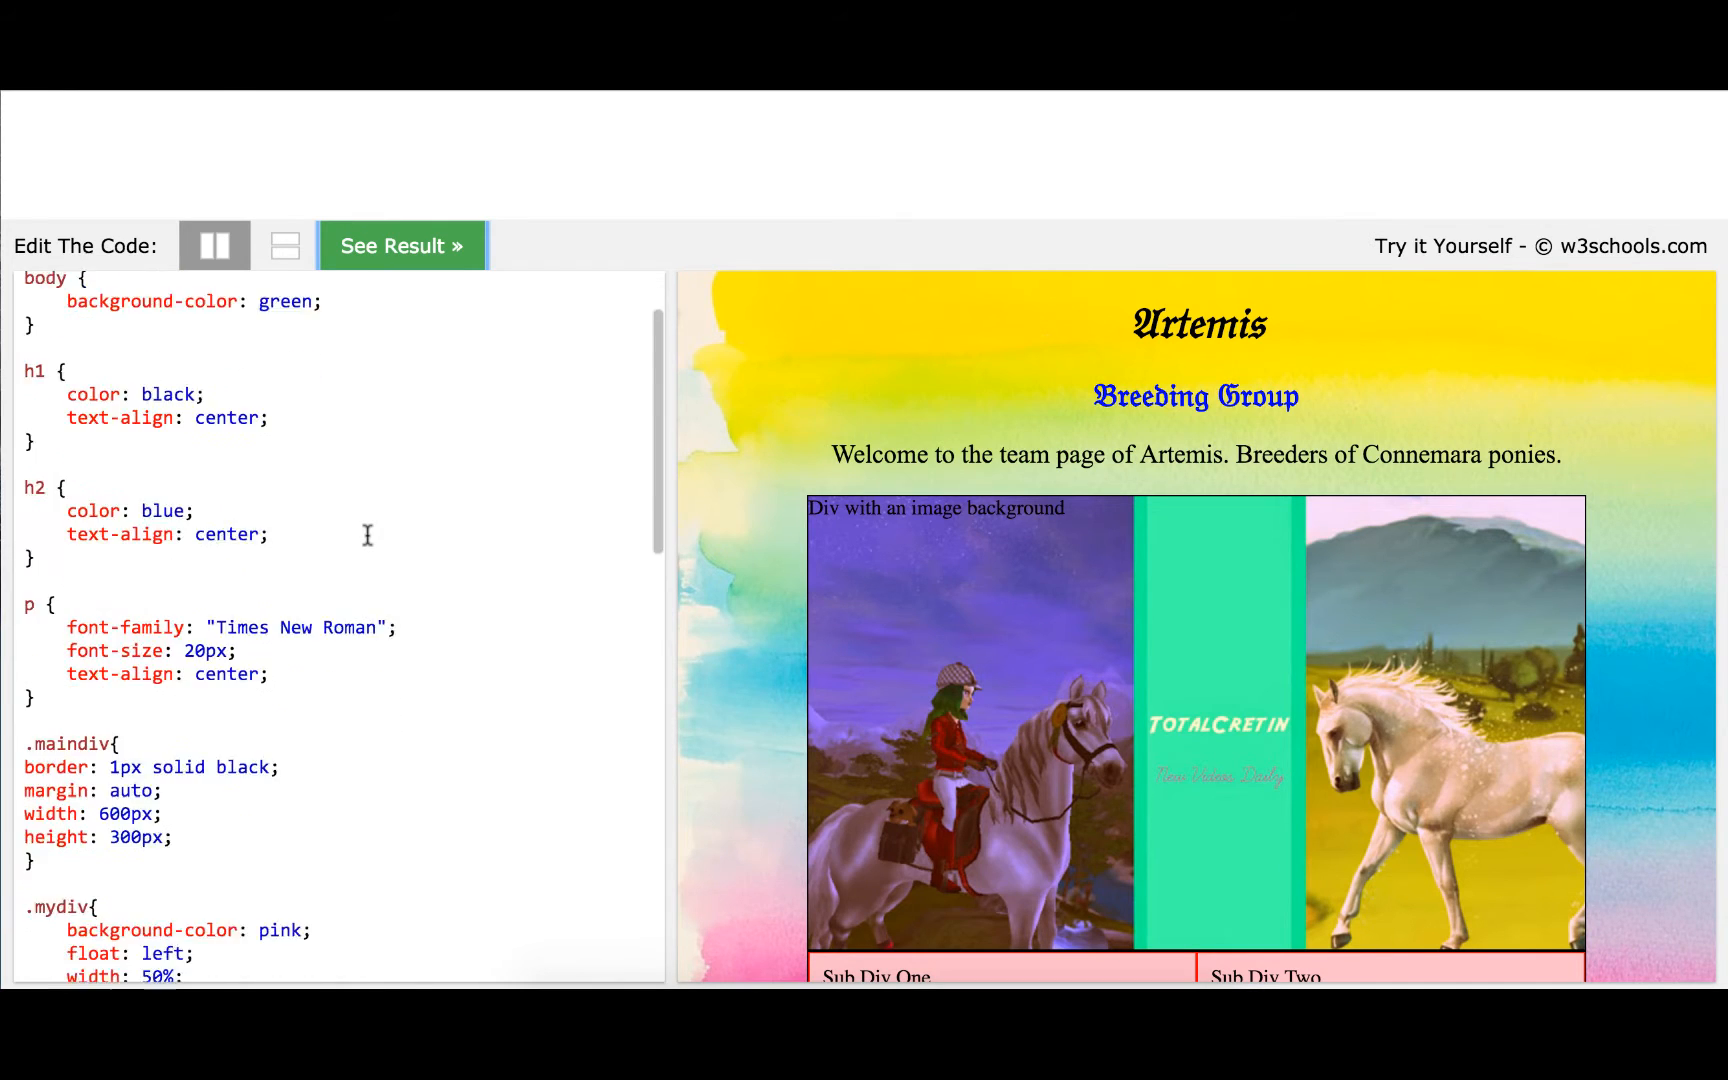
scroll("down", 3)
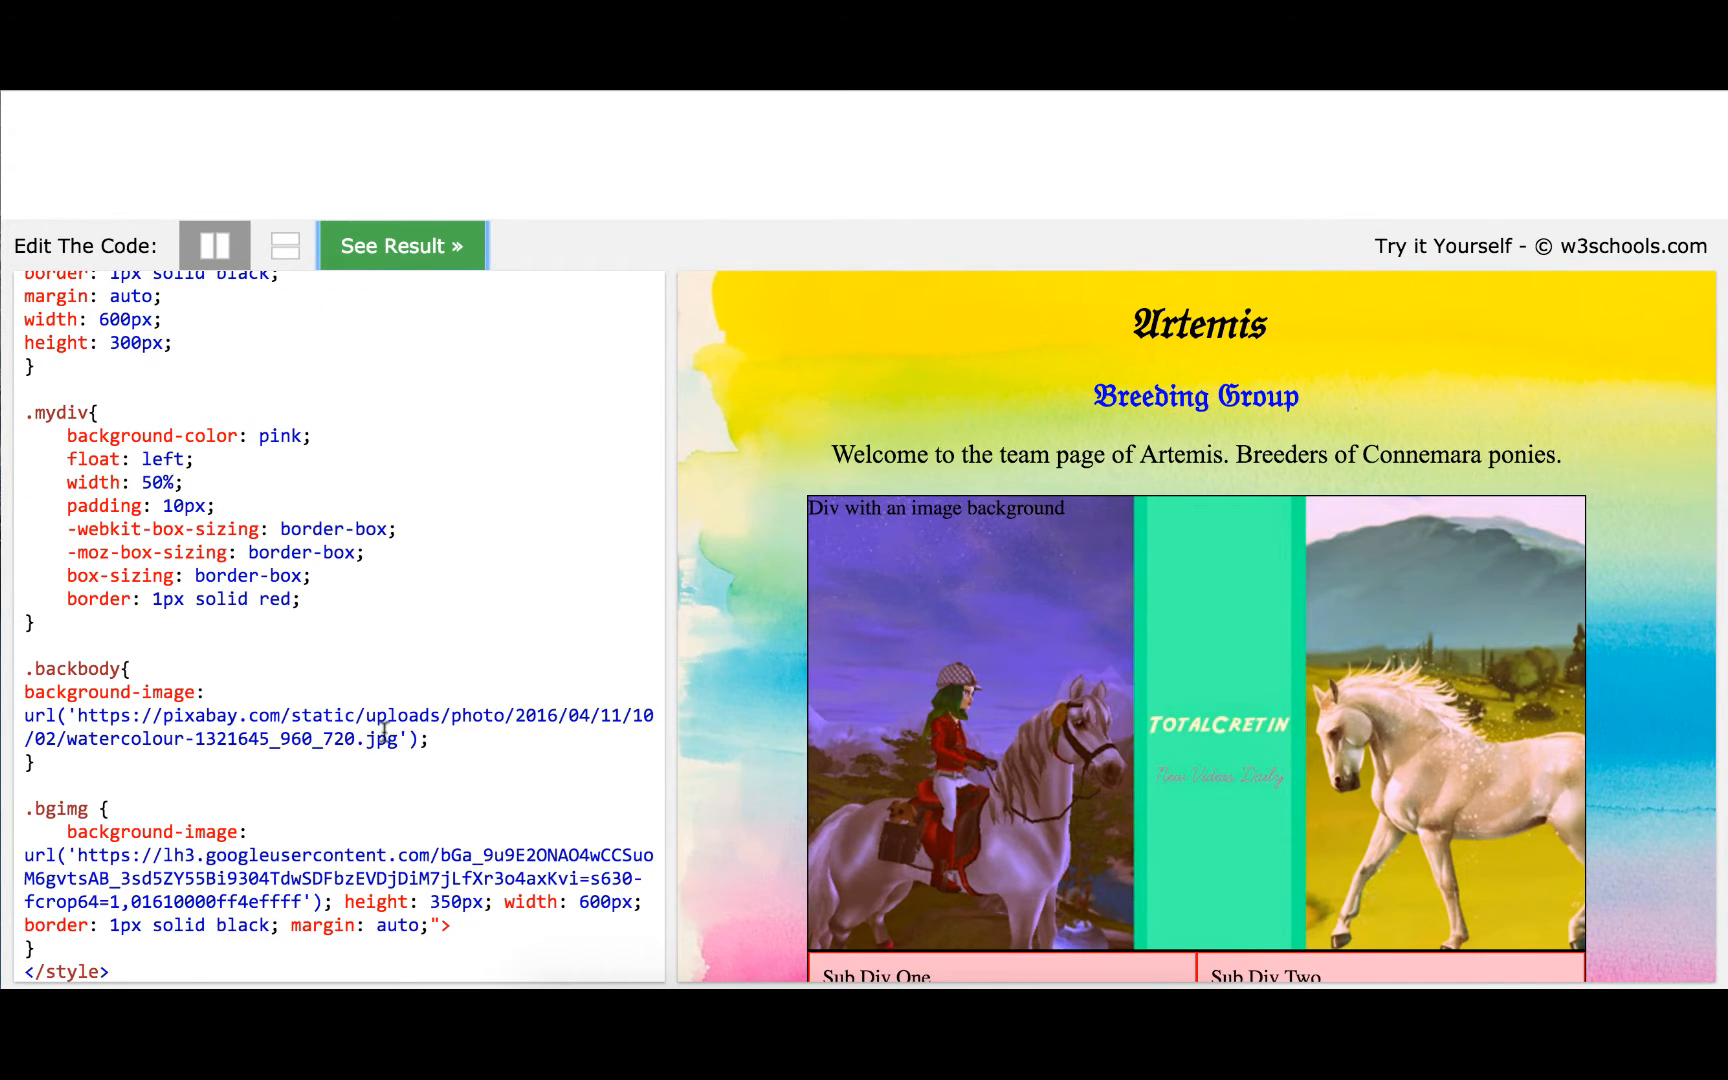
scroll("down", 3)
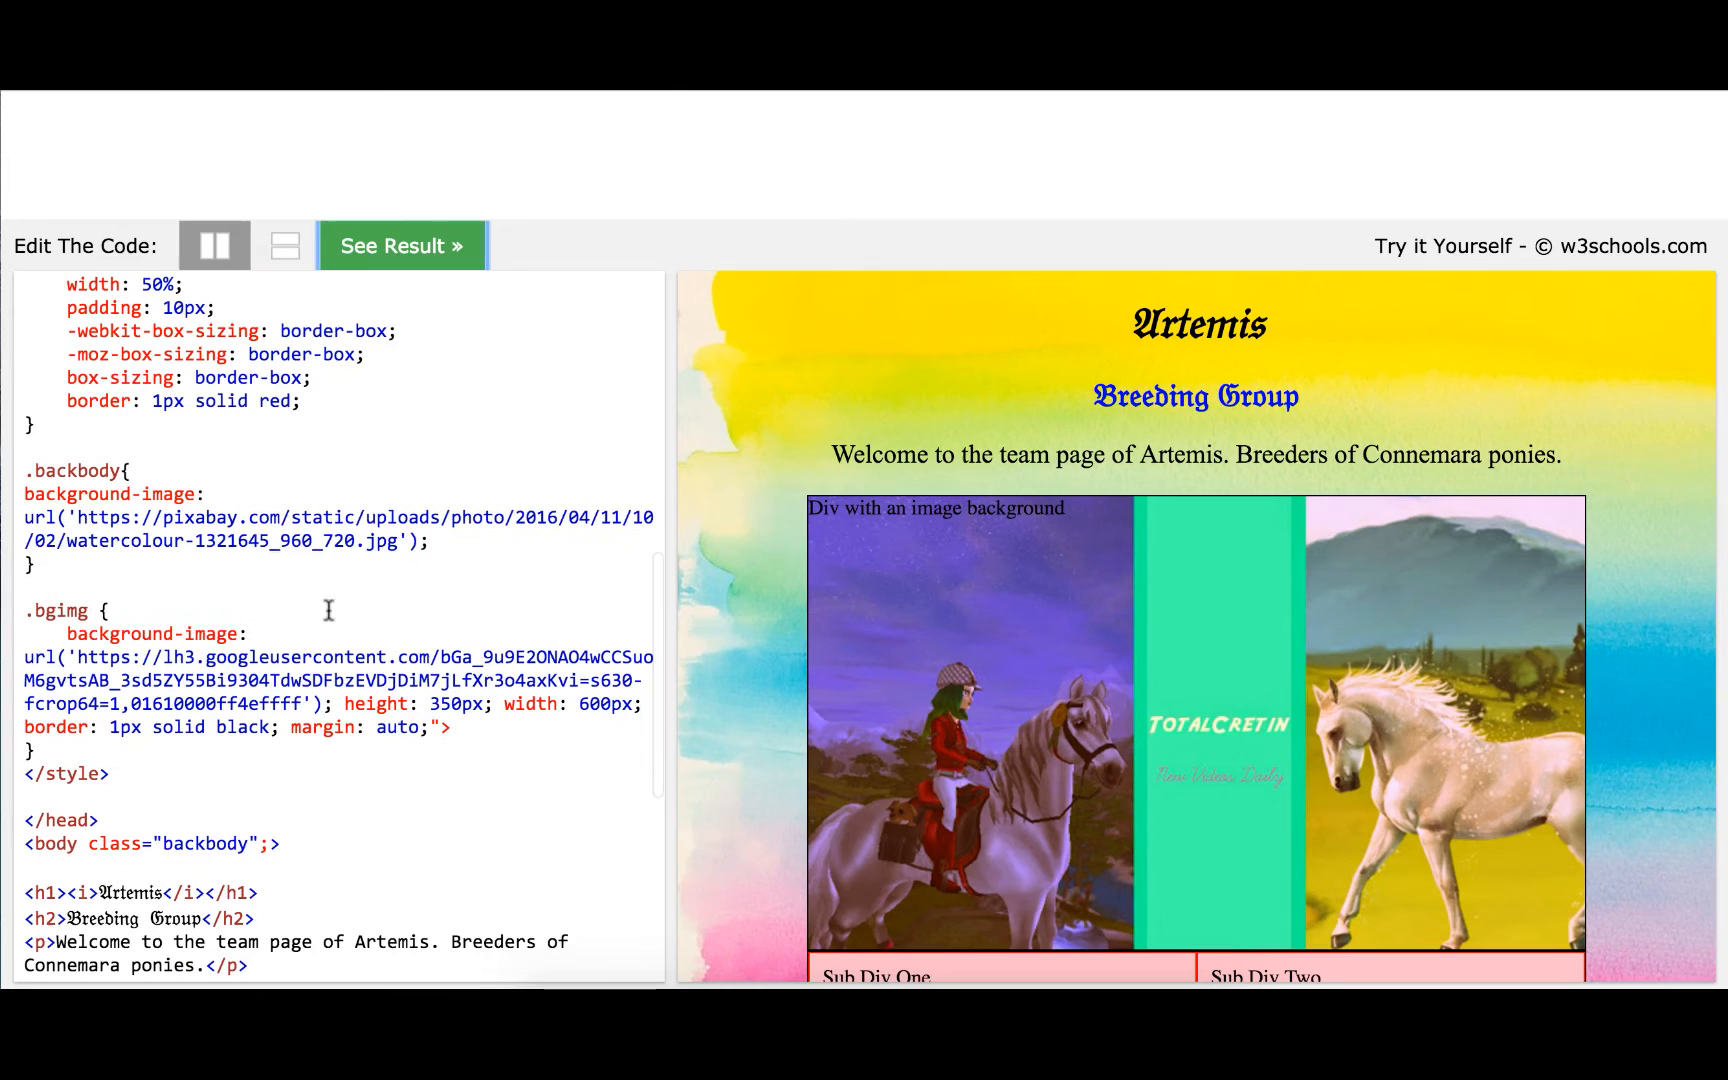
left_click_drag(205, 494, 424, 541)
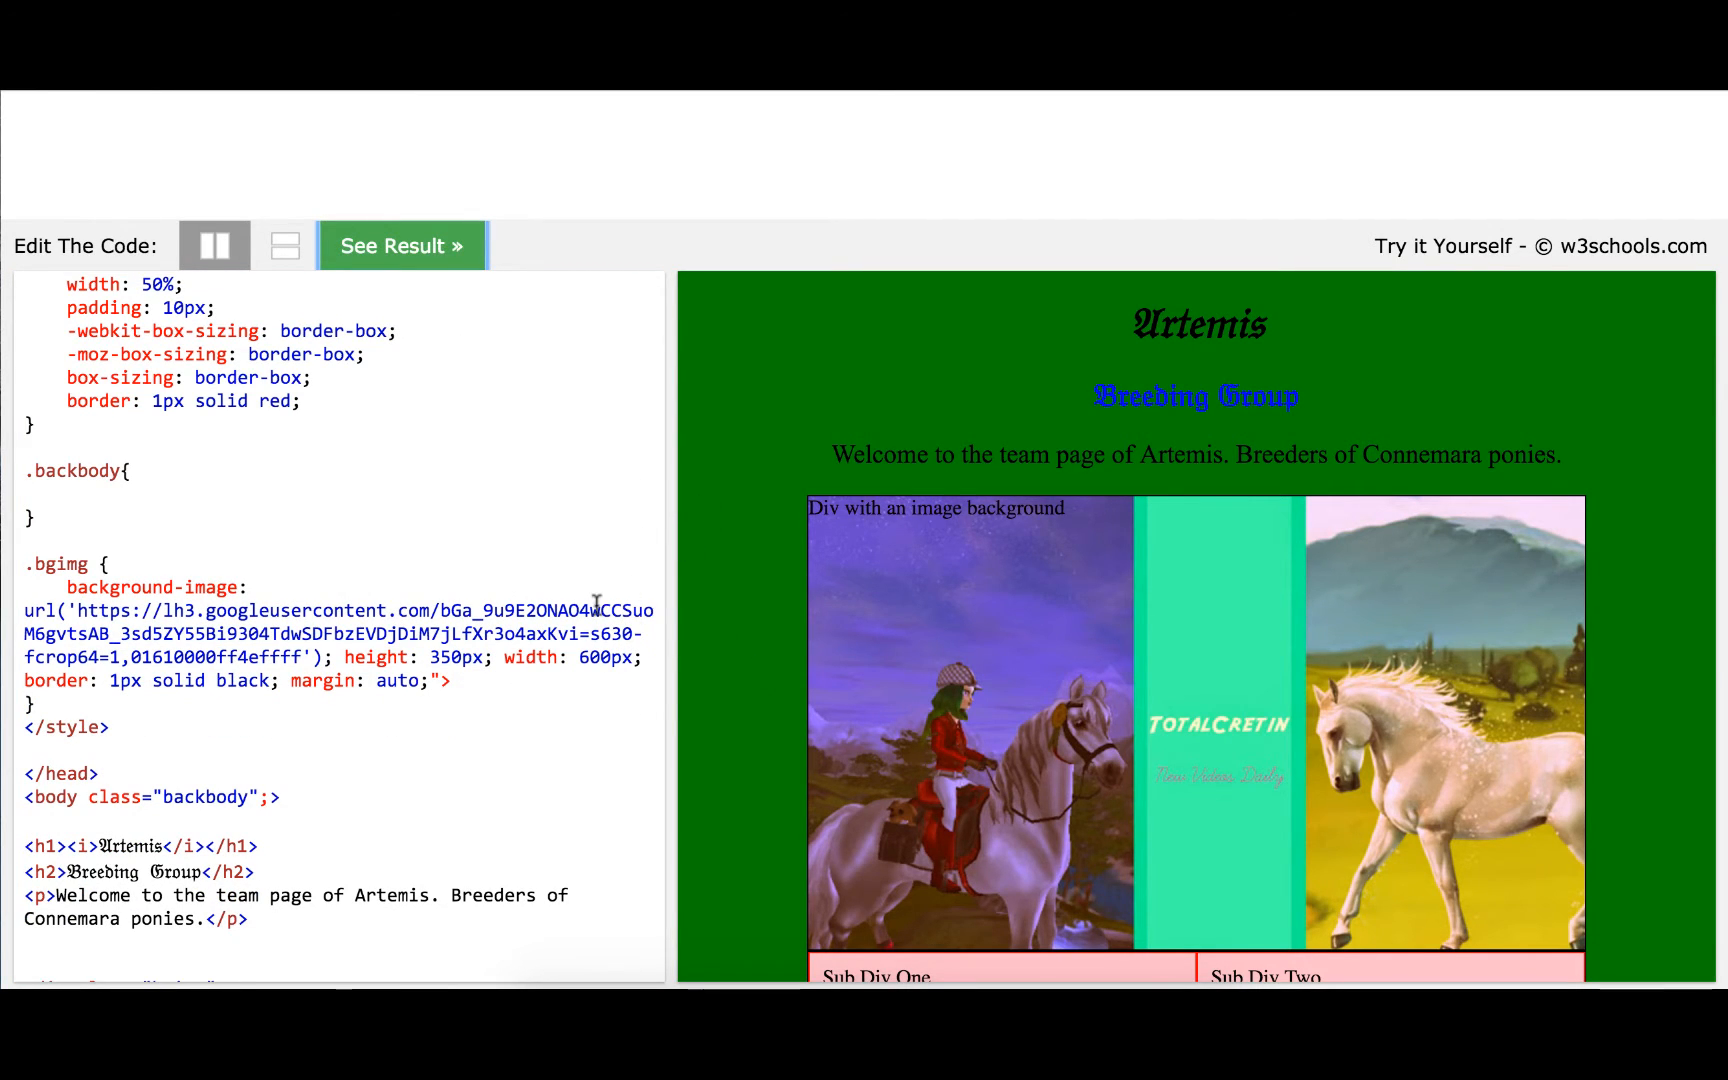
scroll("down", 3)
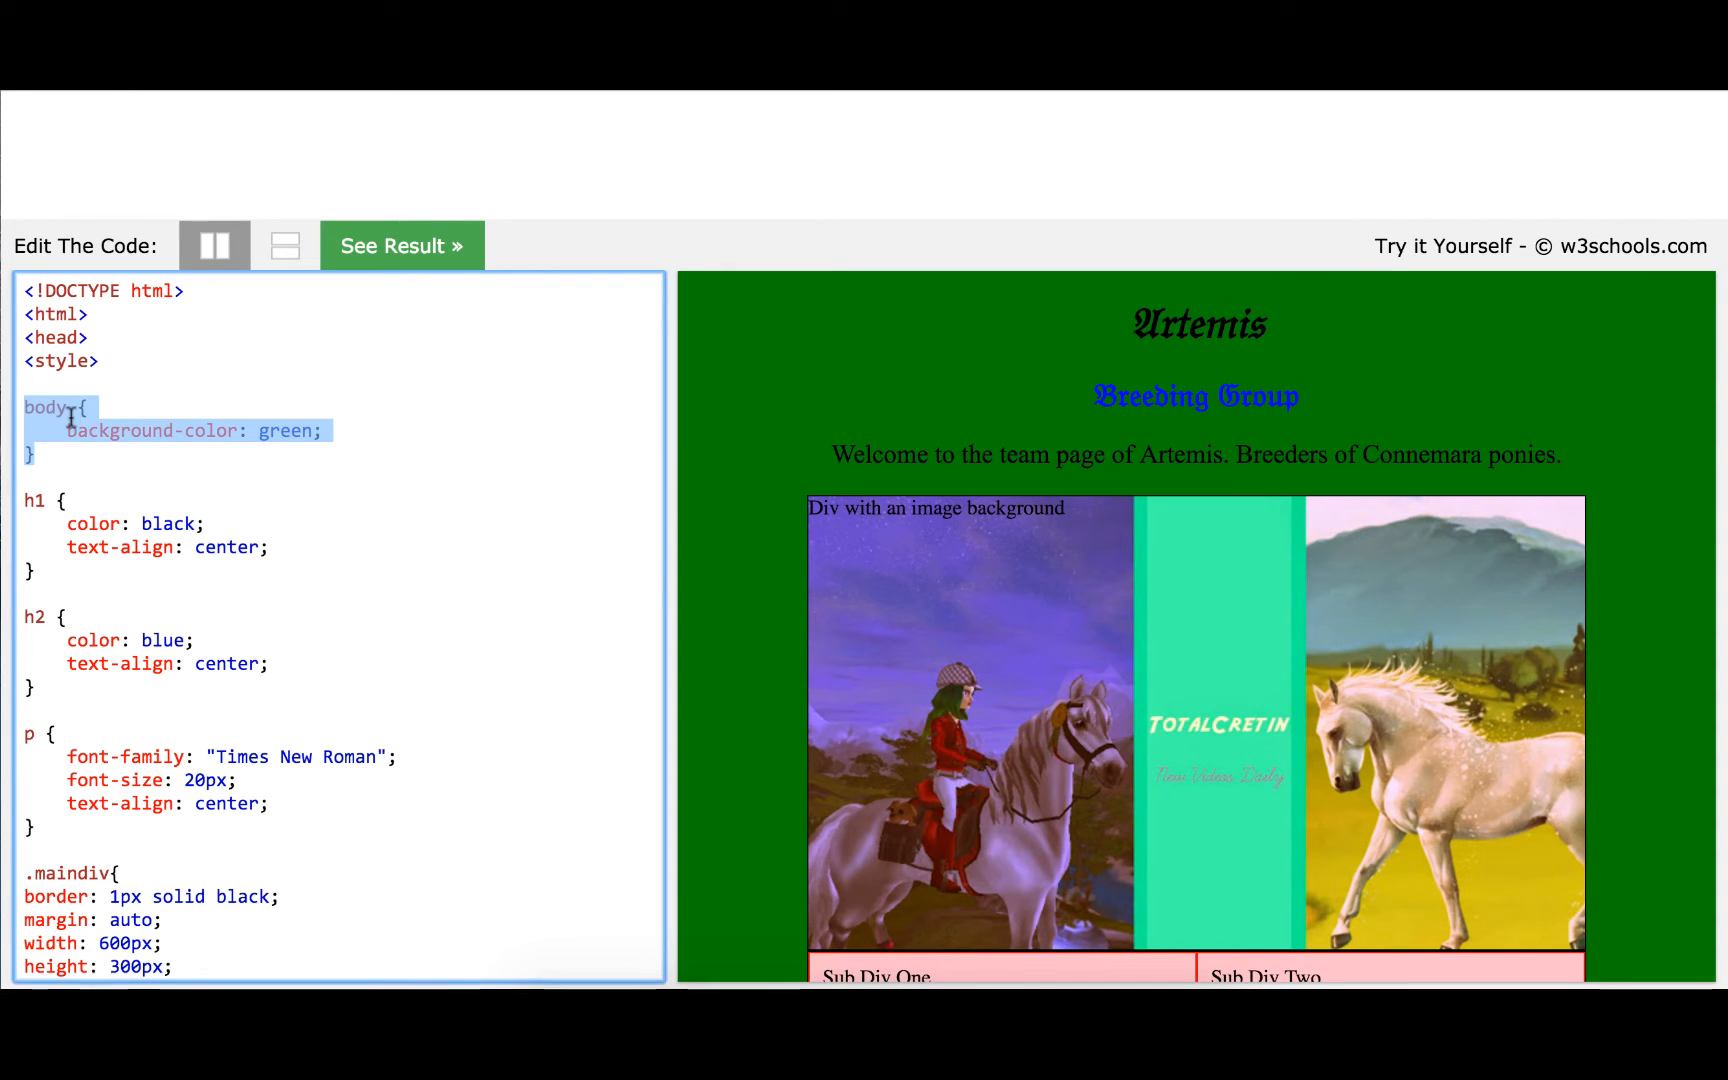
Change the body background-color from green to red and render the preview
left_click(259, 430)
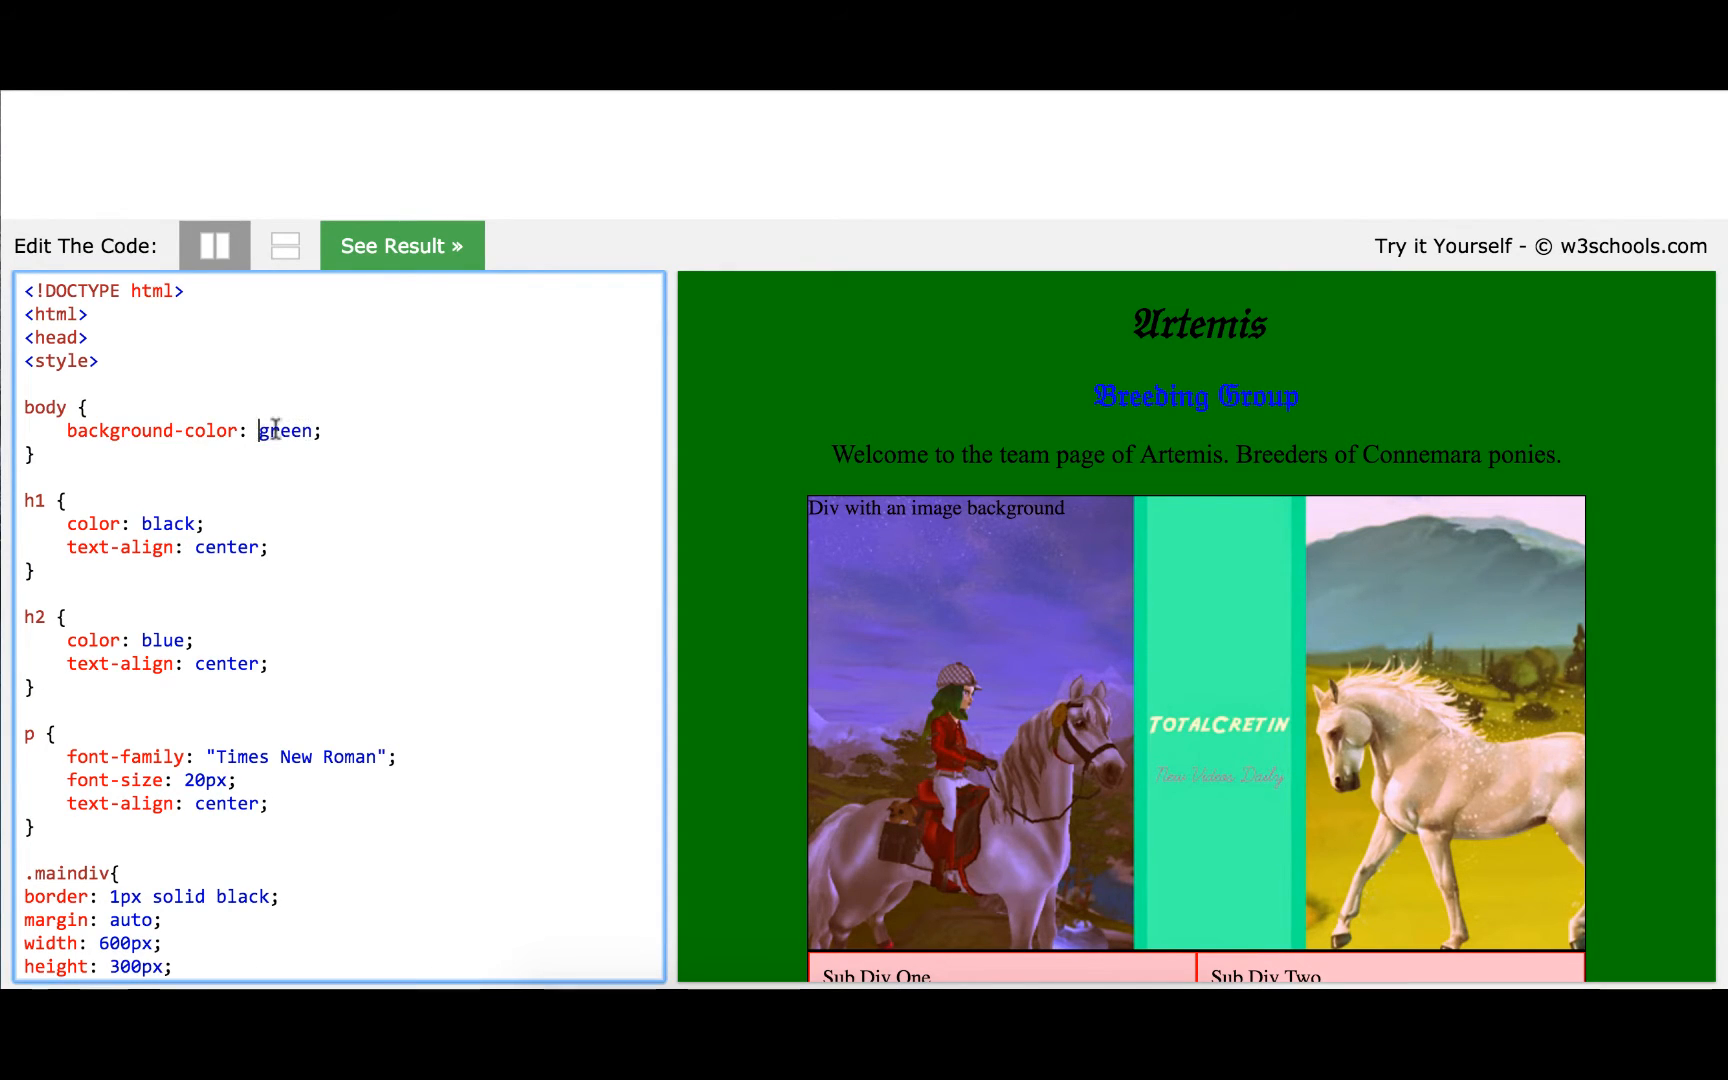
type("red")
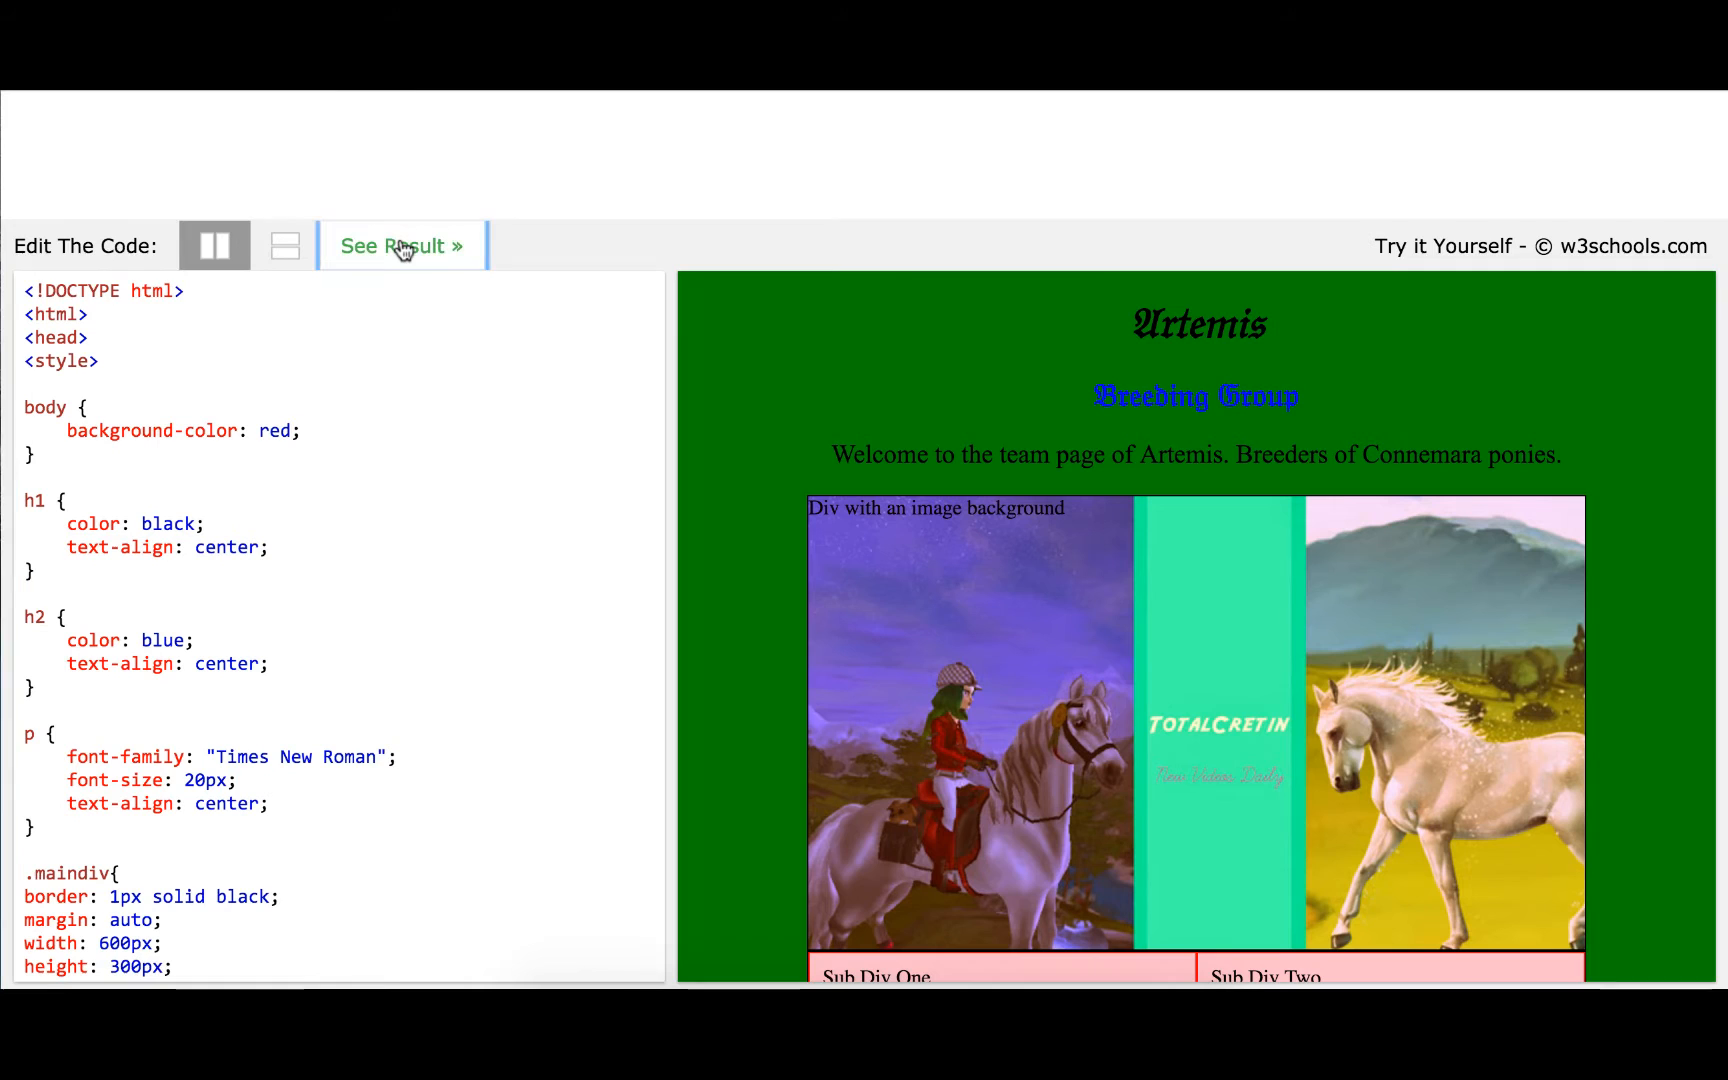
left_click(401, 245)
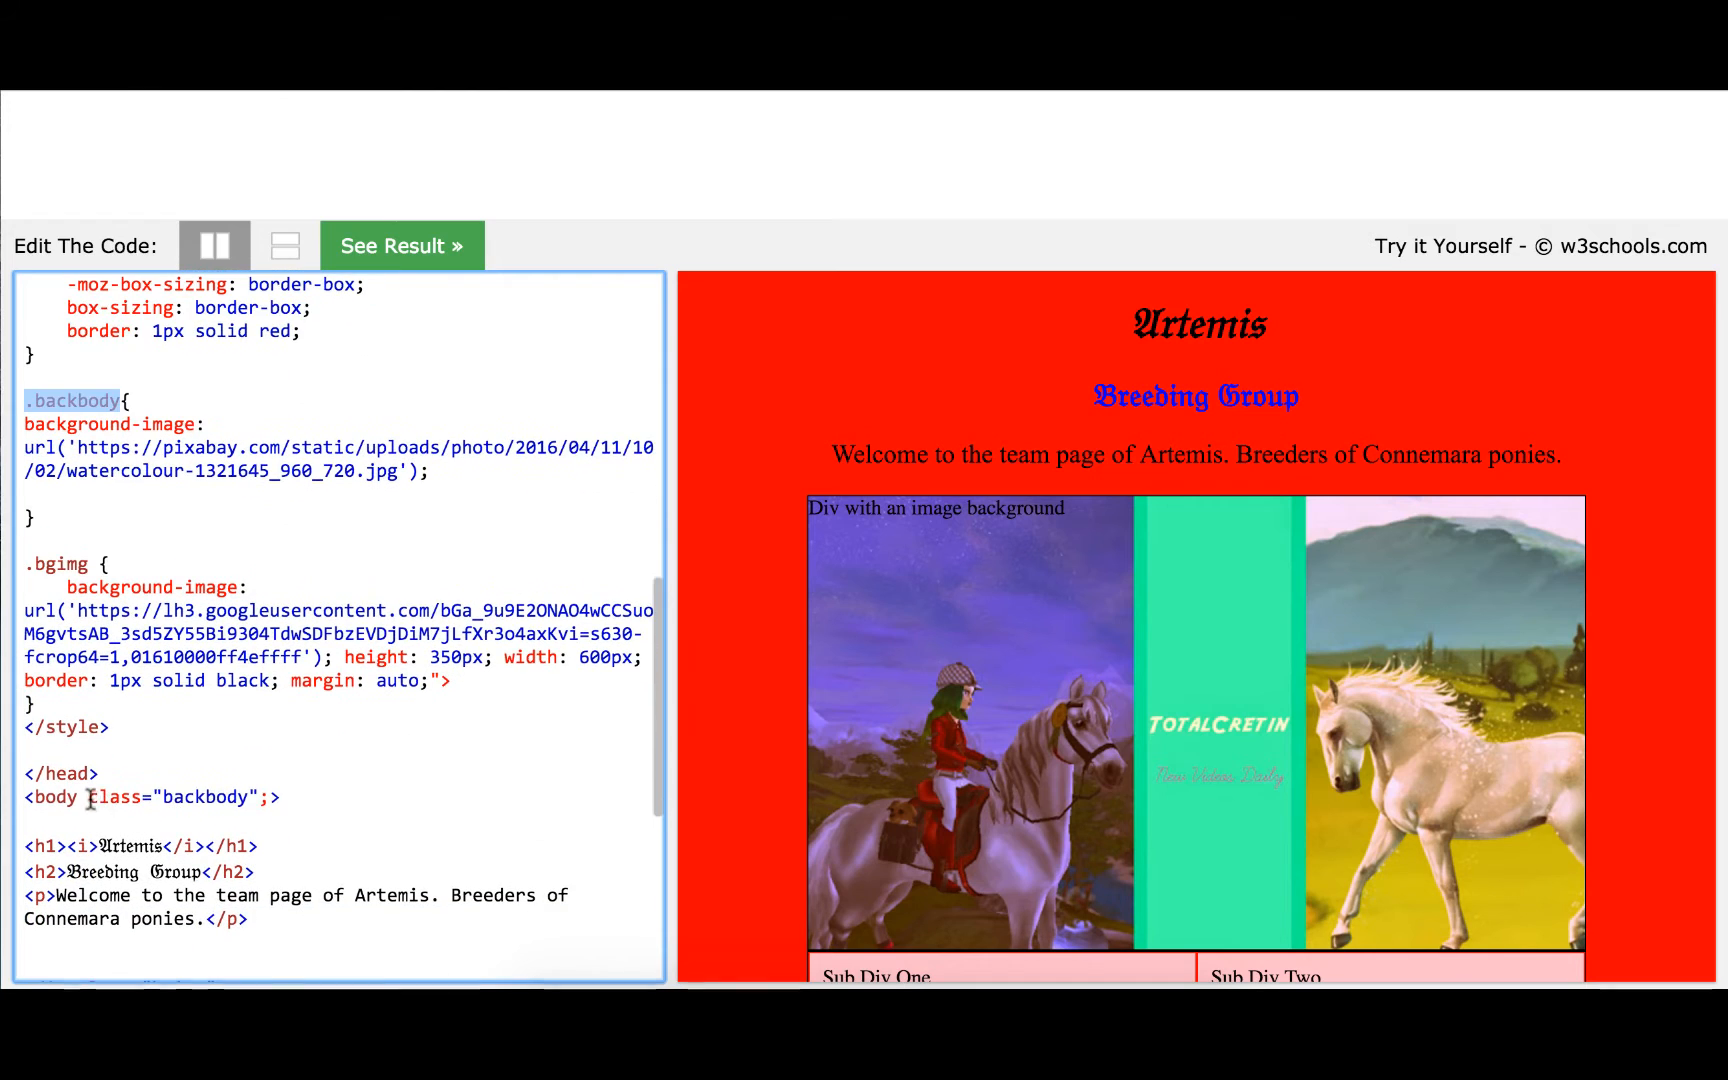
double_click(171, 797)
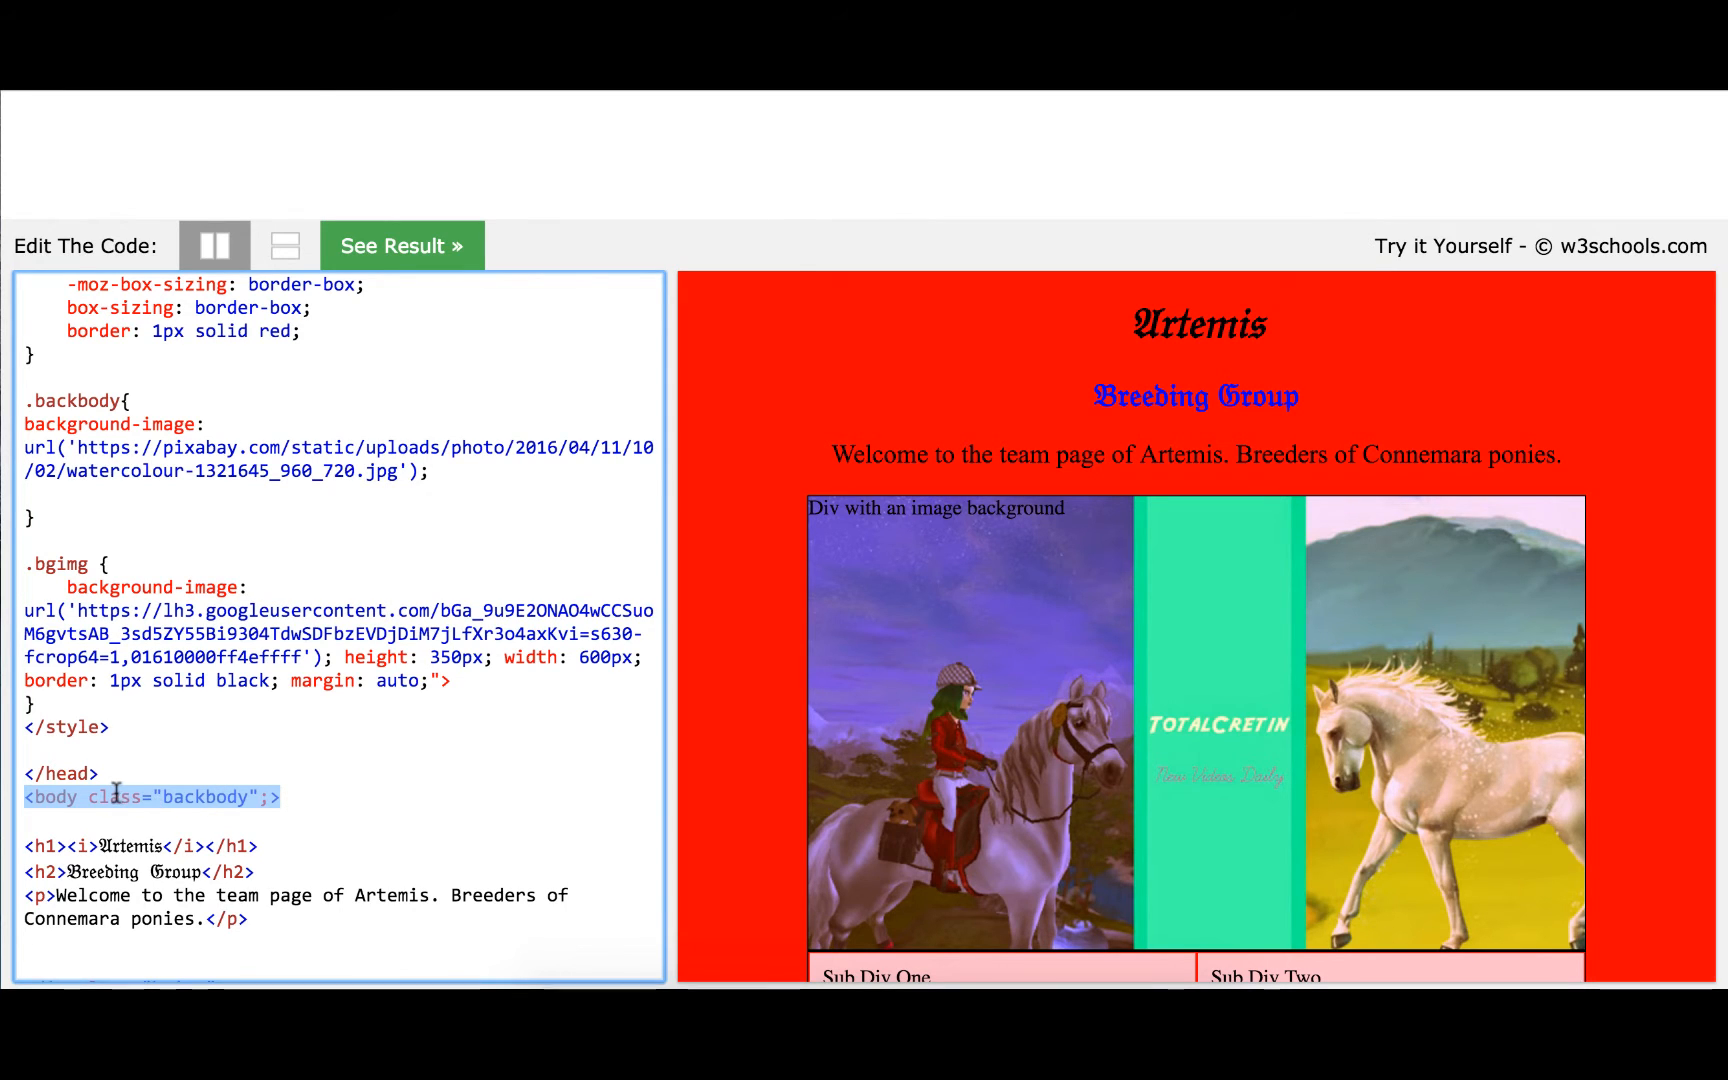
left_click(143, 400)
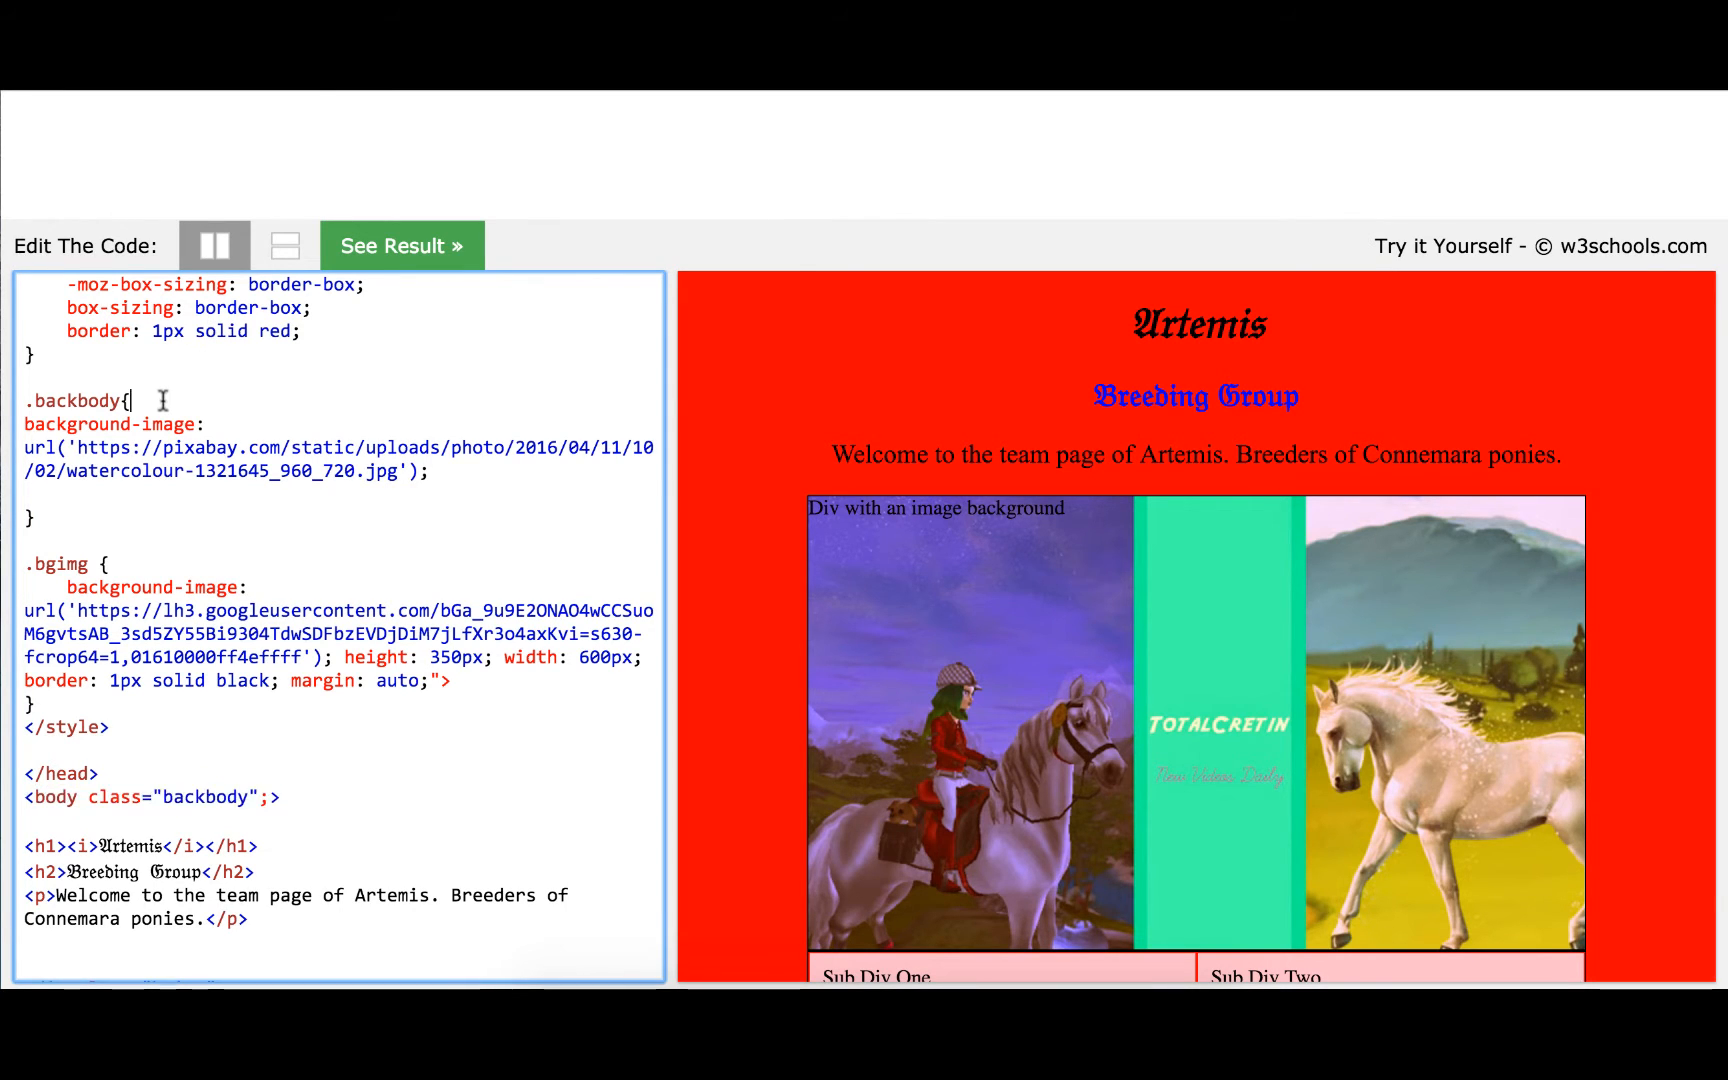
scroll("down", 3)
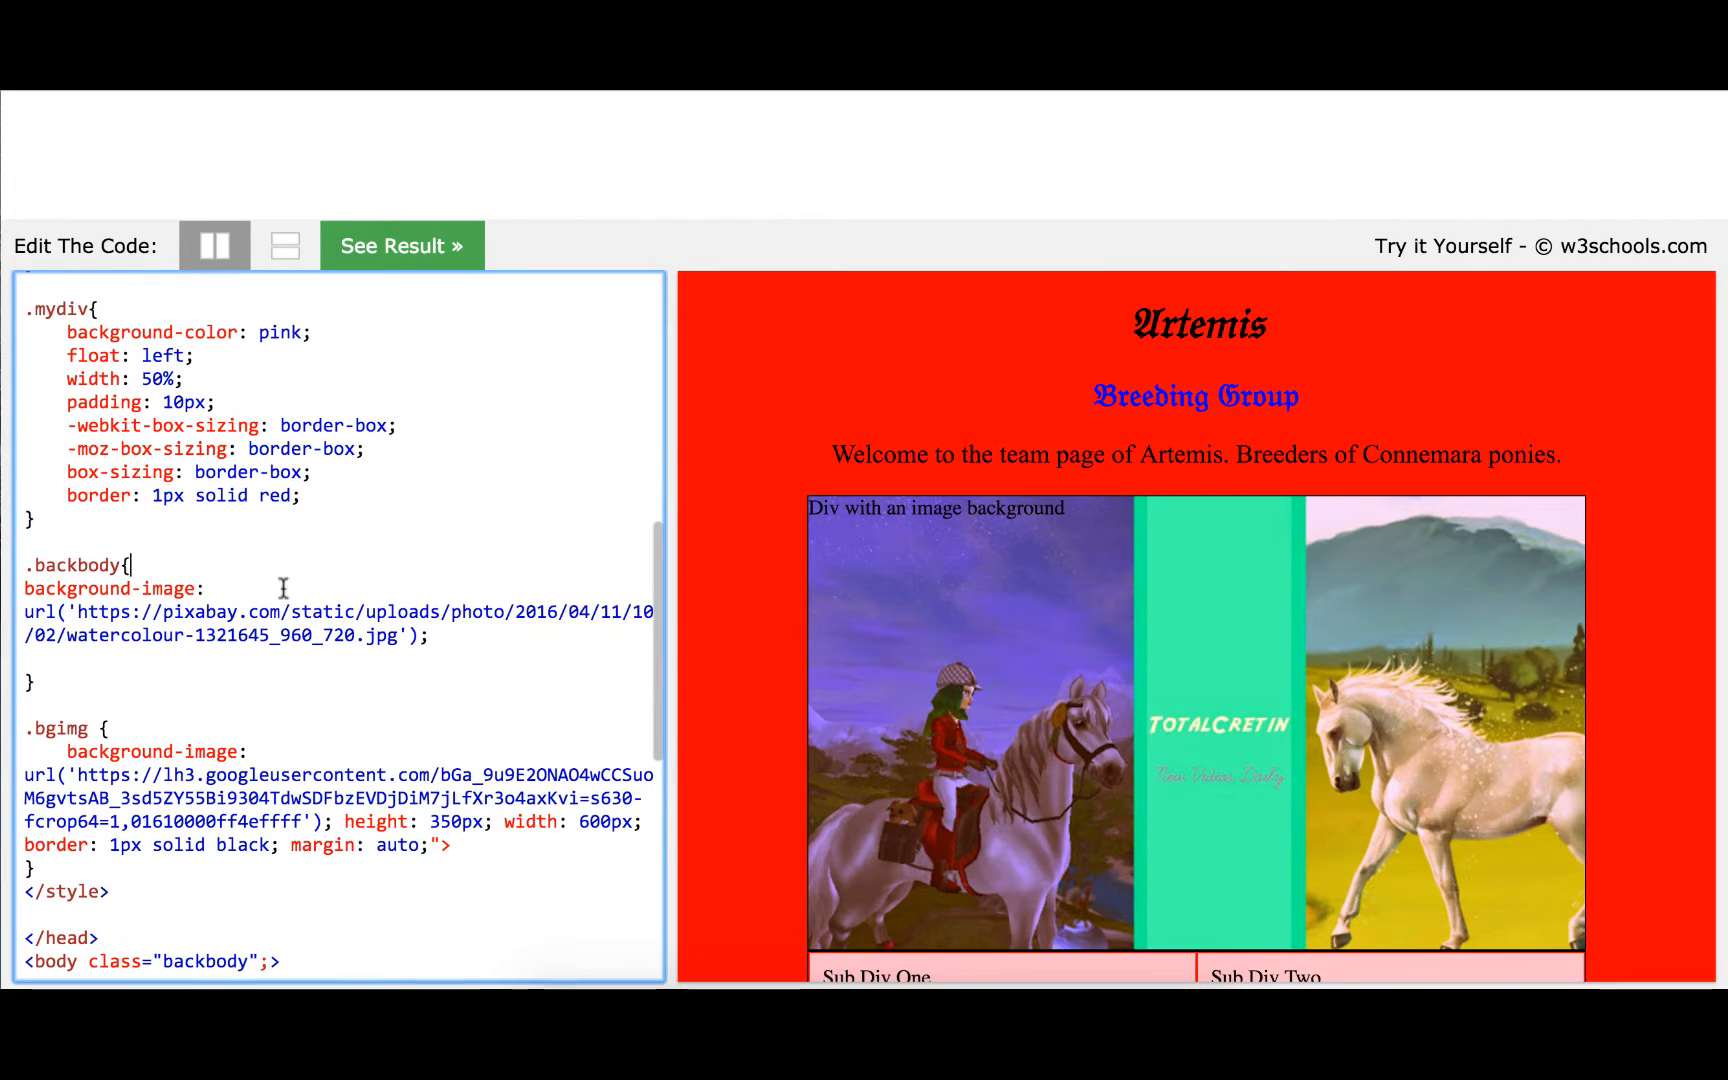
left_click_drag(24, 612, 428, 635)
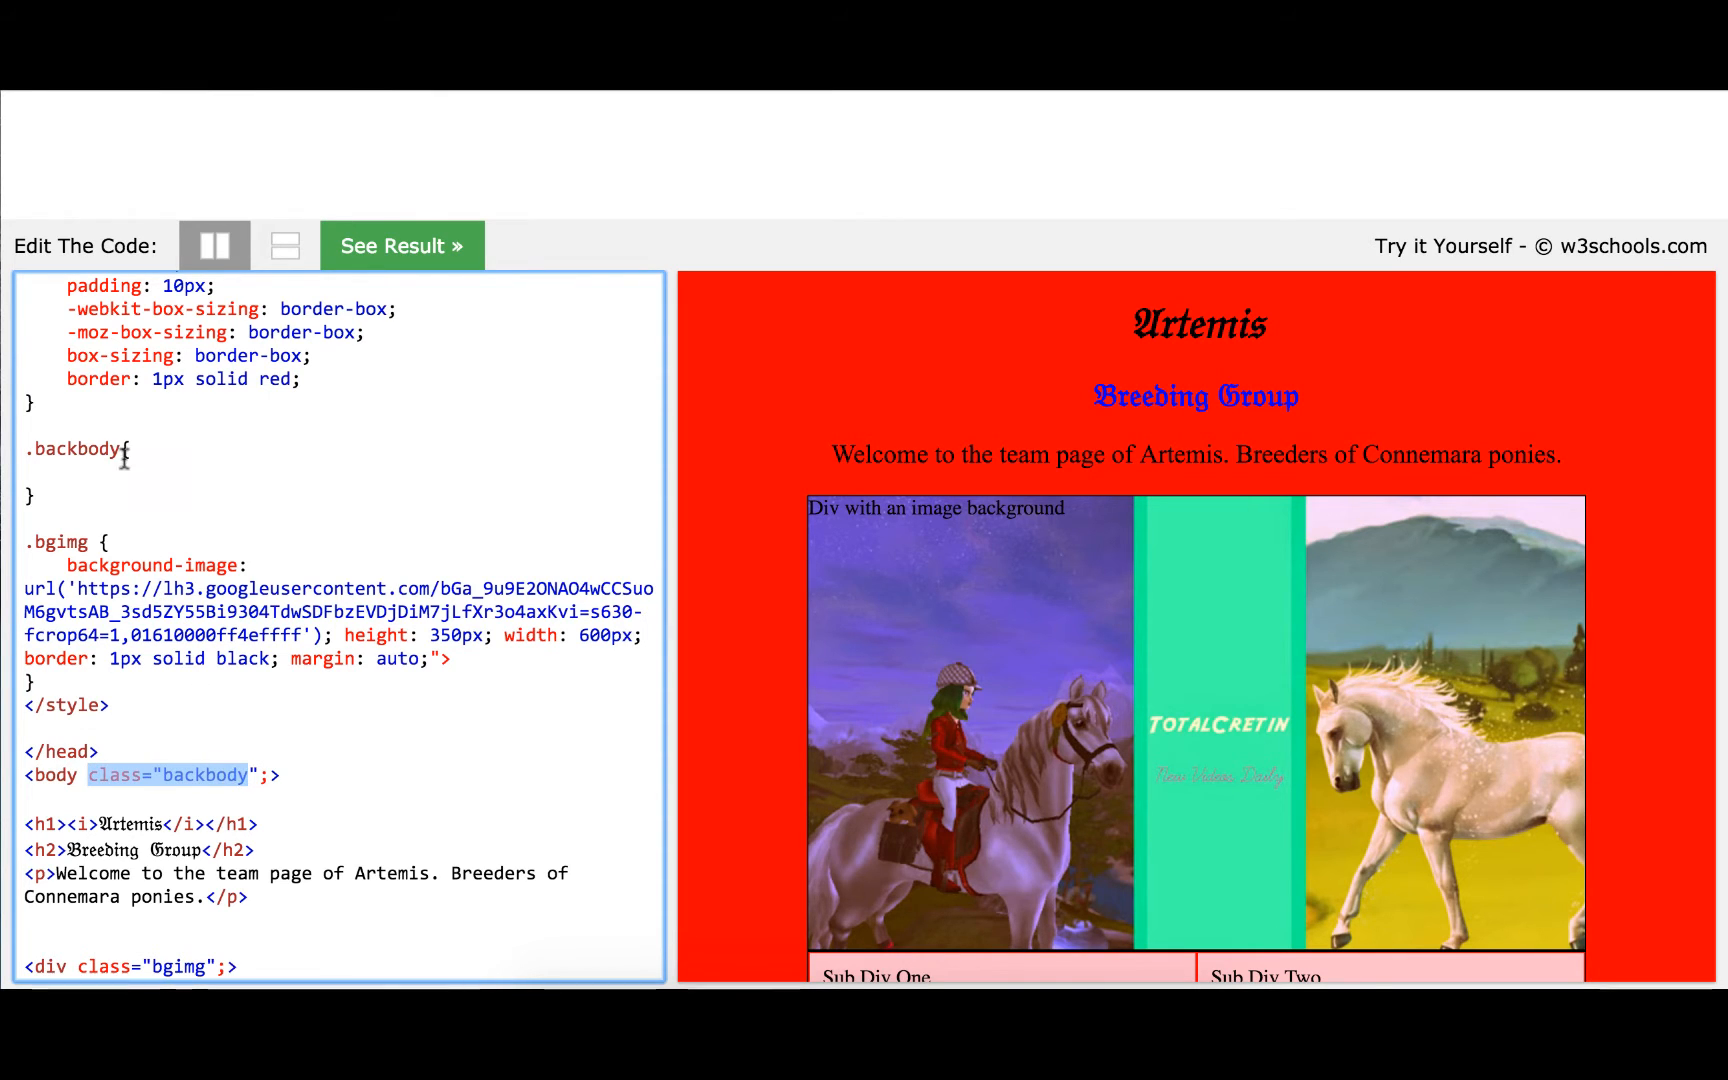
Add background-image: url('…watercolour-1321645_960_720.jpg') to .backbody and render the preview
type("backgroun-")
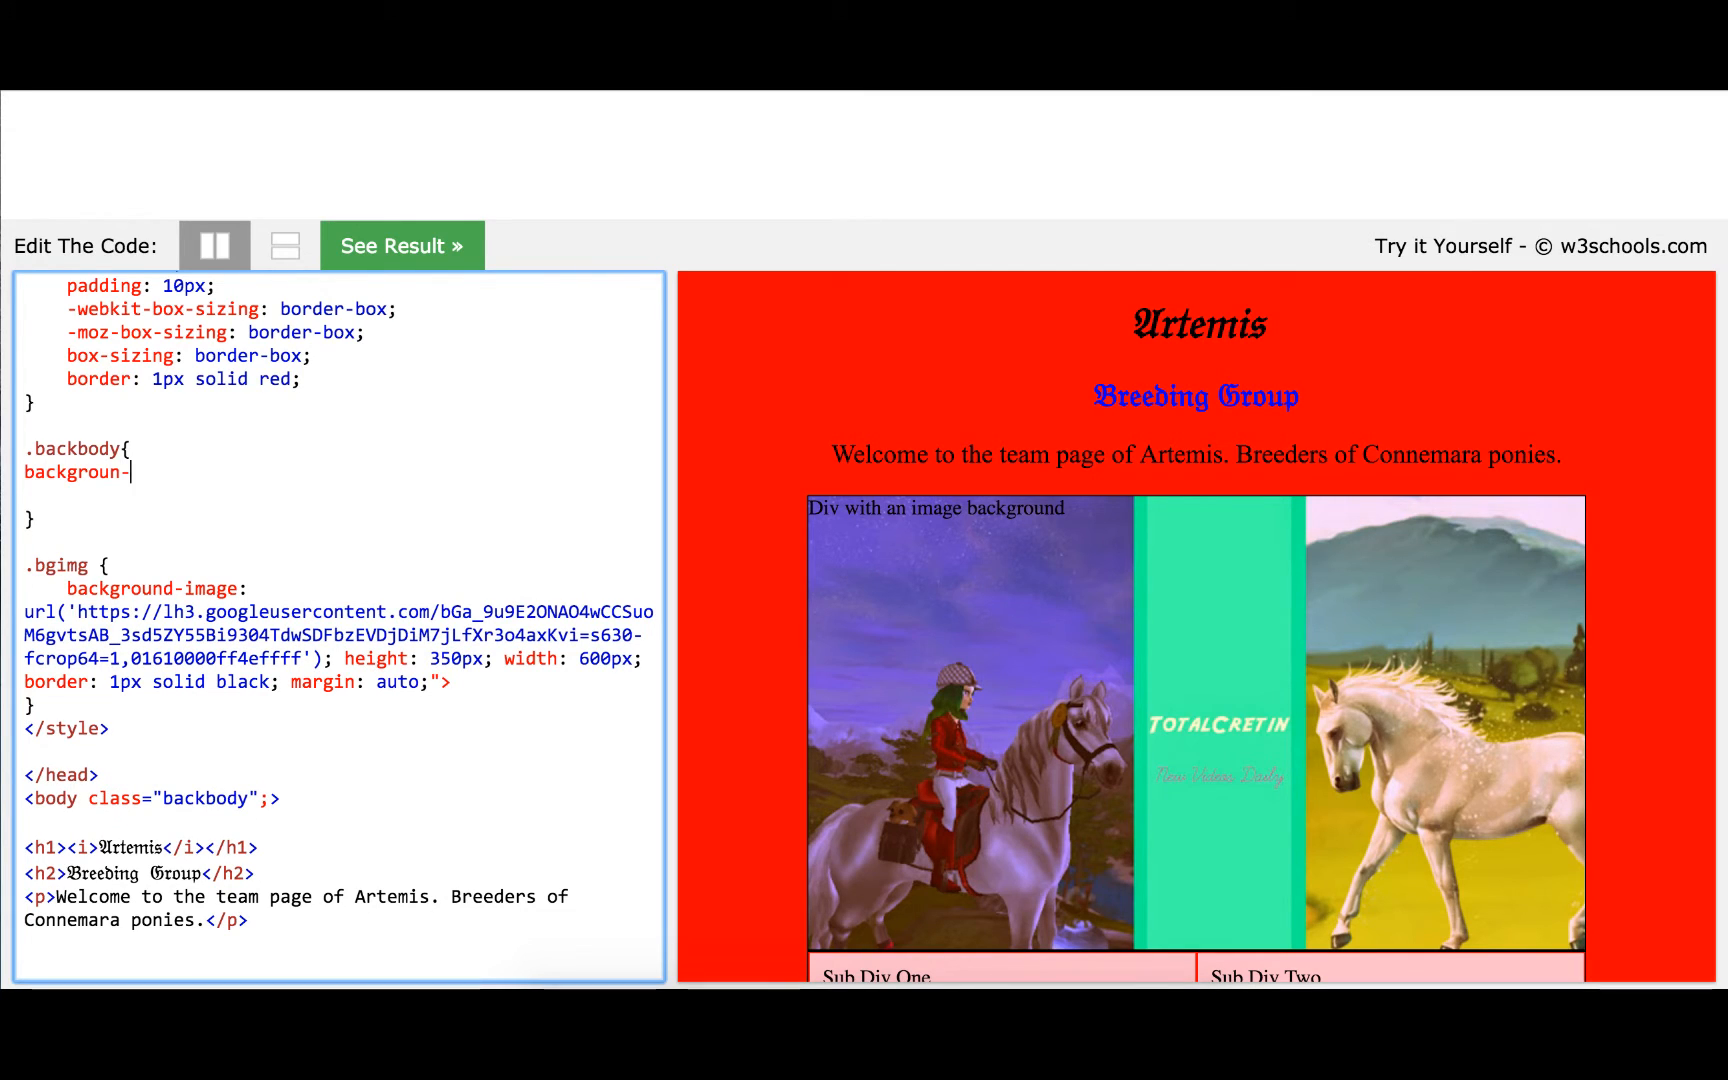
type("image:")
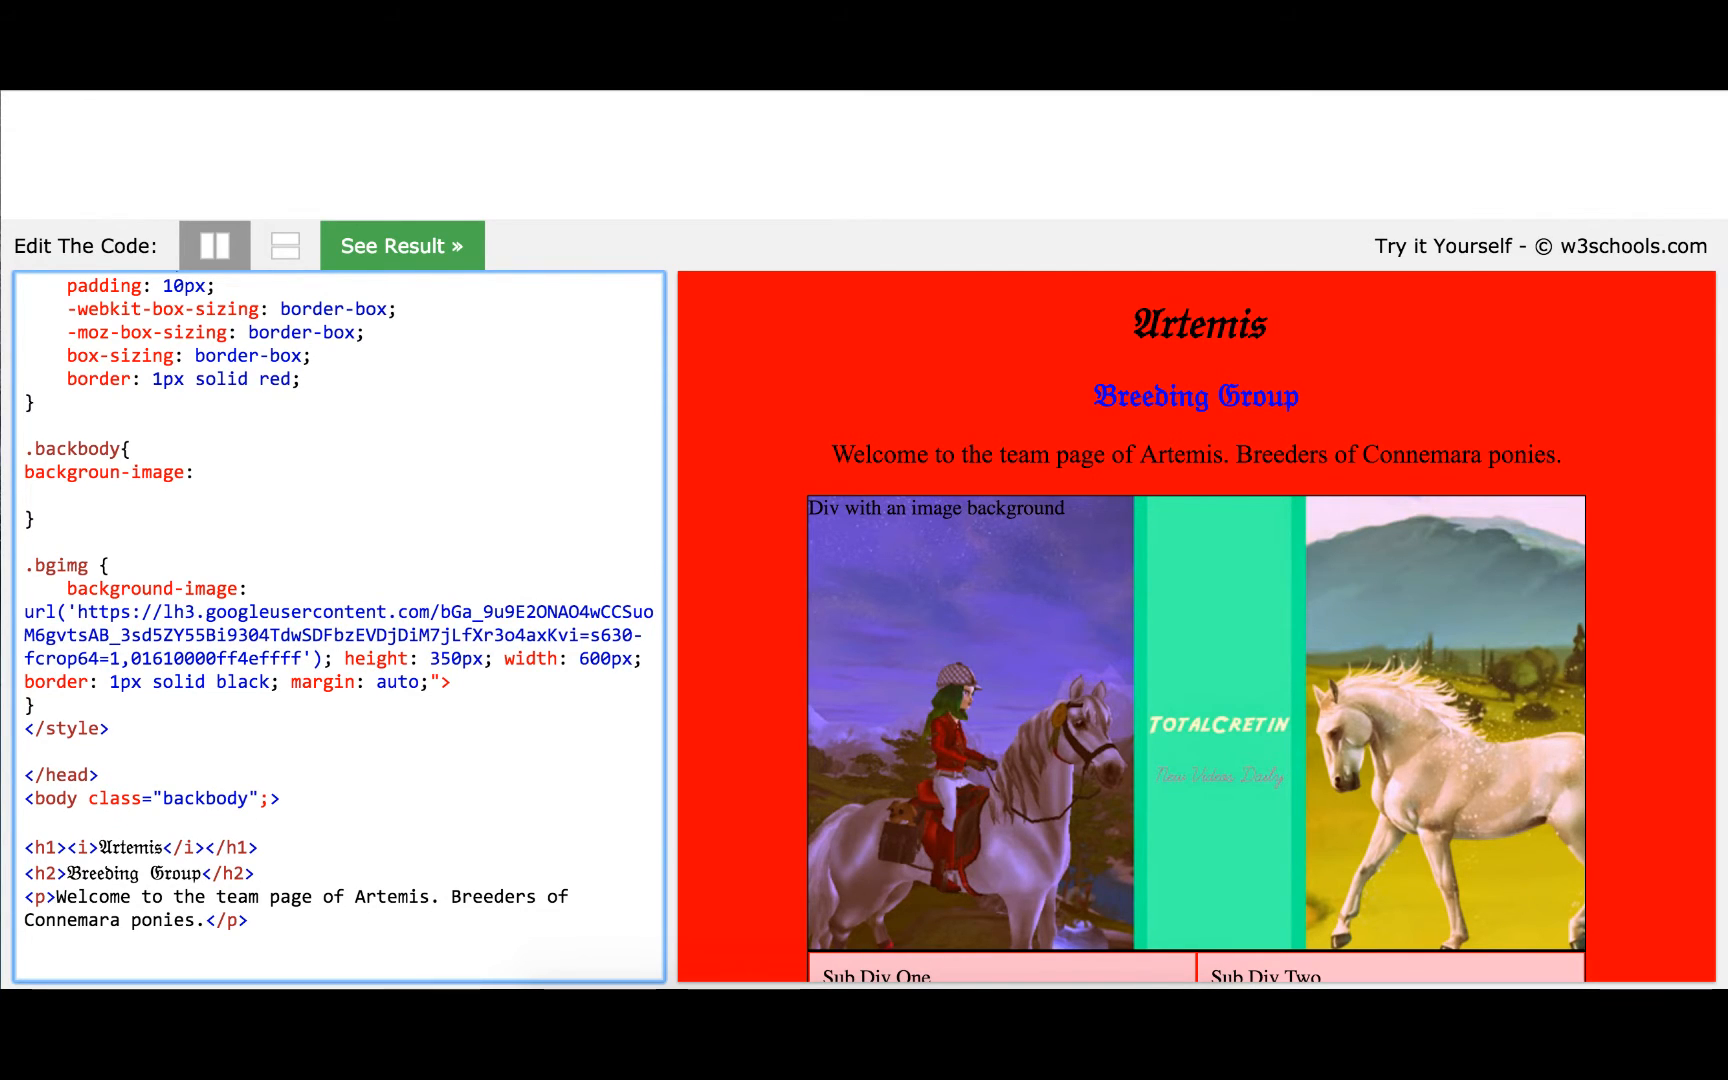
type("url")
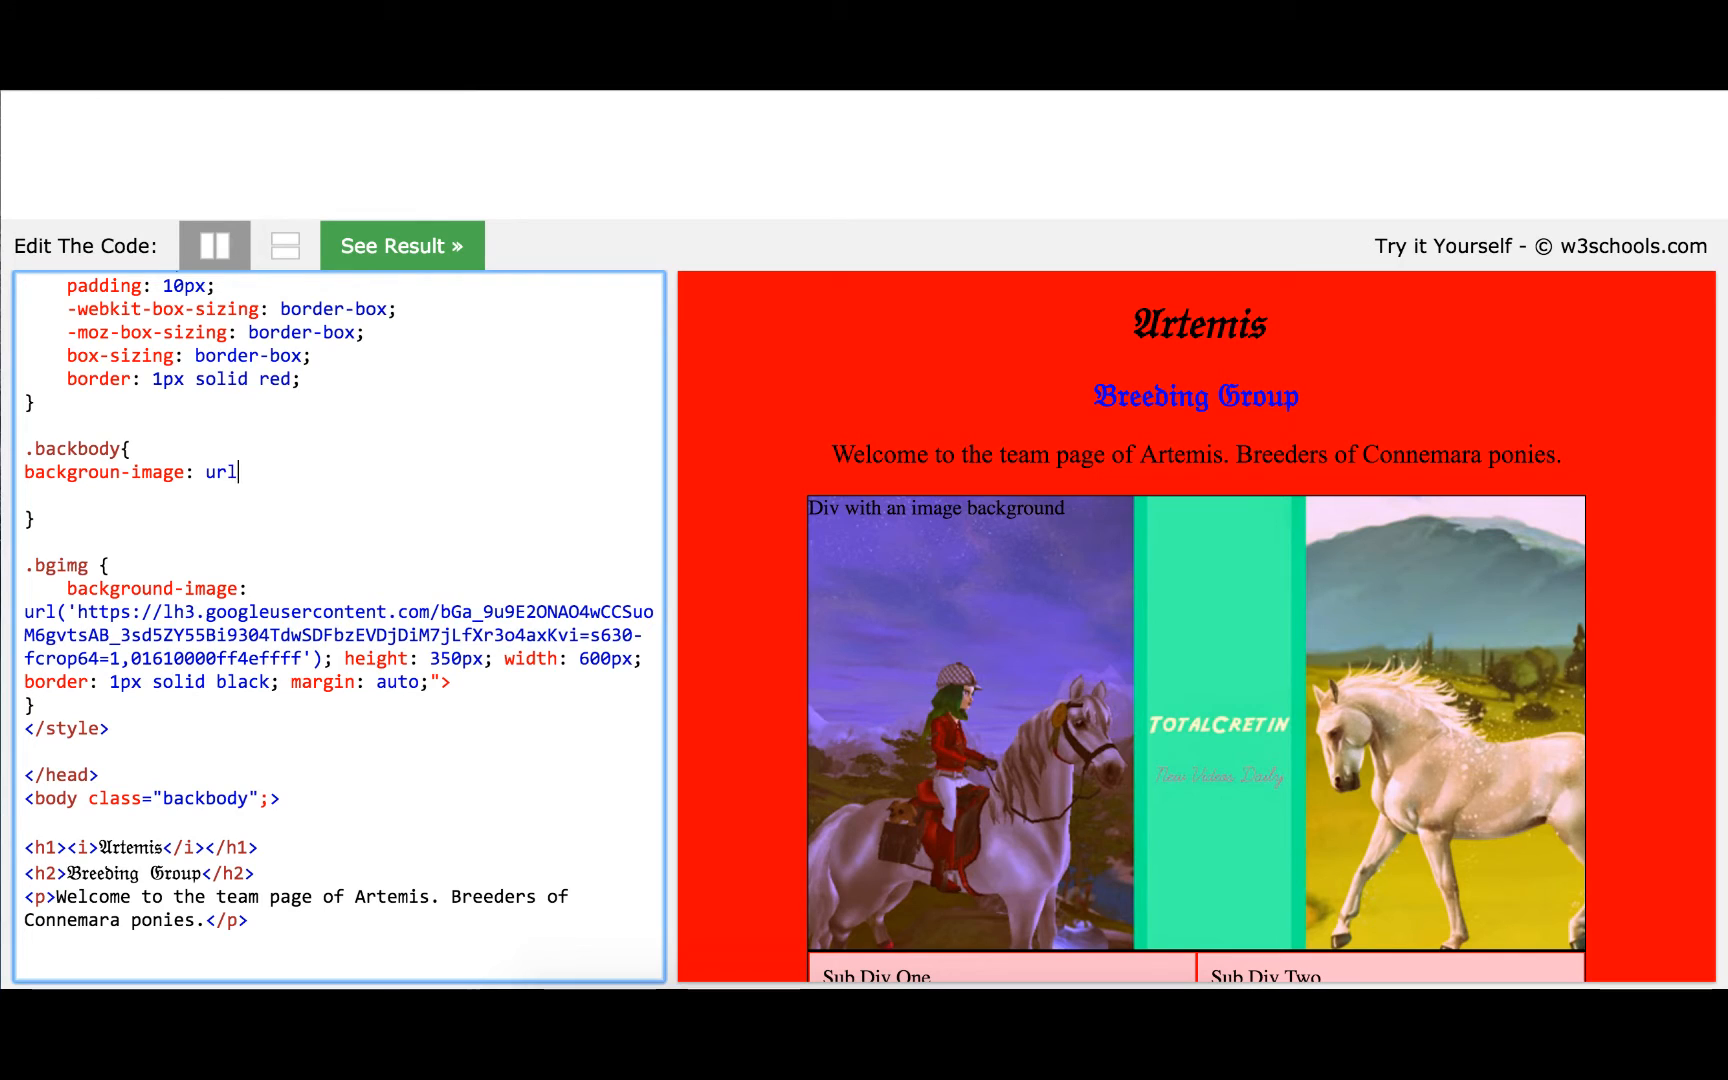
type("()")
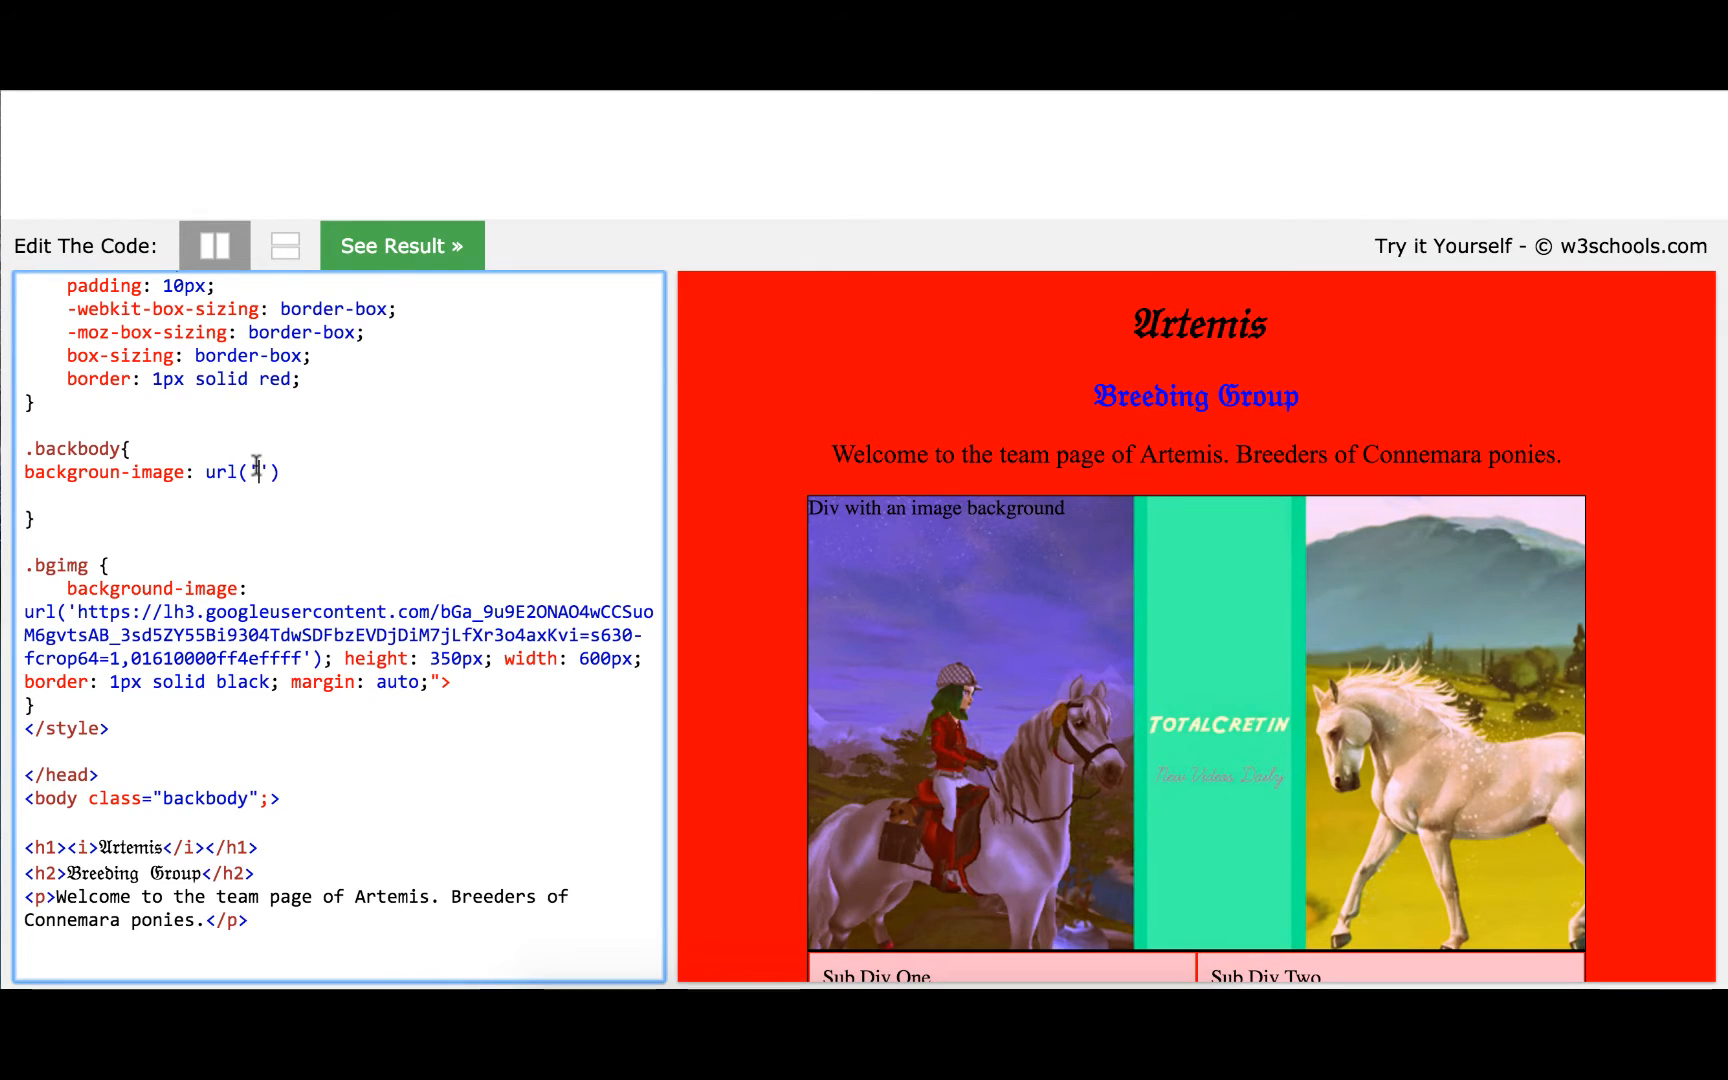
type("https://pixabay.com/static/uploads/photo/2016/04/11/1002/watercolour-1321645_960_720.jpg")
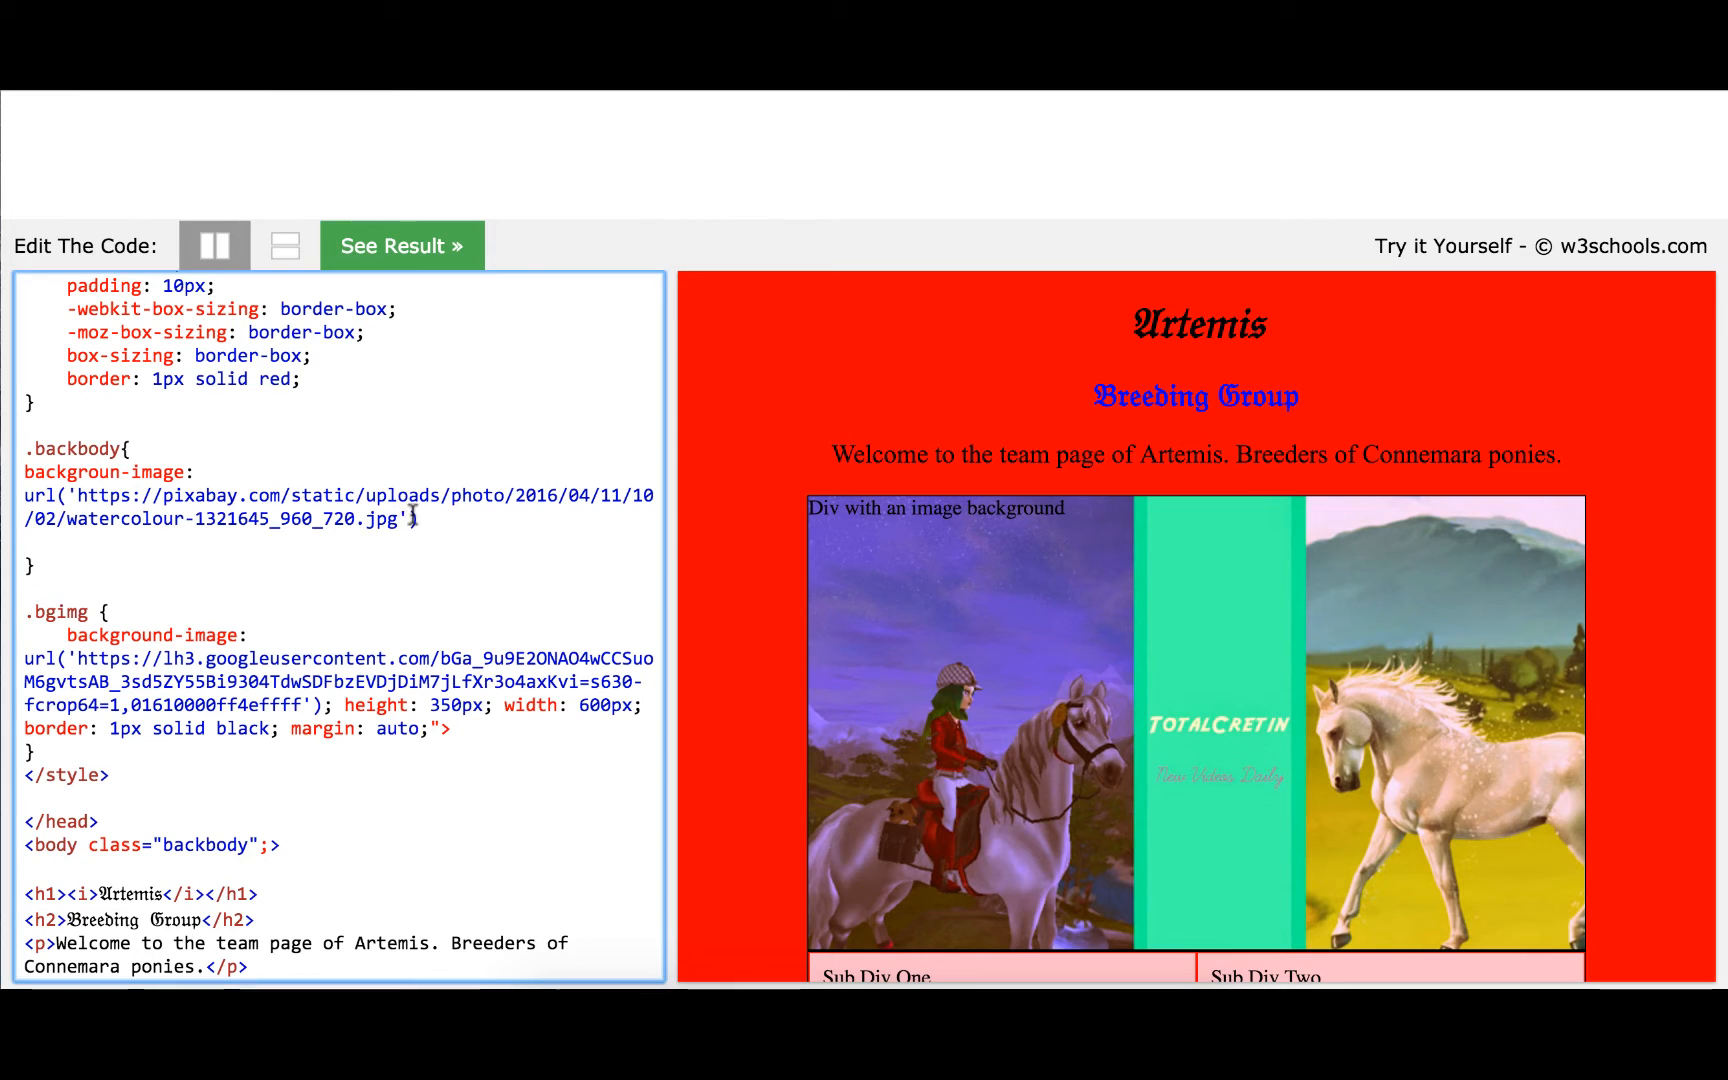
type(";")
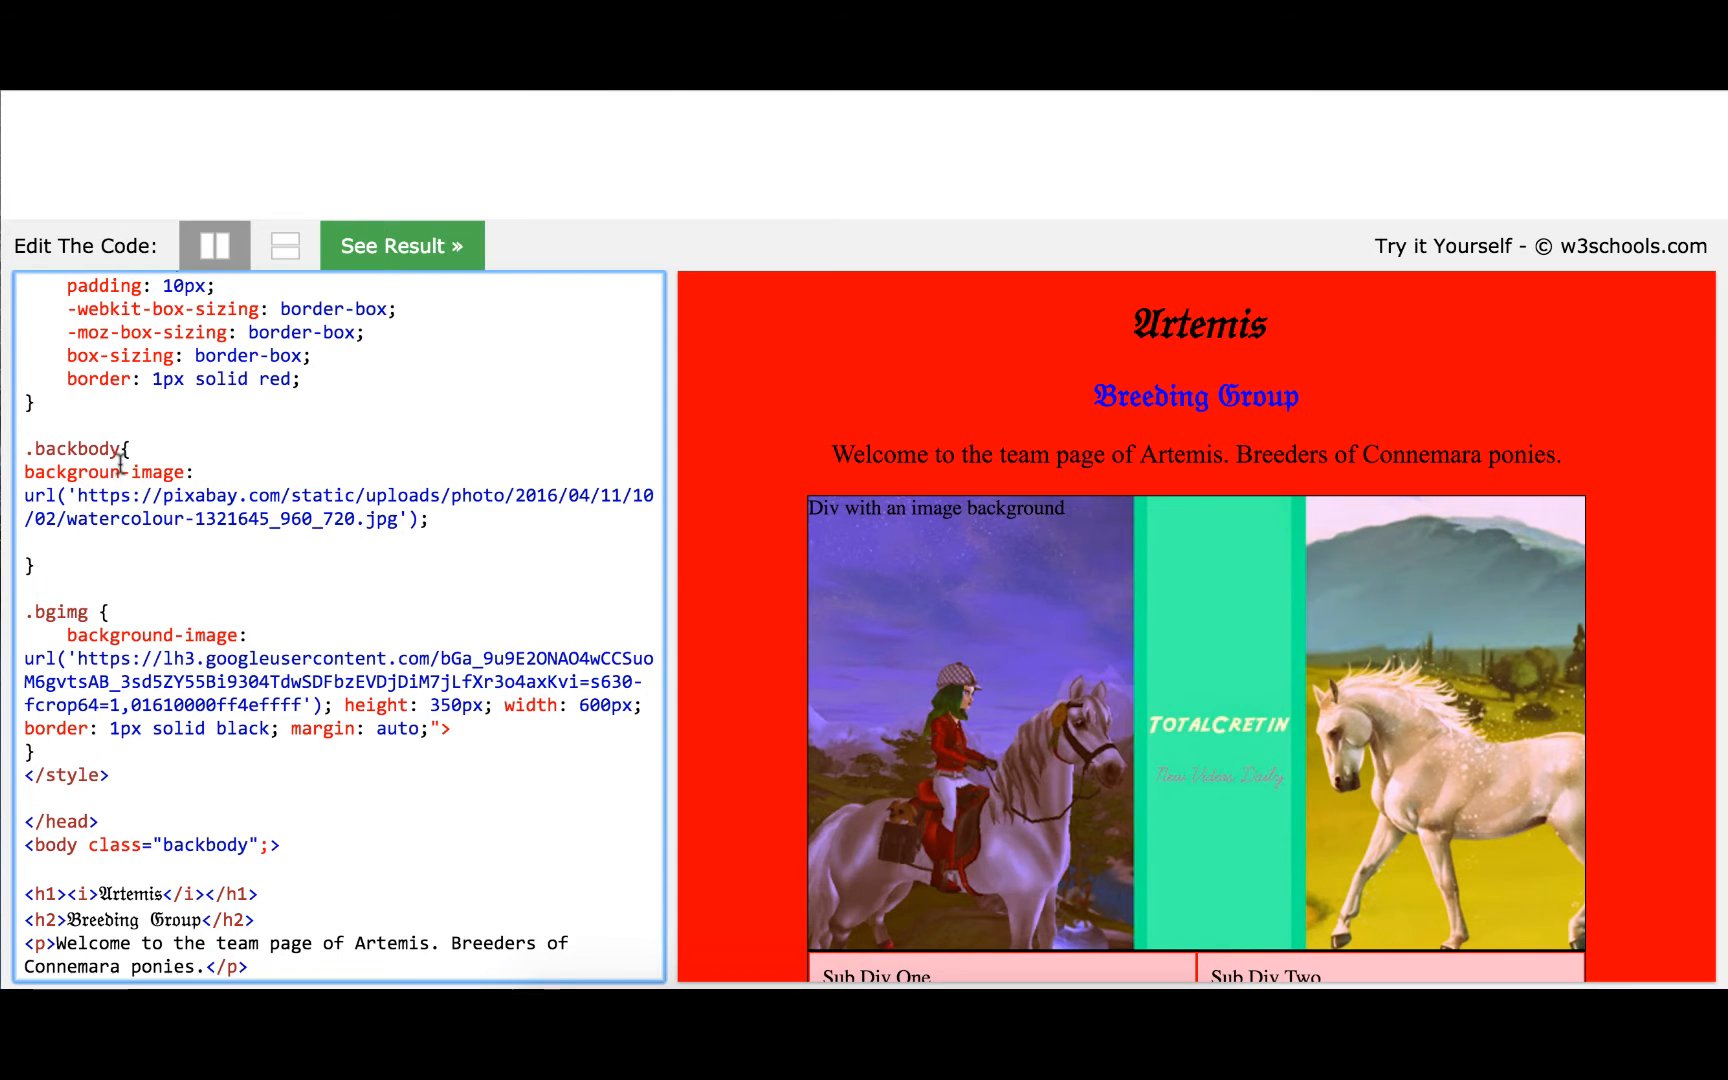
left_click(400, 245)
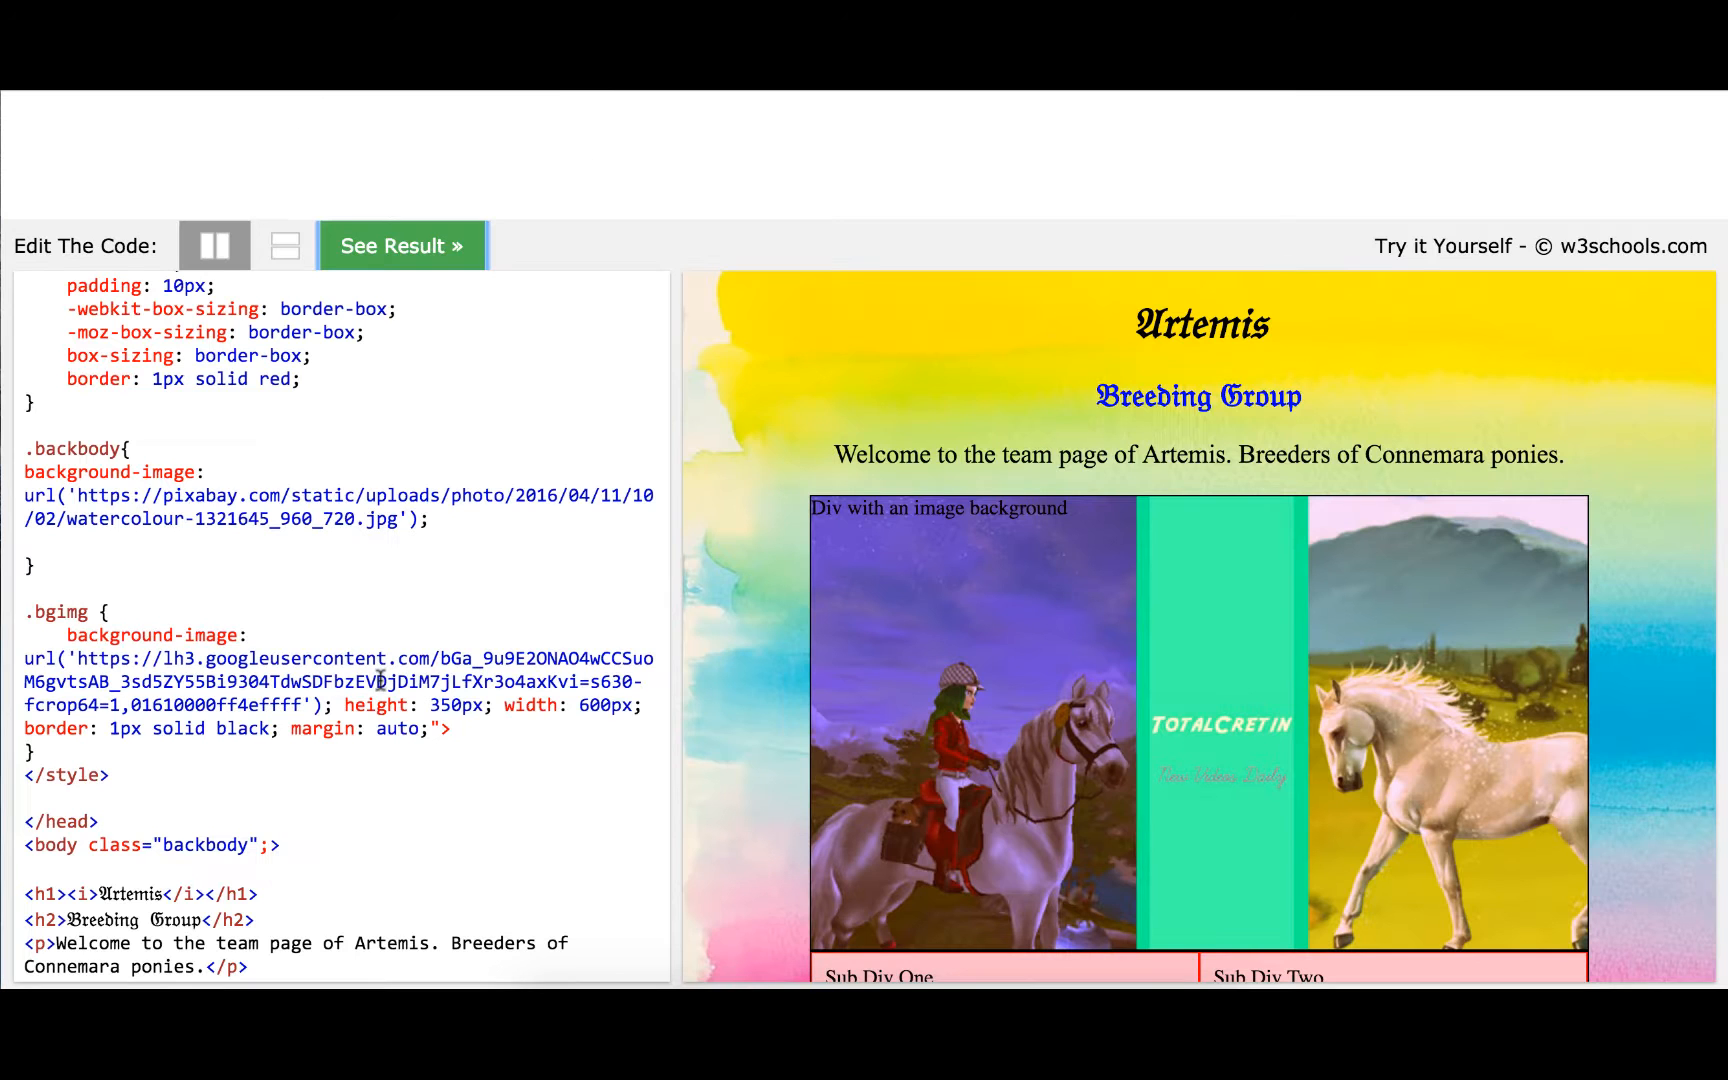
Replace the watercolour image address and change the body background from red to purple
left_click_drag(83, 494, 424, 518)
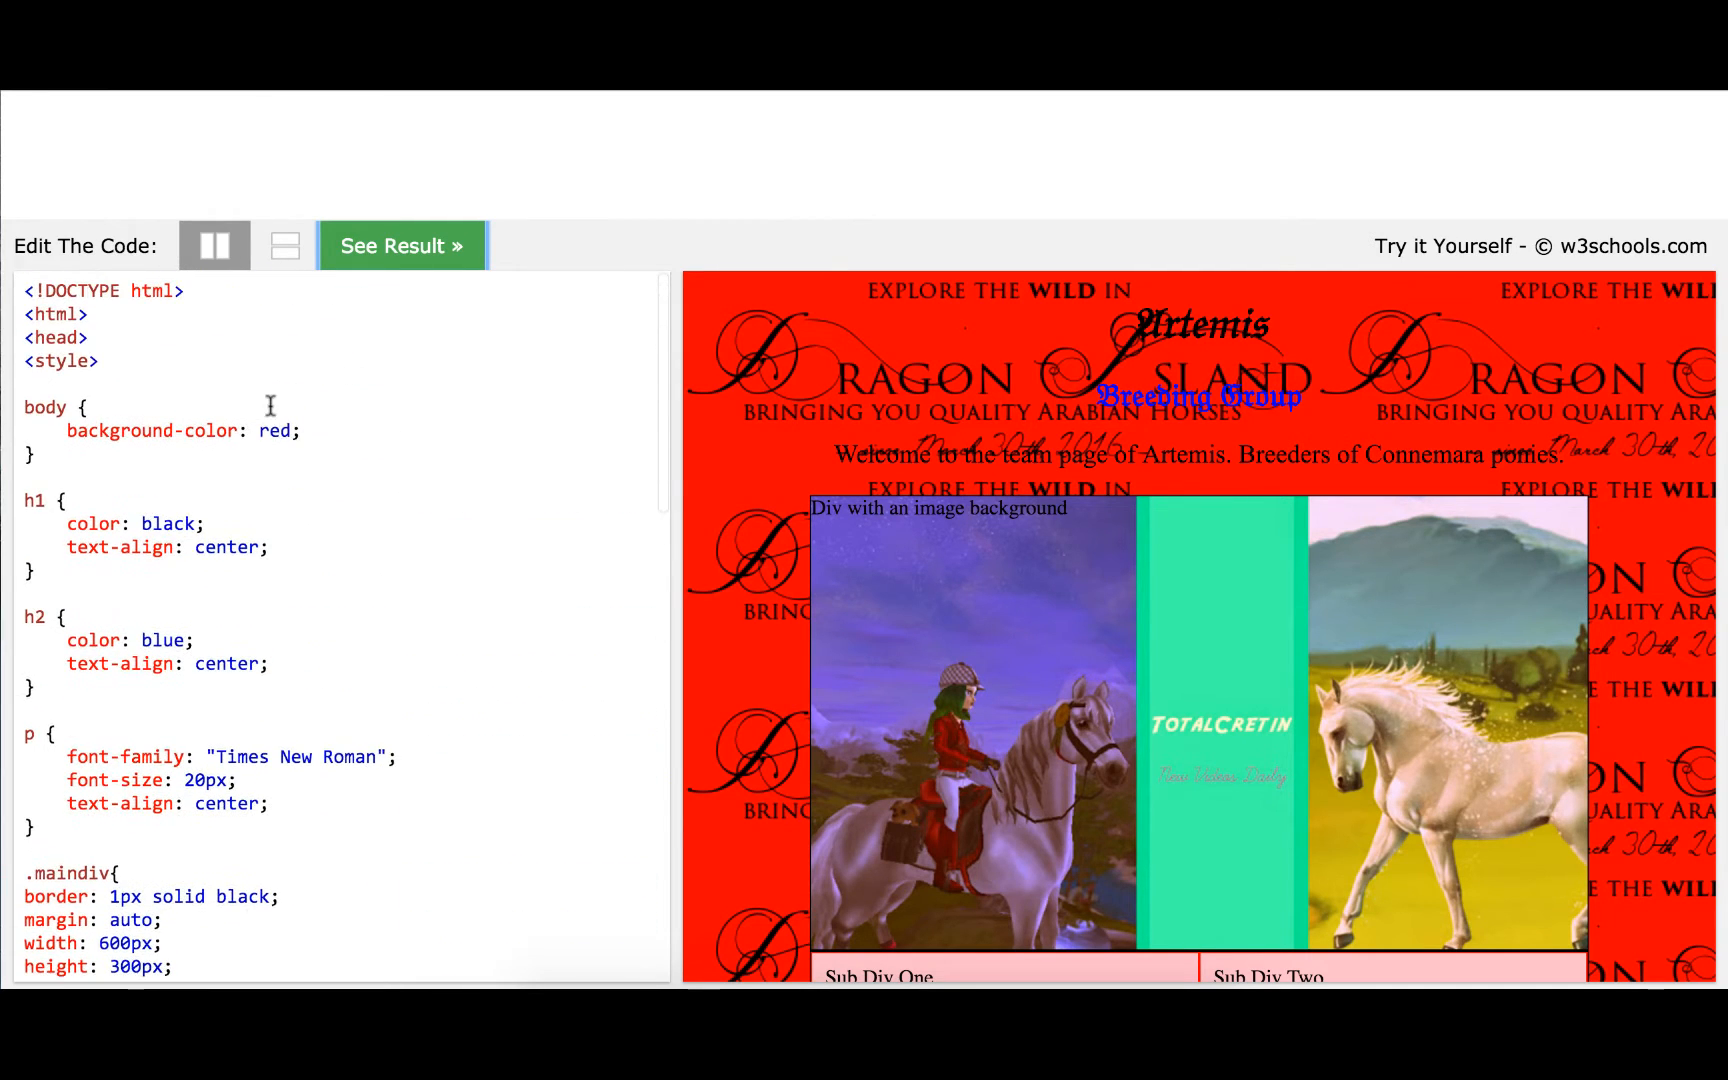
double_click(272, 430)
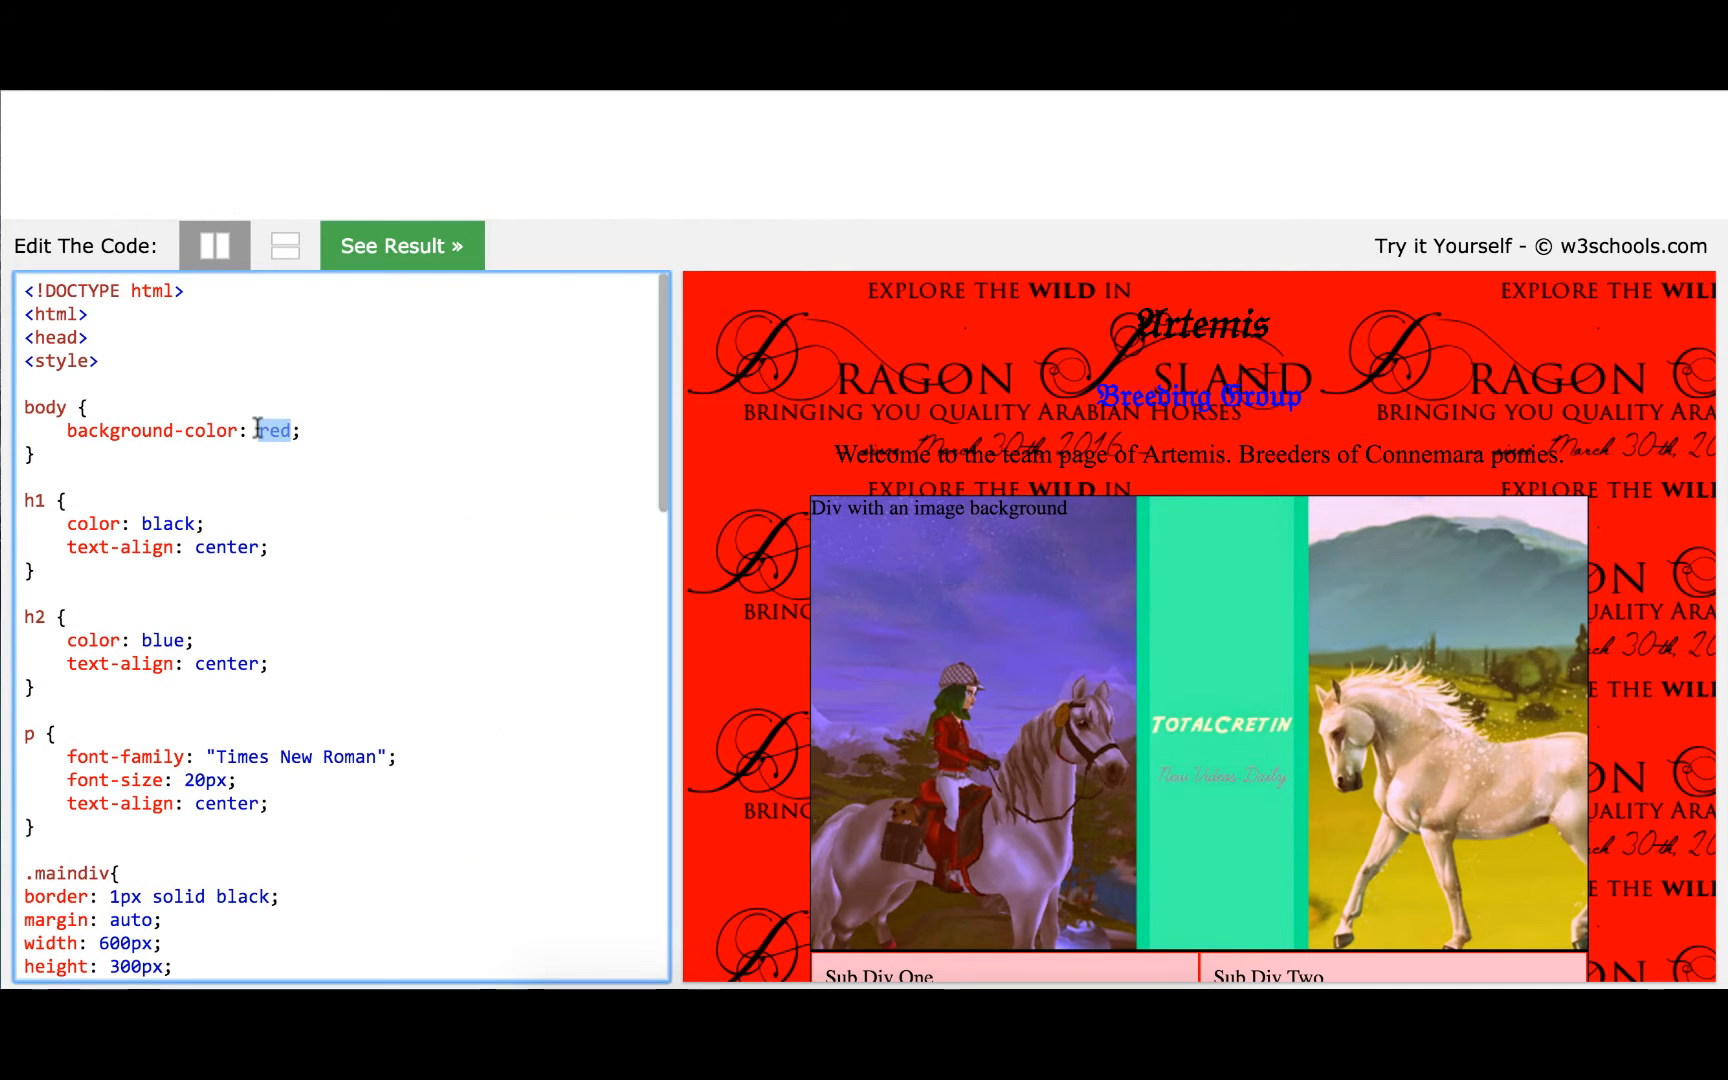
type("purpl")
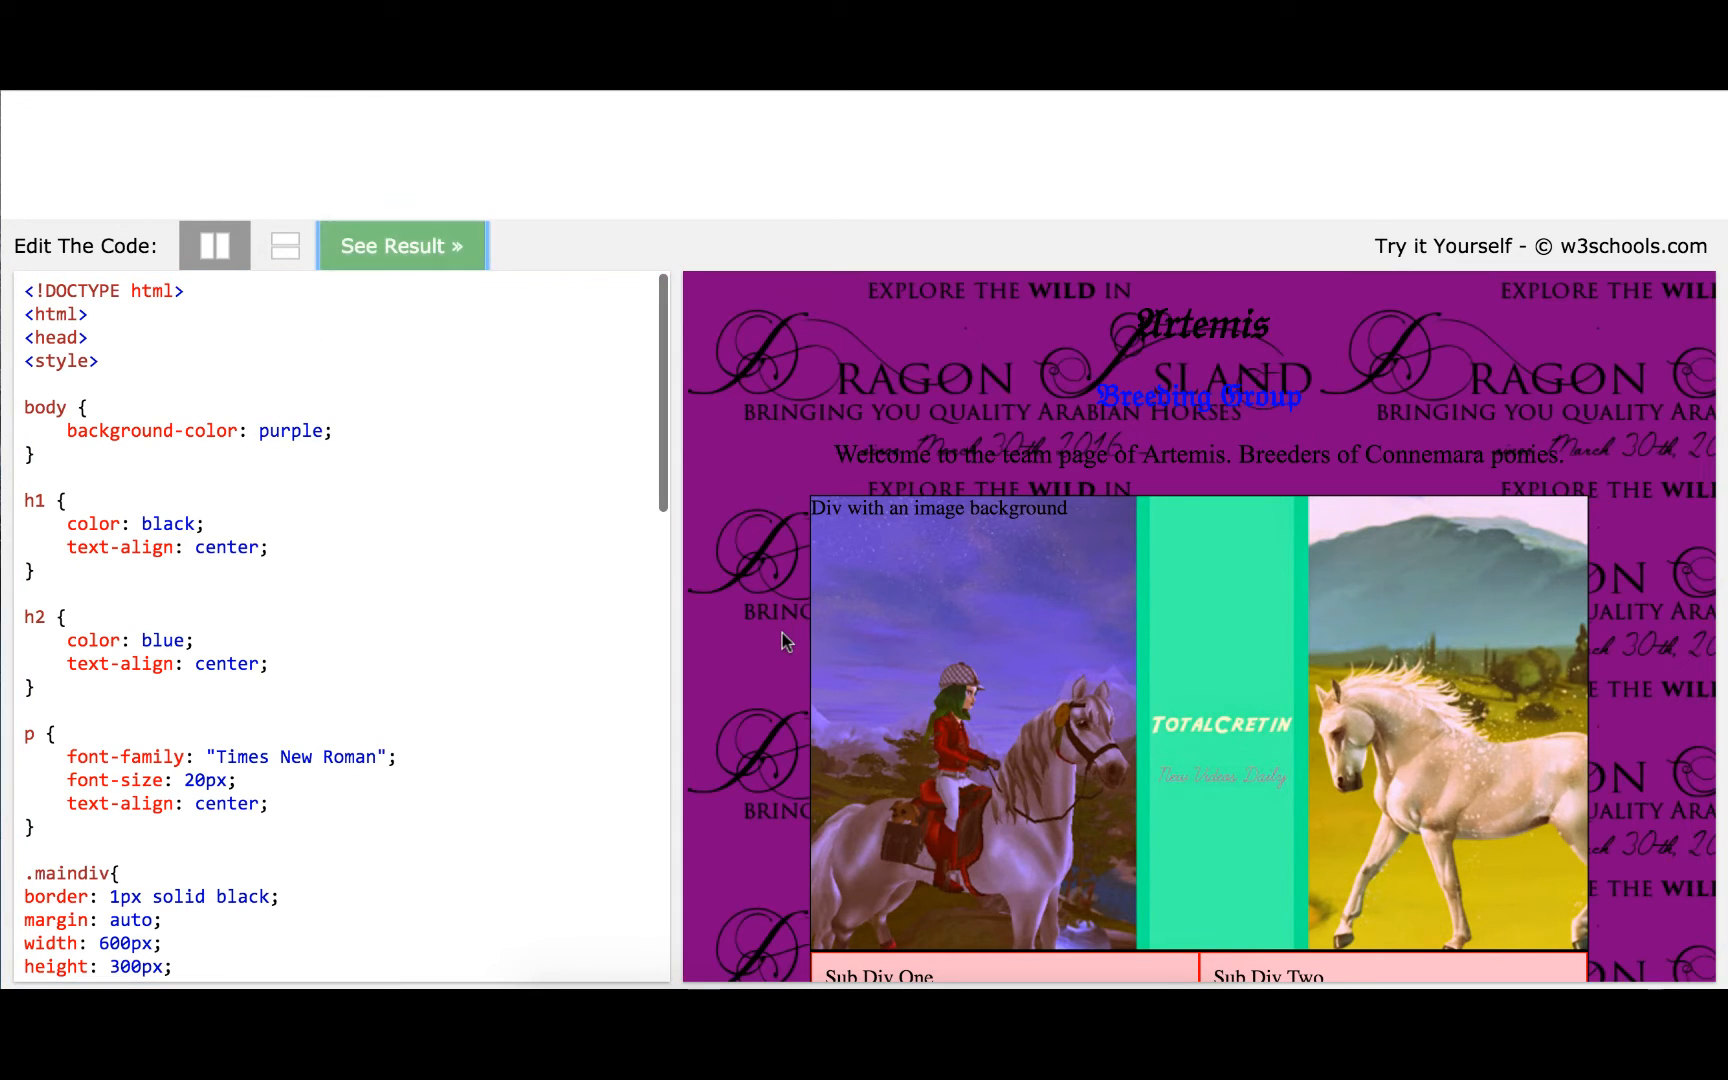
mouse_move(799, 411)
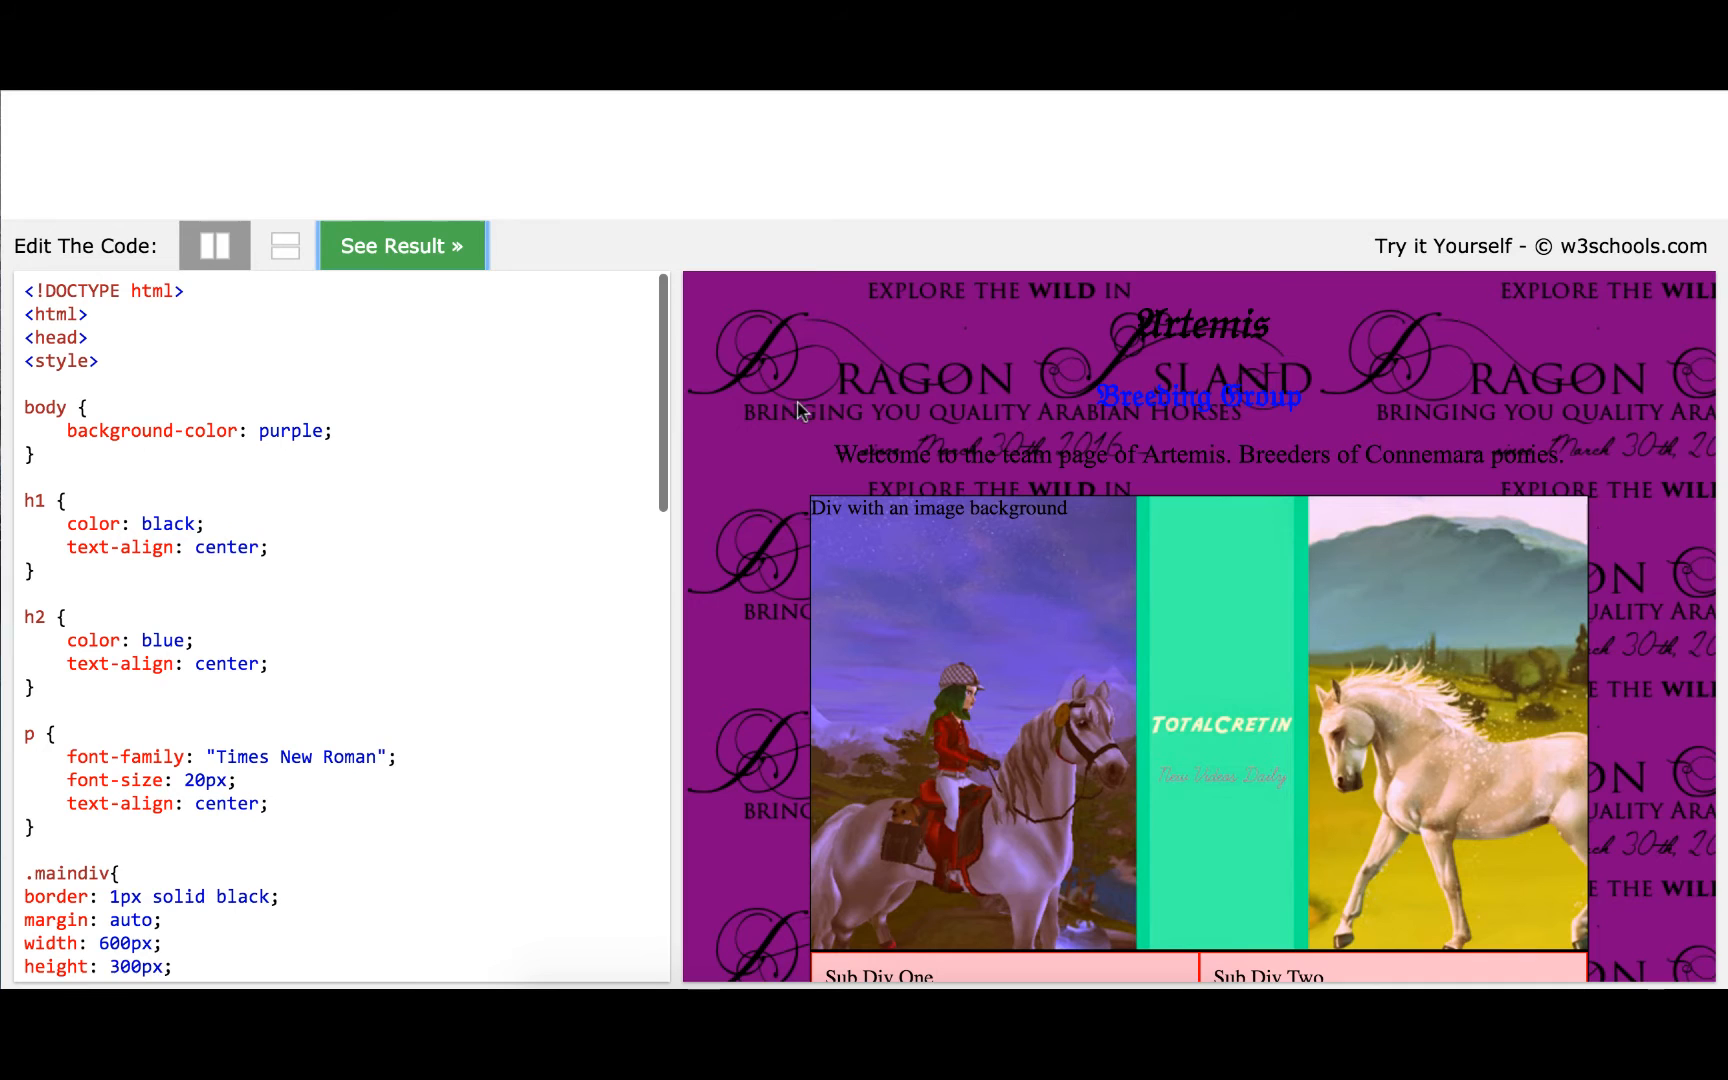
Scroll down the code and select the banner image address
scroll("down", 3)
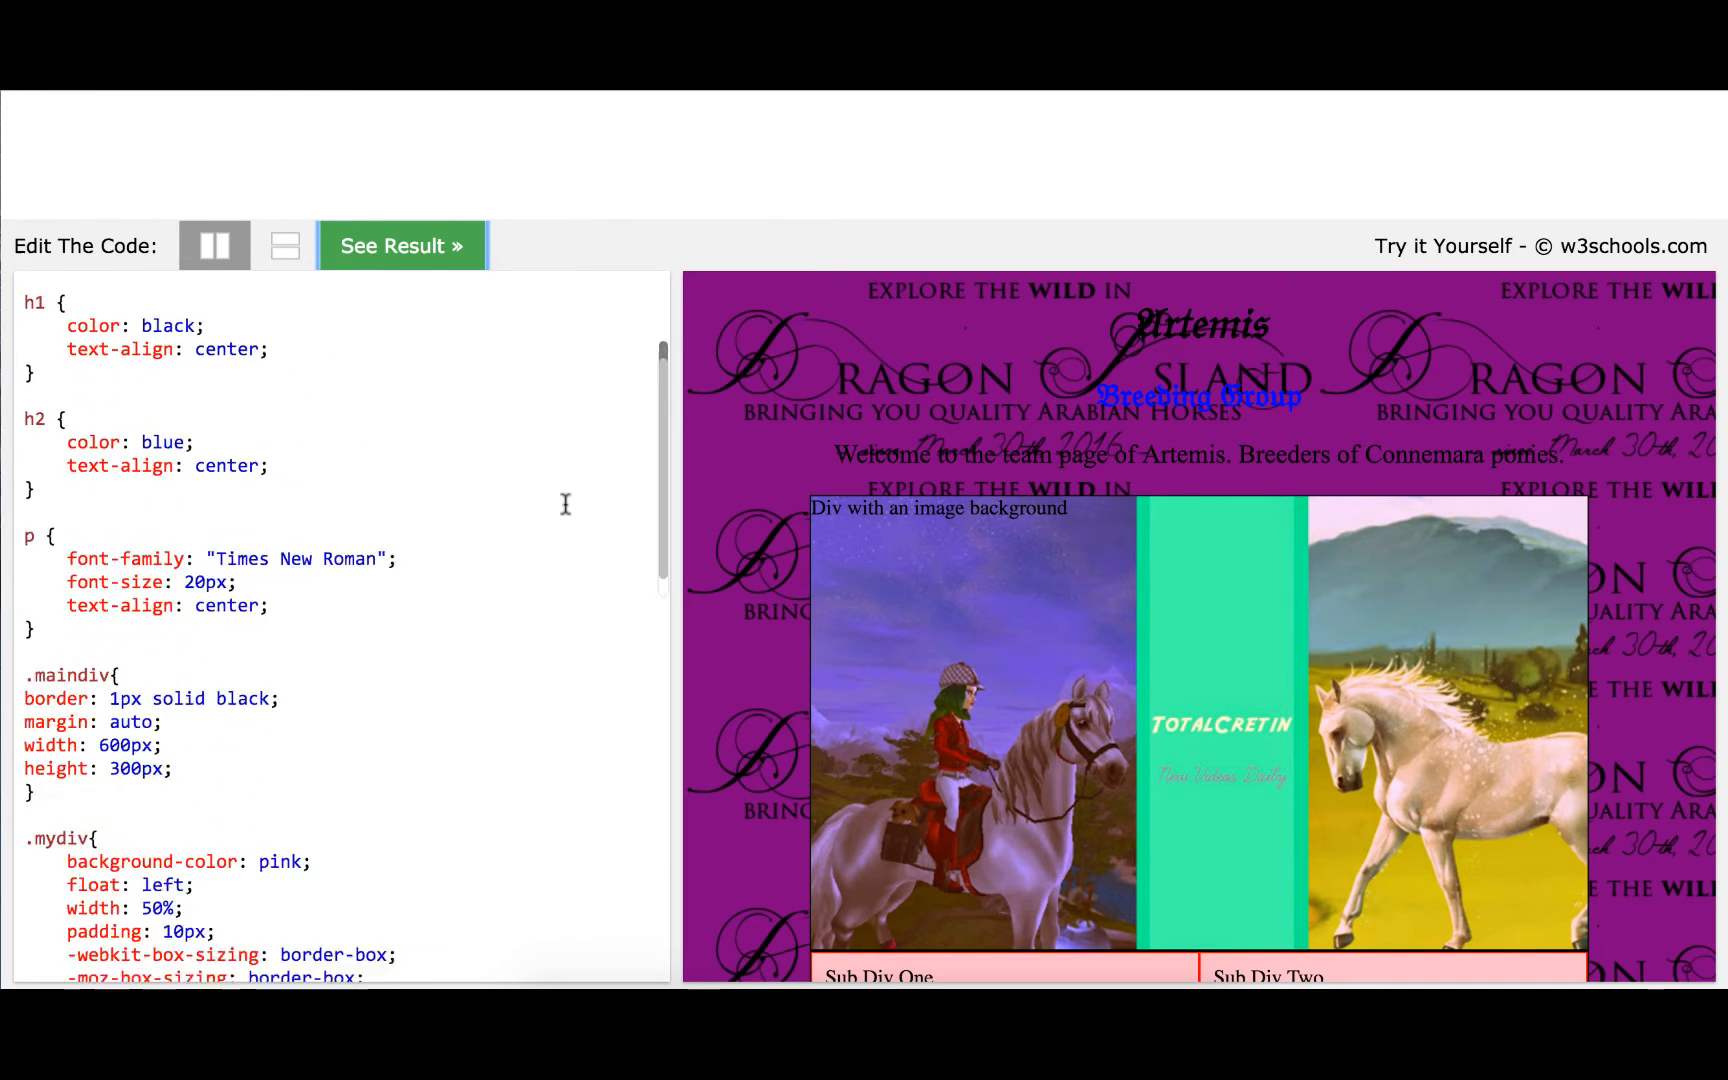
scroll("down", 3)
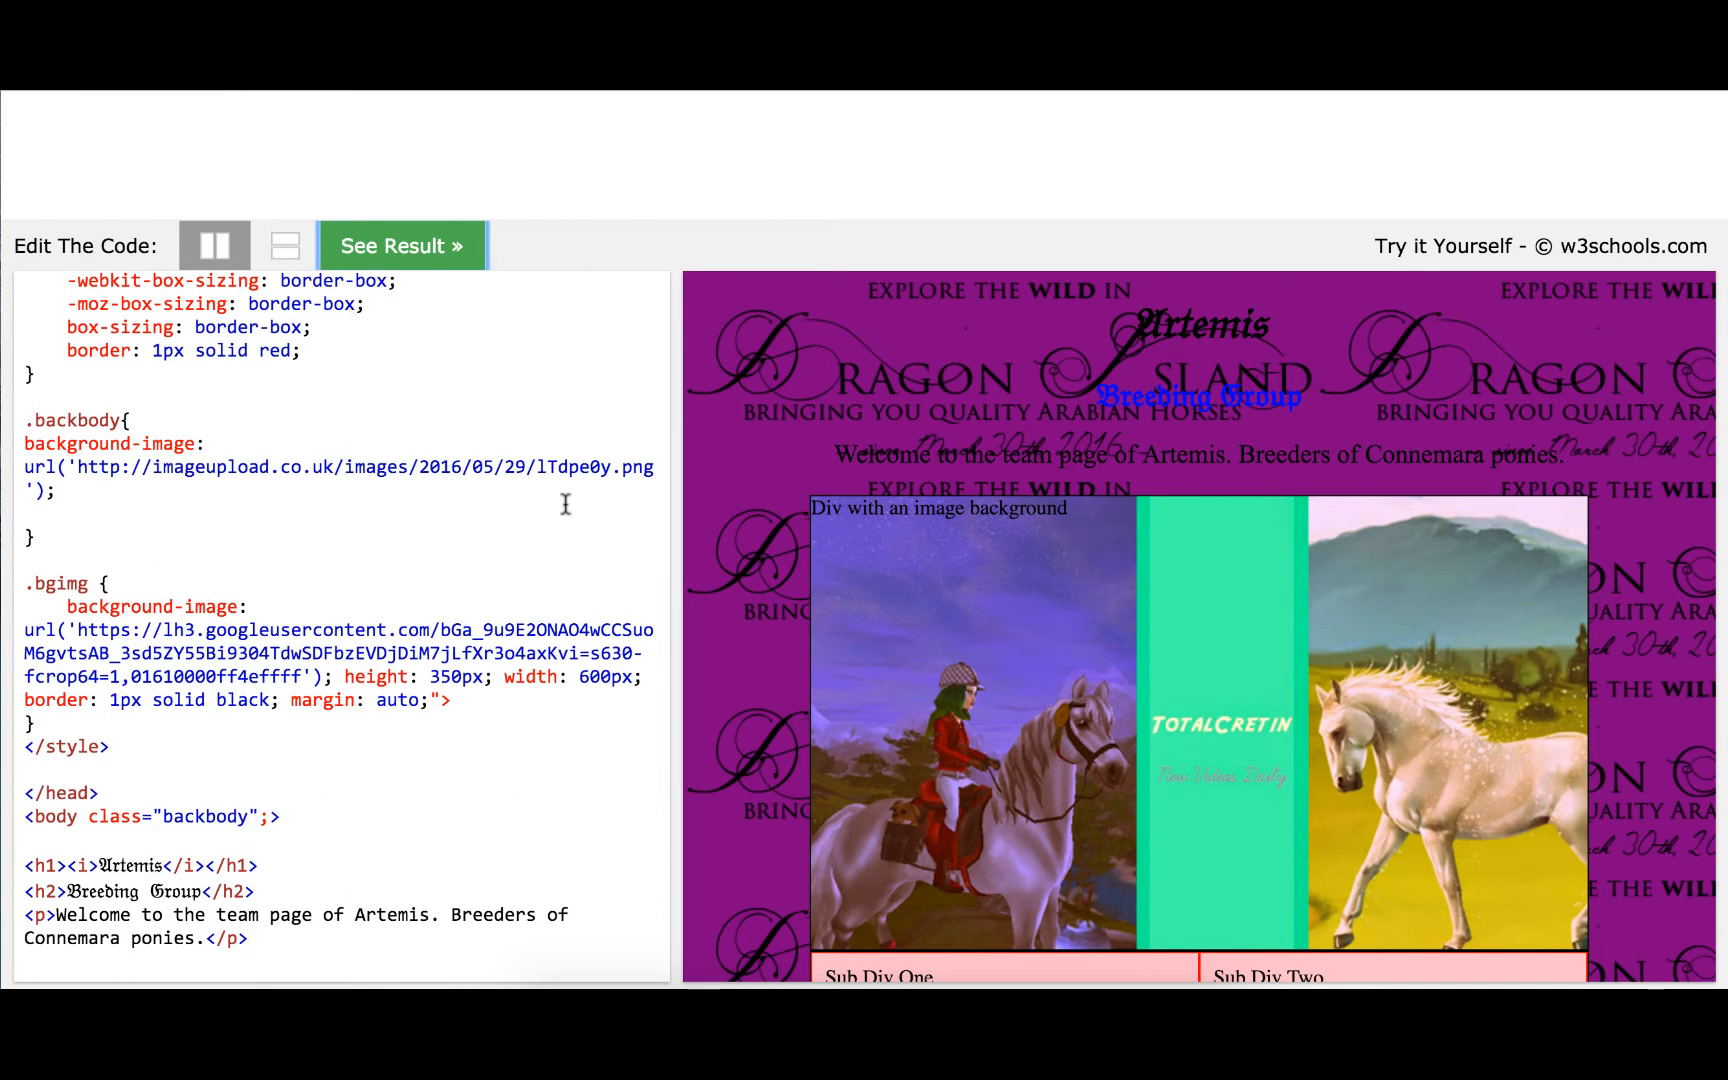
scroll("down", 3)
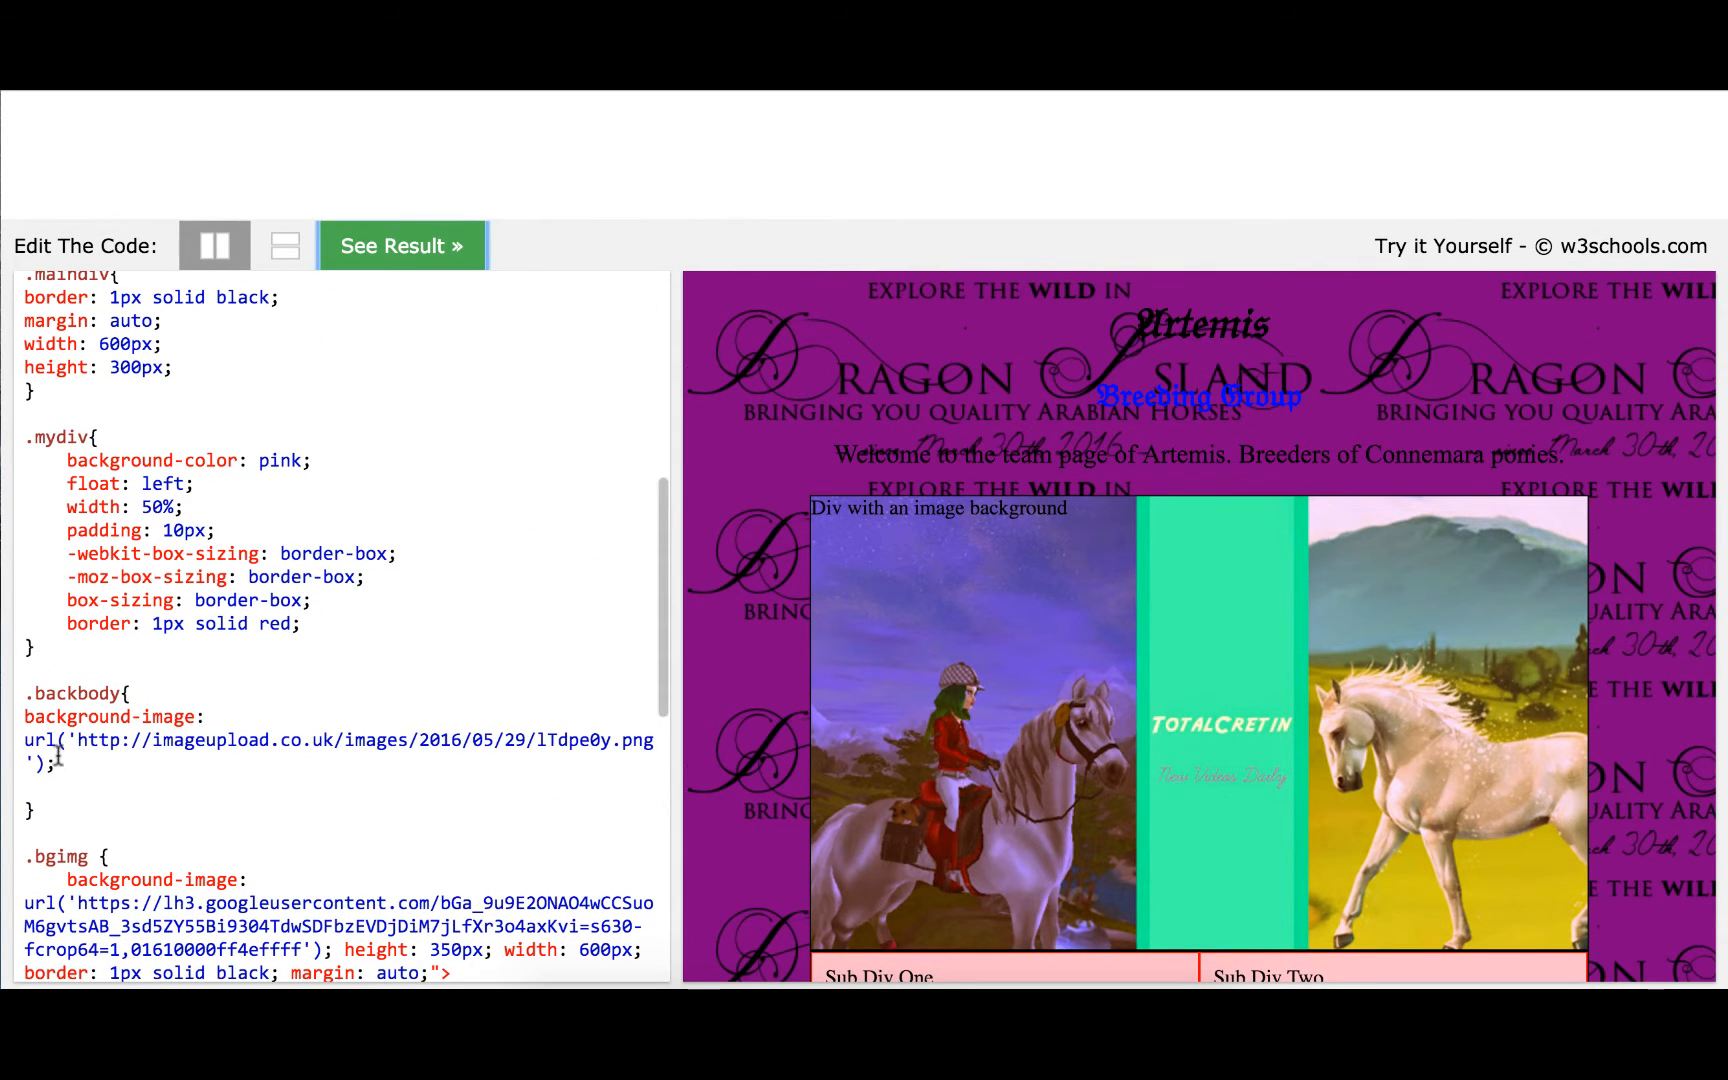
left_click_drag(72, 739, 648, 739)
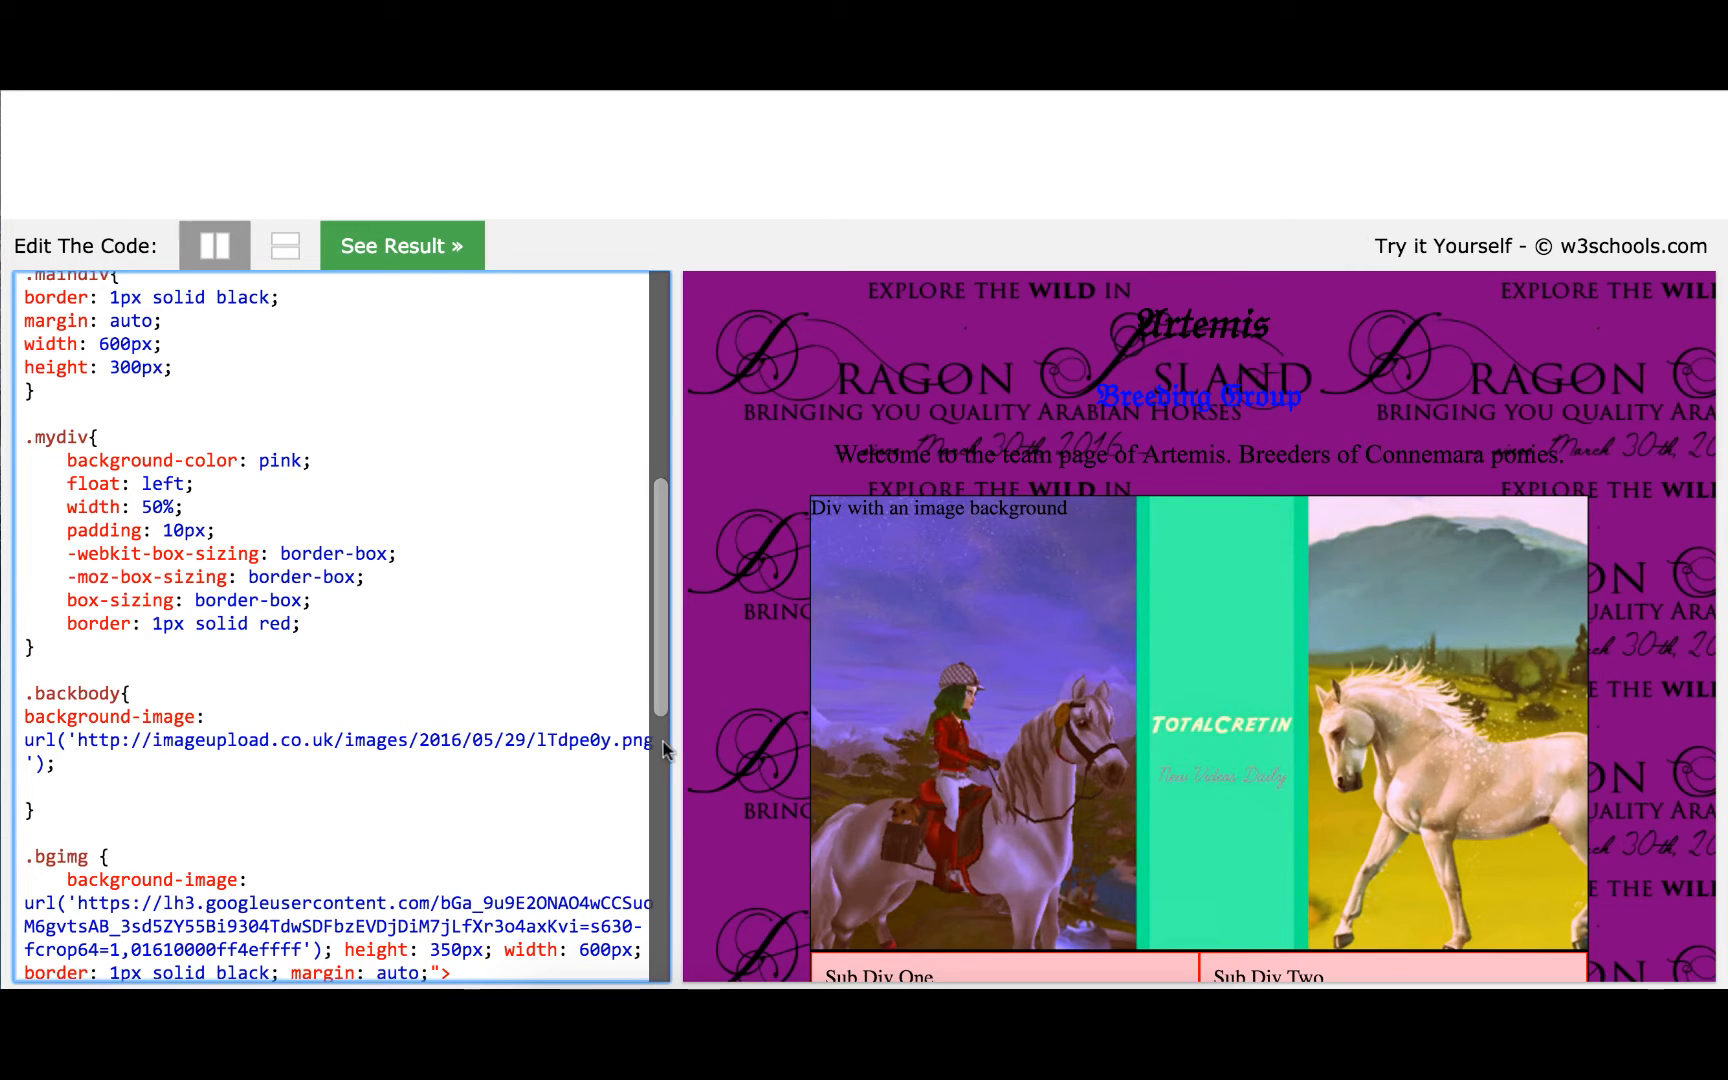
Paste the watercolour address over the selected banner image address
right_click(419, 753)
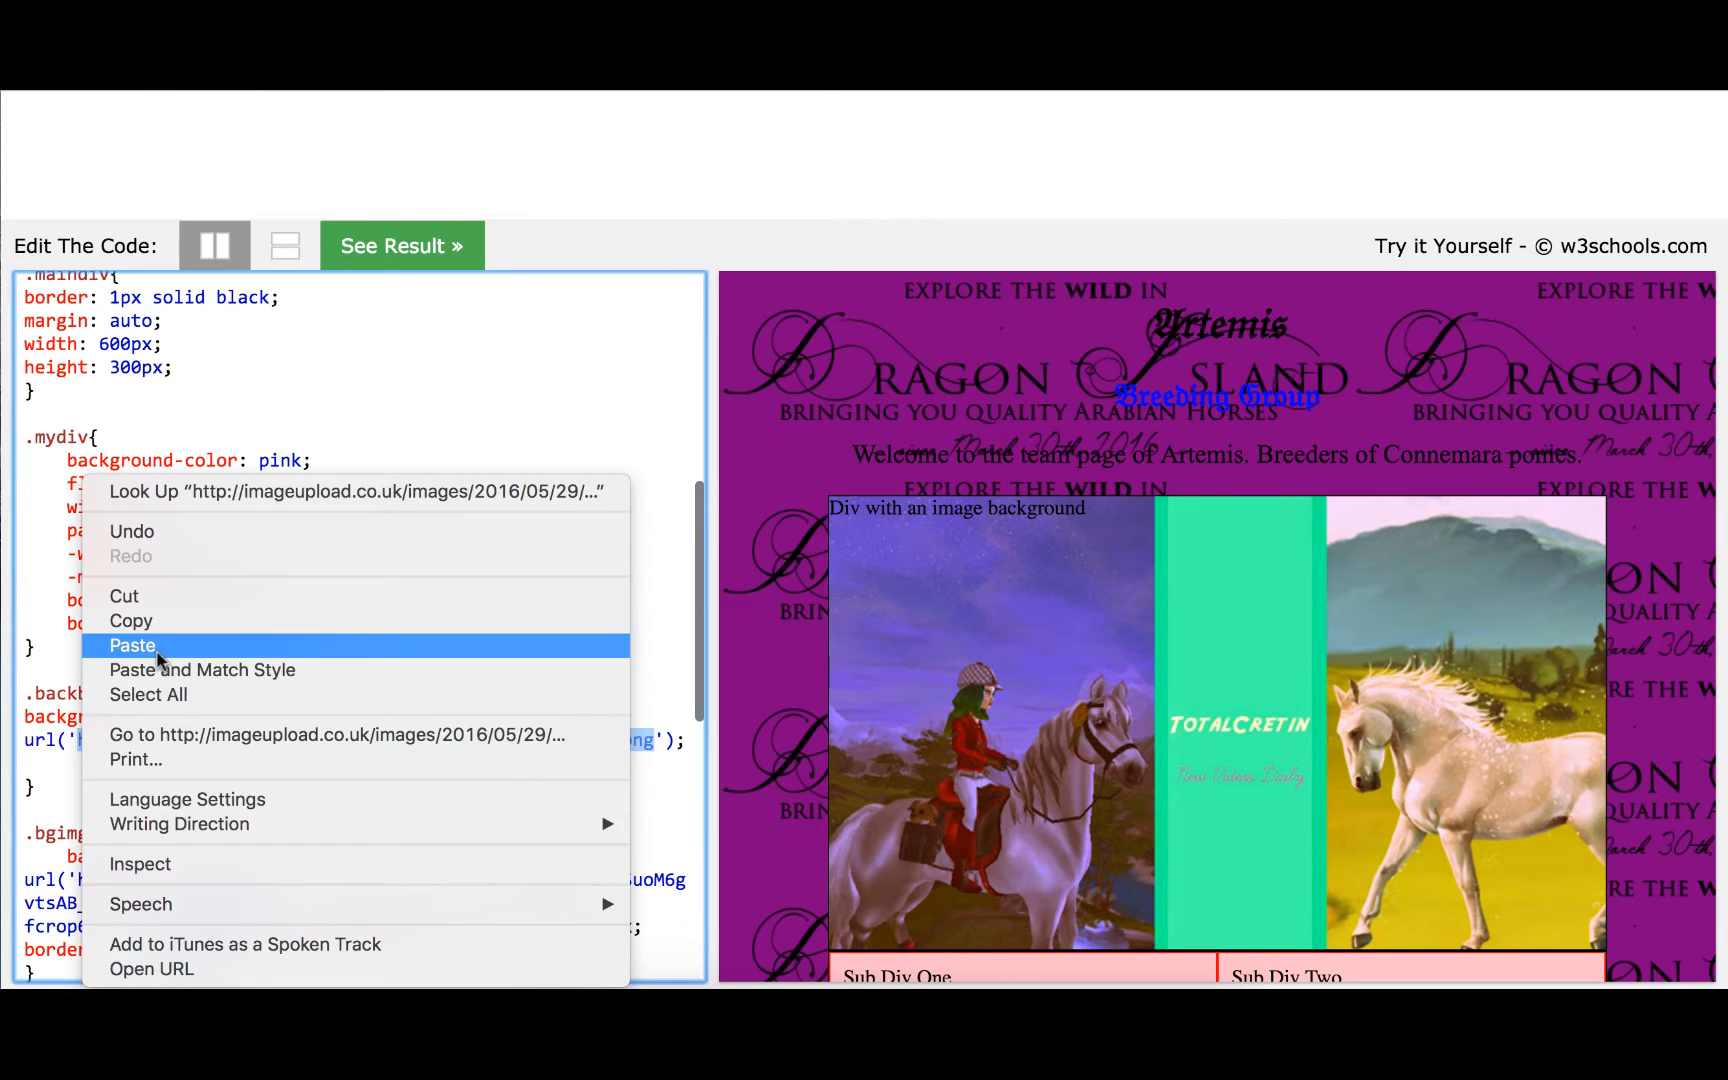
left_click(401, 245)
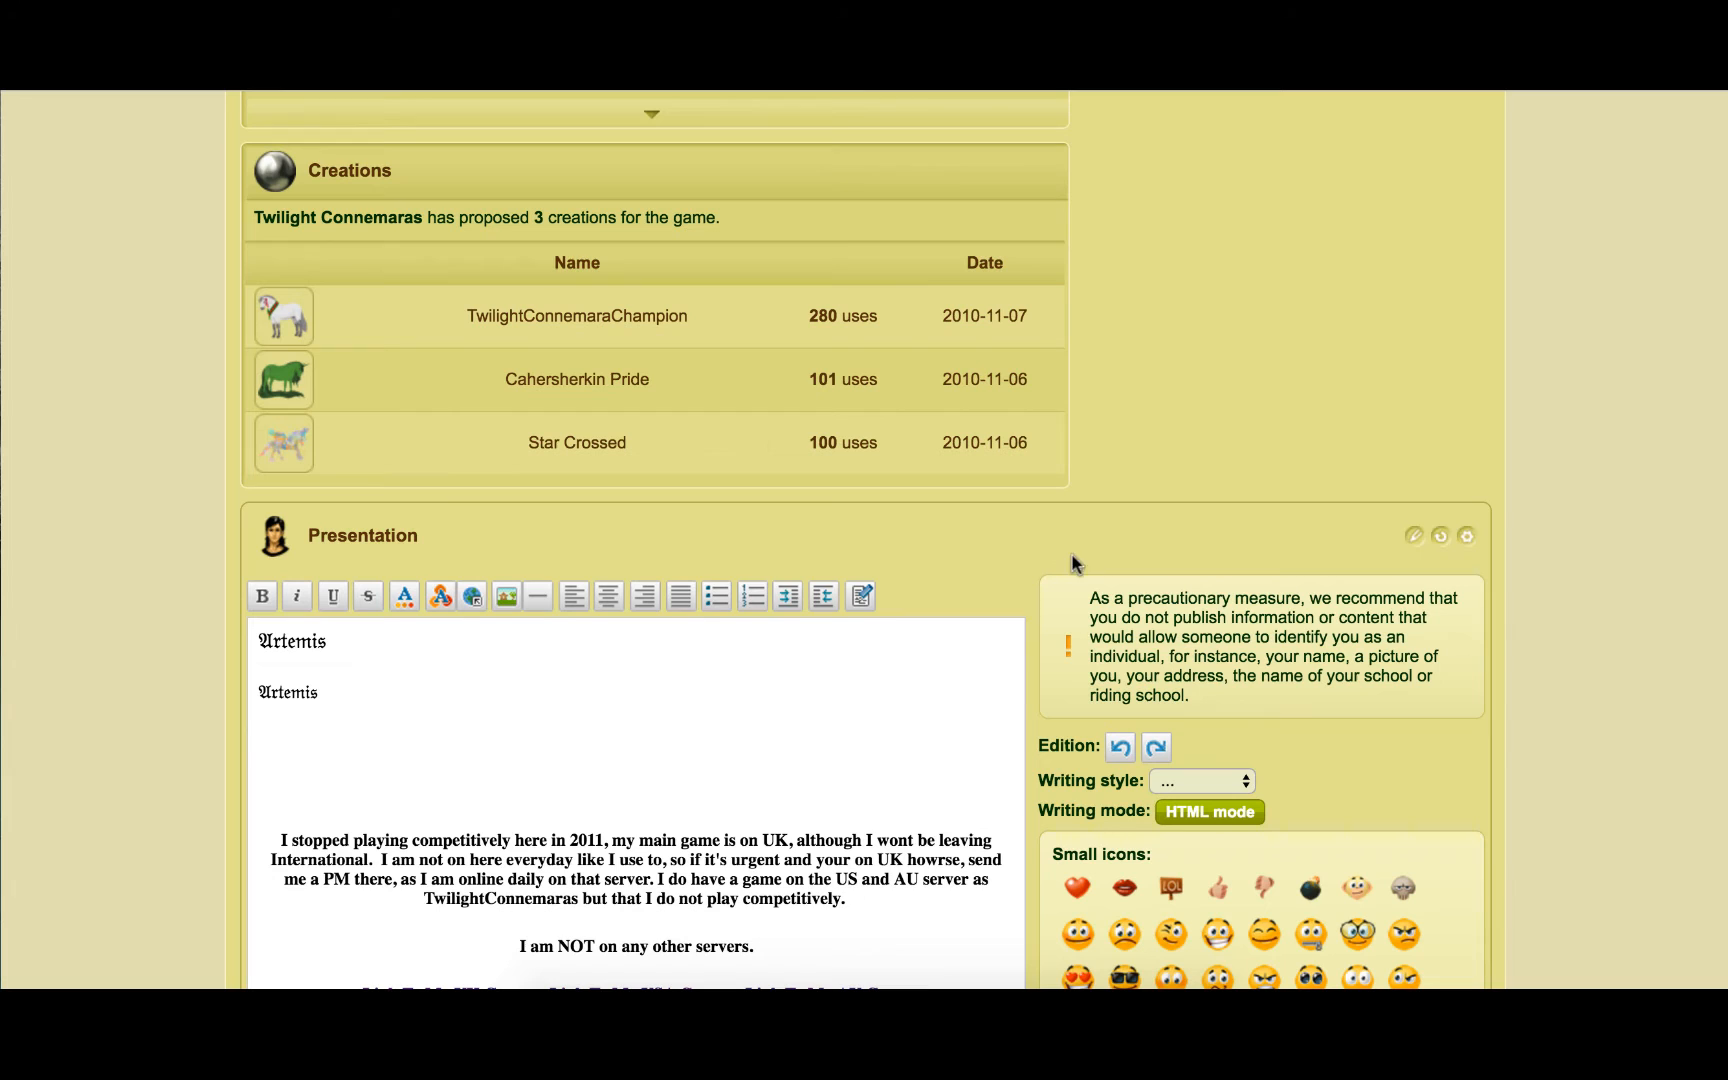
Return to the Tryit Editor tab so the Artemis preview shows the watercolour background
left_click(1467, 537)
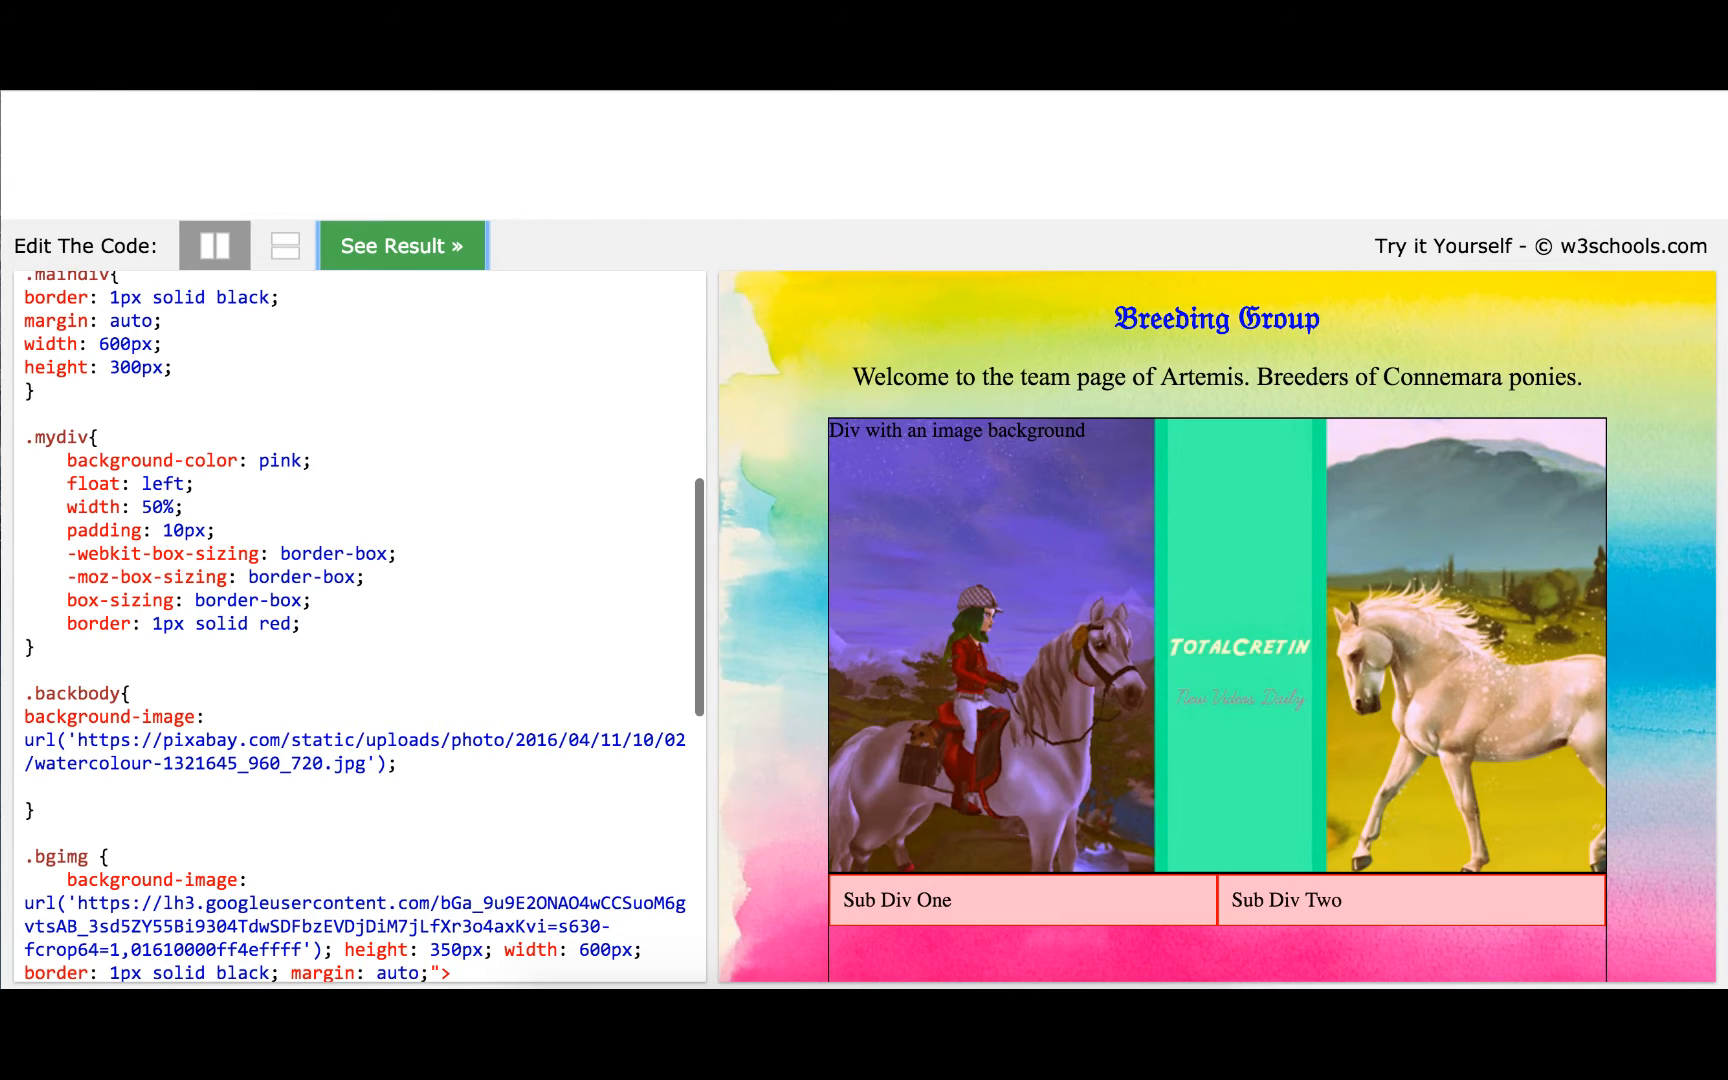
mouse_move(739, 465)
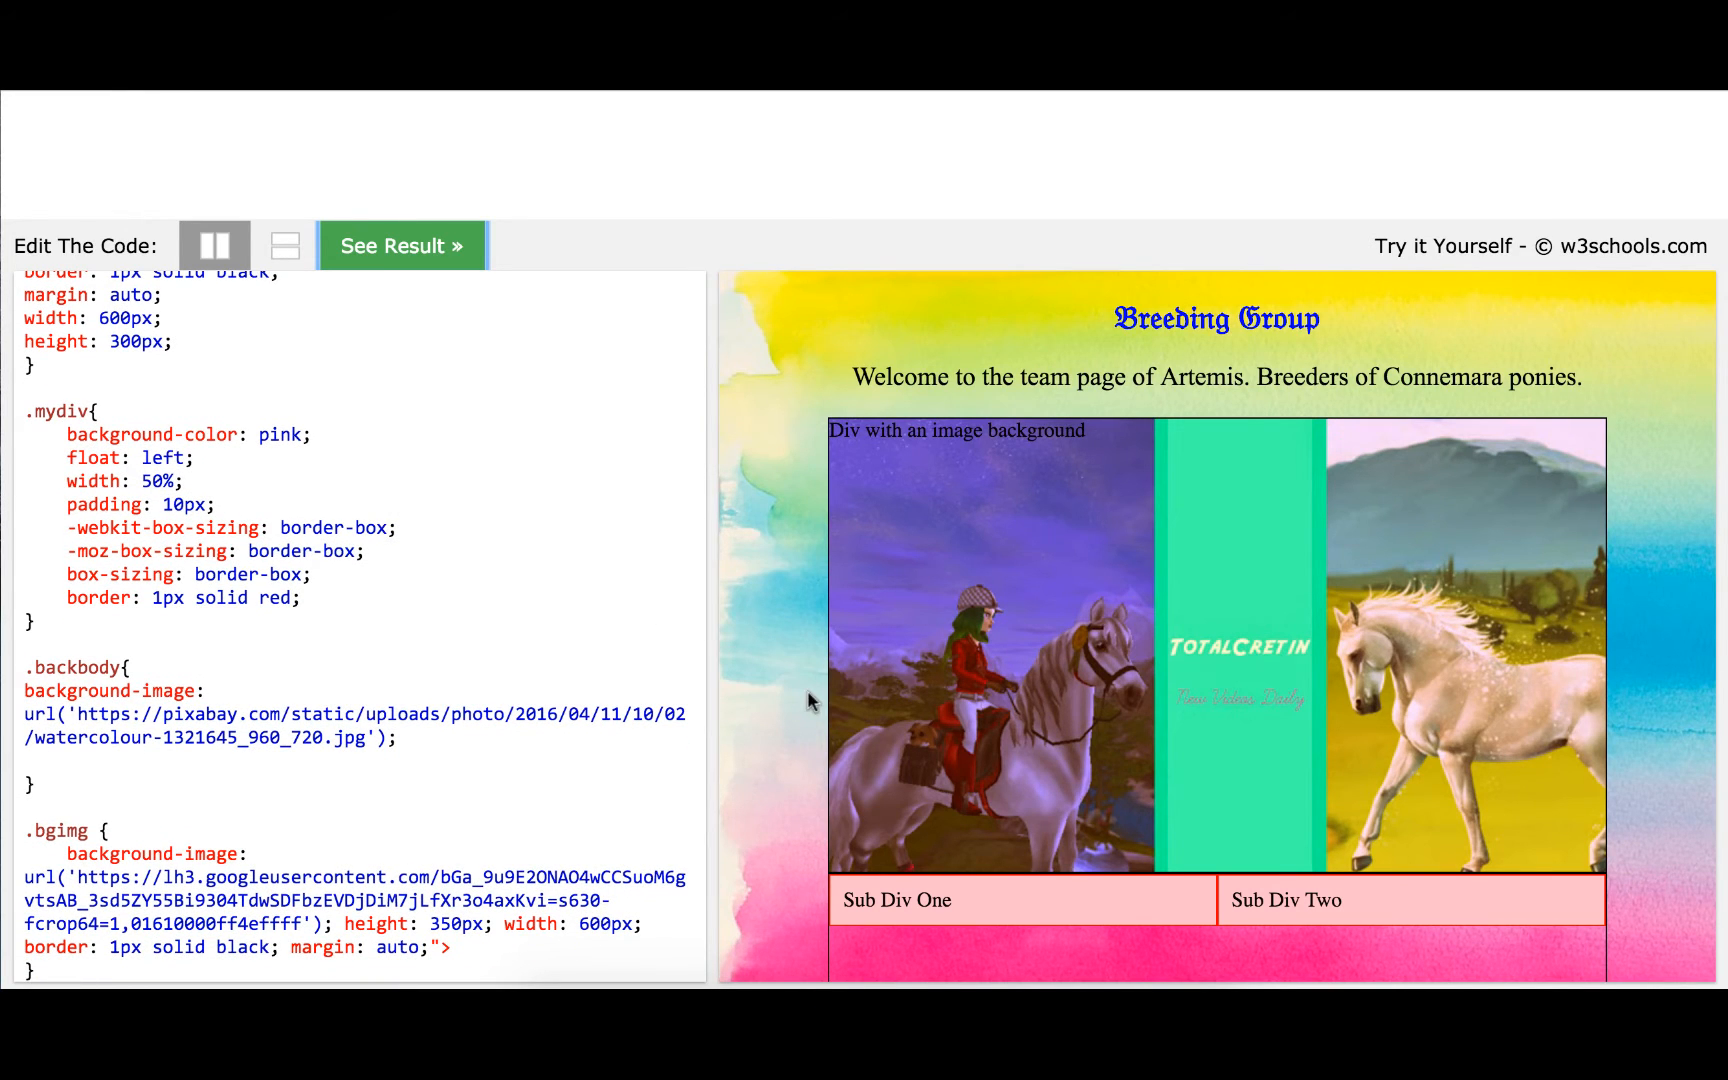
Put the .bgimg height, width and margin on separate lines and delete its thin border
scroll("down", 3)
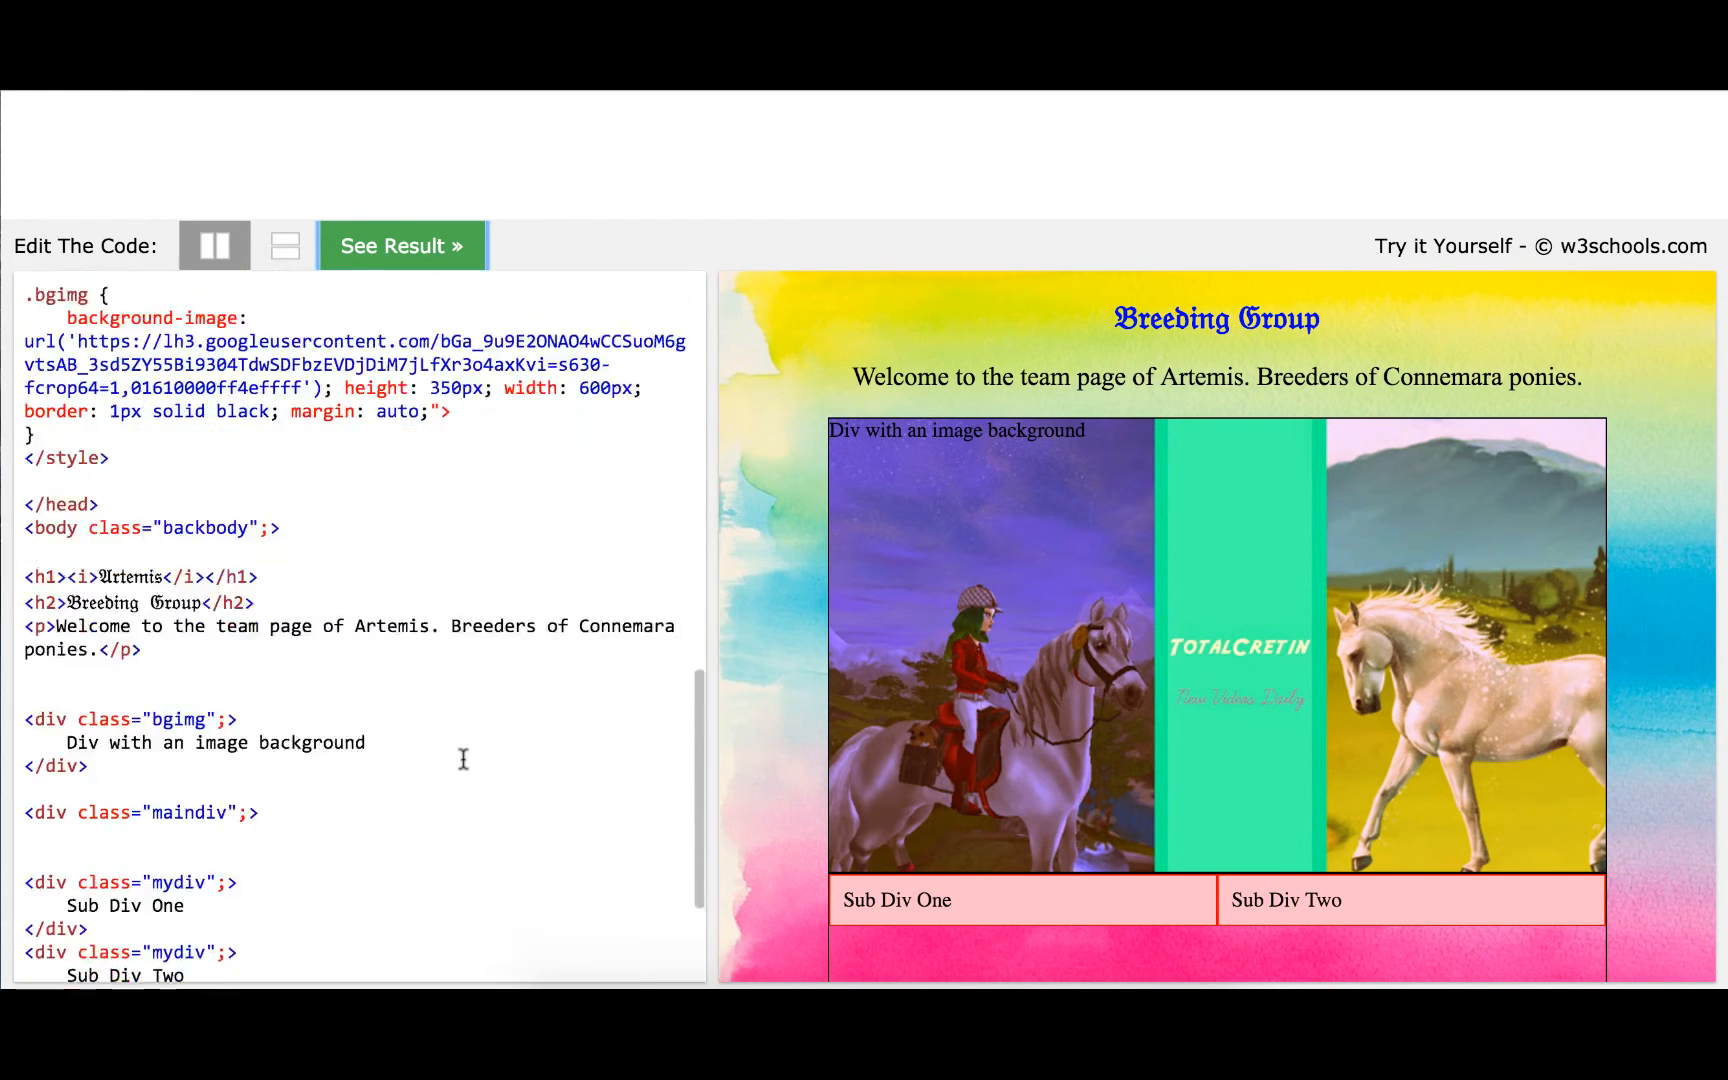
scroll("down", 3)
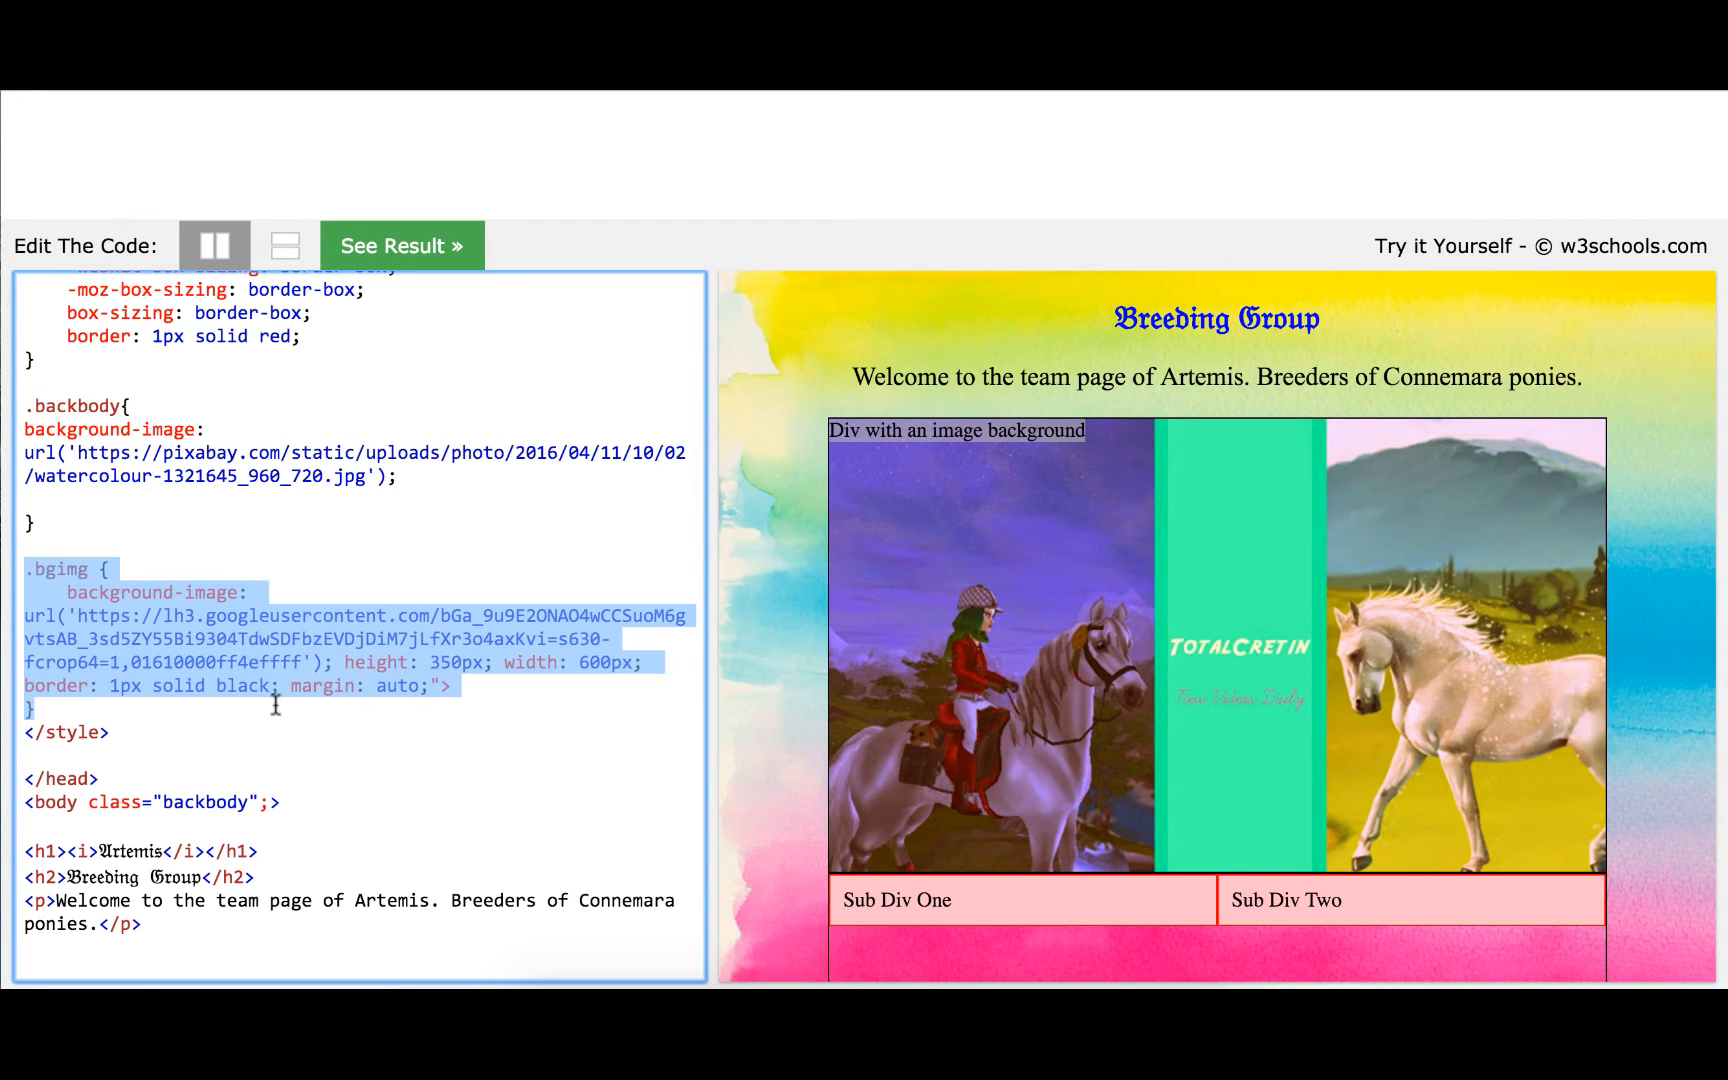
scroll("down", 3)
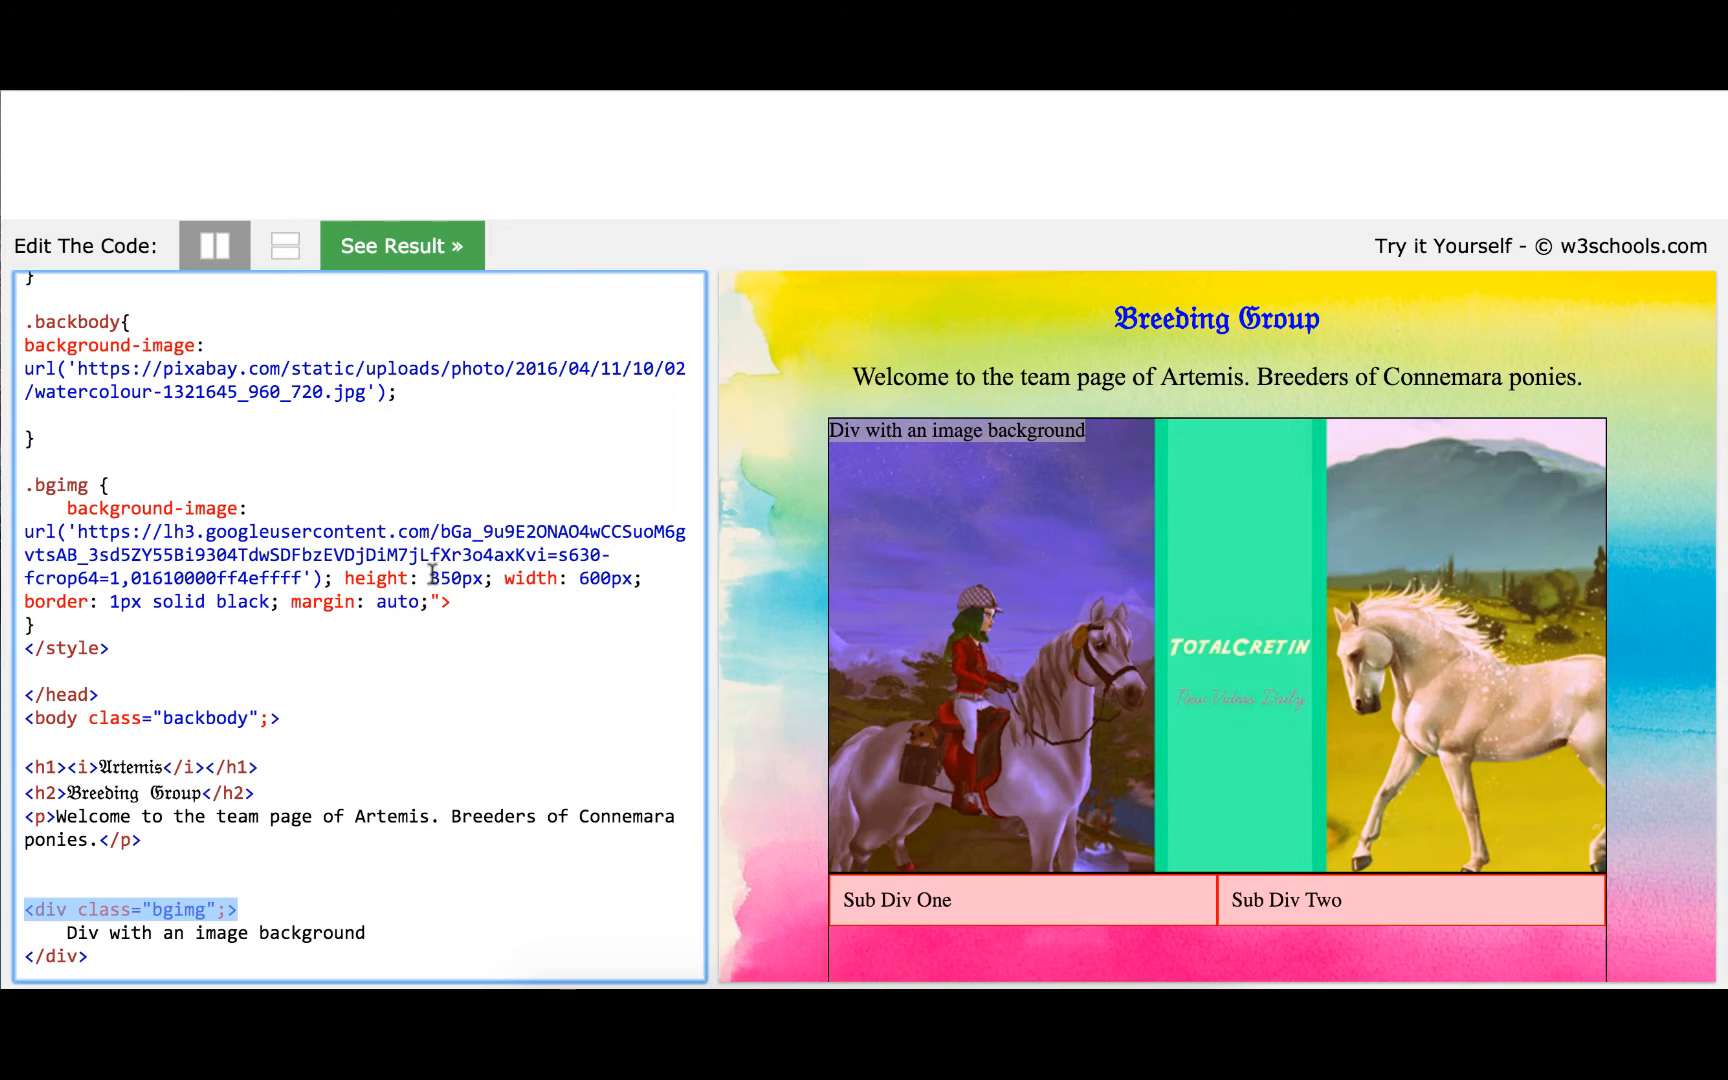
mouse_move(454, 577)
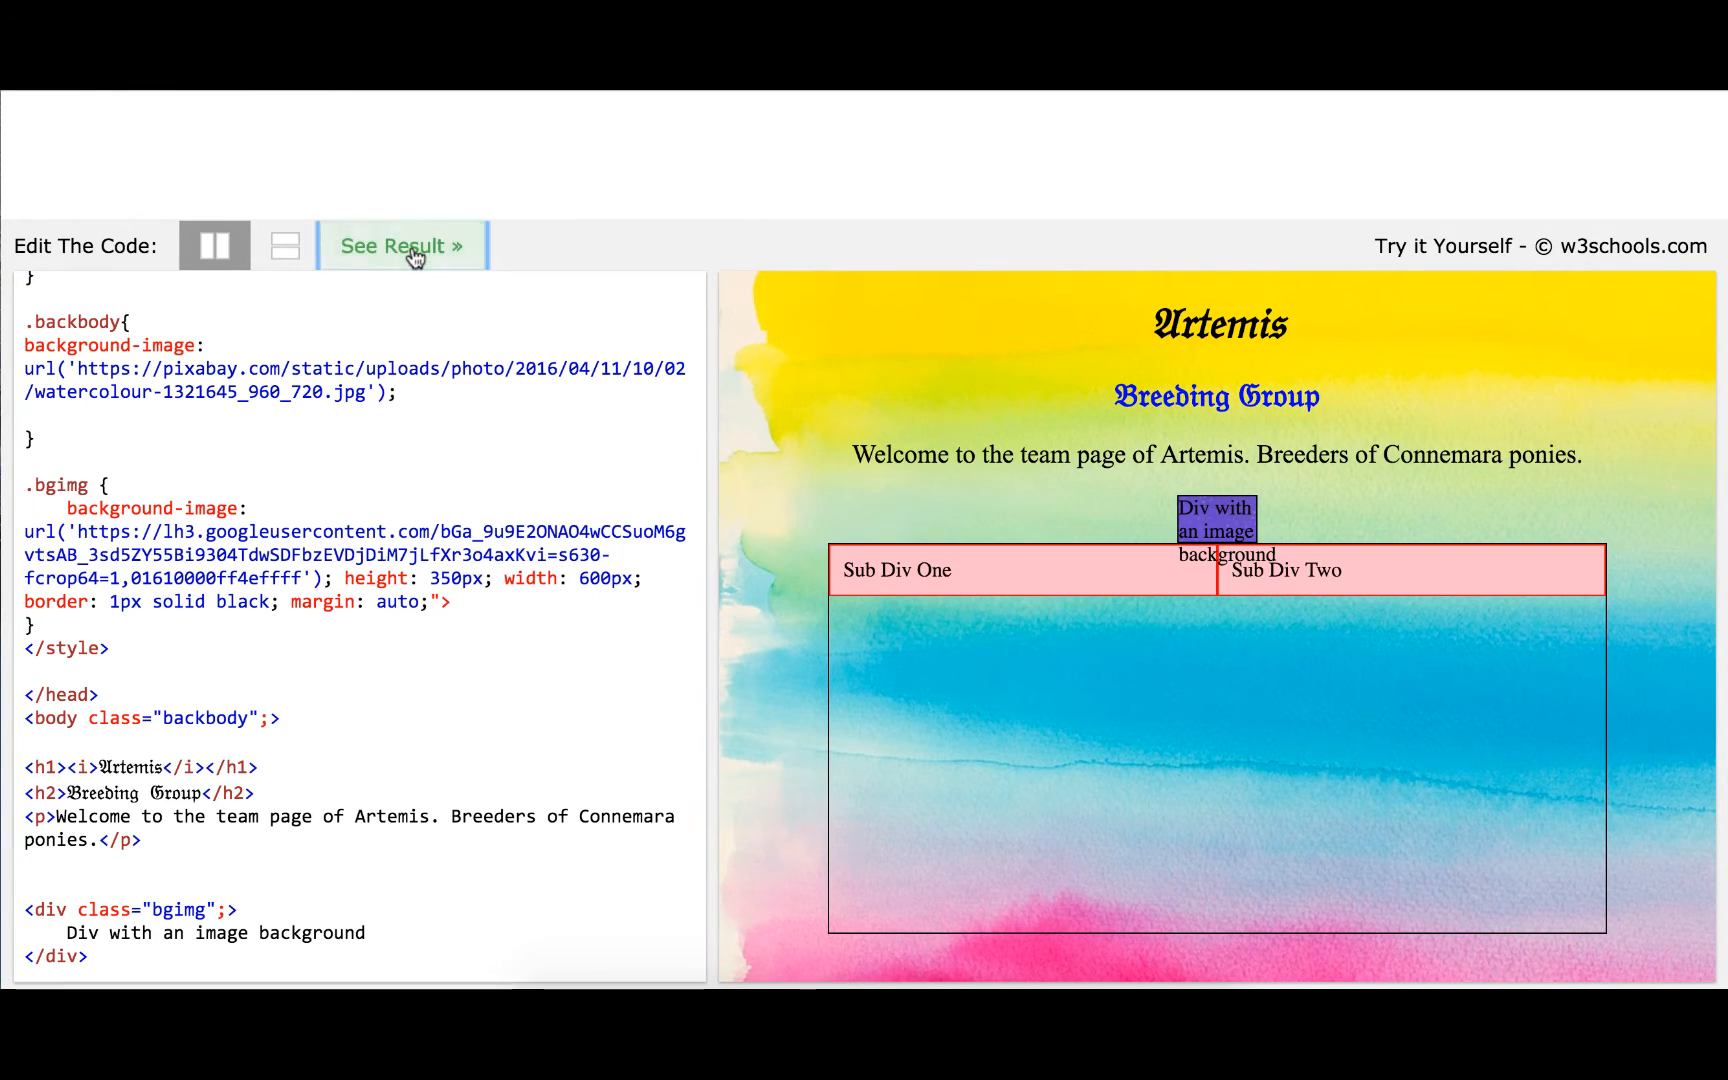
left_click(401, 246)
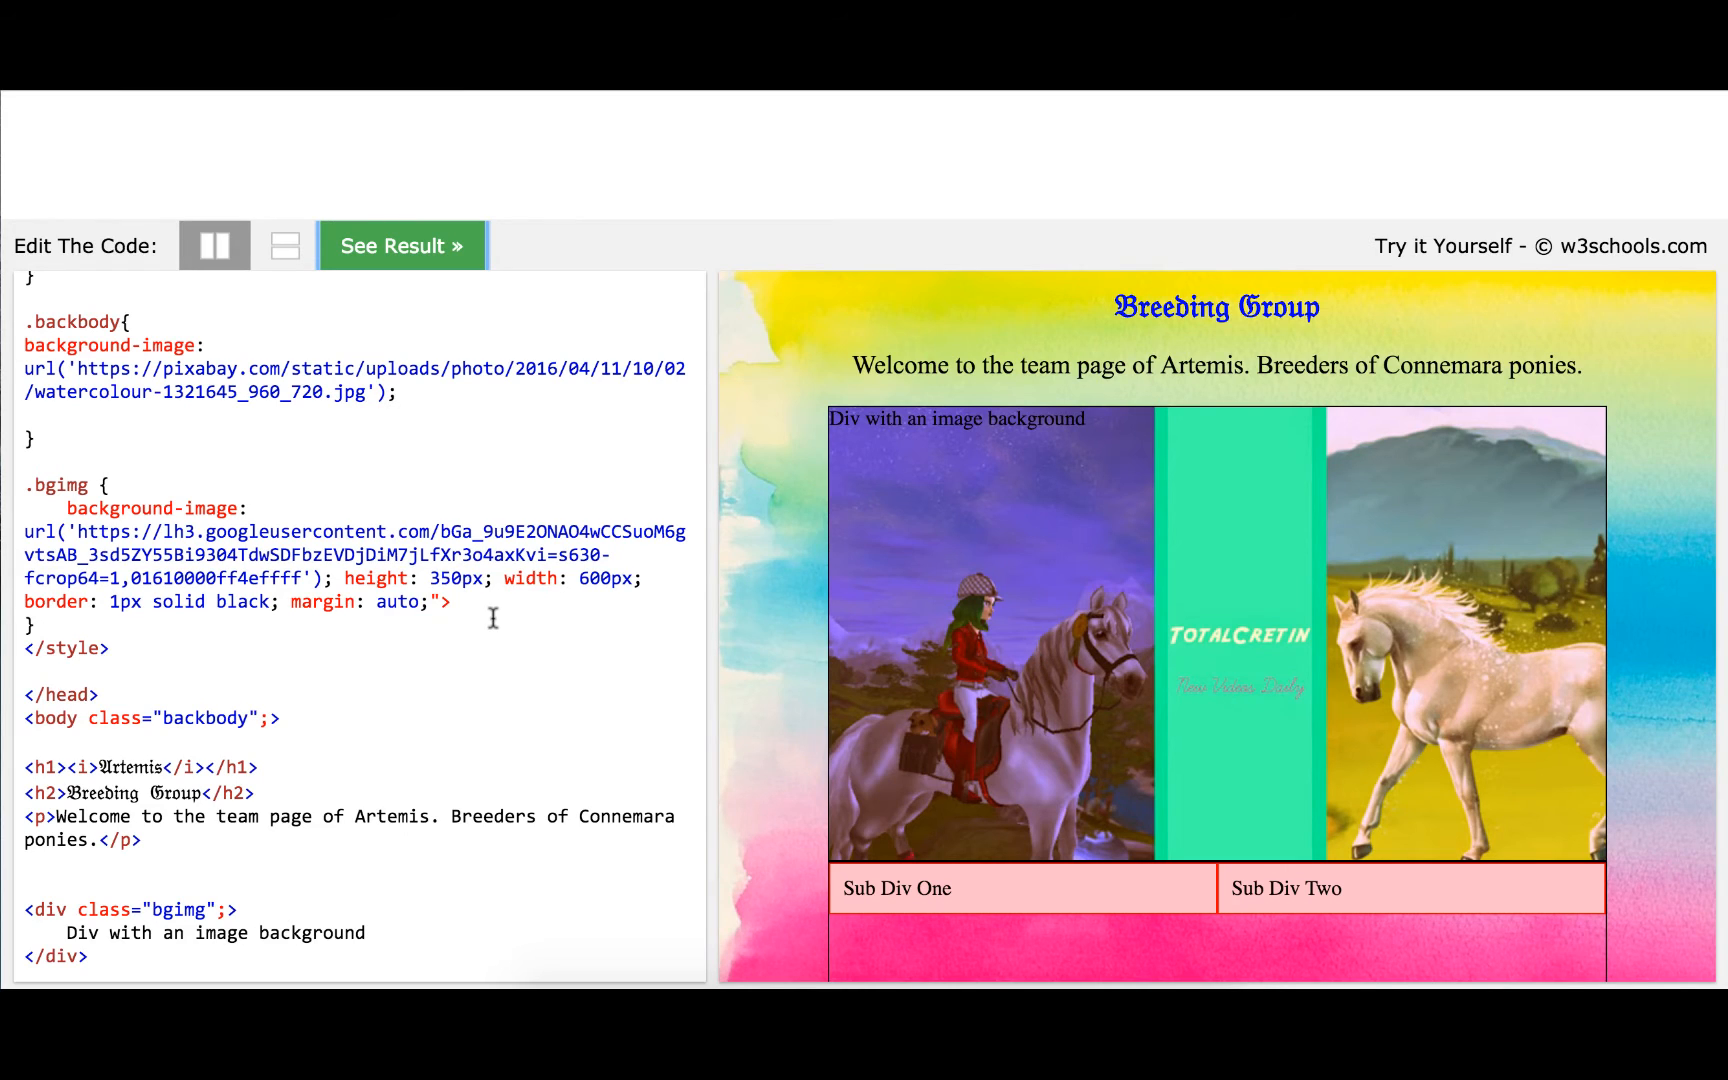
mouse_move(919, 593)
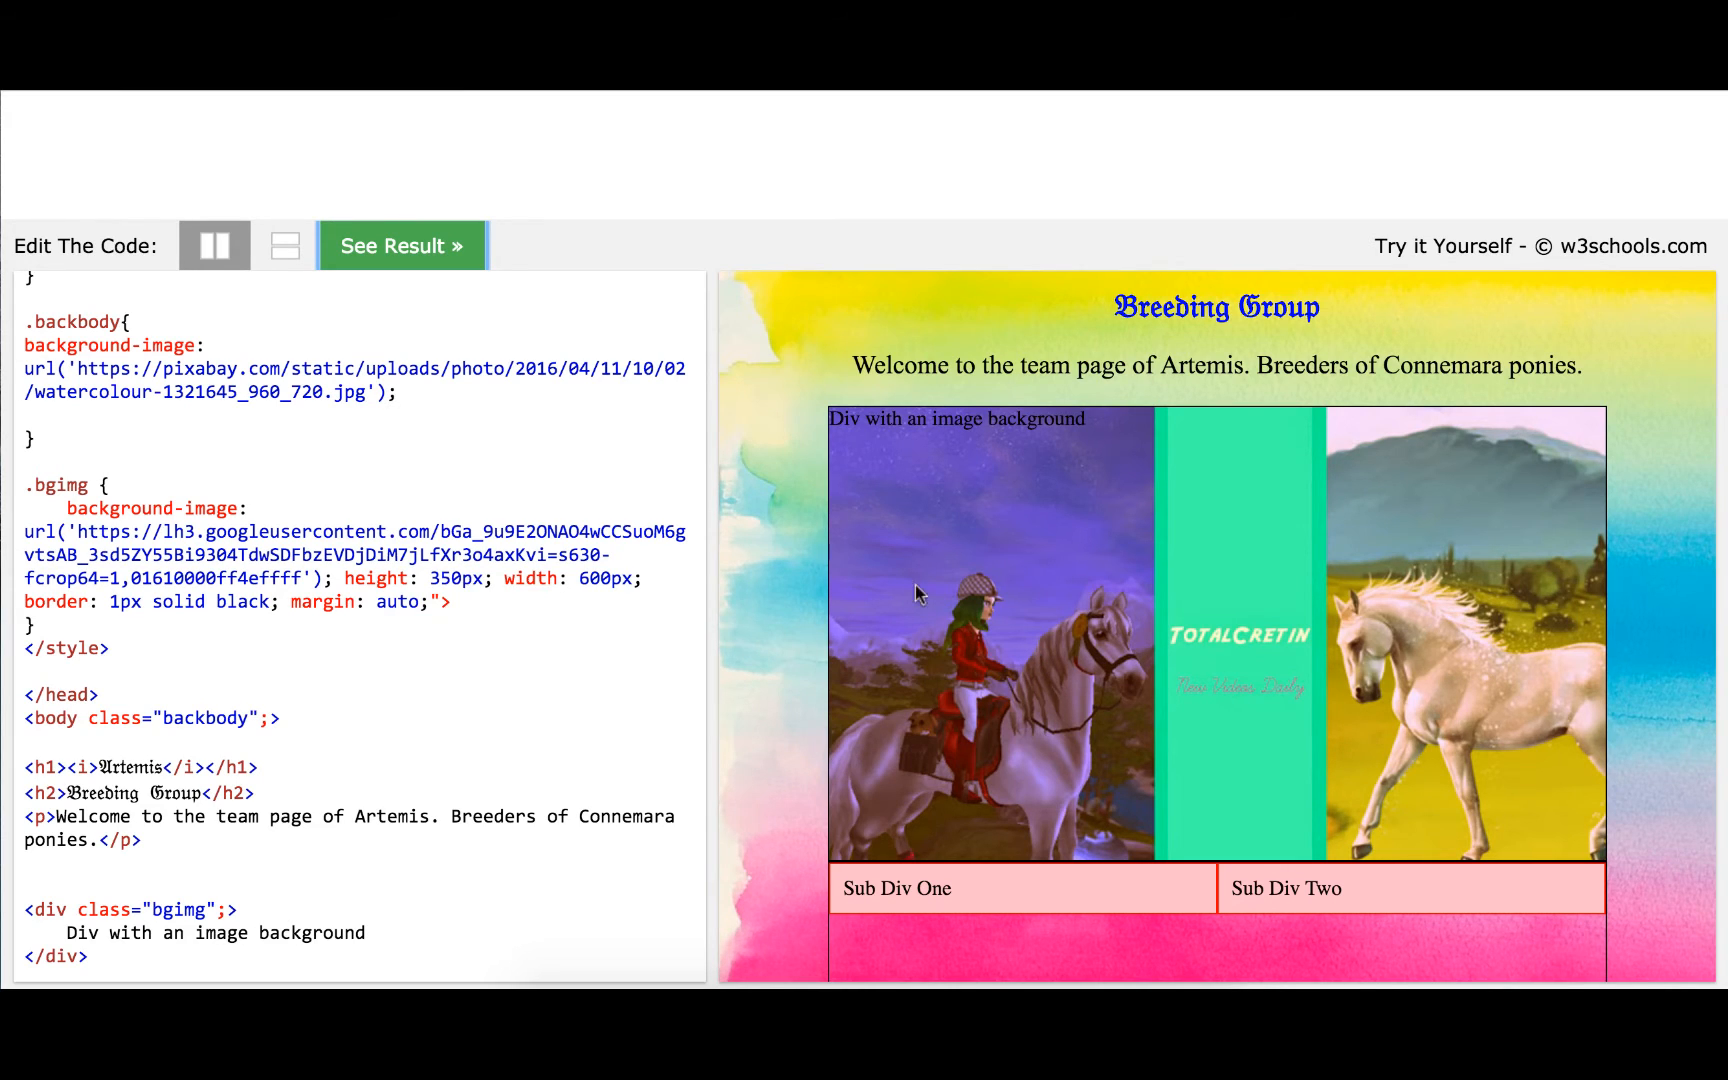
left_click(325, 603)
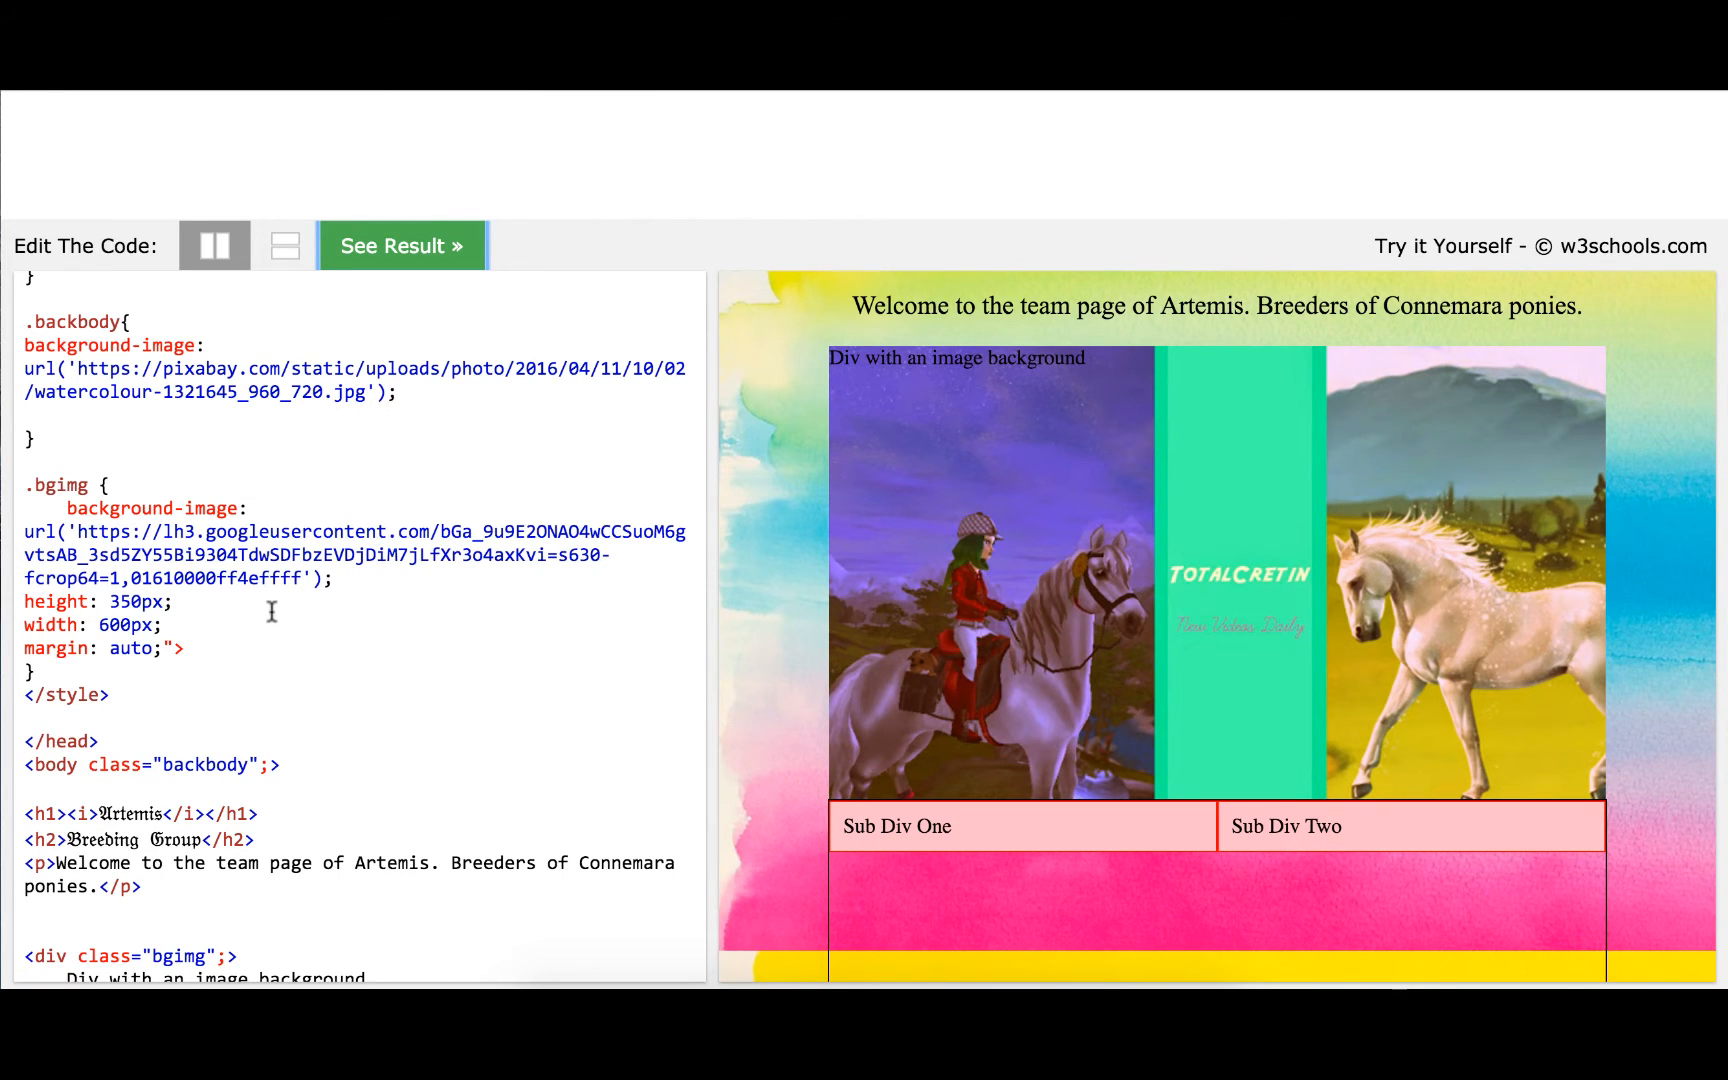
Add border: 20px solid black; to .bgimg and preview the thick border
type("border")
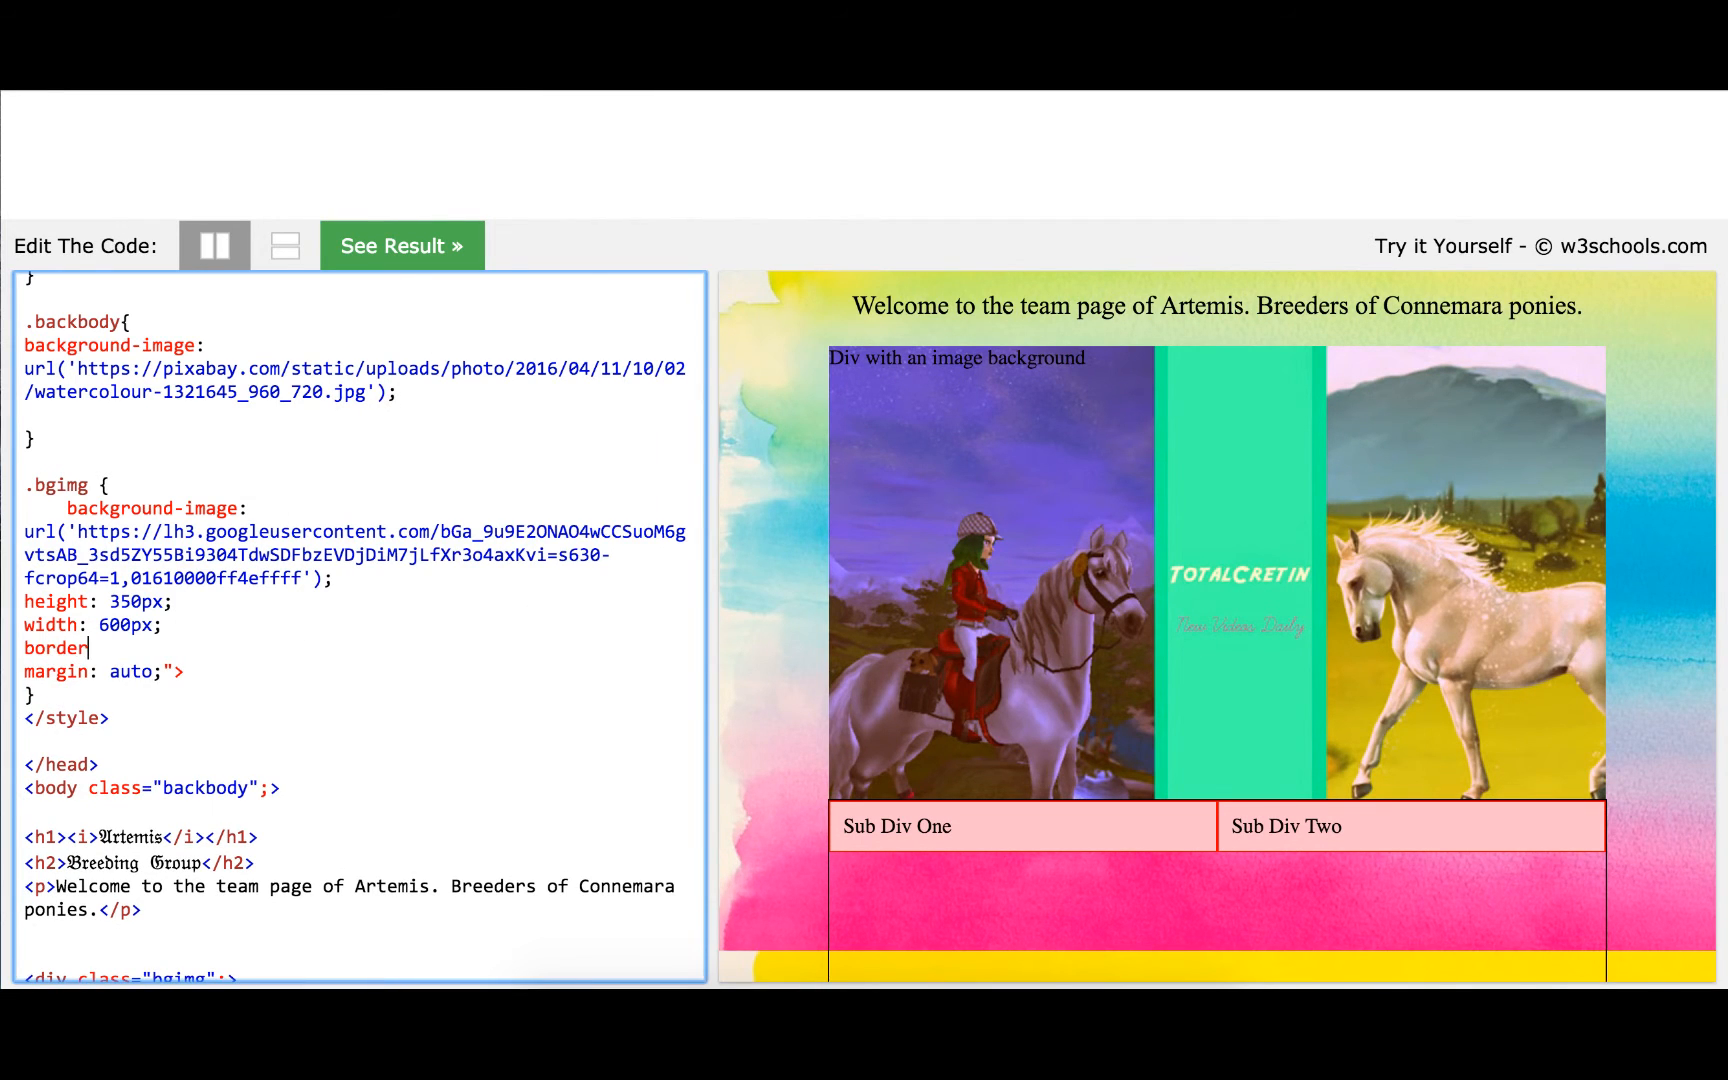
type(":")
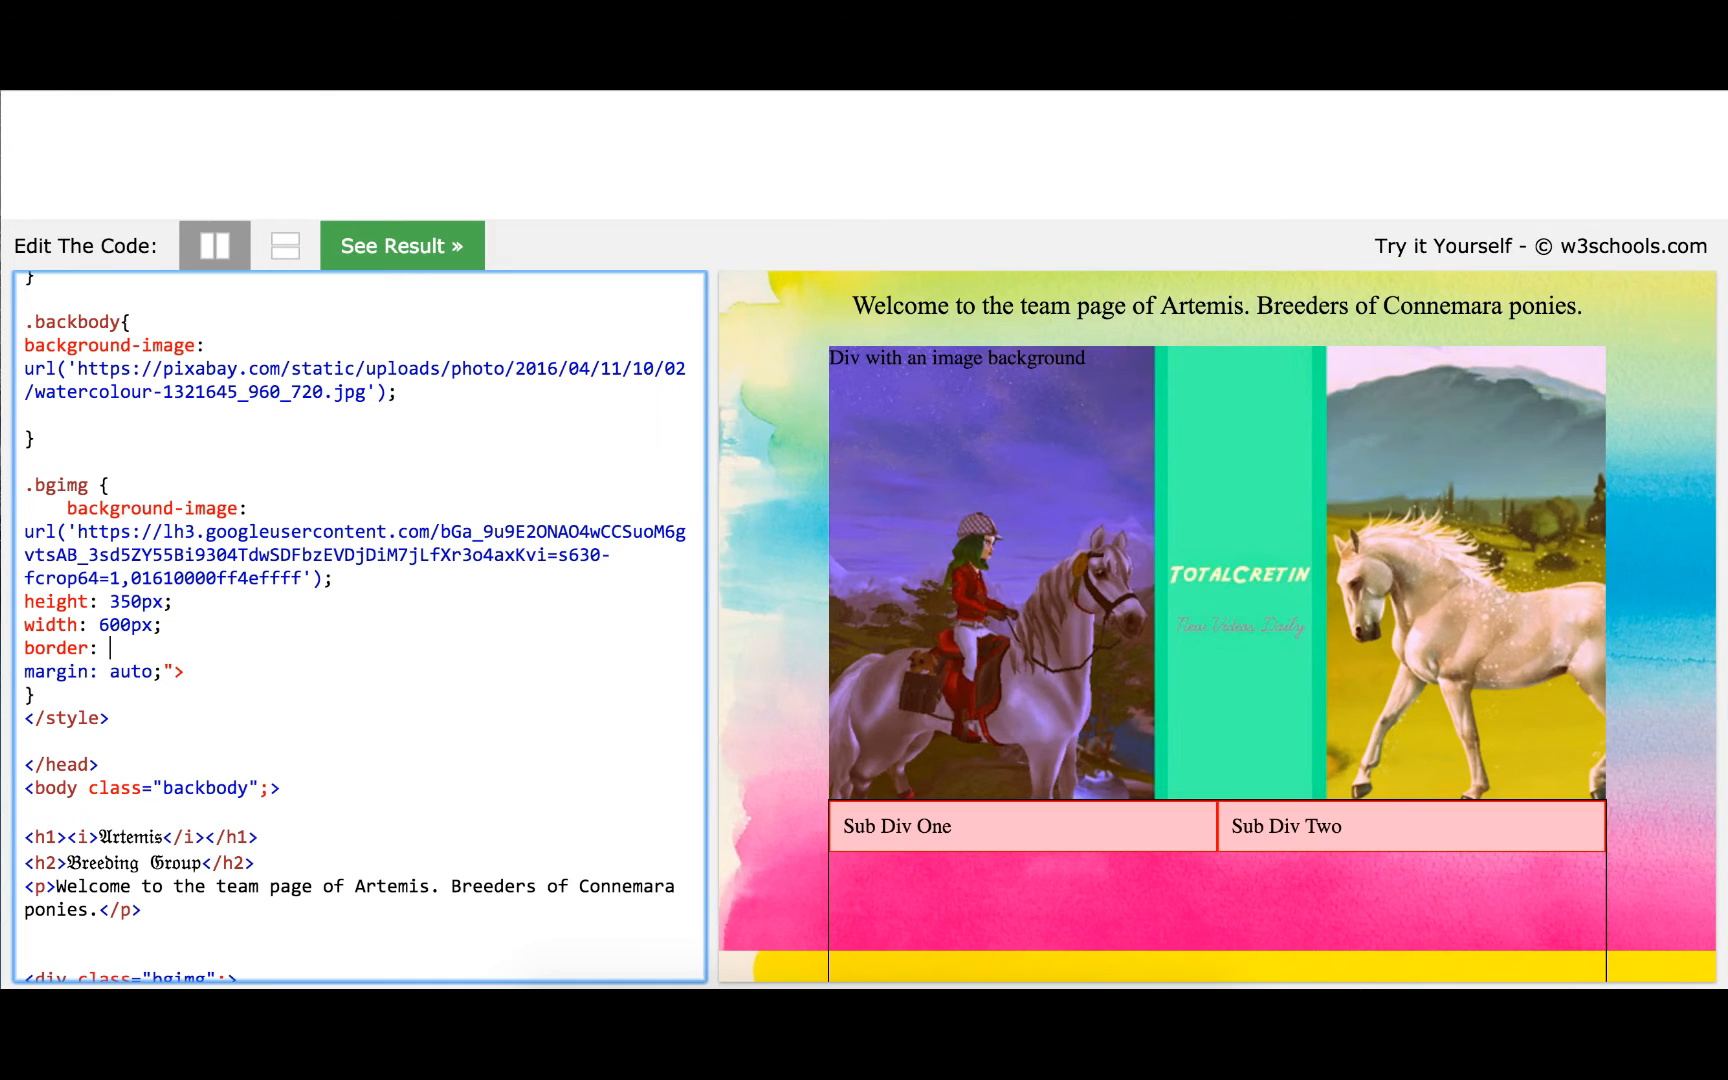
type("20px solid")
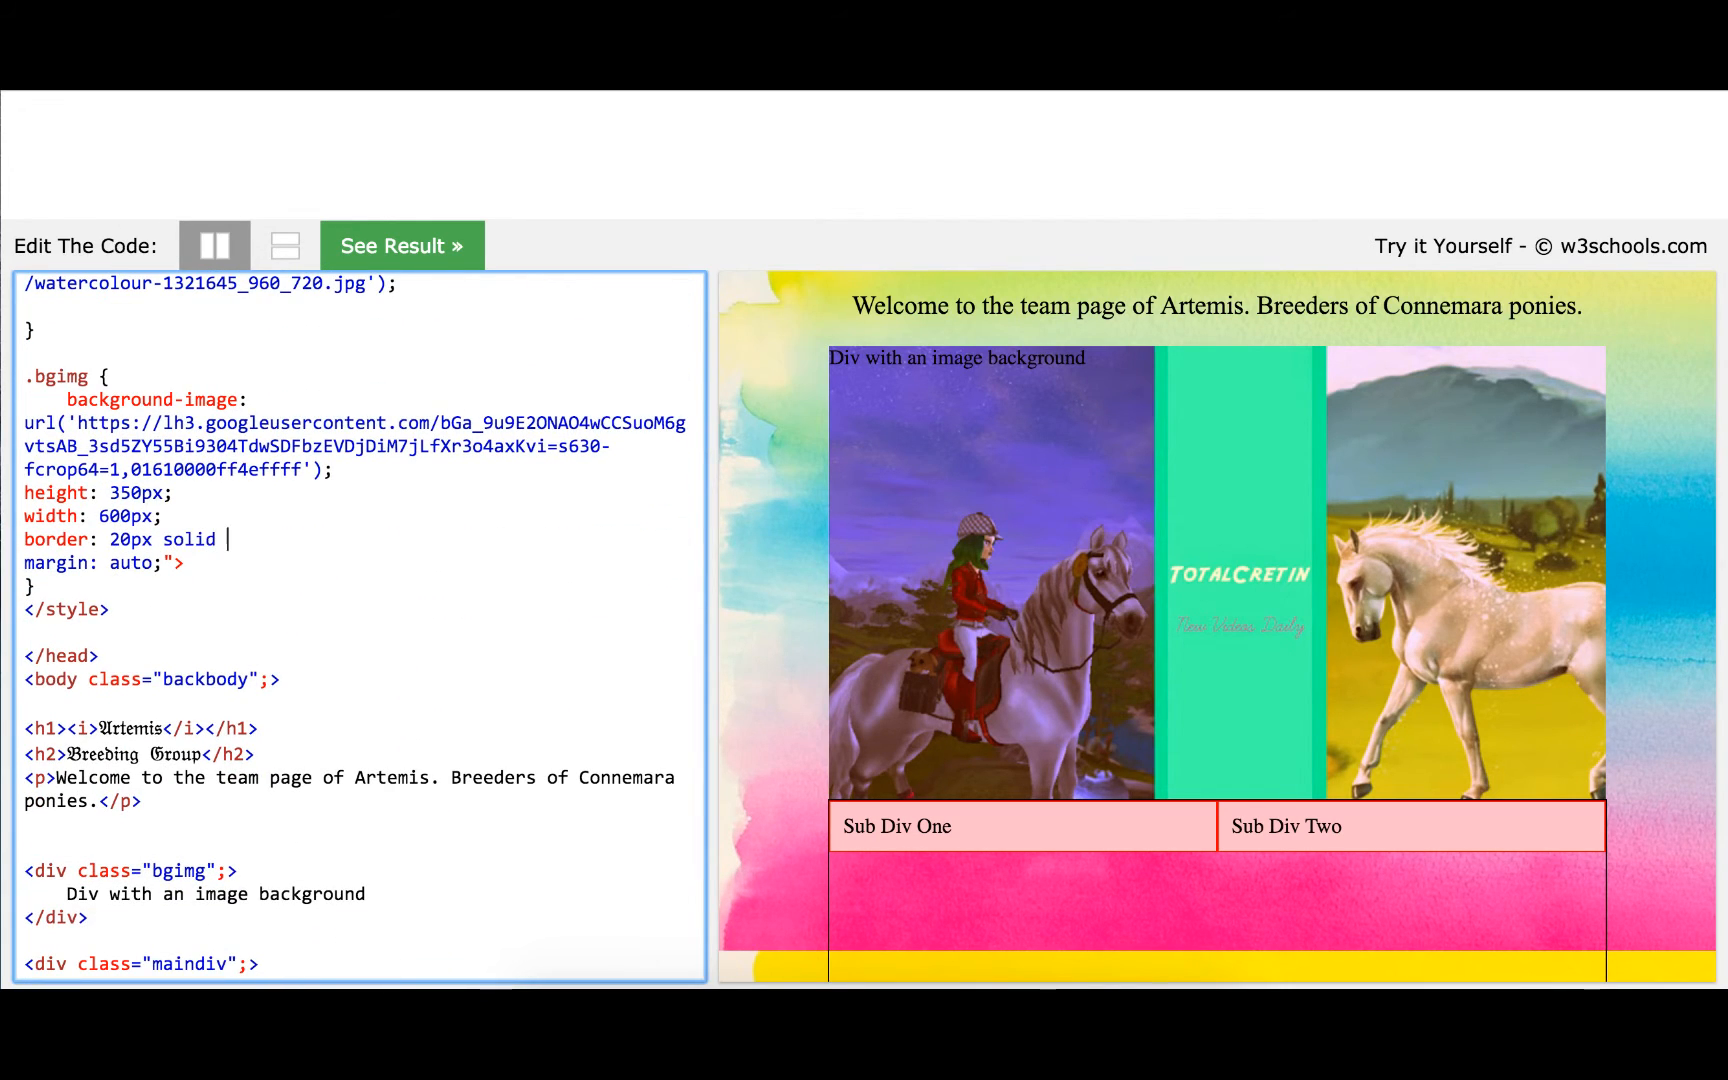
type("black;")
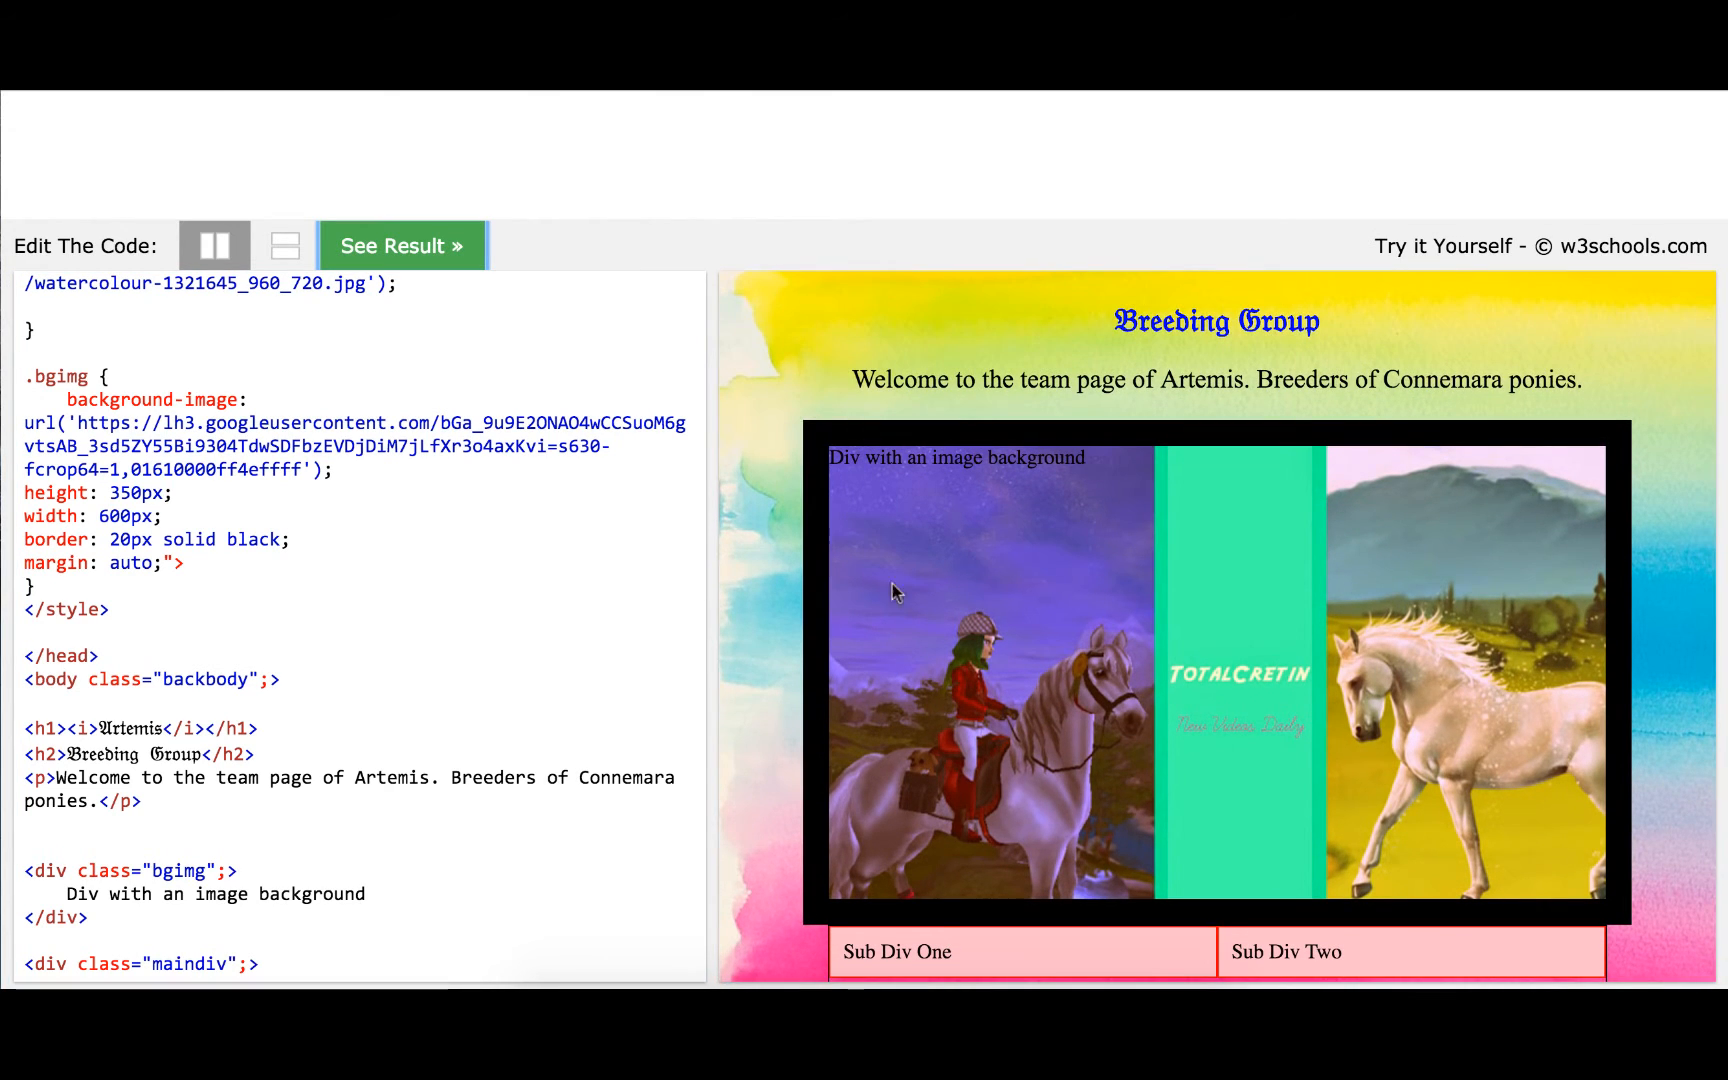
left_click(292, 539)
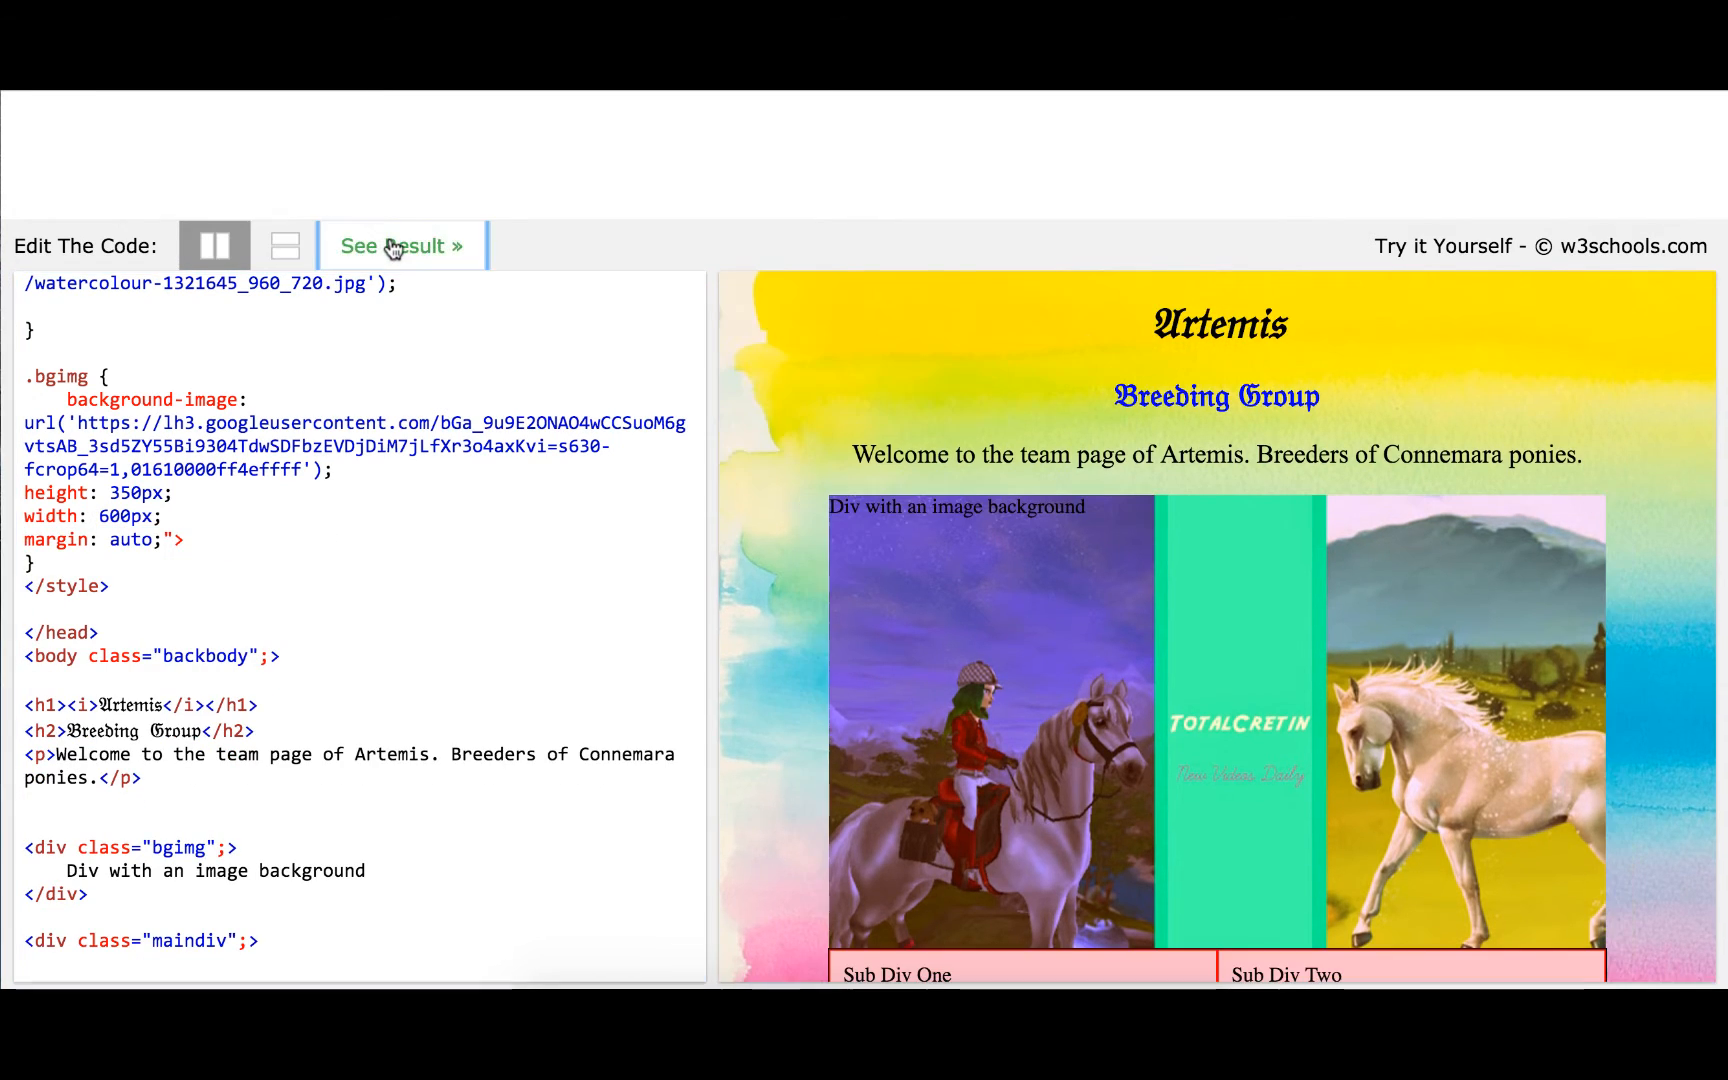
Start a blank line after the main div's opening tag
scroll("down", 3)
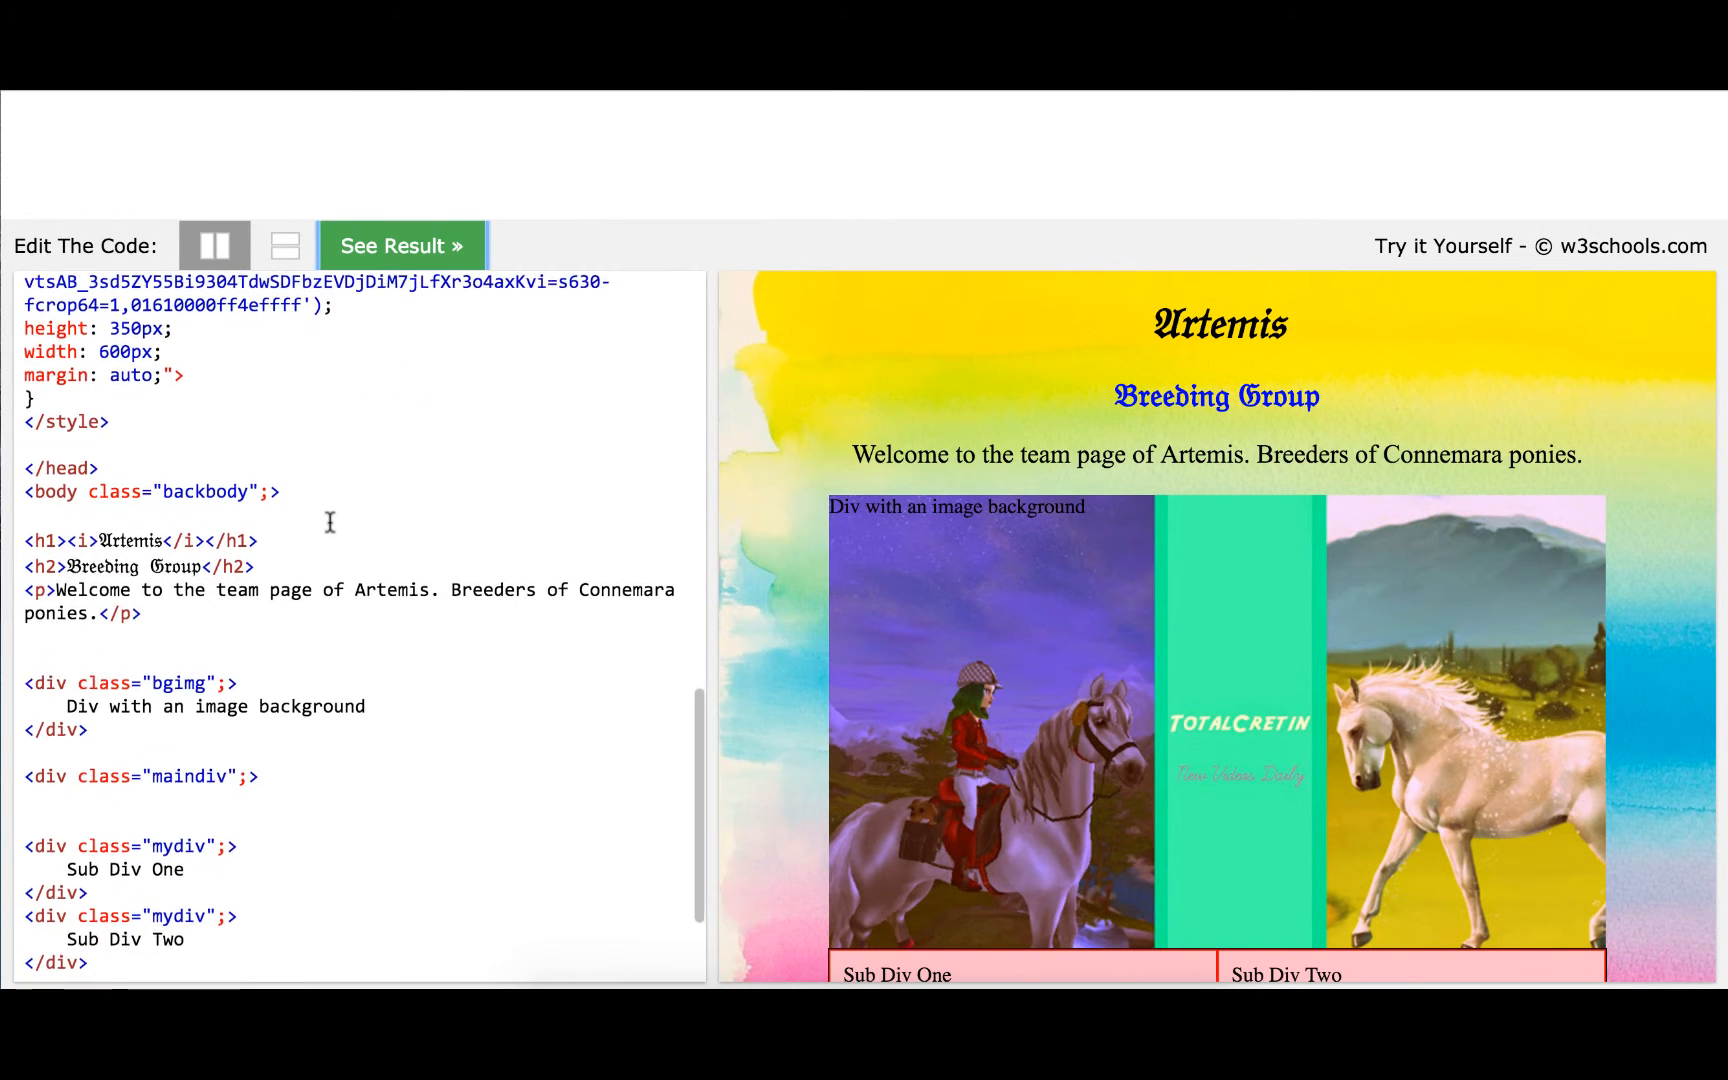
scroll("down", 3)
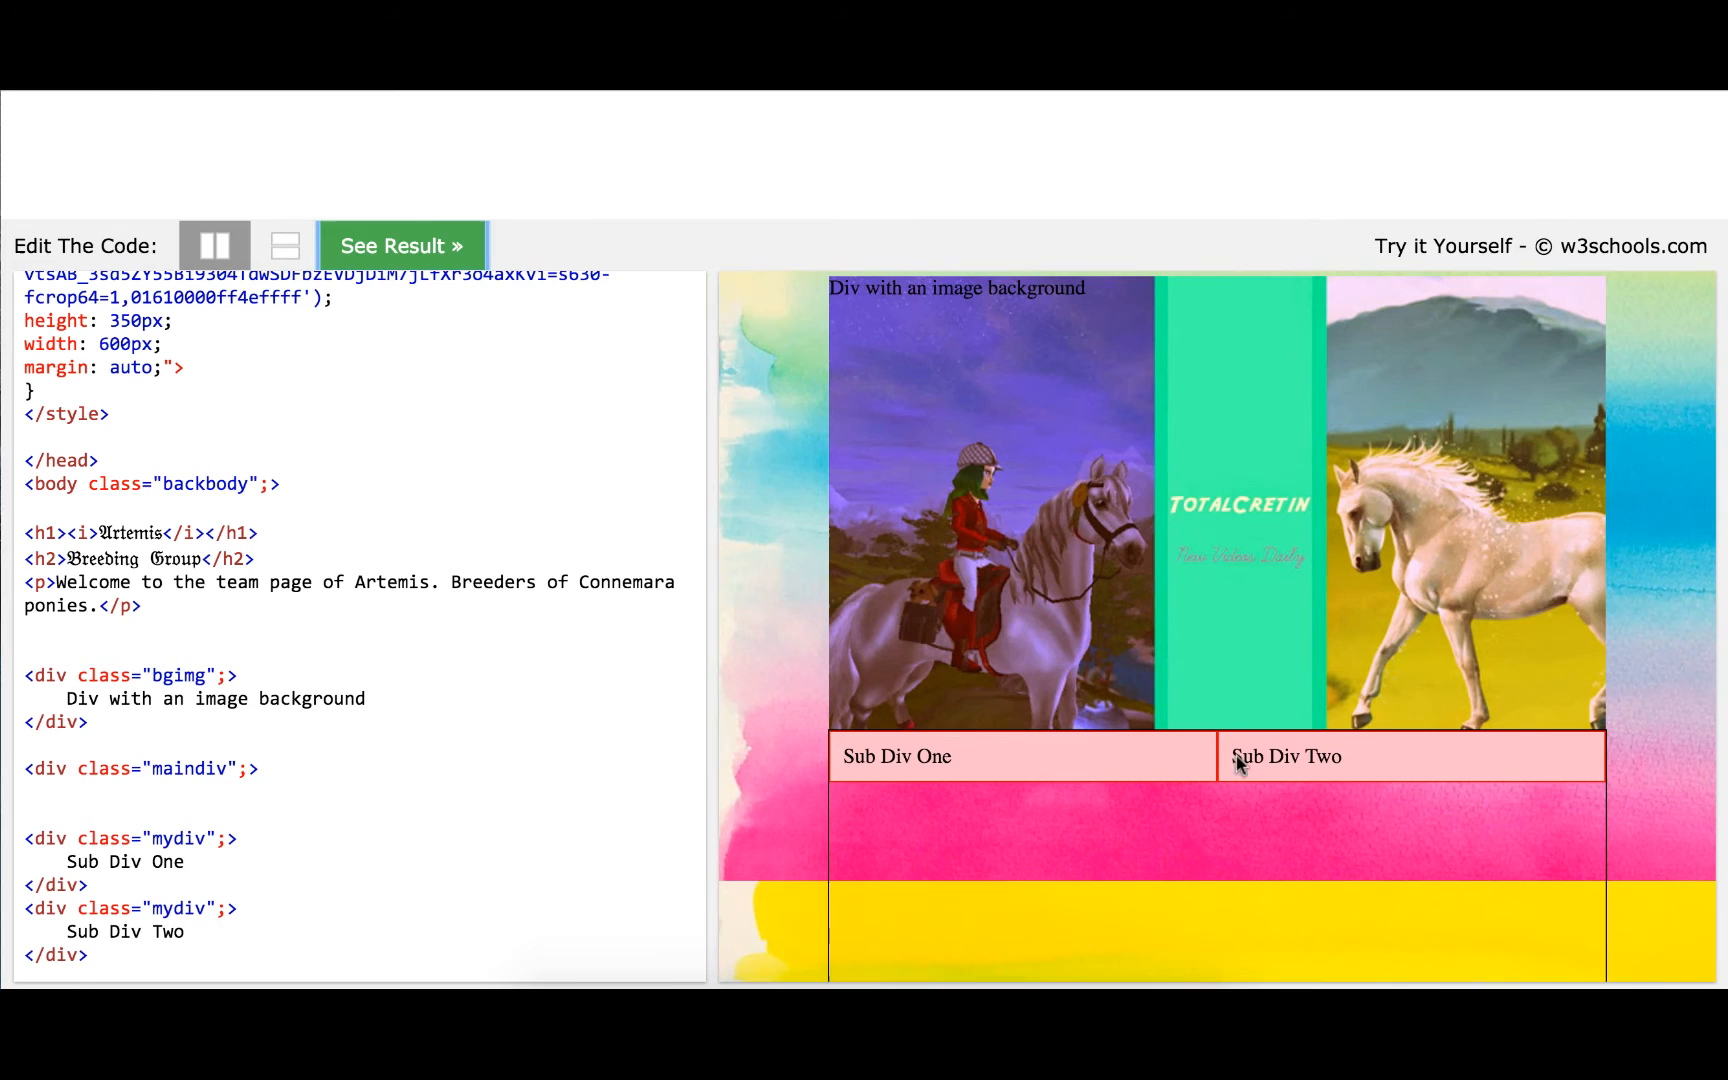
scroll("down", 3)
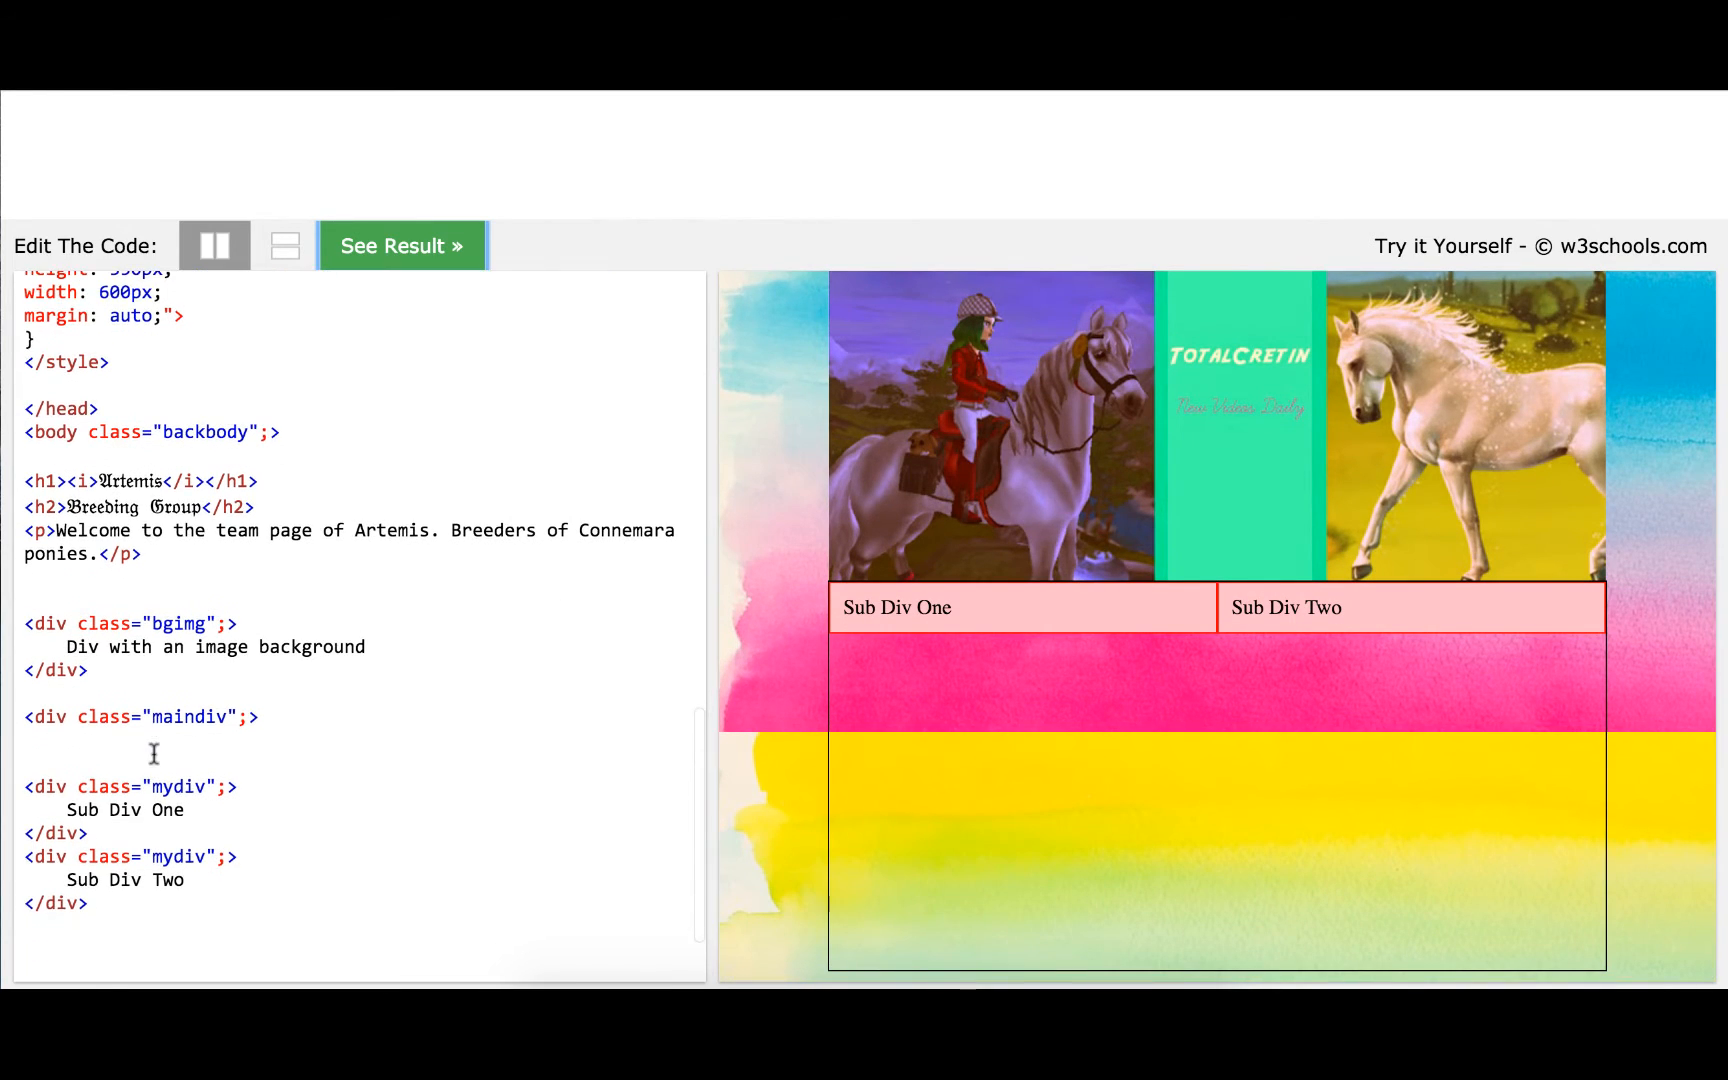
left_click(258, 716)
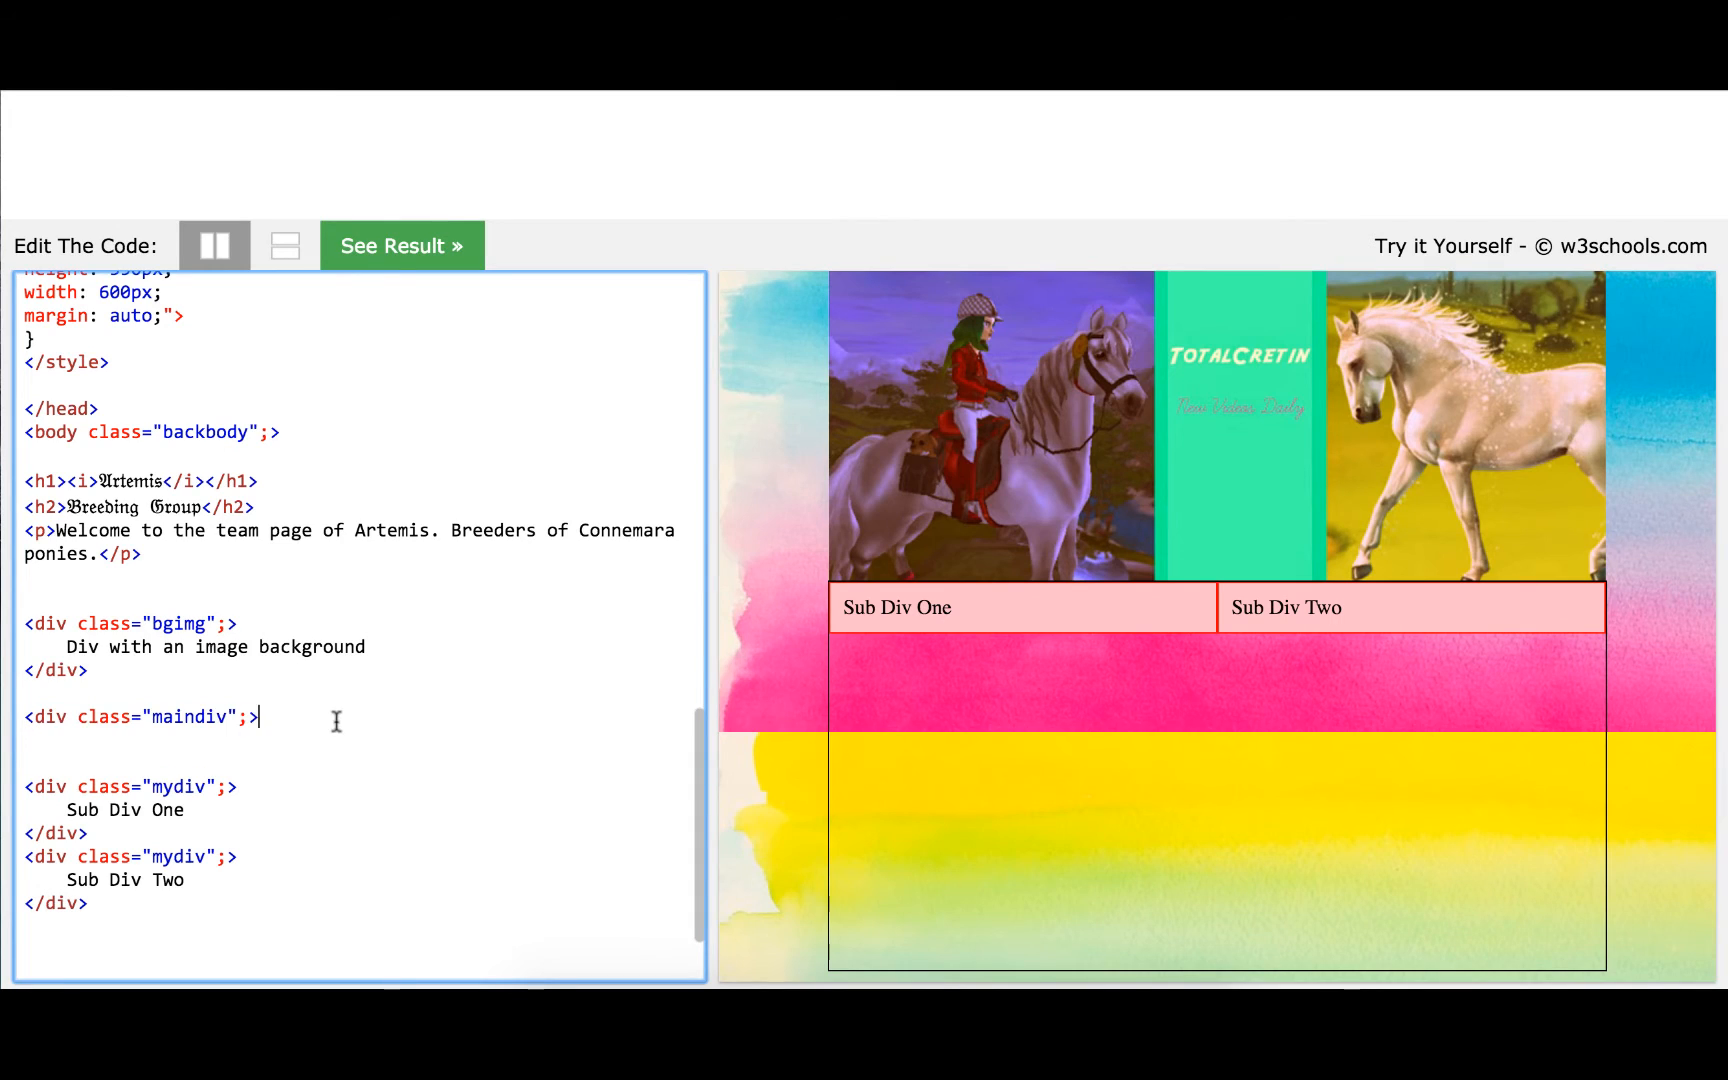
key("Enter")
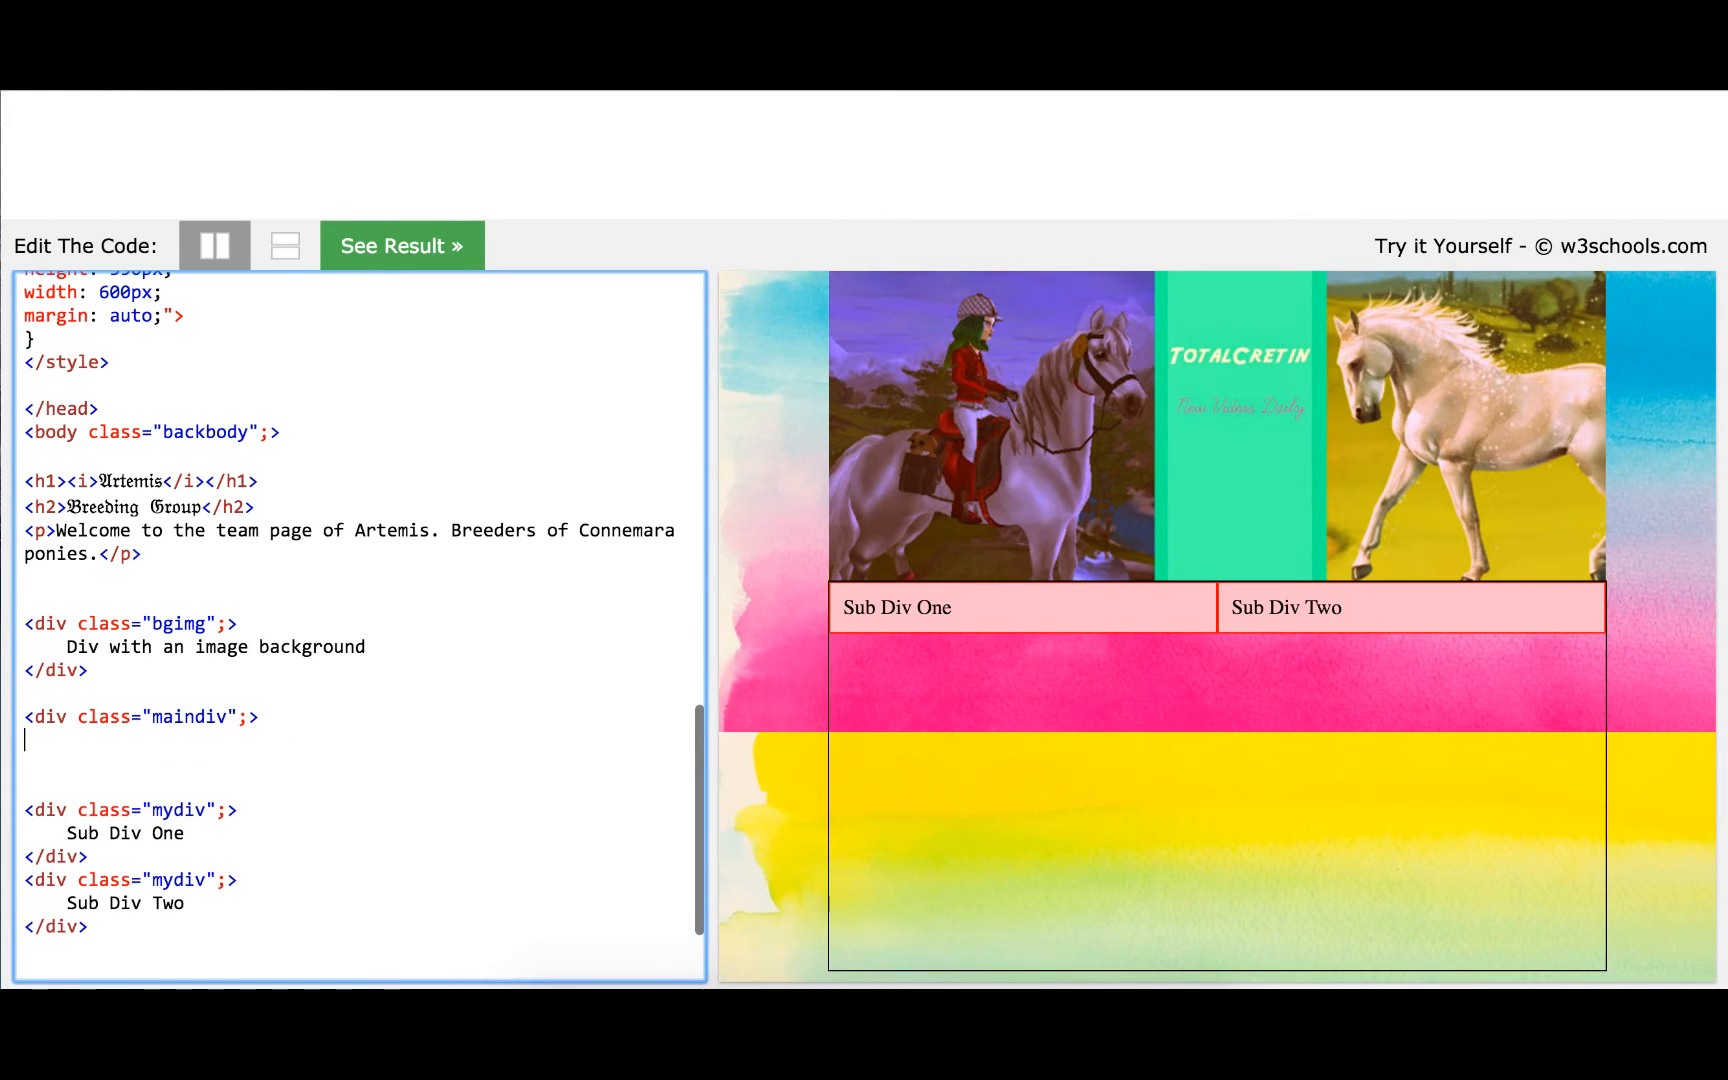
Add 'THIS IS MY MAIN DIV FOR THIS DEMO' to the main div, preview, and remove the blank line
type("THIS IS")
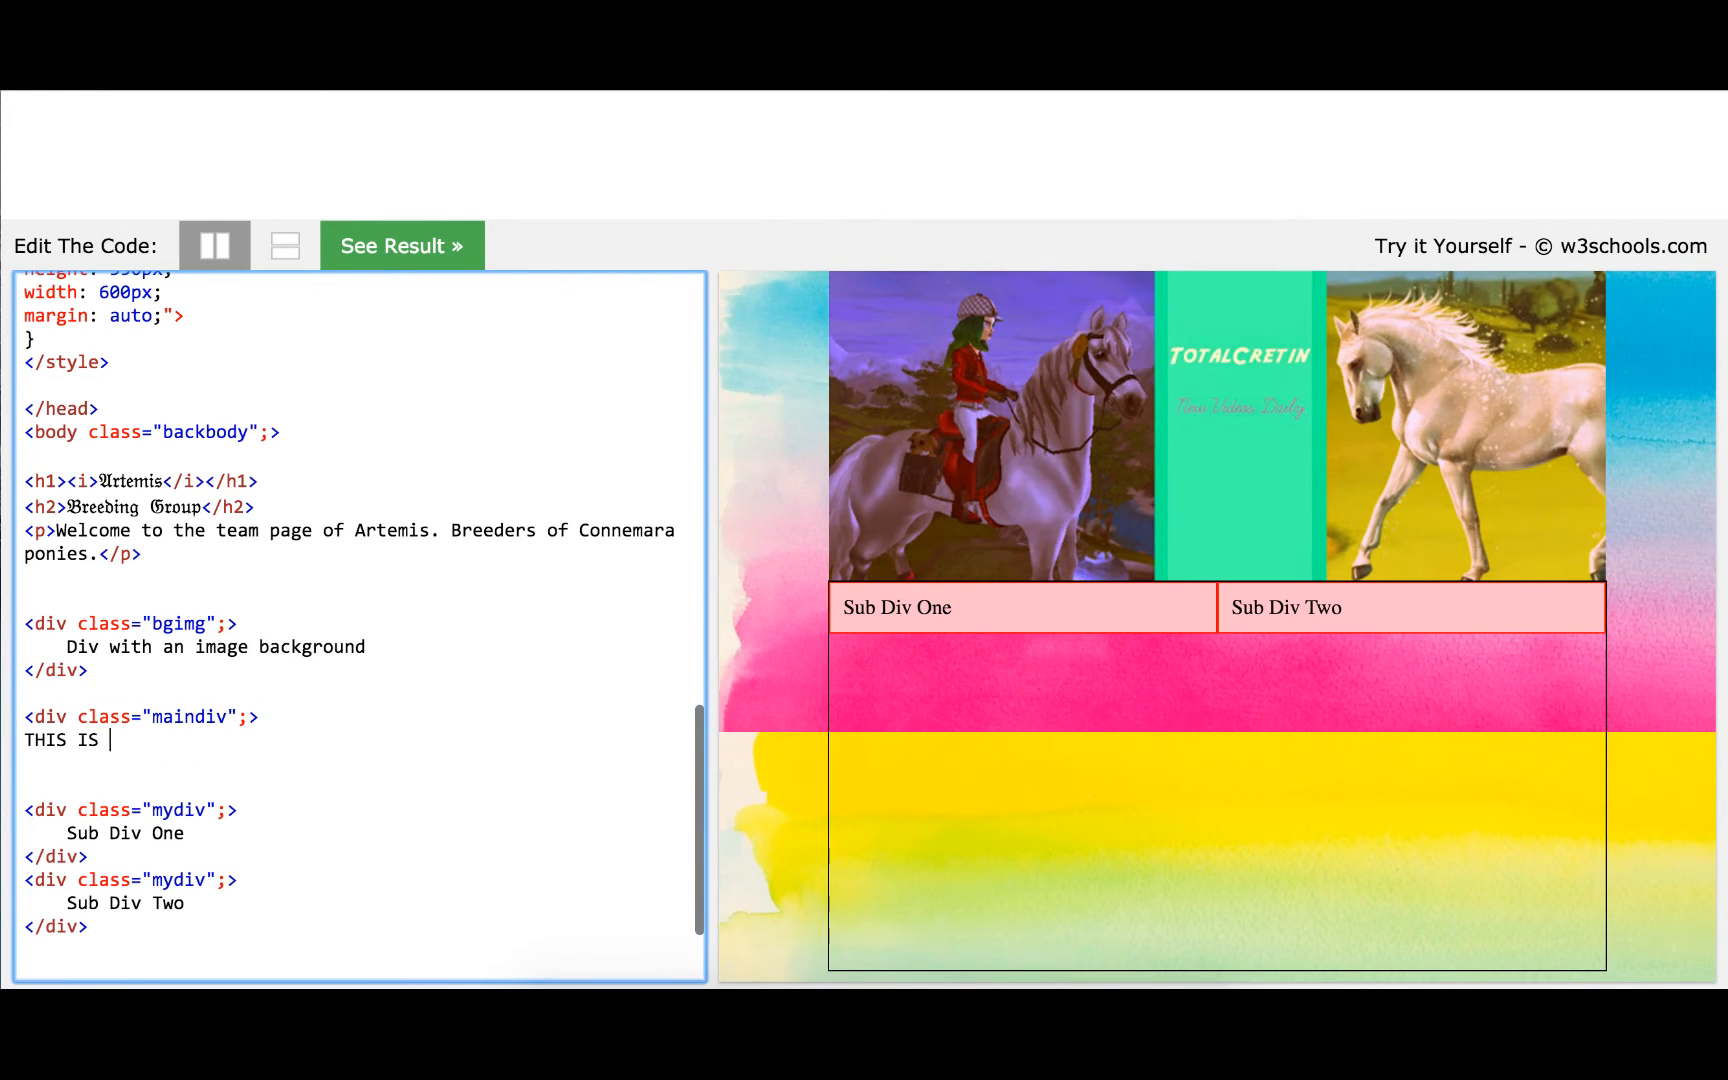
type("MY MAIN DIV")
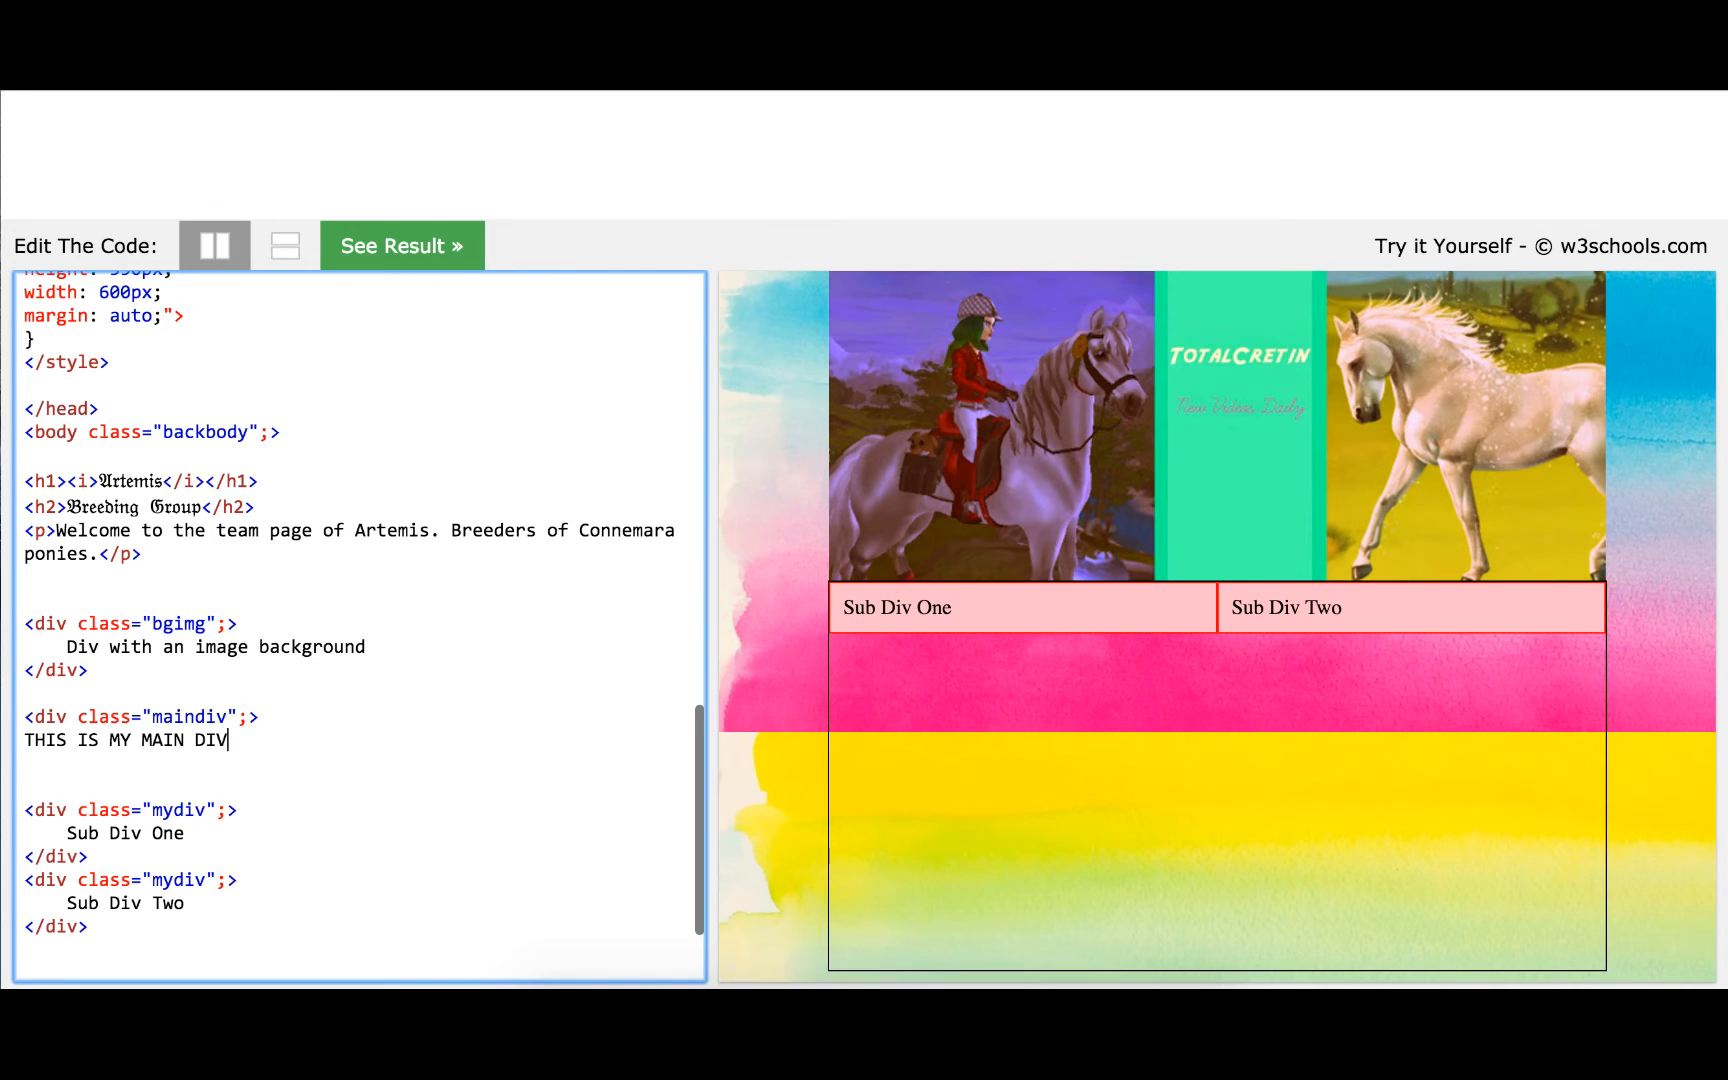
type("FOR THIS")
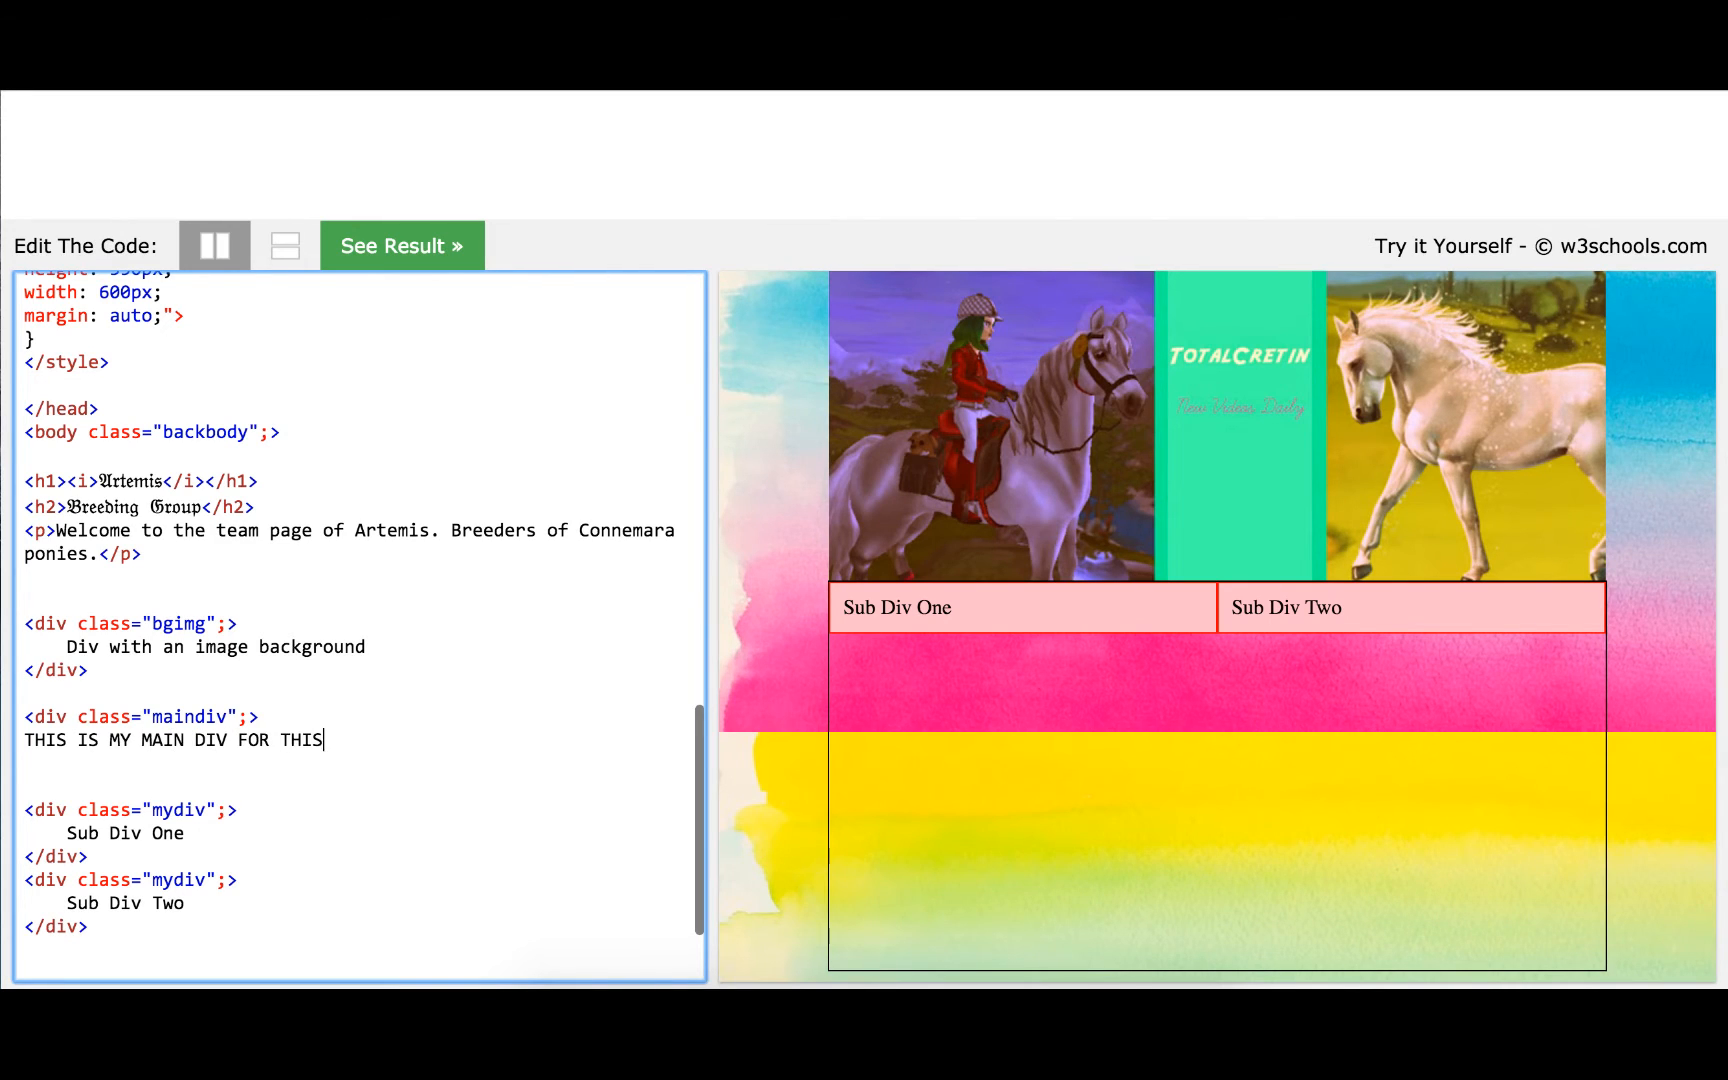
left_click(400, 245)
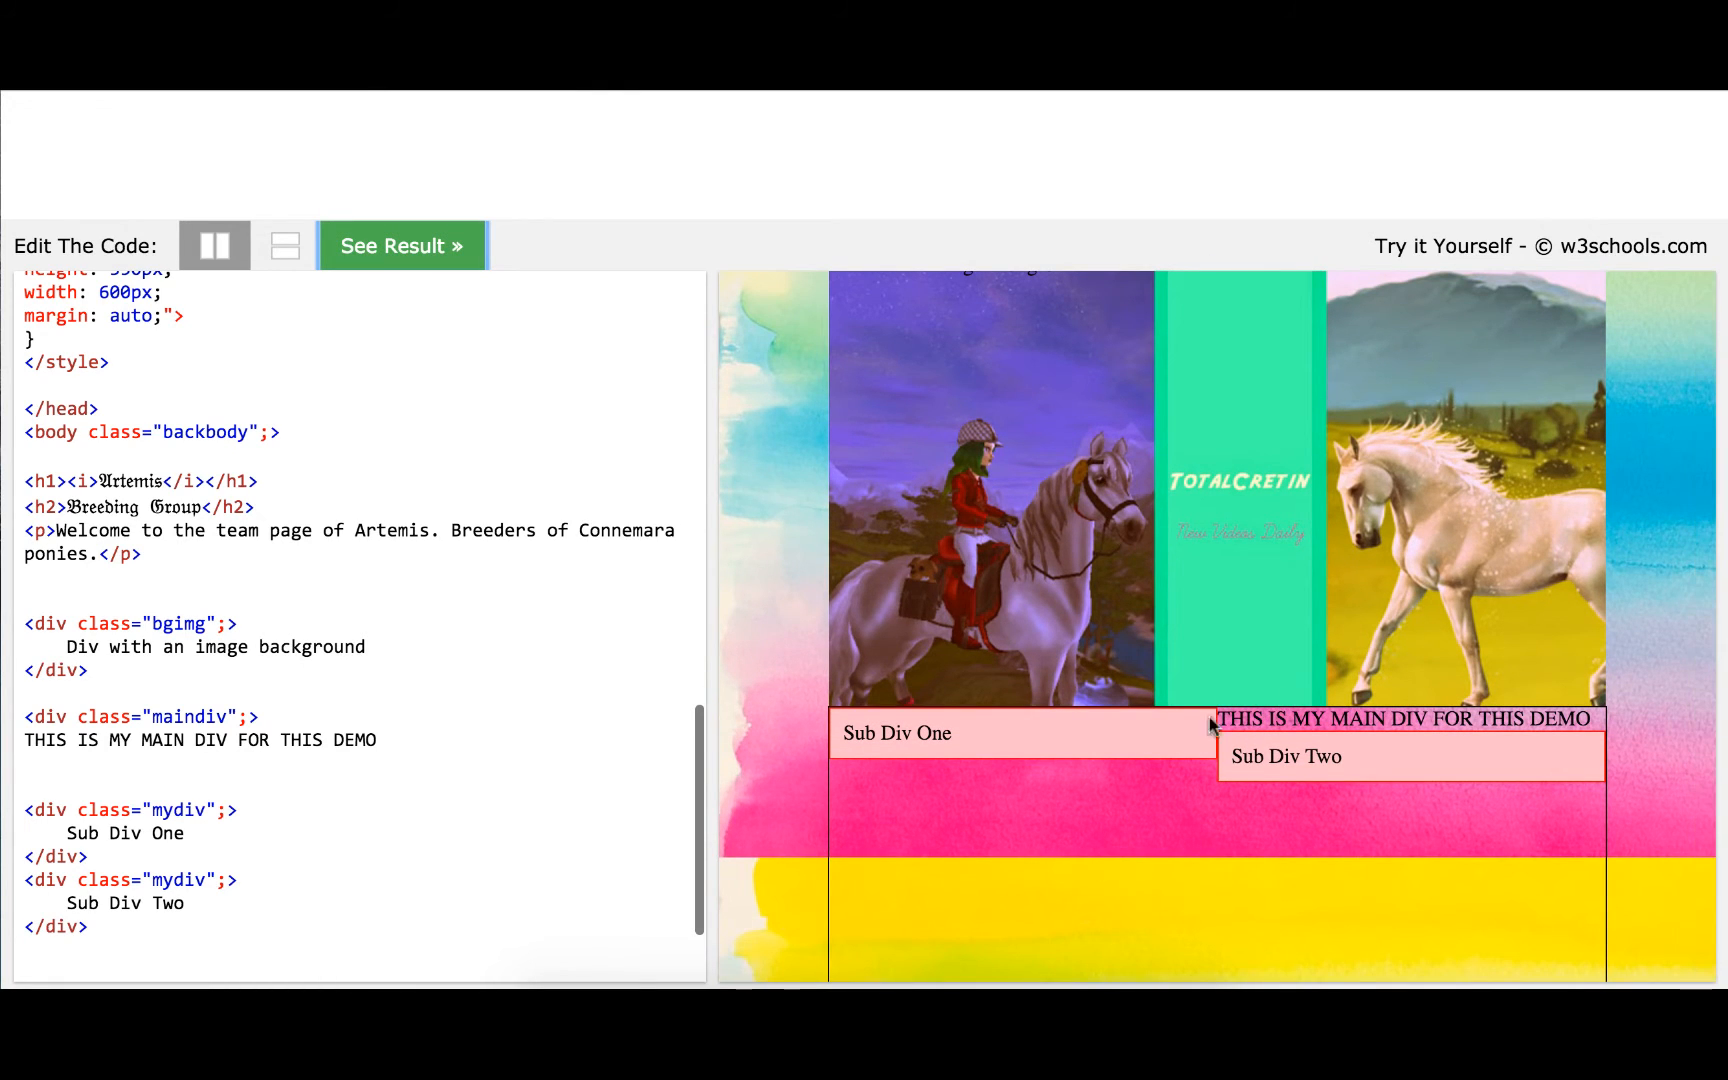
mouse_move(961, 724)
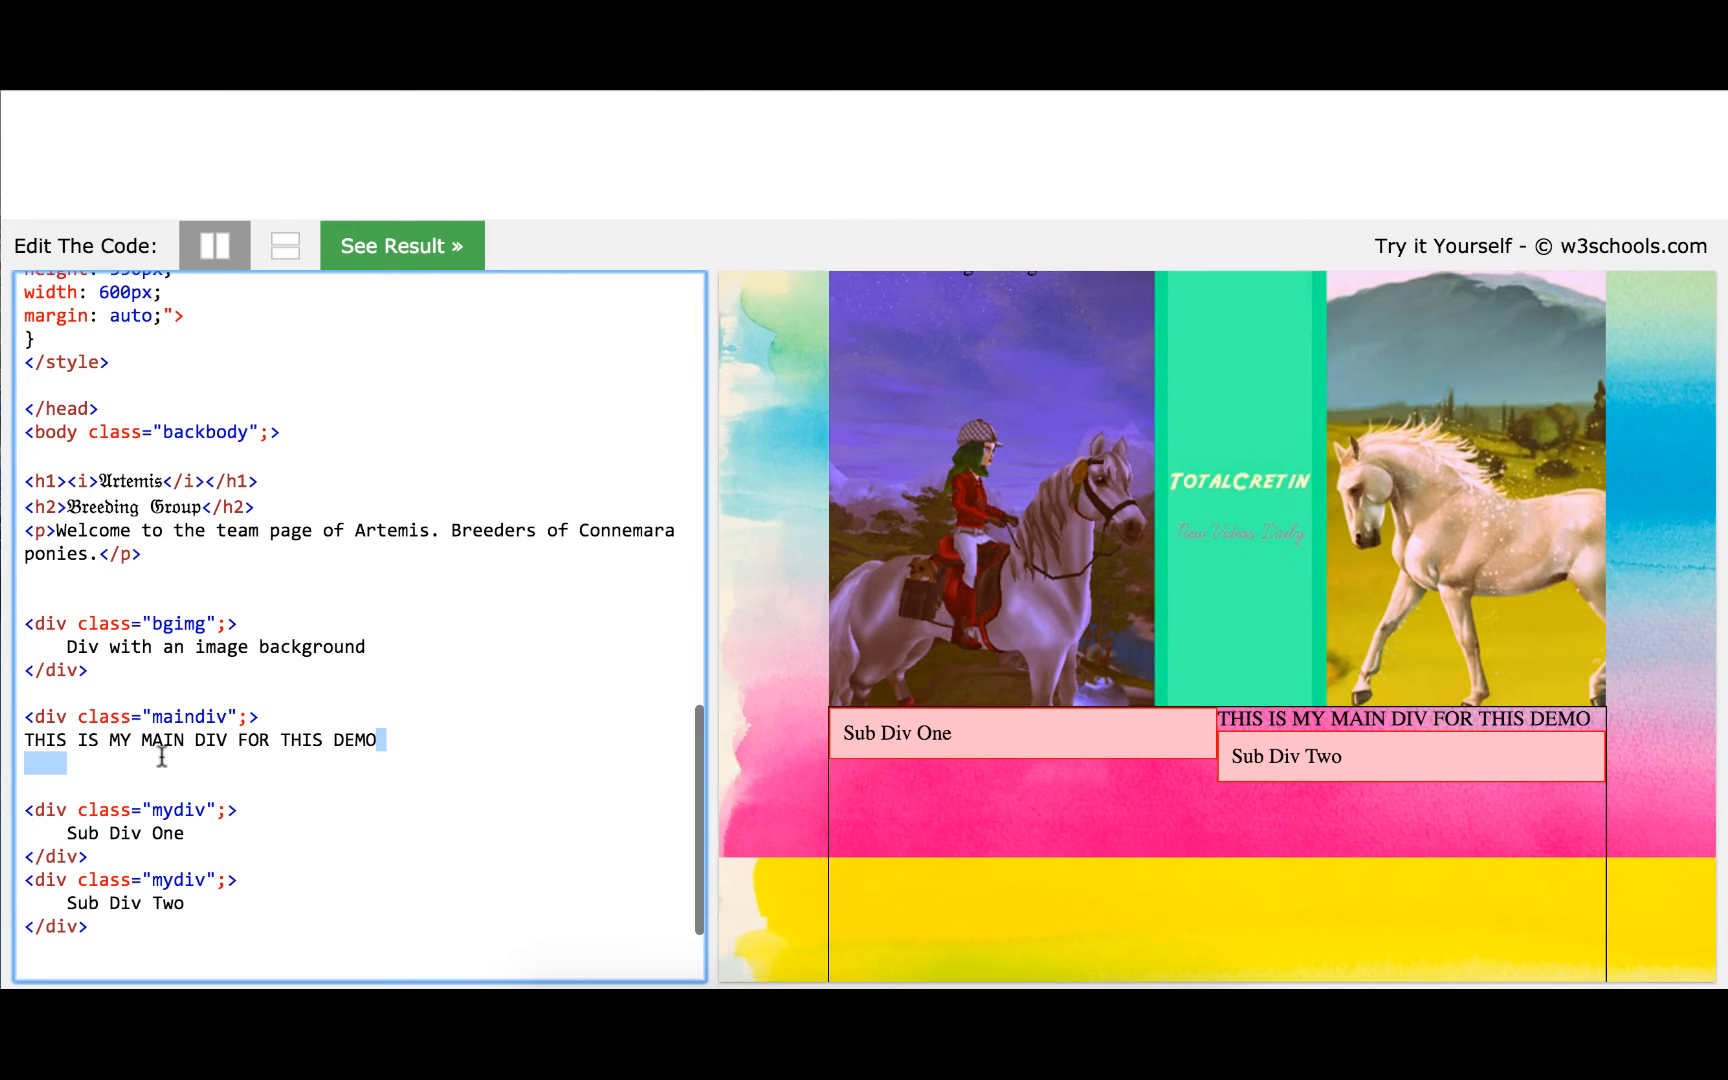
key("Delete")
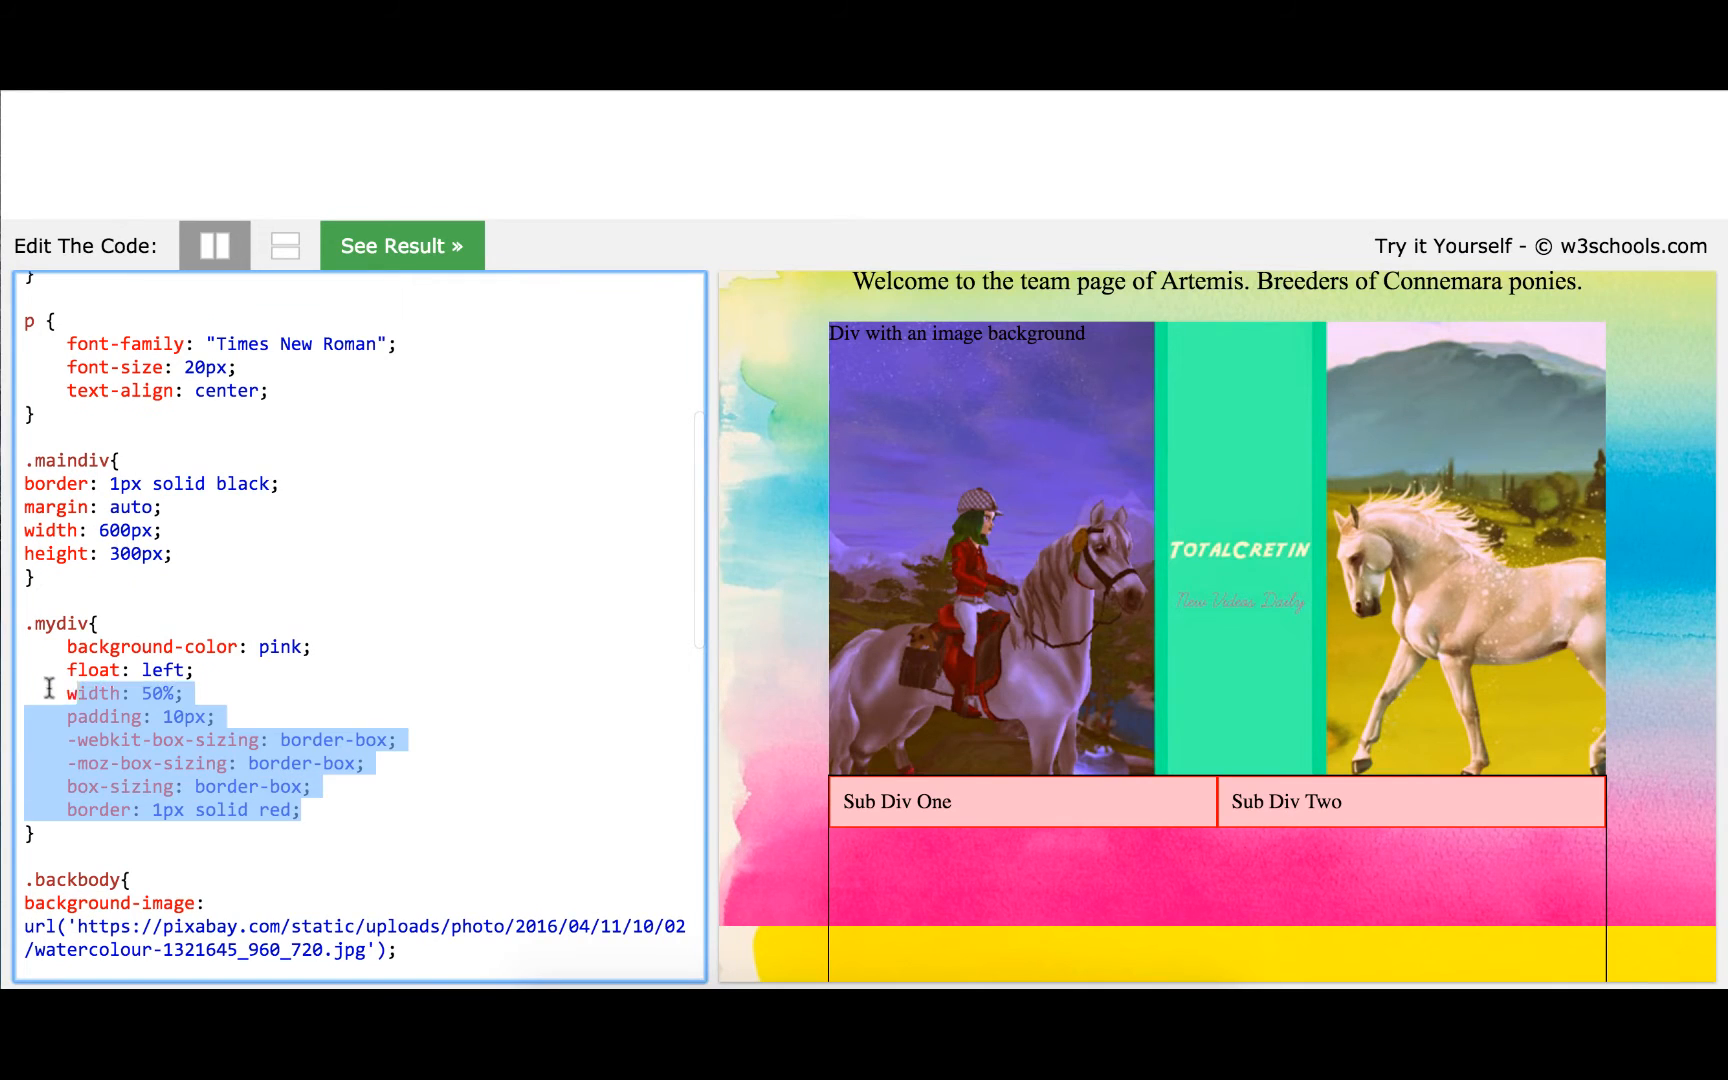
Delete background-color: pink from .mydiv and change its border colour from red to black
left_click(402, 741)
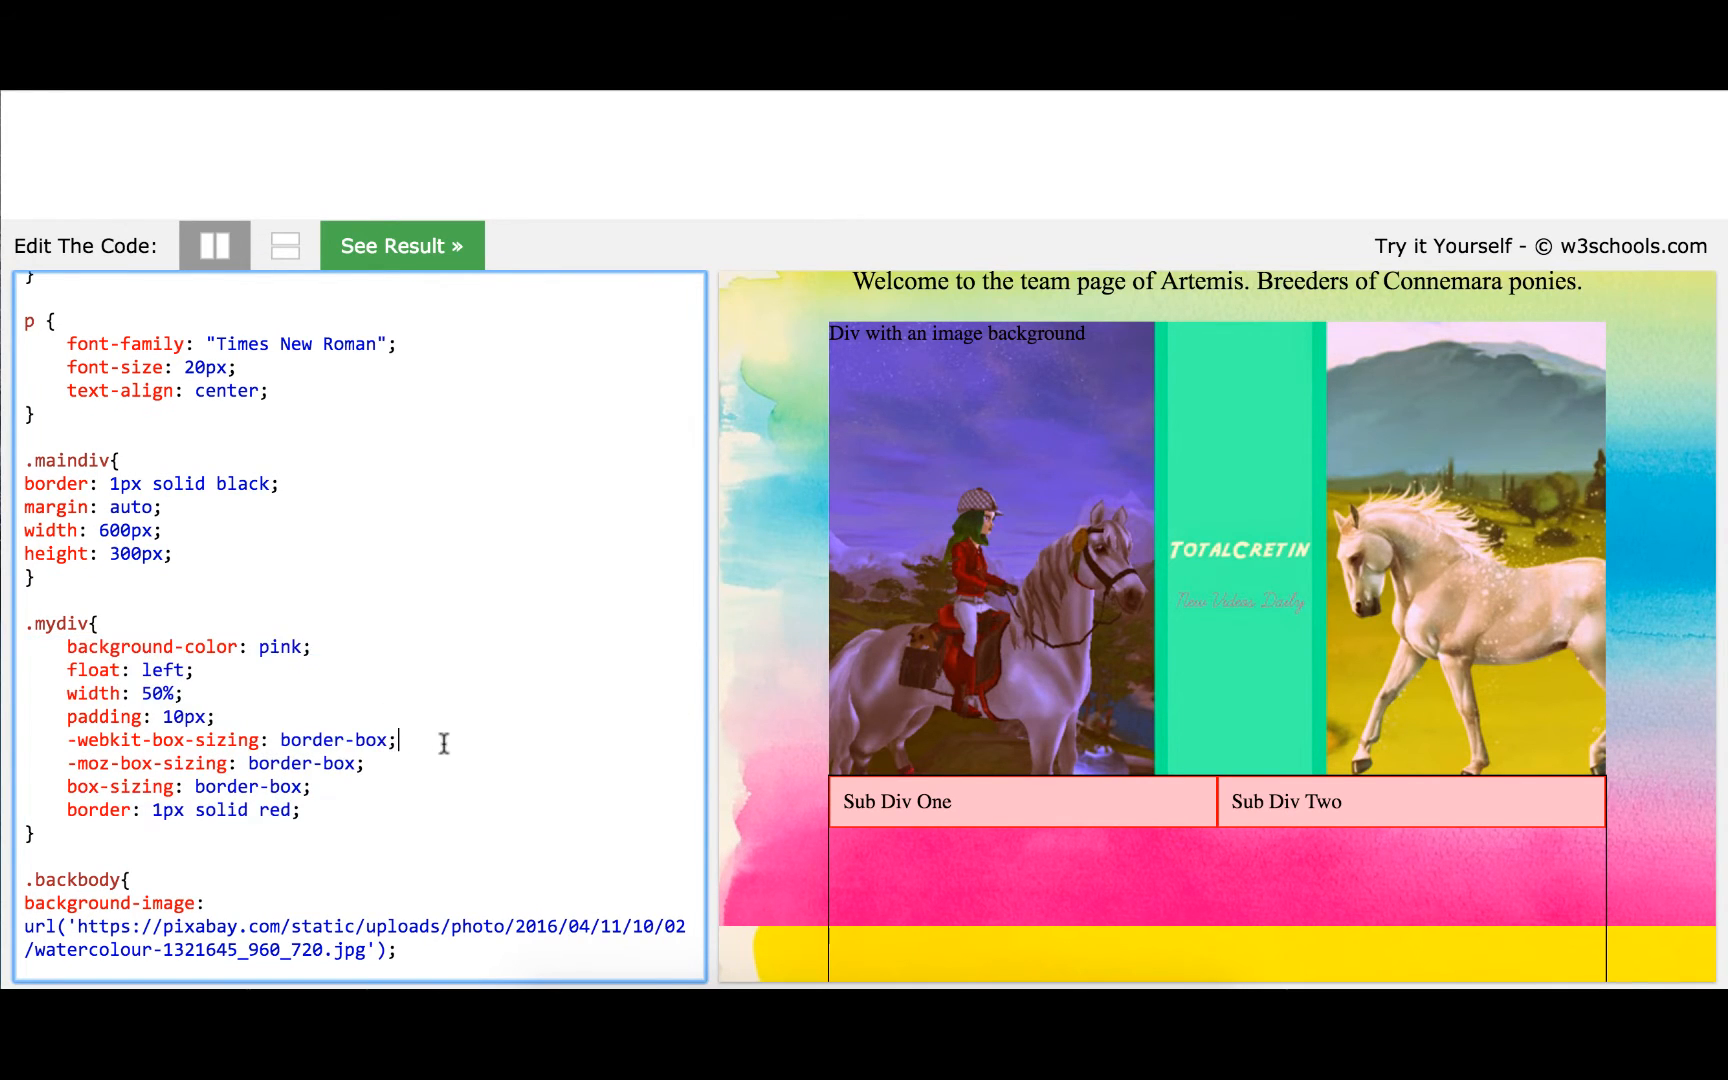
double_click(188, 646)
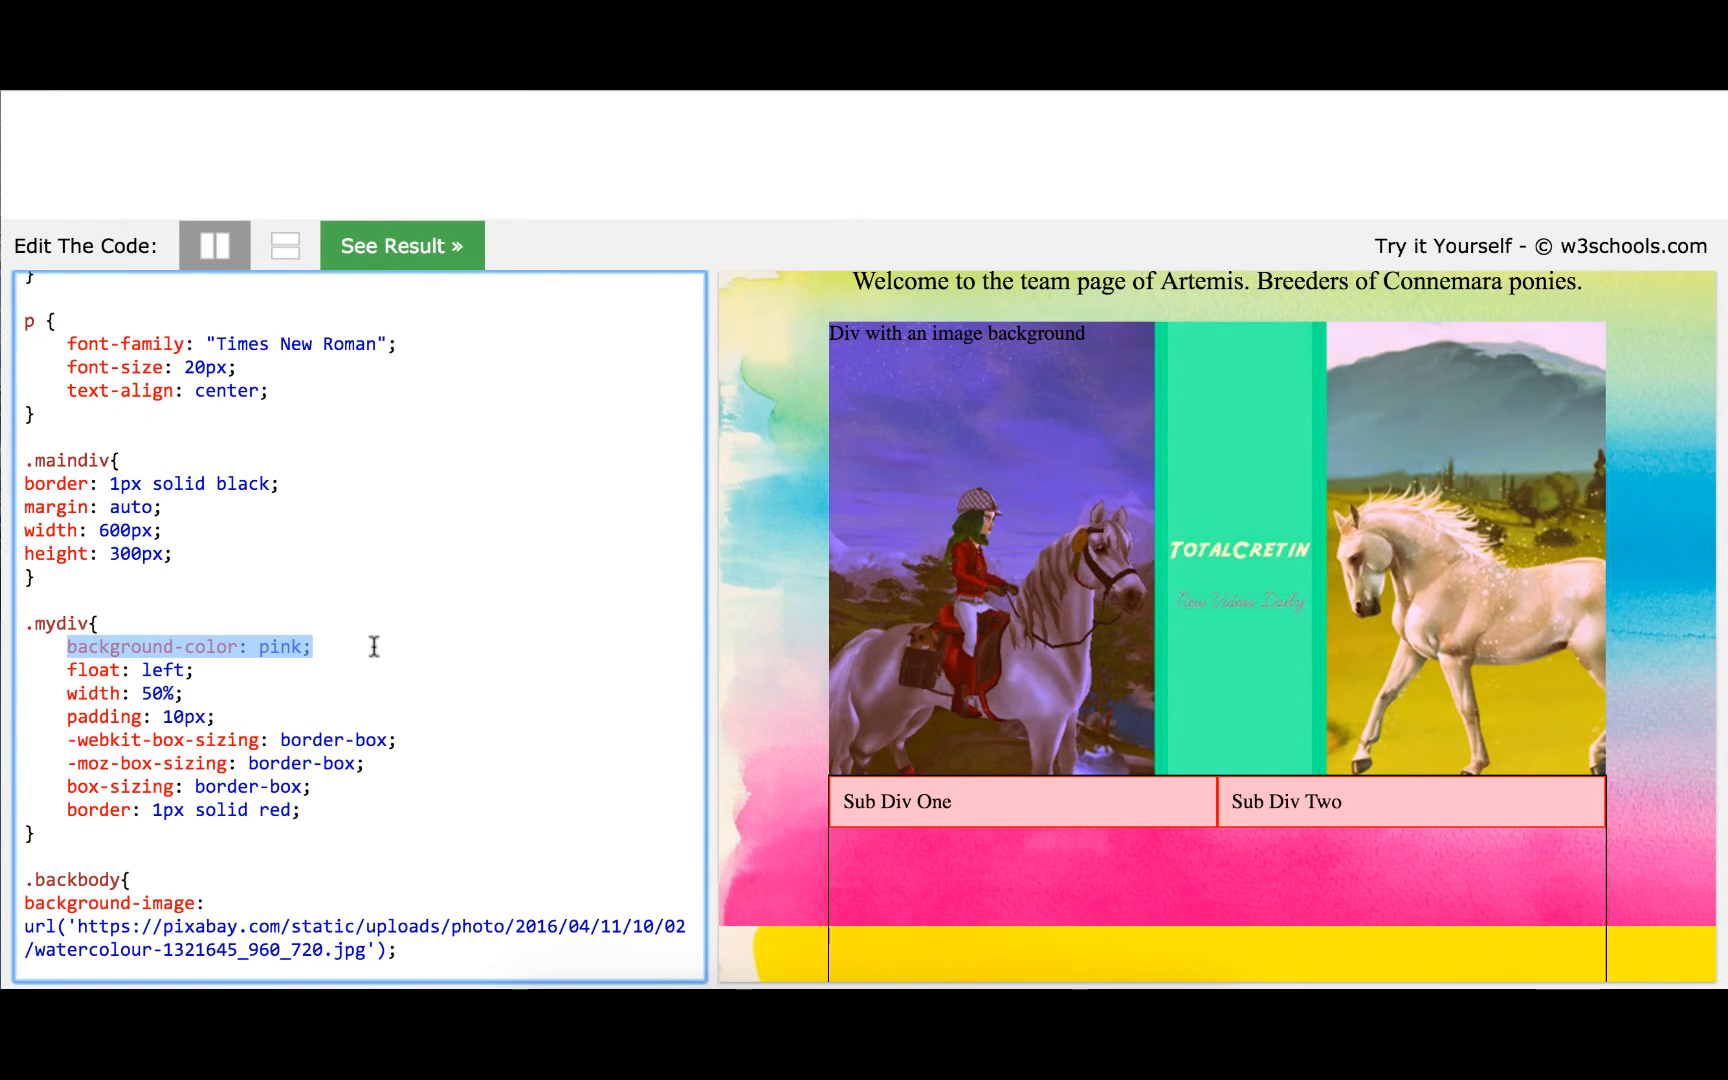
key("Delete")
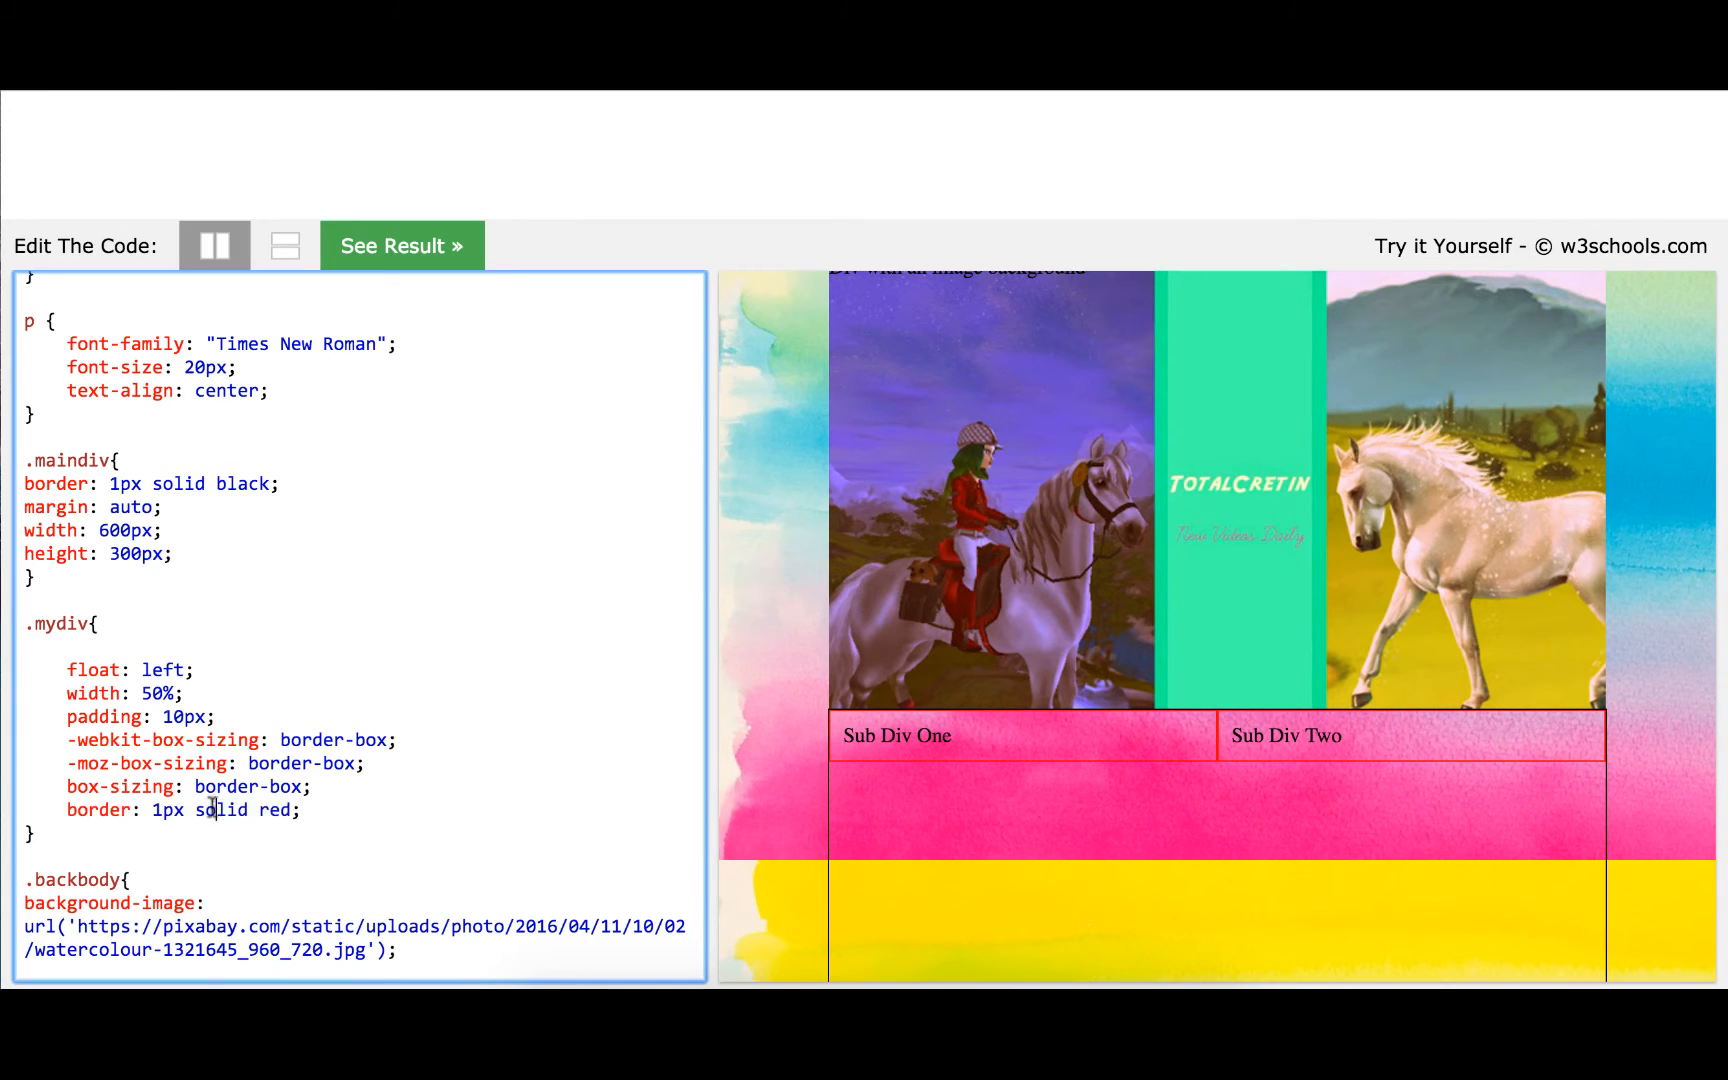
type("B")
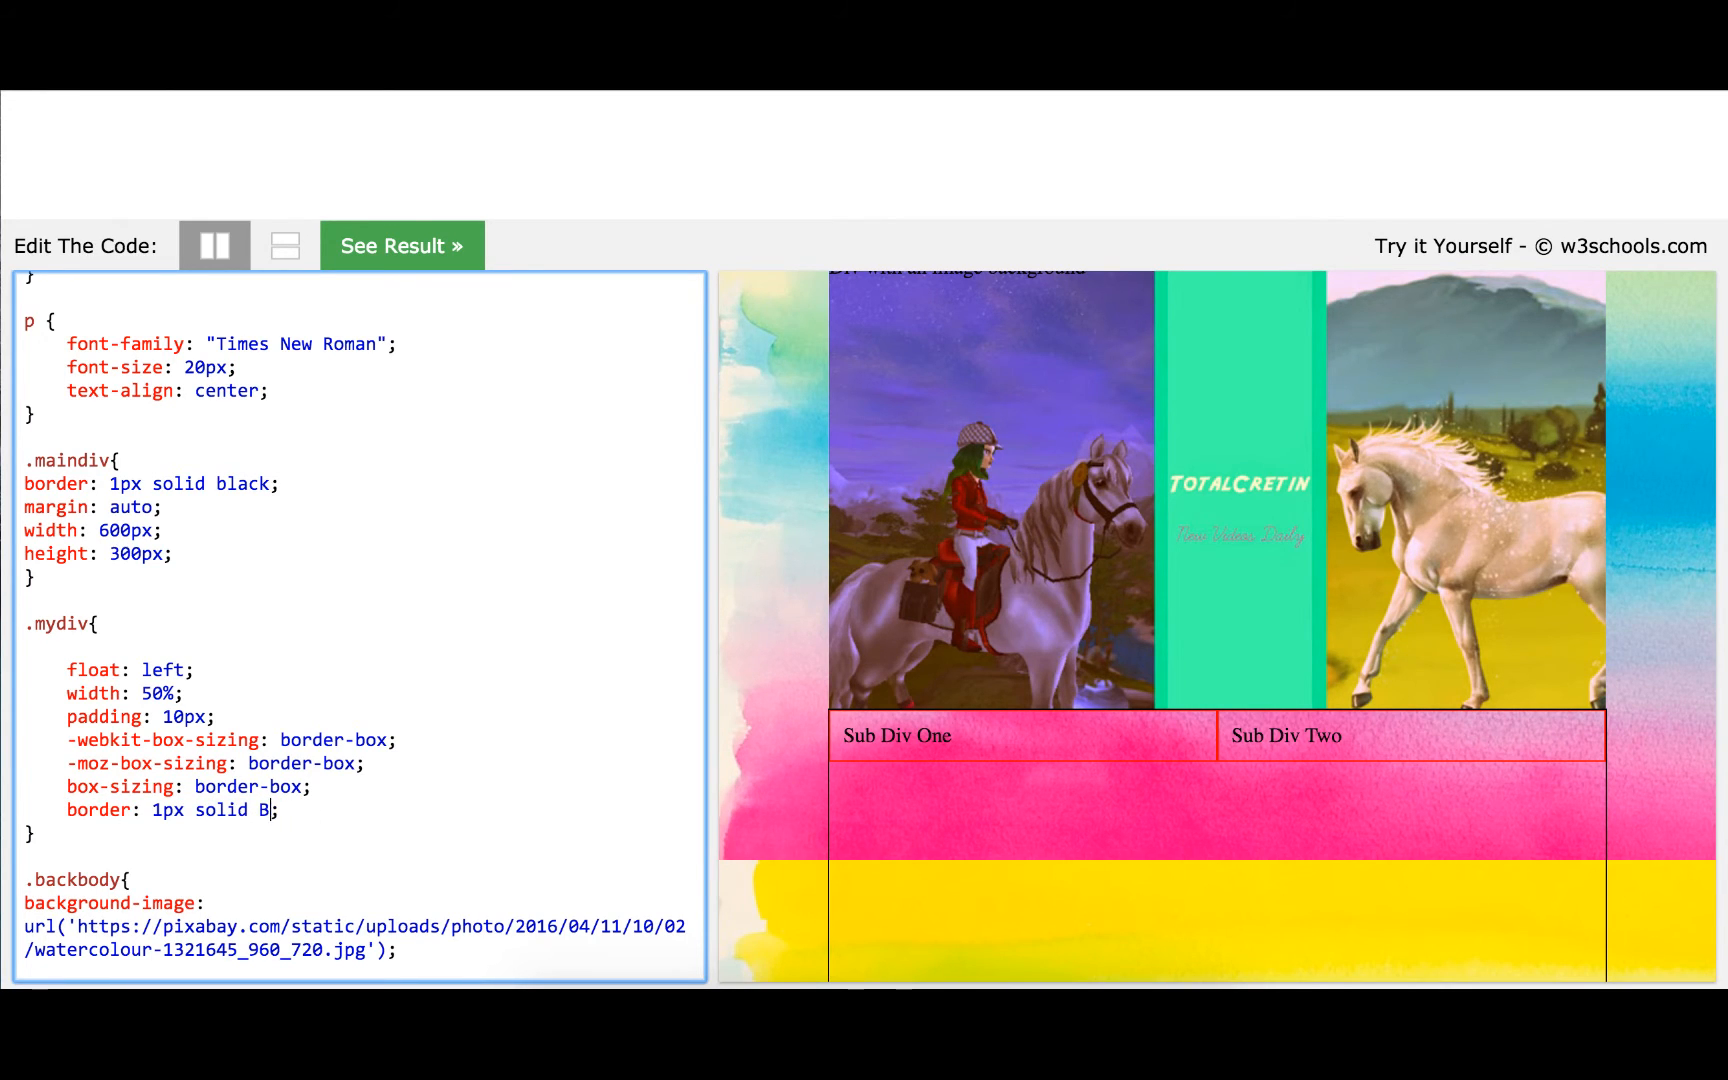
type("lack")
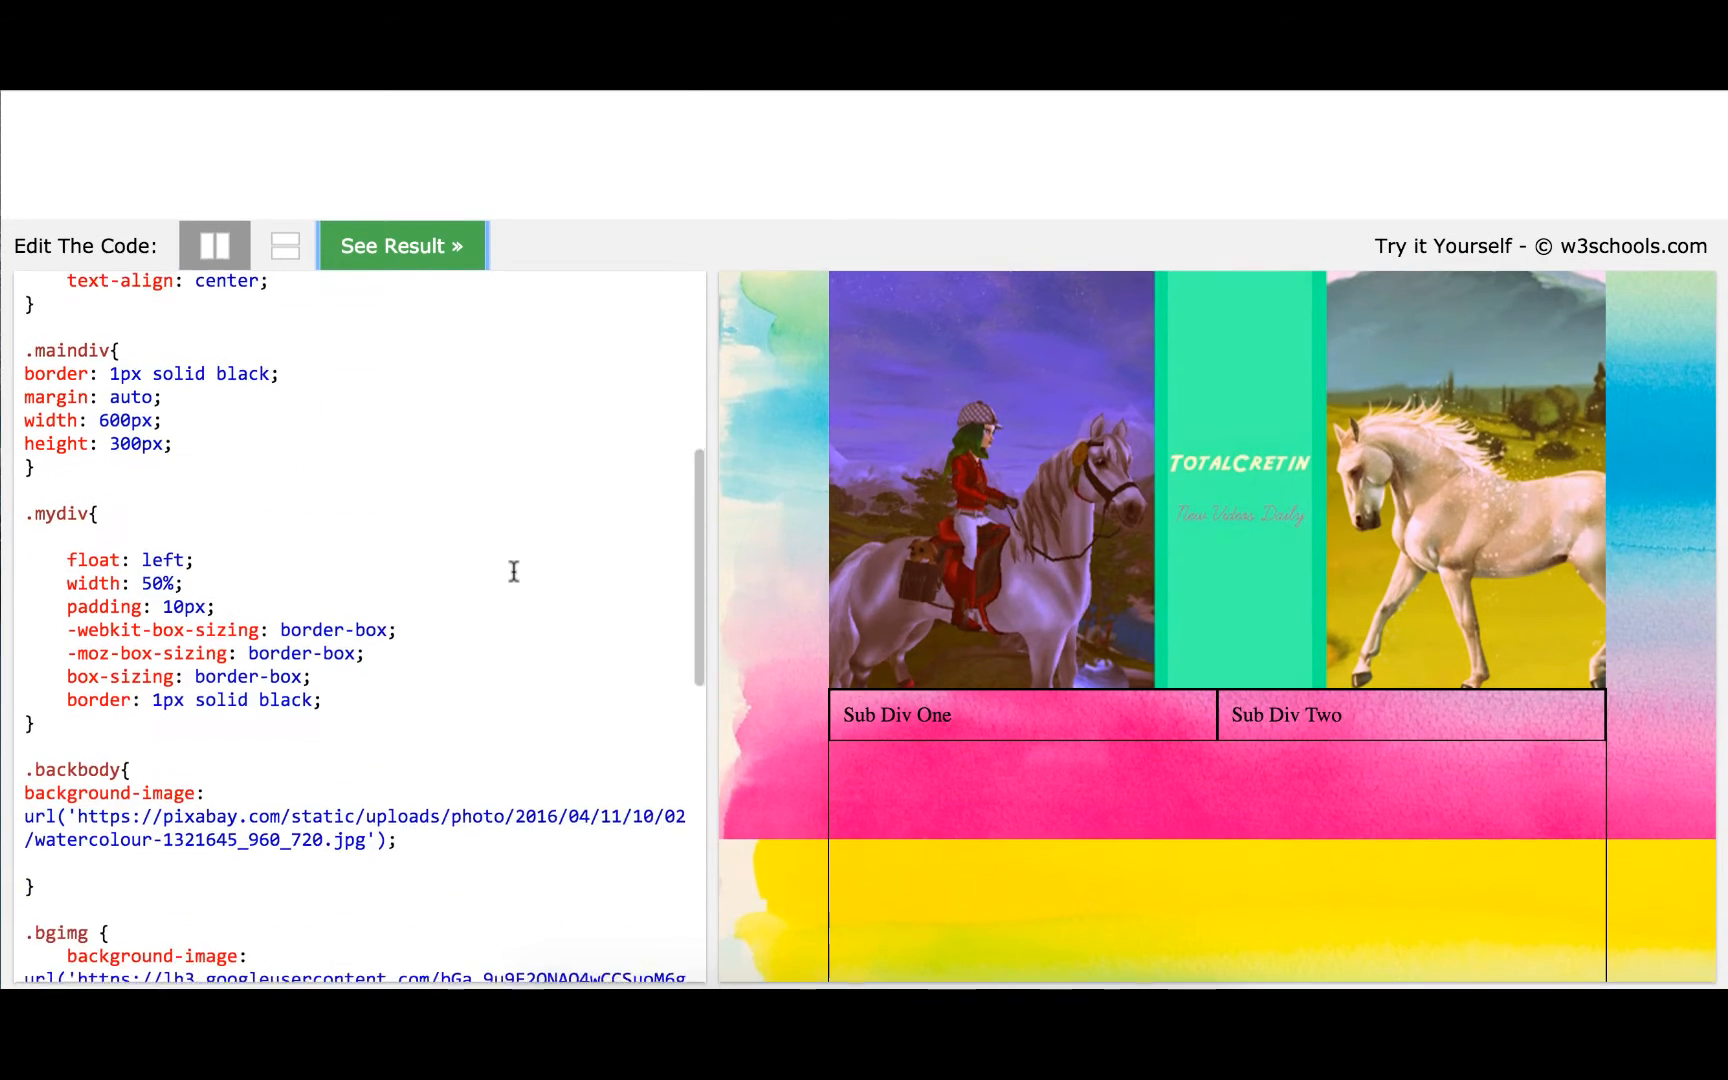
scroll("down", 3)
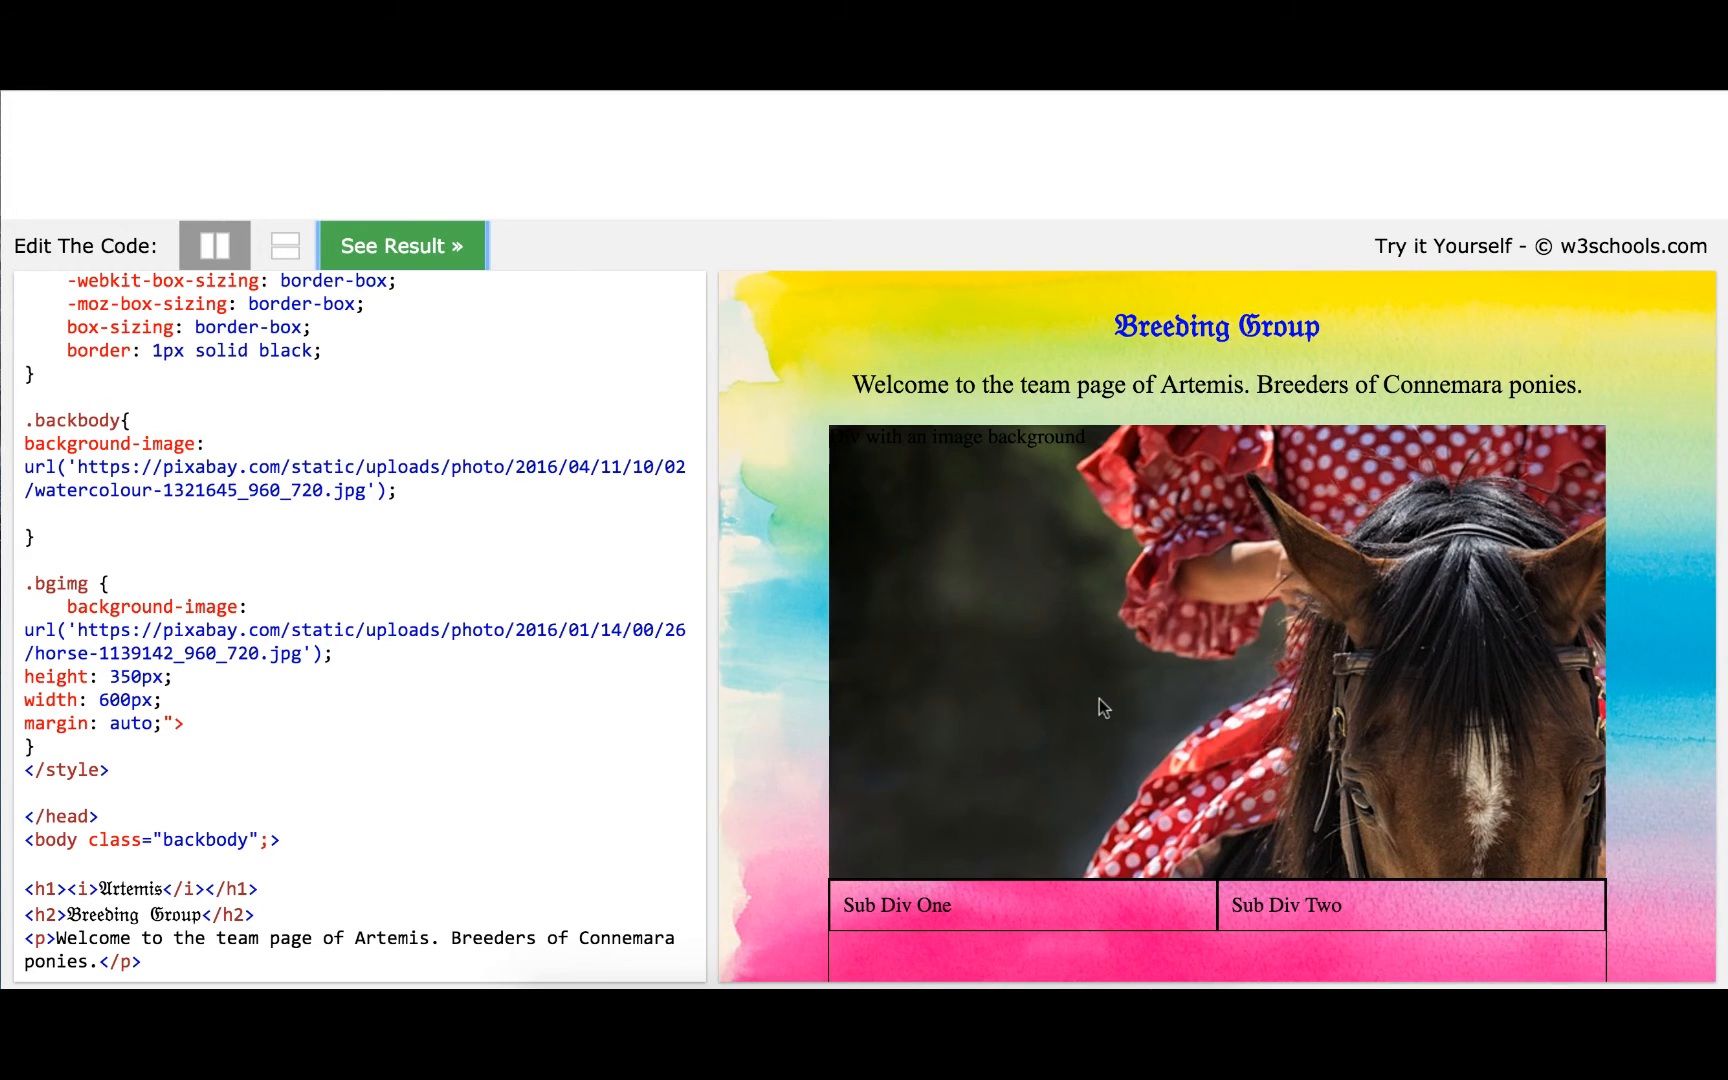
mouse_move(1168, 642)
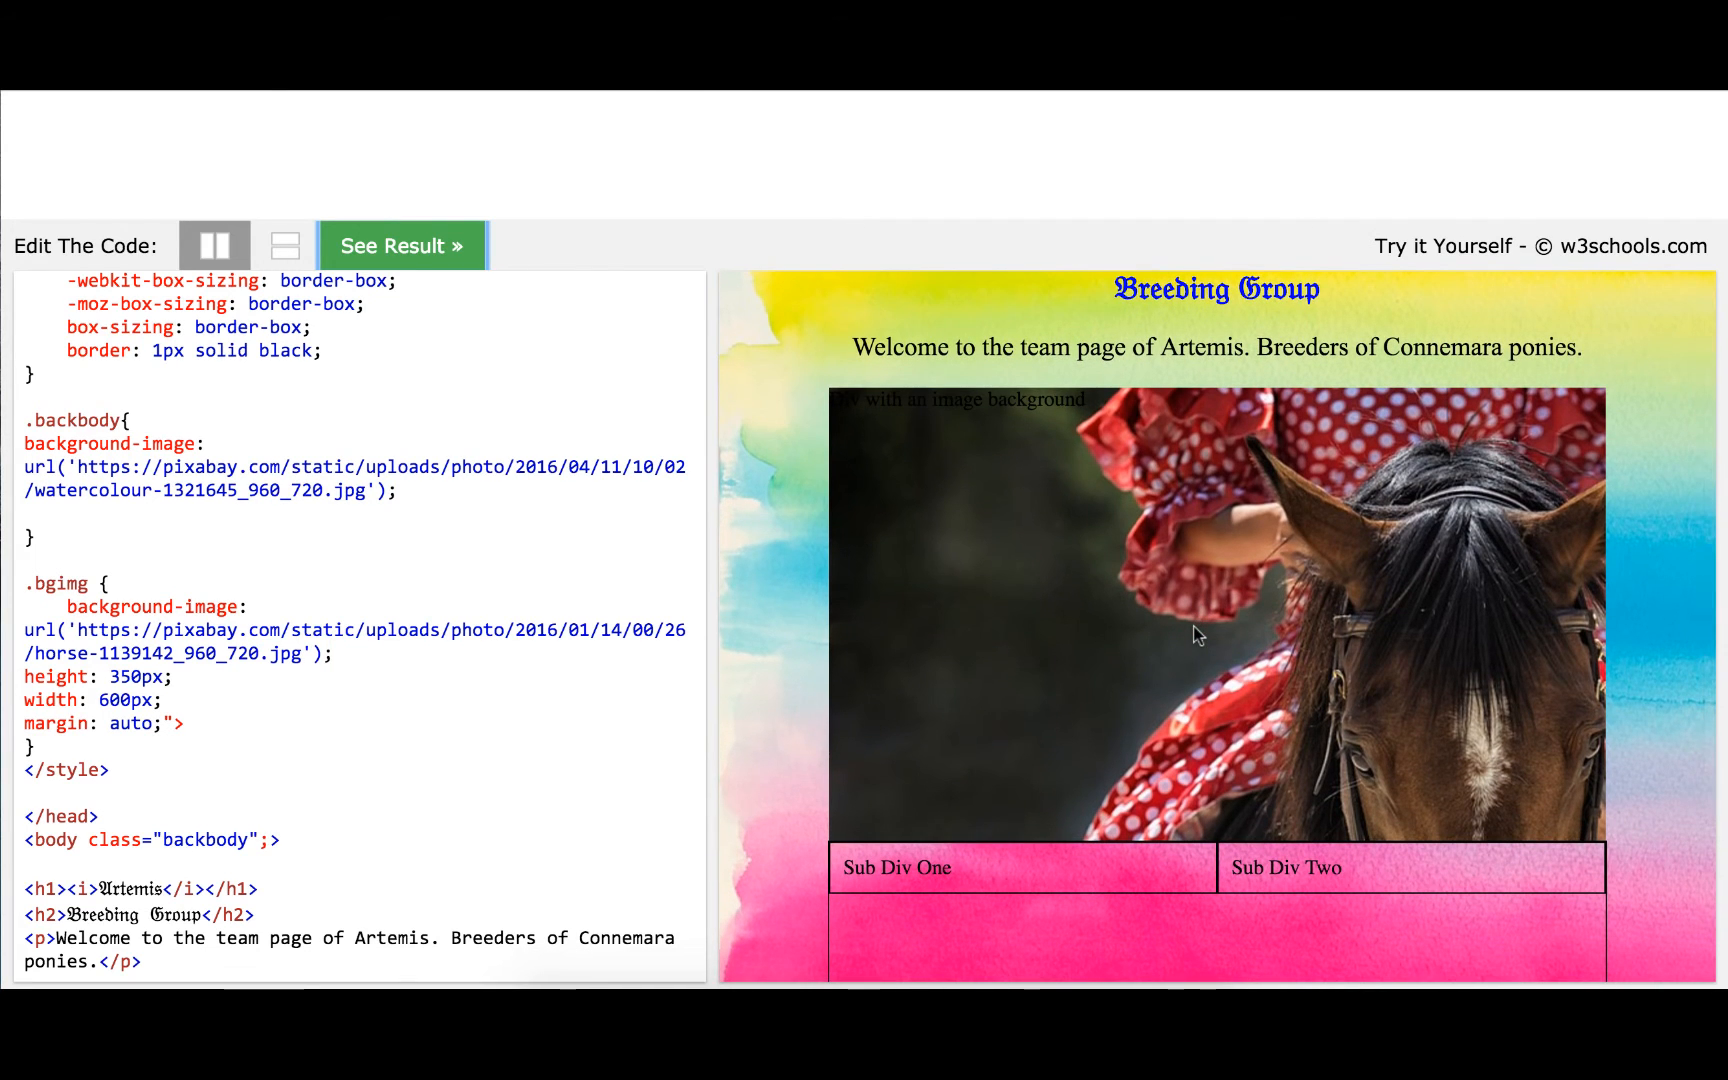
mouse_move(312, 692)
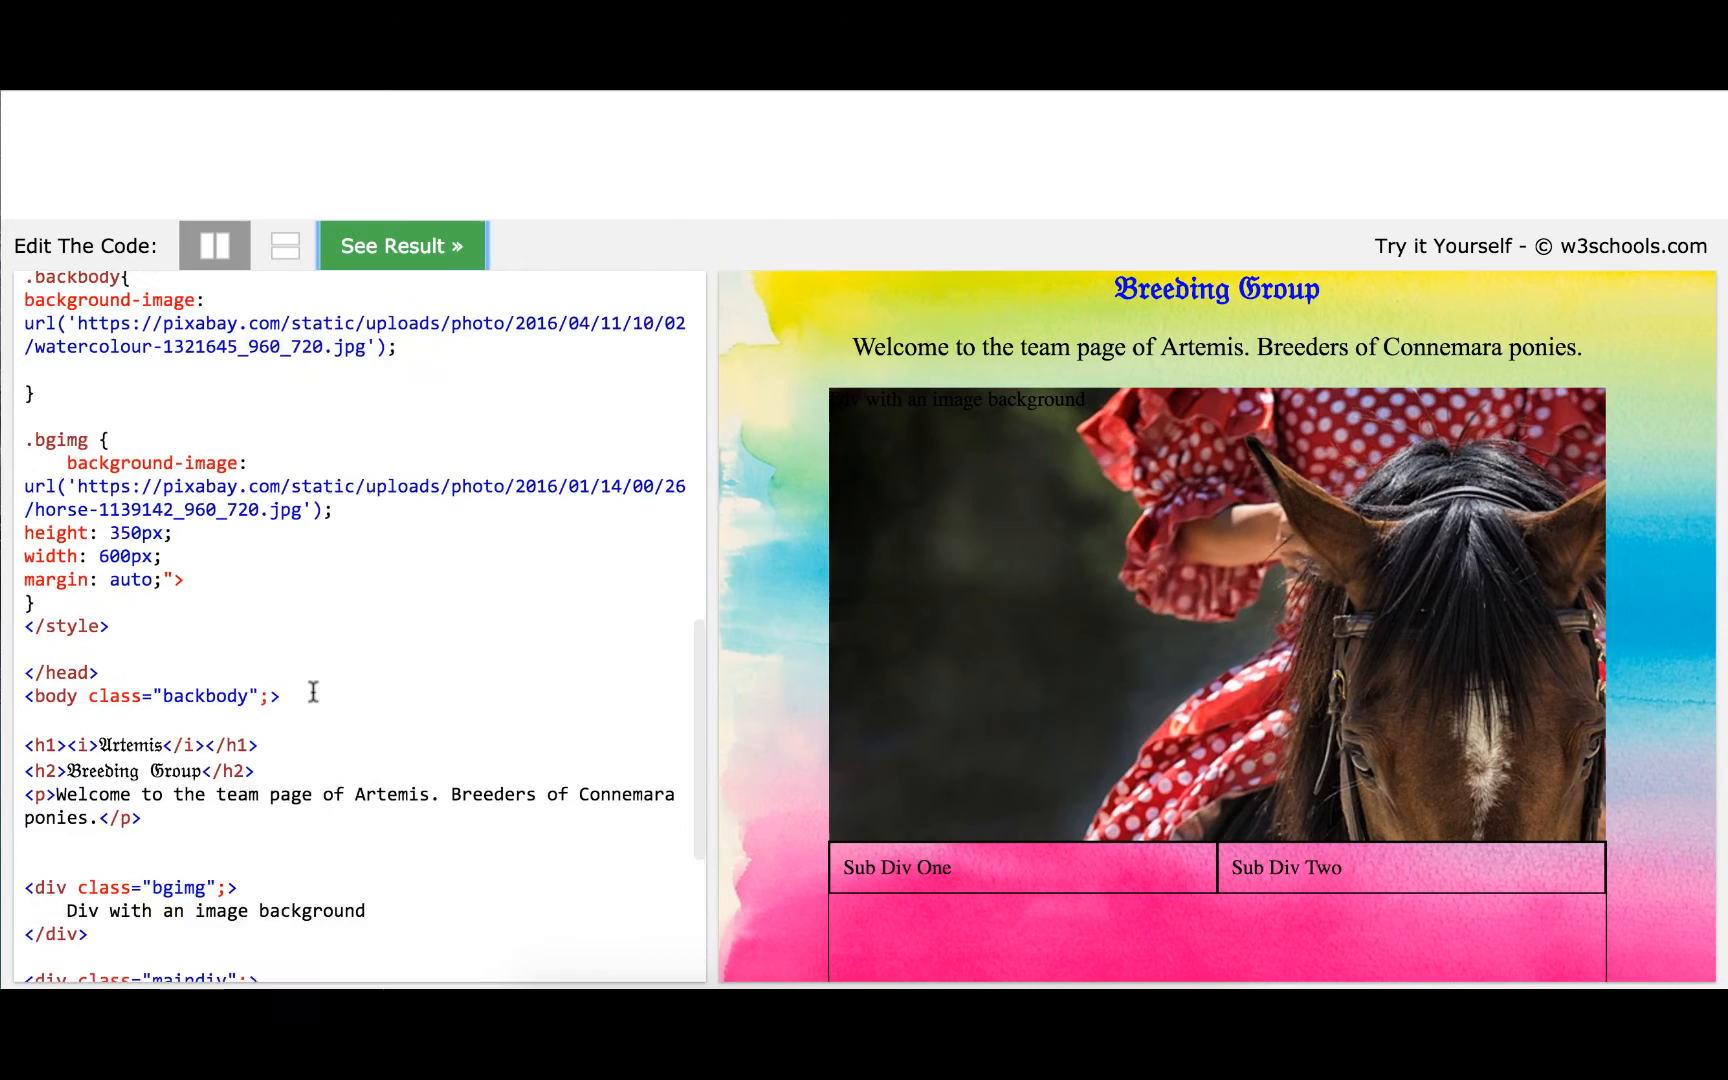
Add color: white; and text-align: center; to the .bgimg rule
scroll("down", 3)
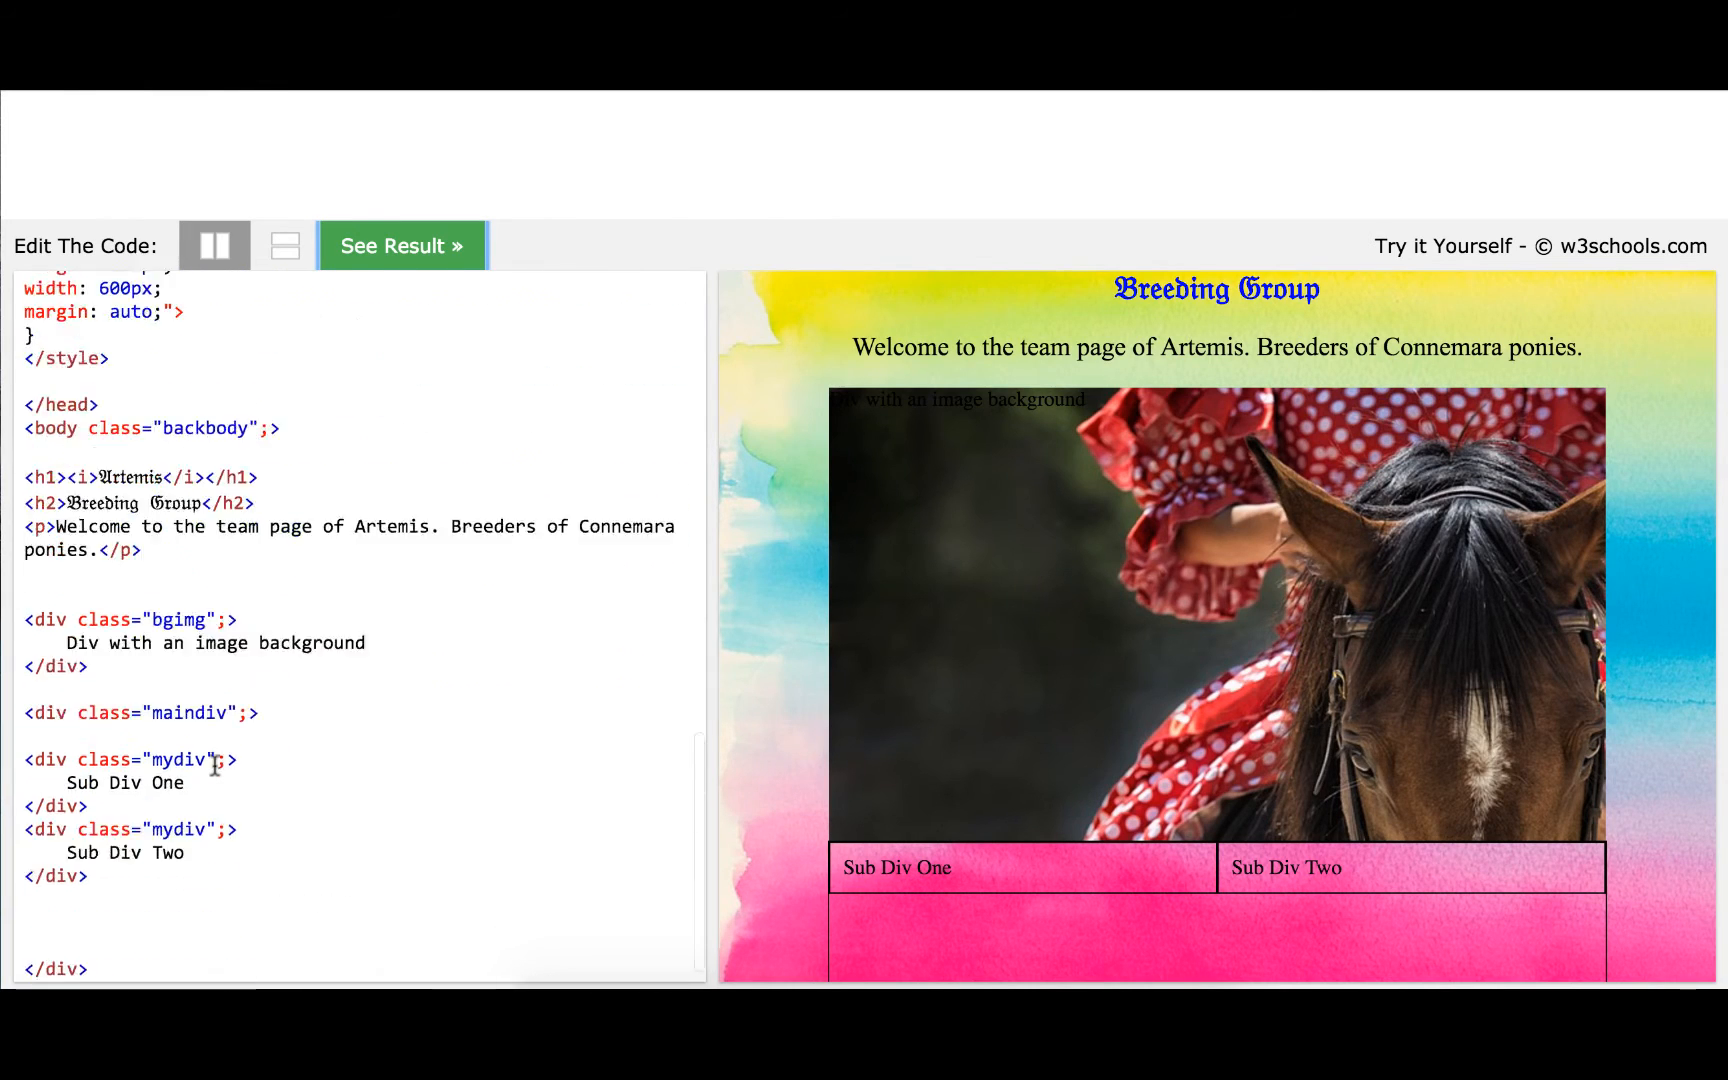
scroll("down", 3)
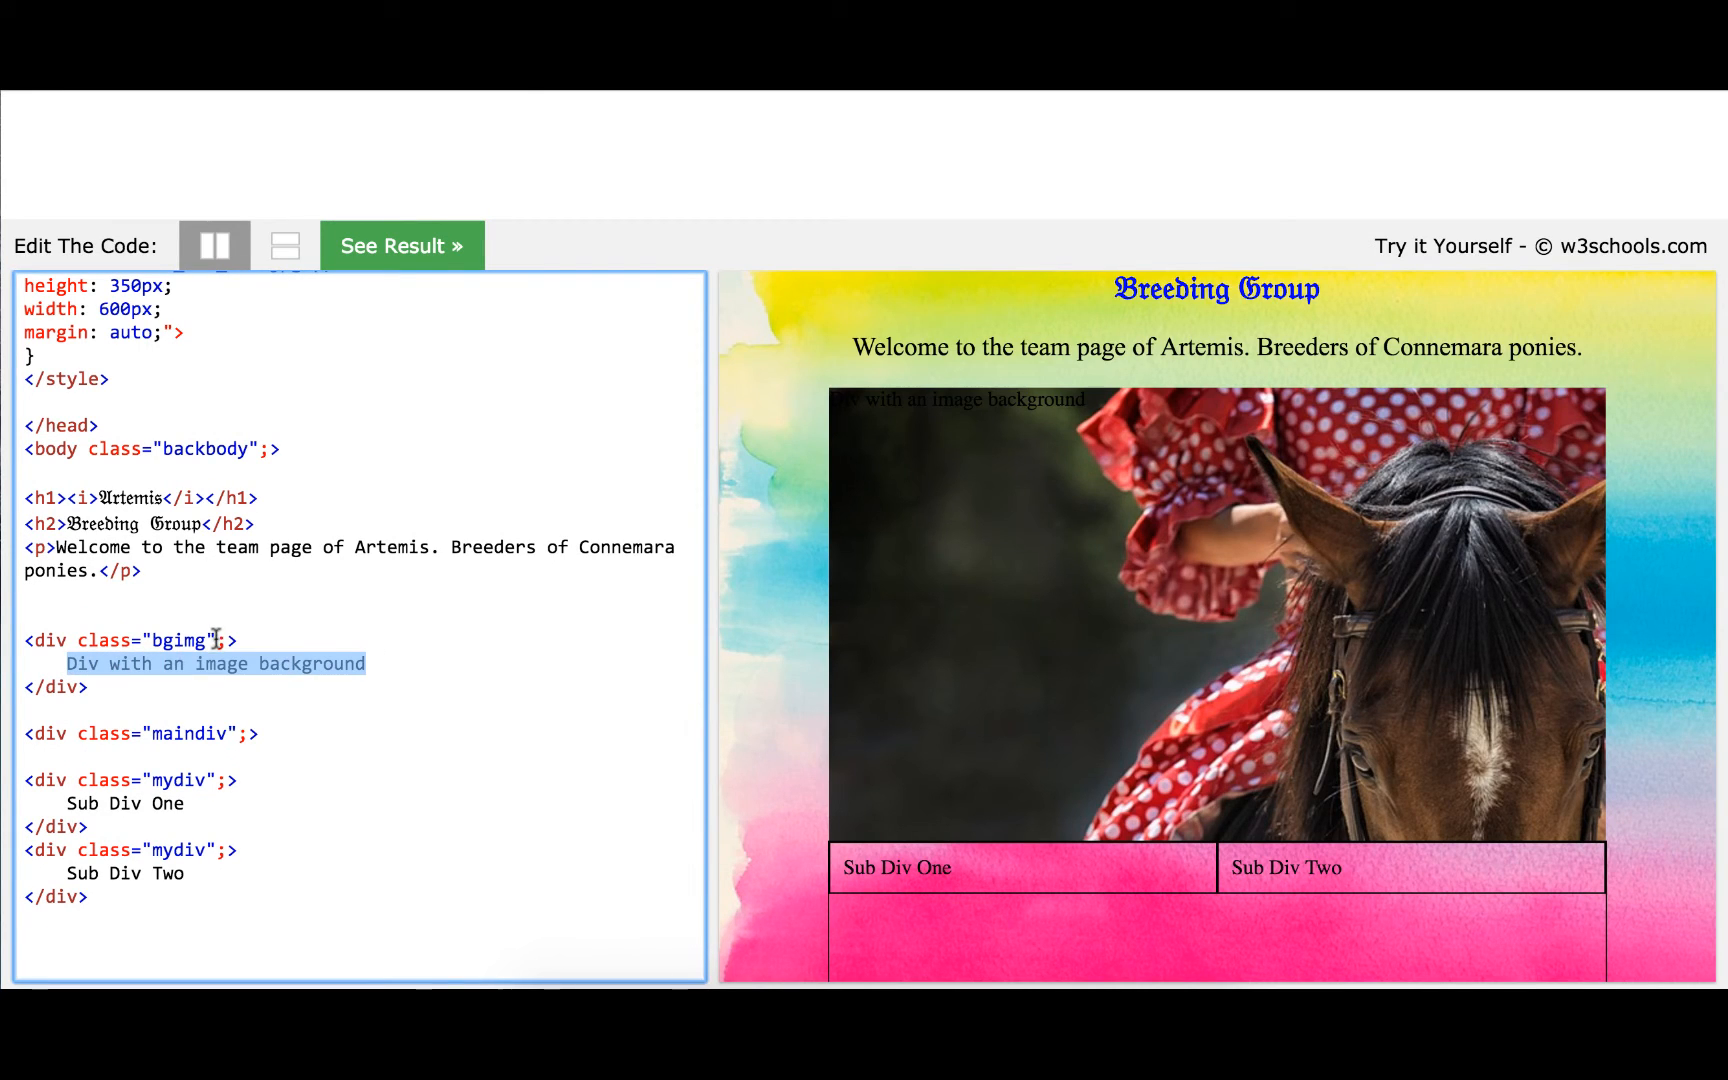
type("color: whi")
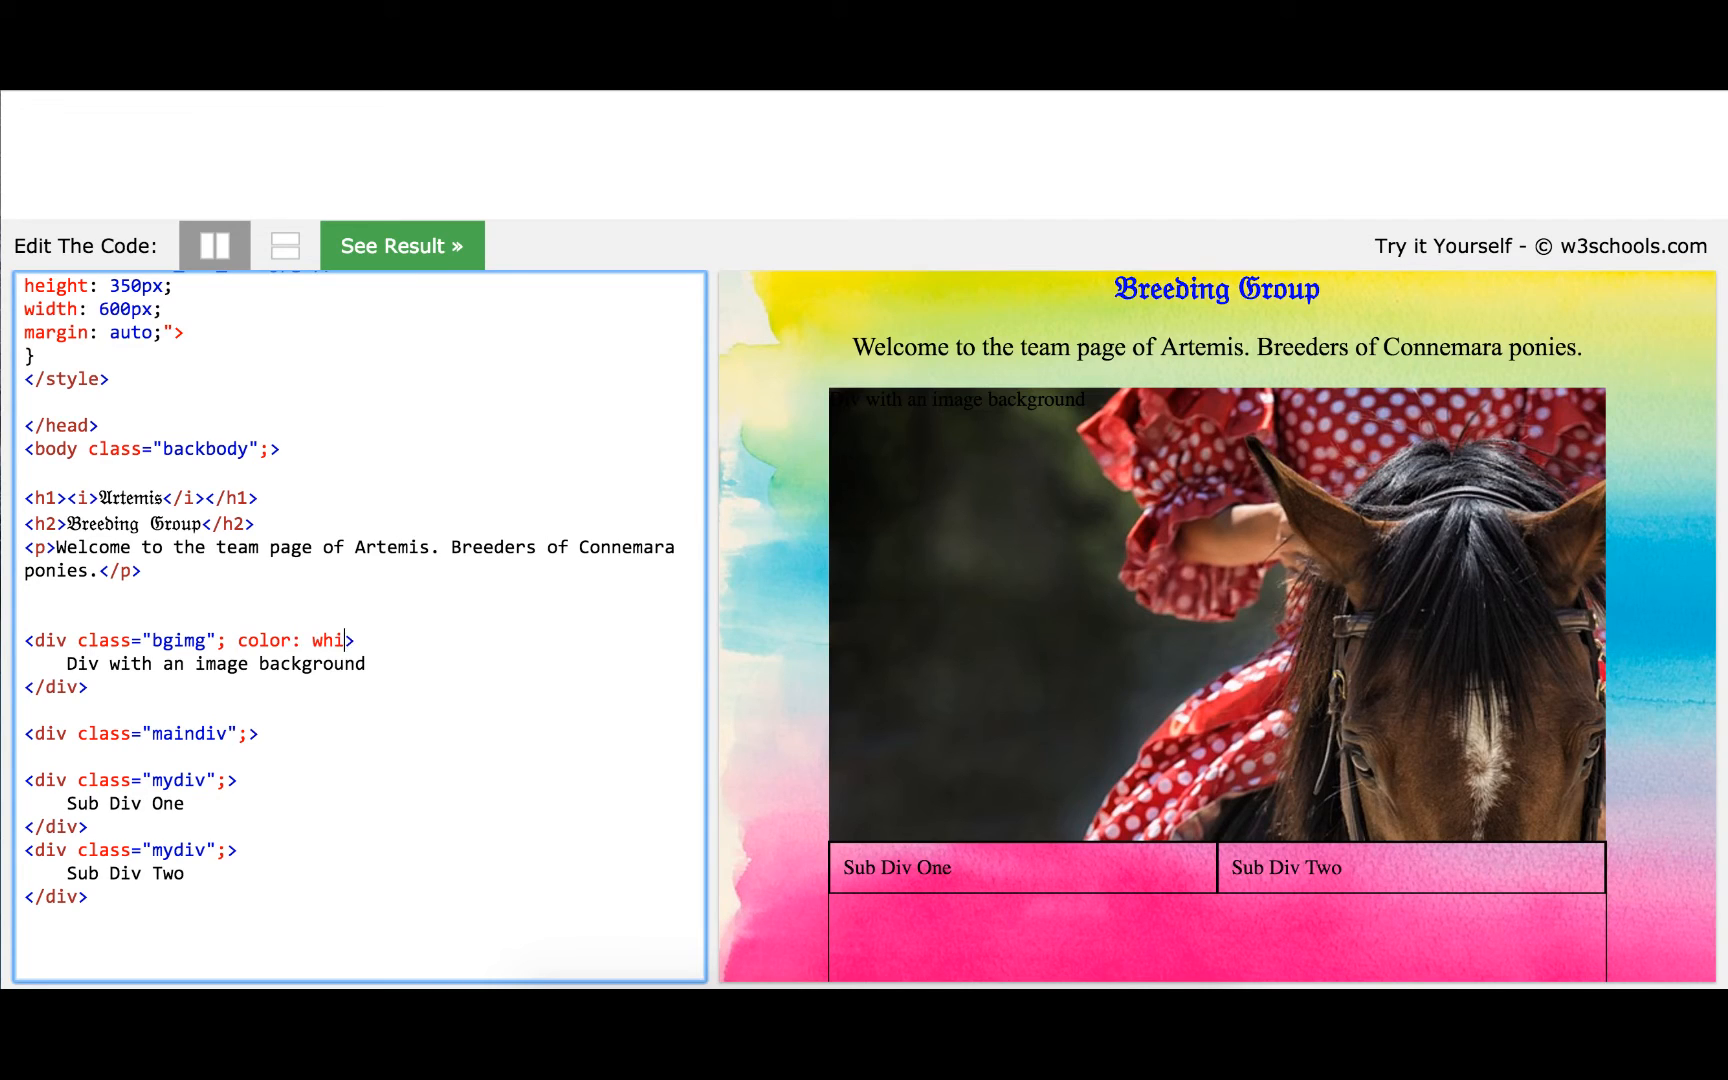
type("te;")
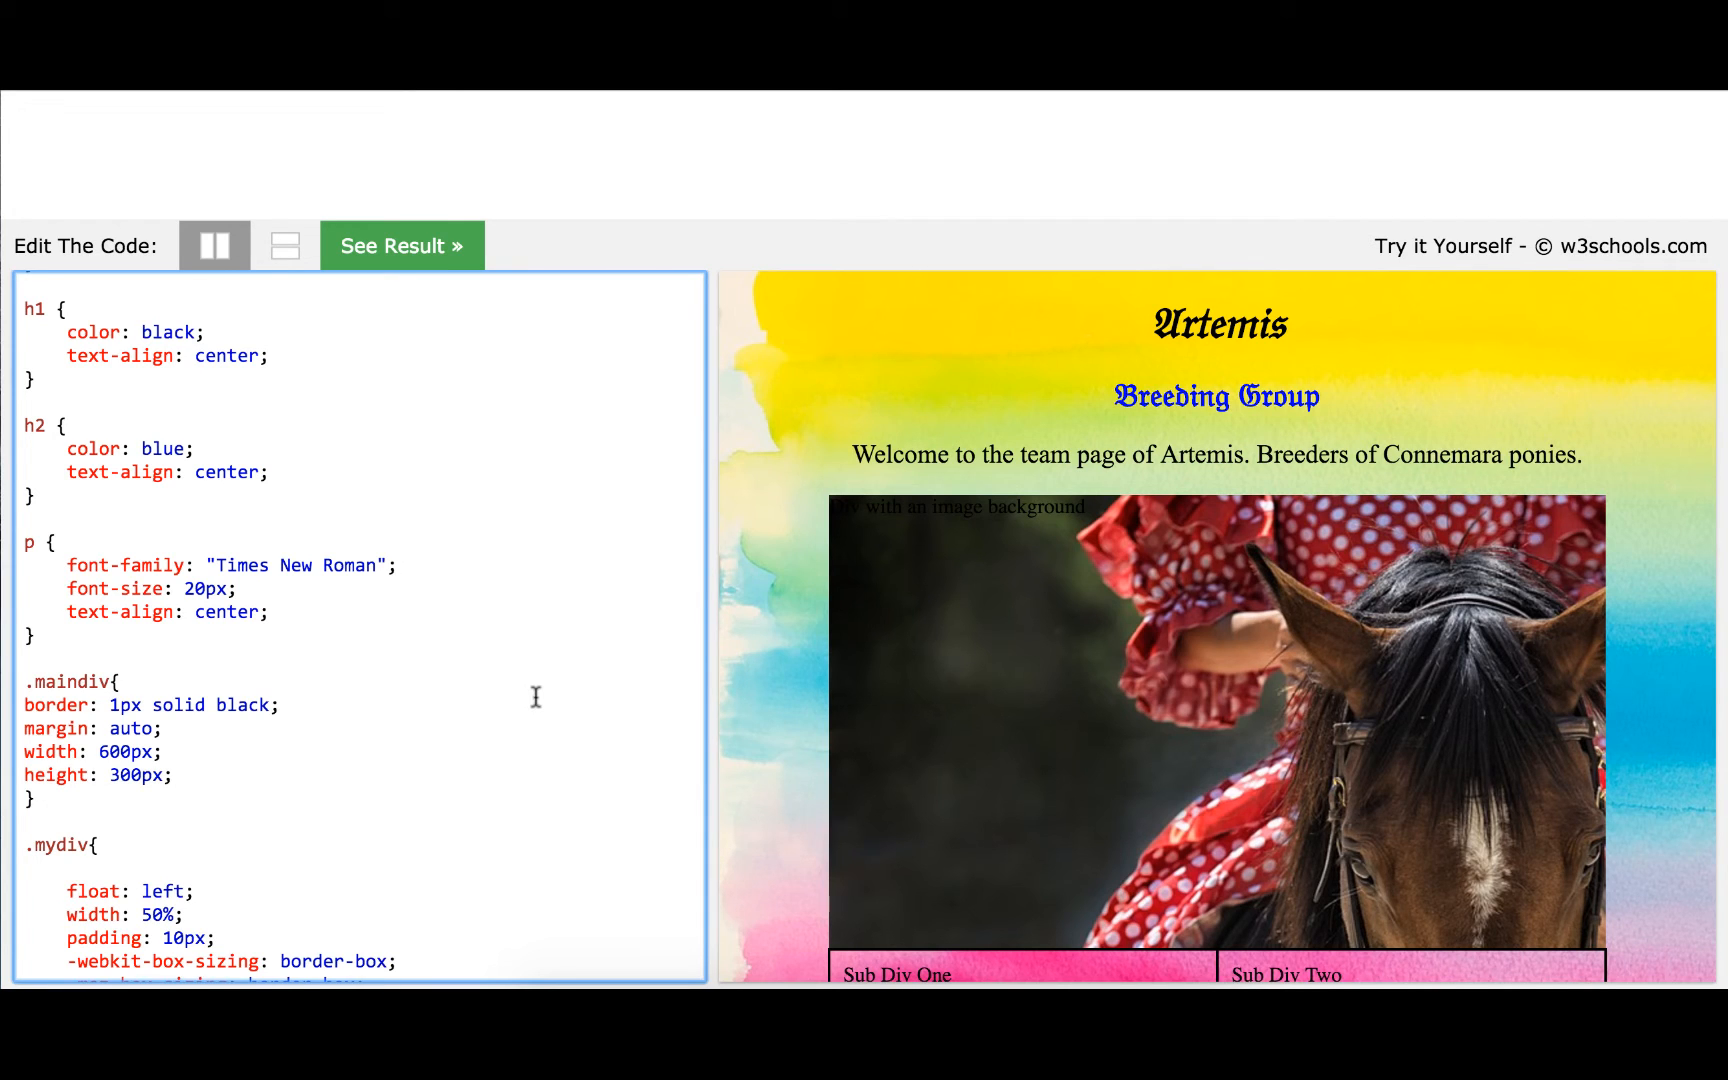
scroll("down", 3)
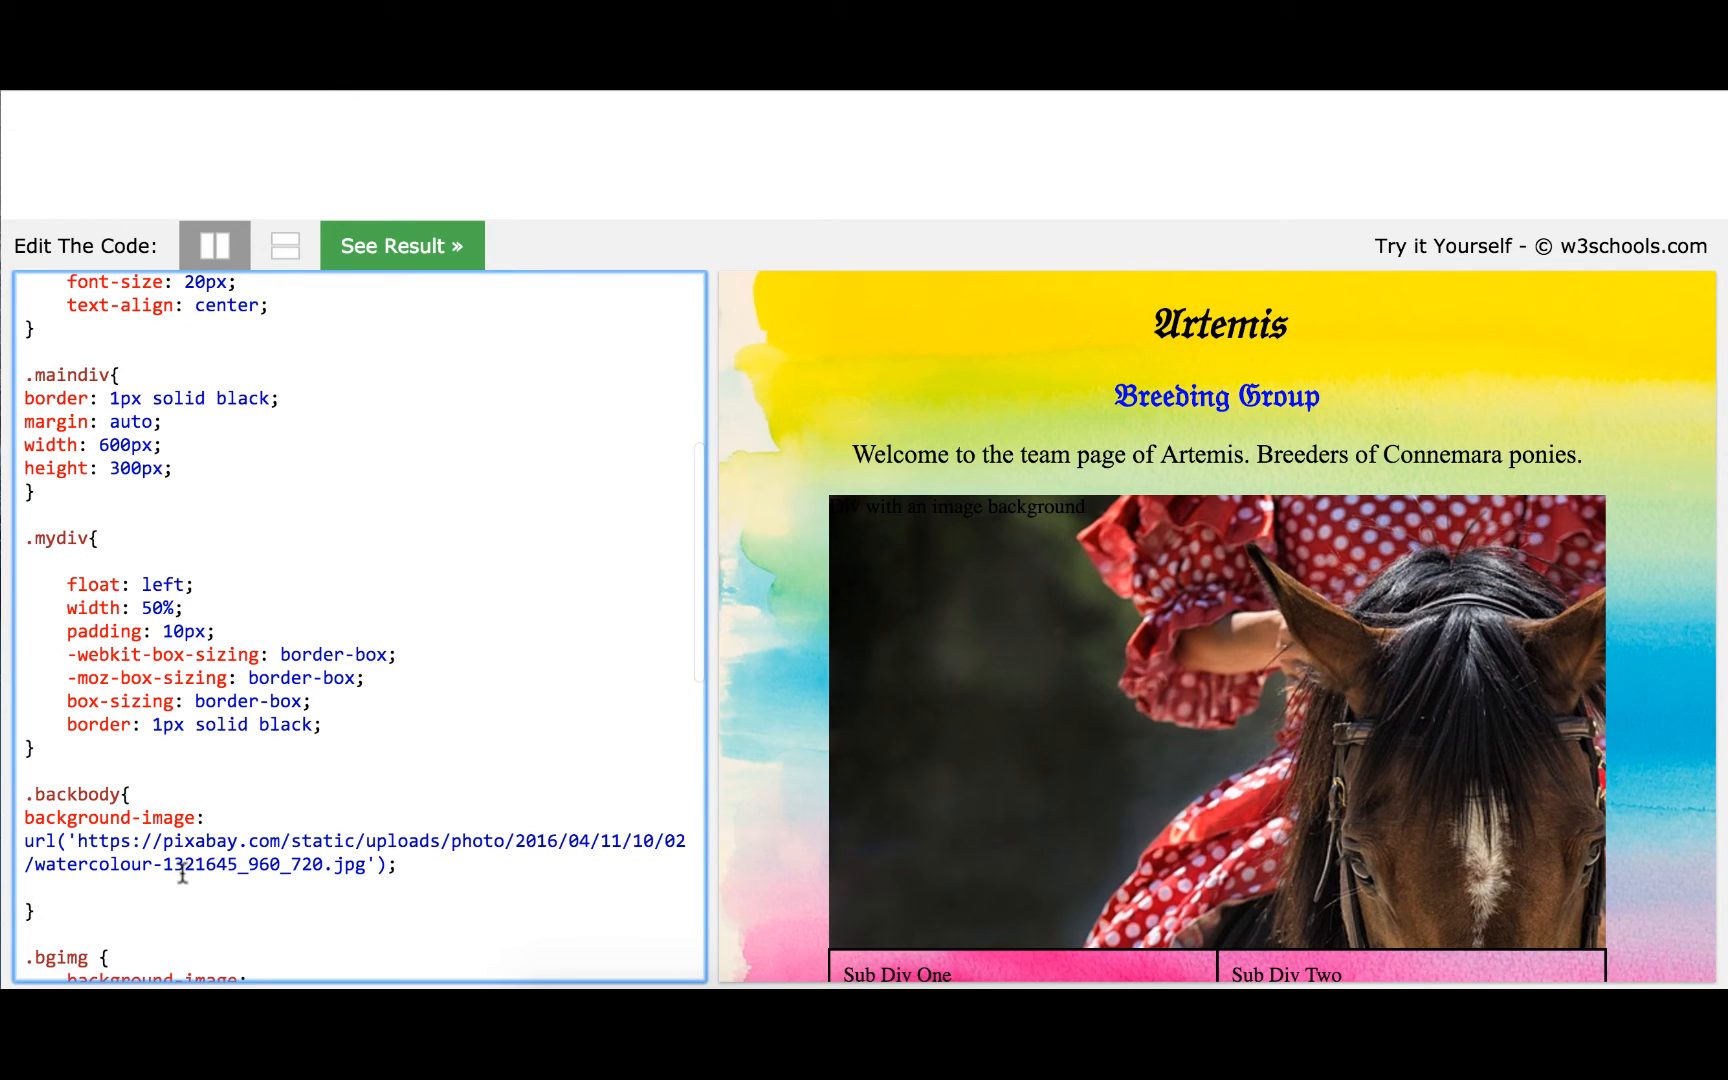
scroll("down", 3)
type("color: w")
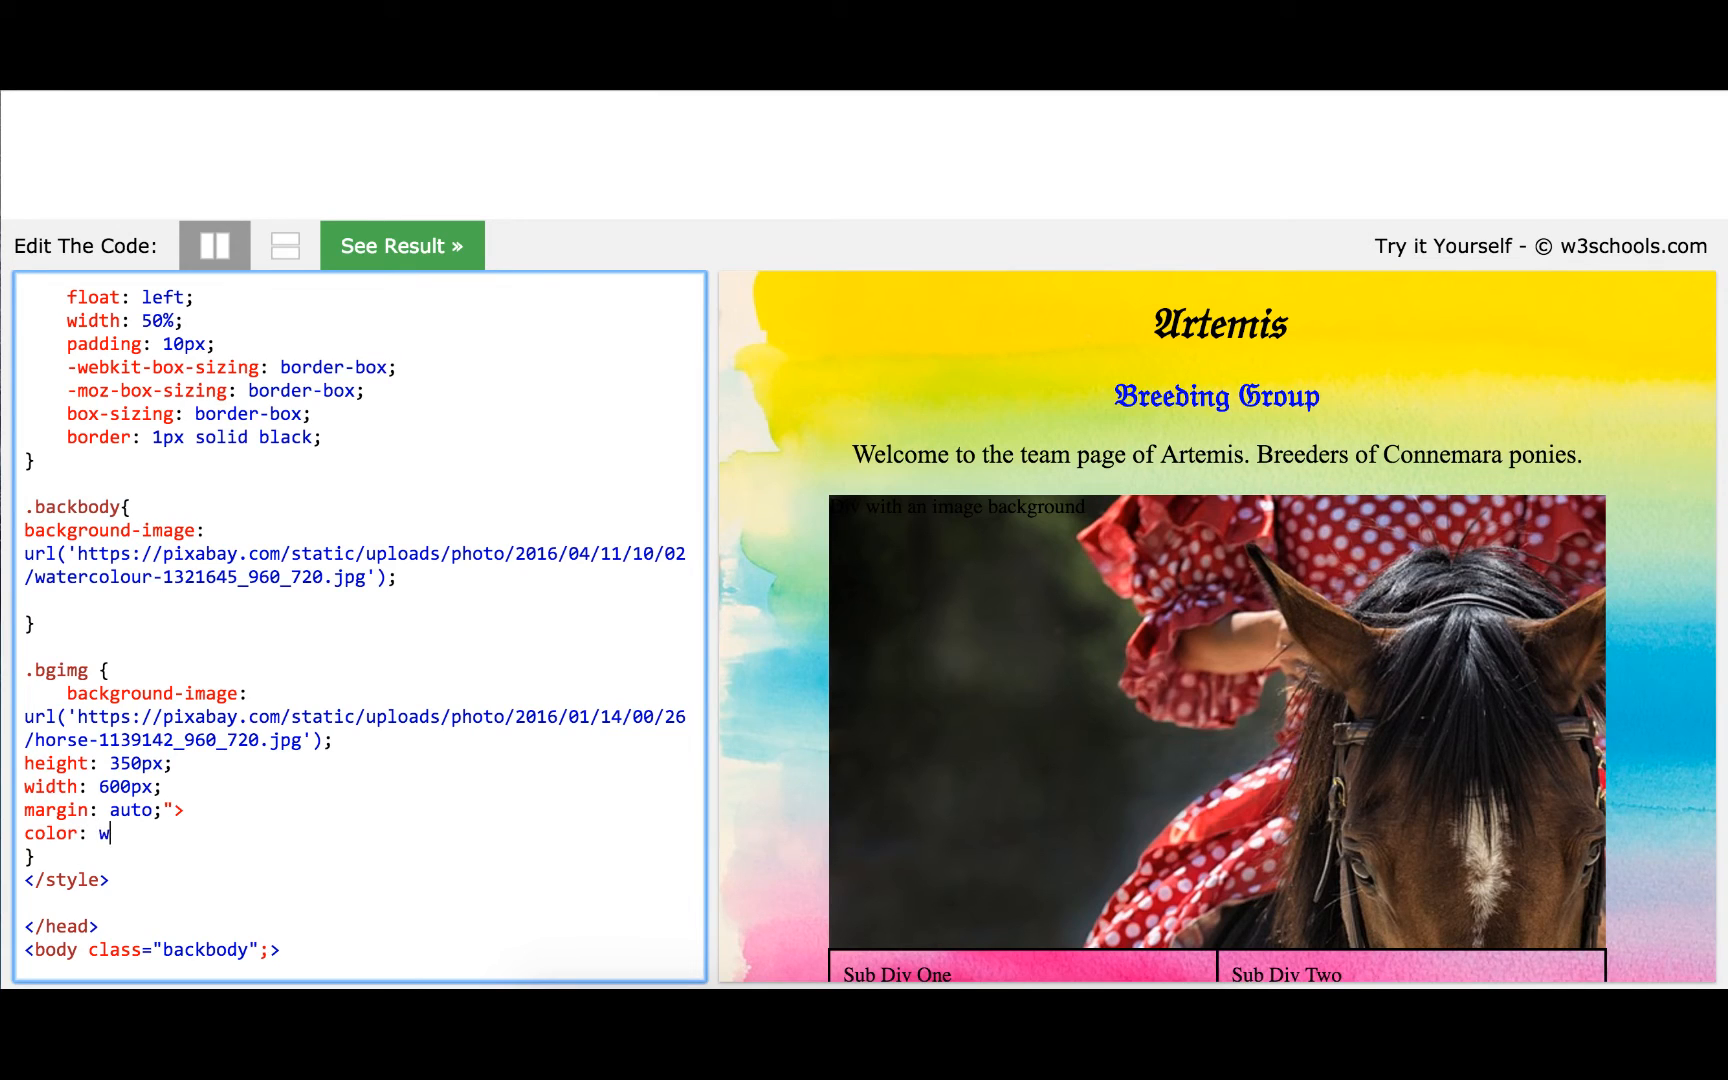
type("hite;")
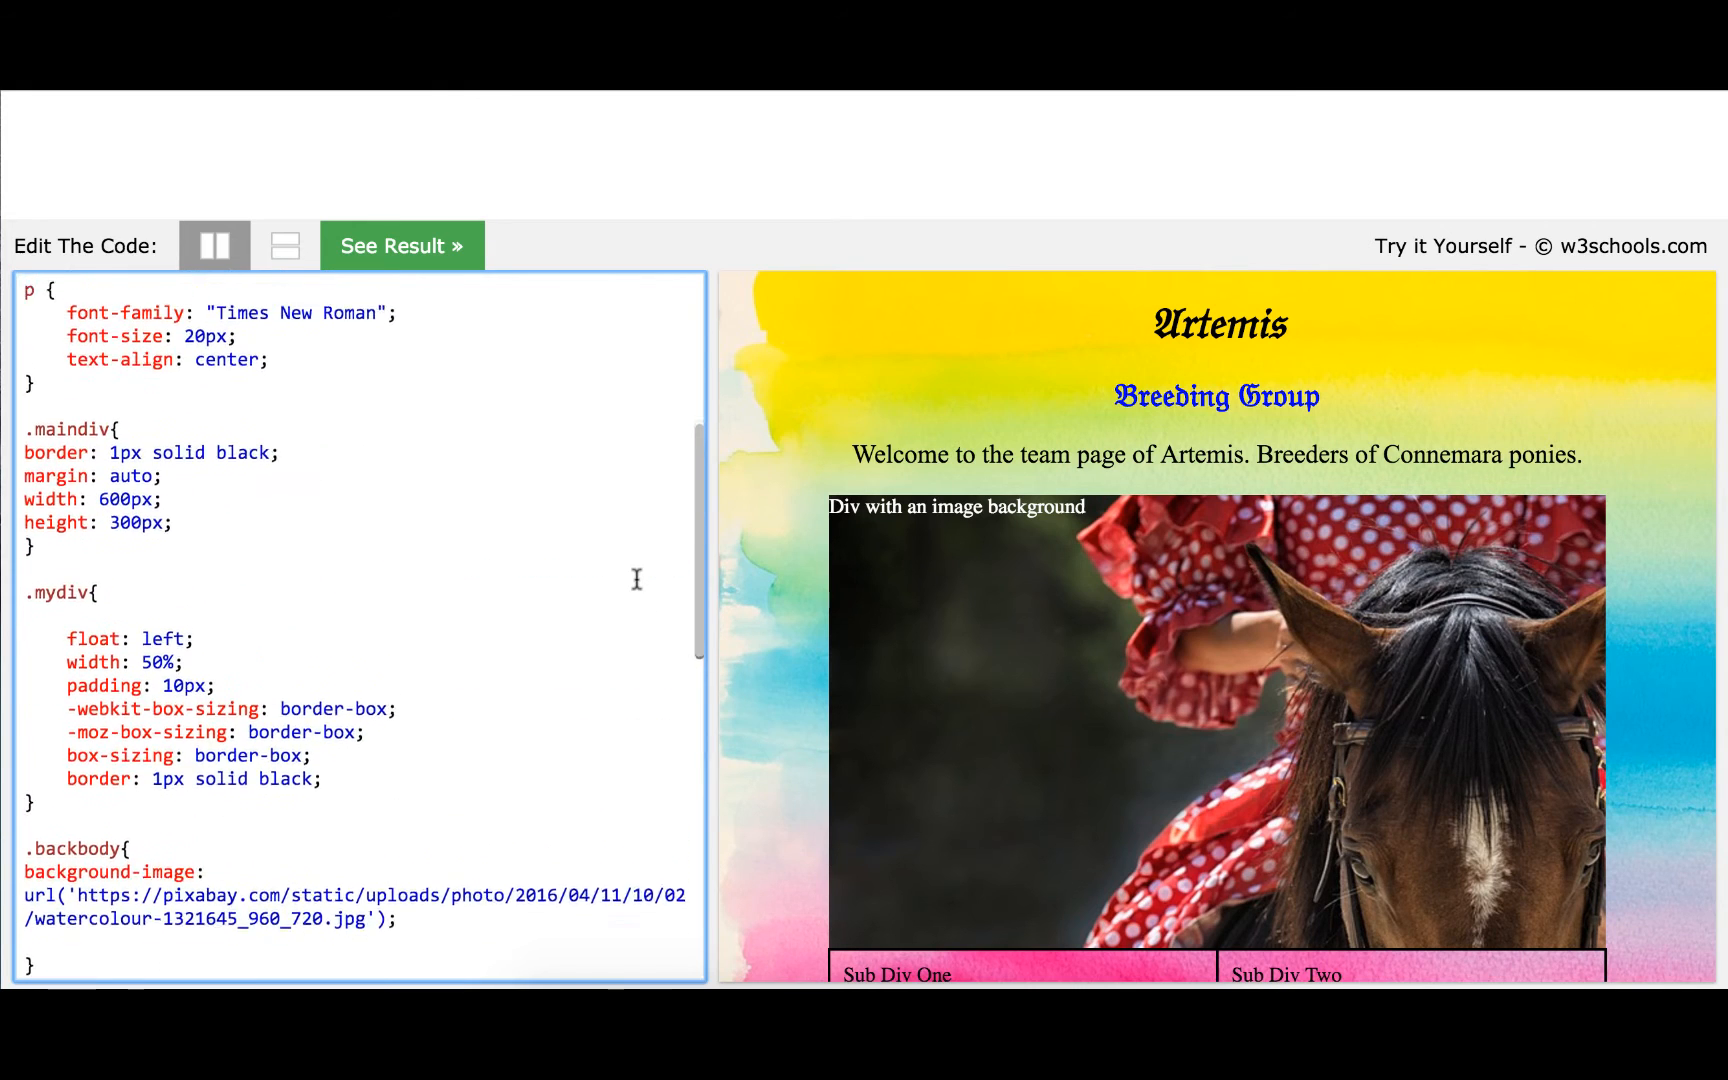
scroll("down", 3)
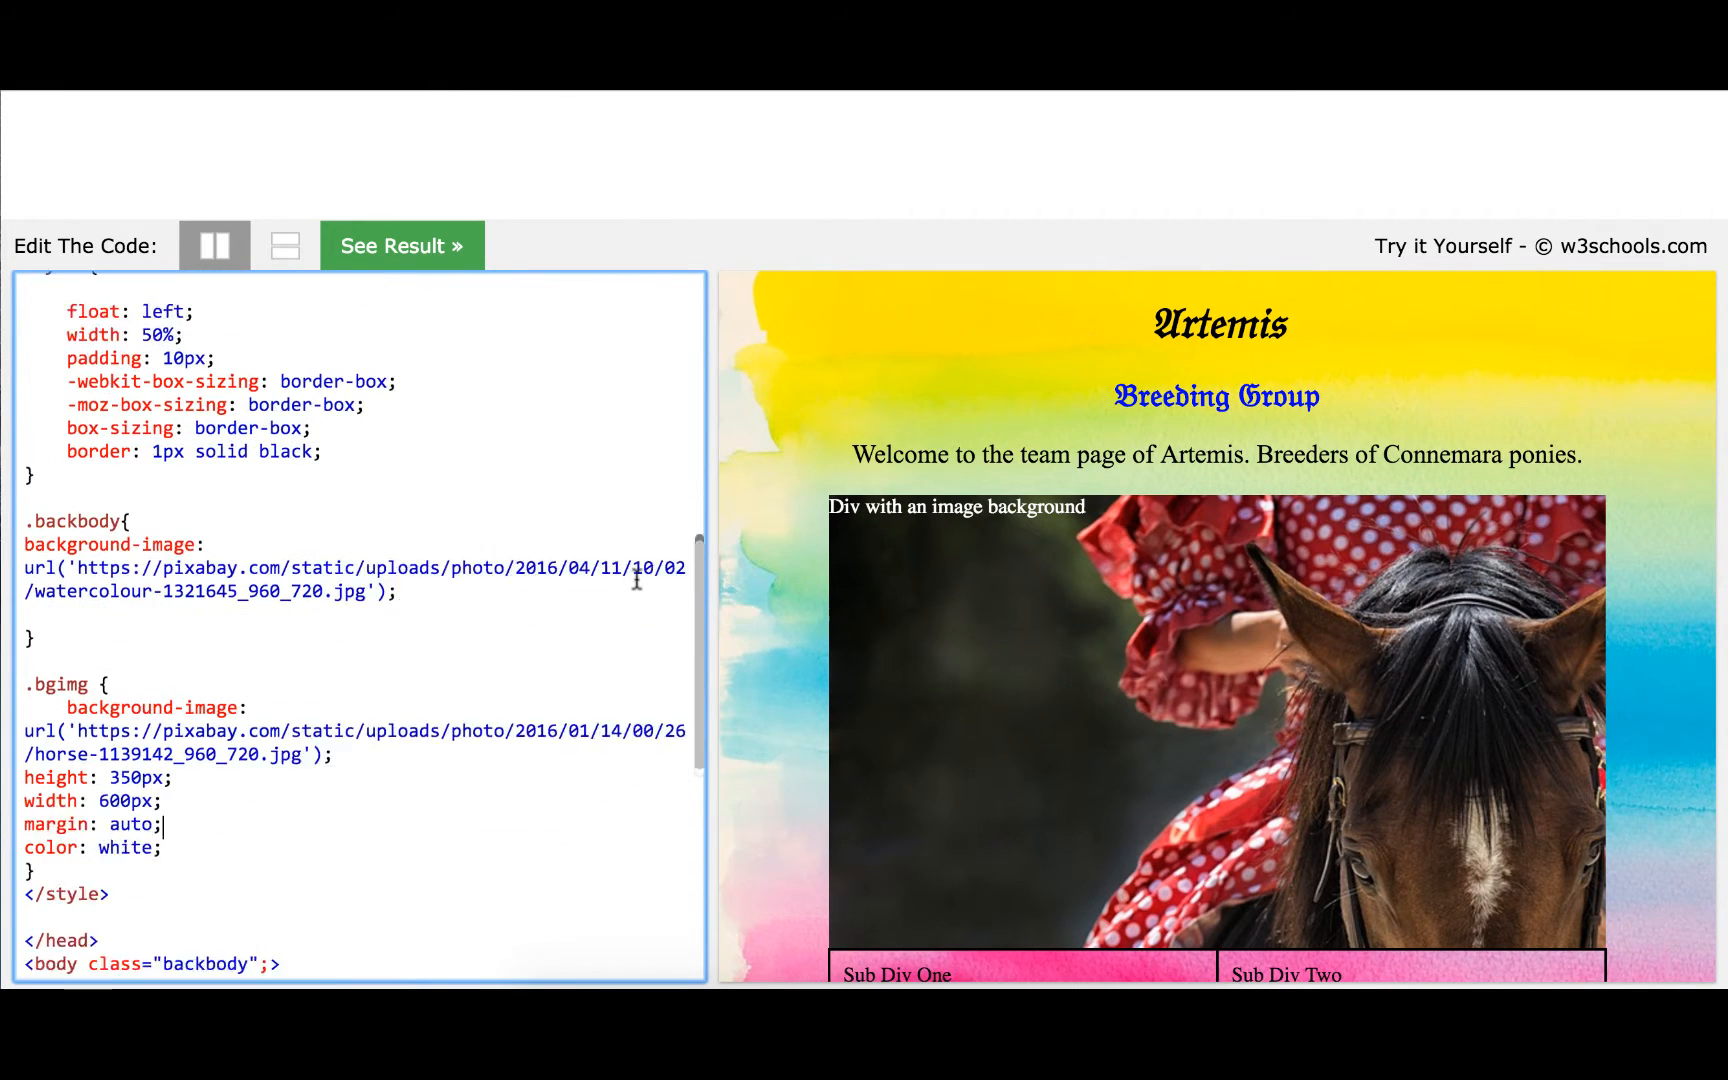
type("text")
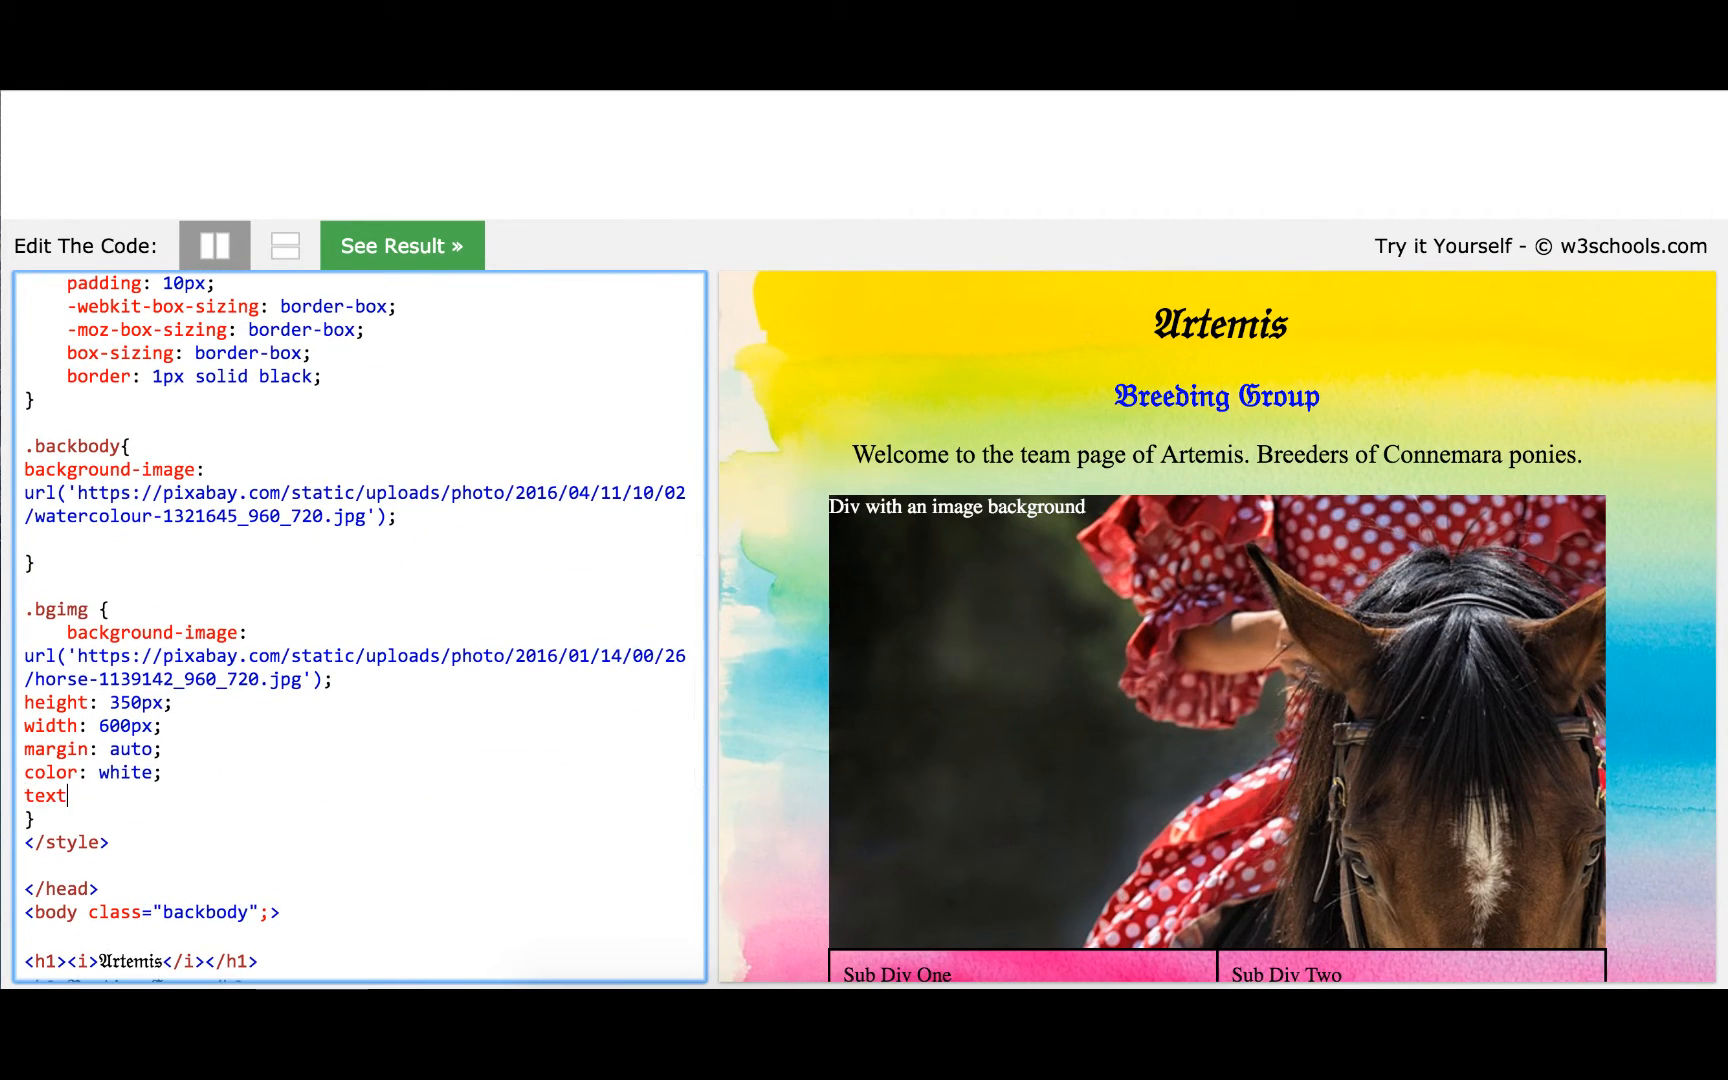
type("-al")
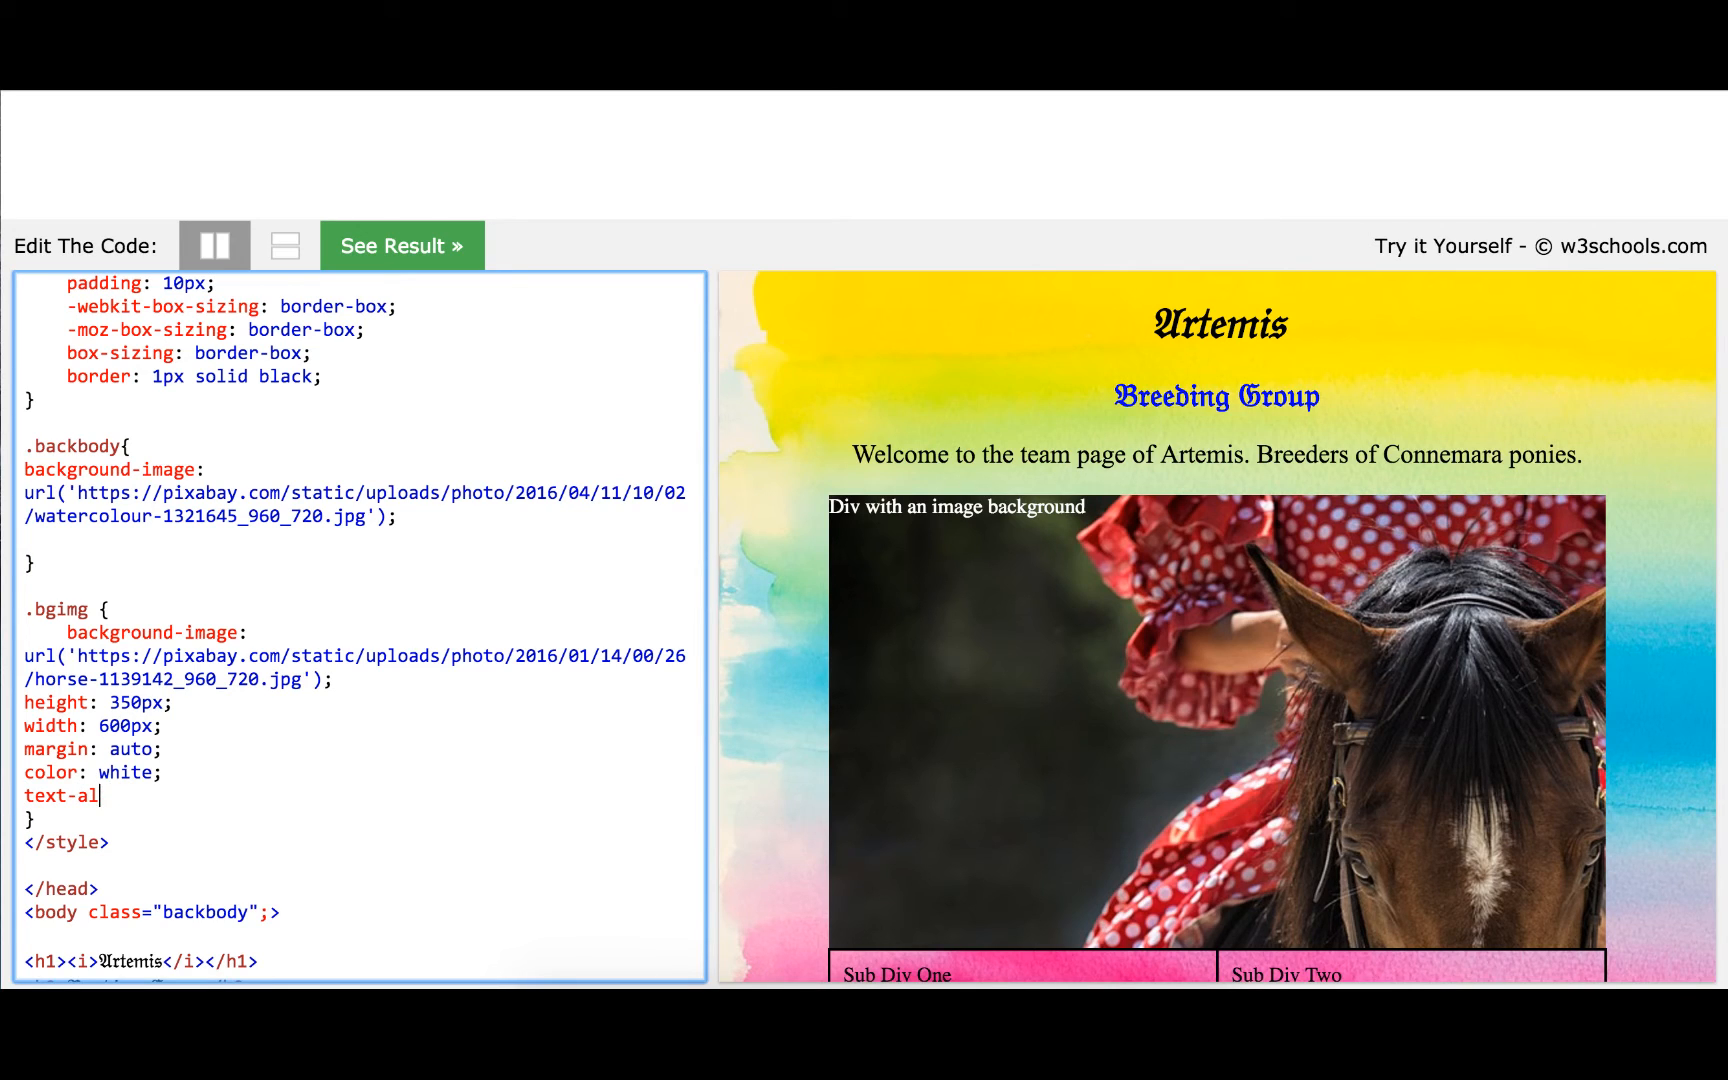
type("ign: ce")
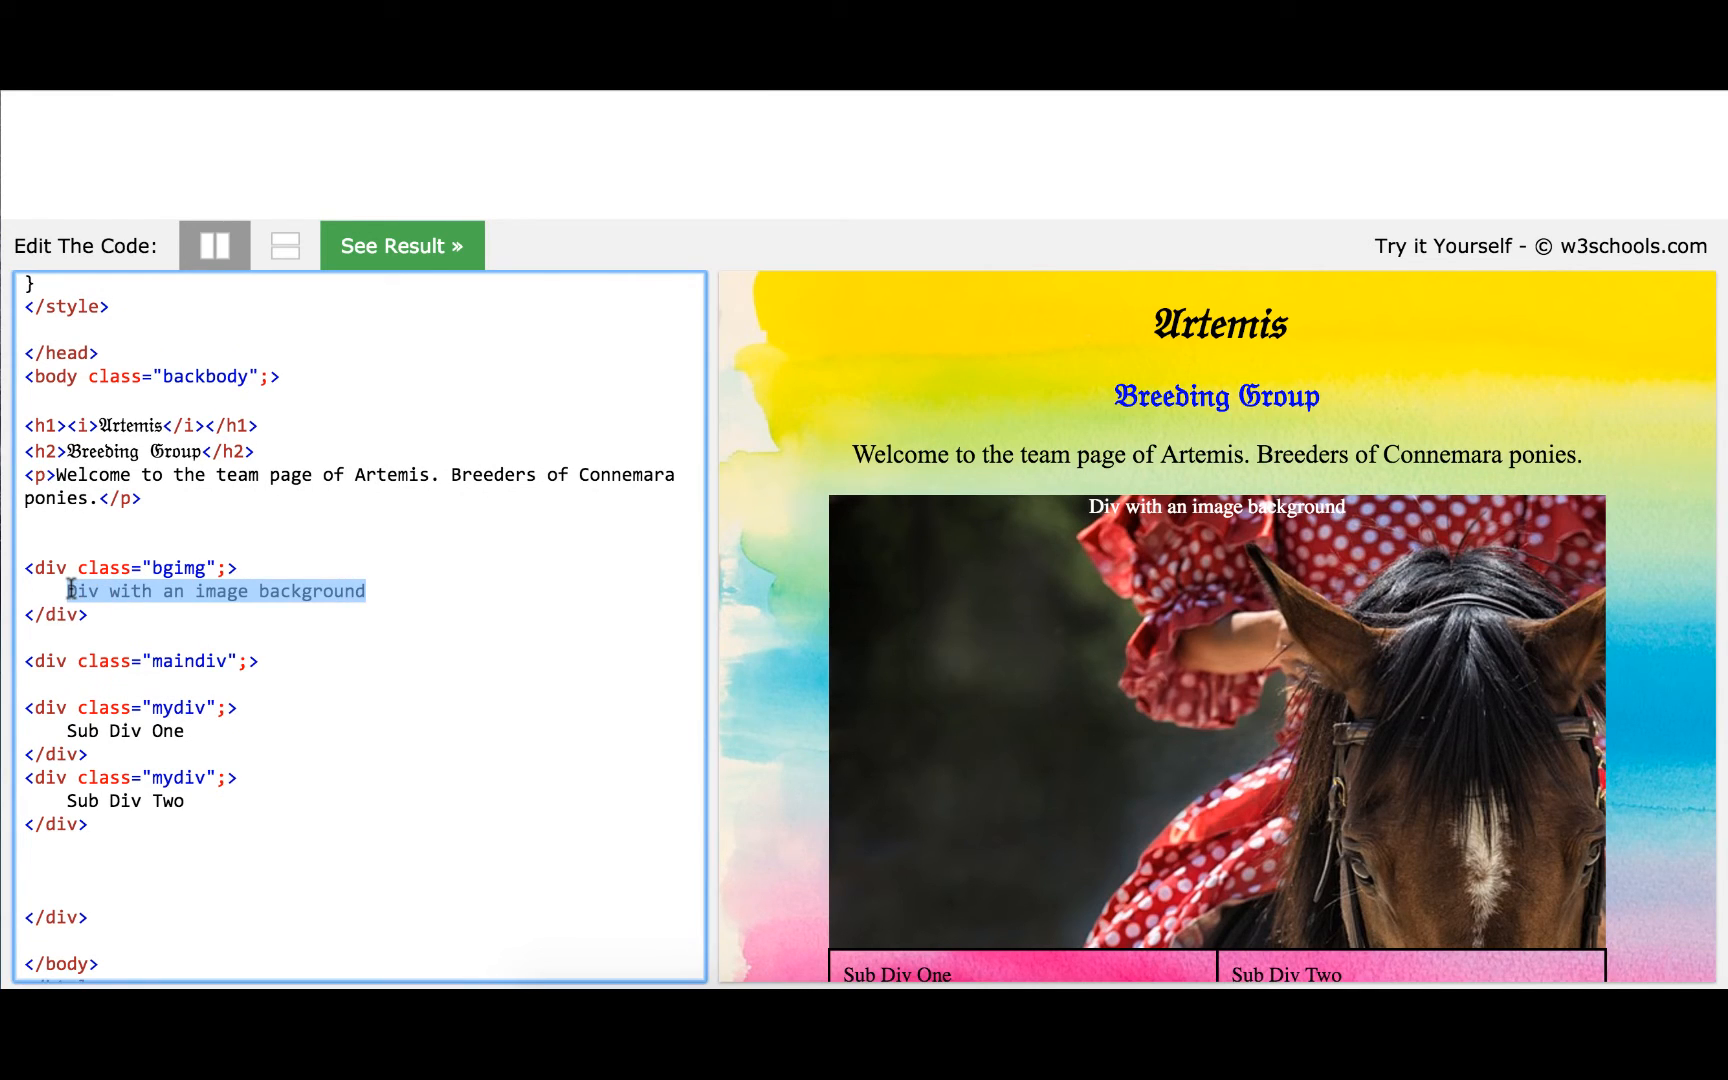
Change the horse div caption to 'We are currently recruiting, players must have over 300 days seniority.'
type("We are")
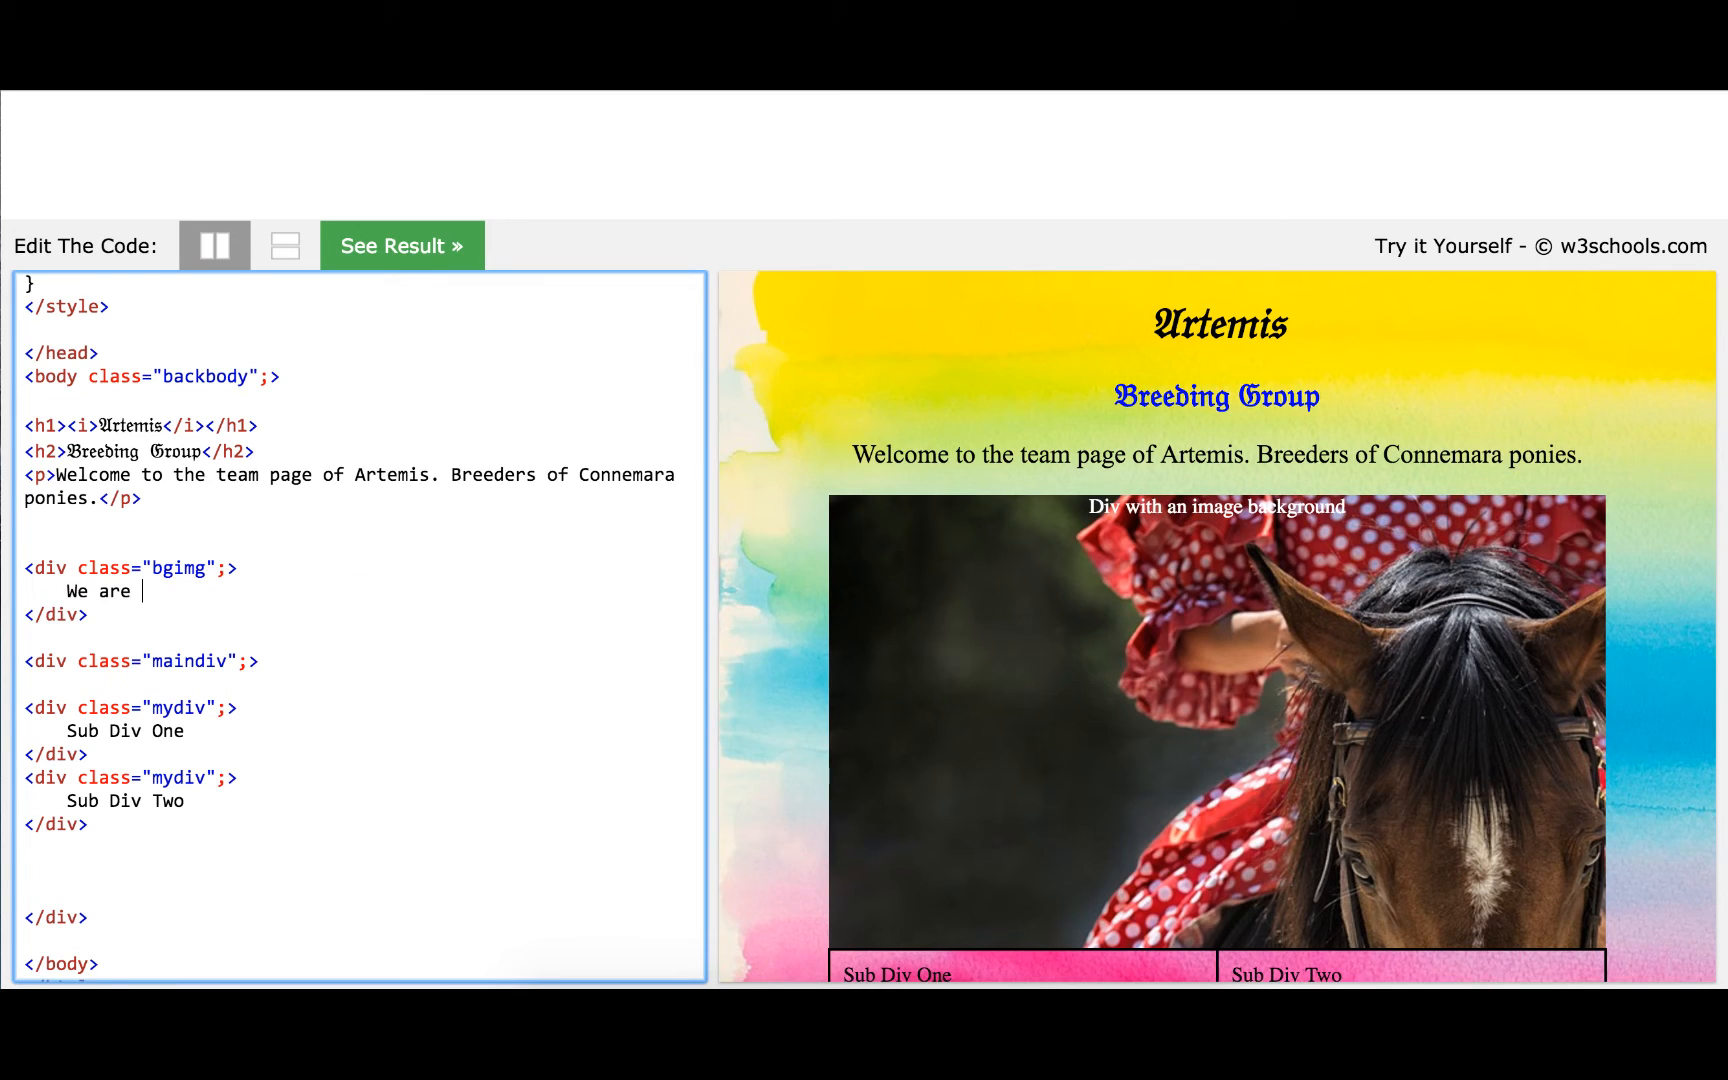
type("currently n")
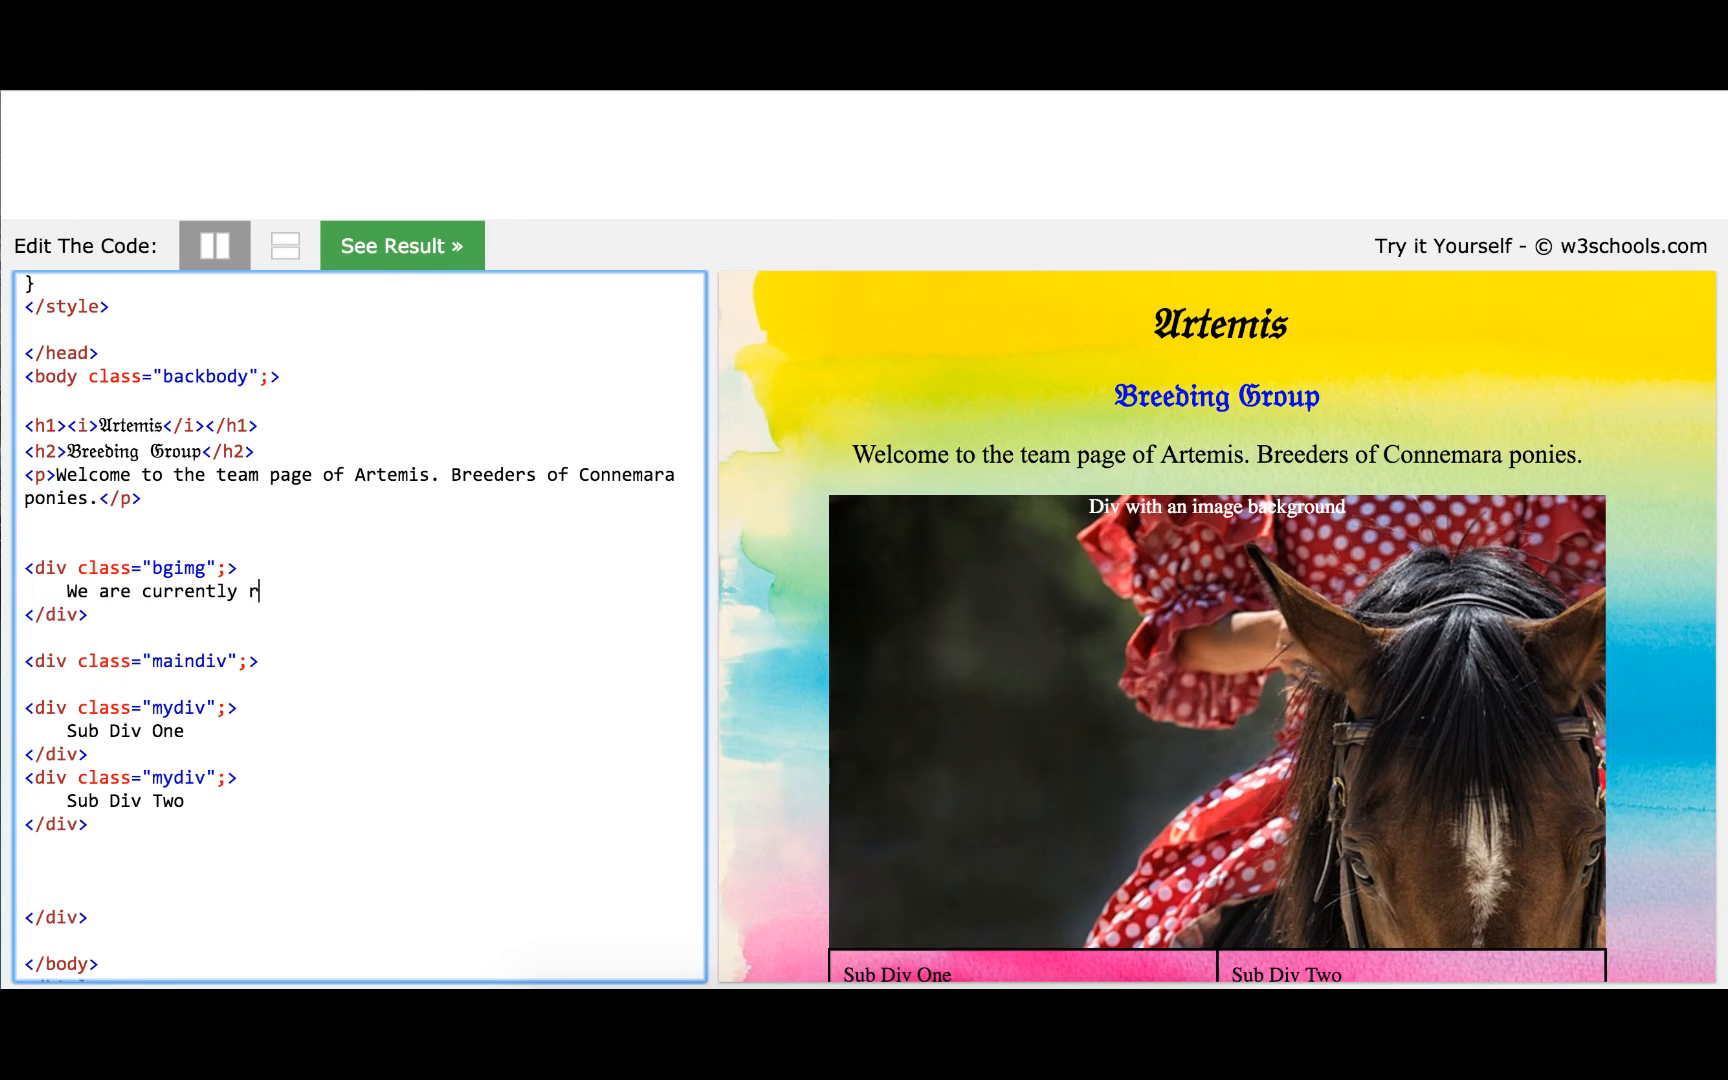
type("ecruiting")
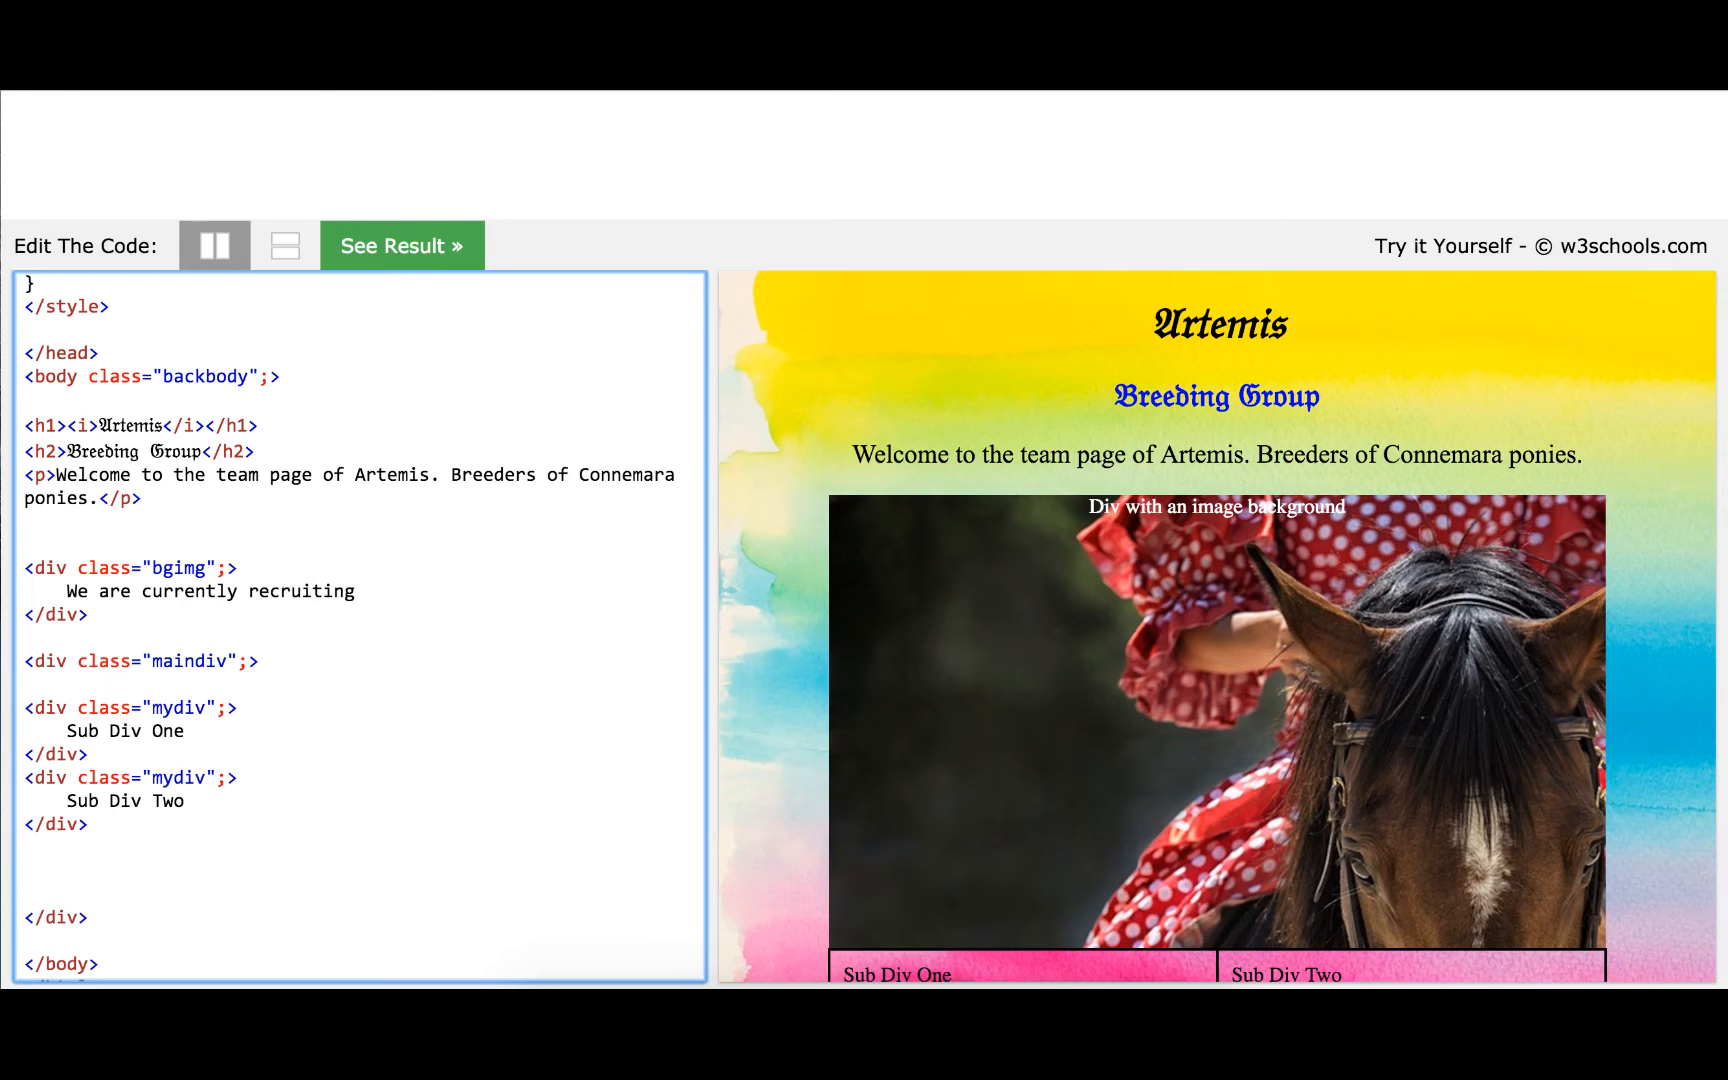
type(", players")
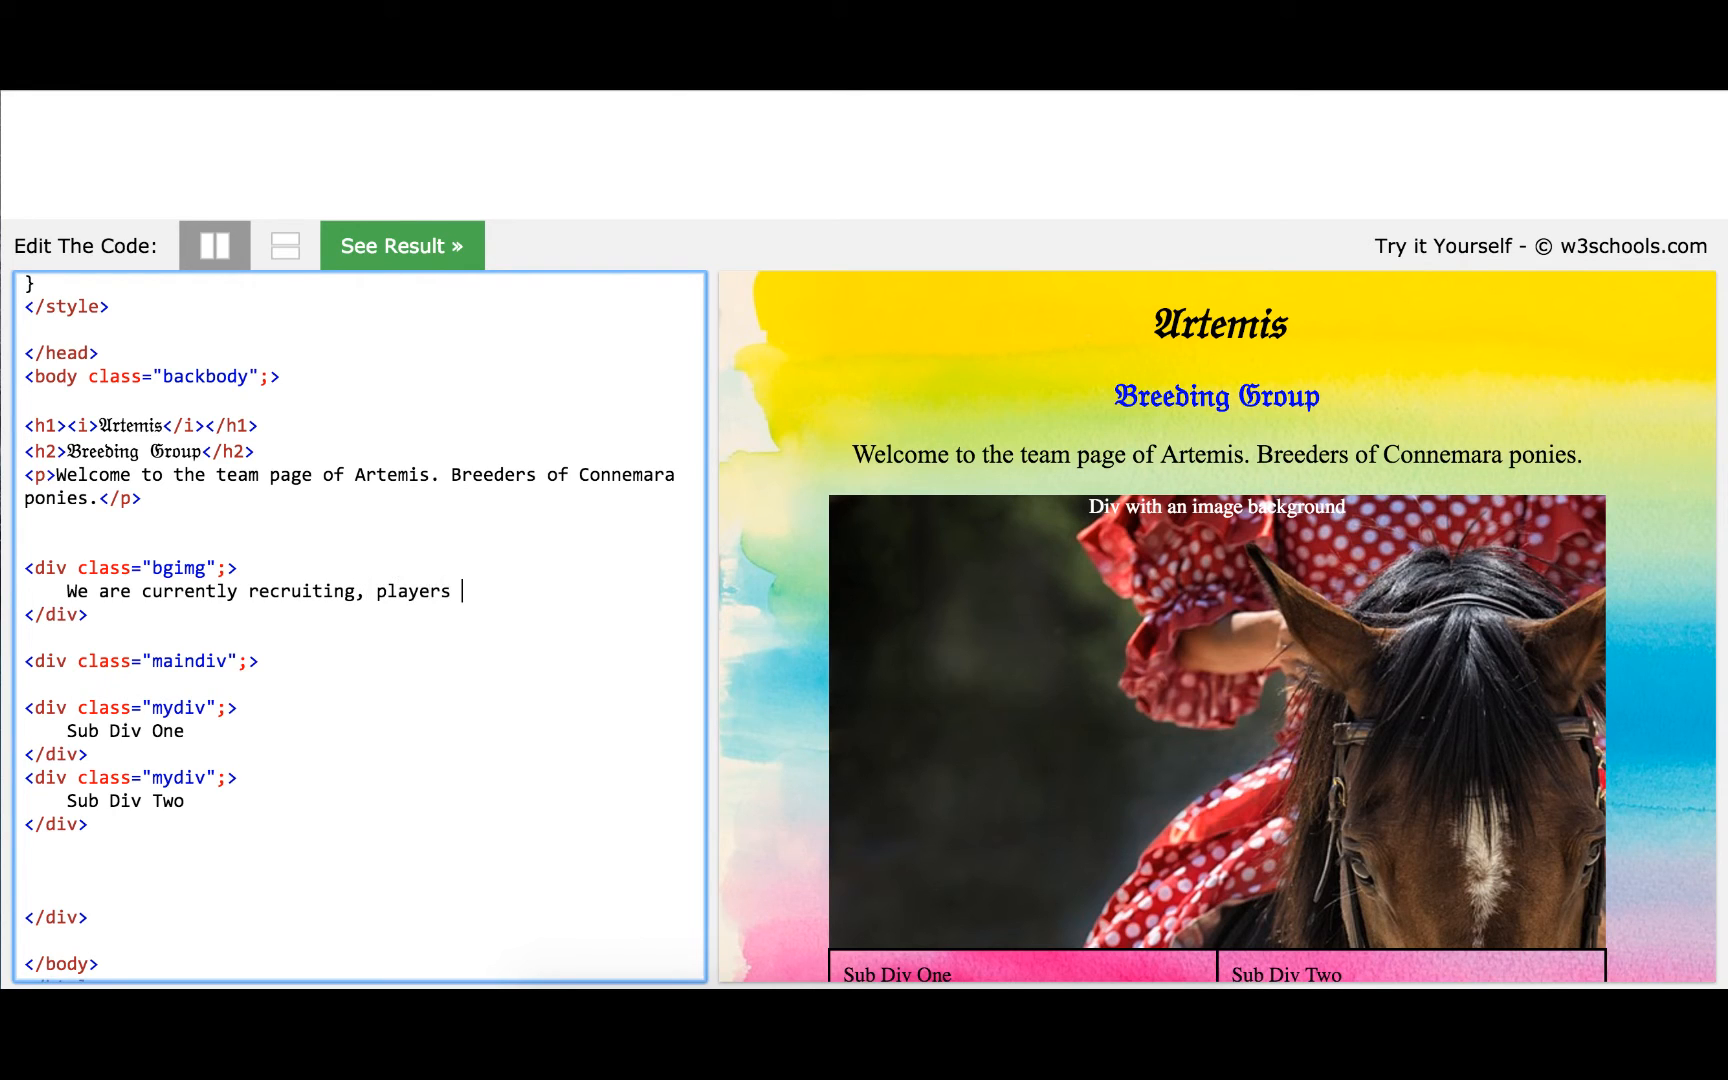
type("must have over")
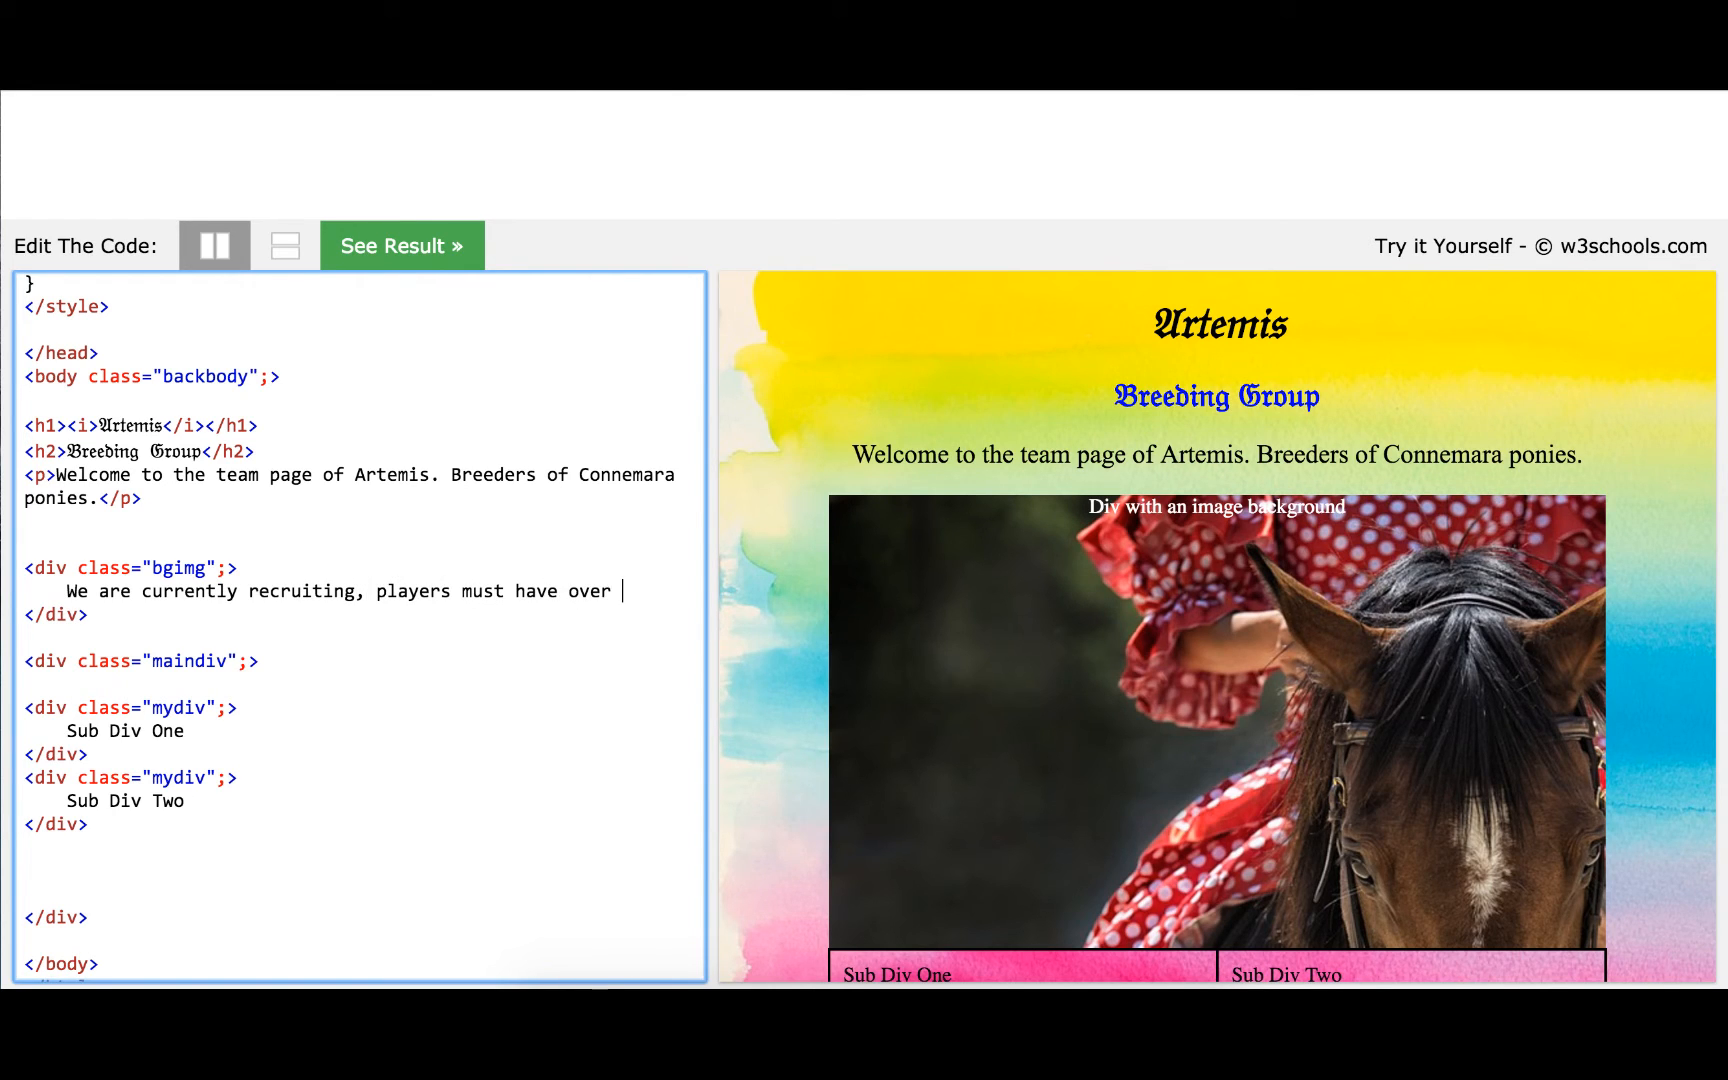
type("300 days senio")
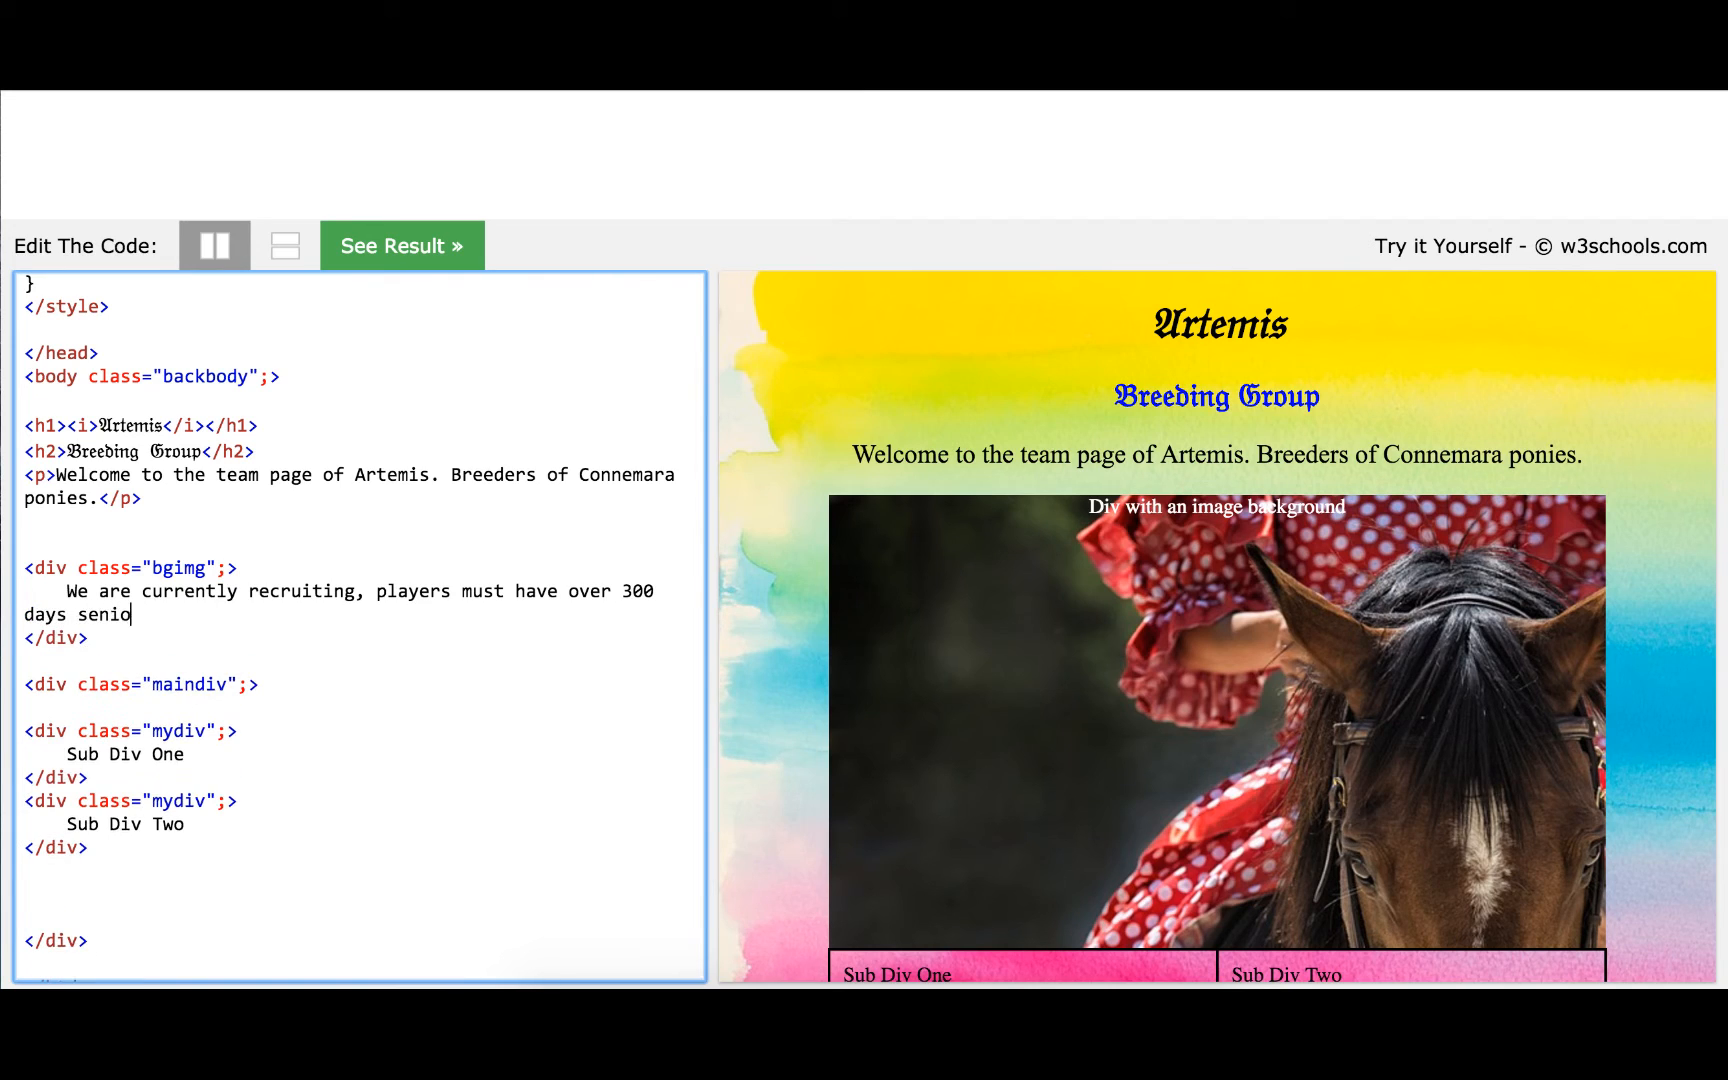
type("rity.")
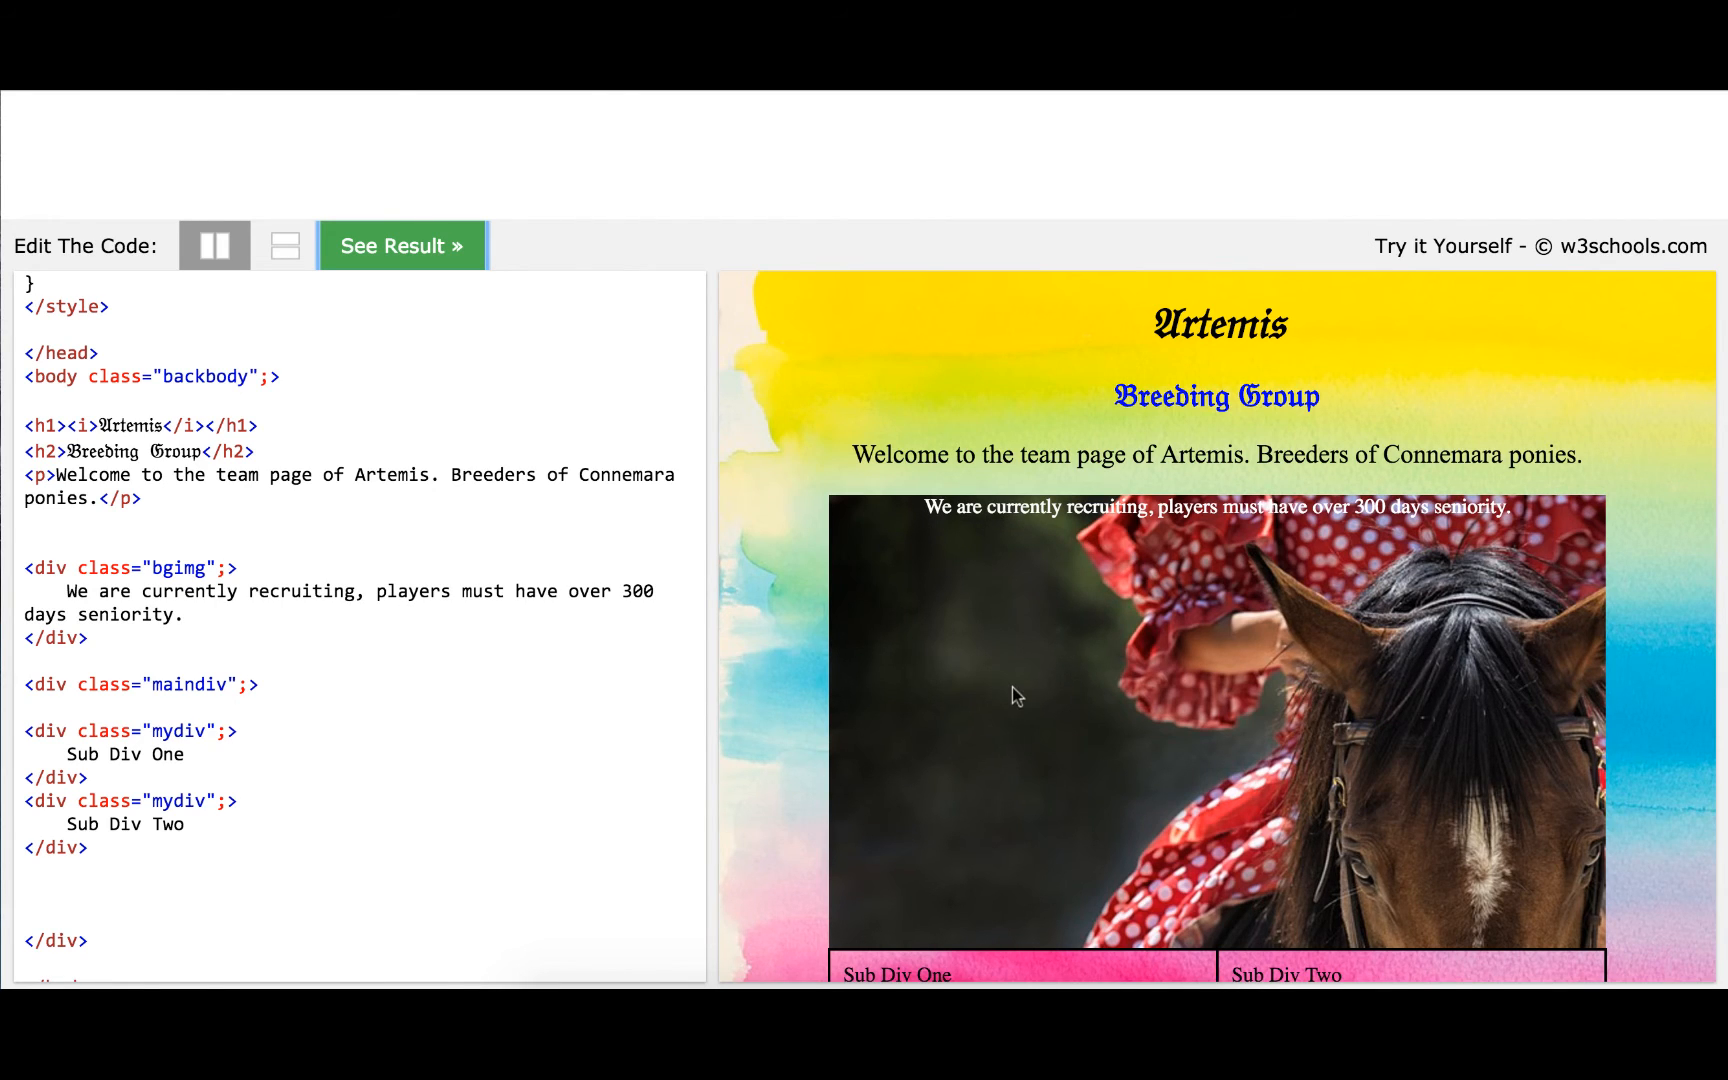
mouse_move(882, 924)
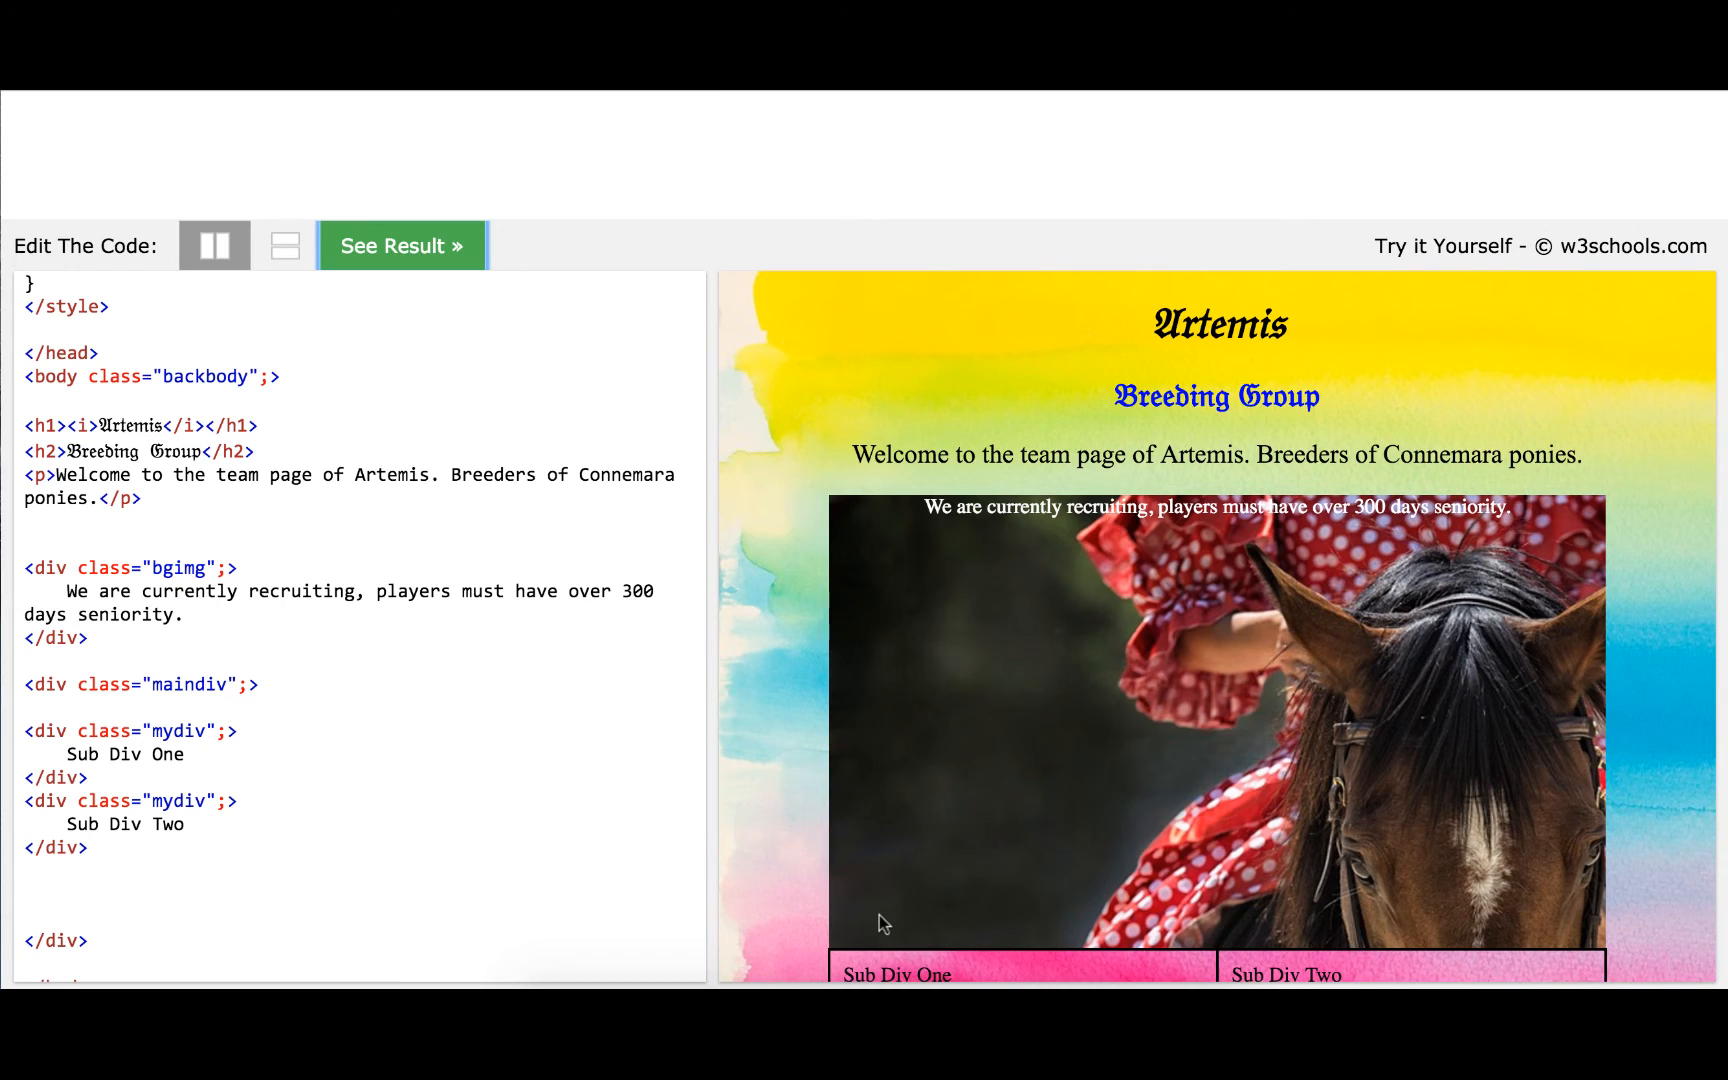
mouse_move(1083, 588)
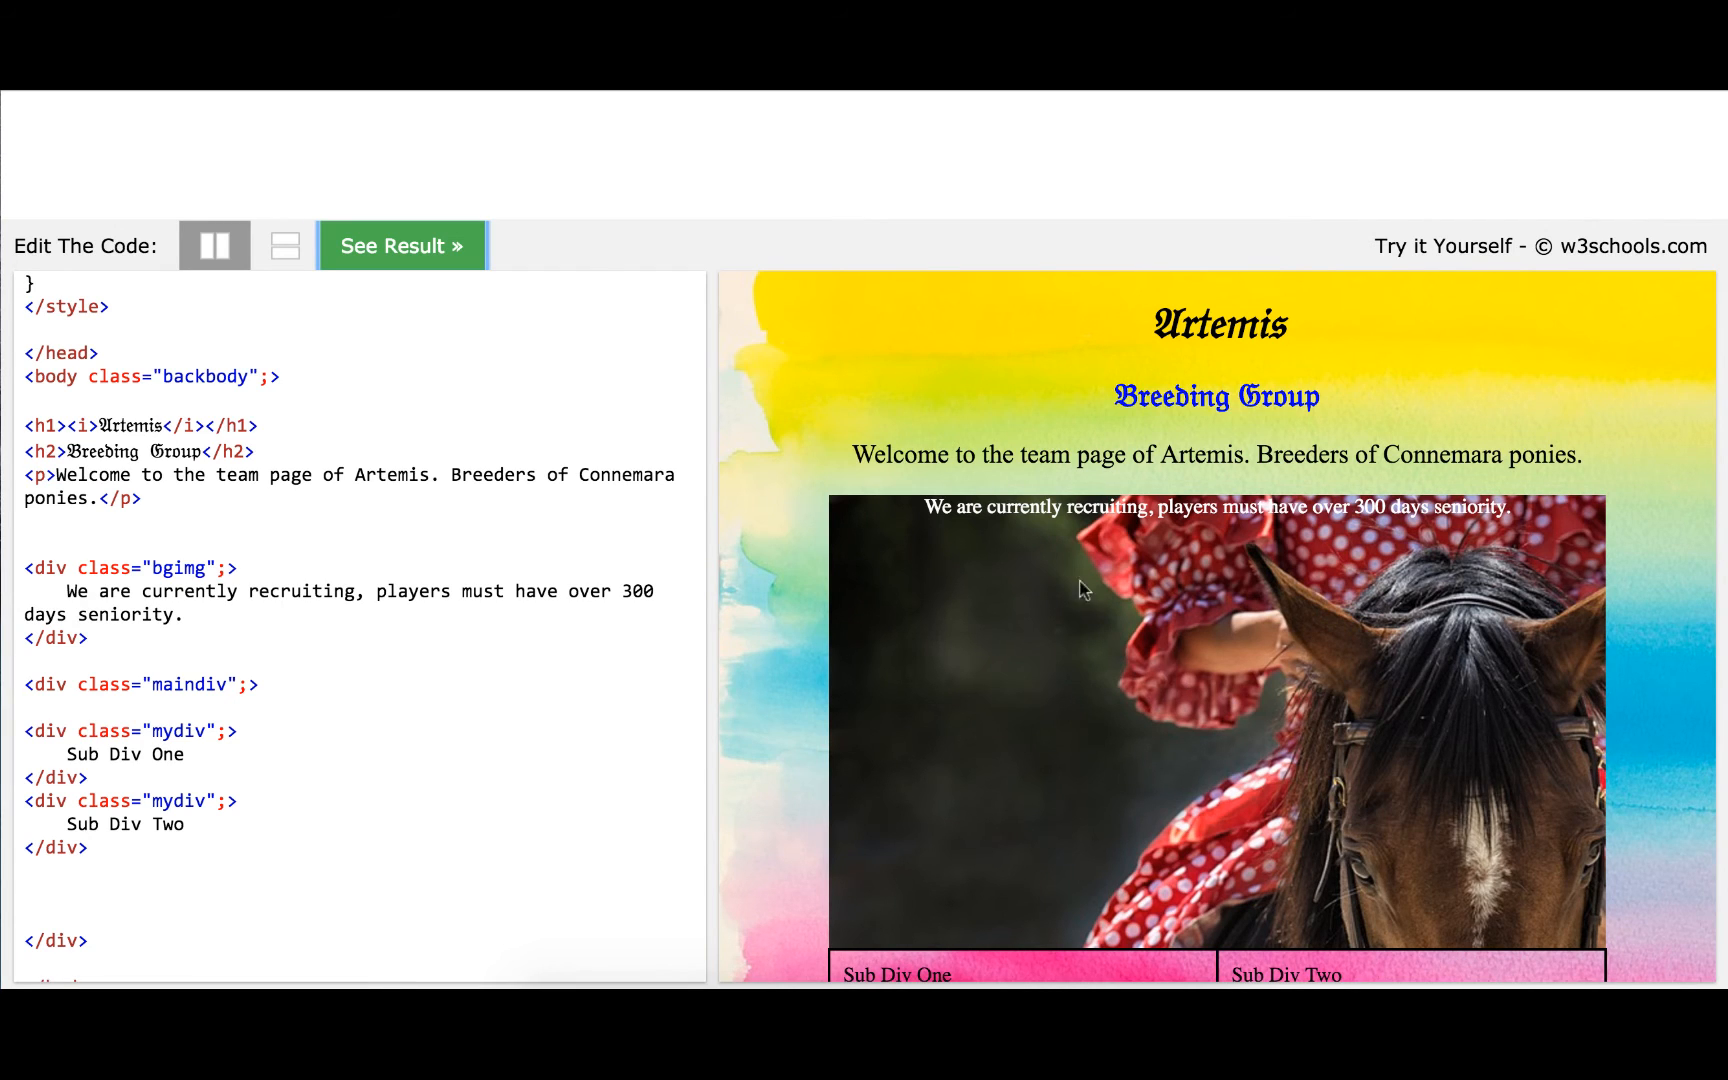
scroll("down", 3)
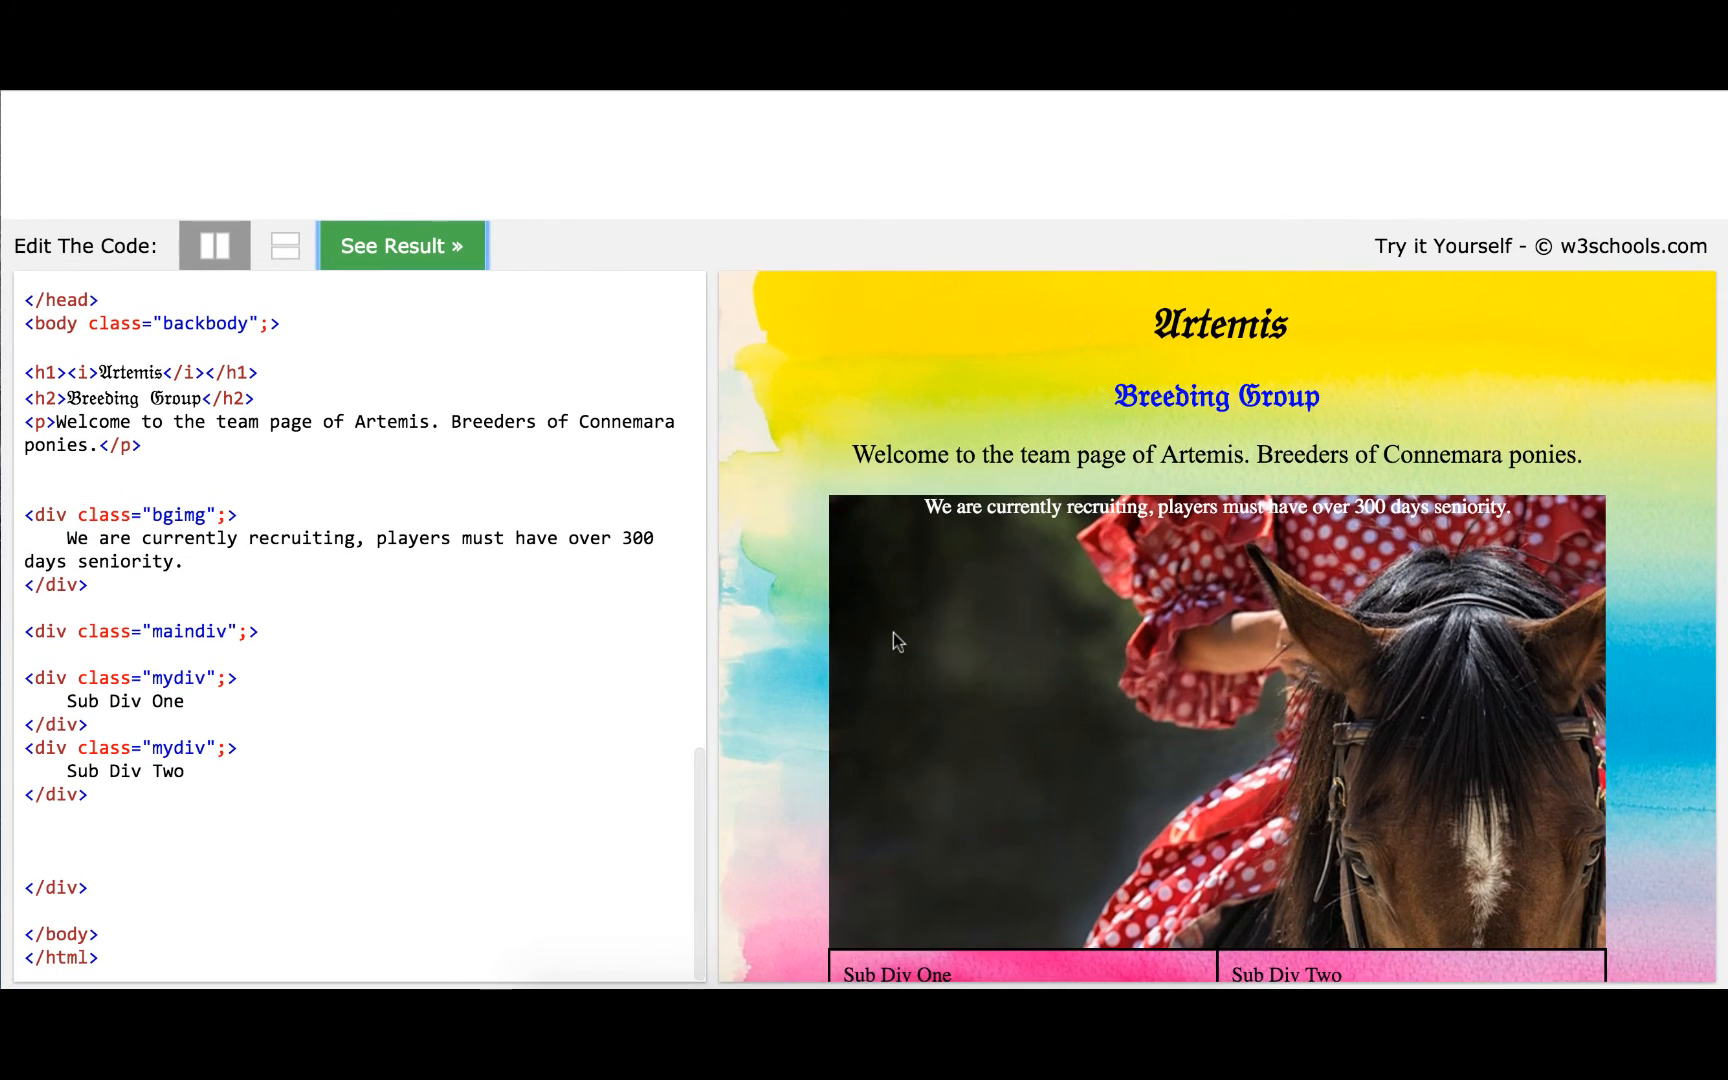
scroll("down", 3)
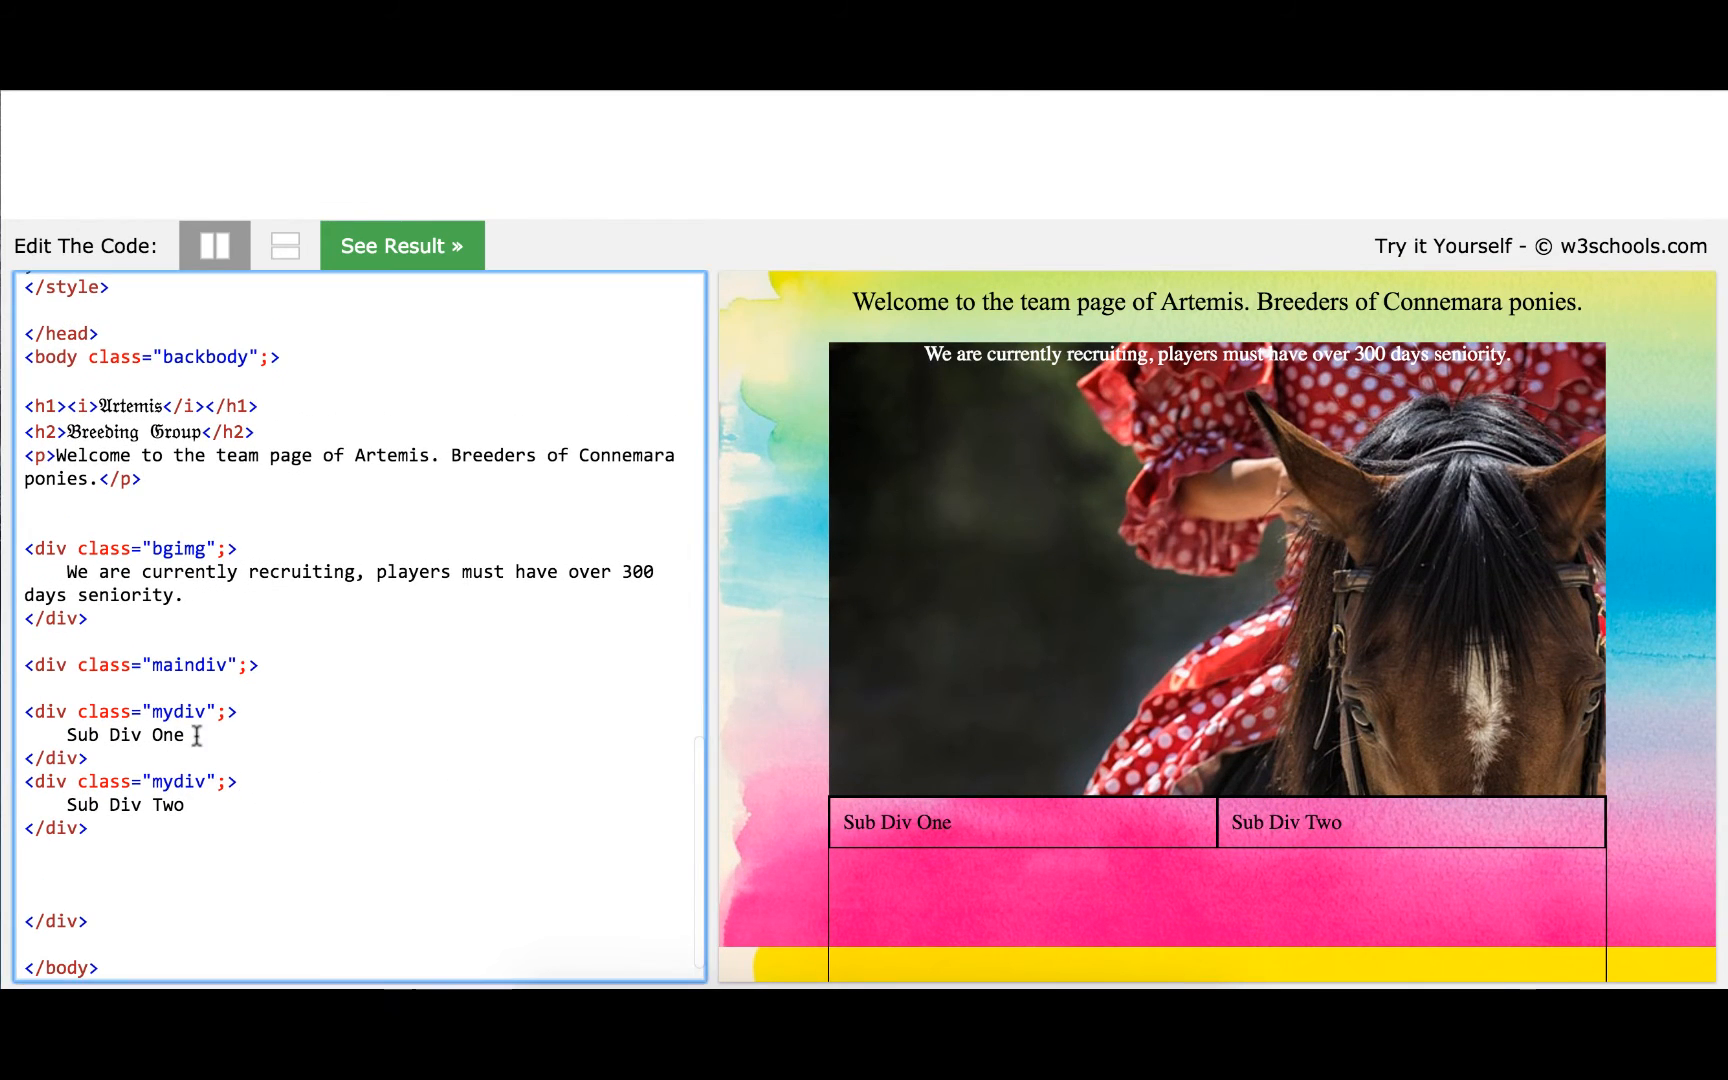
Relabel Sub Div One and Sub Div Two as 'Stallions' and 'Skillers'
double_click(126, 735)
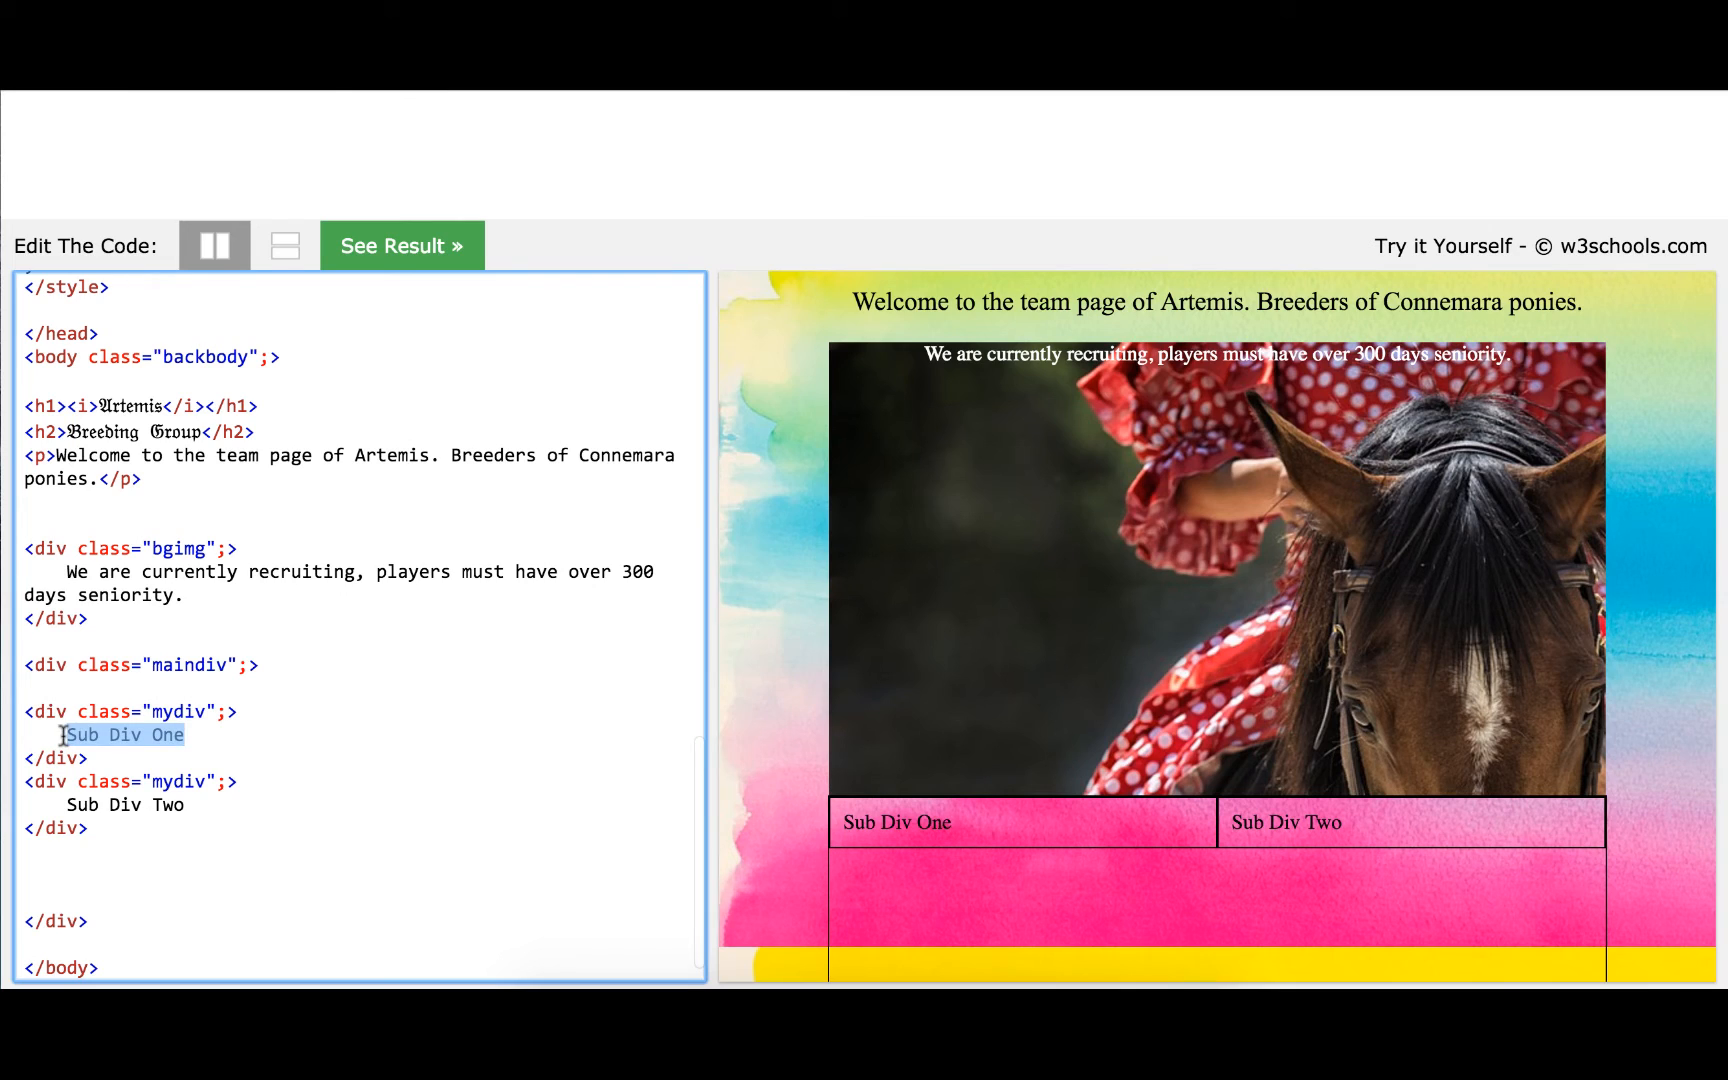
type("Stallio")
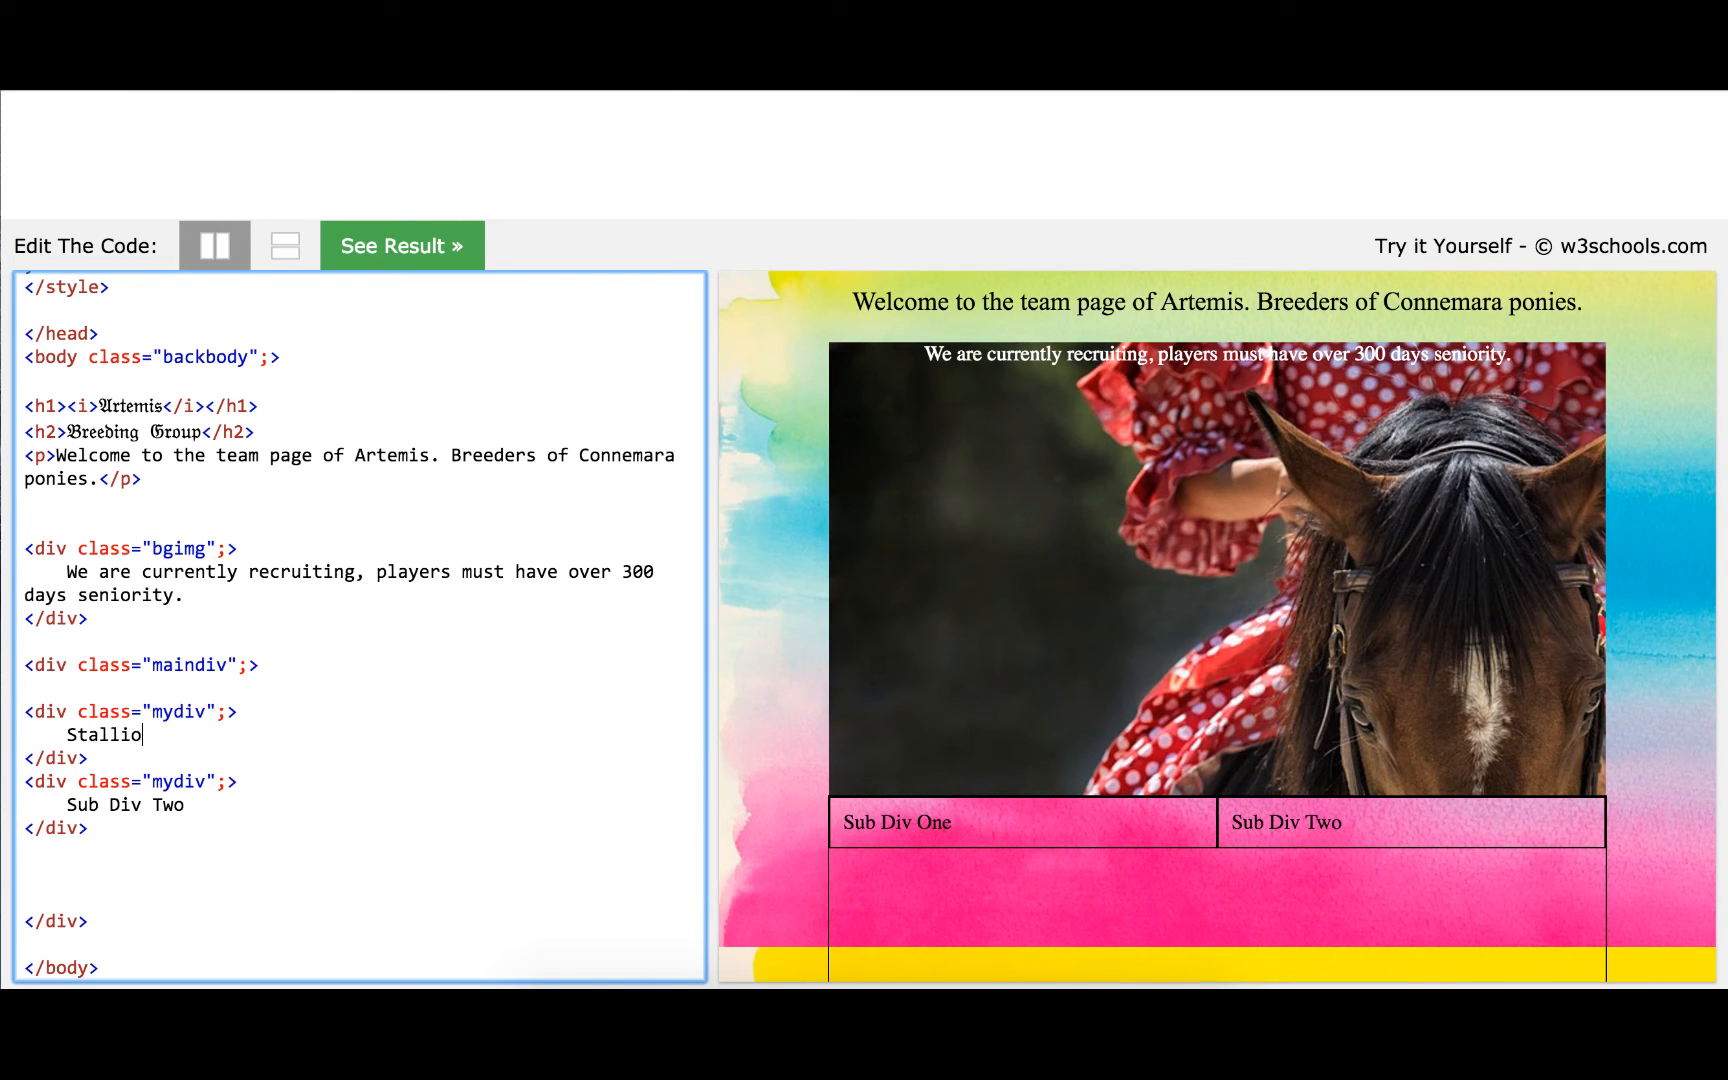
type("ns")
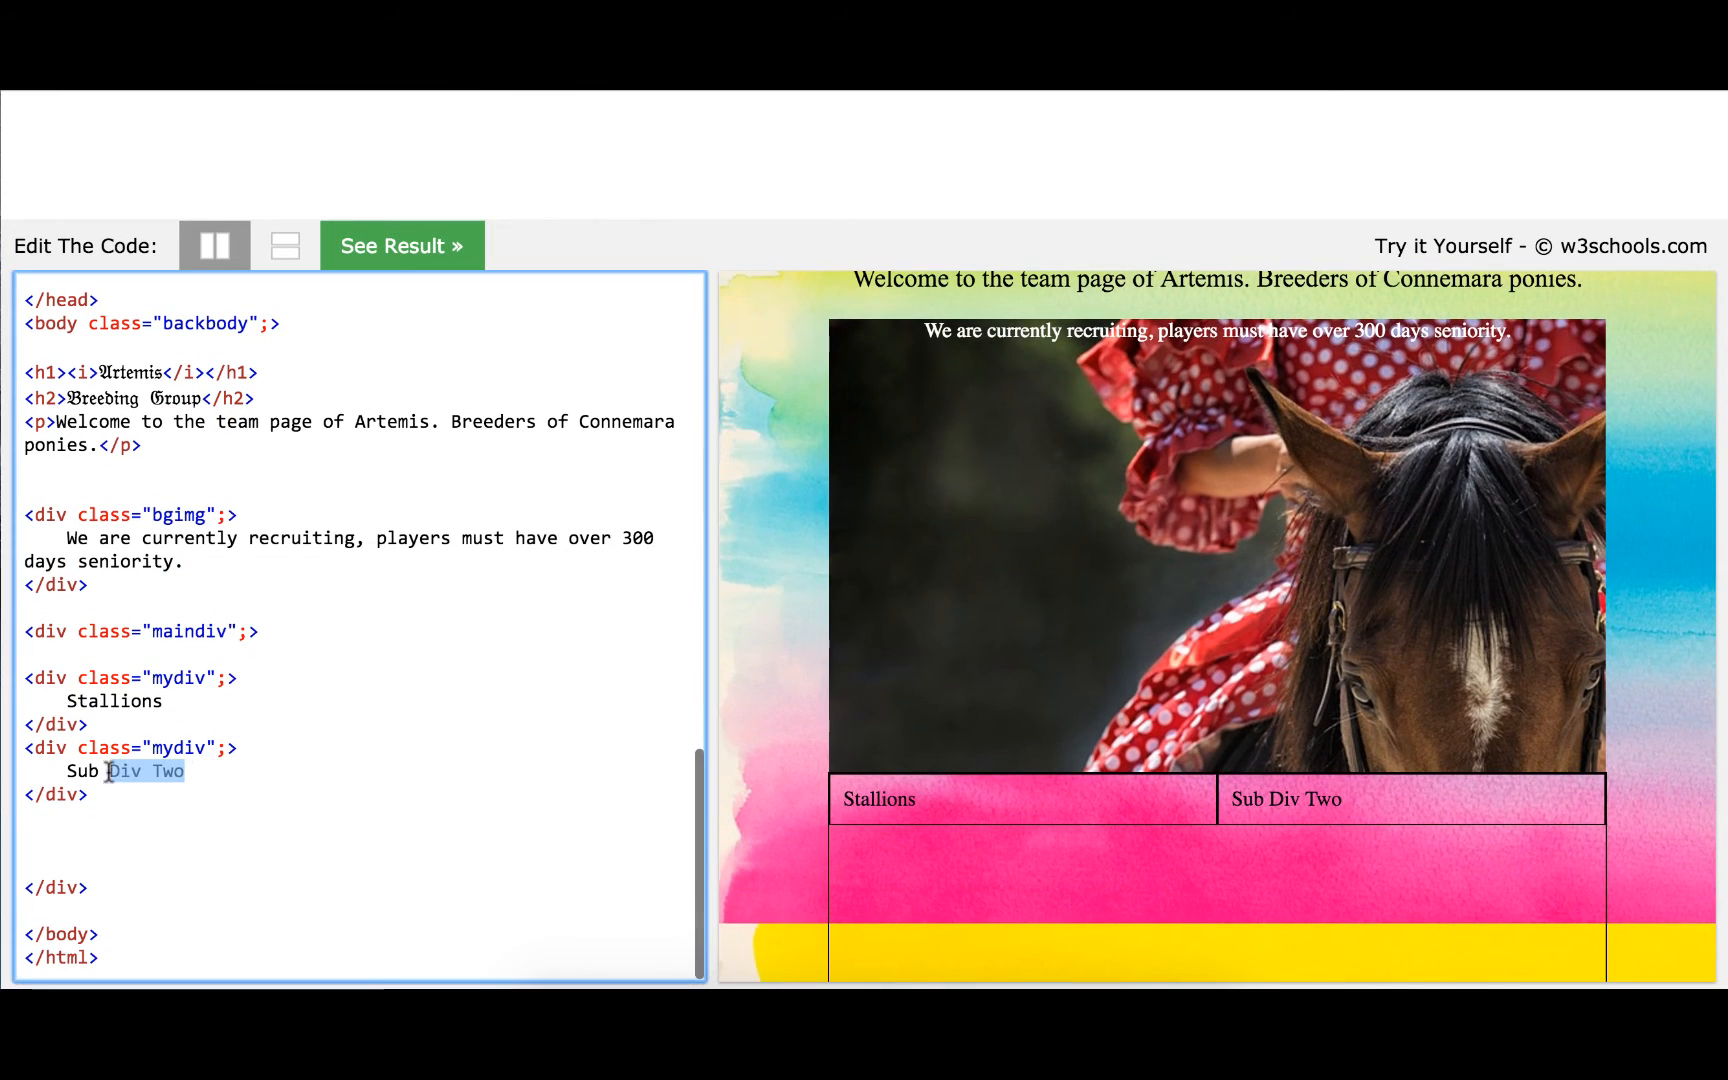
type("Skile")
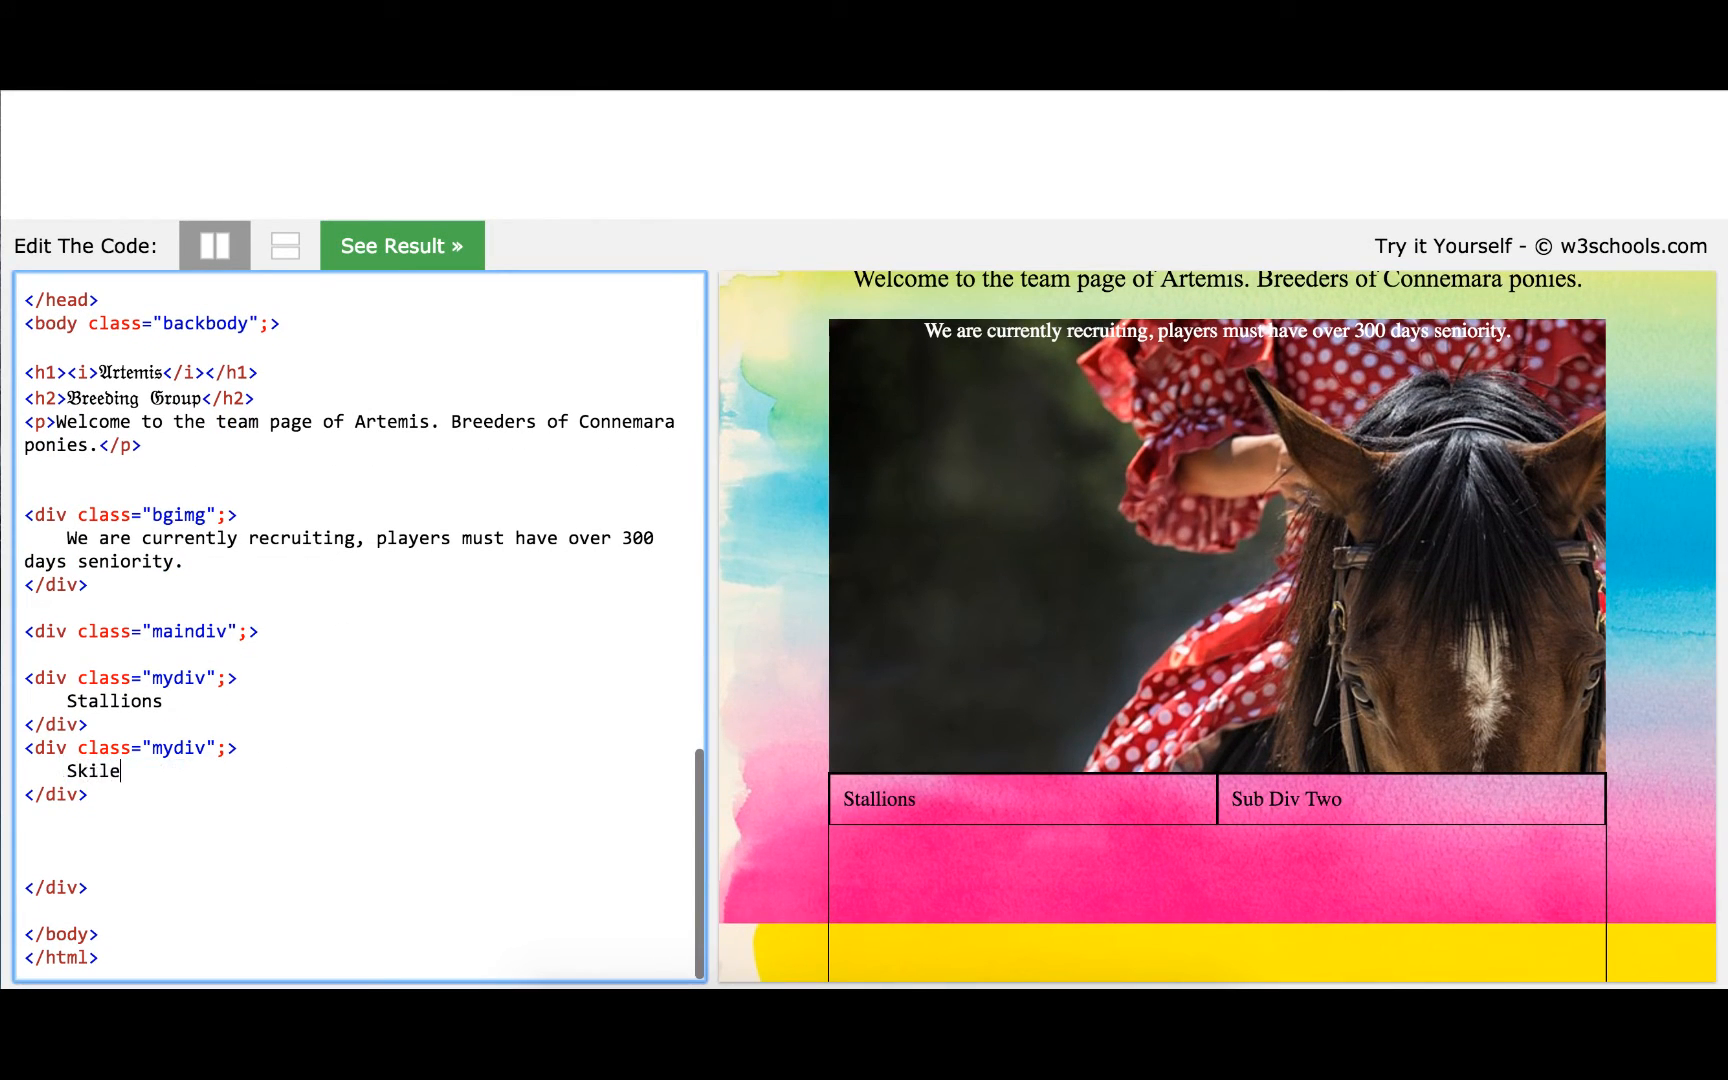
type("llers")
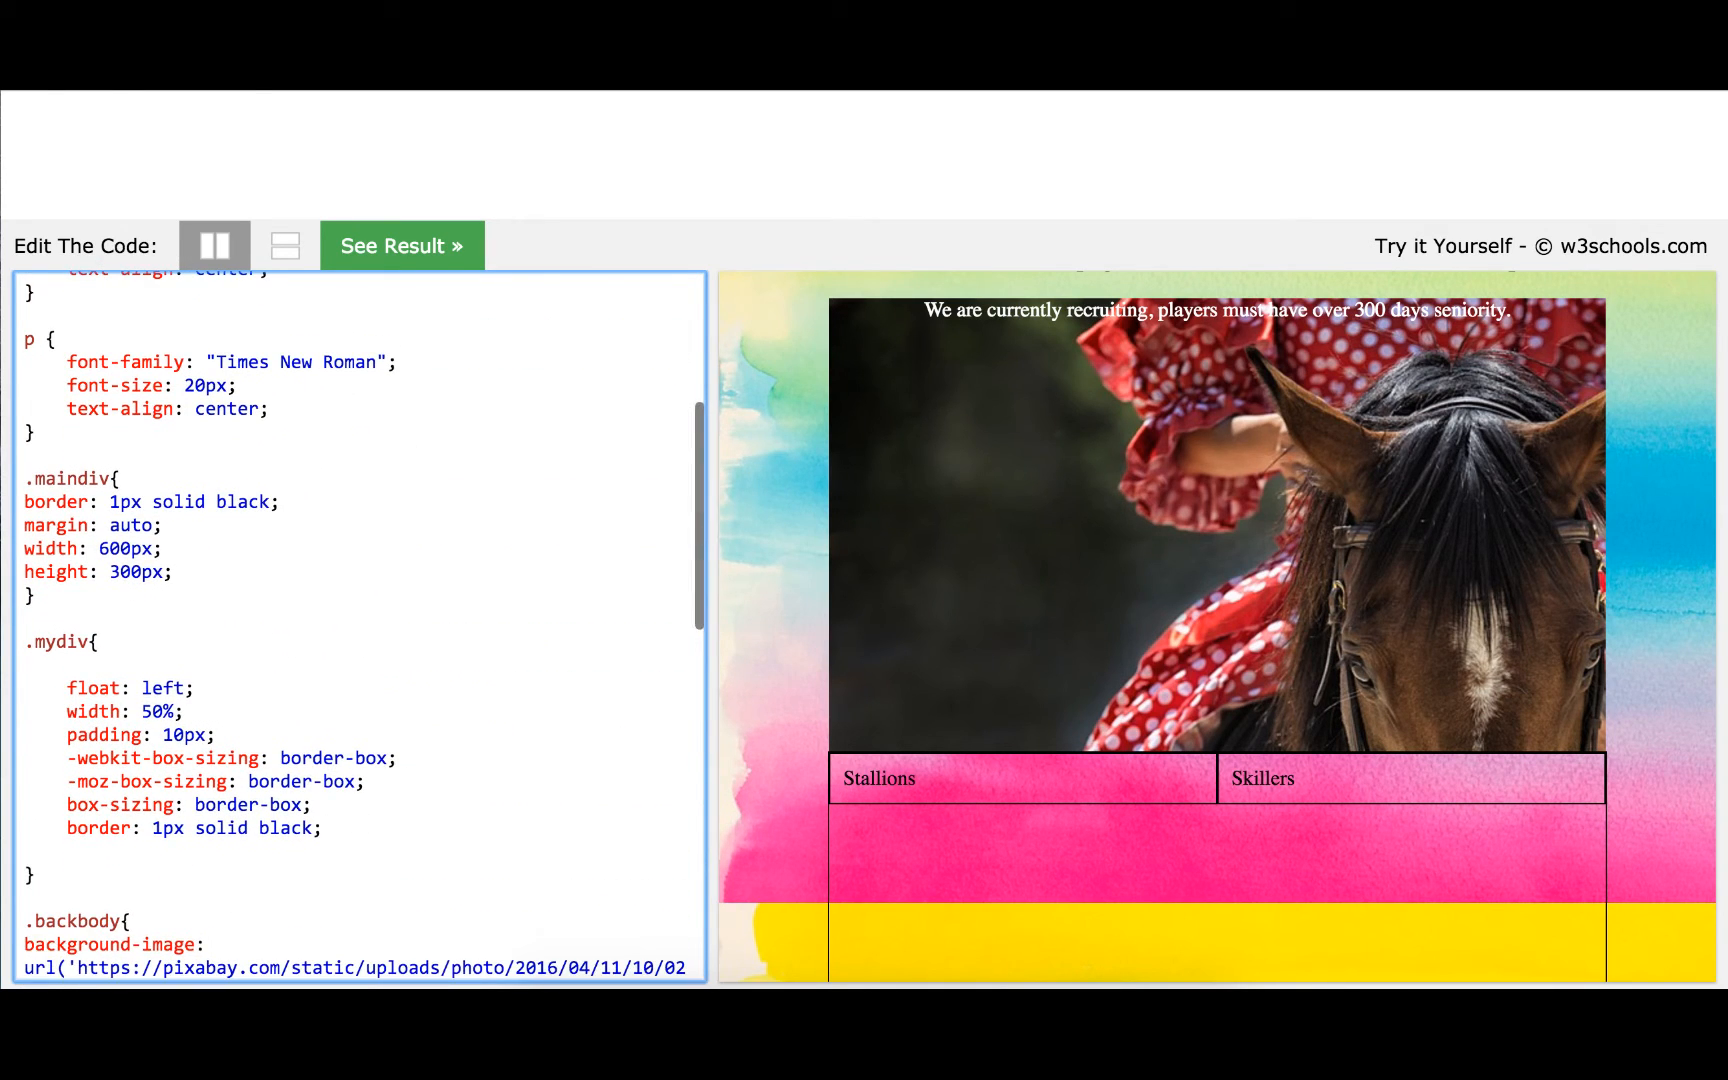
Centre the Stallions and Skillers labels with text-align: center and preview them
type("TE")
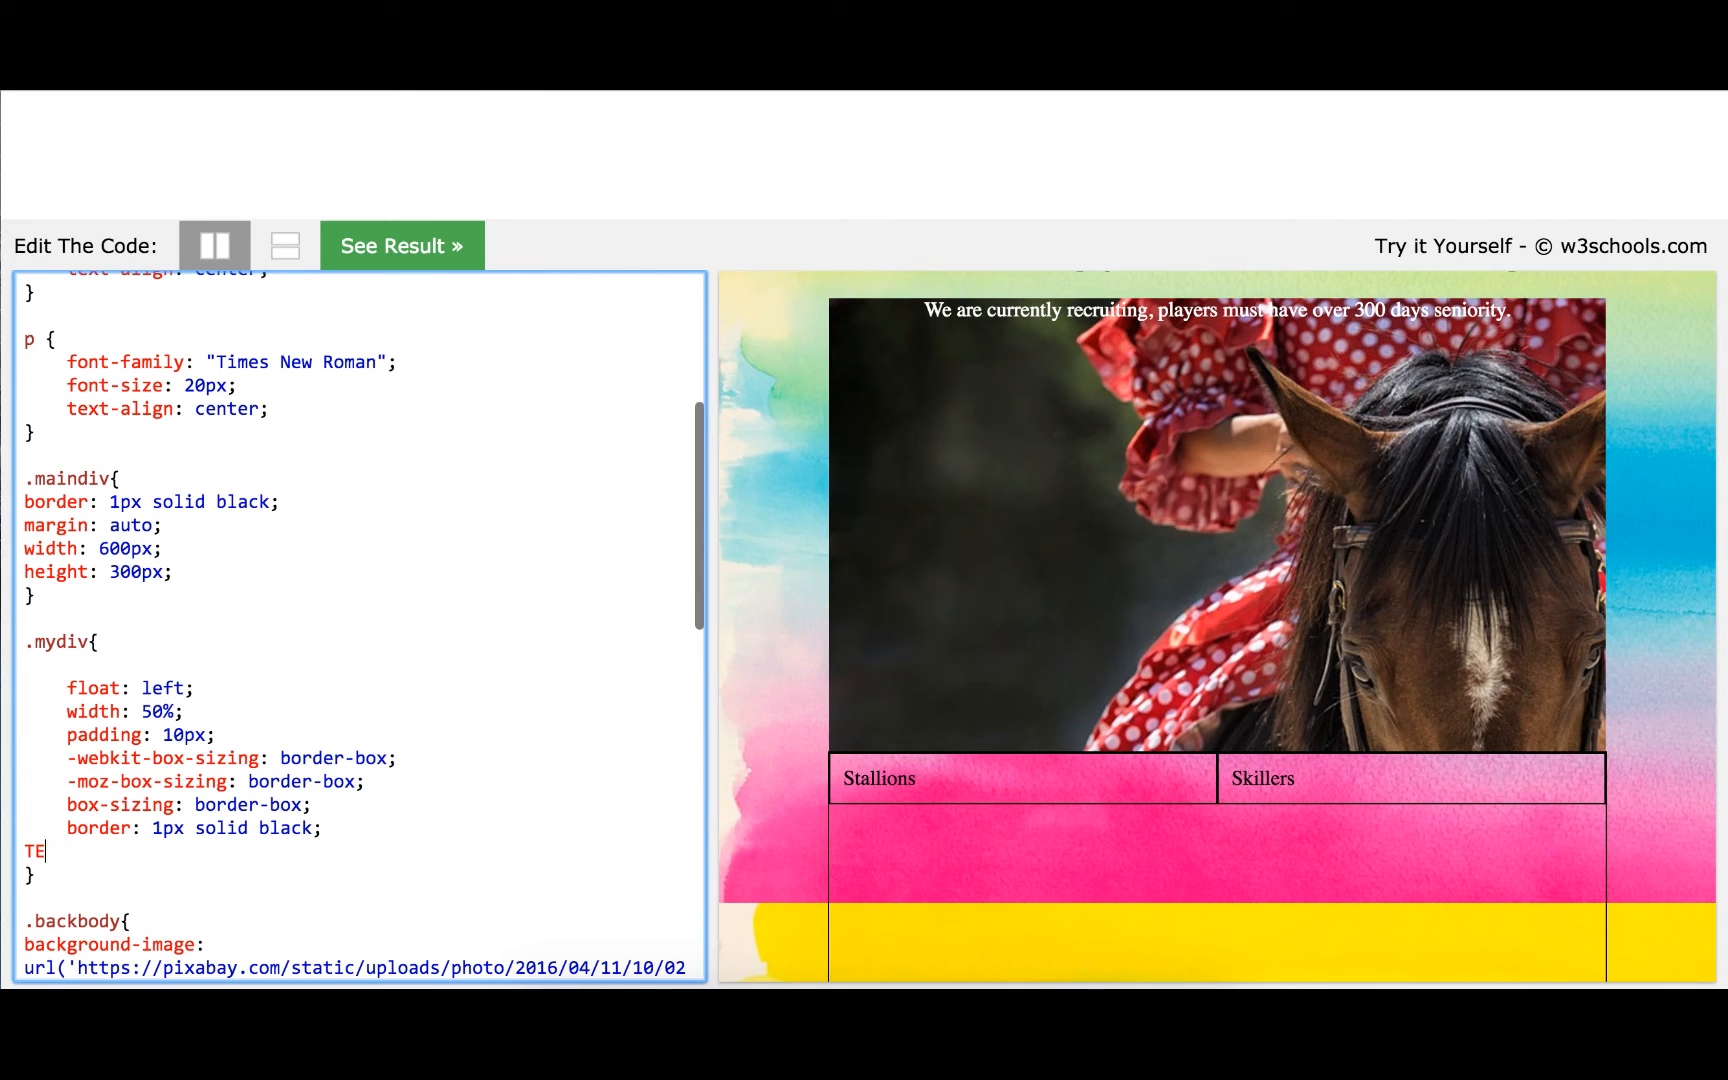
key("Backspace")
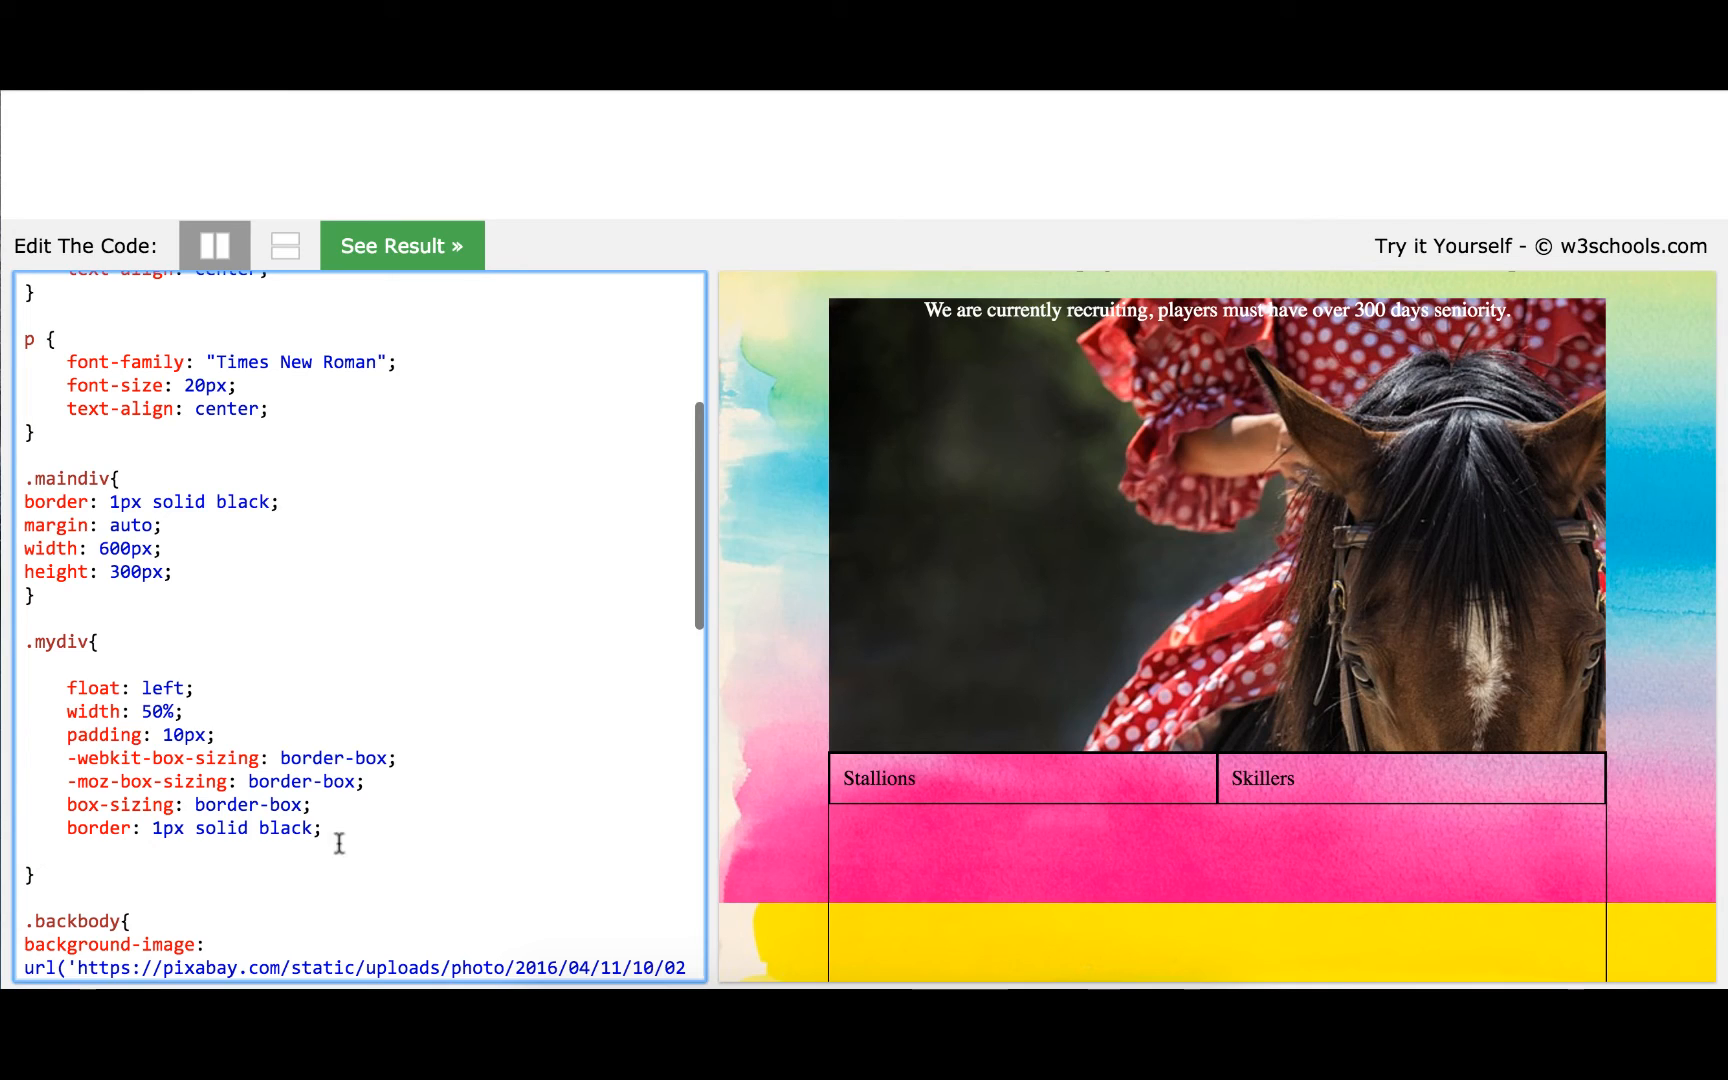
type("text-al")
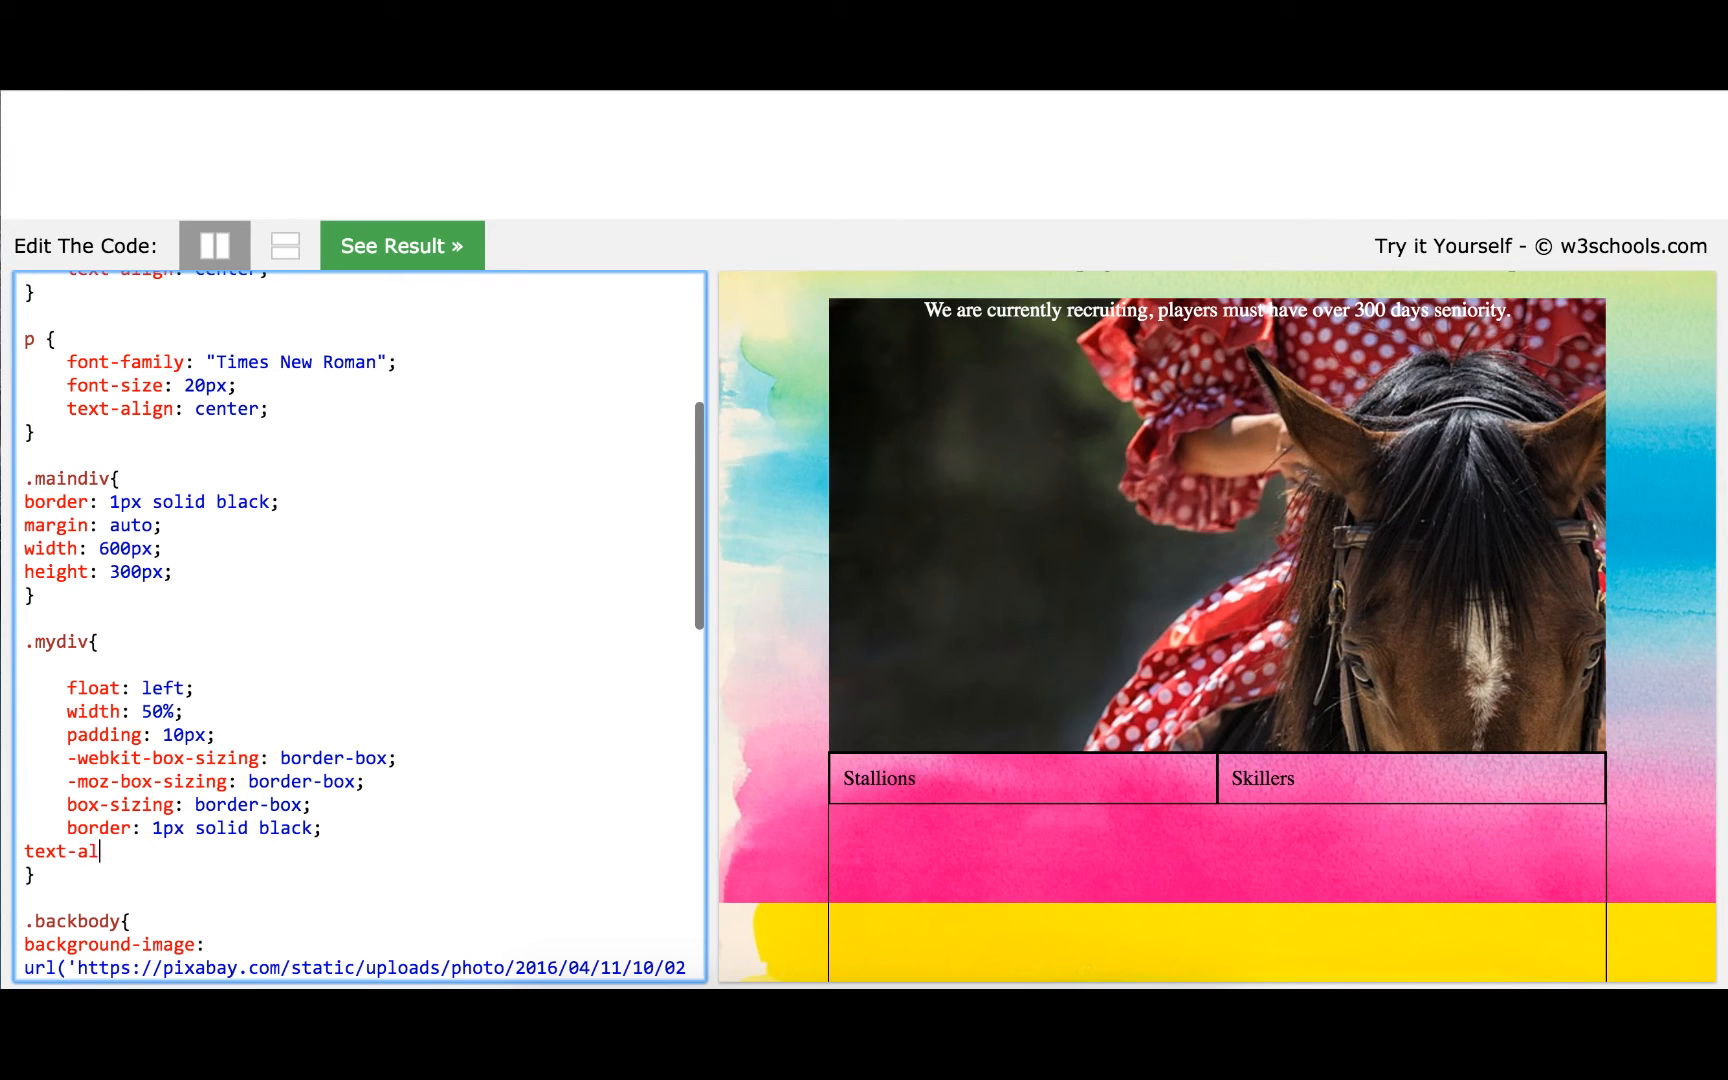
type("ign: c")
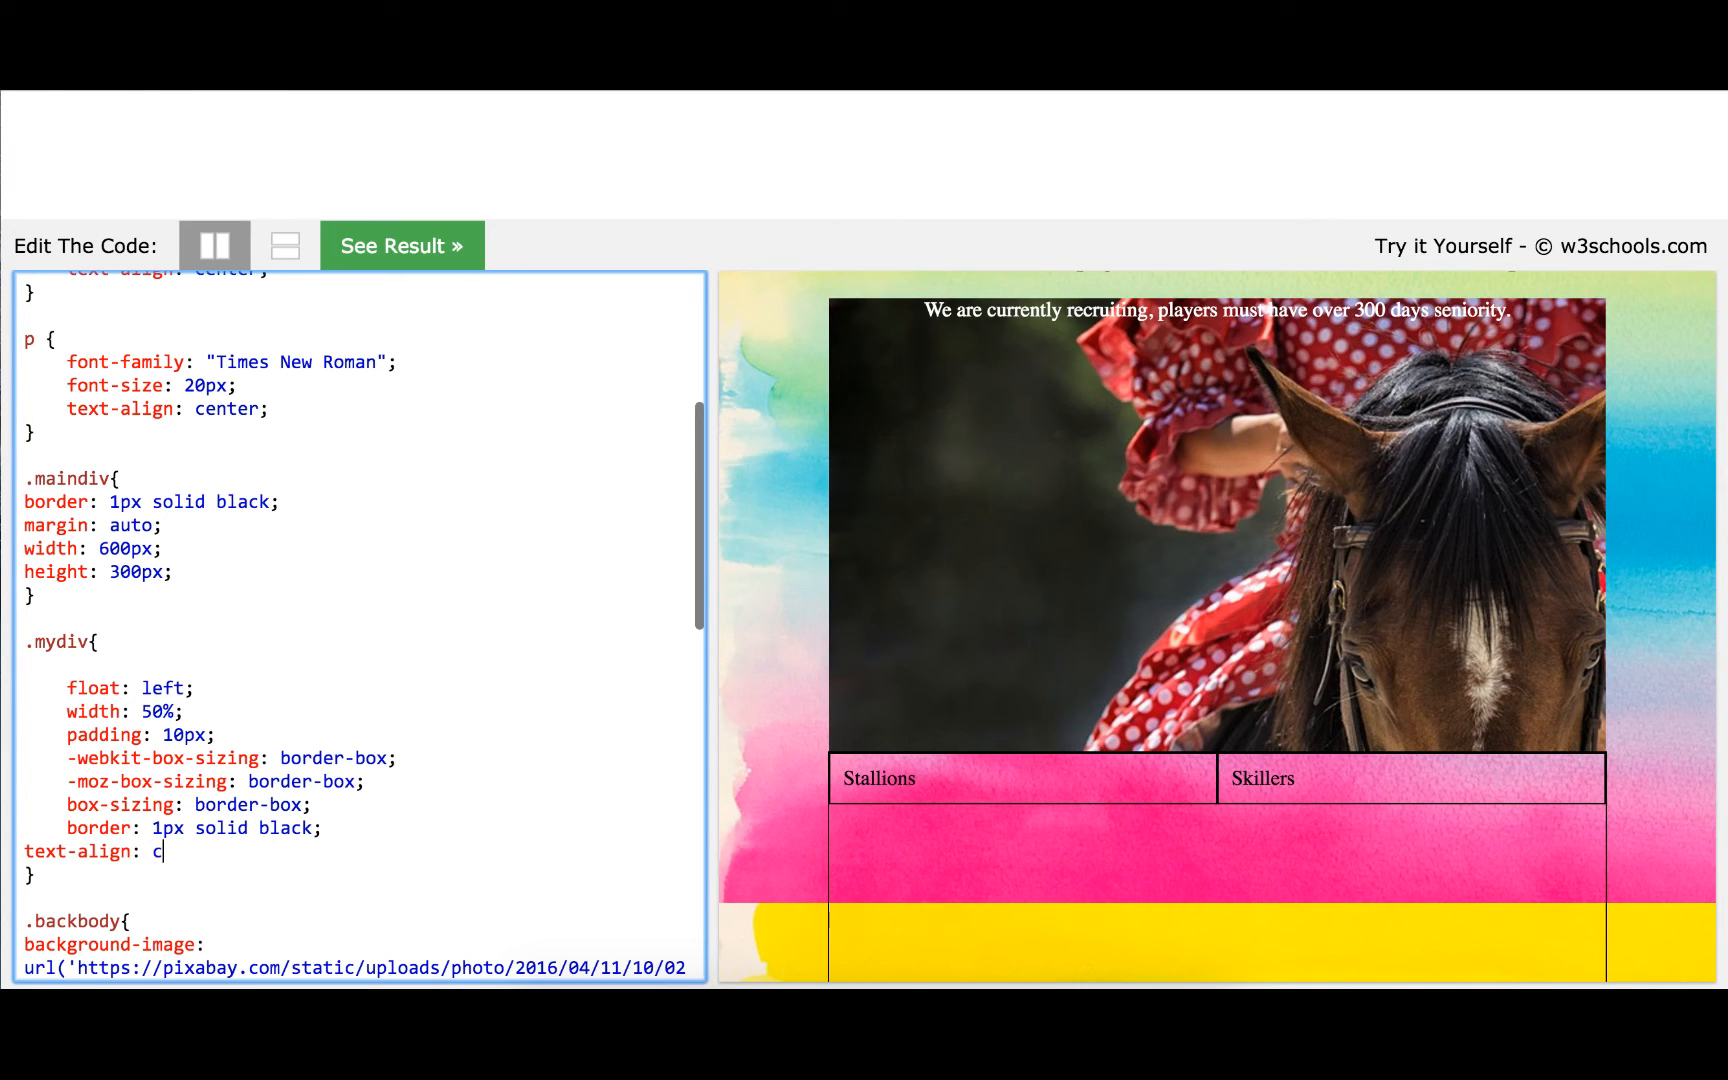
type("enter")
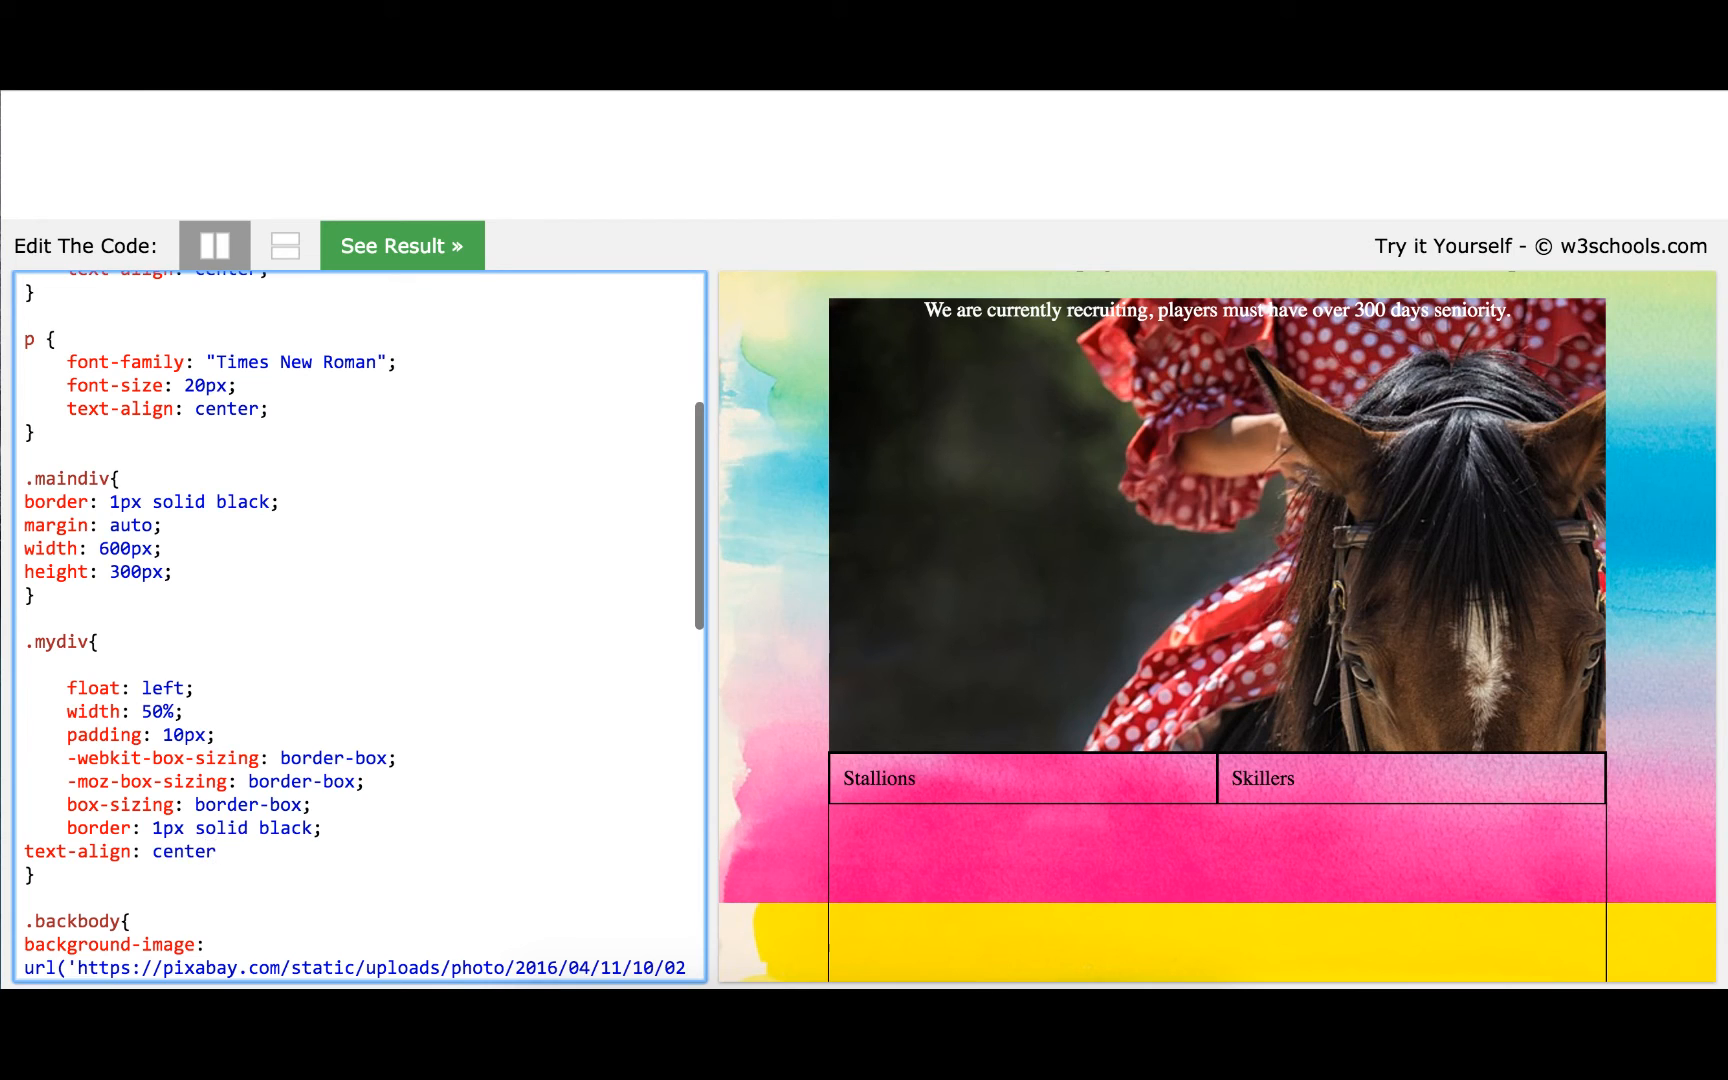
left_click(400, 245)
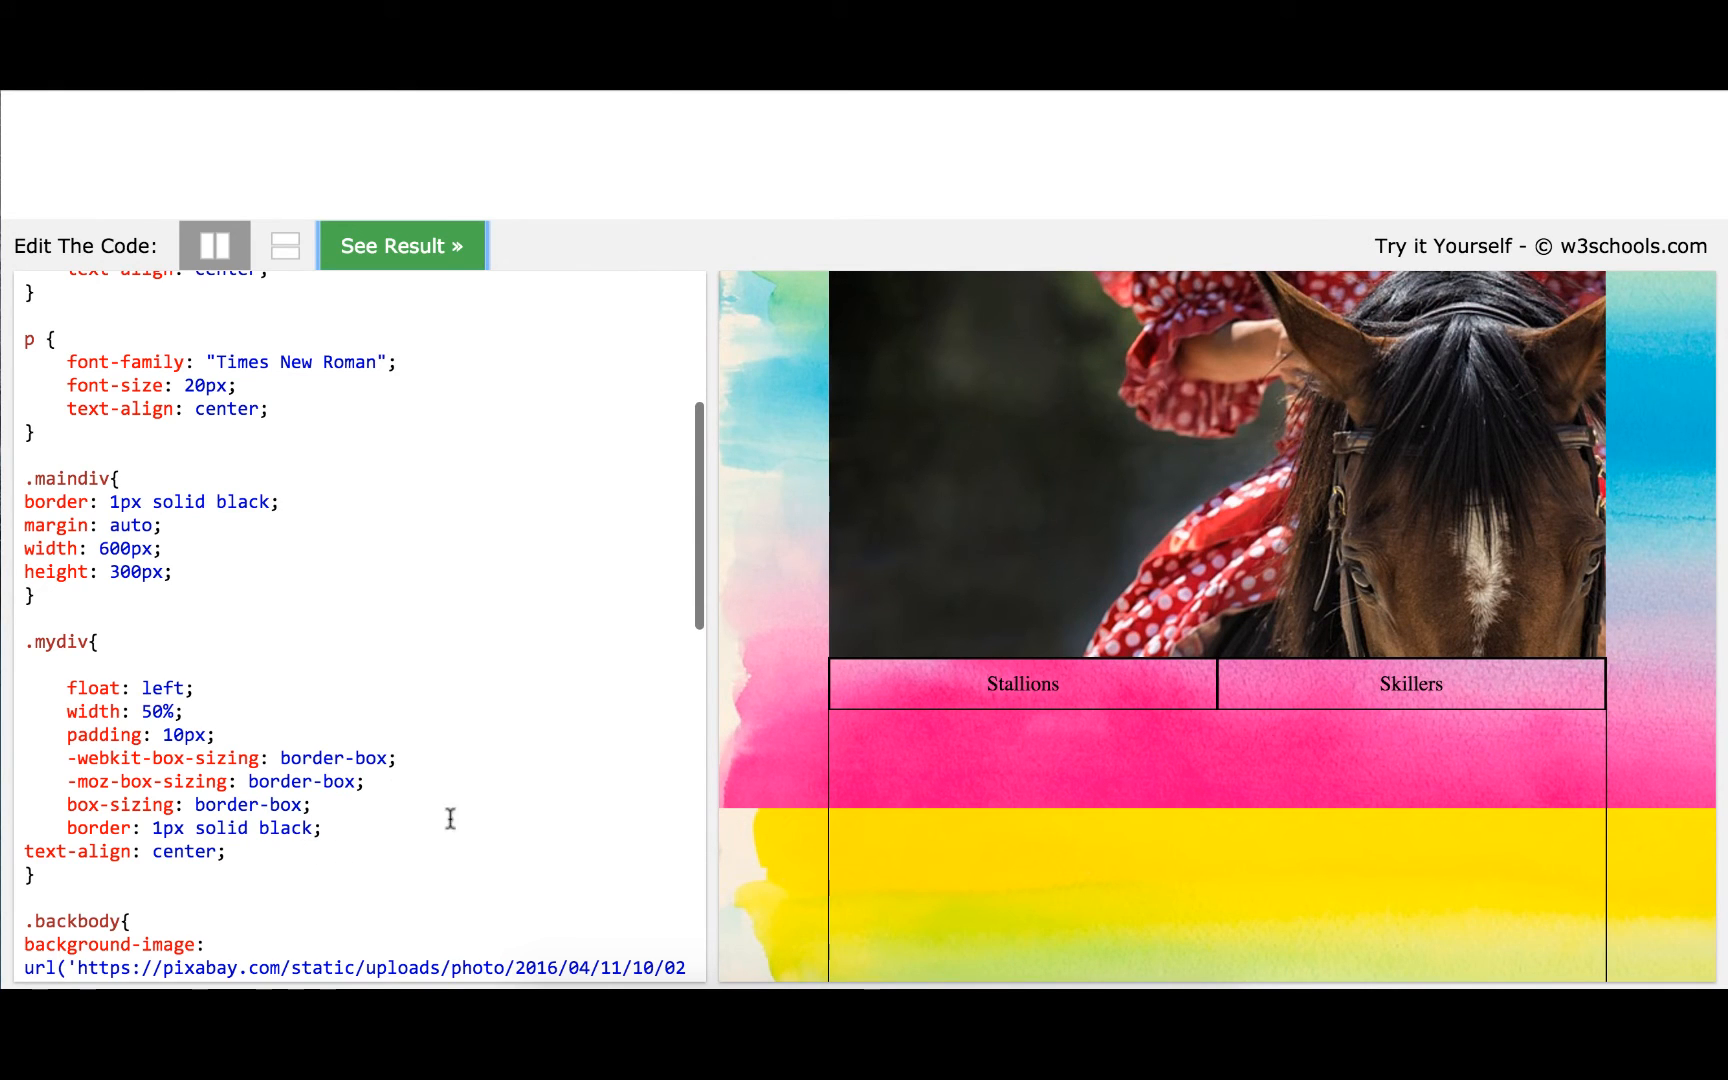
scroll("down", 3)
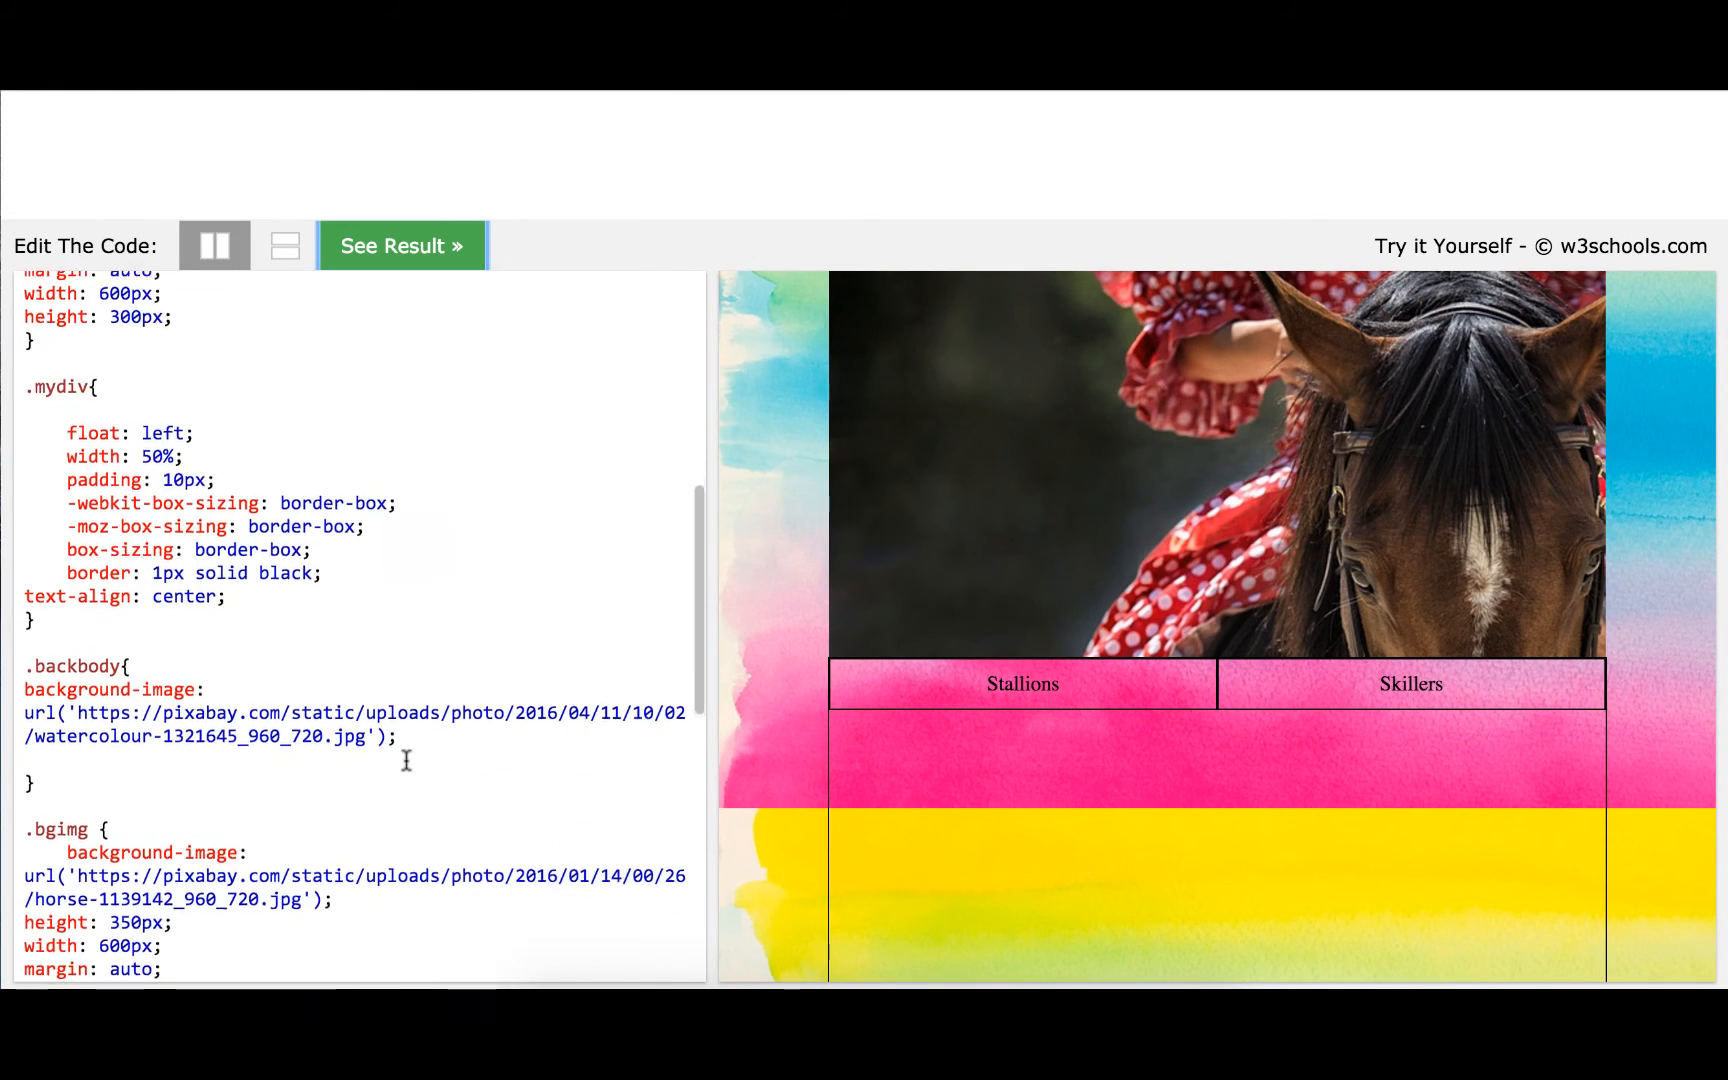
scroll("down", 3)
type("<>")
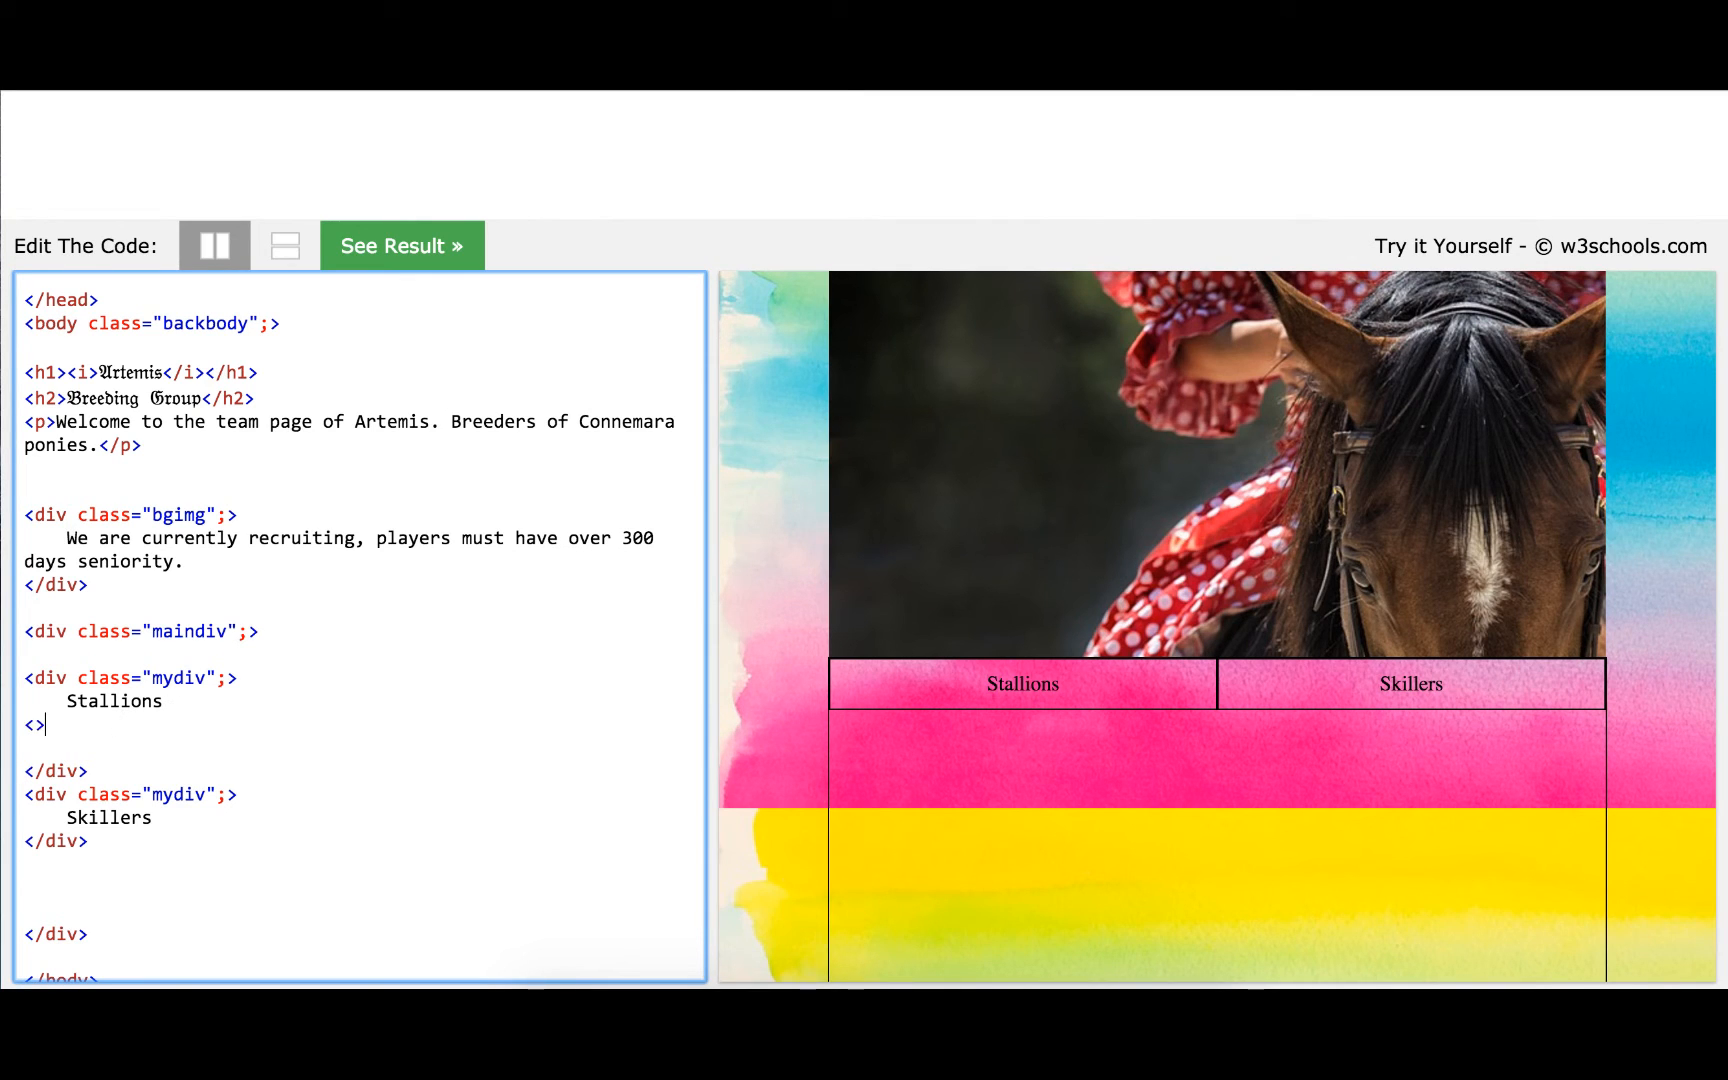
Add an <img></img> tag holding the pixabay horses-1414889 image URL and preview it
type("img")
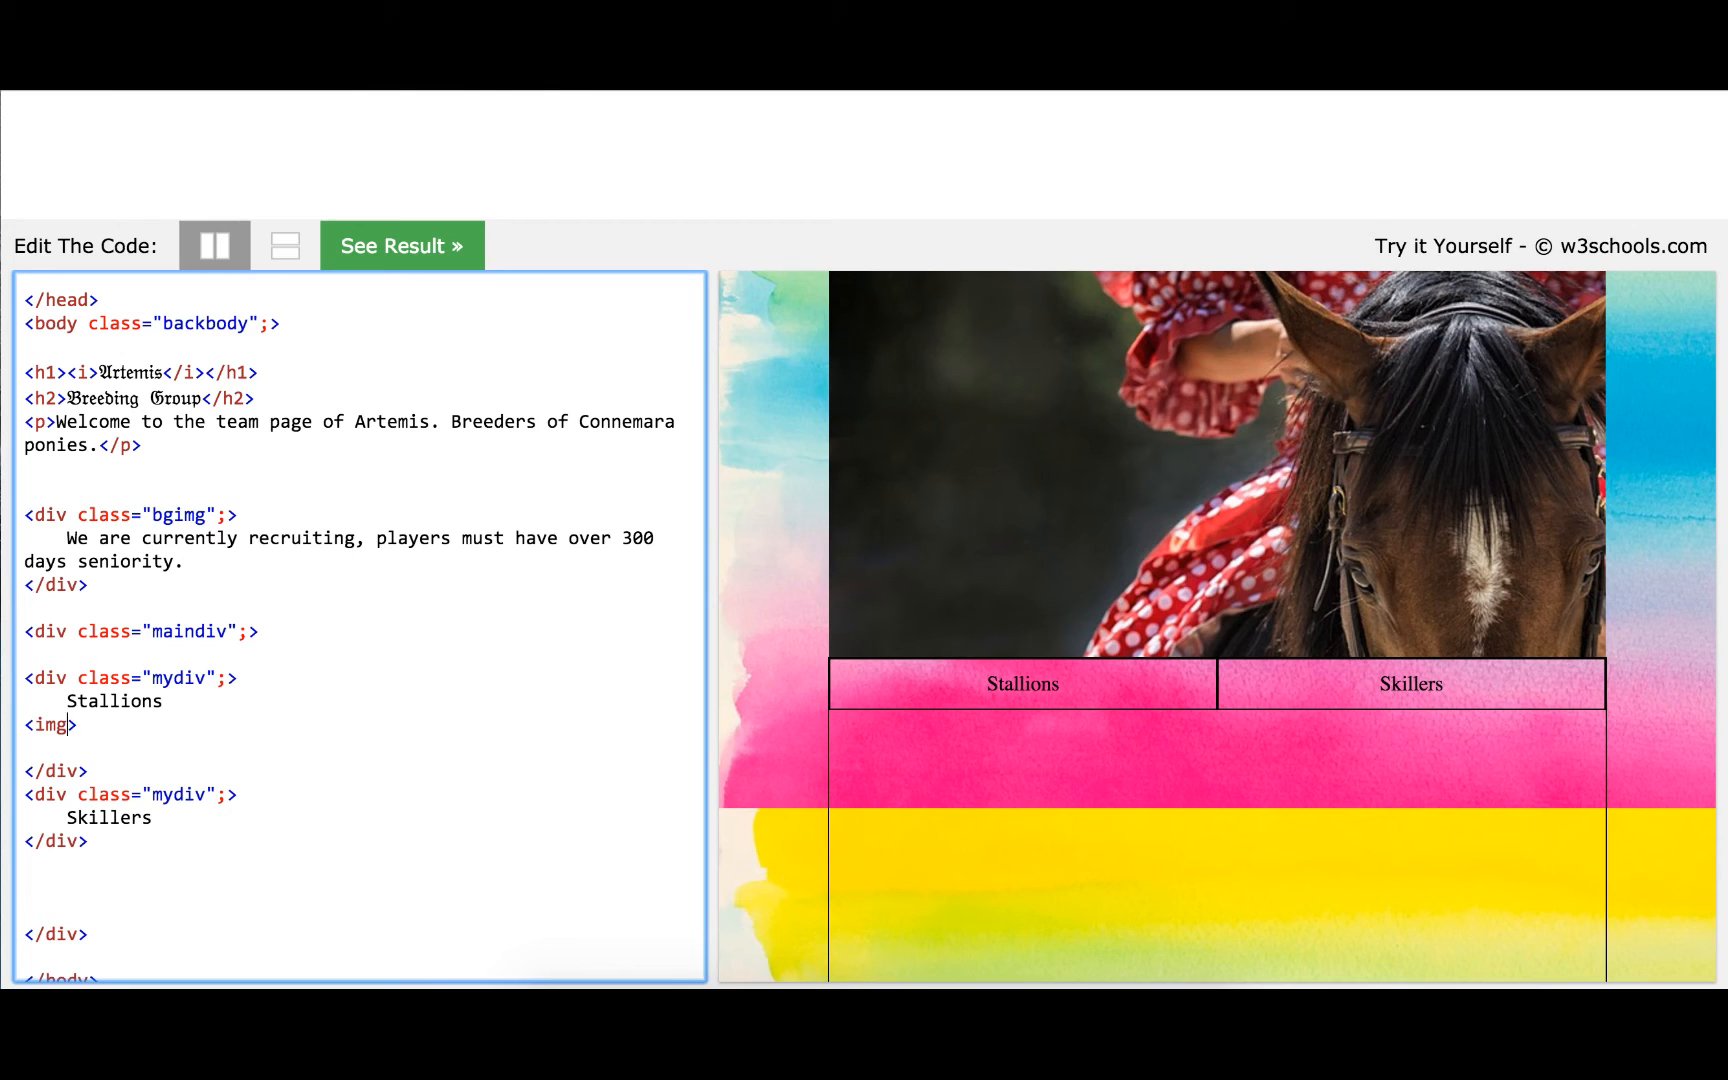
type(">")
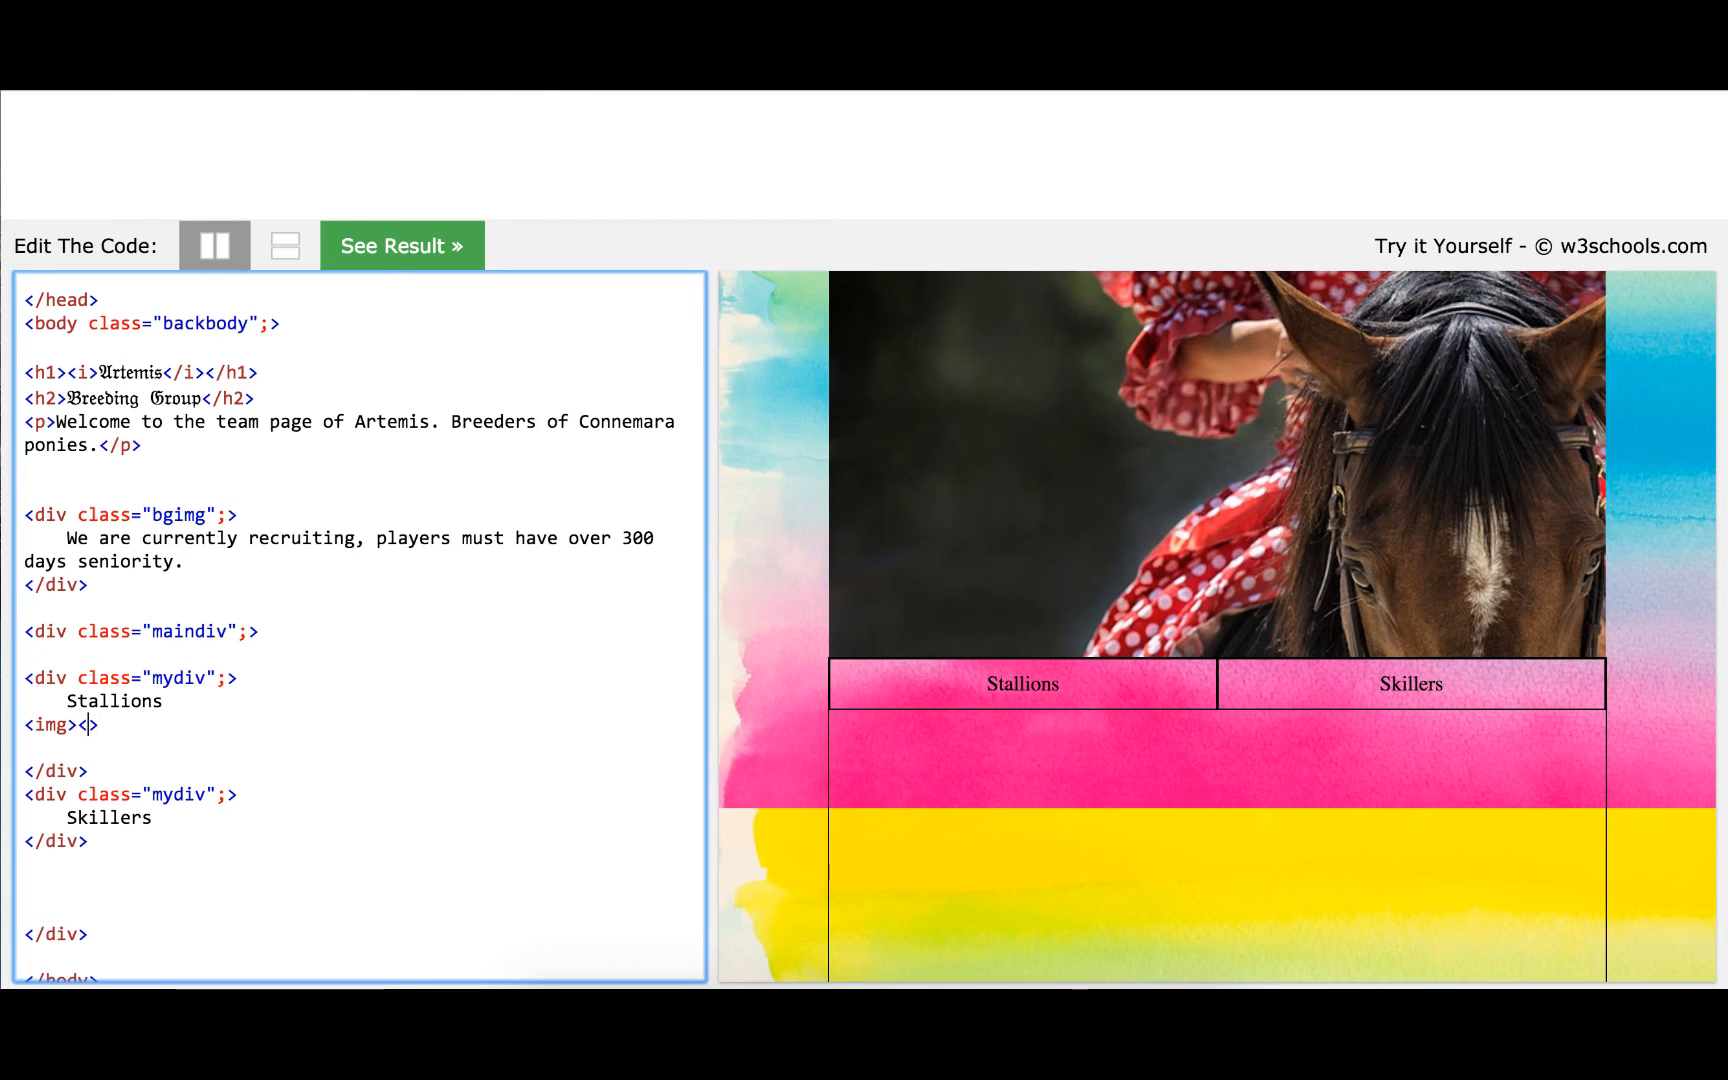
type("</img>")
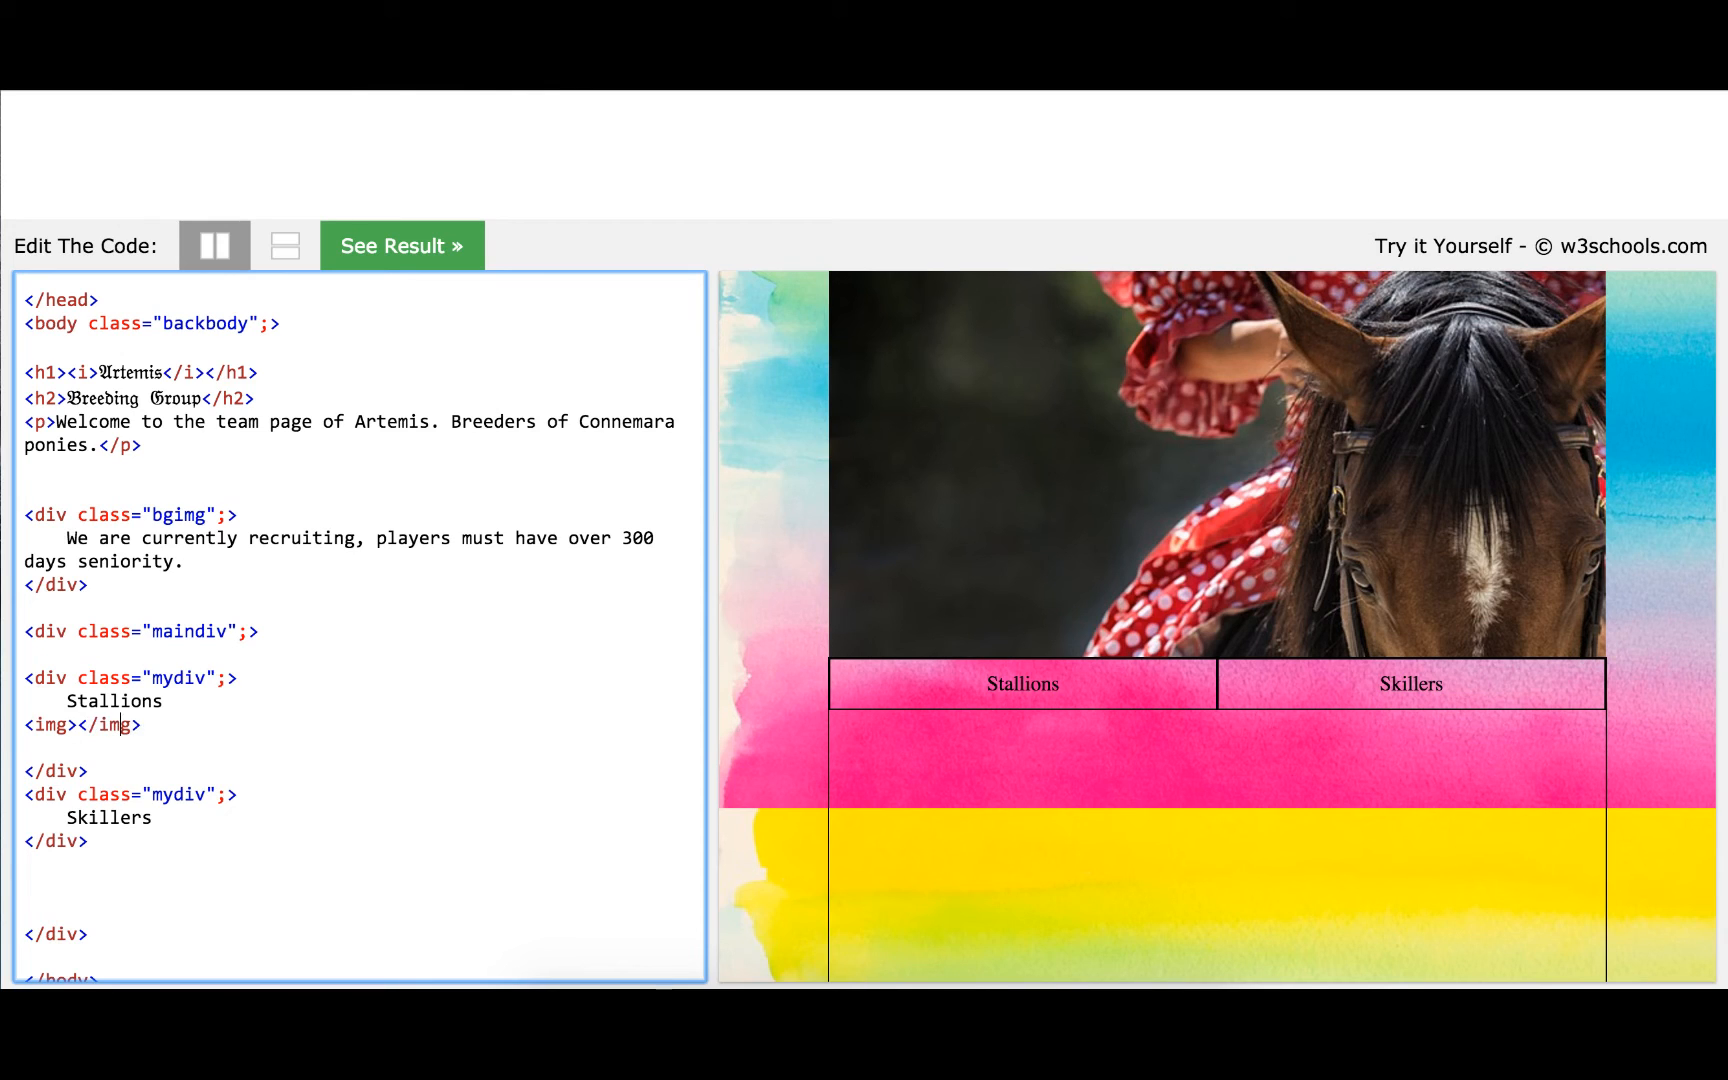
type("https://pixabay.com/static/uploads/photo/2016/05/25/13/55/horses-1414889_960_720.jpg")
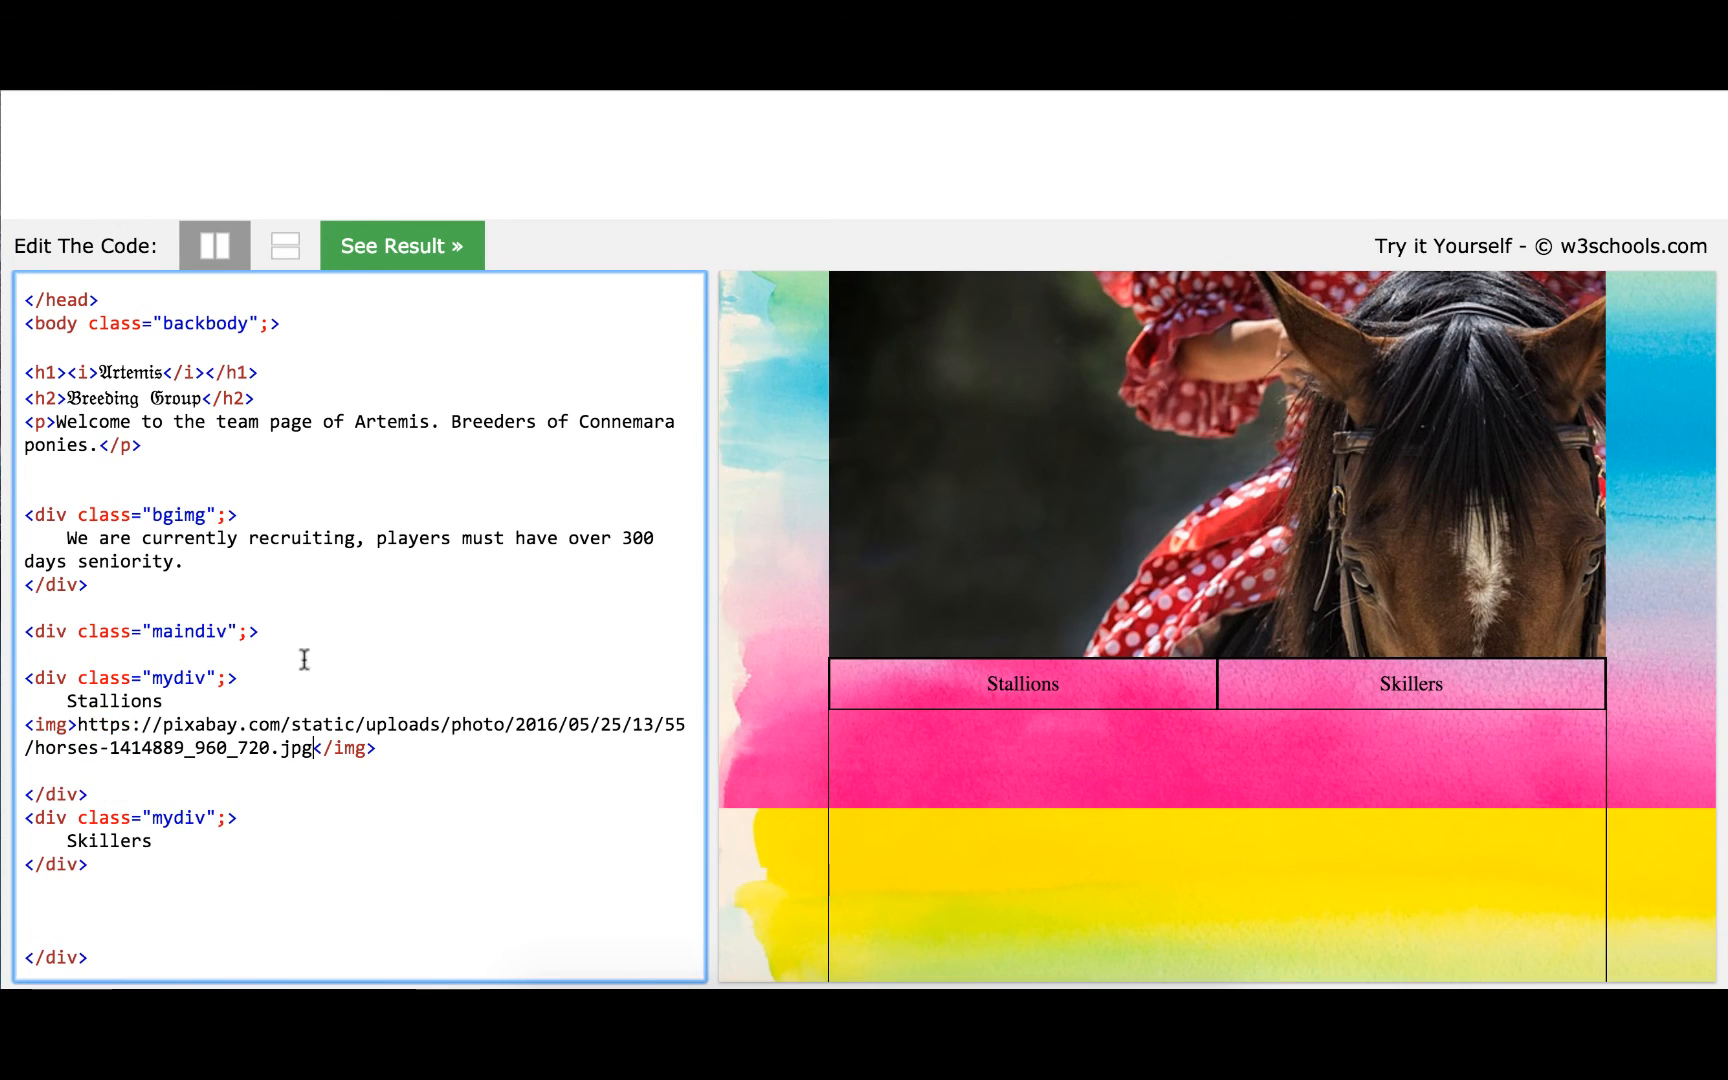
left_click(400, 245)
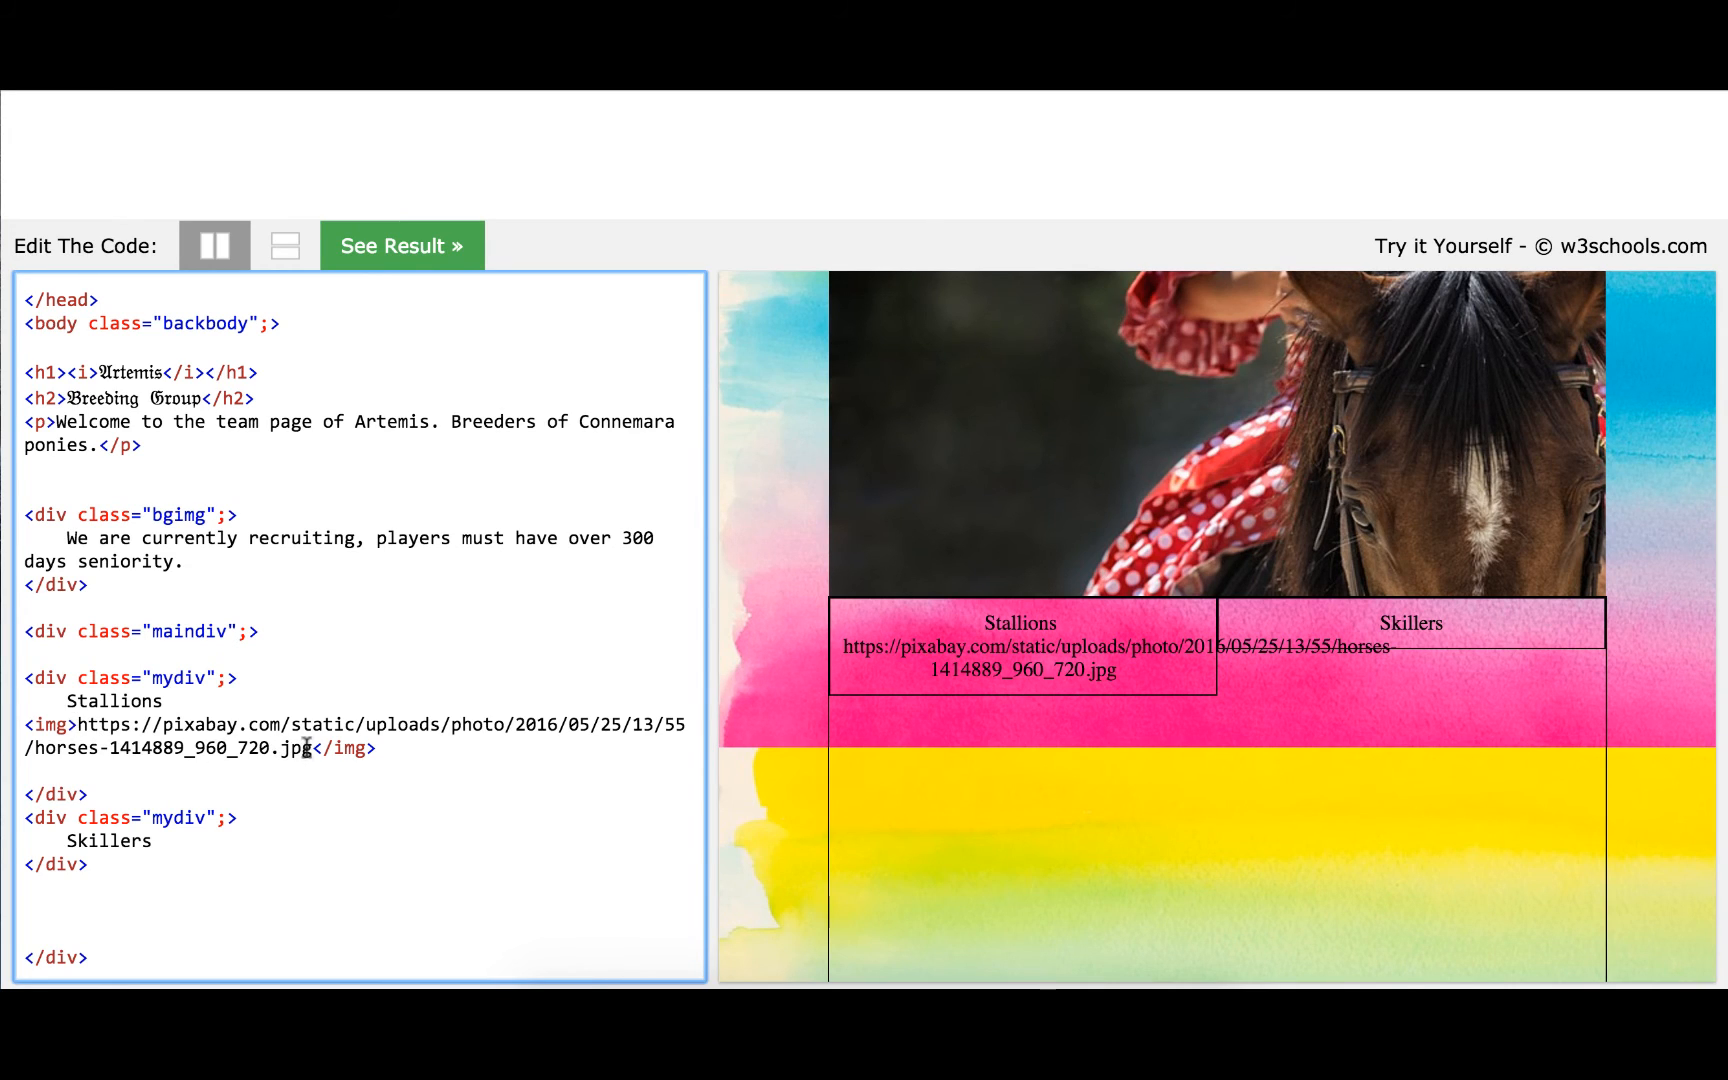
Move the image URL into a src="…" attribute so the horses photo shows
left_click_drag(78, 725, 312, 749)
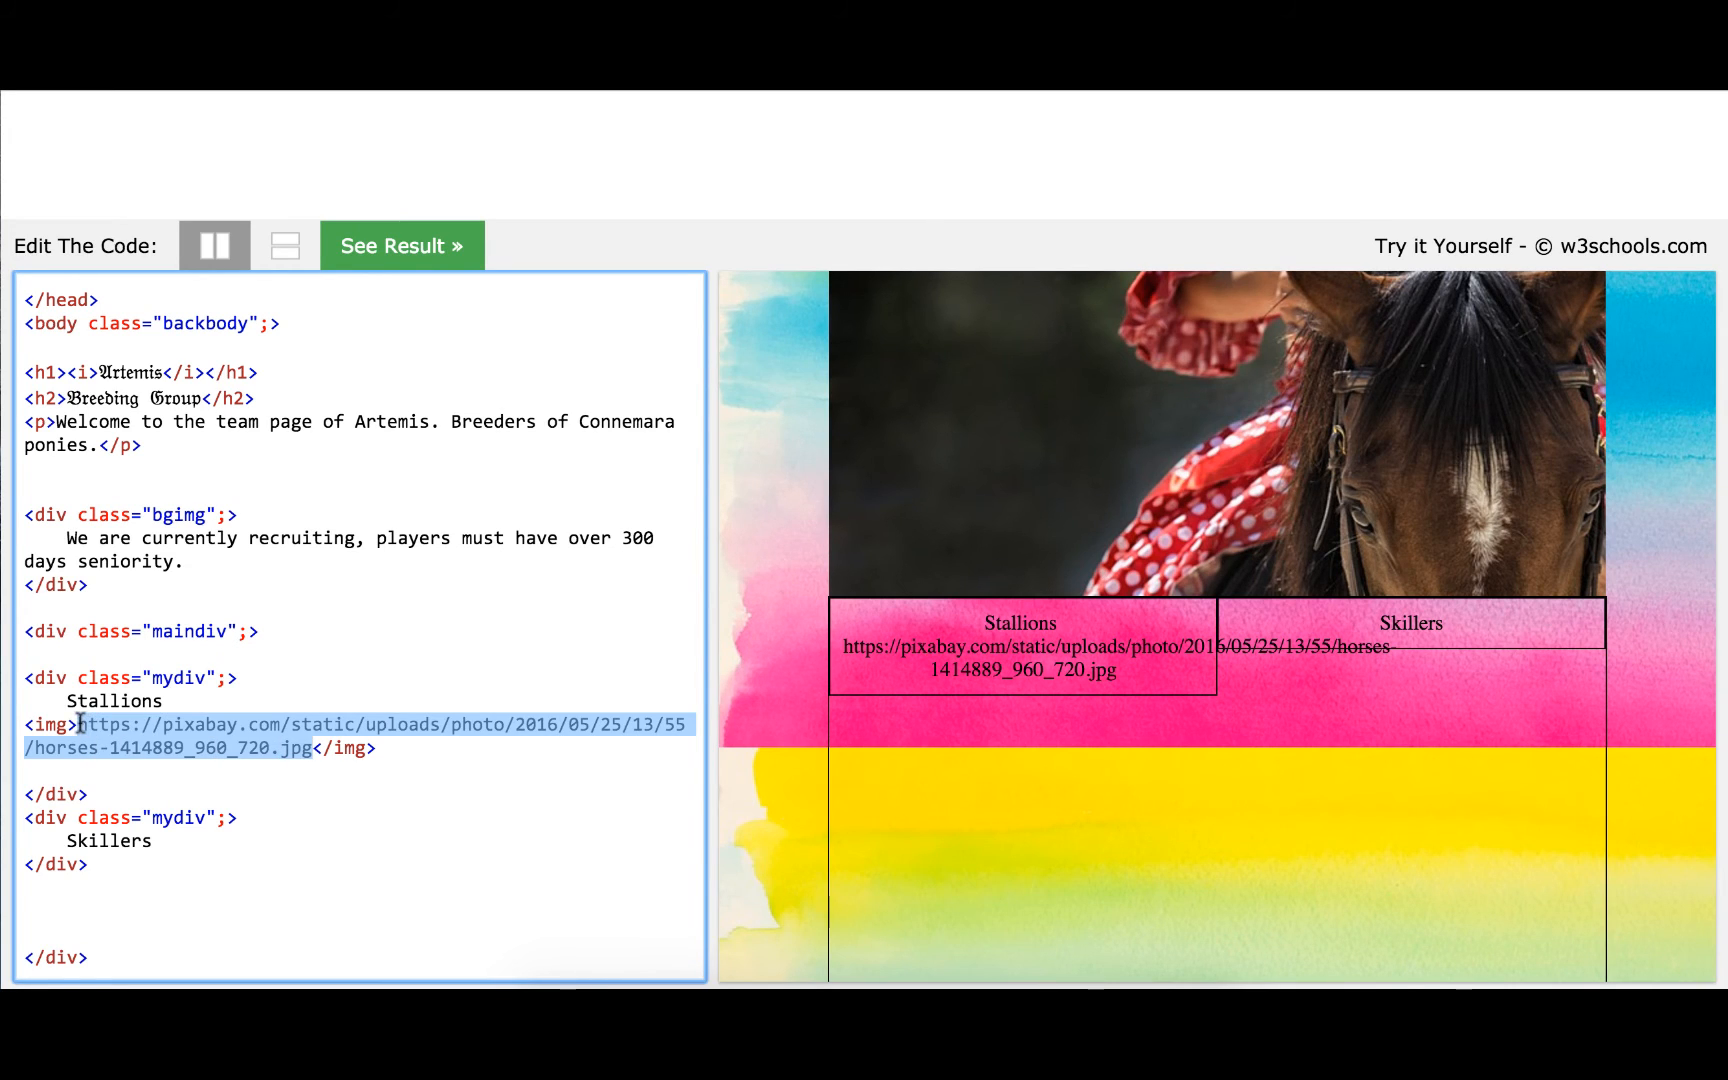
key("Delete")
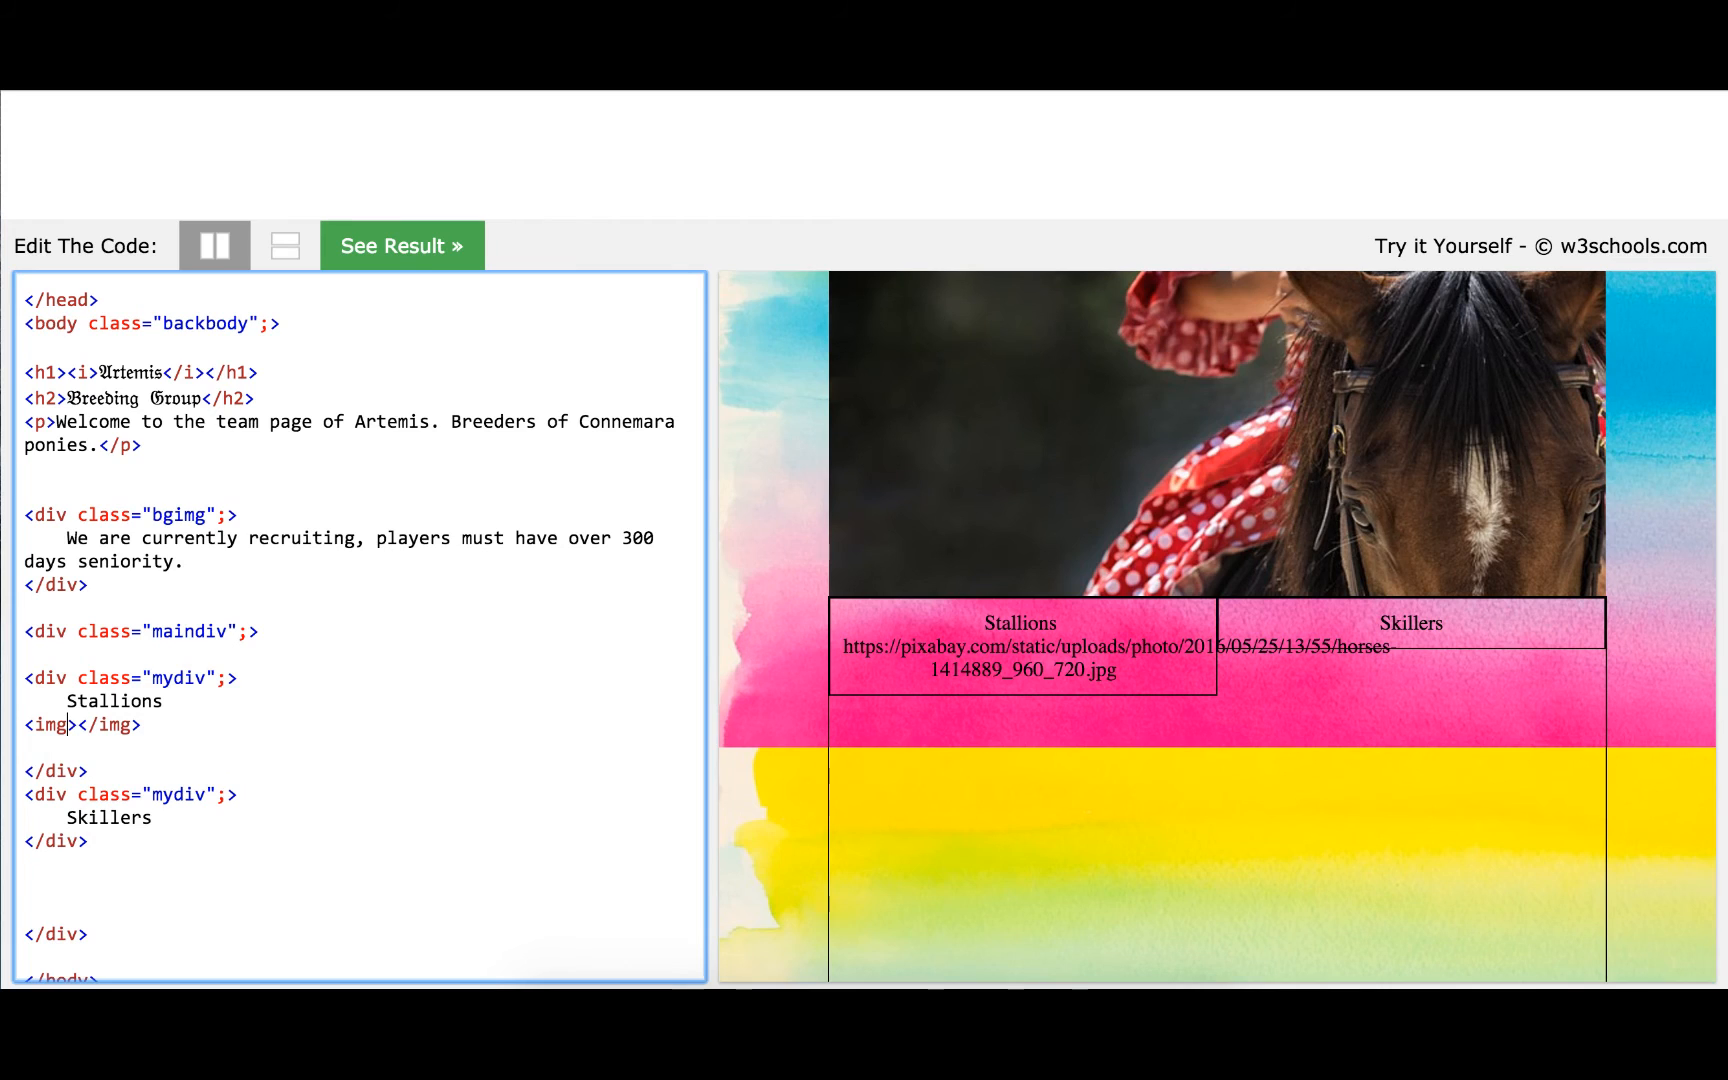
type("src=")
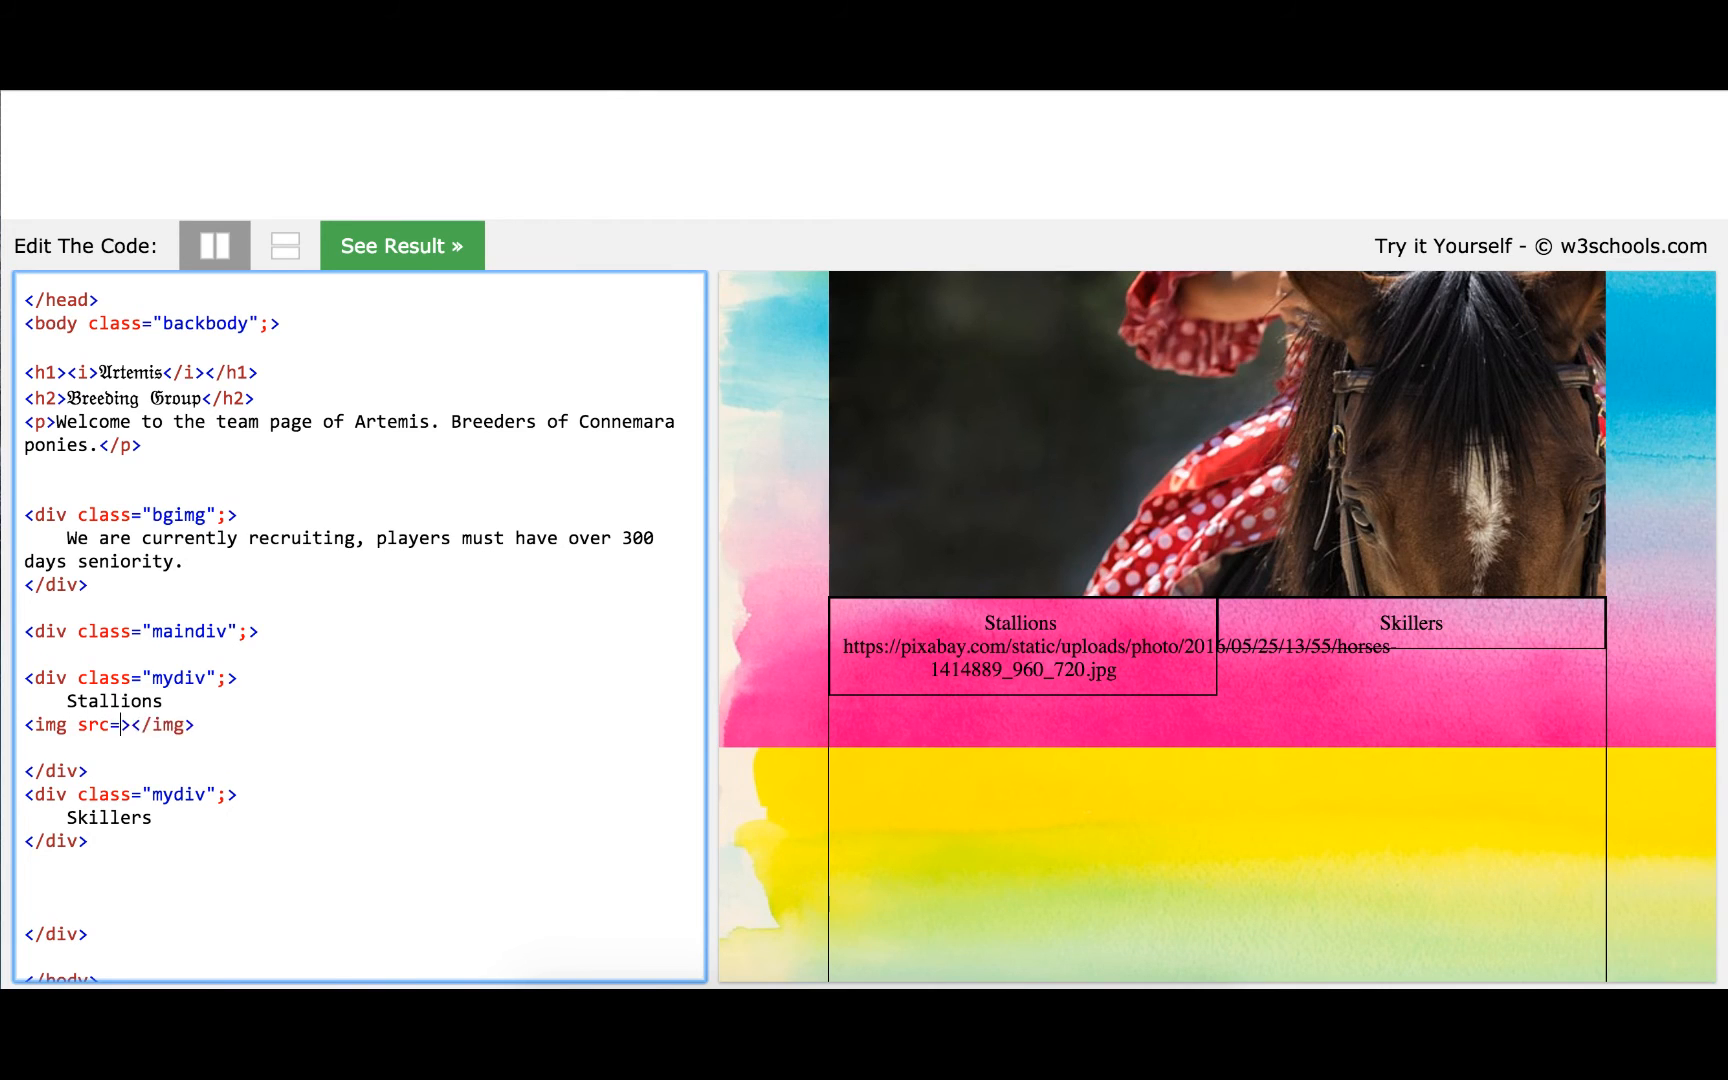
type("\"")
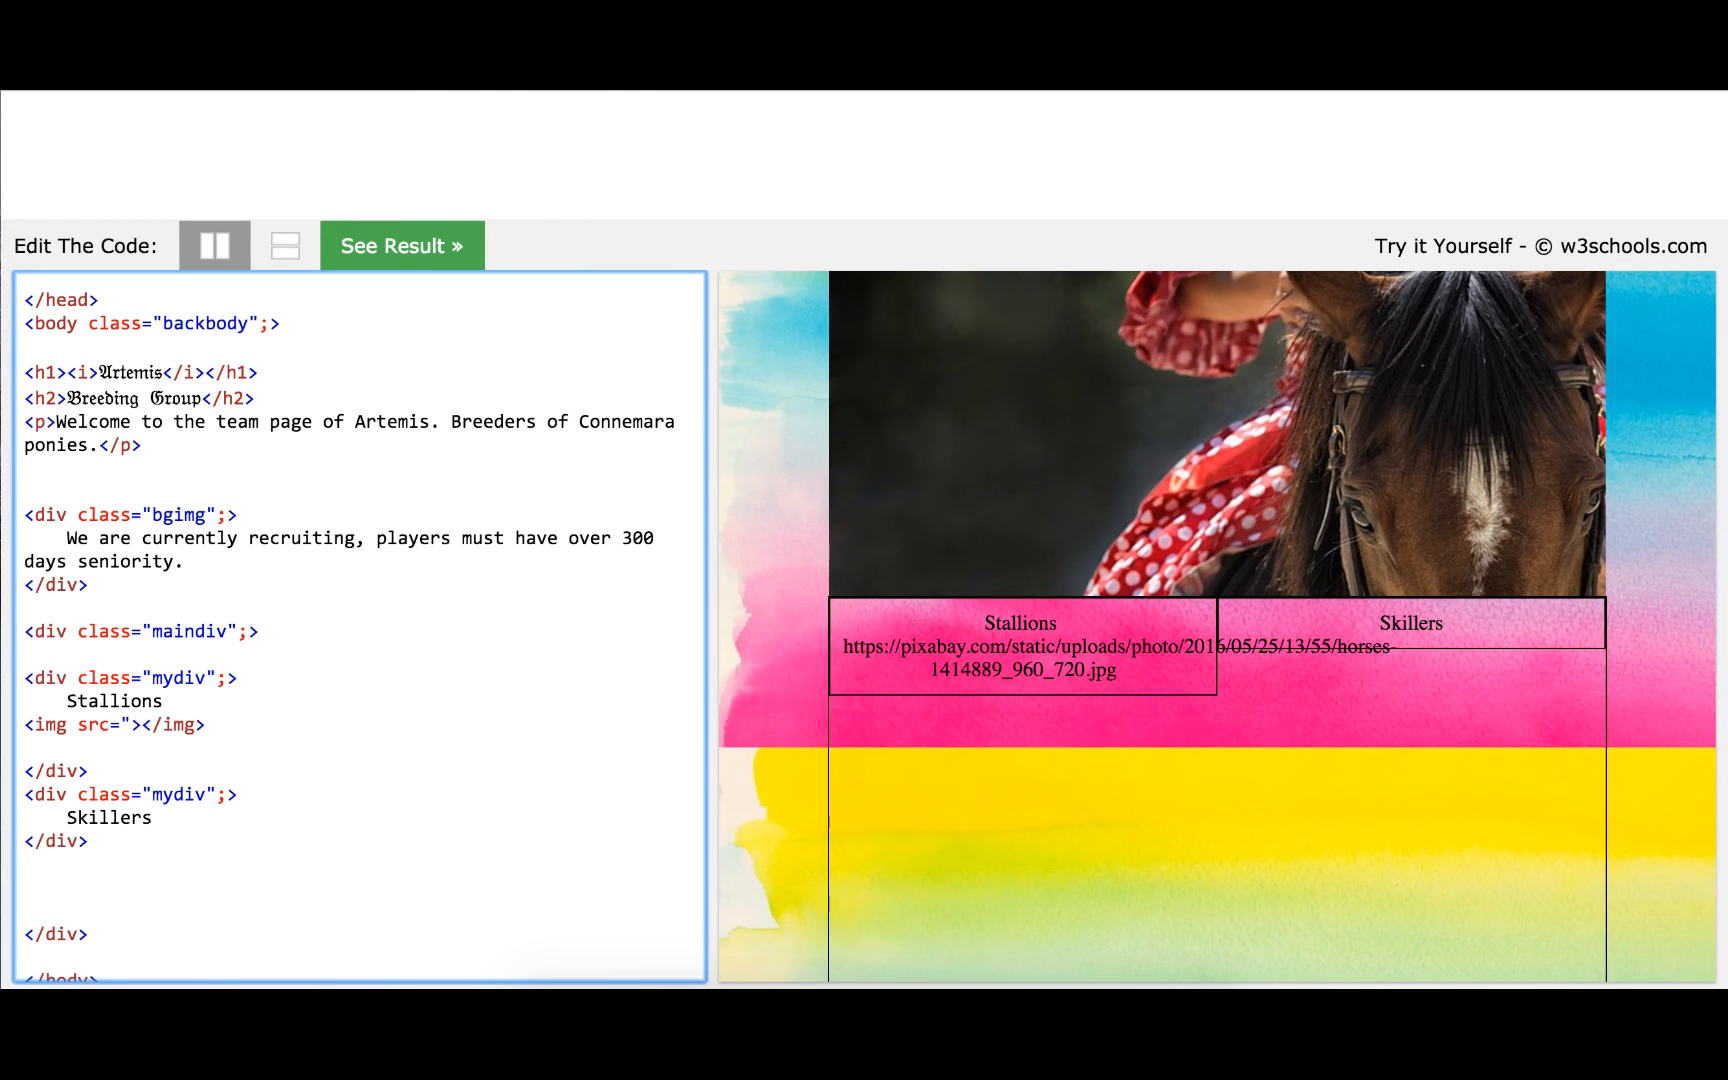
left_click(118, 725)
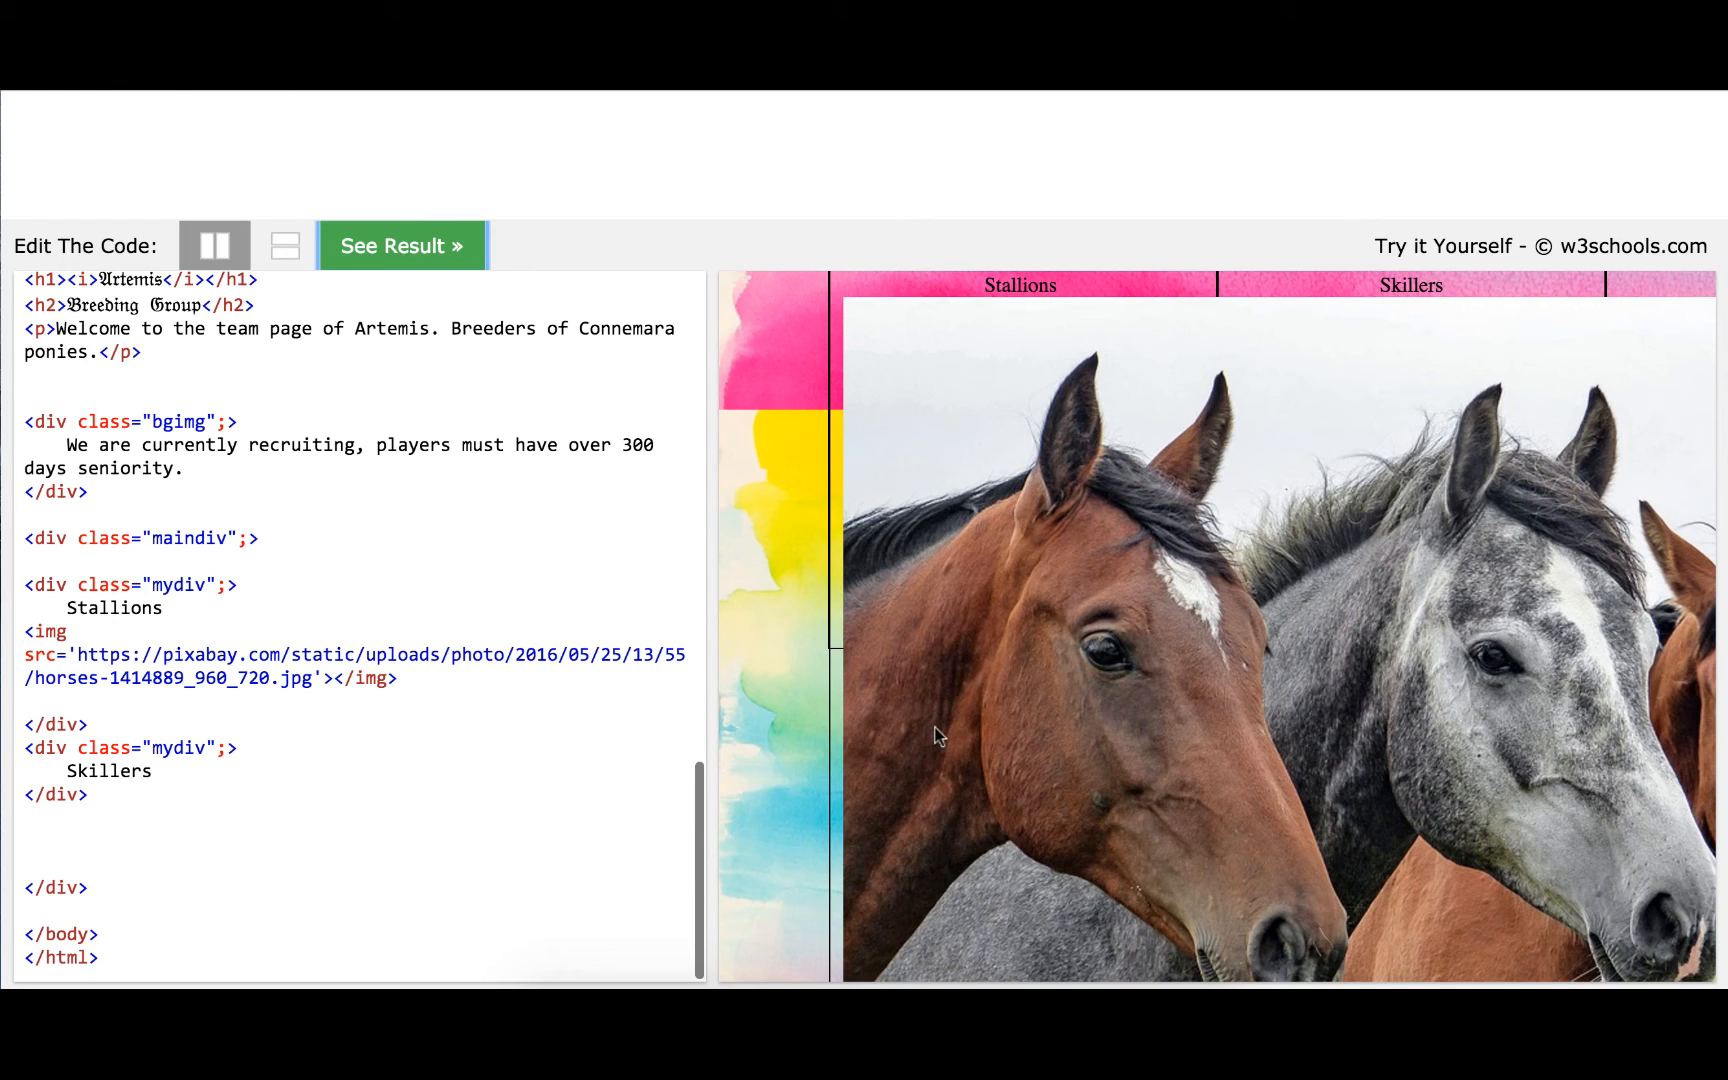
mouse_move(995, 728)
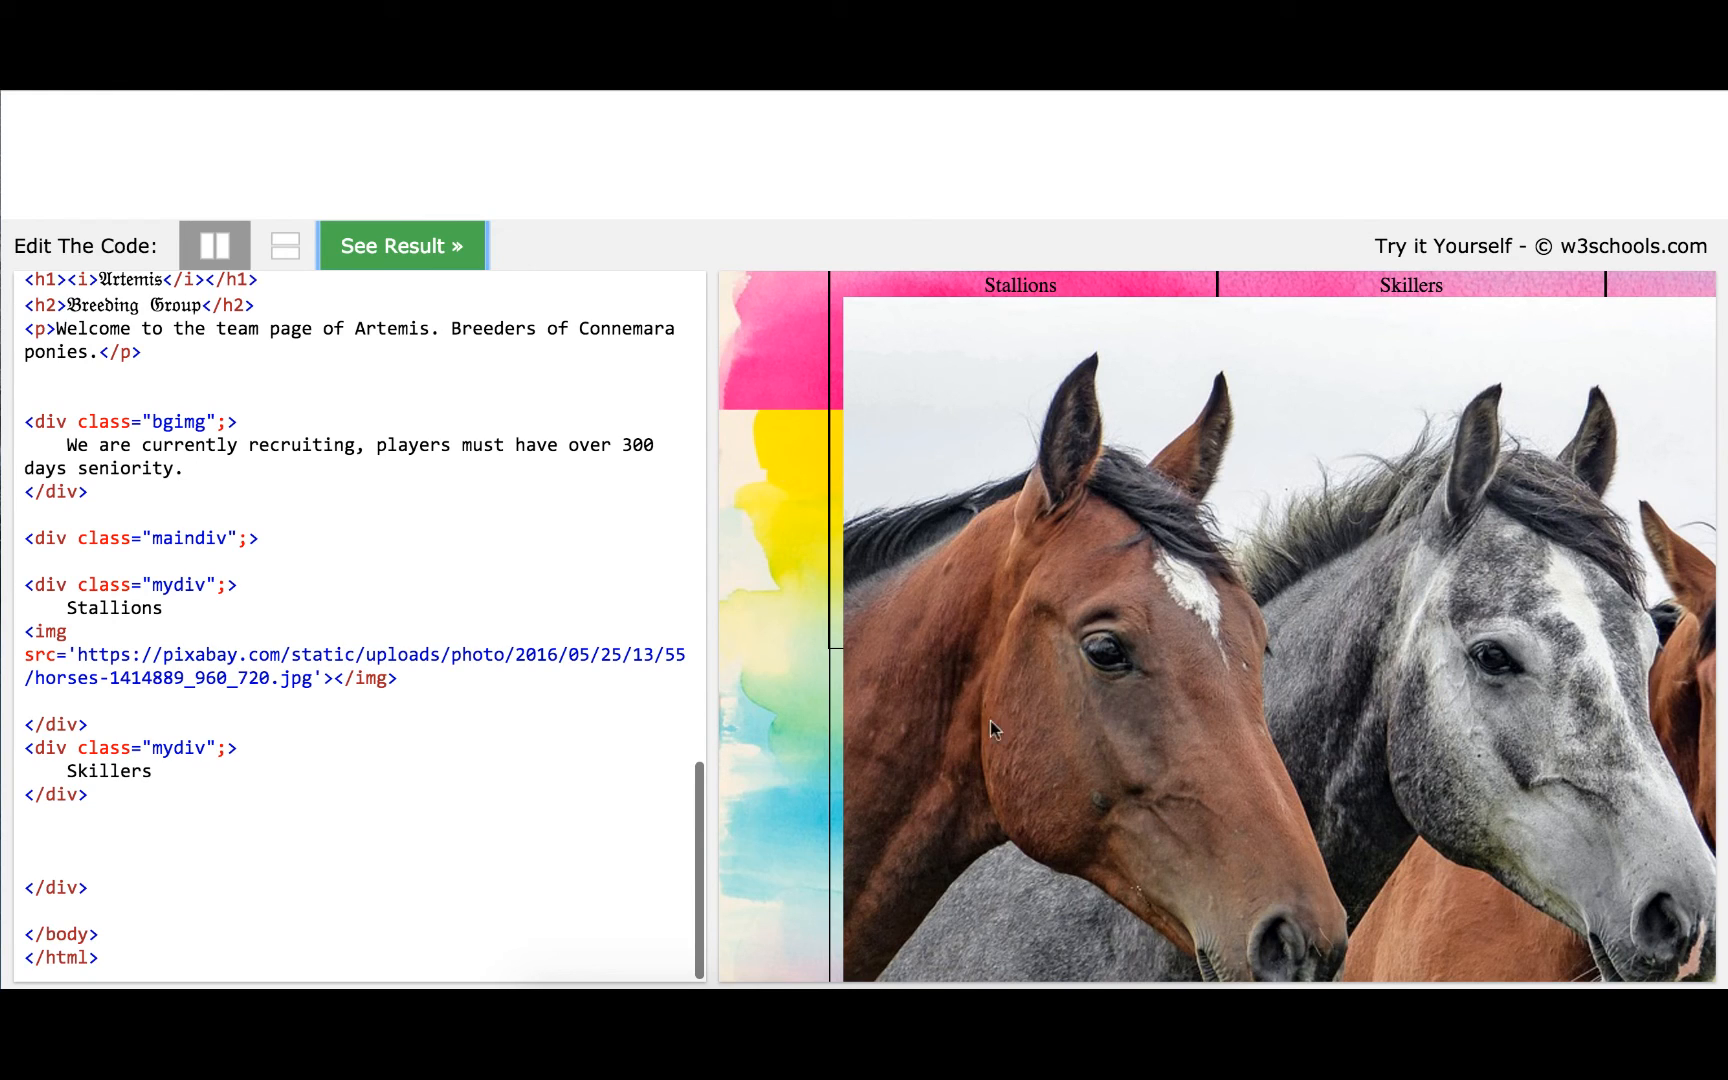
mouse_move(1141, 350)
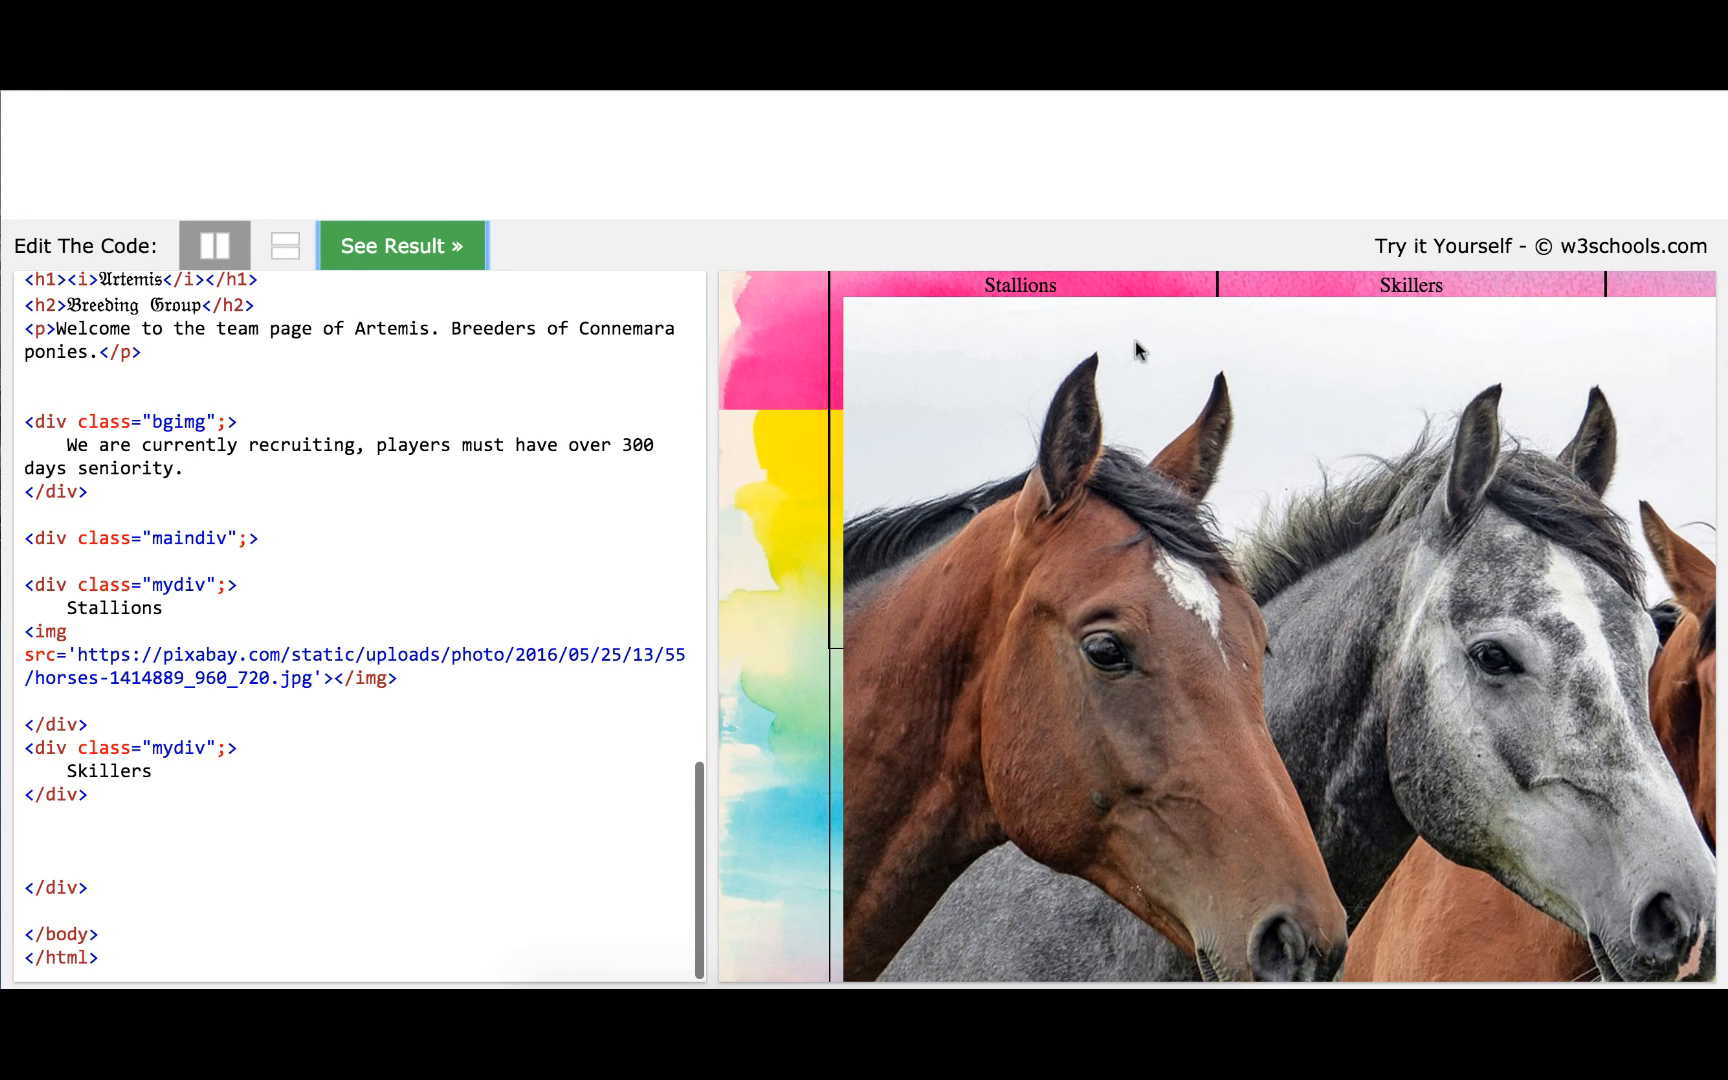
mouse_move(1157, 679)
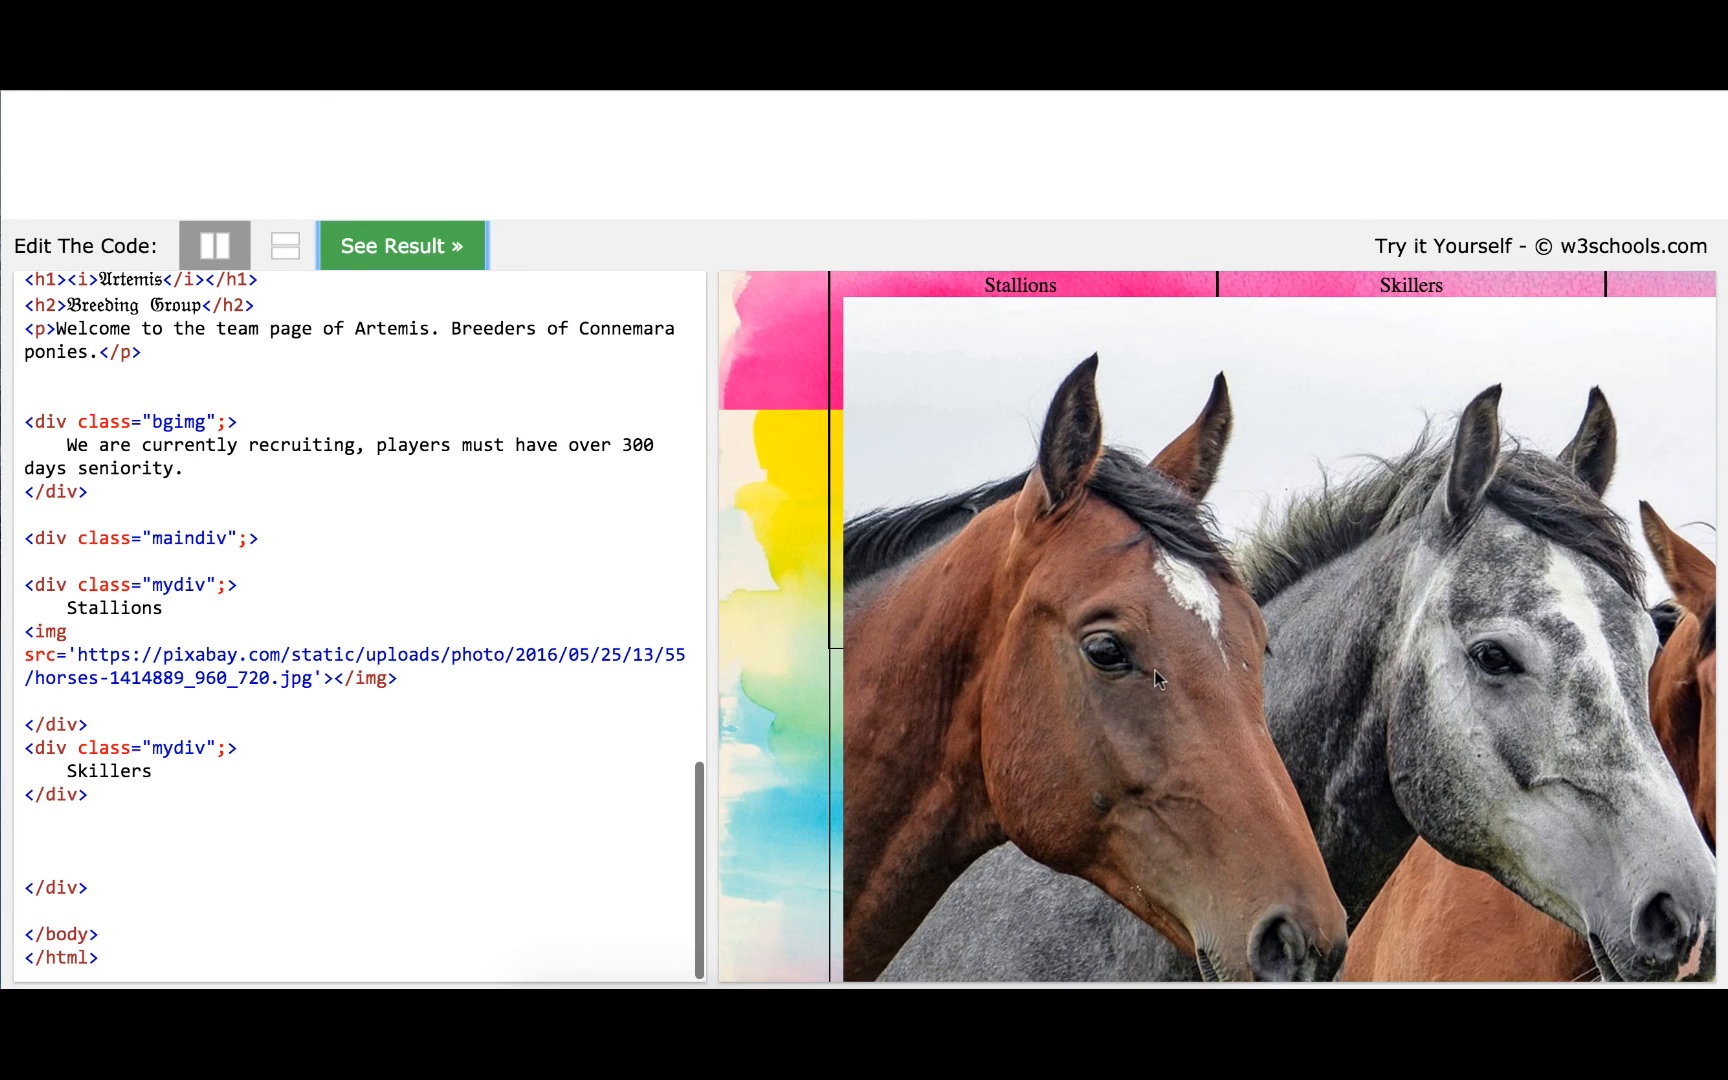
mouse_move(1197, 273)
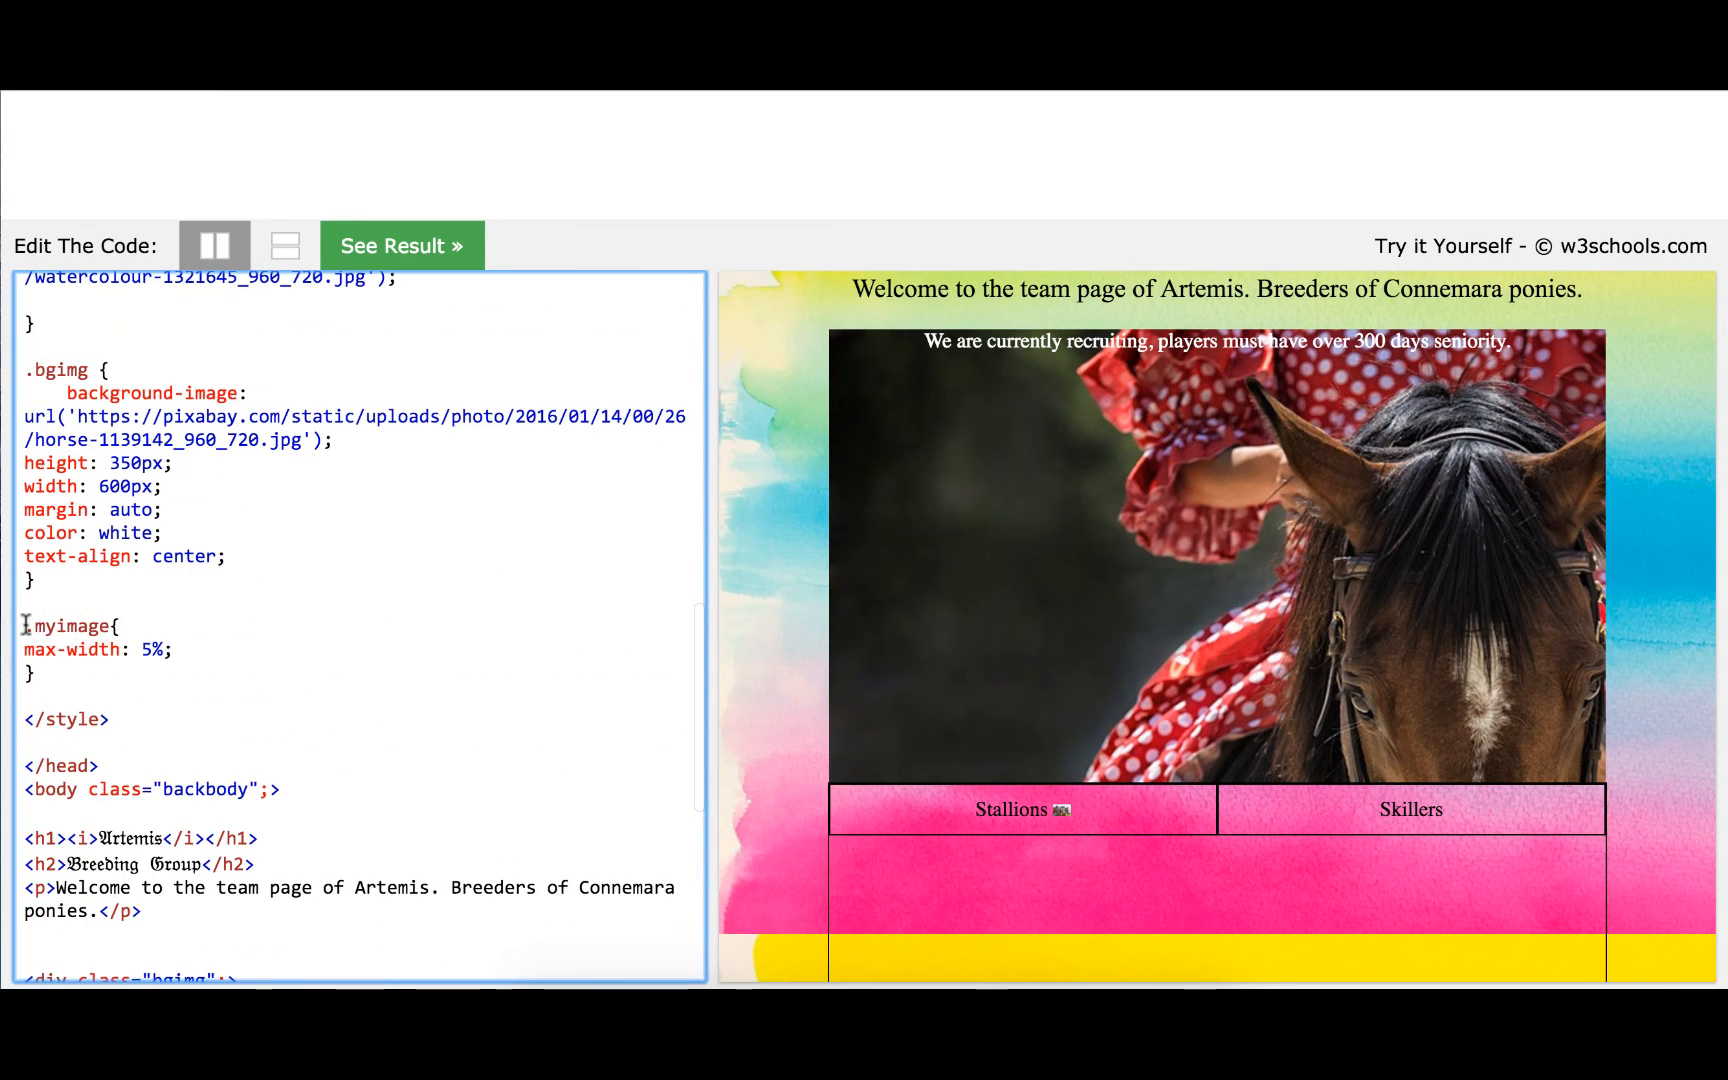
Change the .myimage max-width to 50% and preview the smaller horses photo
double_click(66, 626)
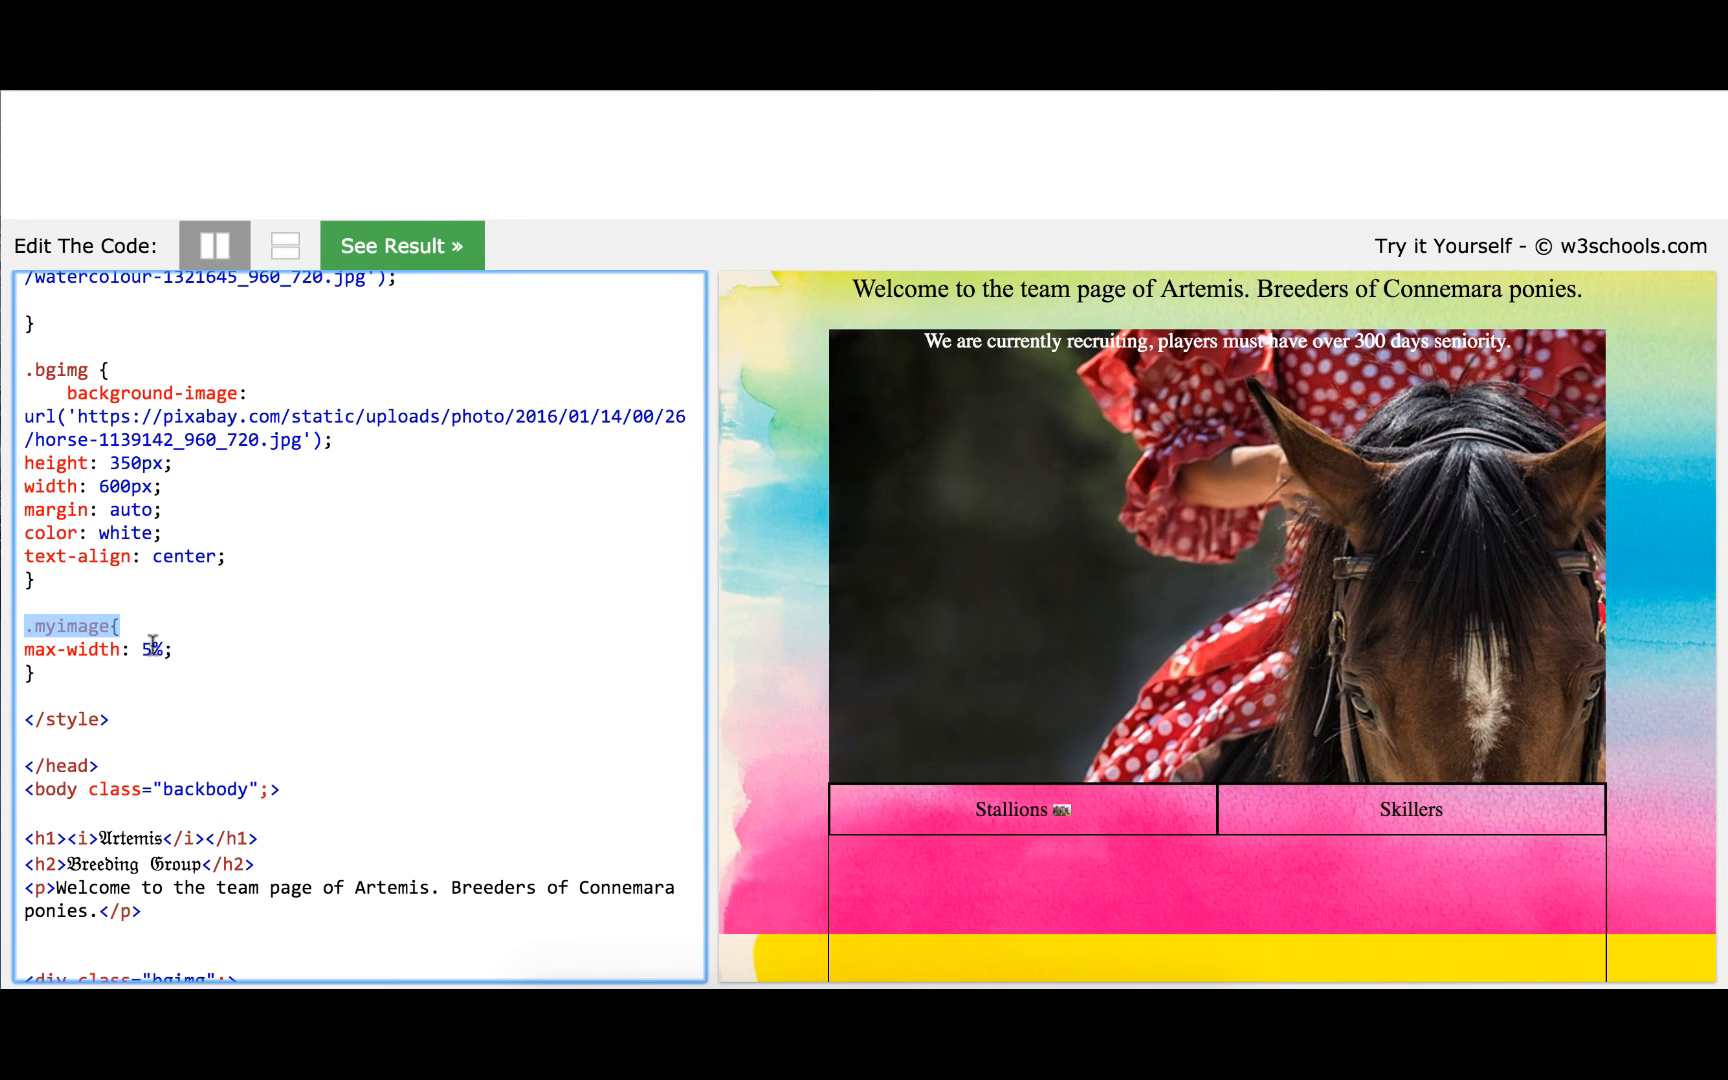
type("30")
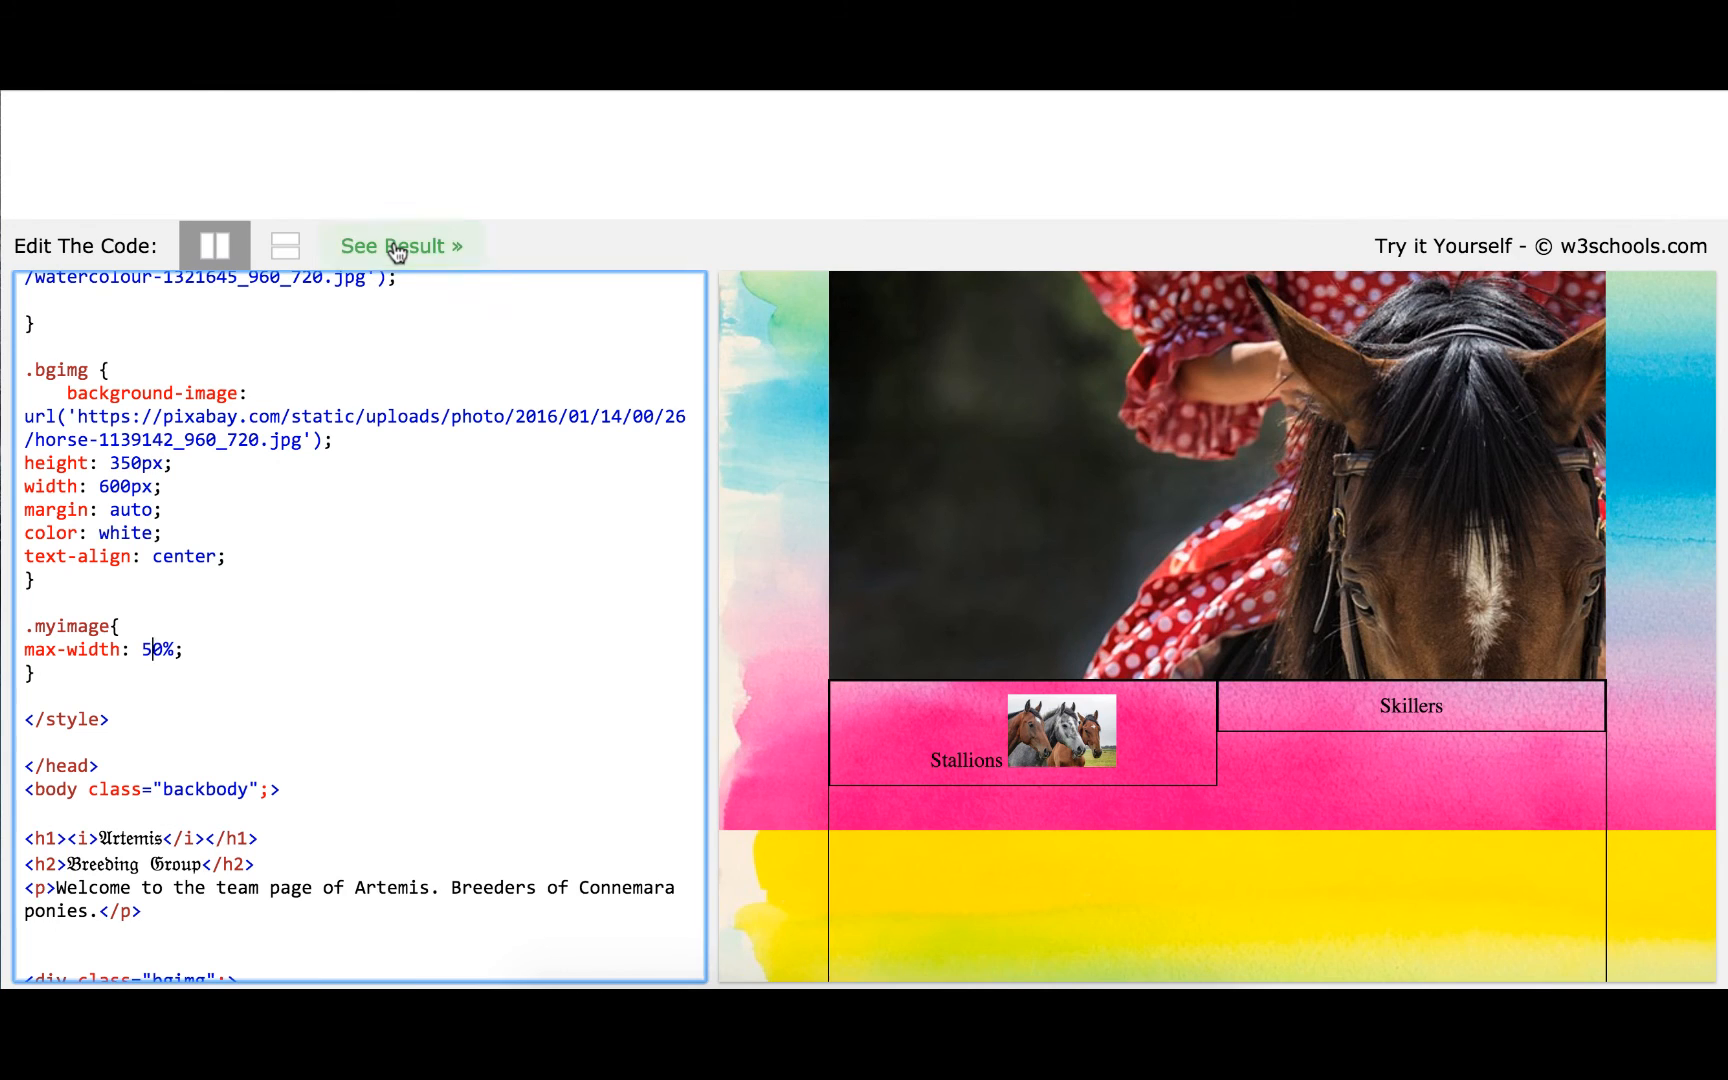
left_click(400, 245)
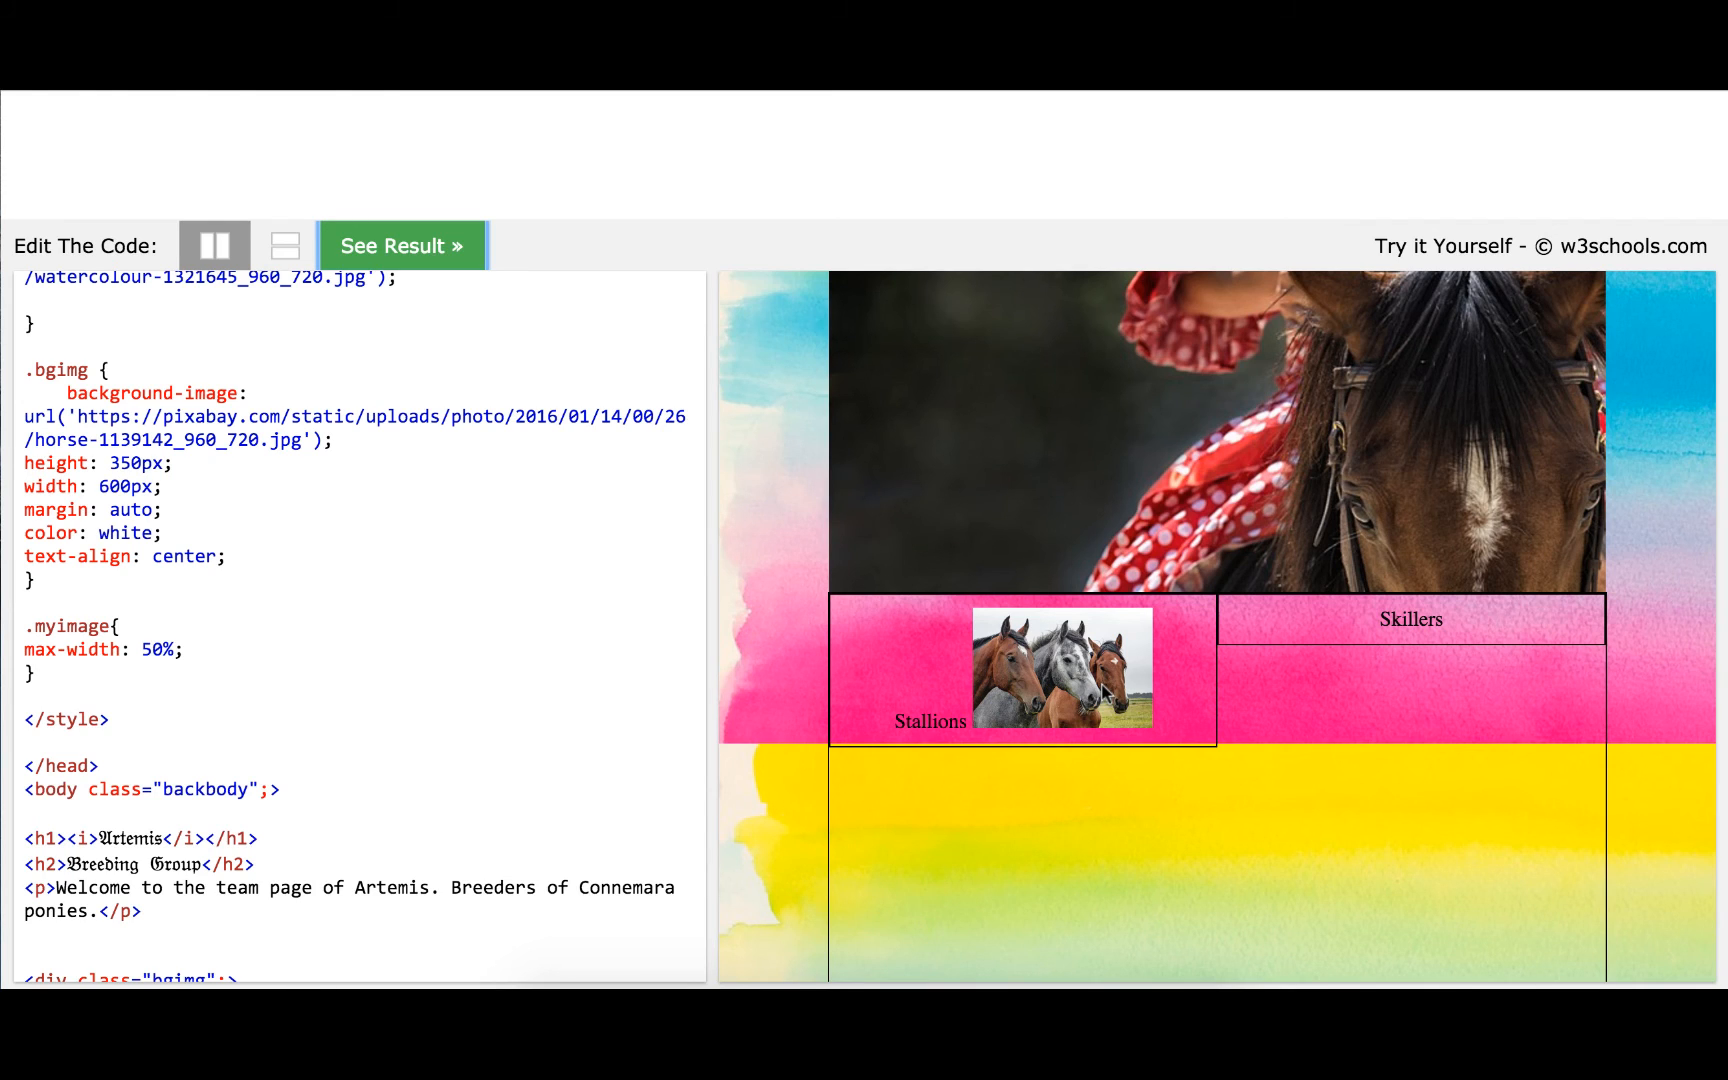
mouse_move(666, 749)
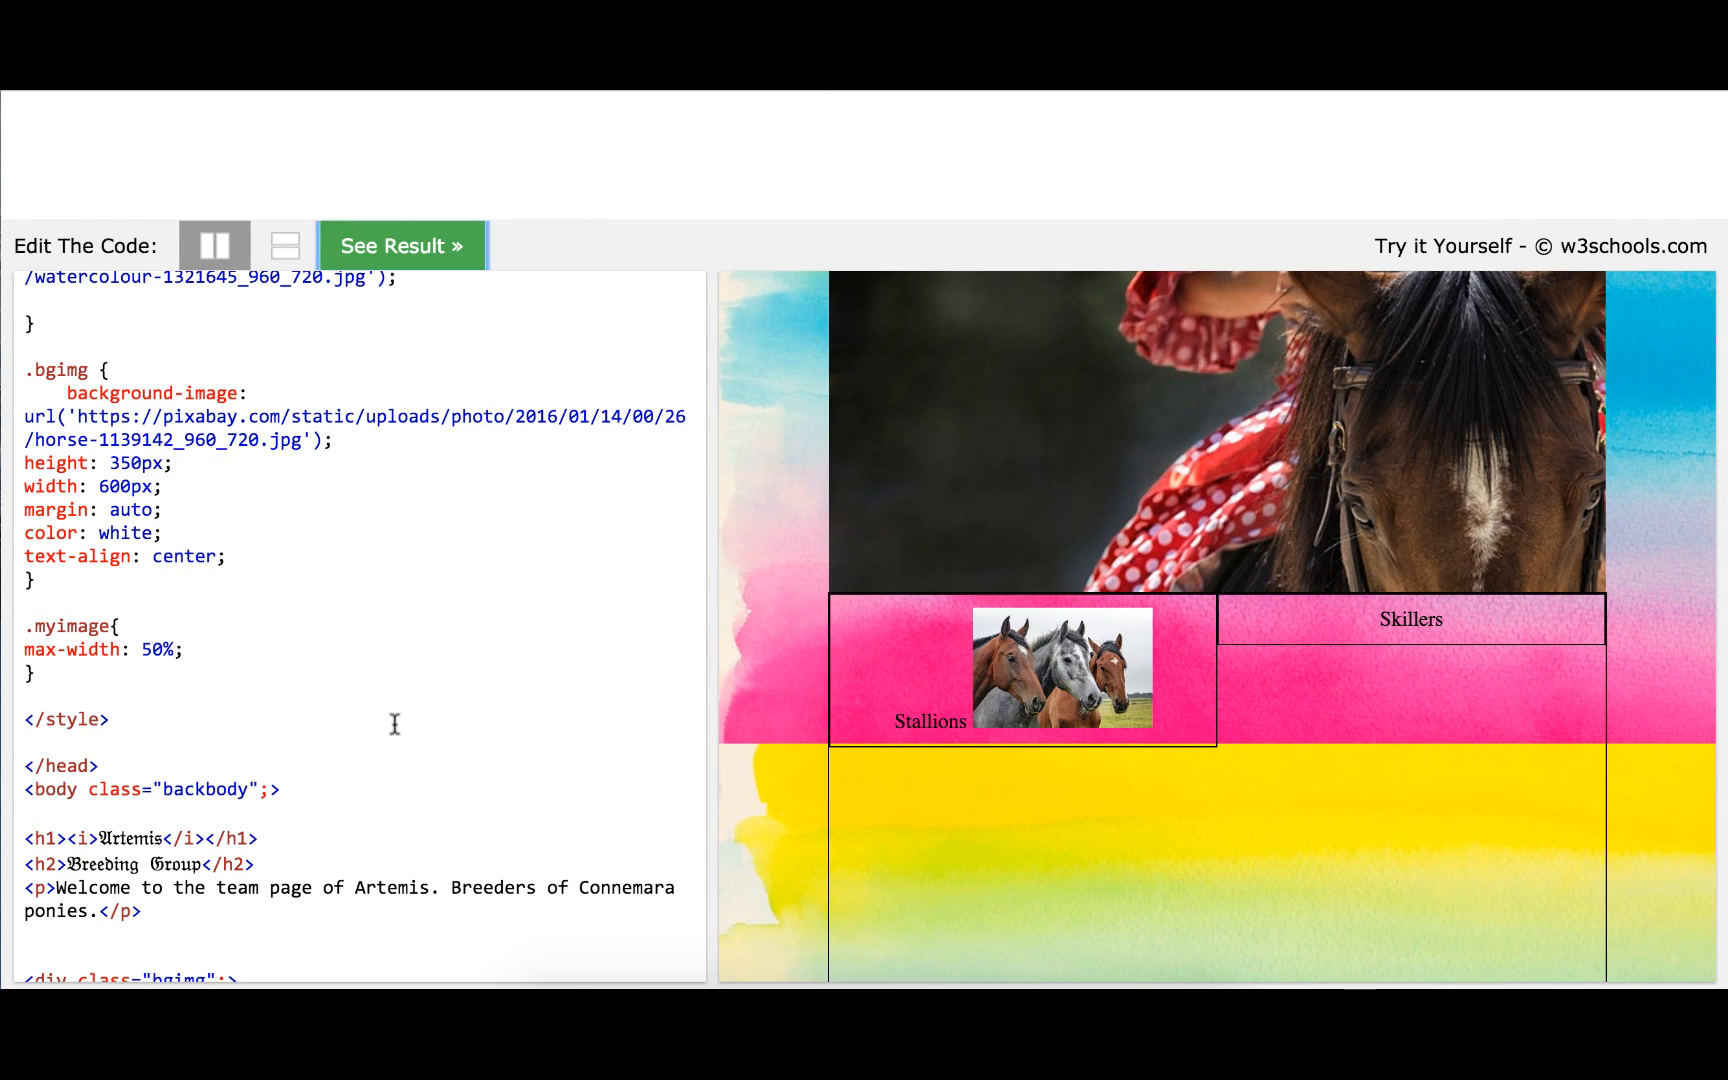
mouse_move(357, 716)
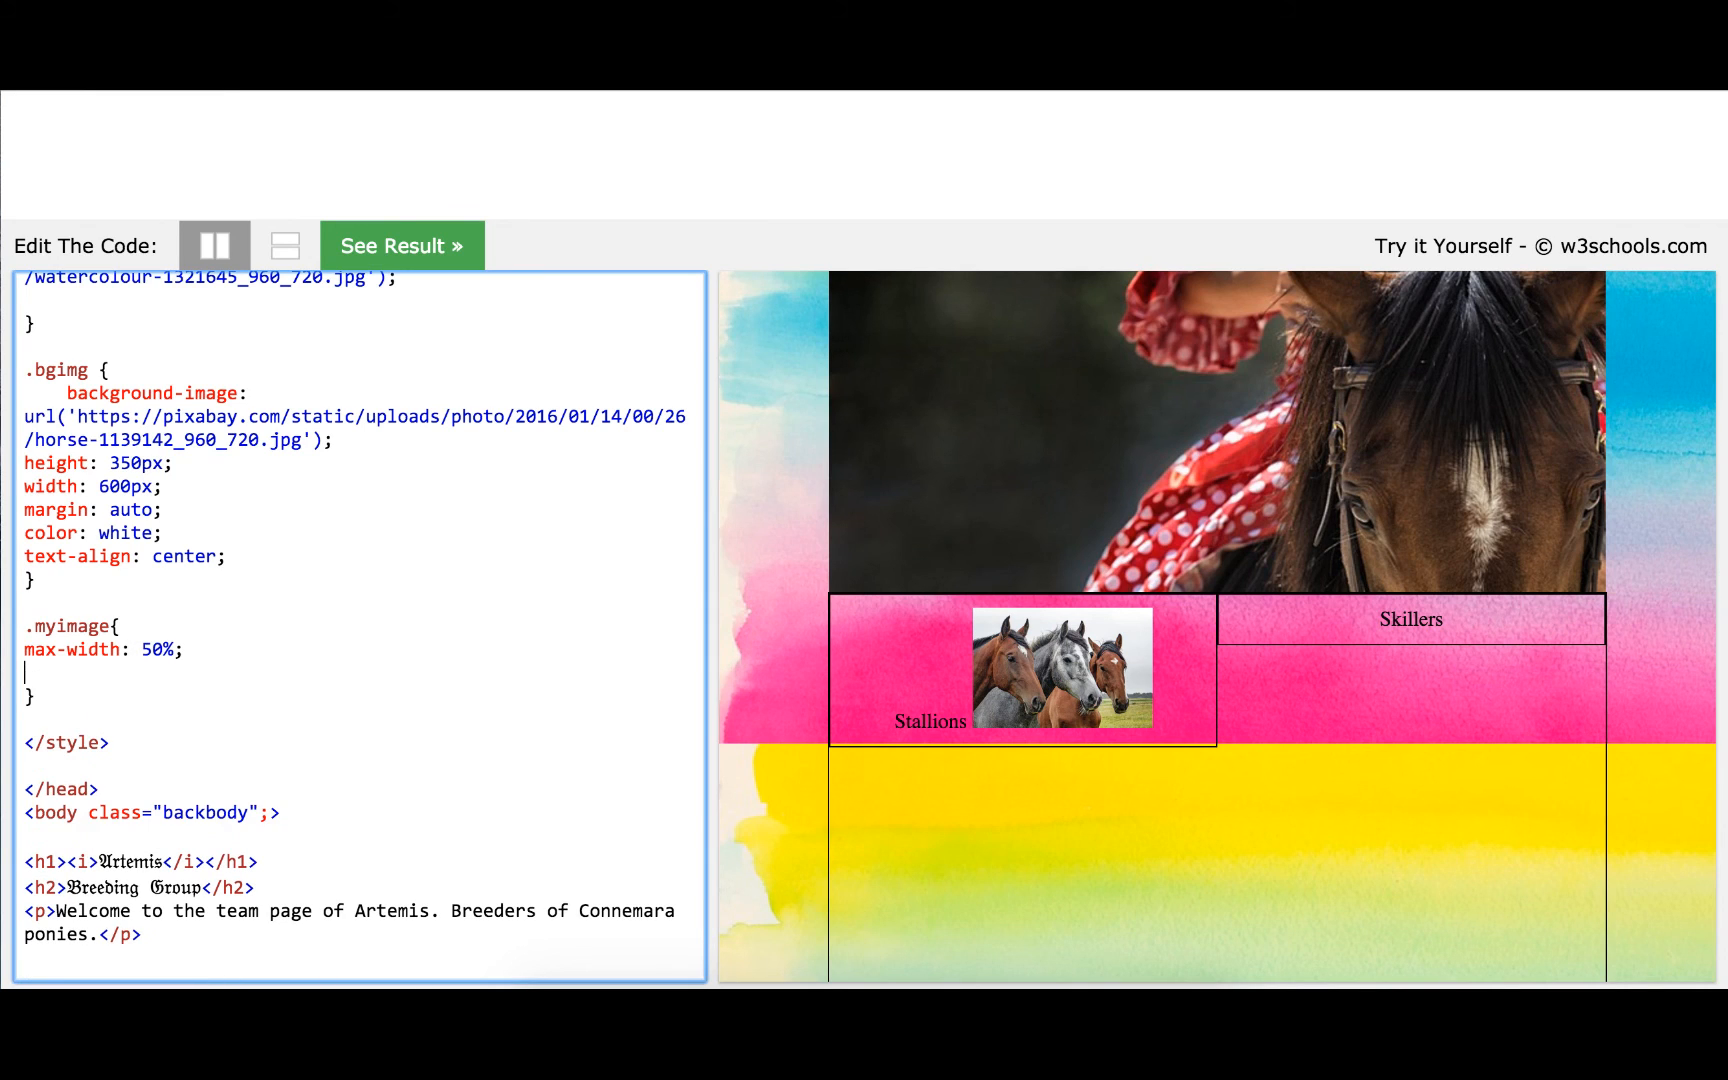
In .myimage, type position: relative, then replace it with margin: auto and preview
type("posi")
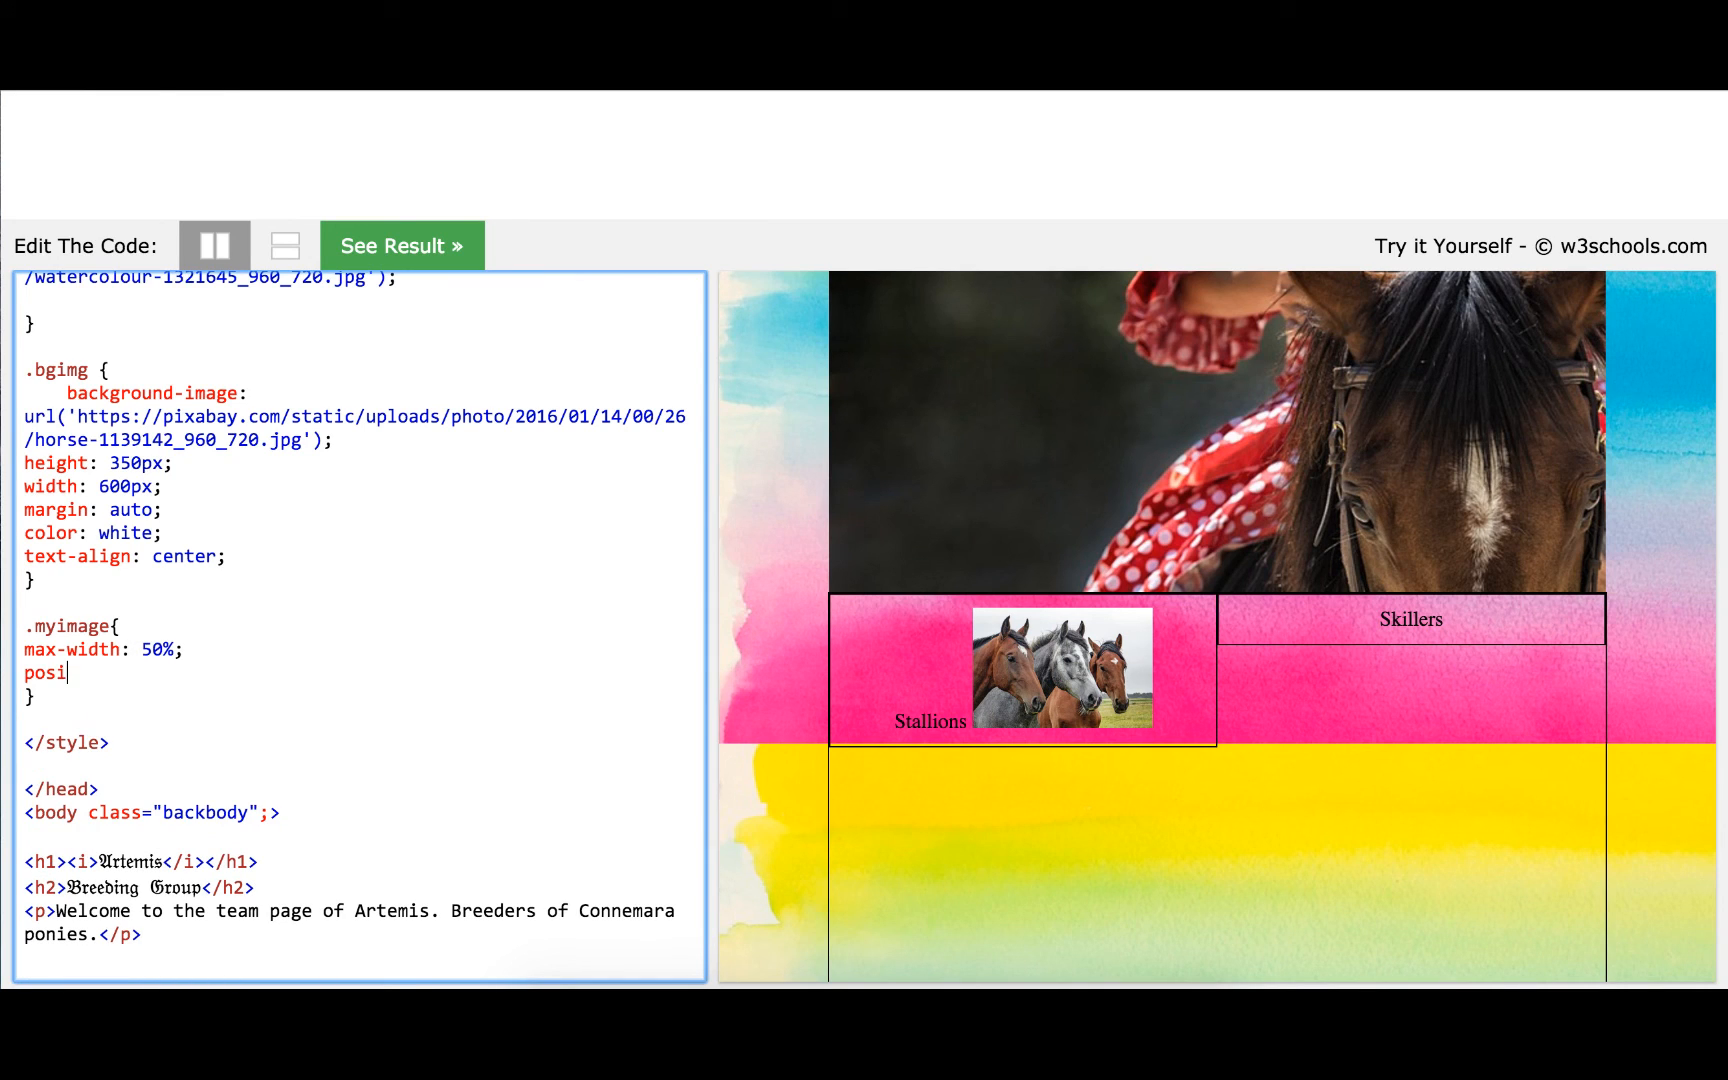
type("tion:")
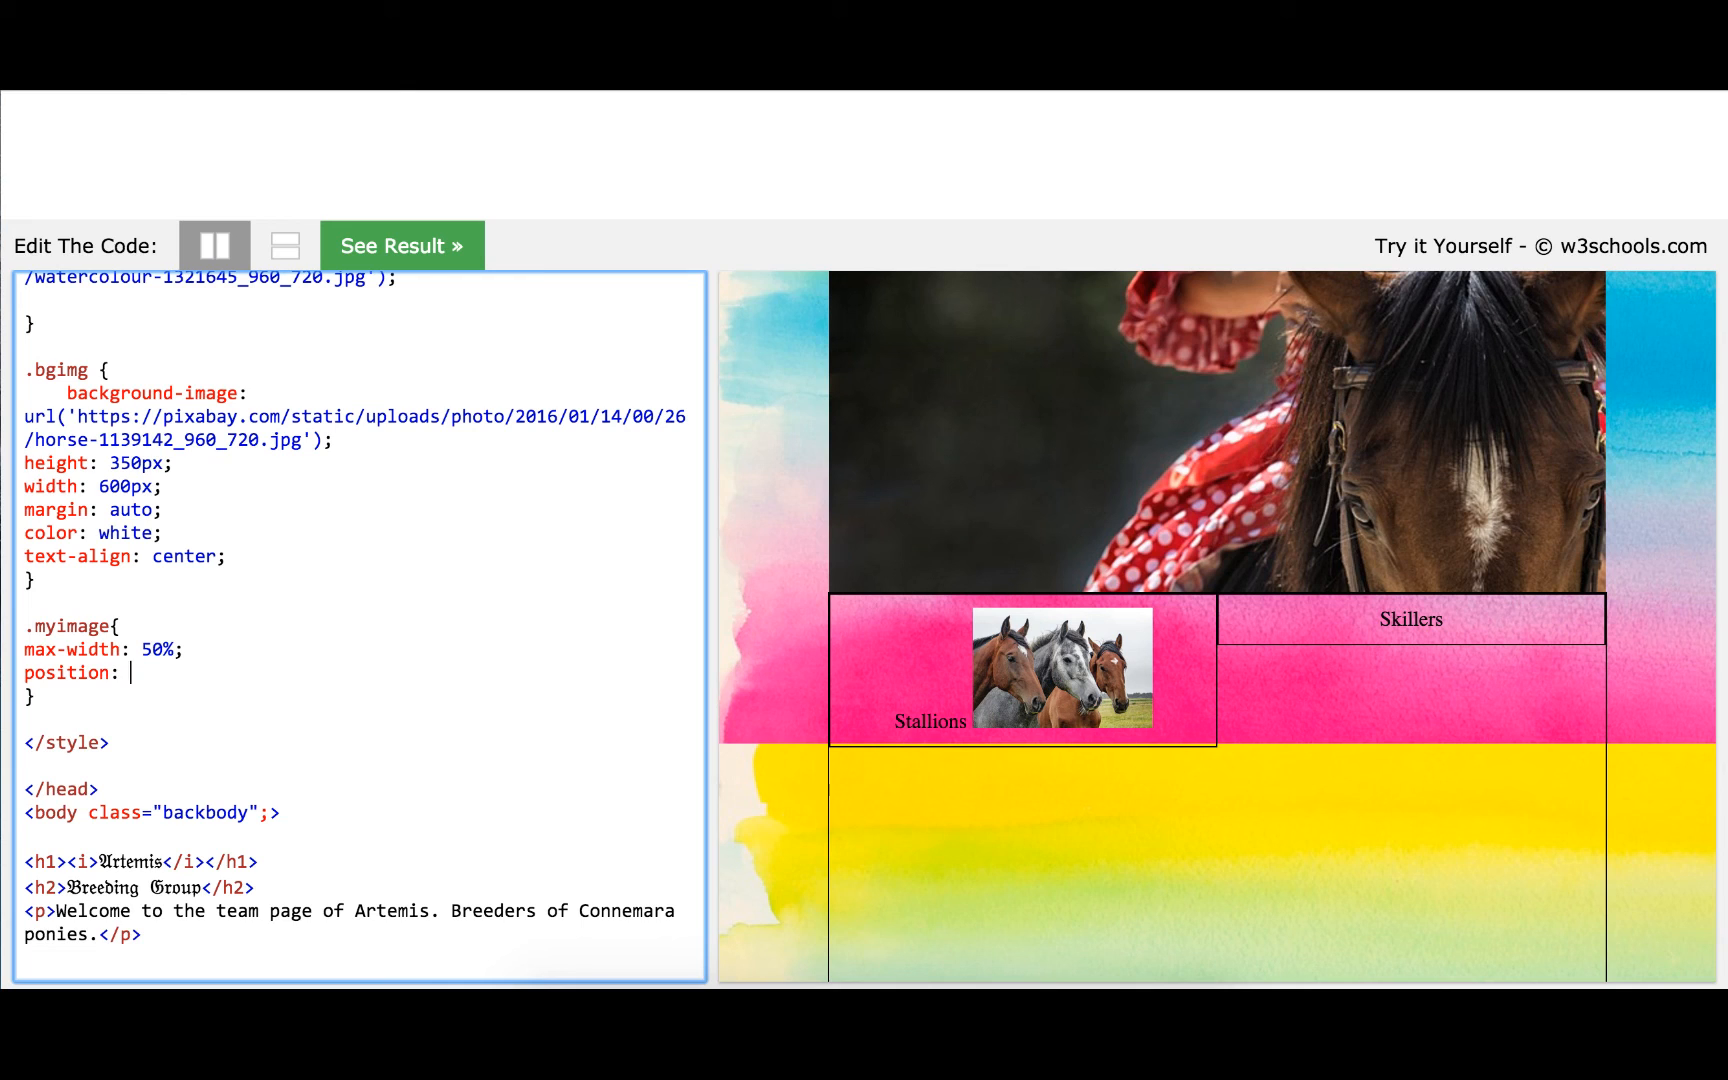
type("relative;")
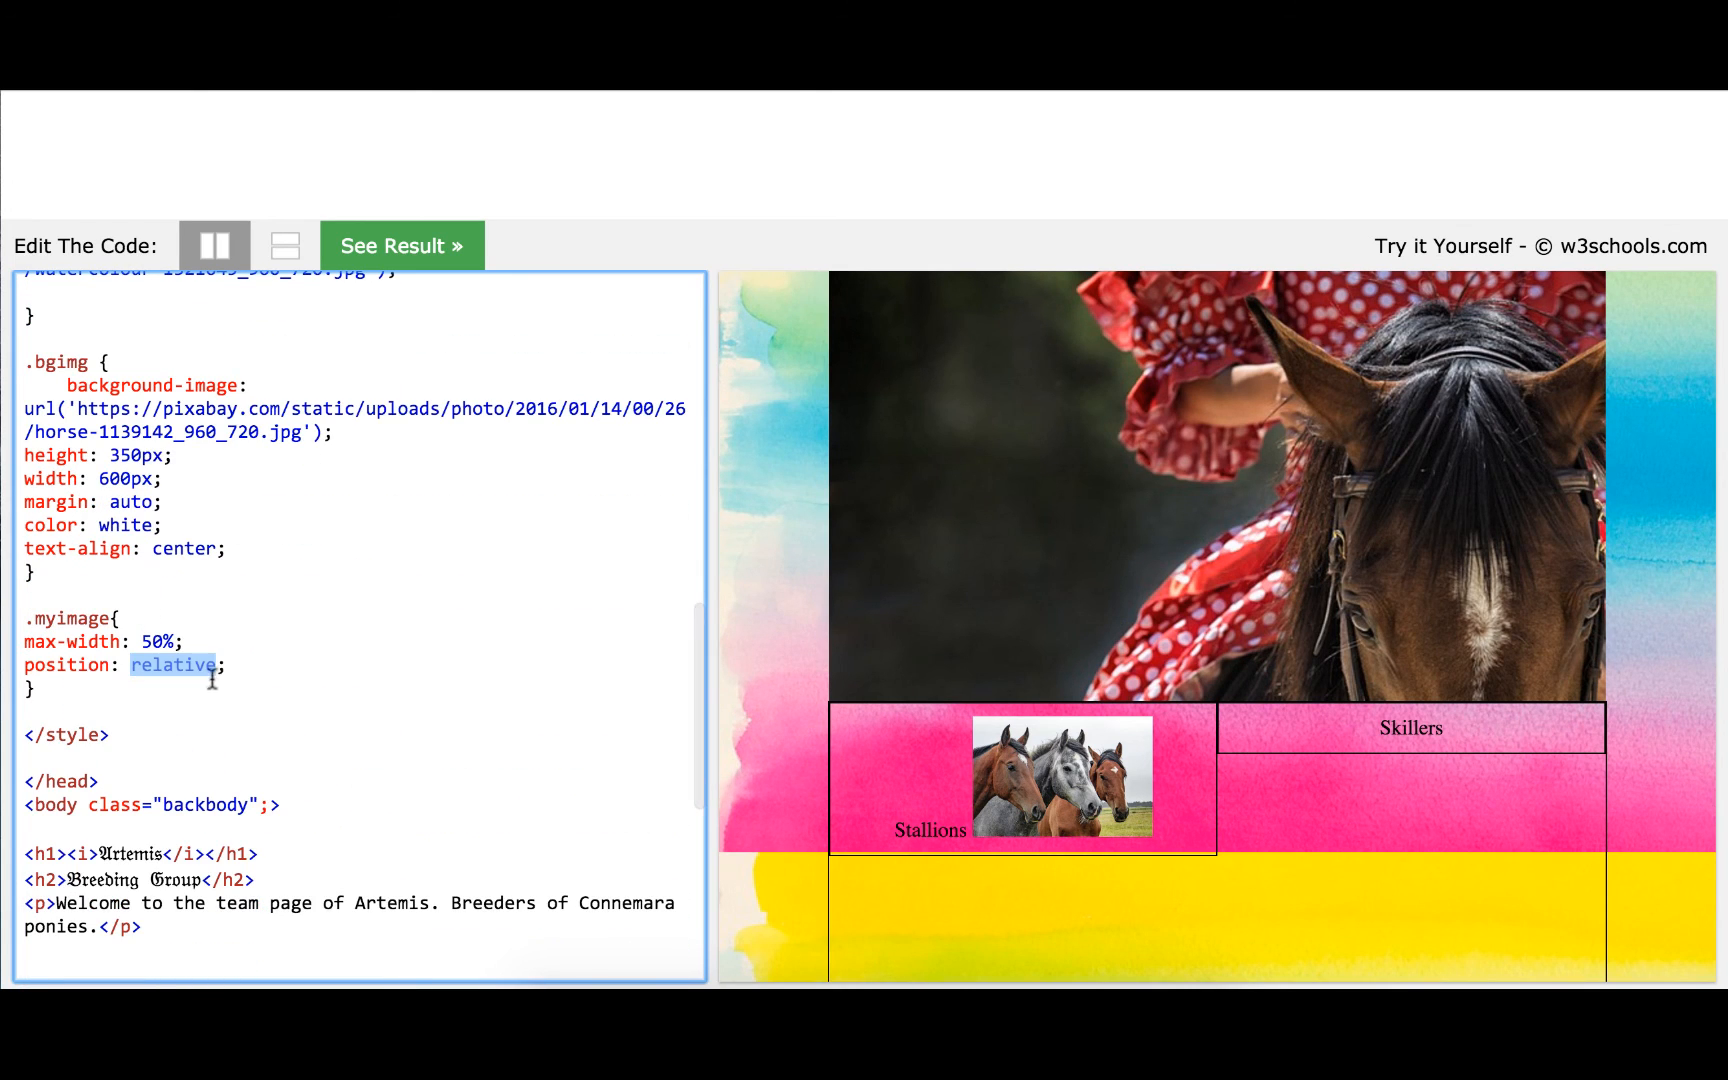
type("ma")
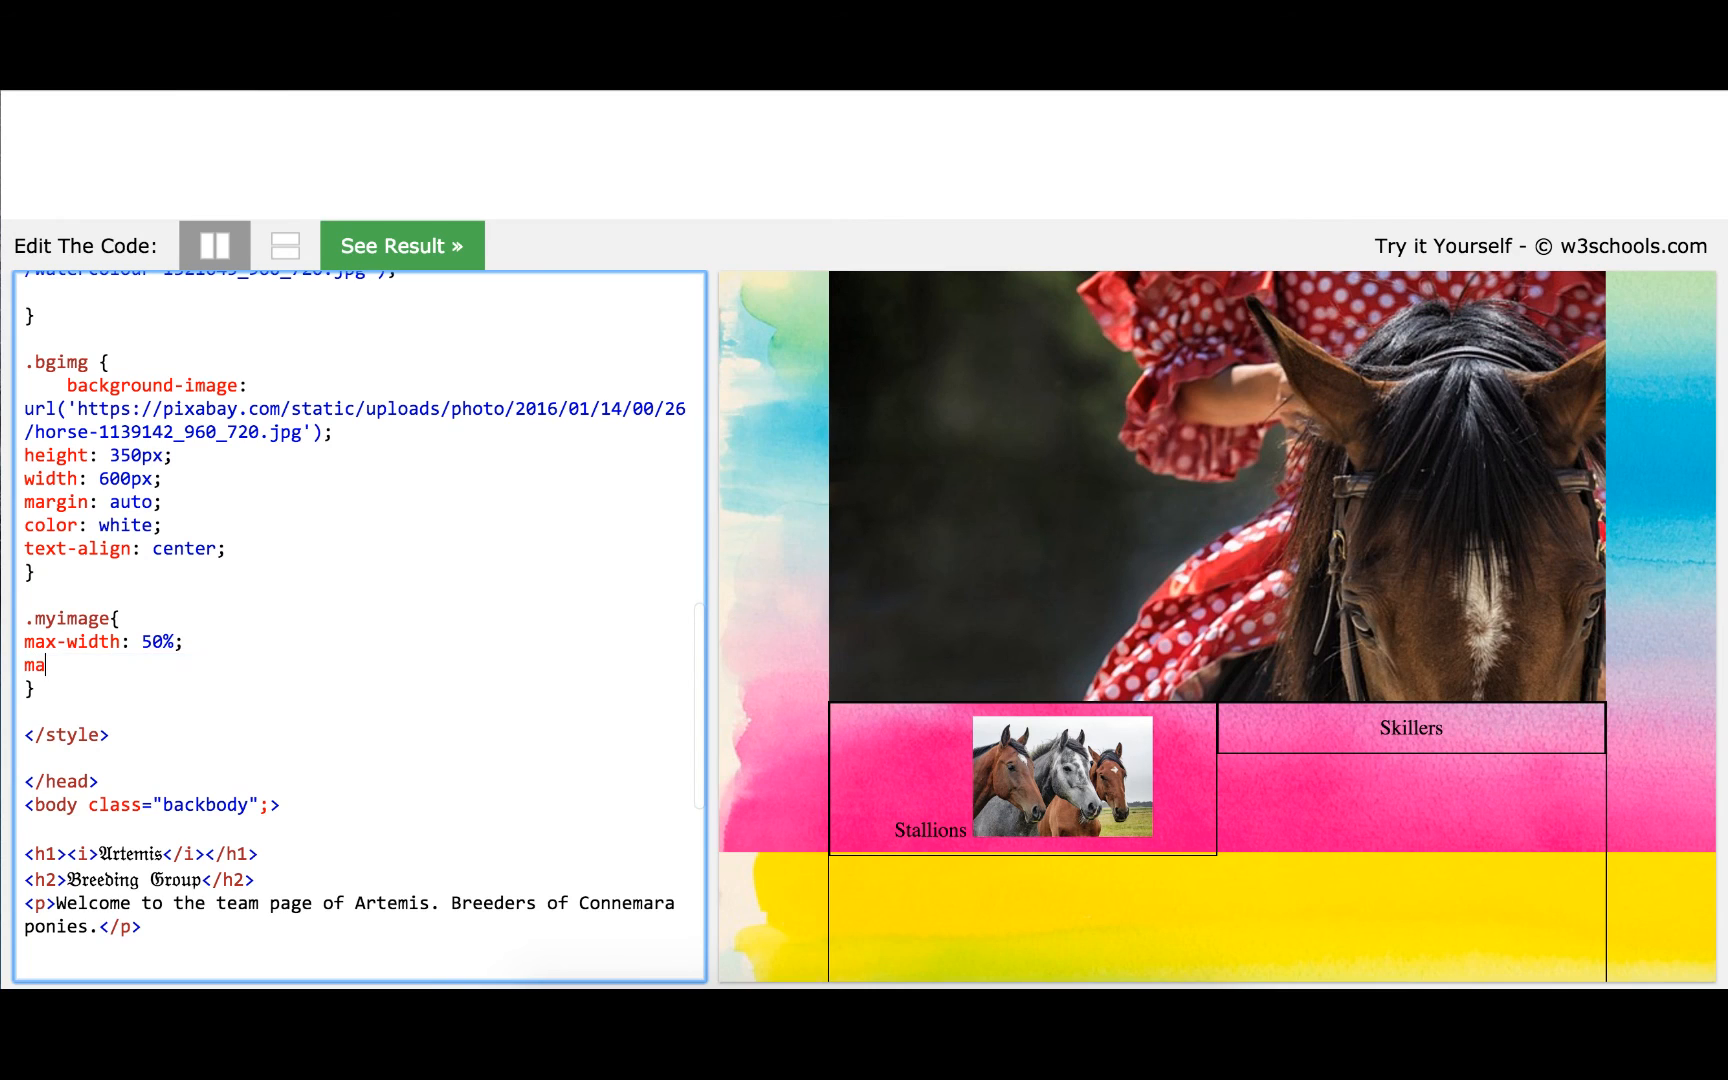
type("rgin:")
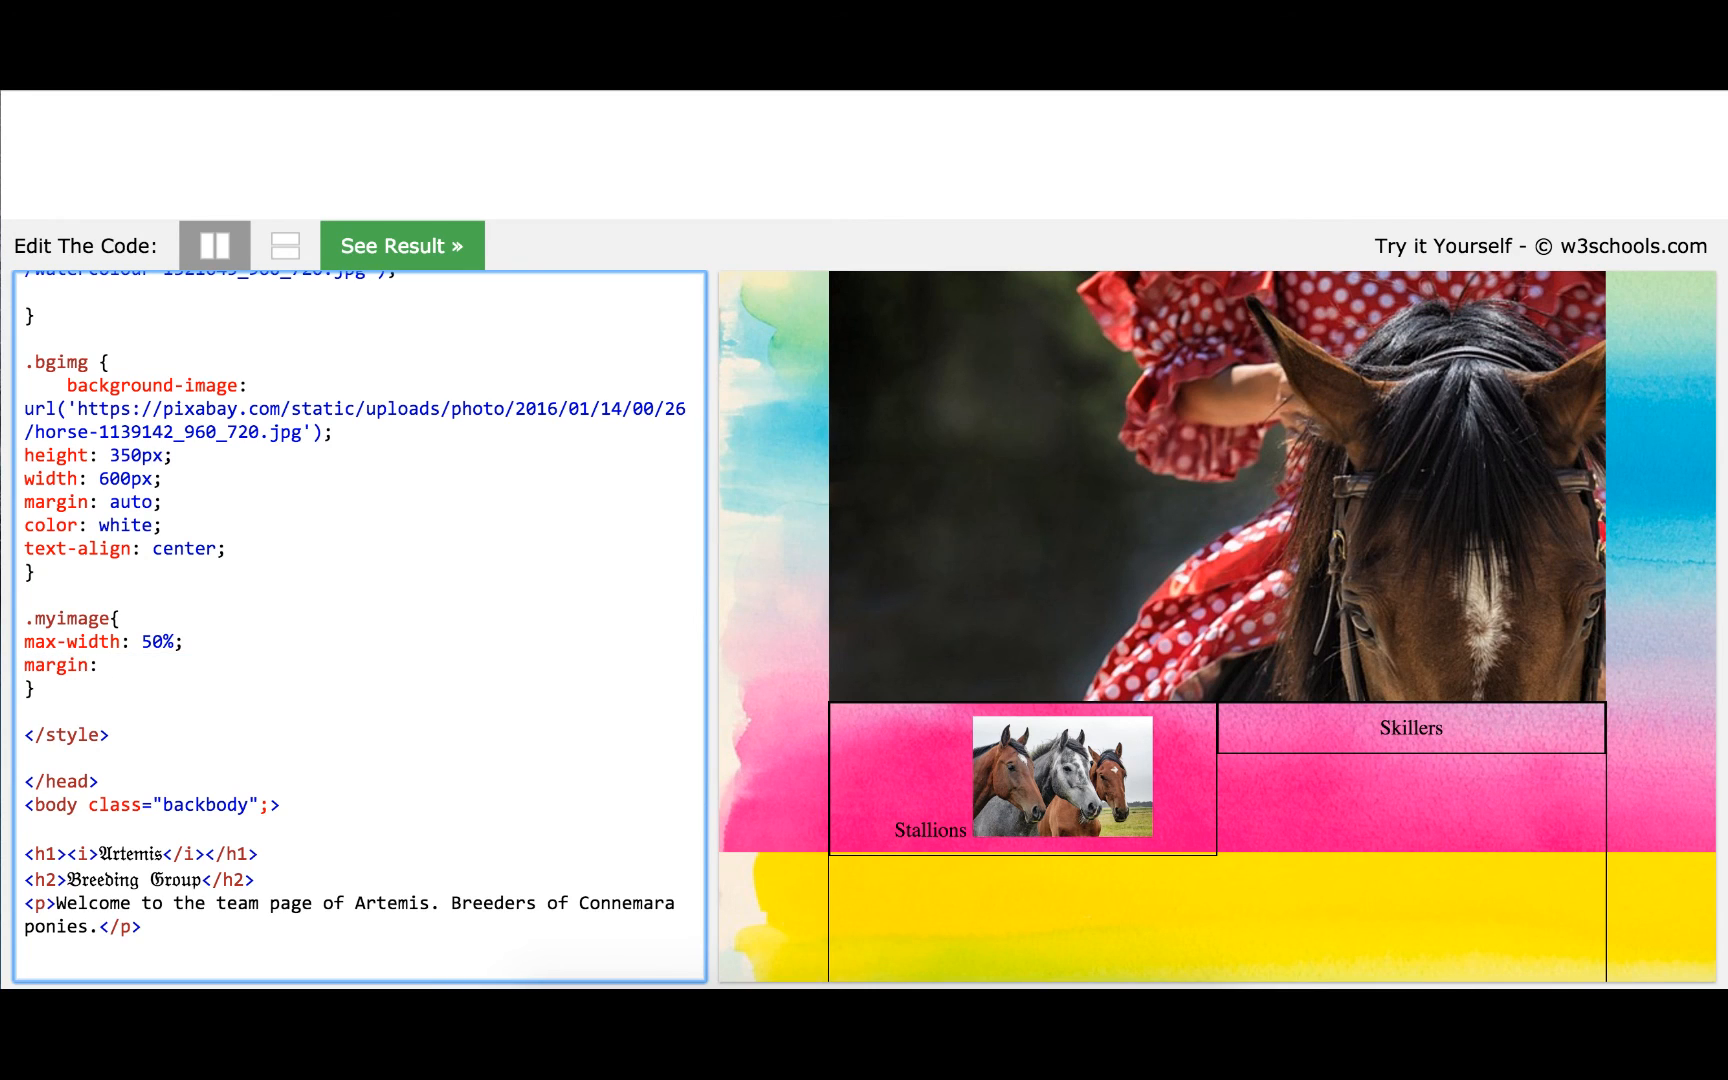
type("auto")
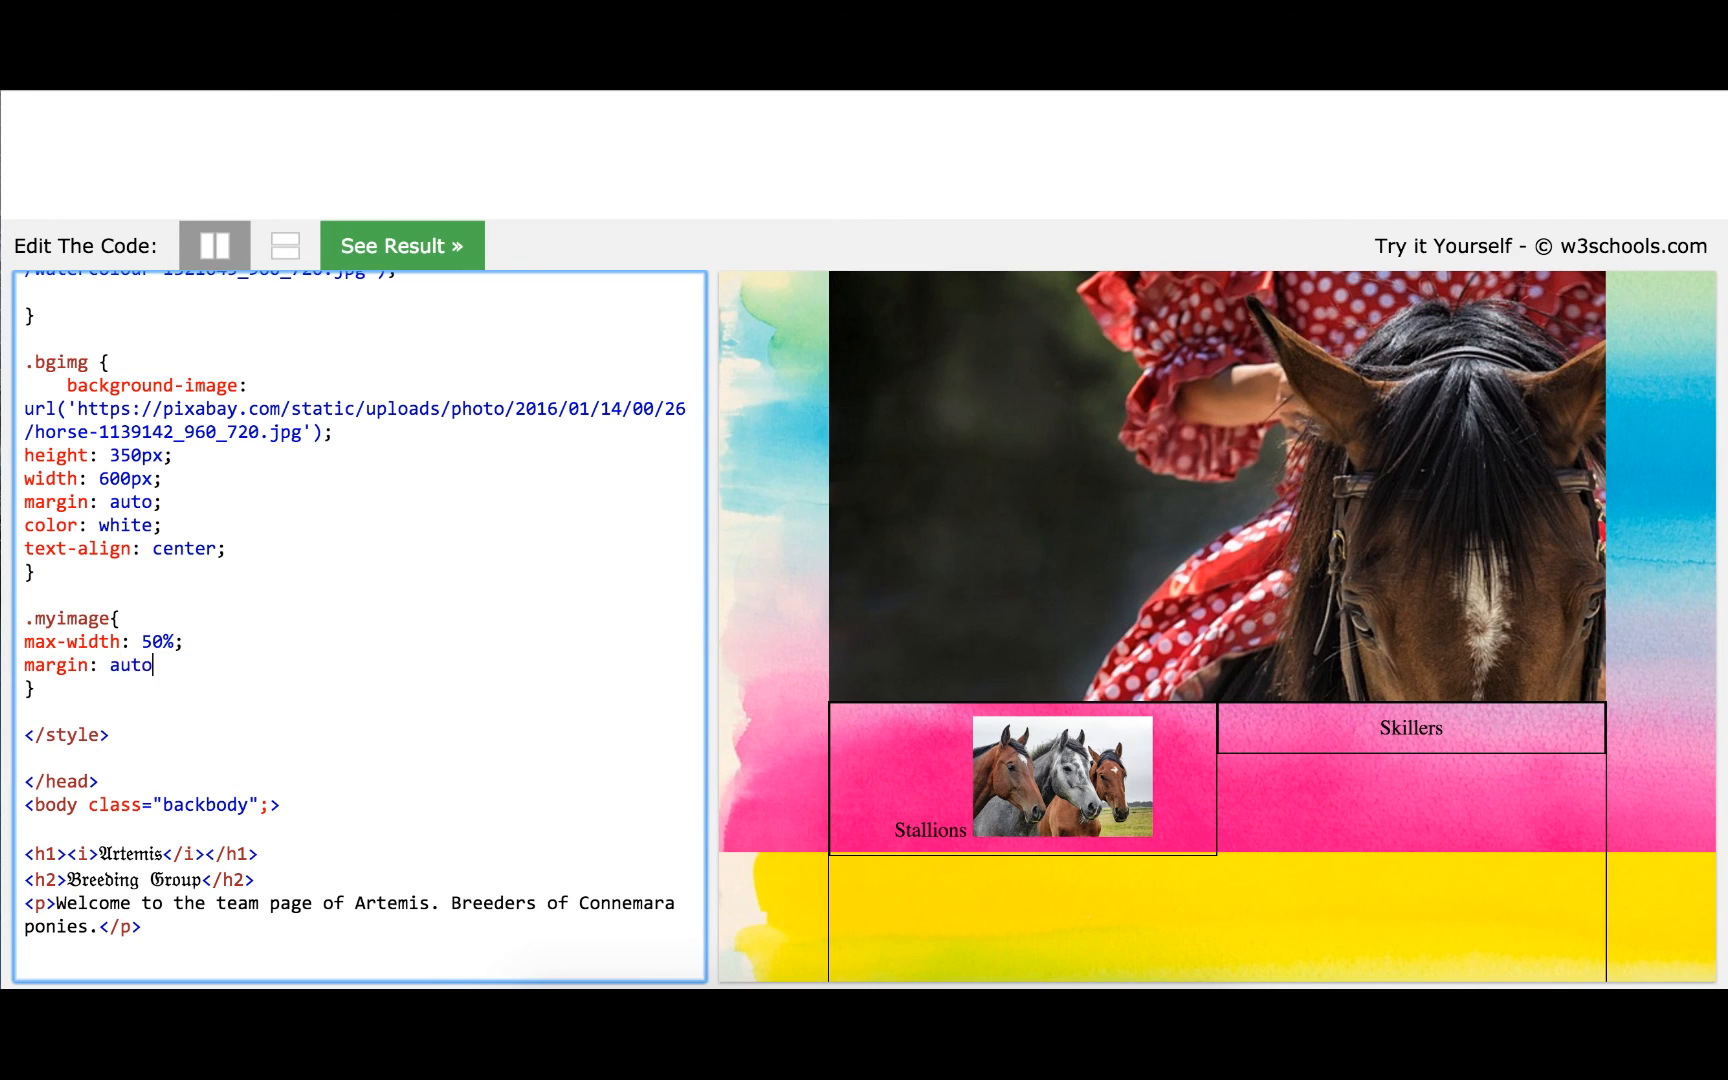
left_click(399, 245)
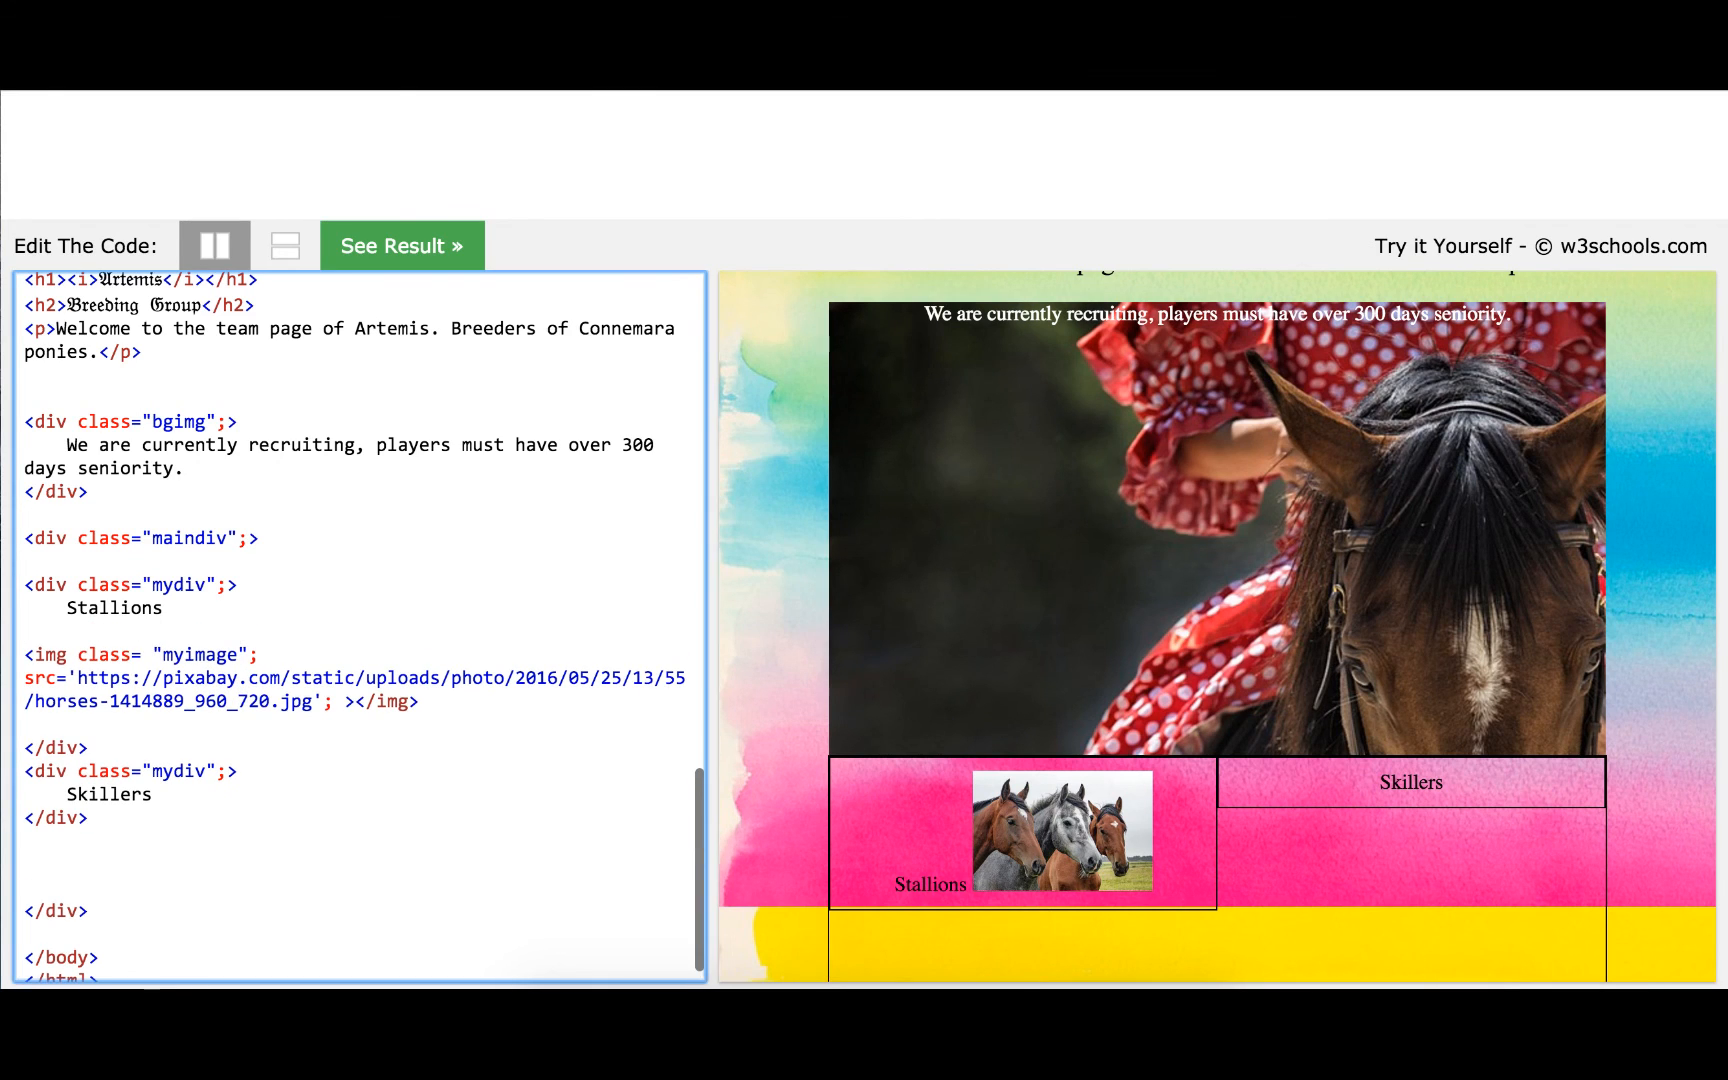
Insert </br> after Stallions and scroll the result to check the photo below it
type("</br>")
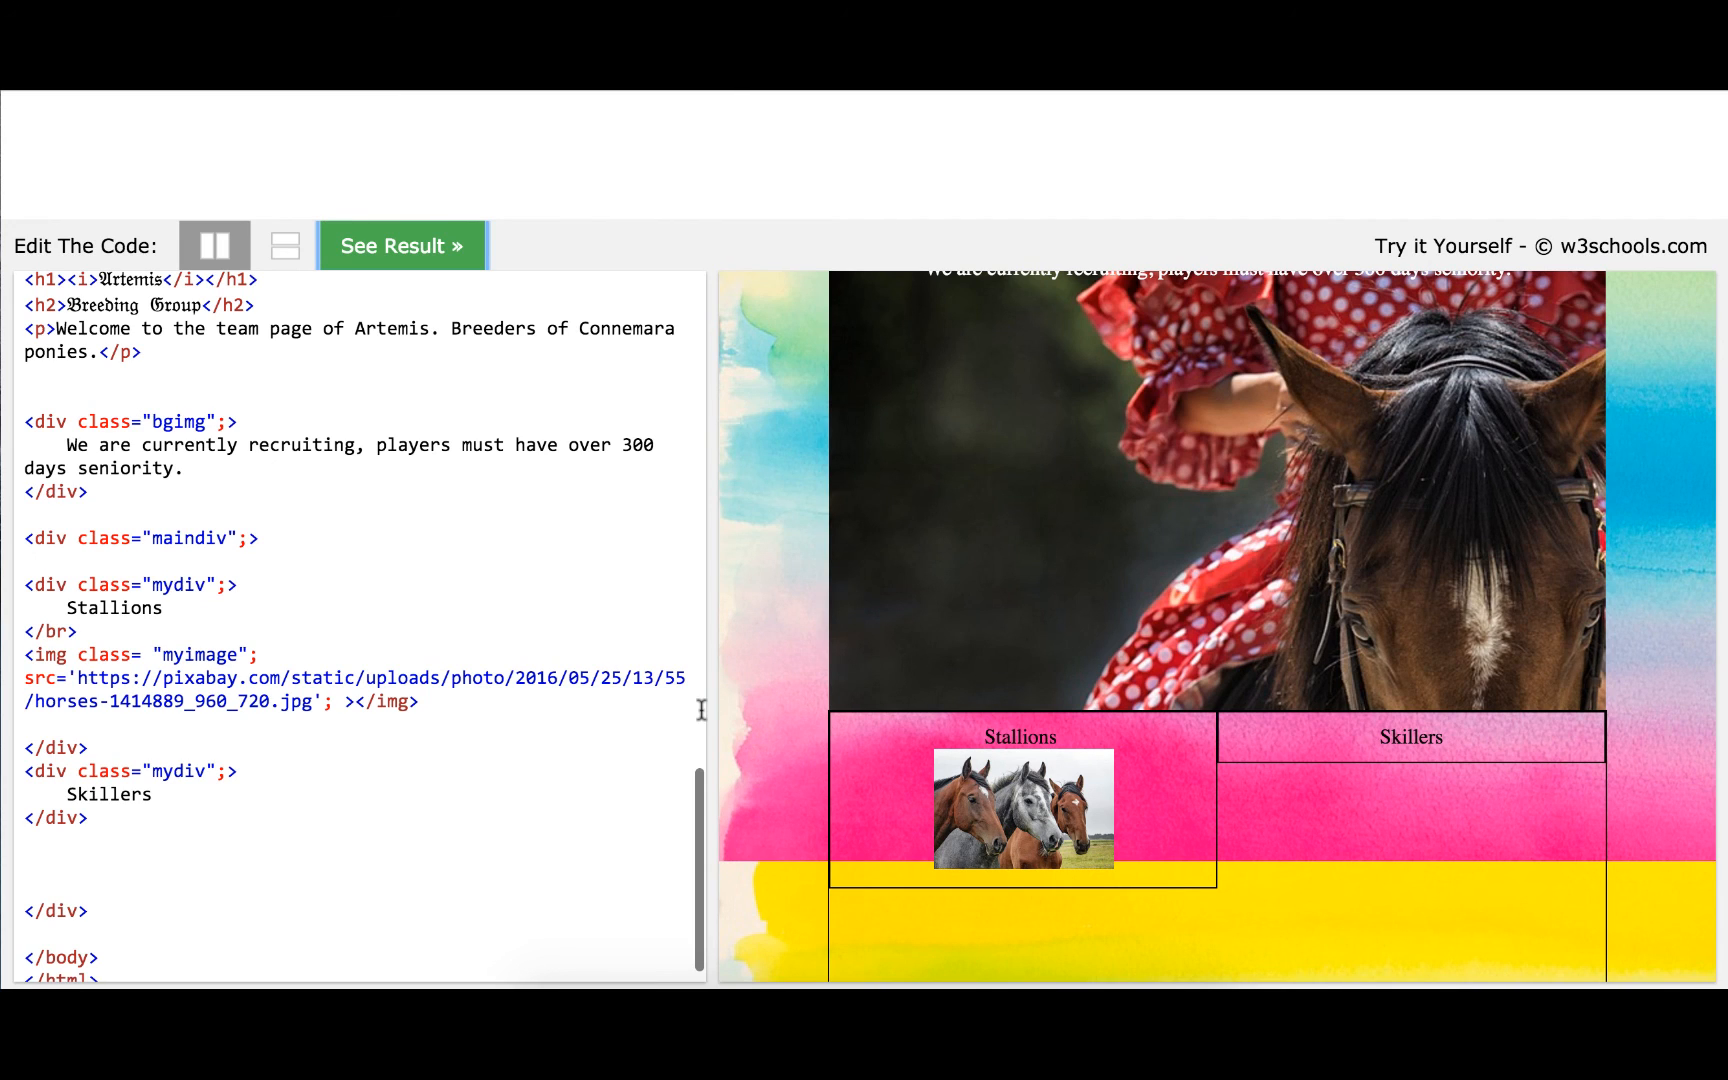
scroll("down", 3)
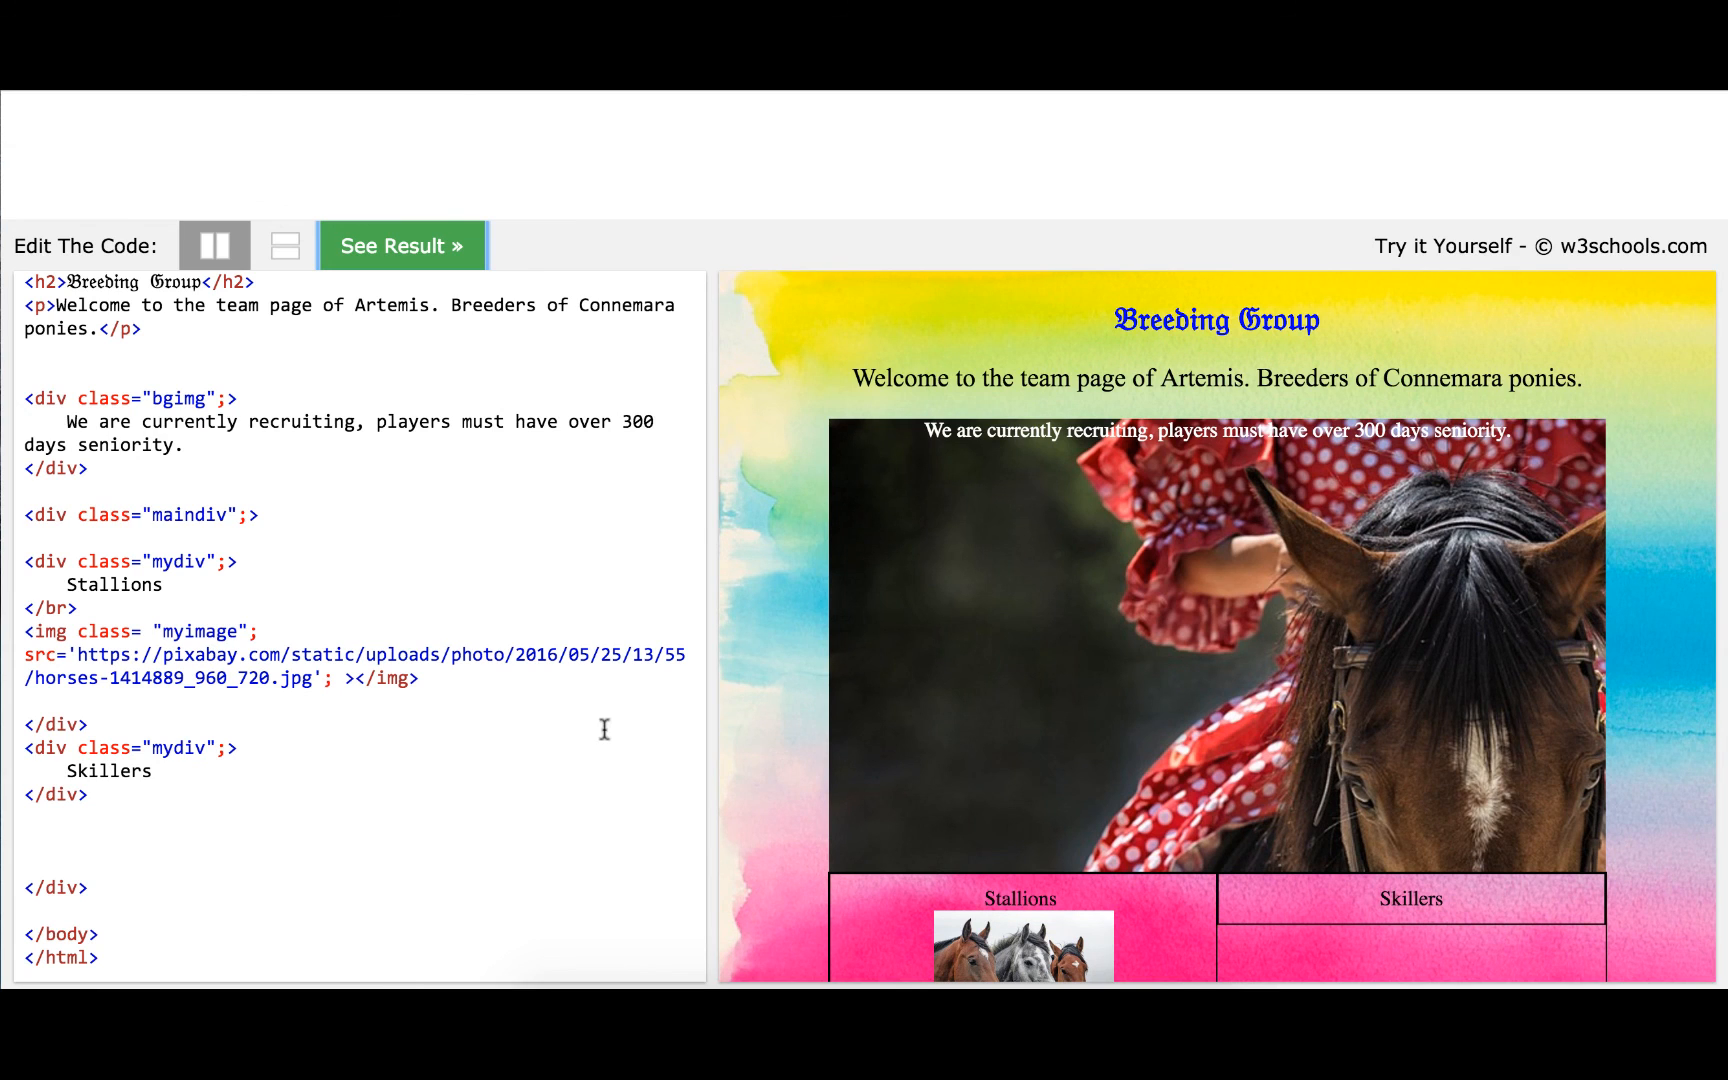
scroll("down", 3)
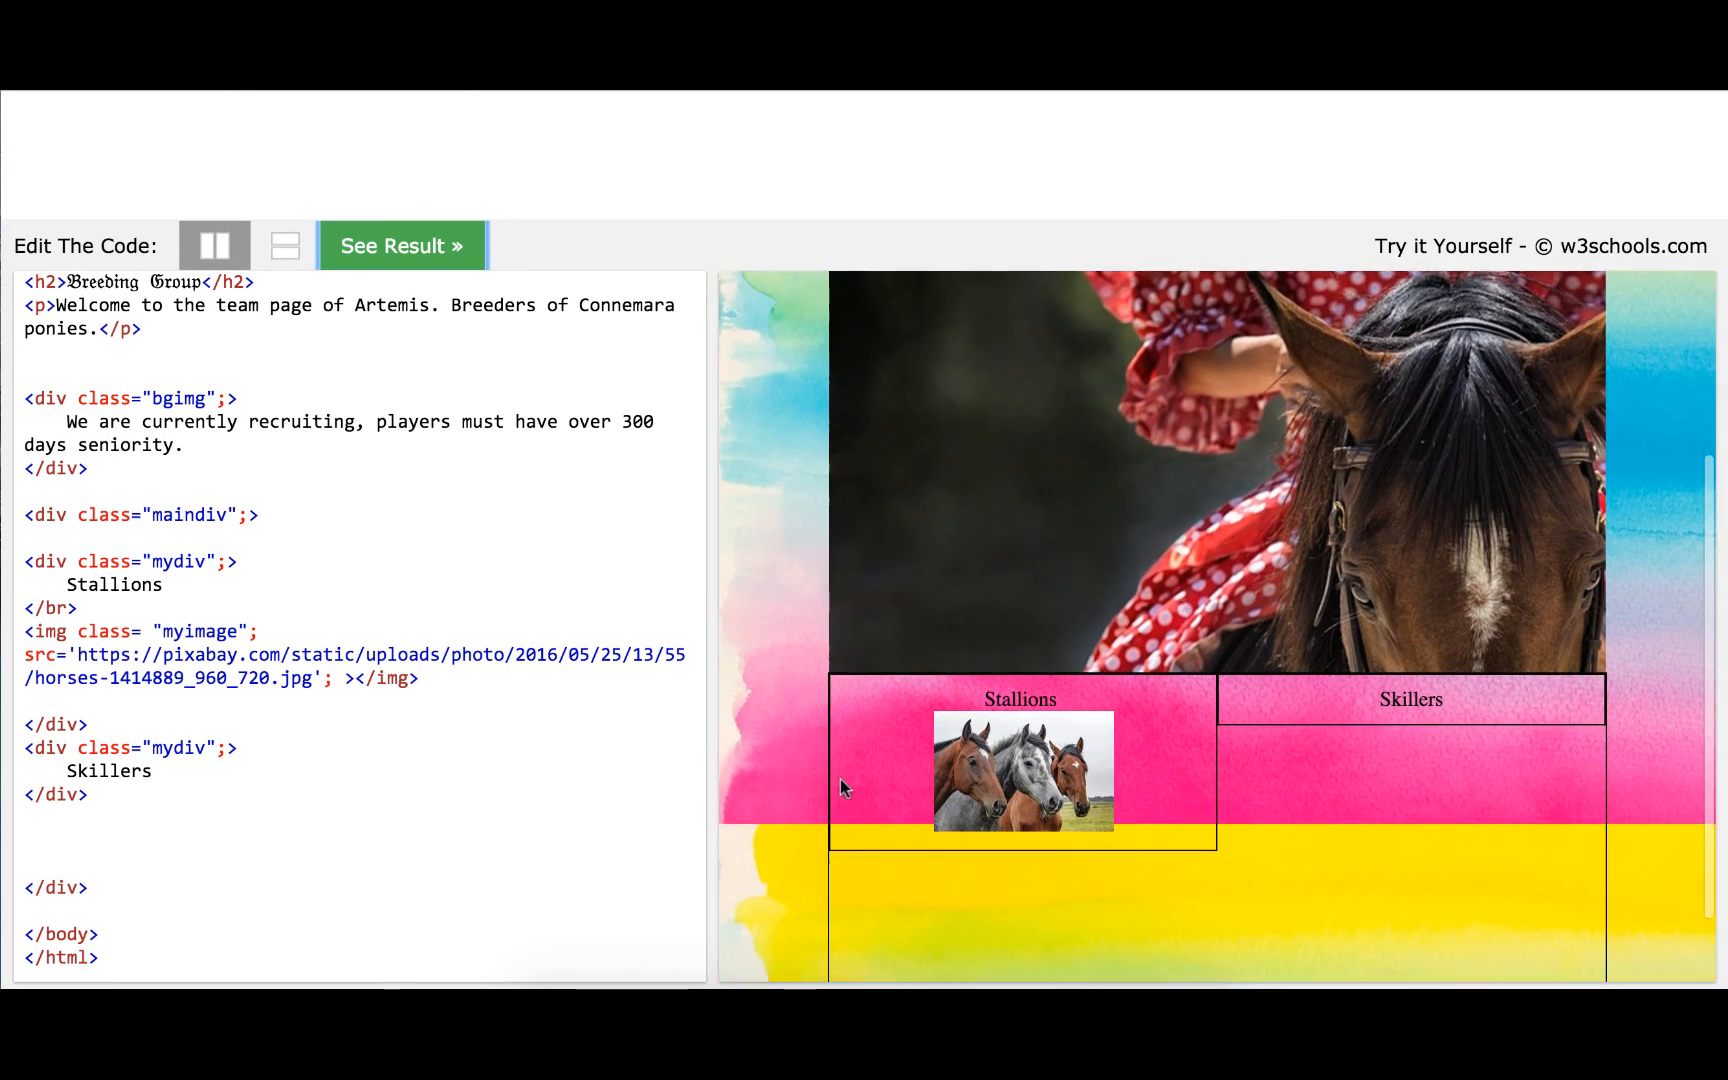